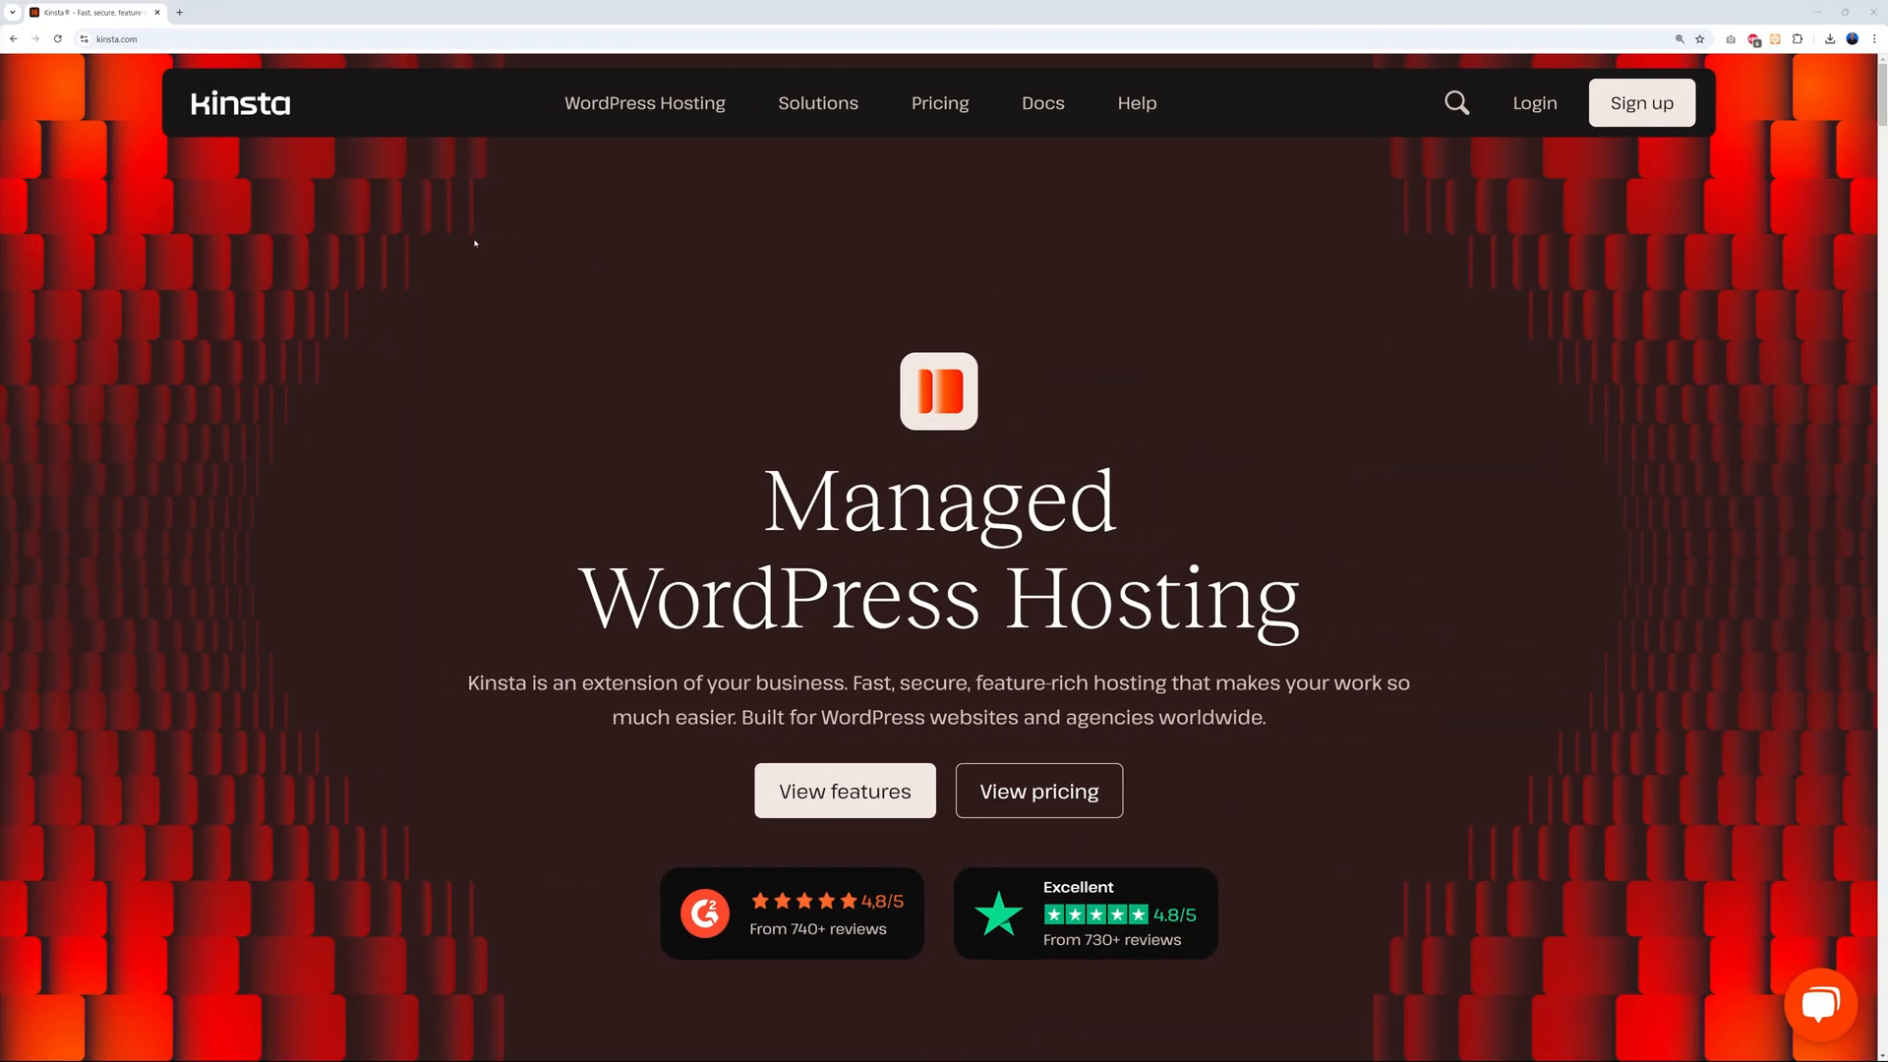
mouse_move(1166, 430)
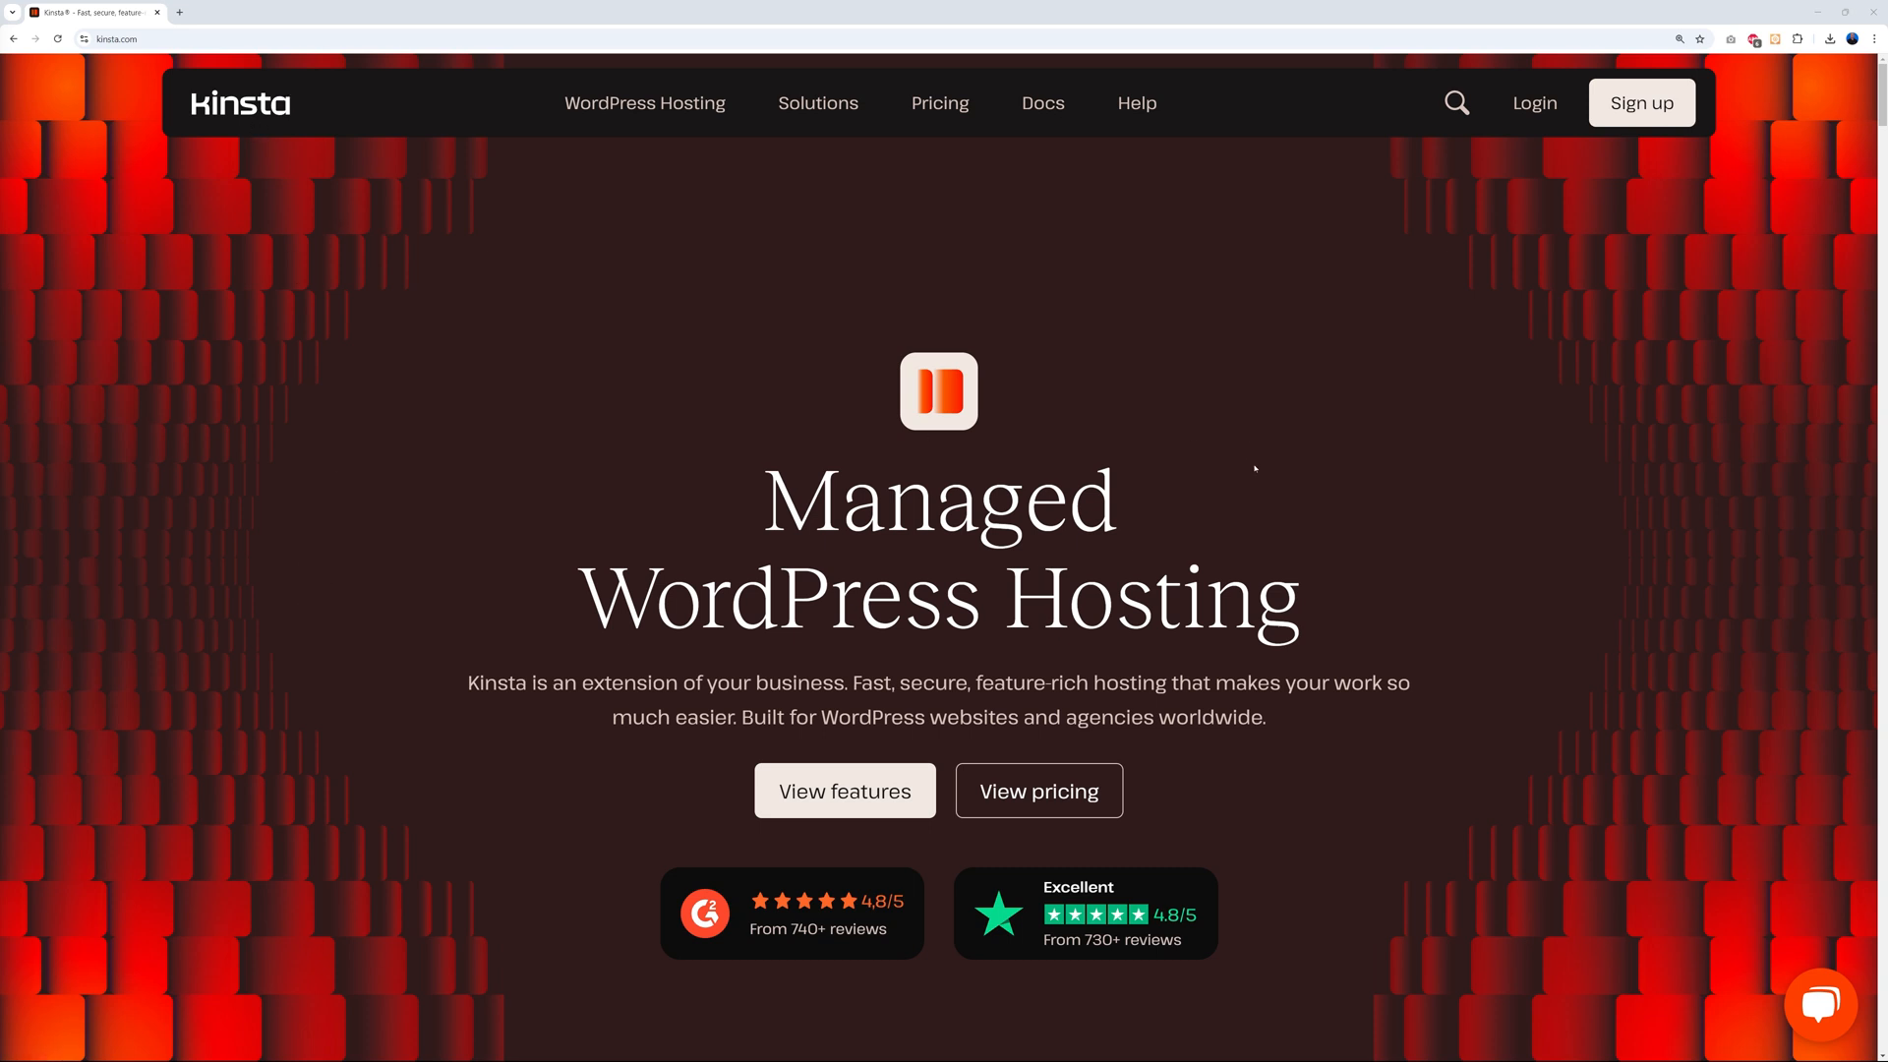
mouse_move(1178, 508)
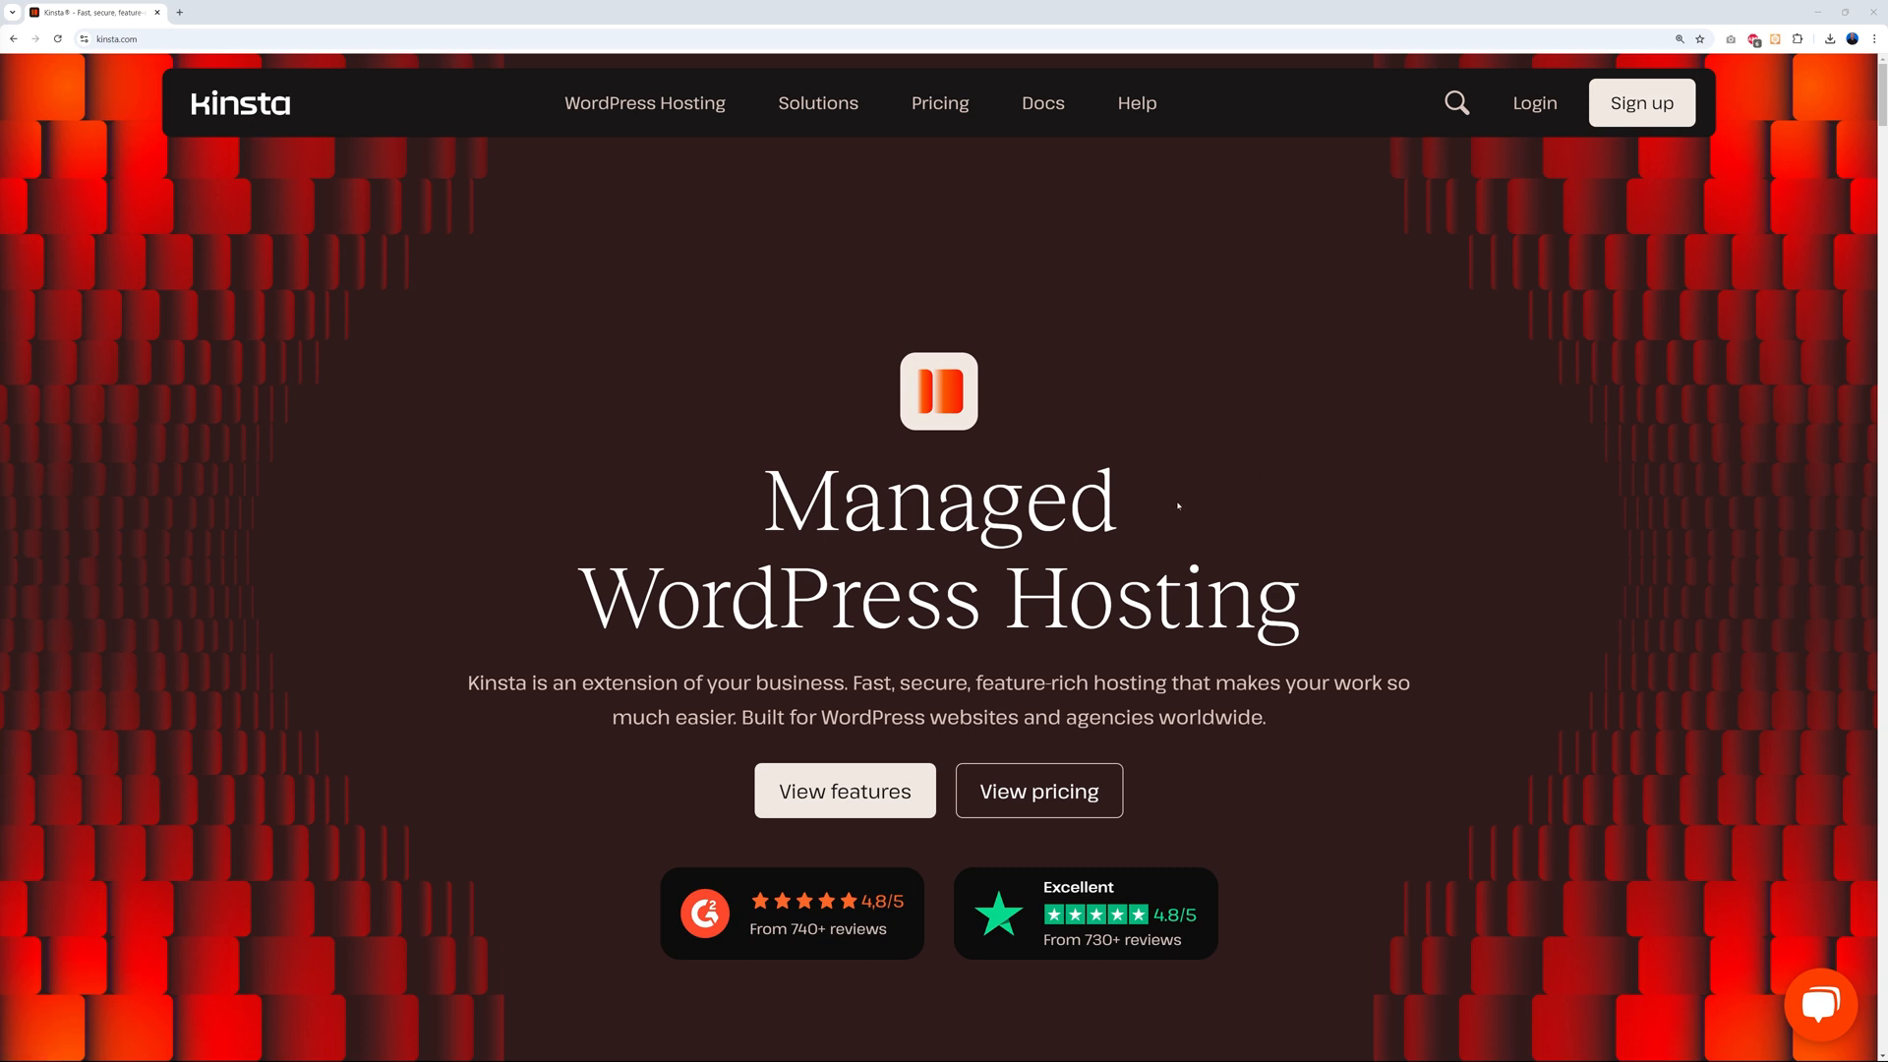
mouse_move(515, 494)
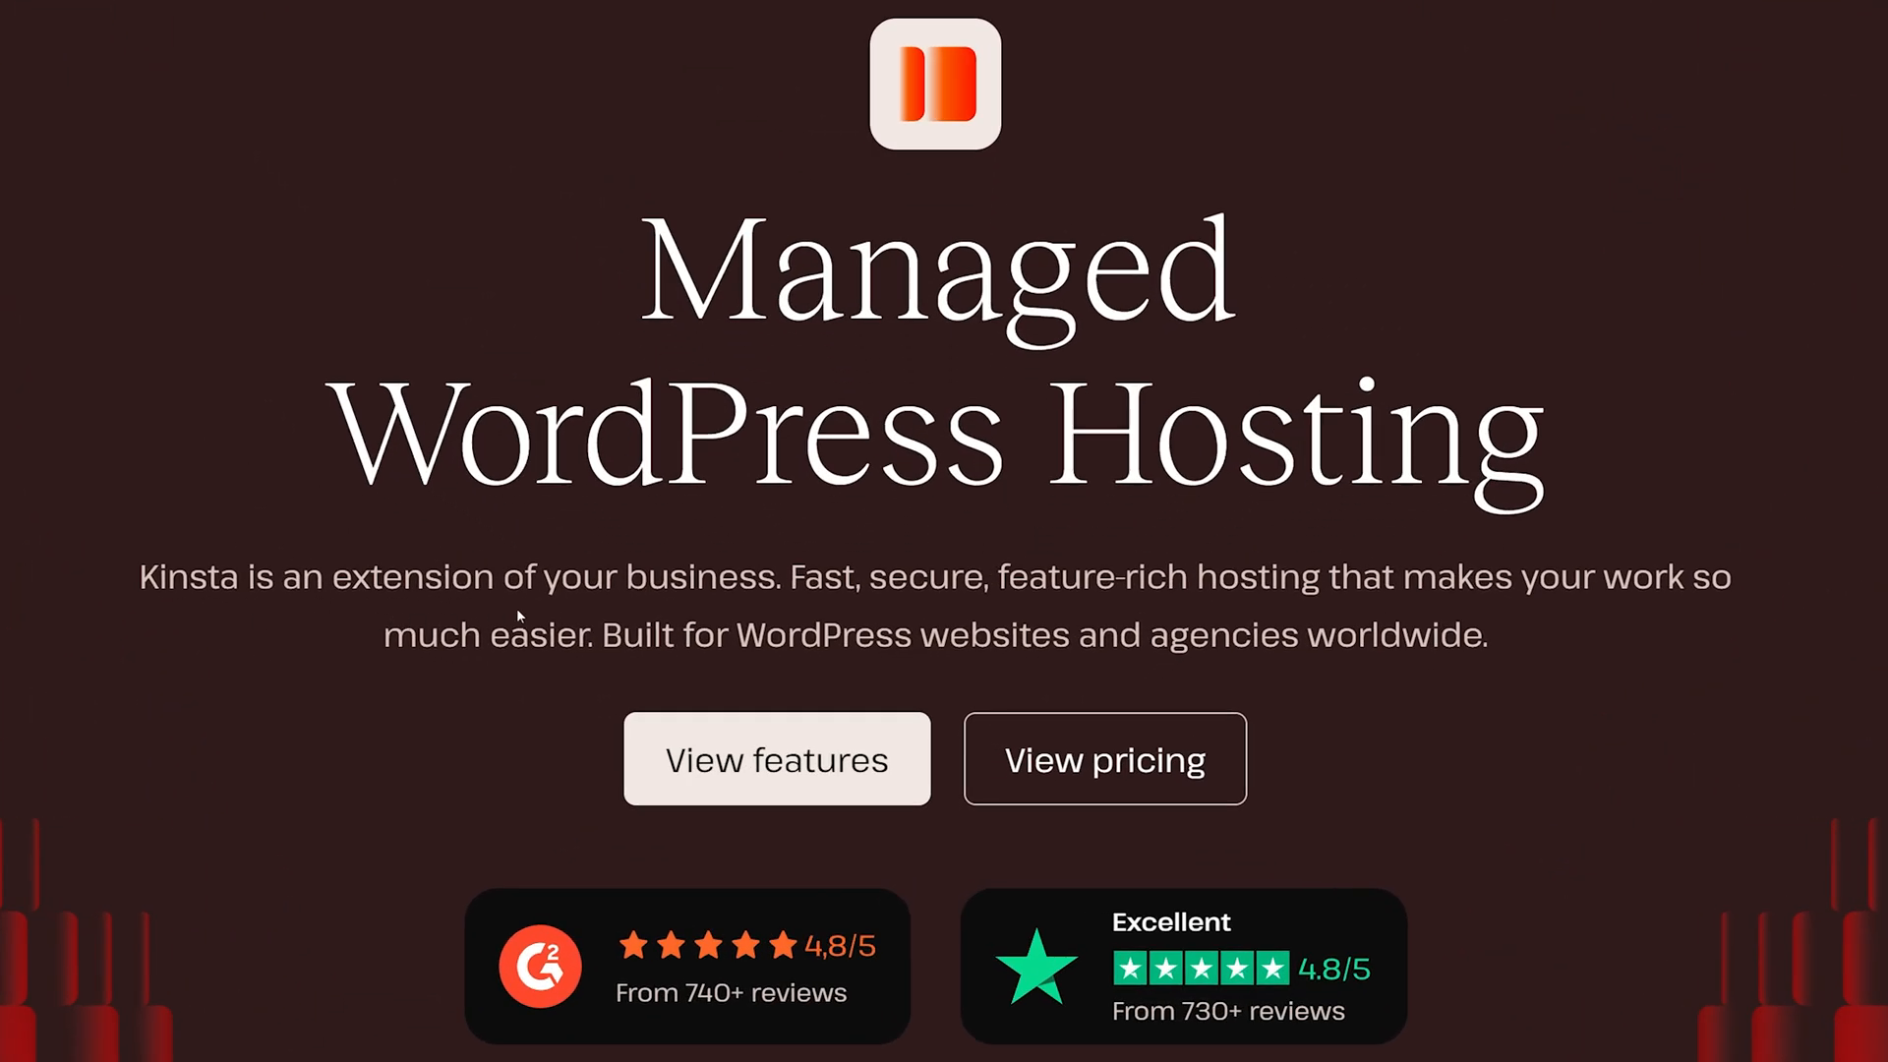
mouse_move(887, 608)
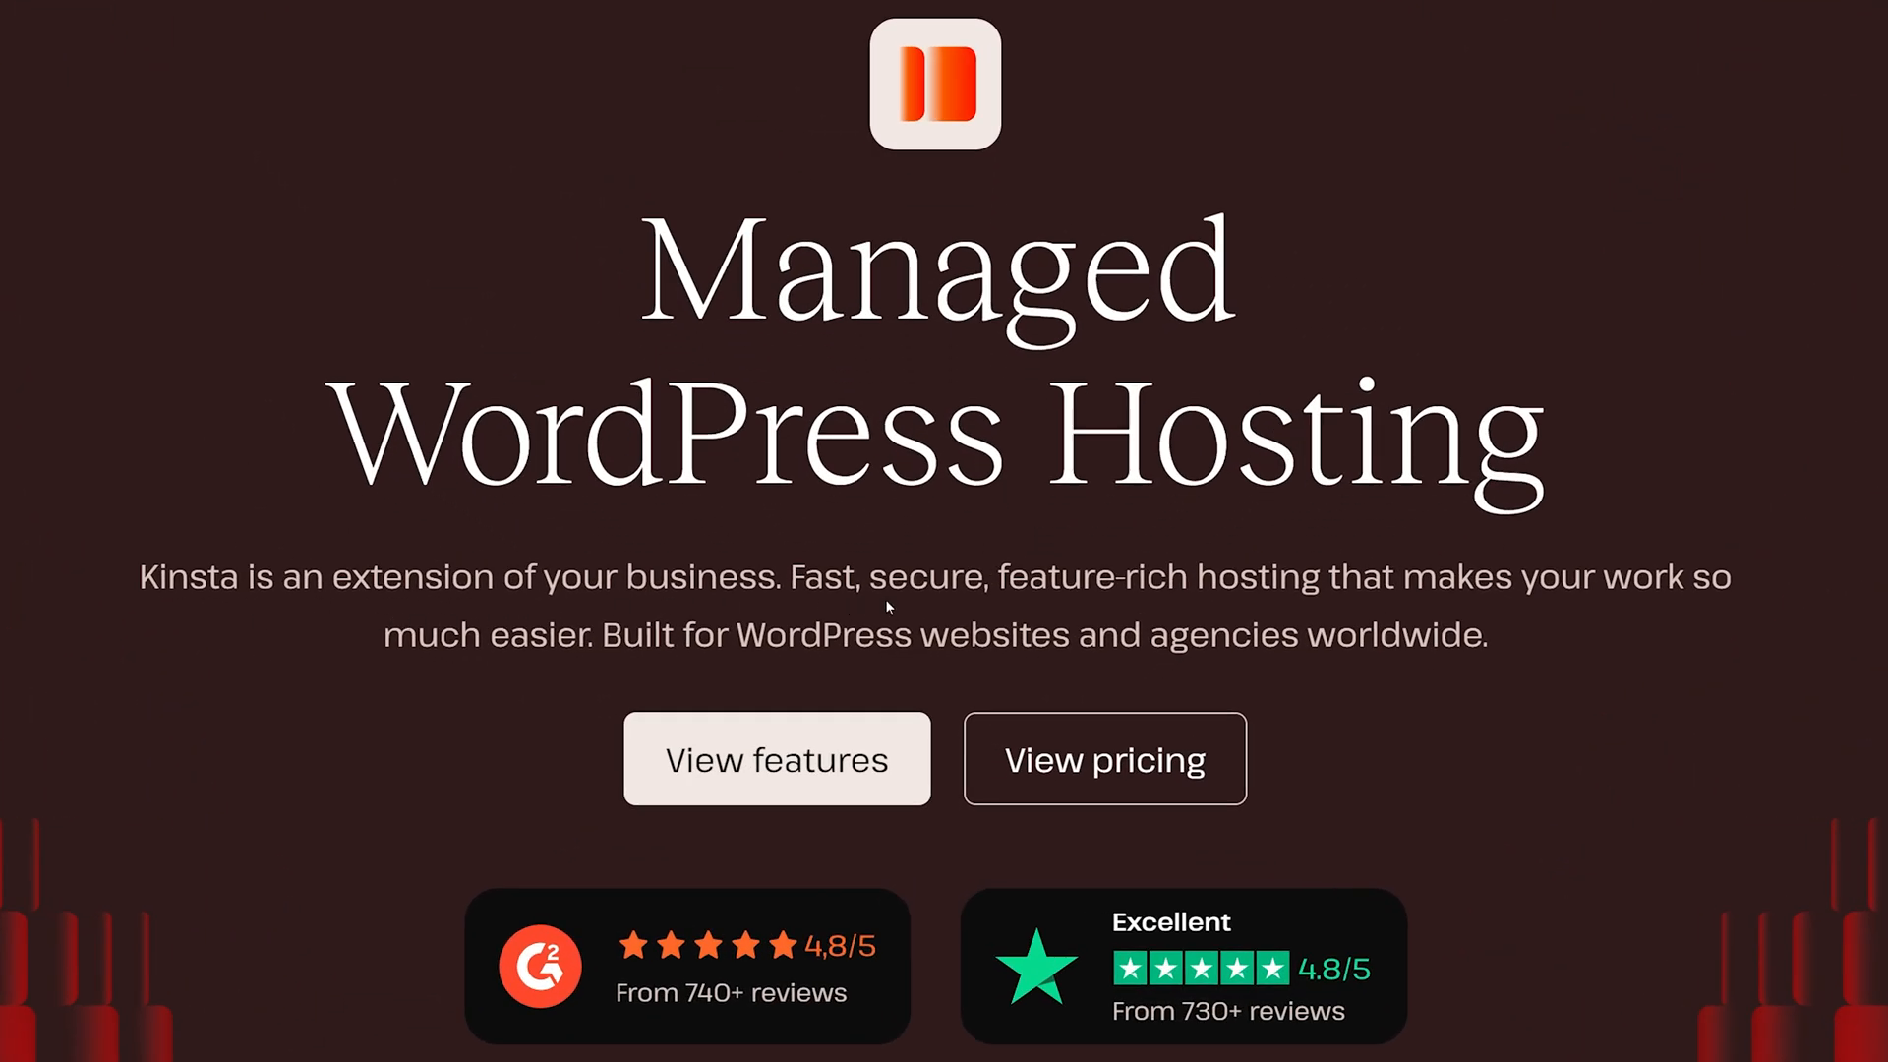
mouse_move(1294, 631)
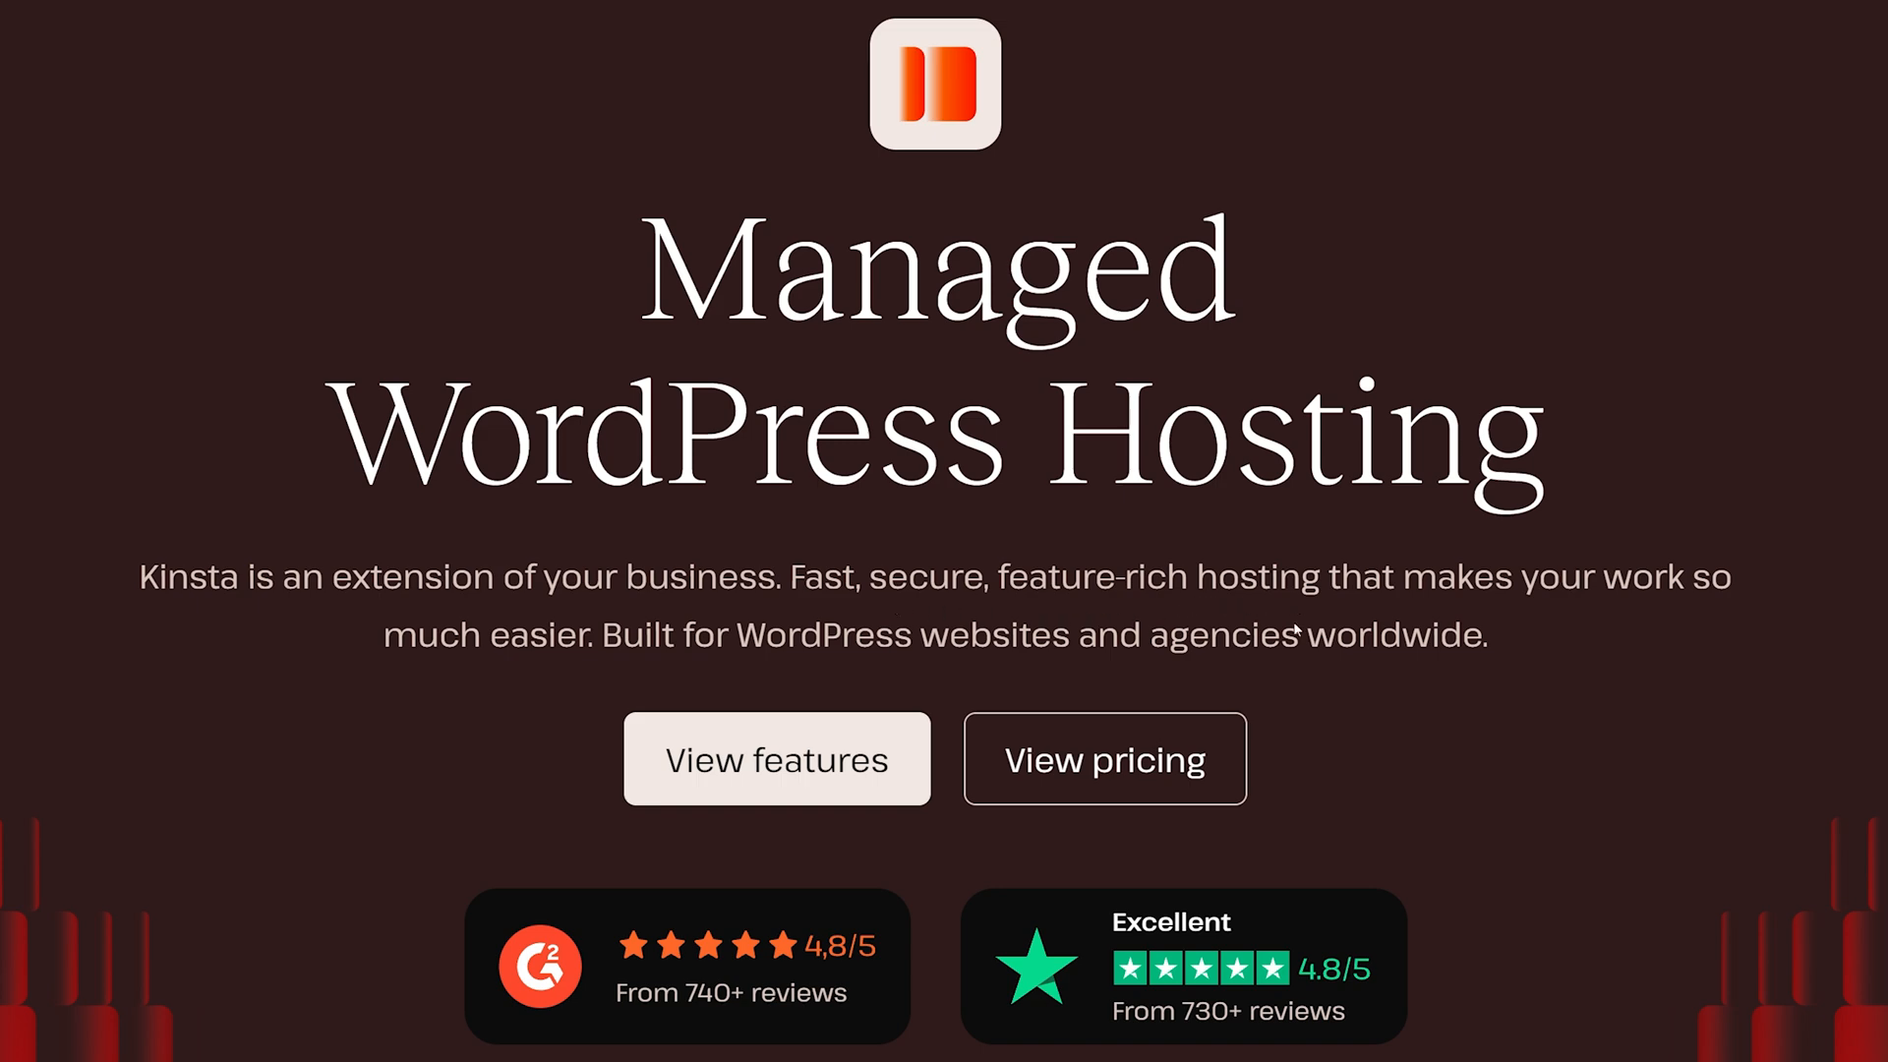
- View Kinsta's plan cards, checking monthly prices ($35, $70, $340) then settling on annual ($30, $59, $284)
click(1104, 759)
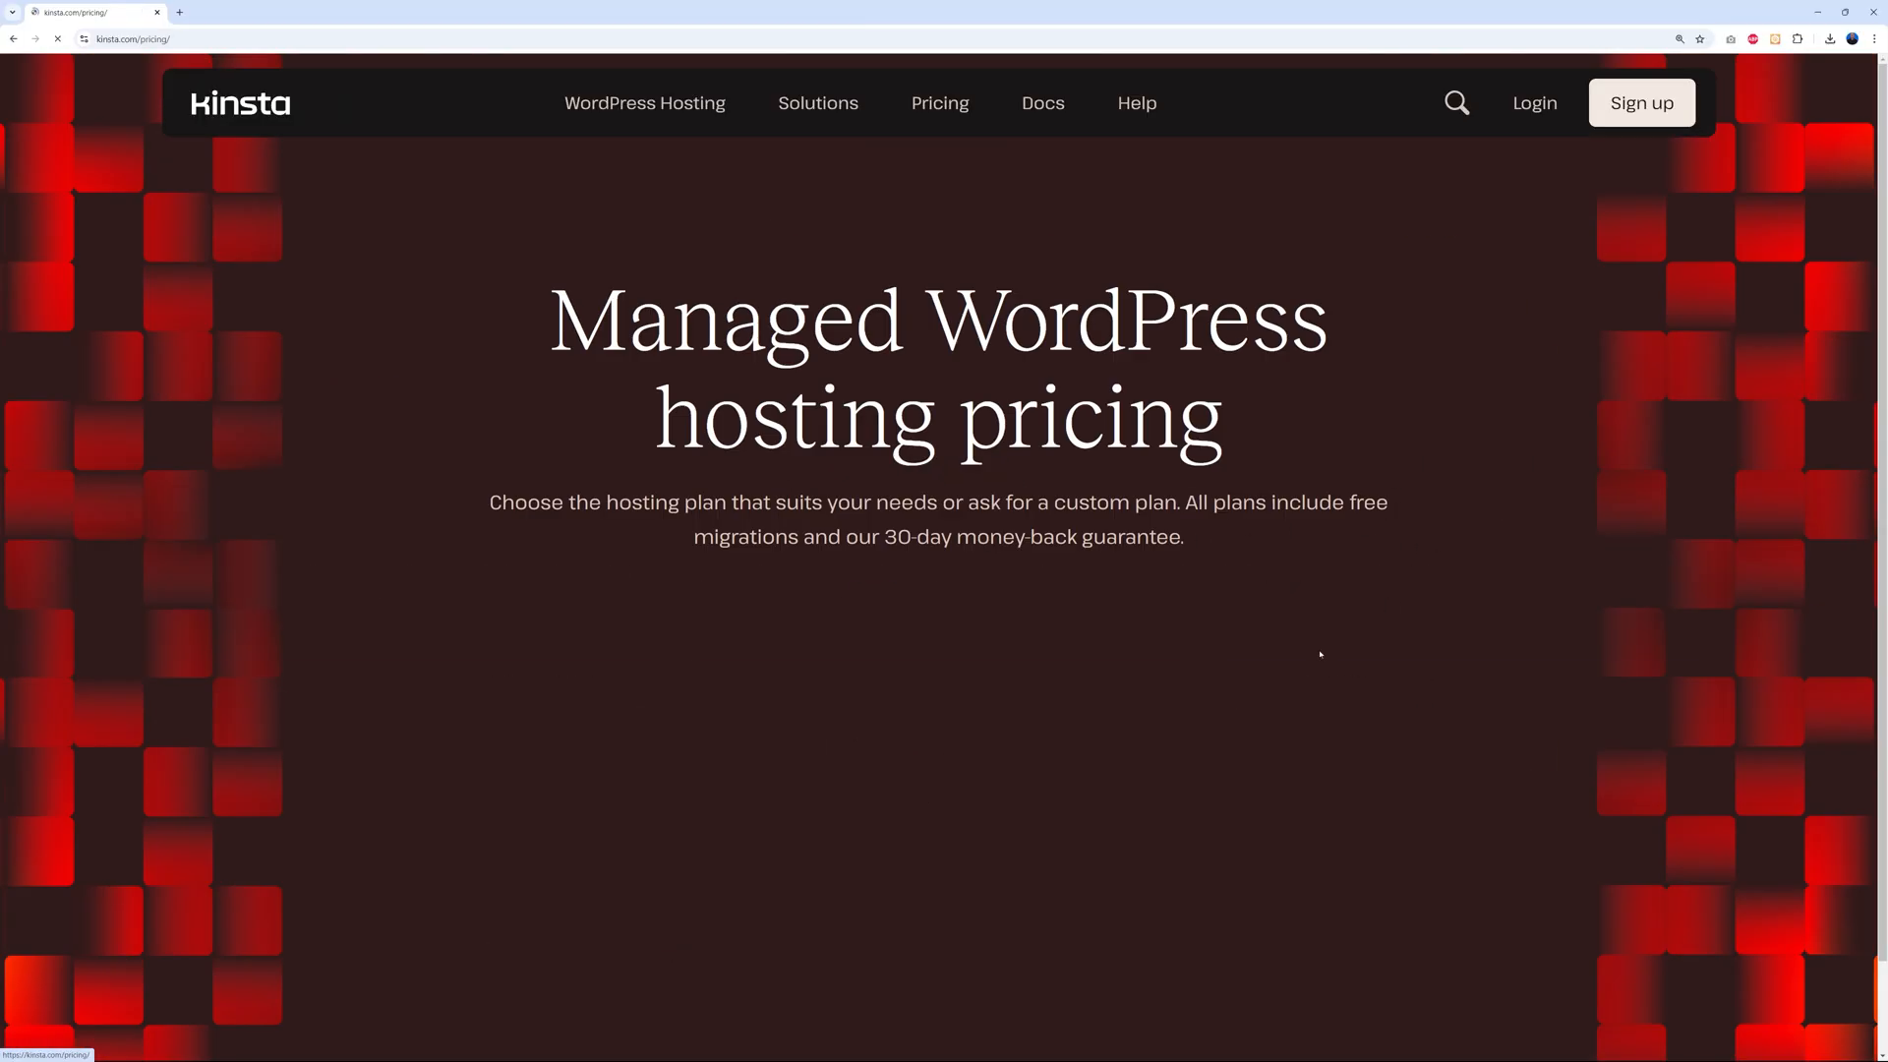
scroll(down, 3)
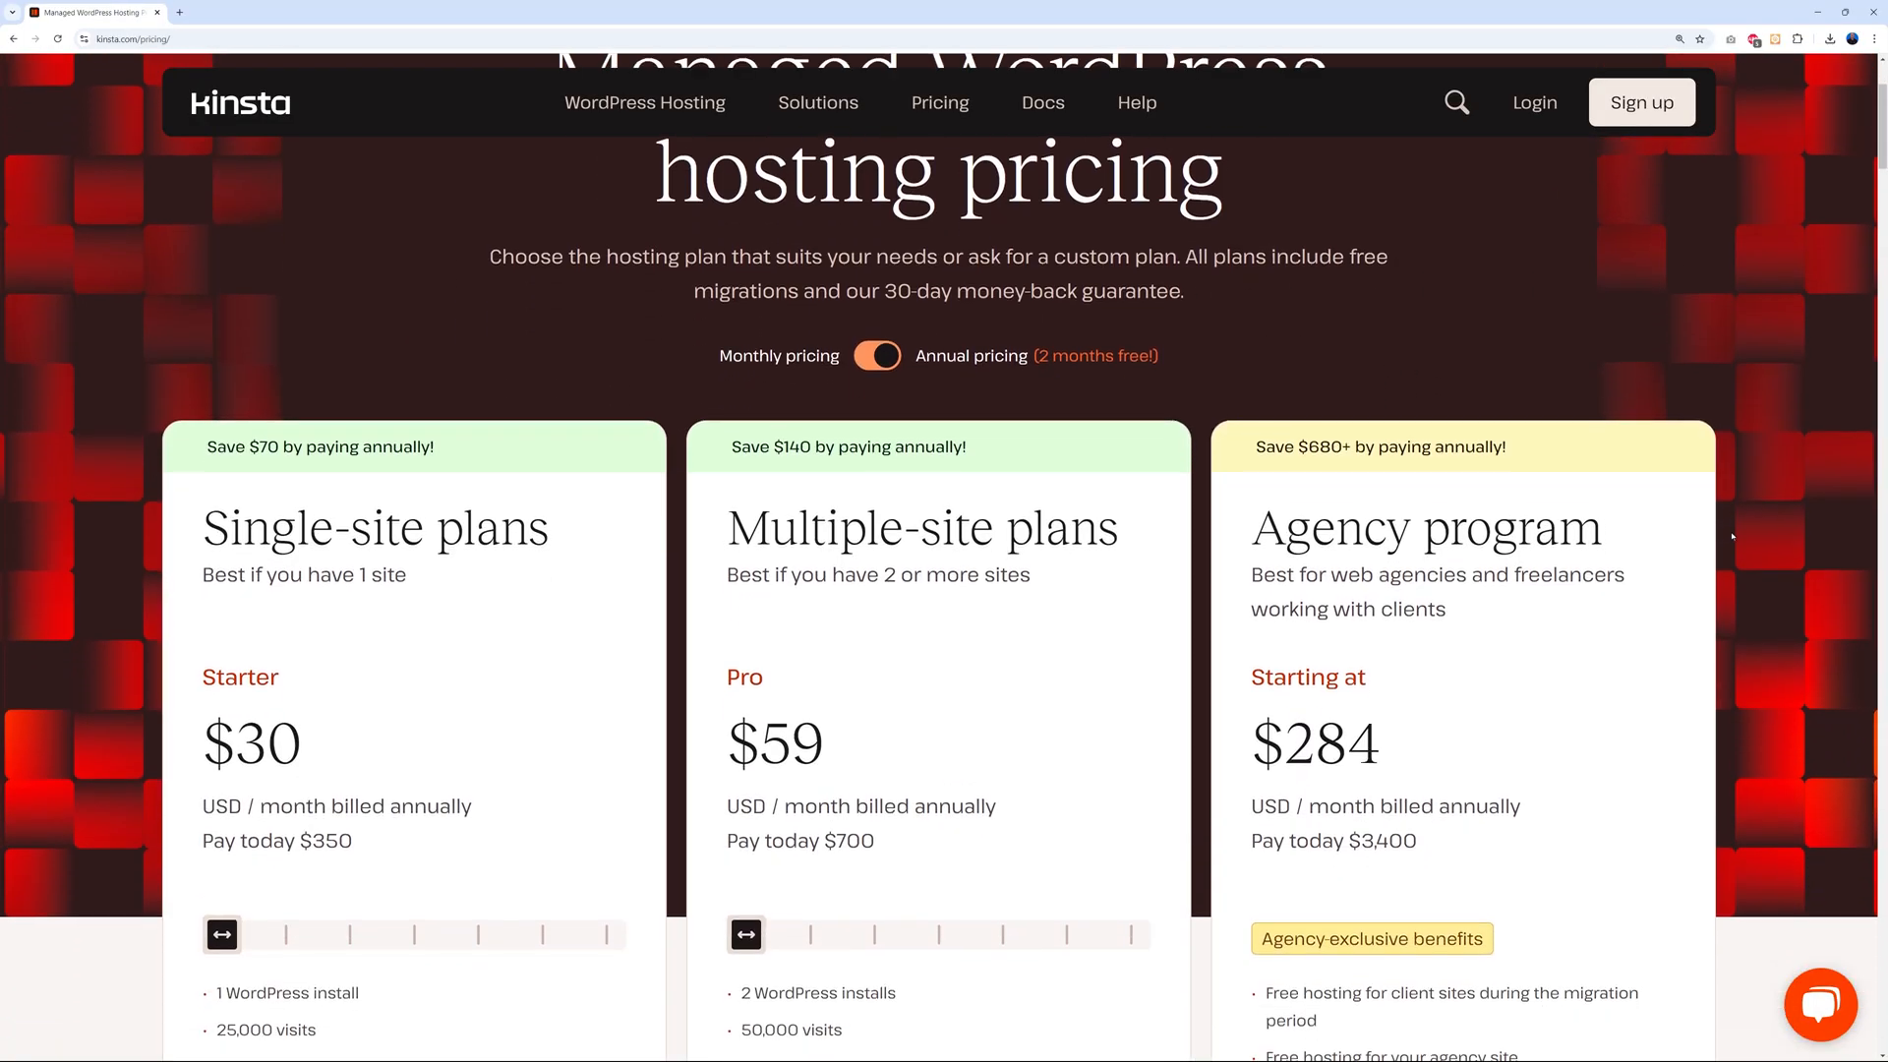
scroll(down, 3)
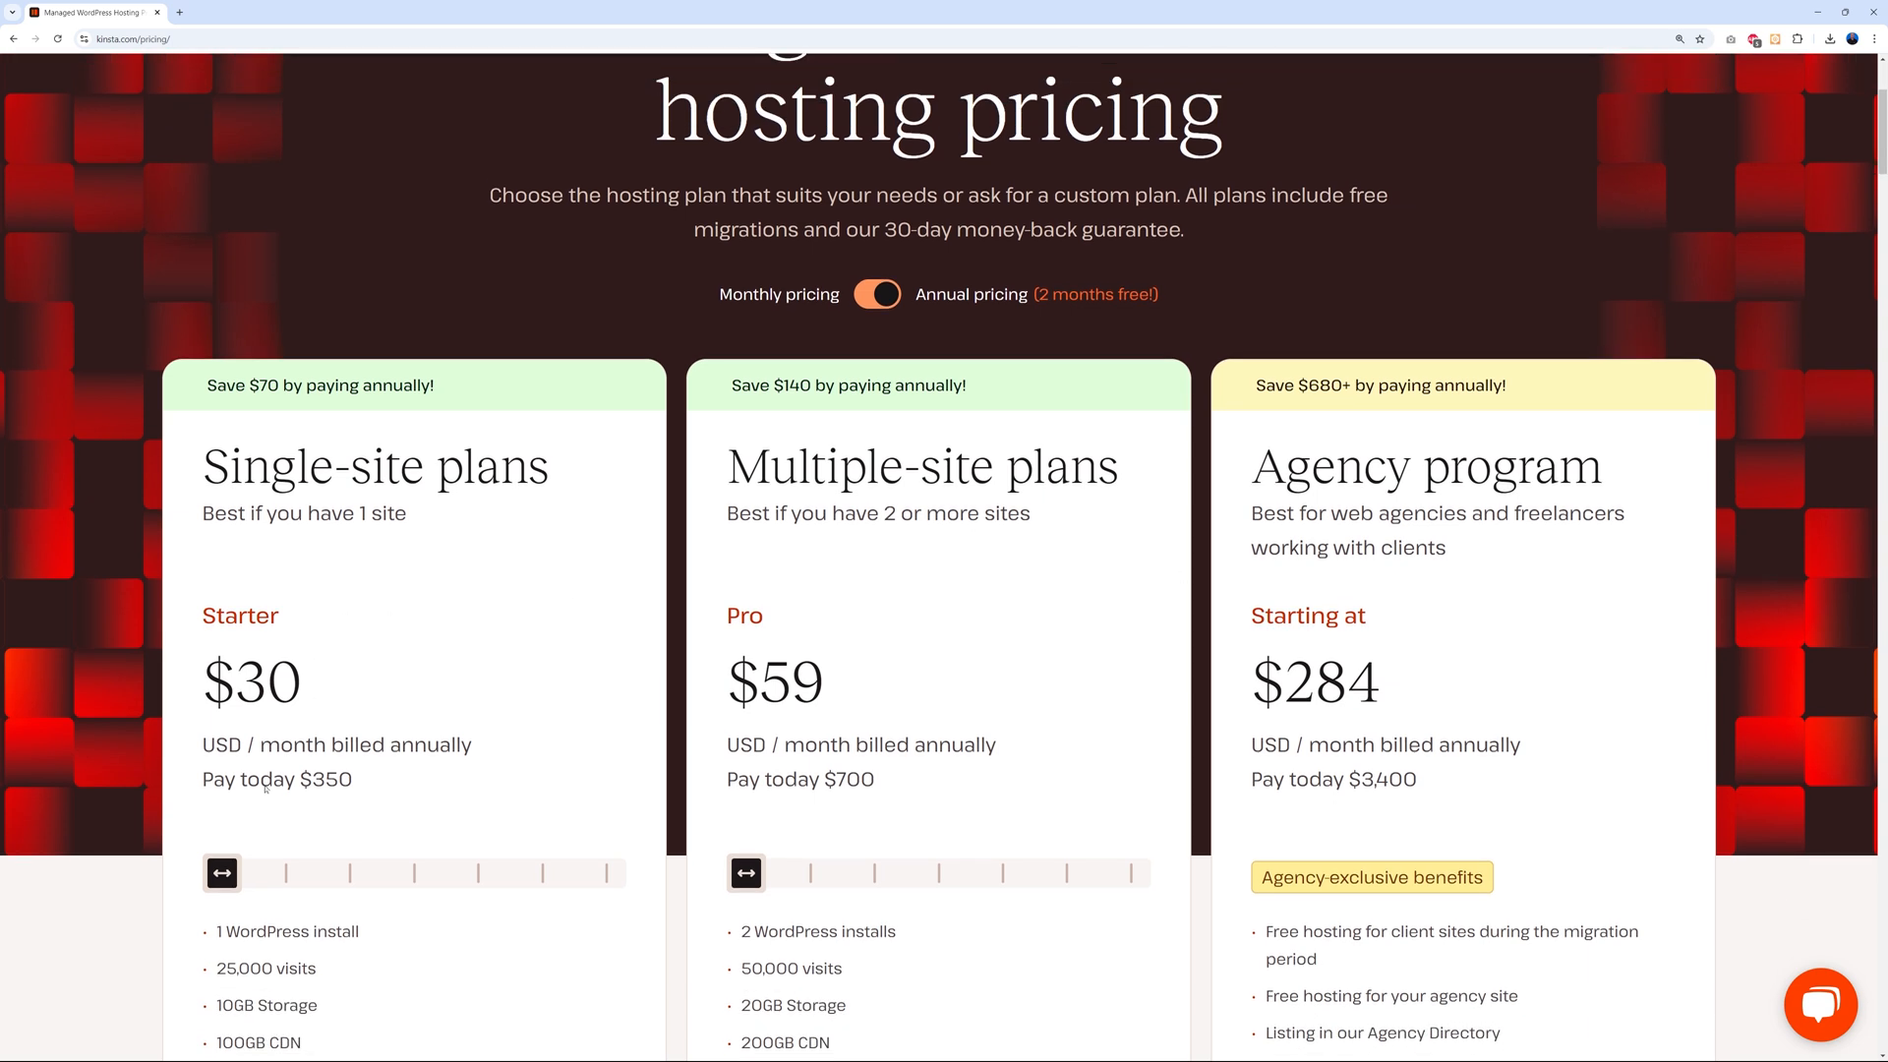
mouse_move(394, 537)
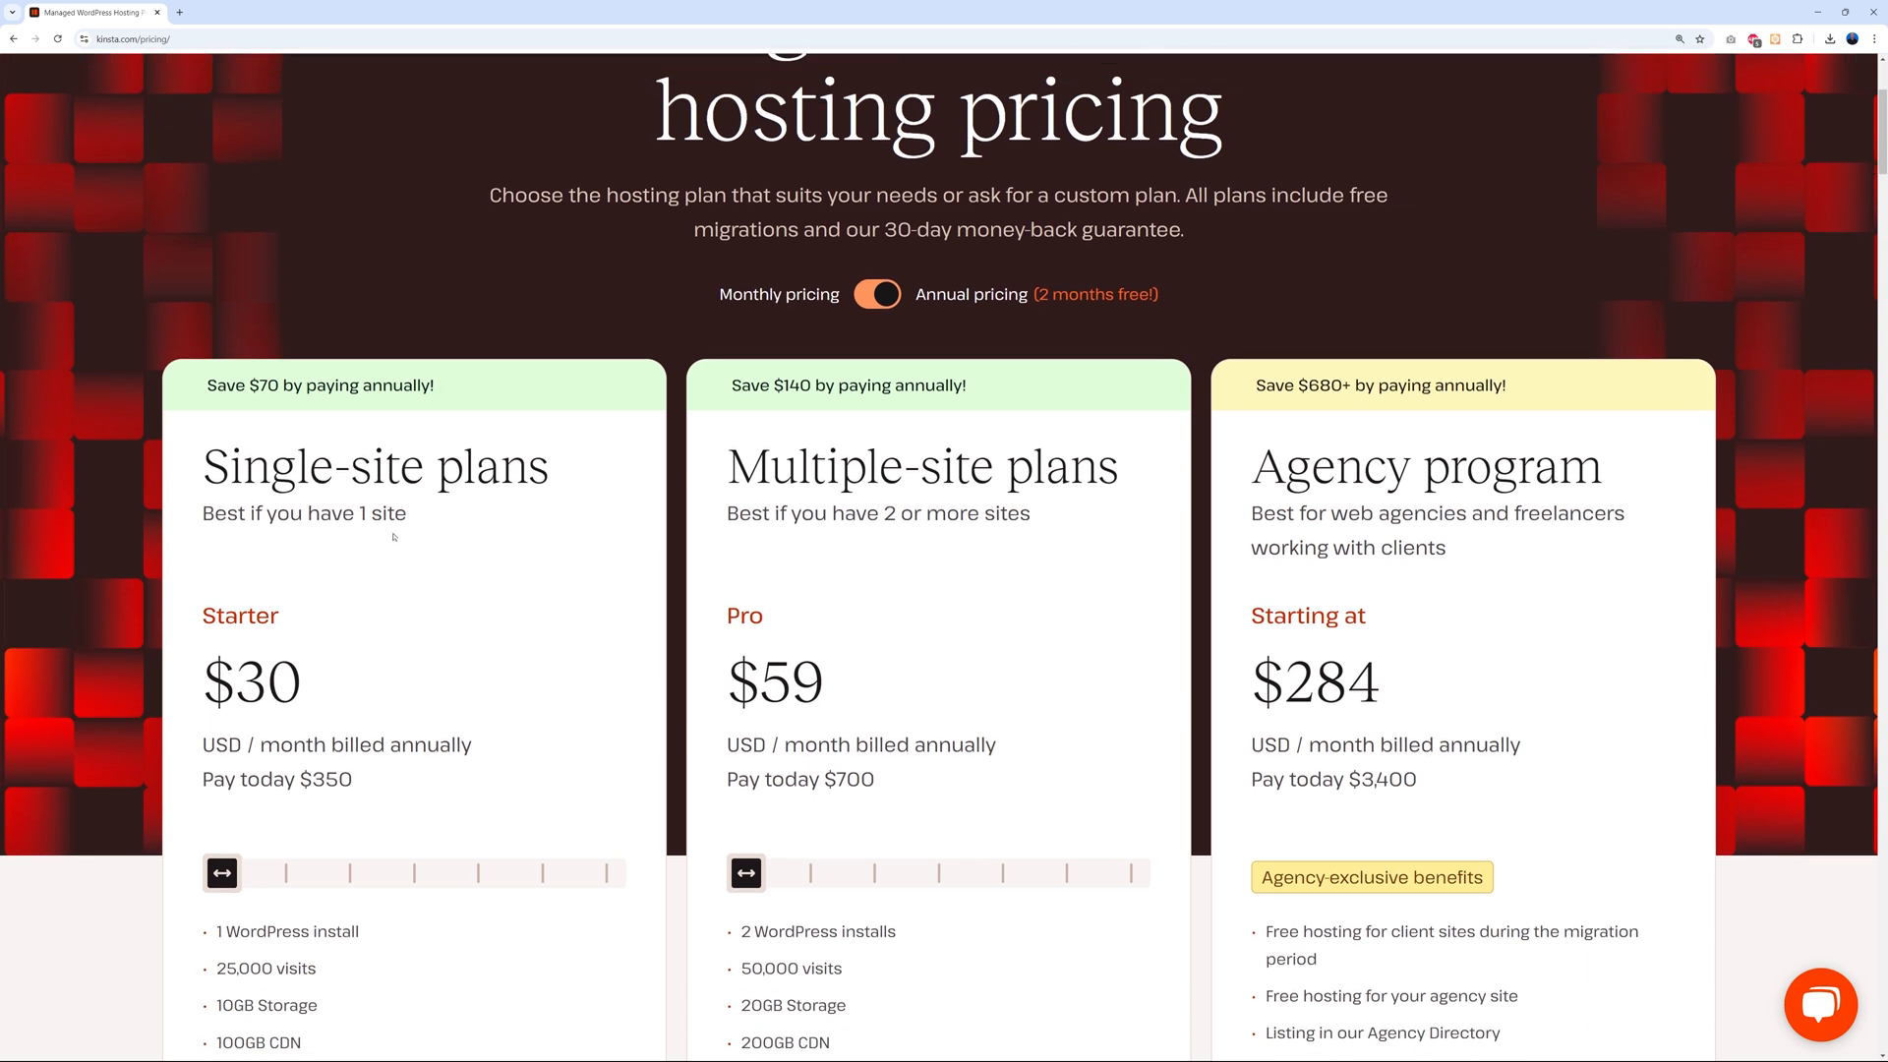
mouse_move(854, 271)
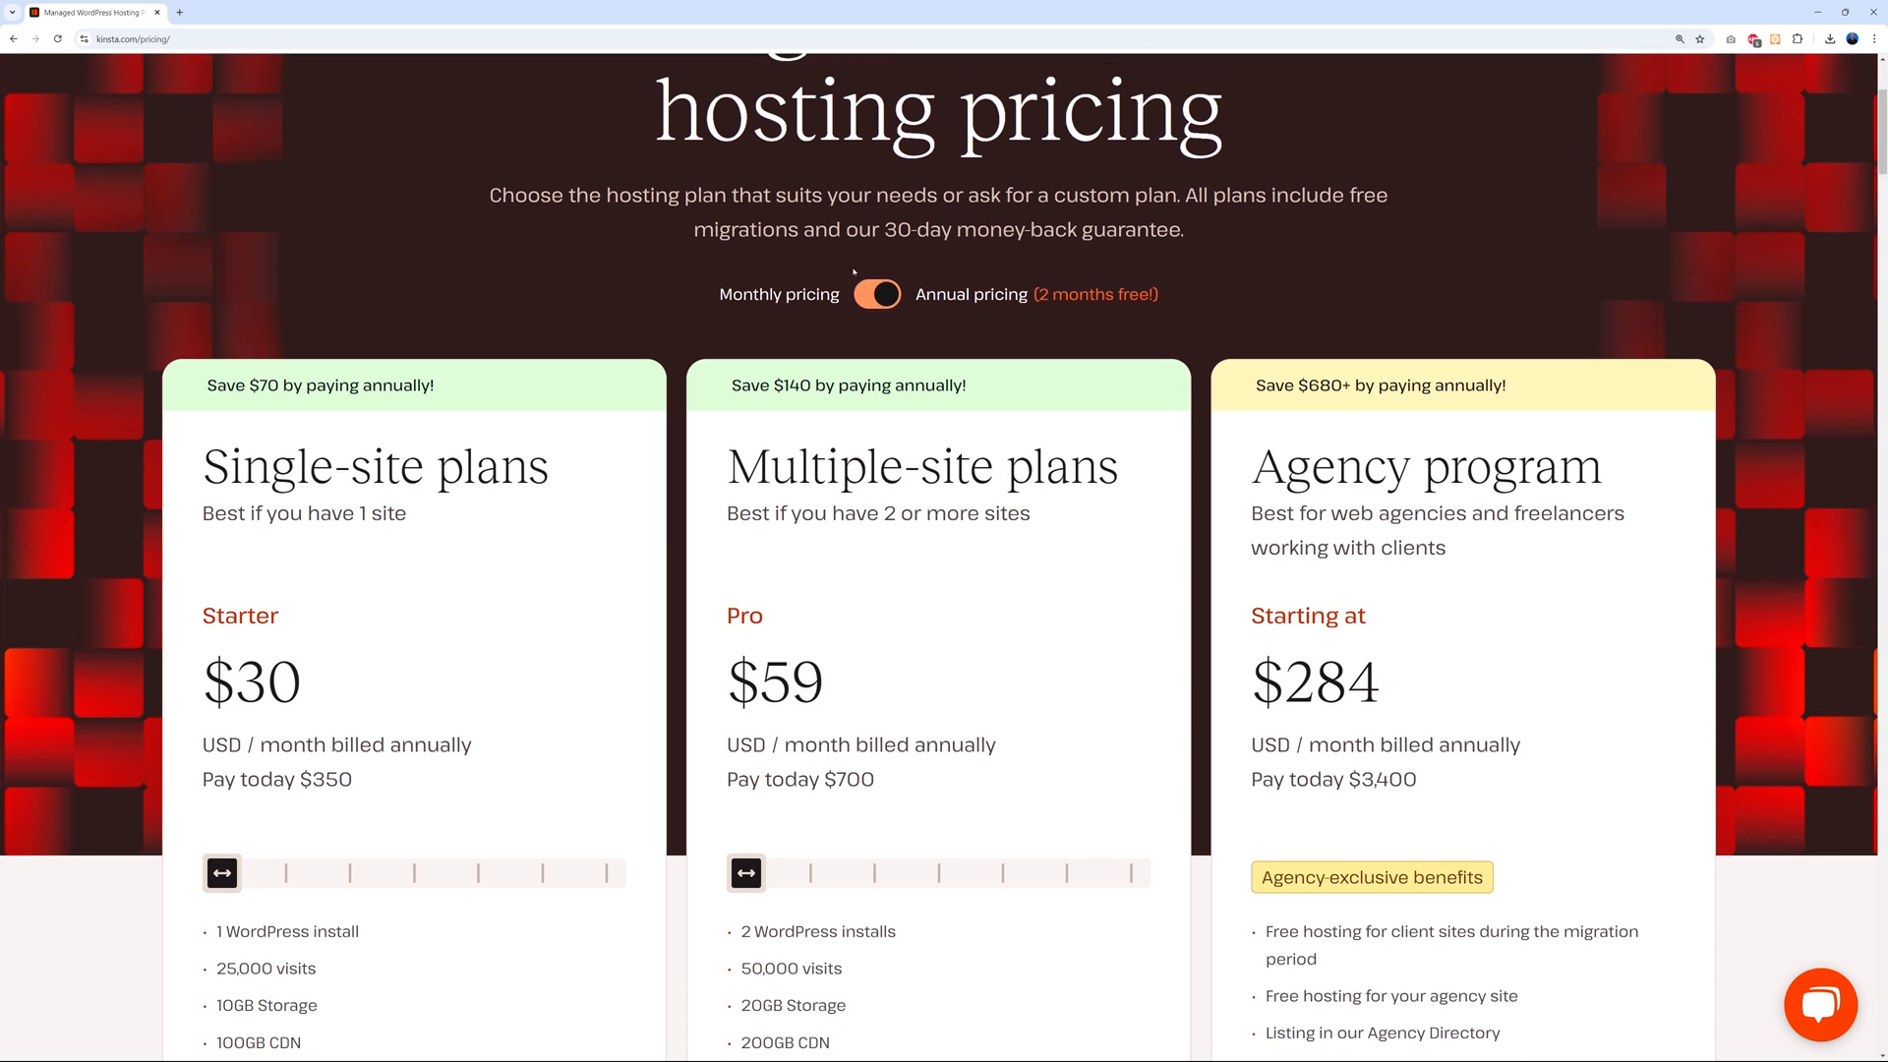
click(877, 293)
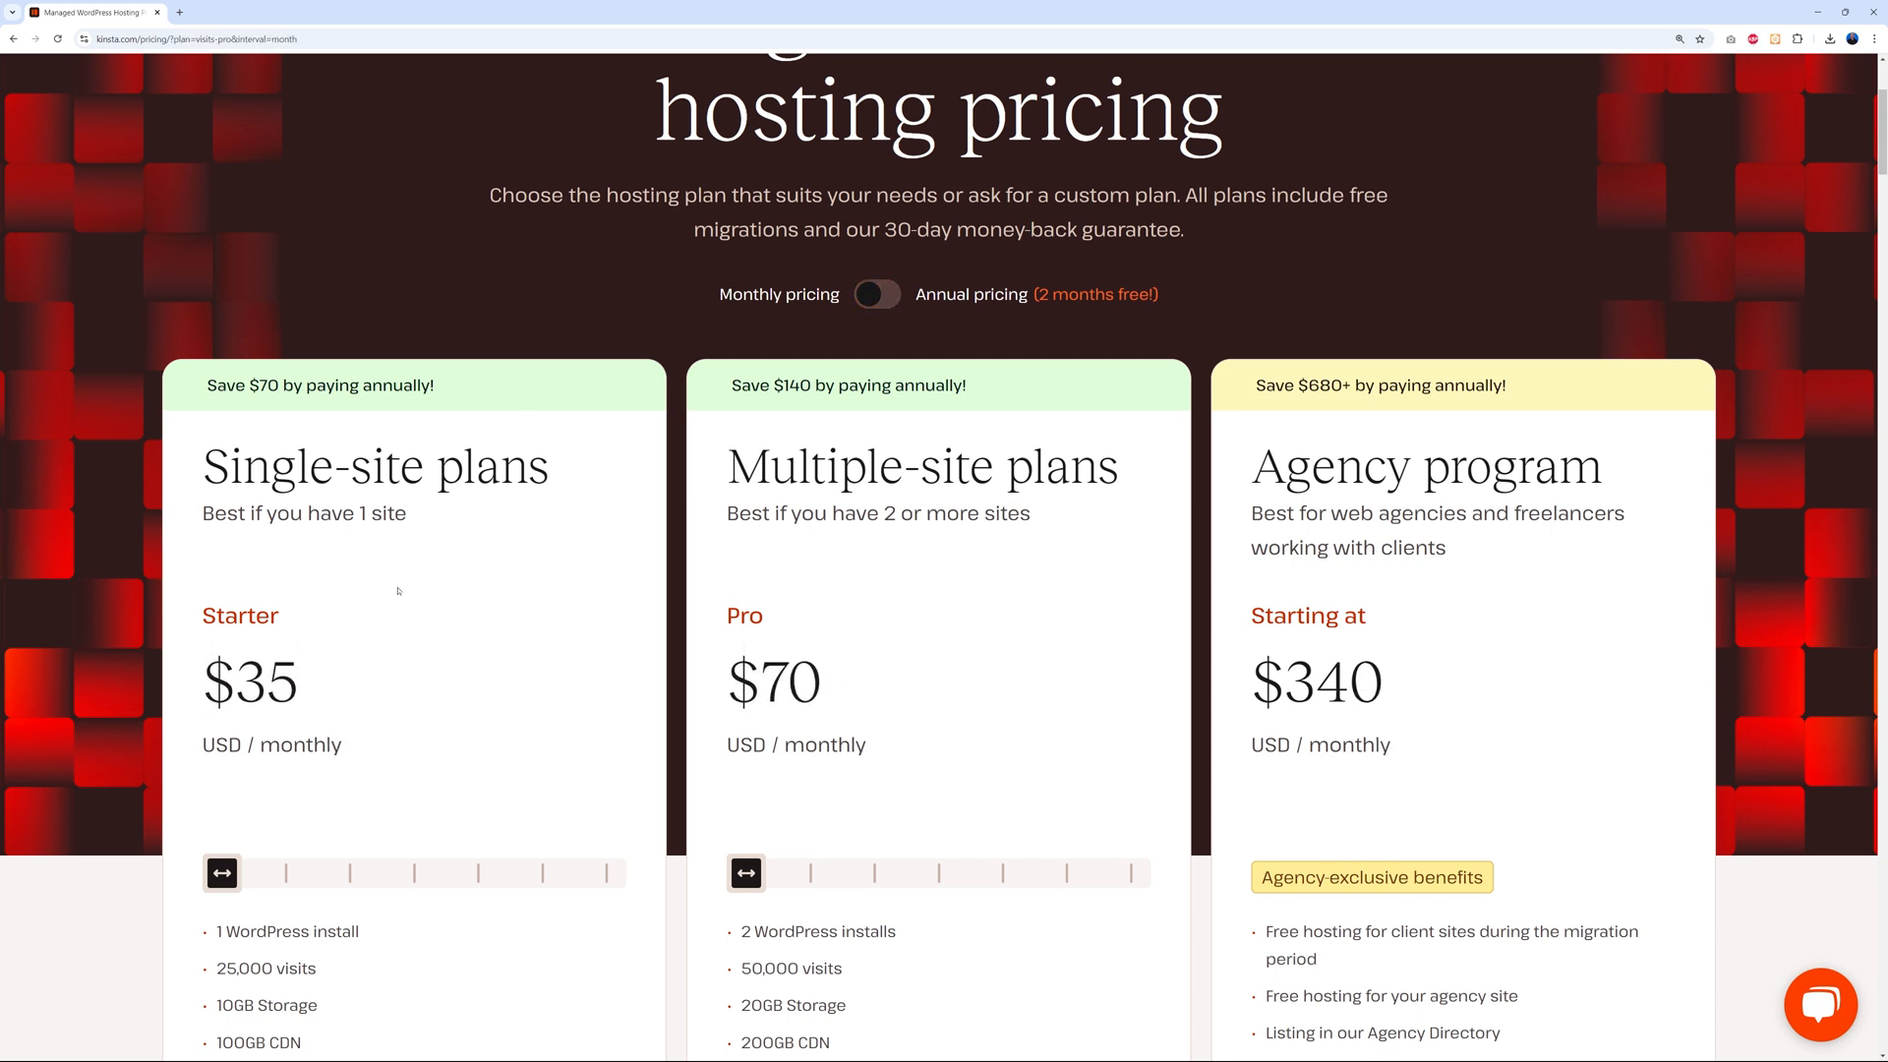
mouse_move(352, 696)
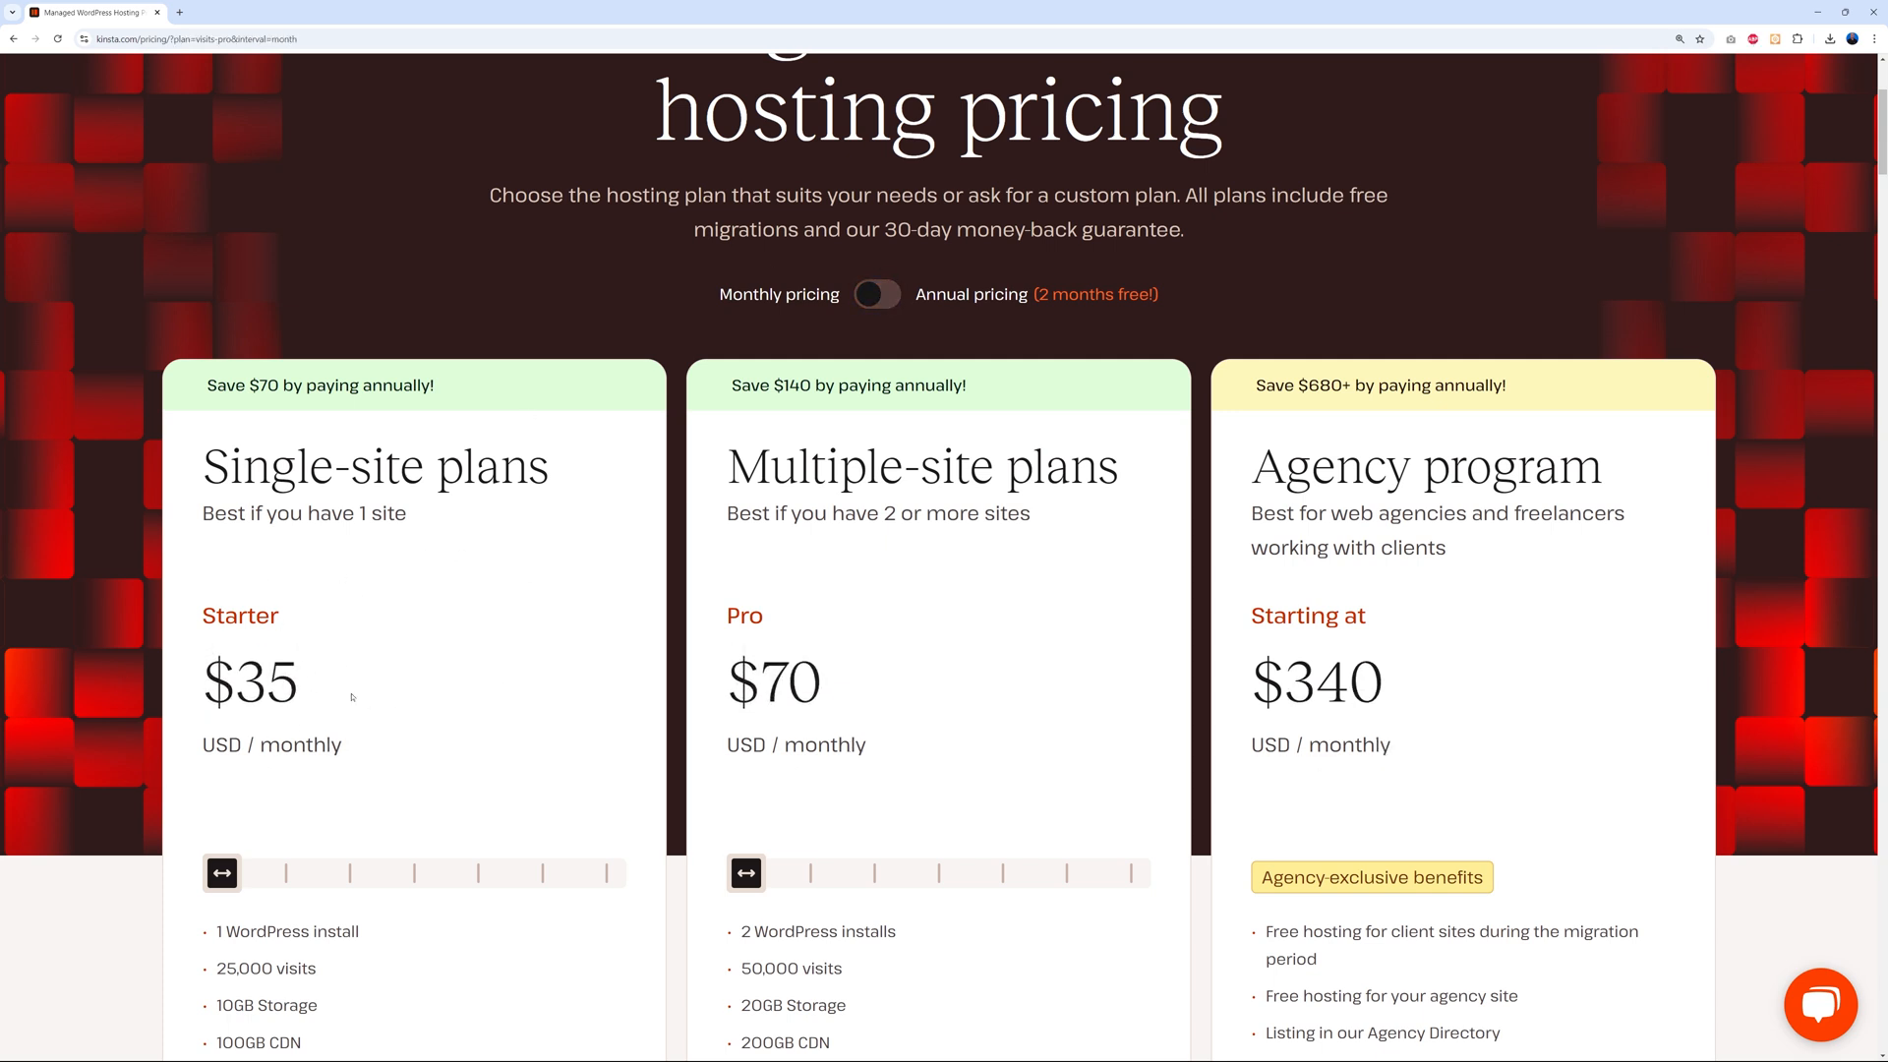
click(877, 293)
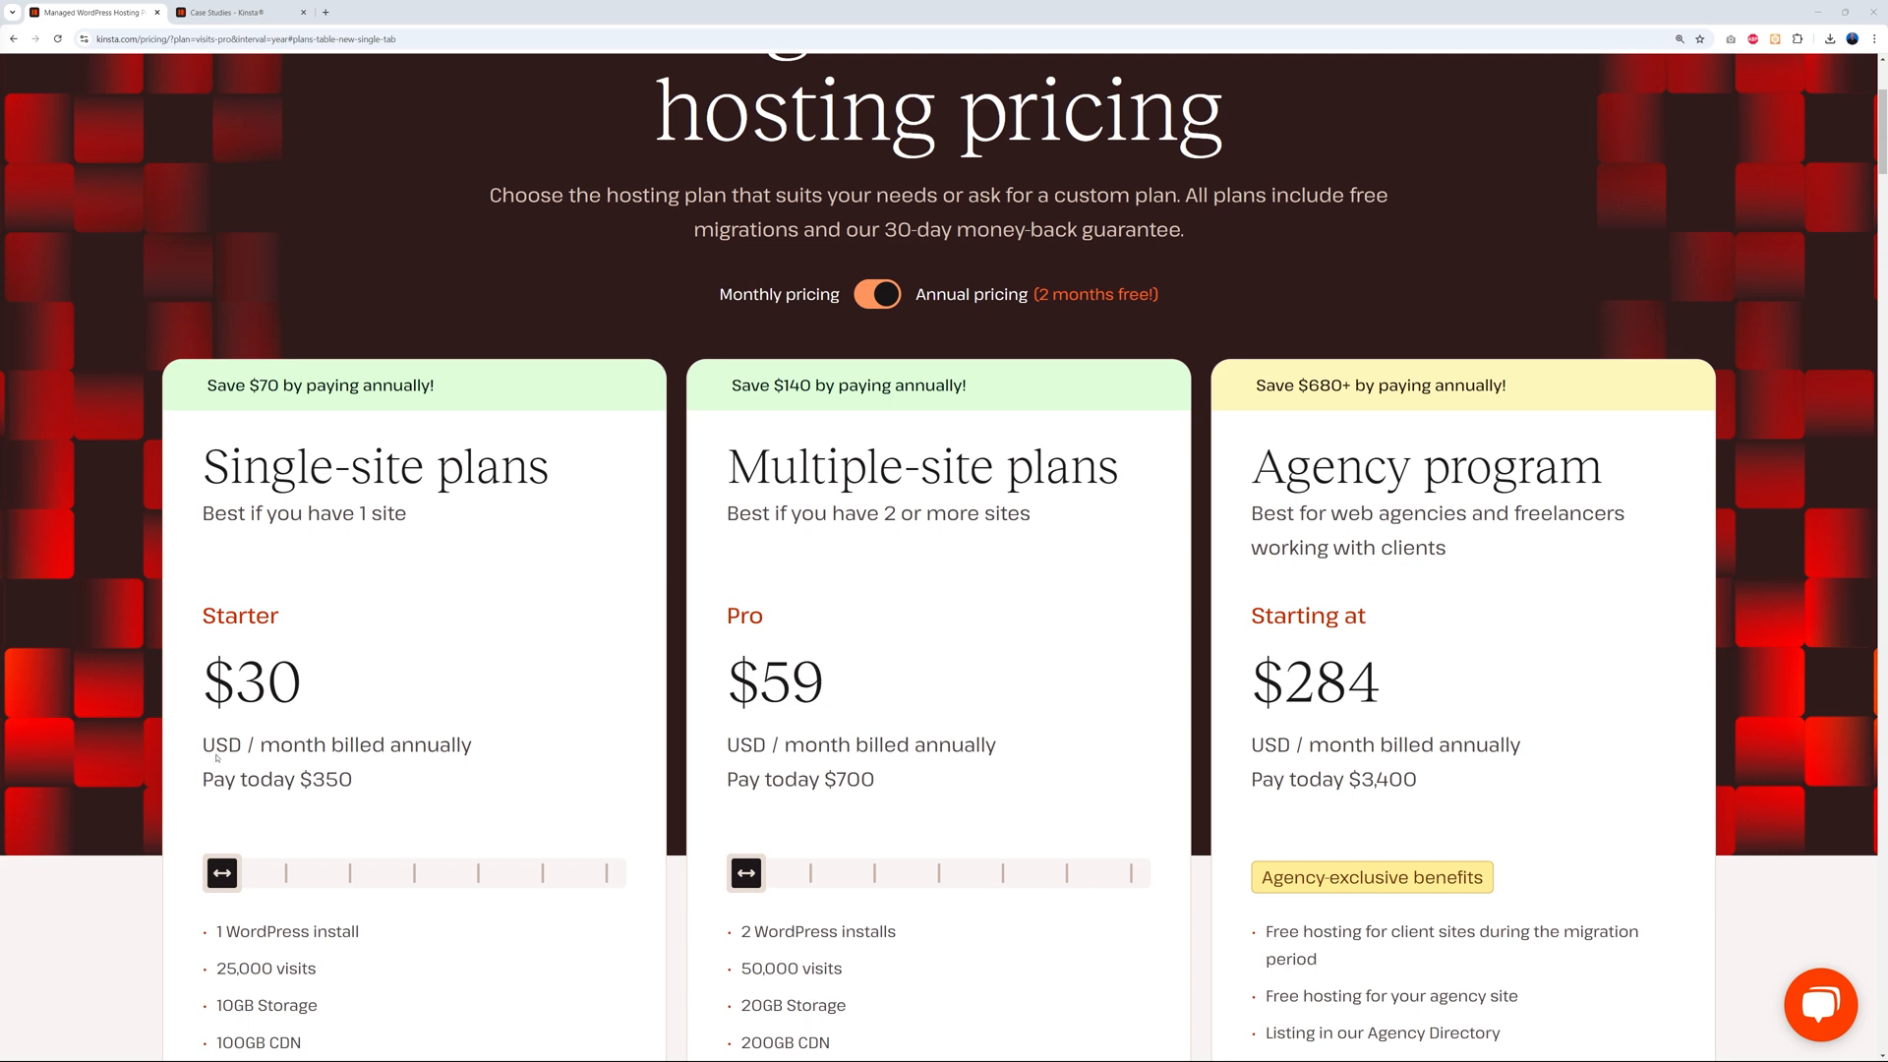
mouse_move(427, 704)
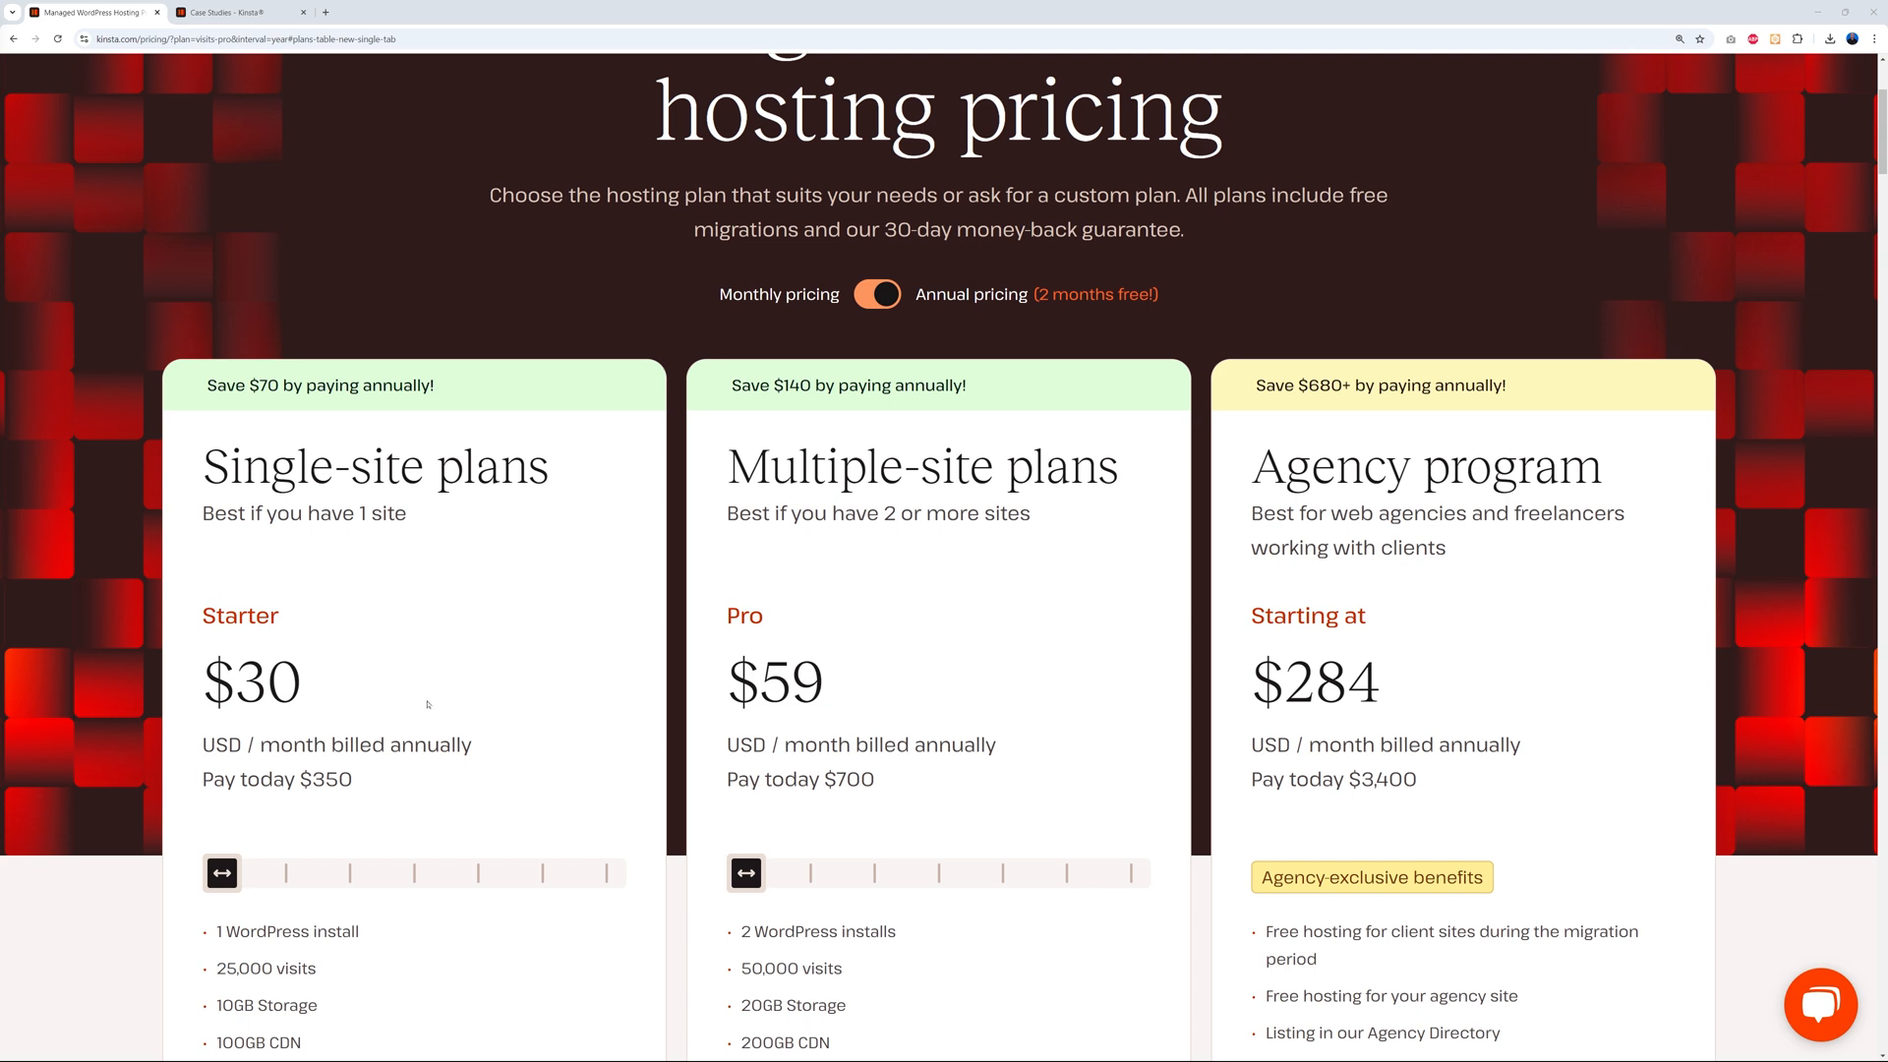
mouse_move(460, 688)
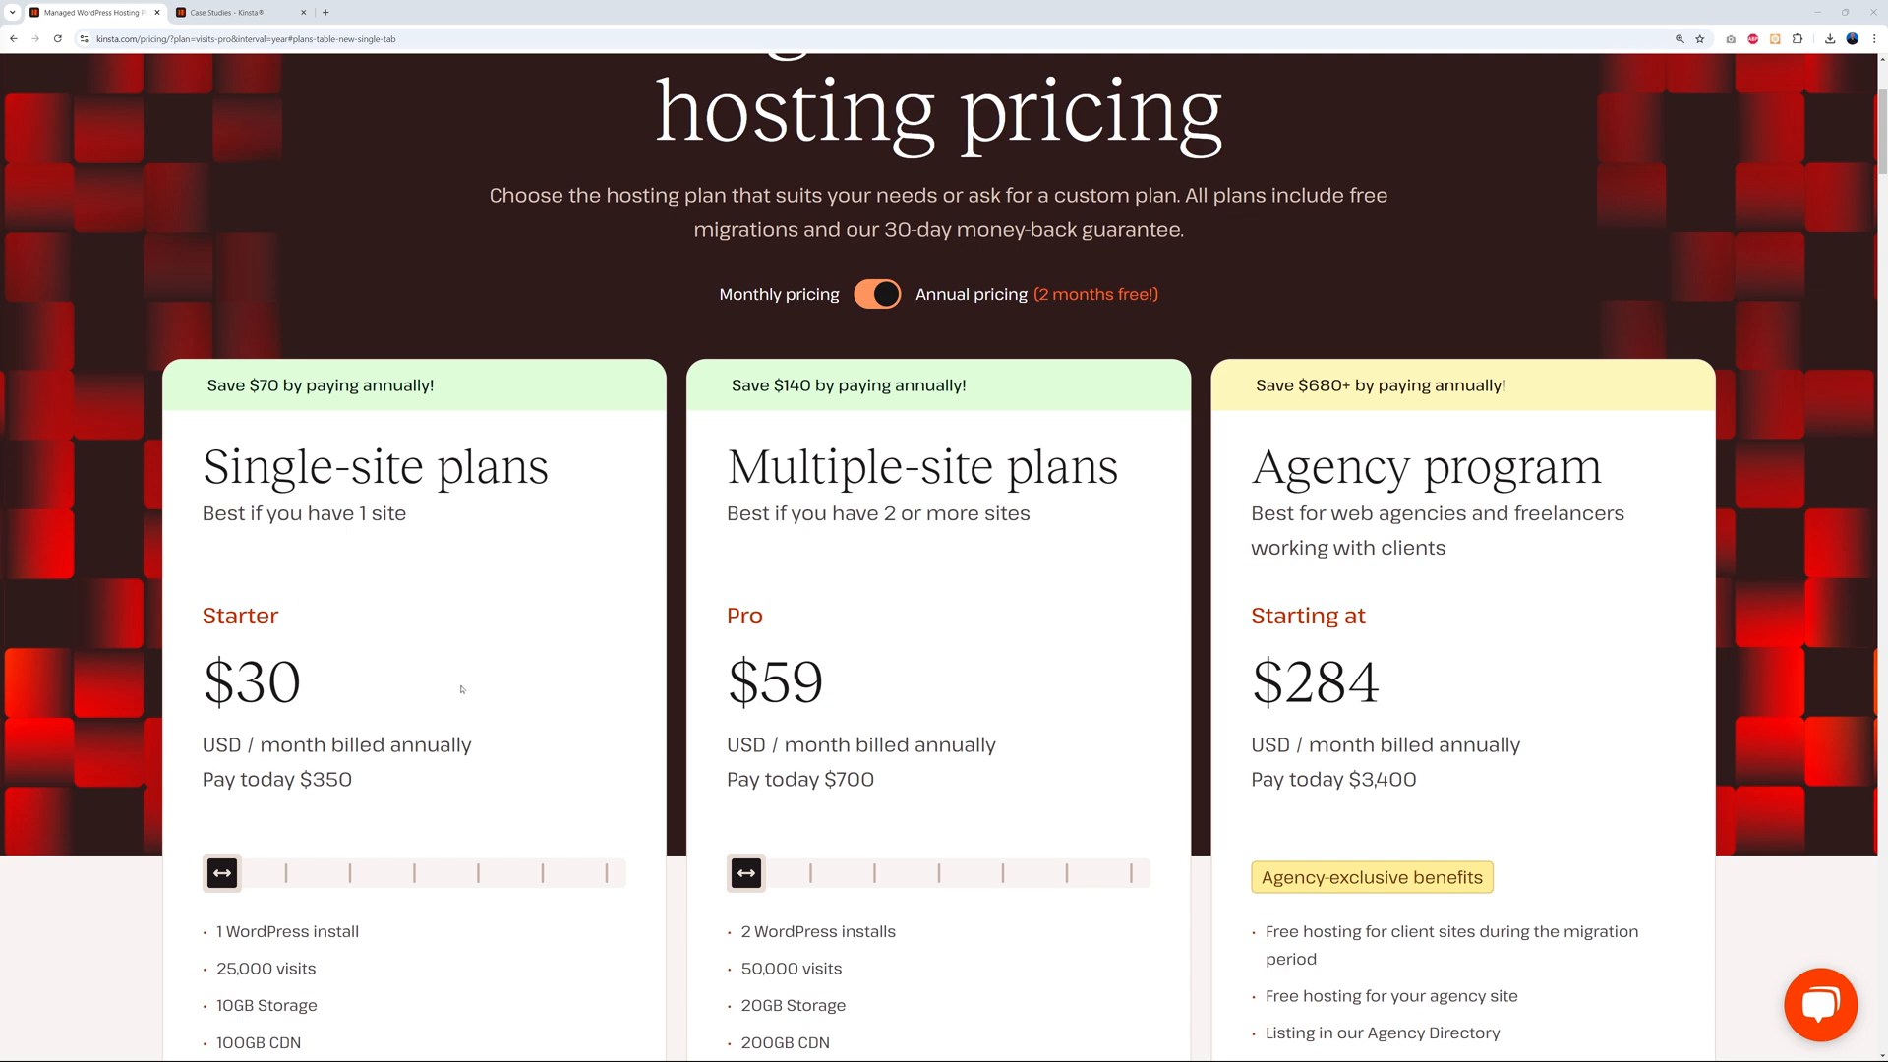
- Review the single-site features table, Starter $30 through Enterprise $521, then return to the Kinsta homepage
scroll(down, 3)
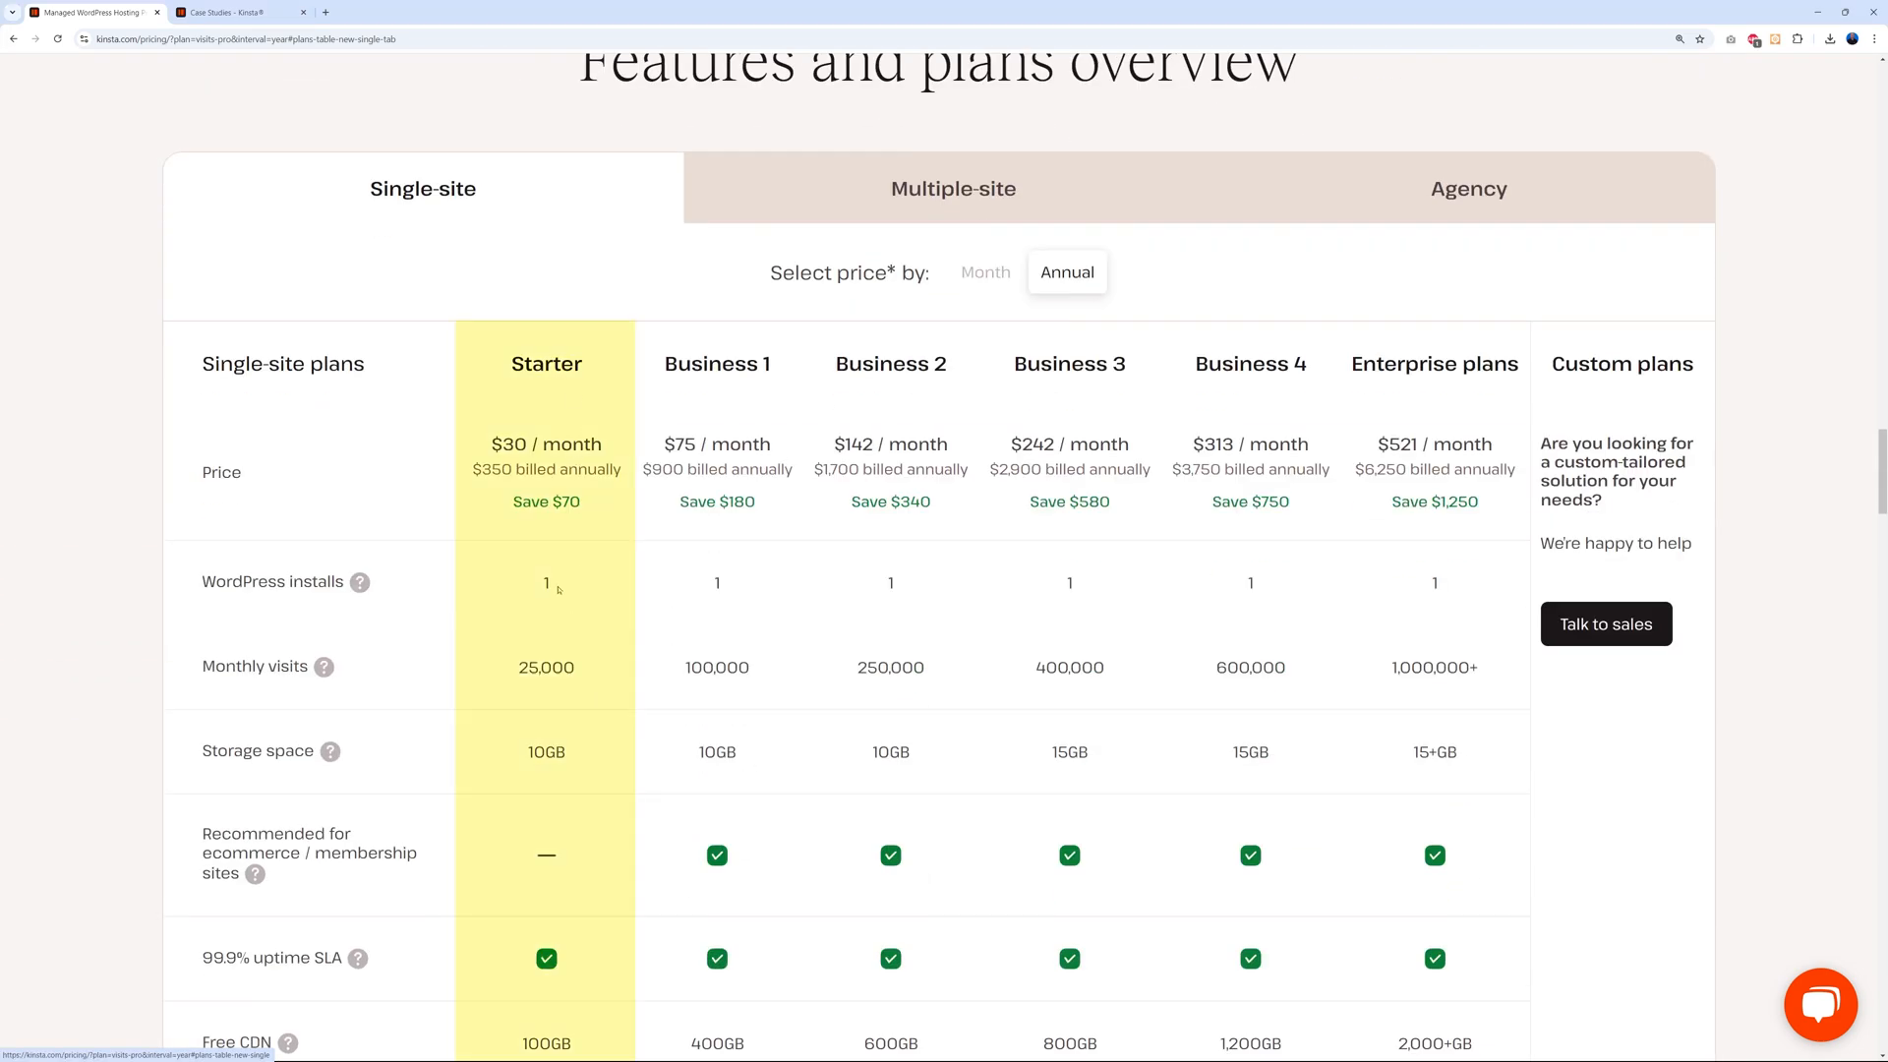
mouse_move(586, 650)
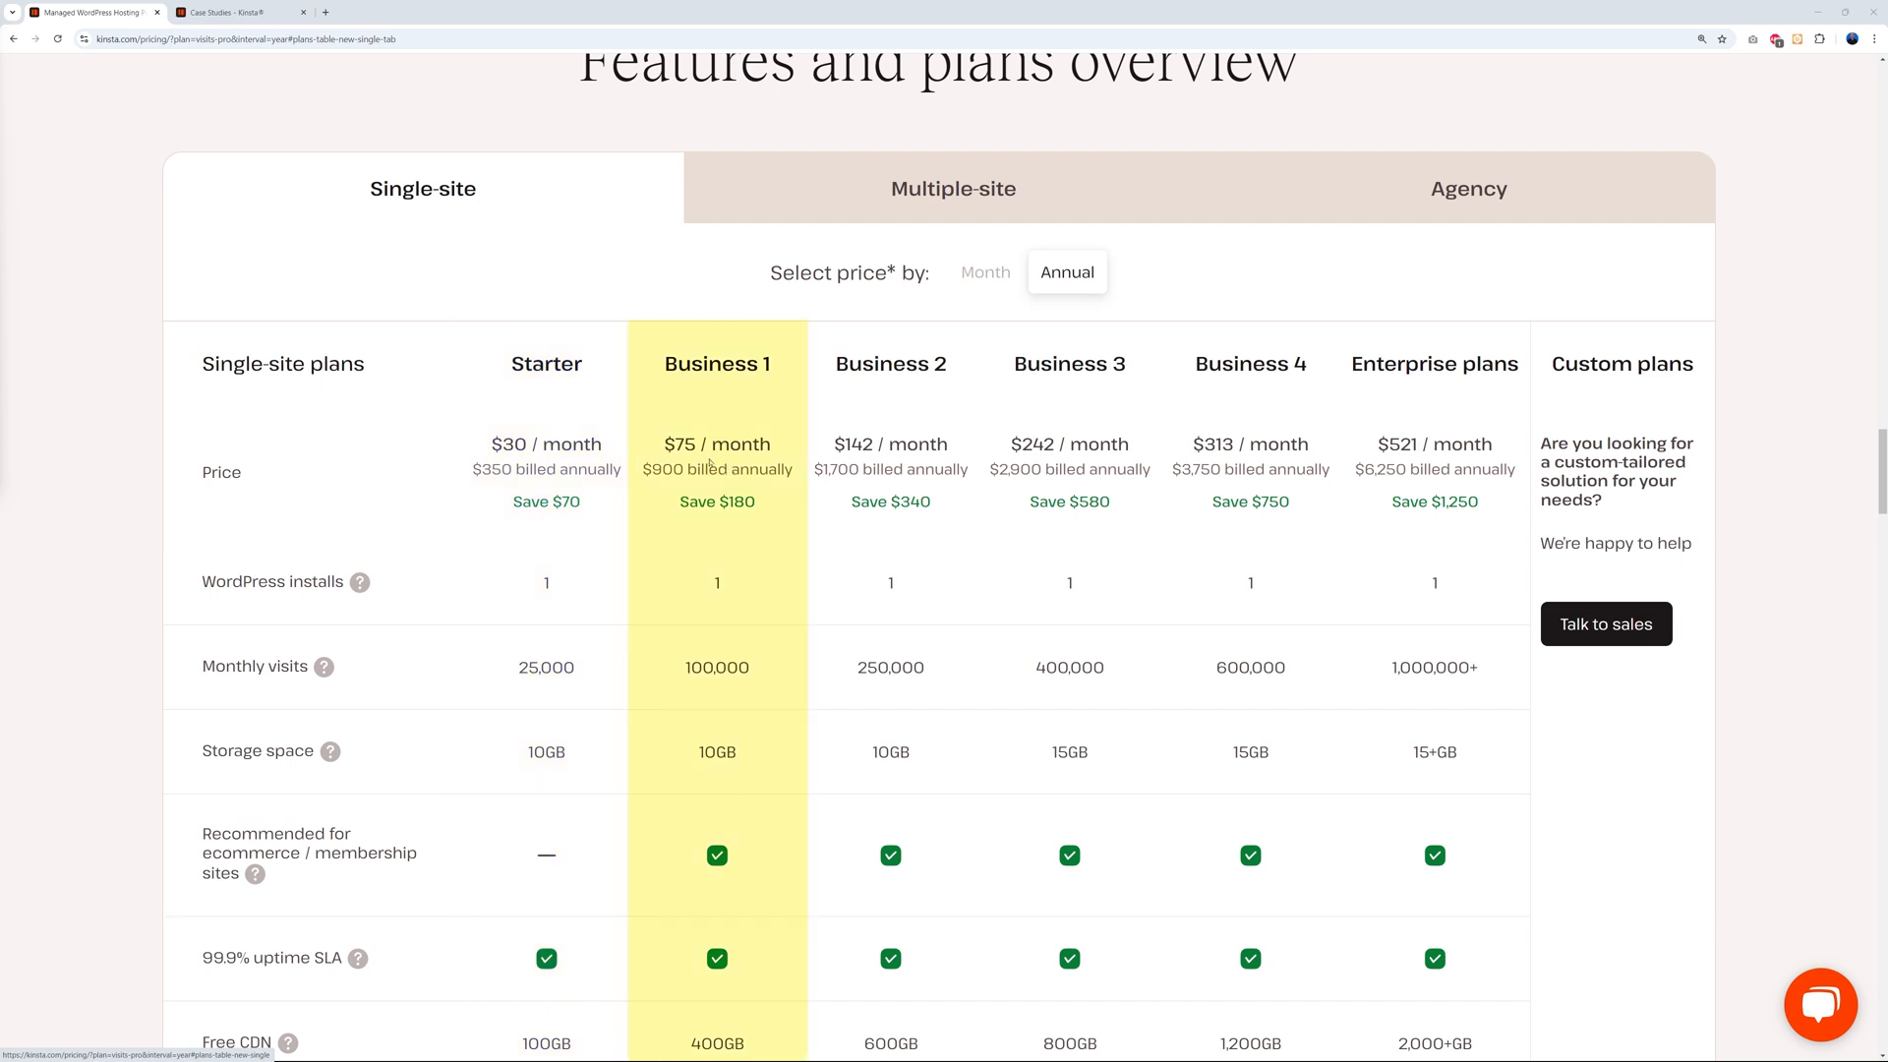
mouse_move(767, 472)
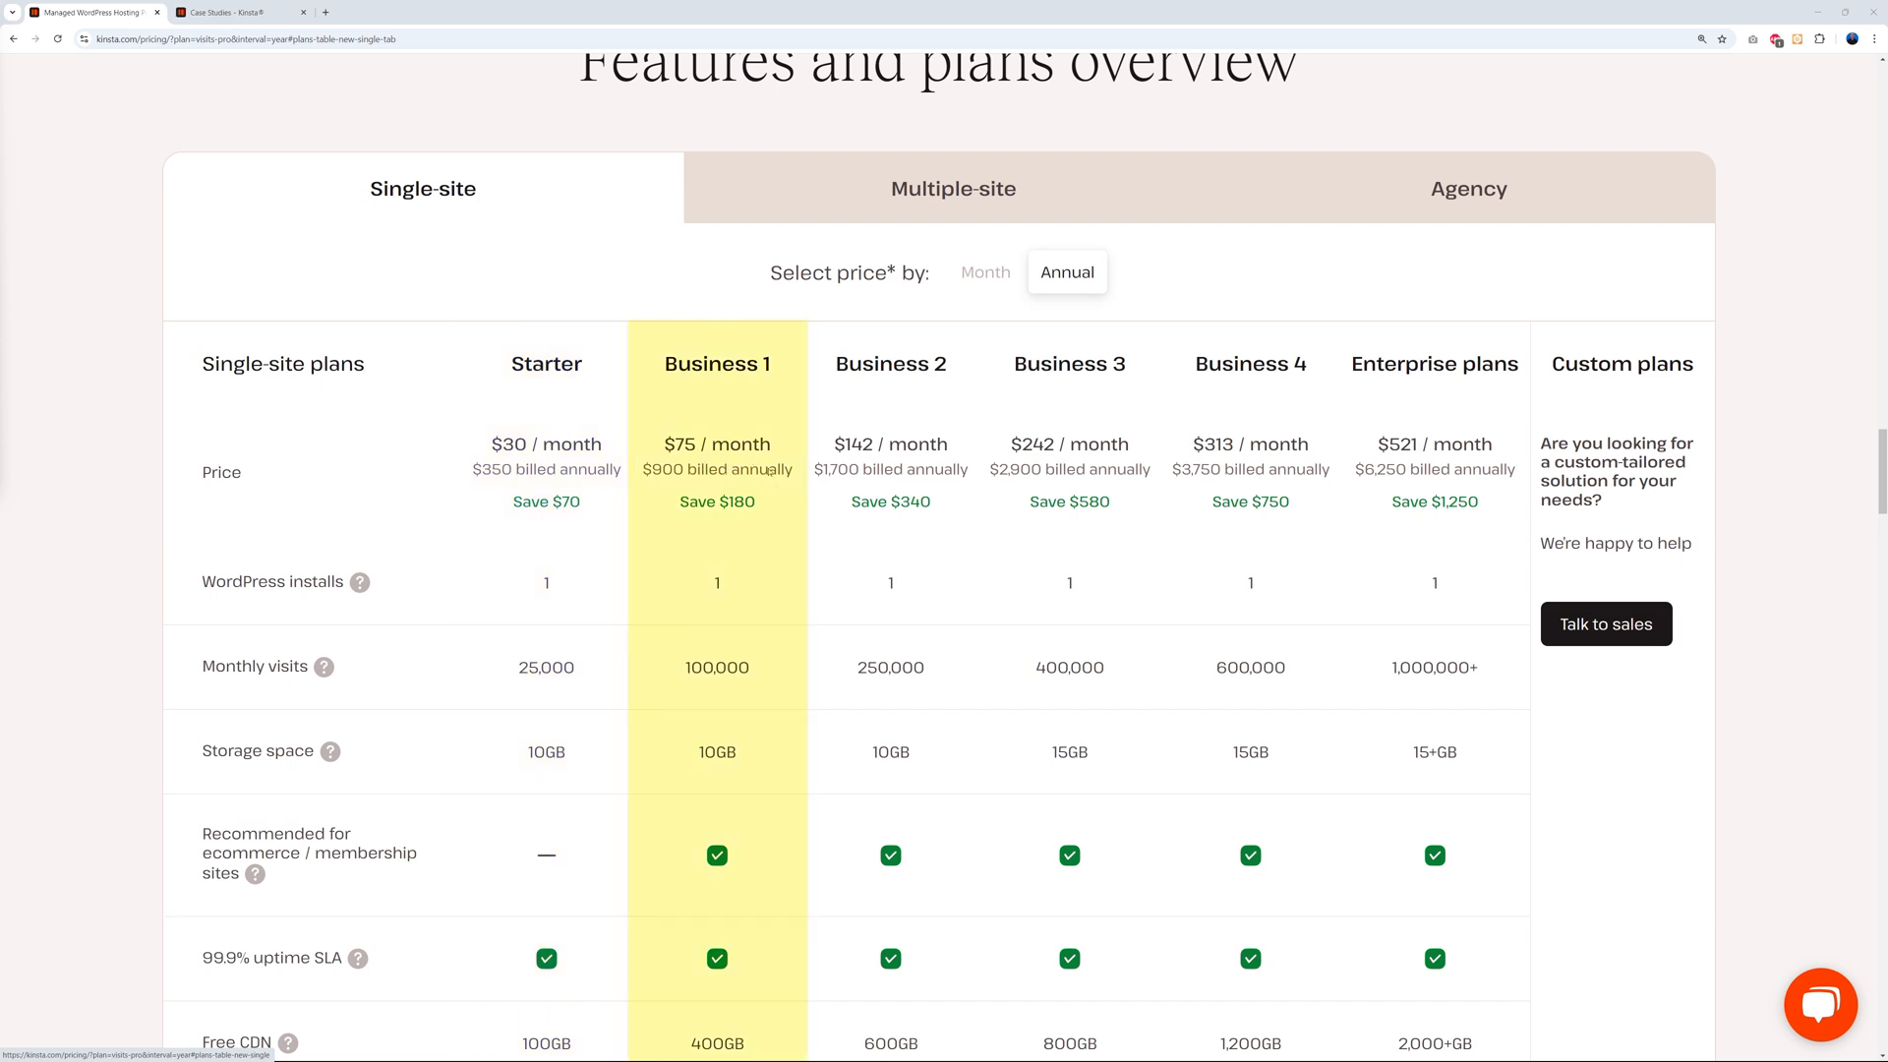
mouse_move(755, 690)
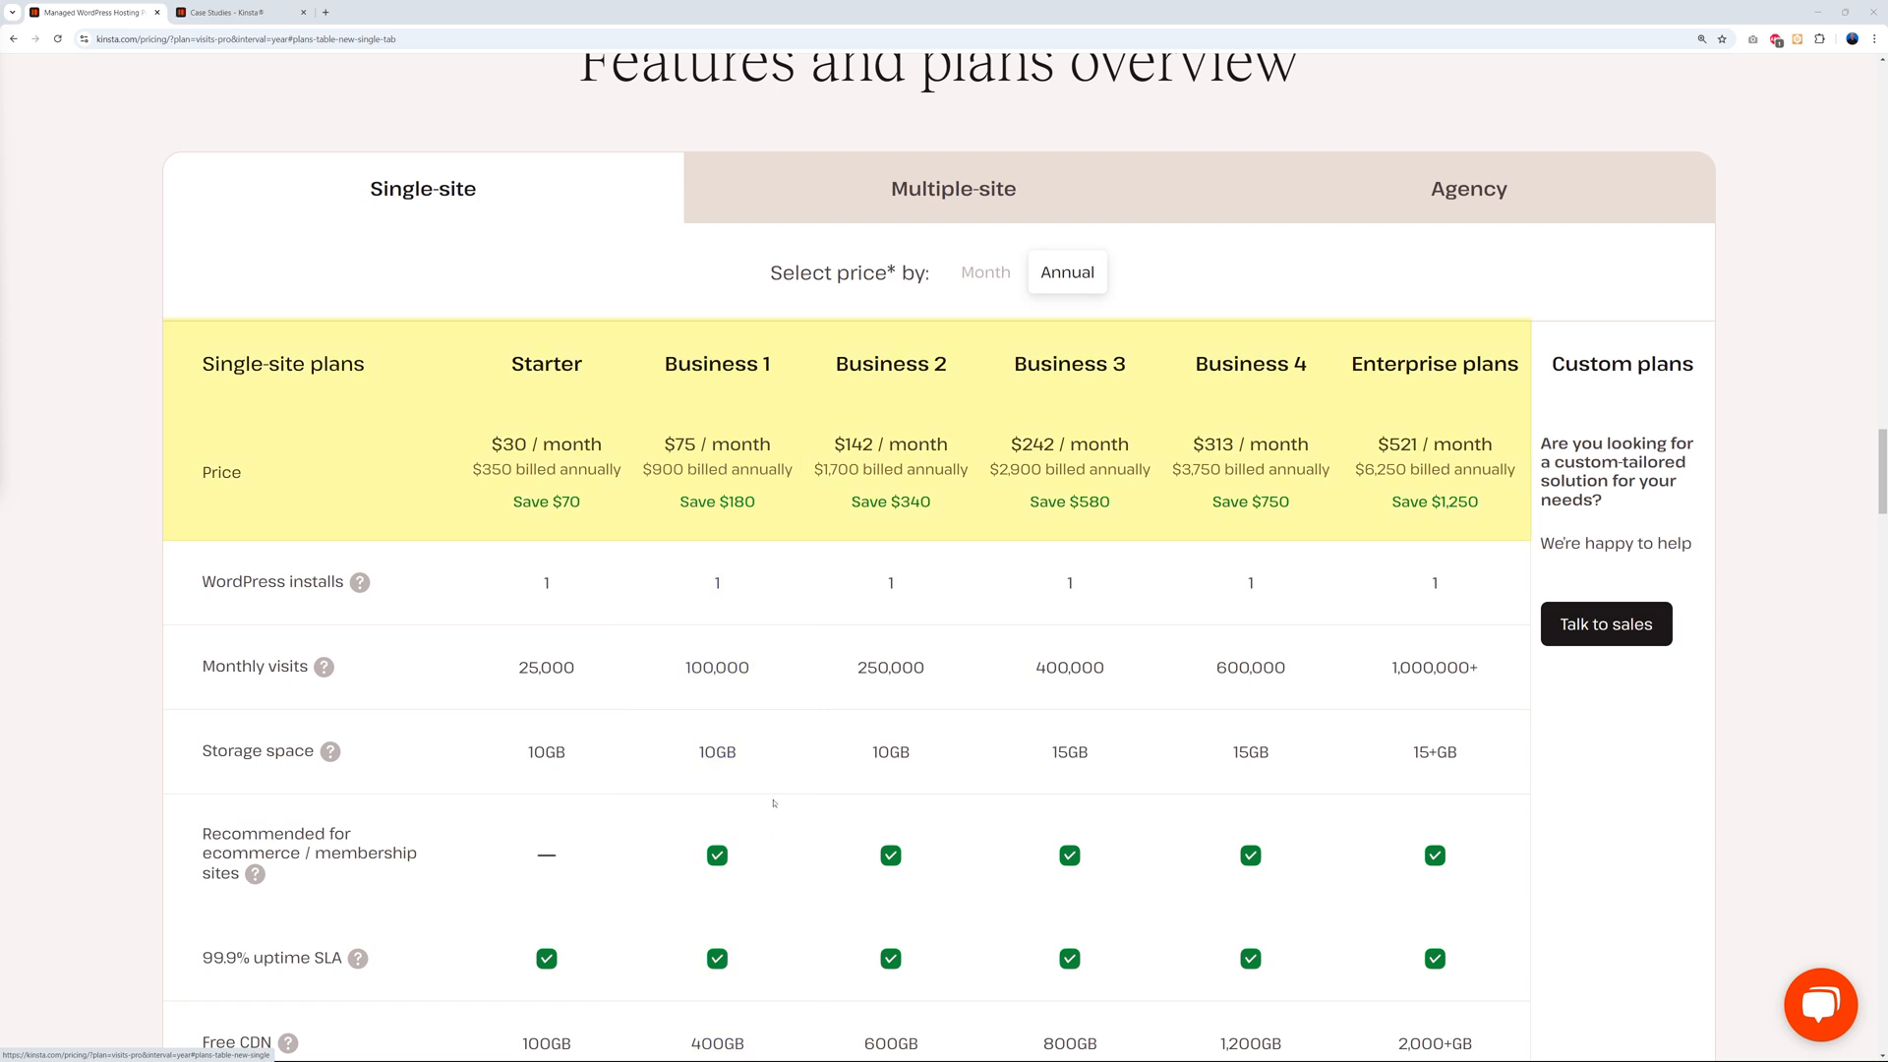
mouse_move(771, 802)
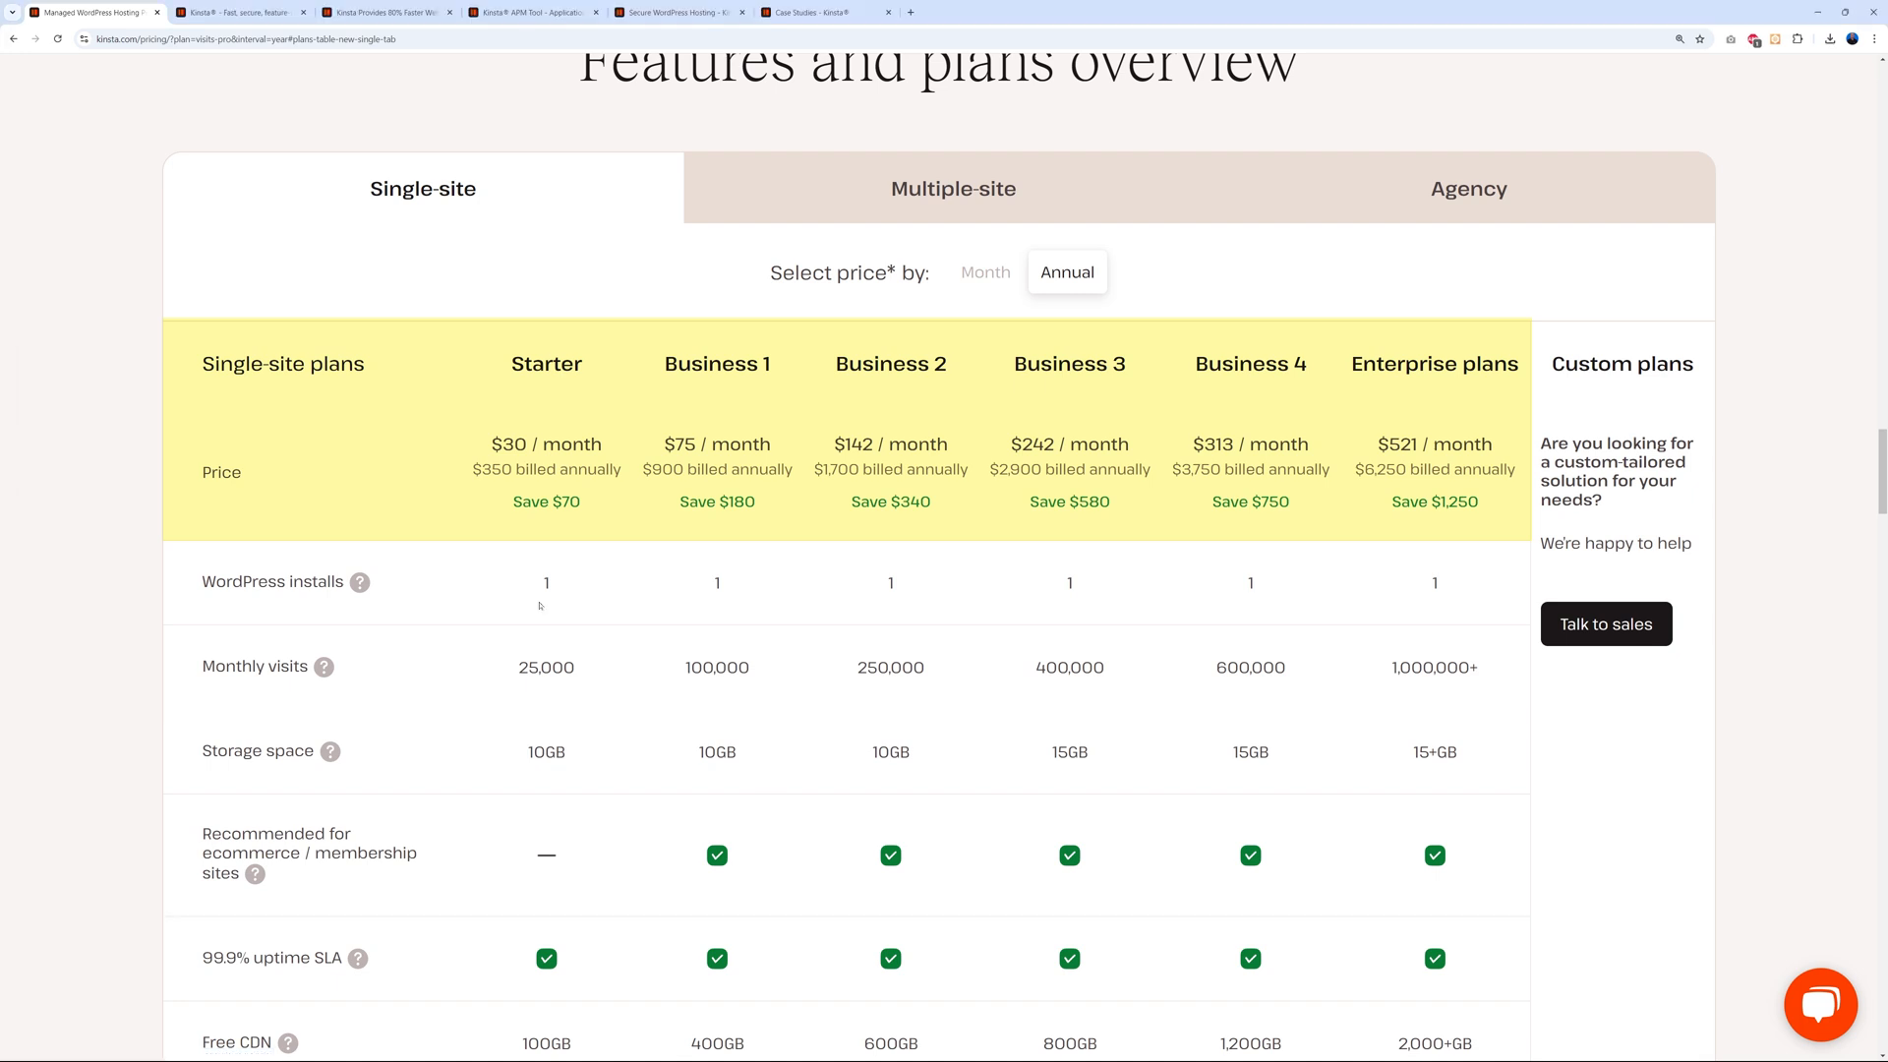
click(240, 14)
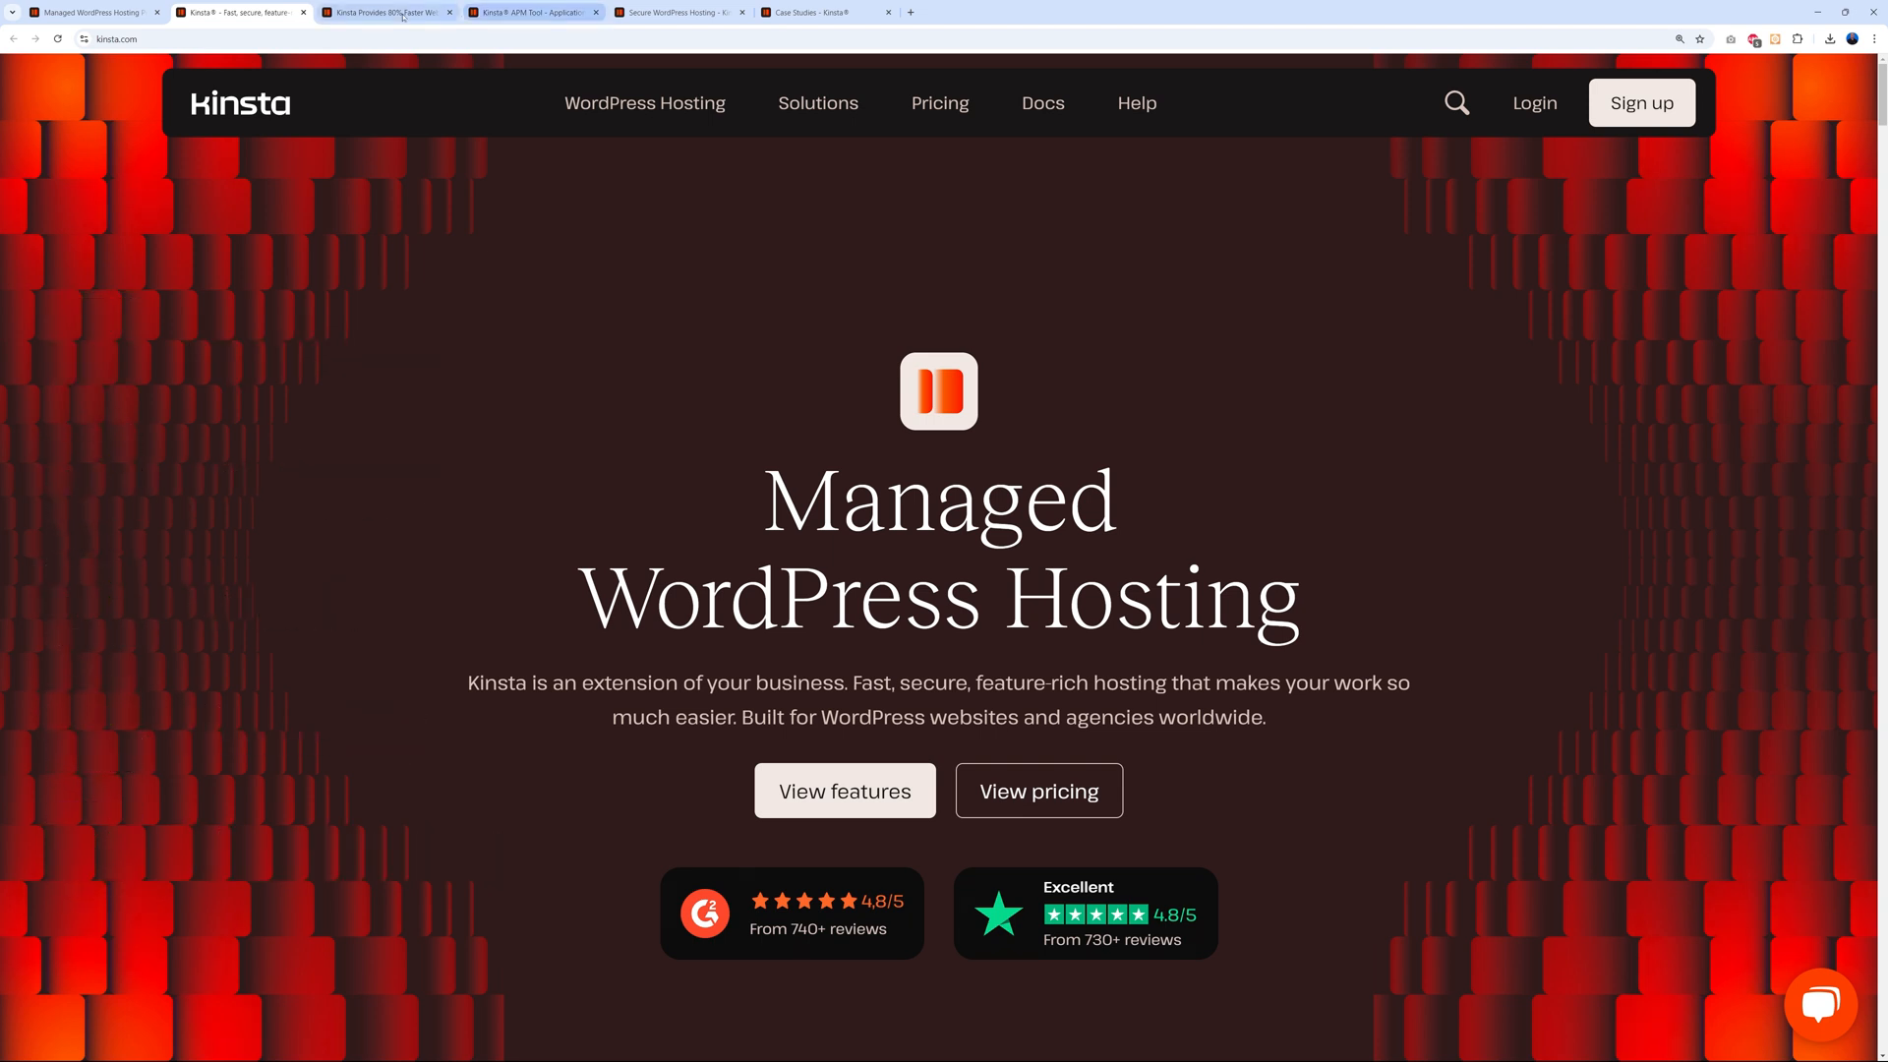
- View the Edge Caching, APM Tool and Secure WordPress Hosting pages, ending on Case Studies
click(386, 14)
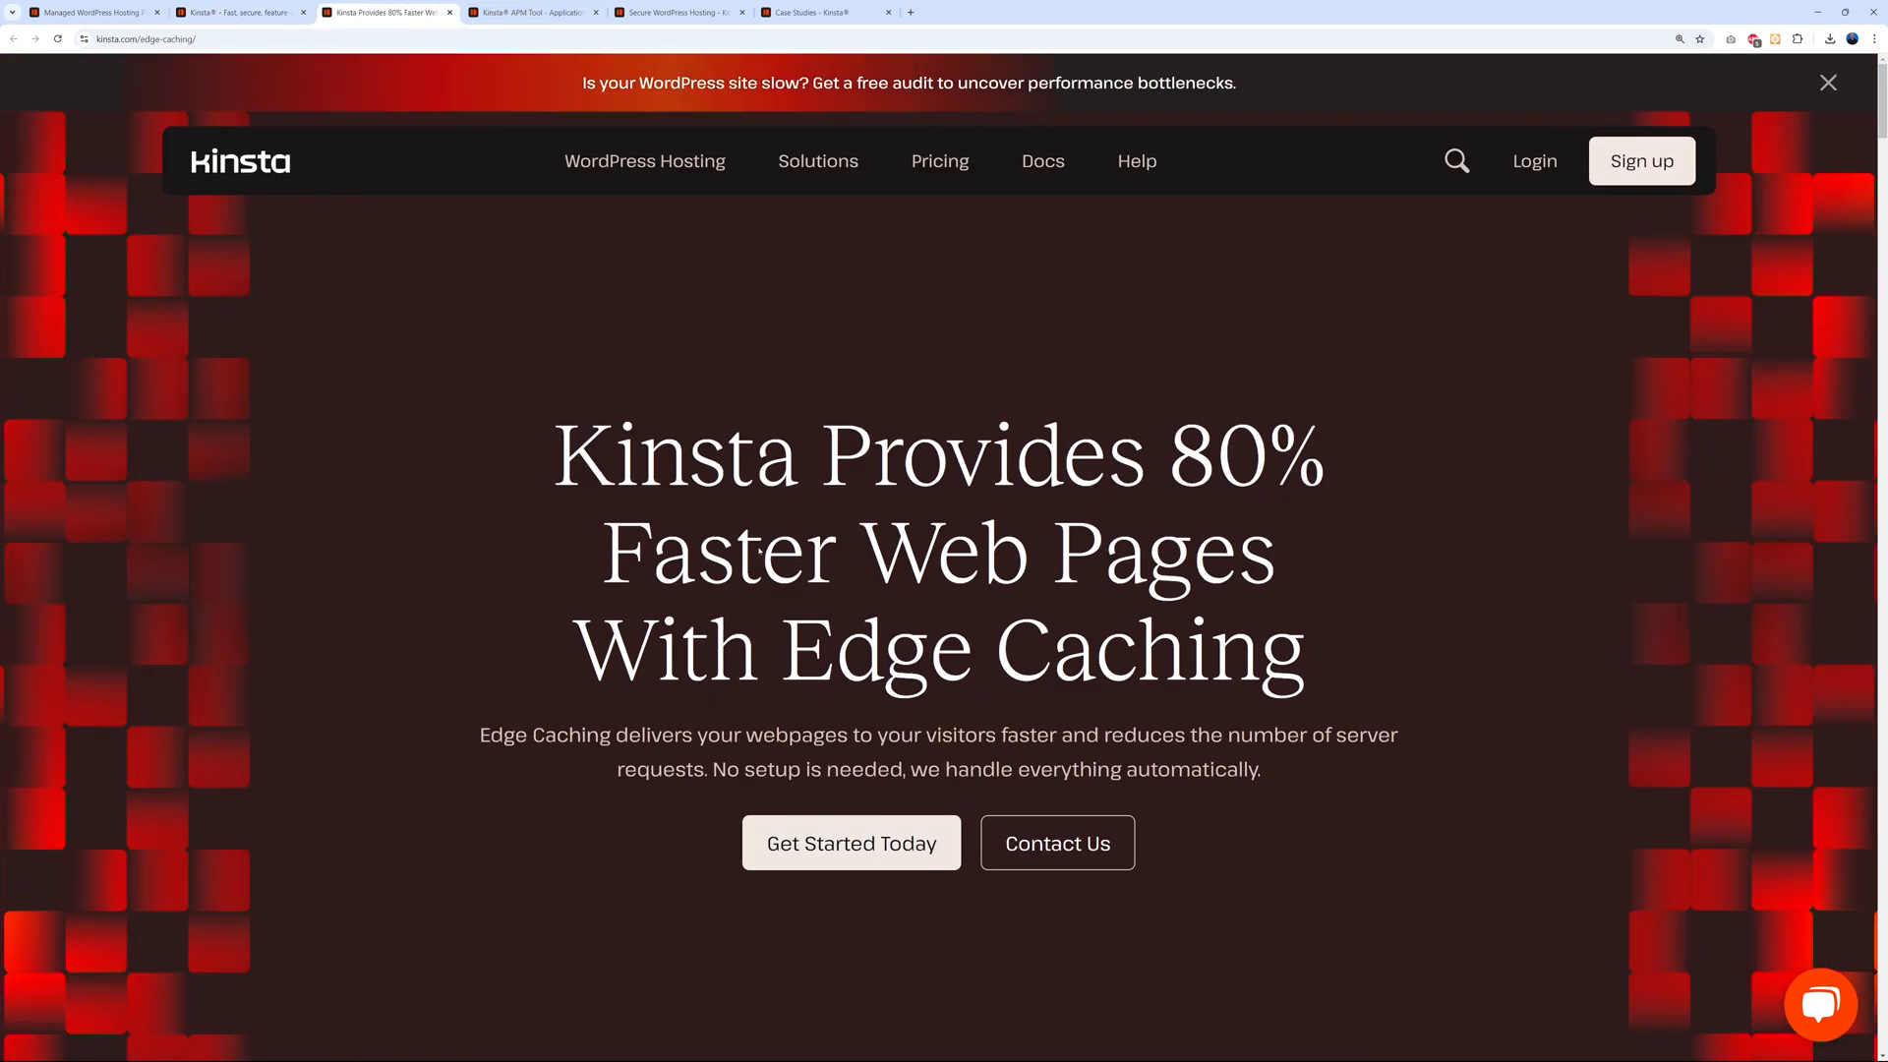
mouse_move(1373, 704)
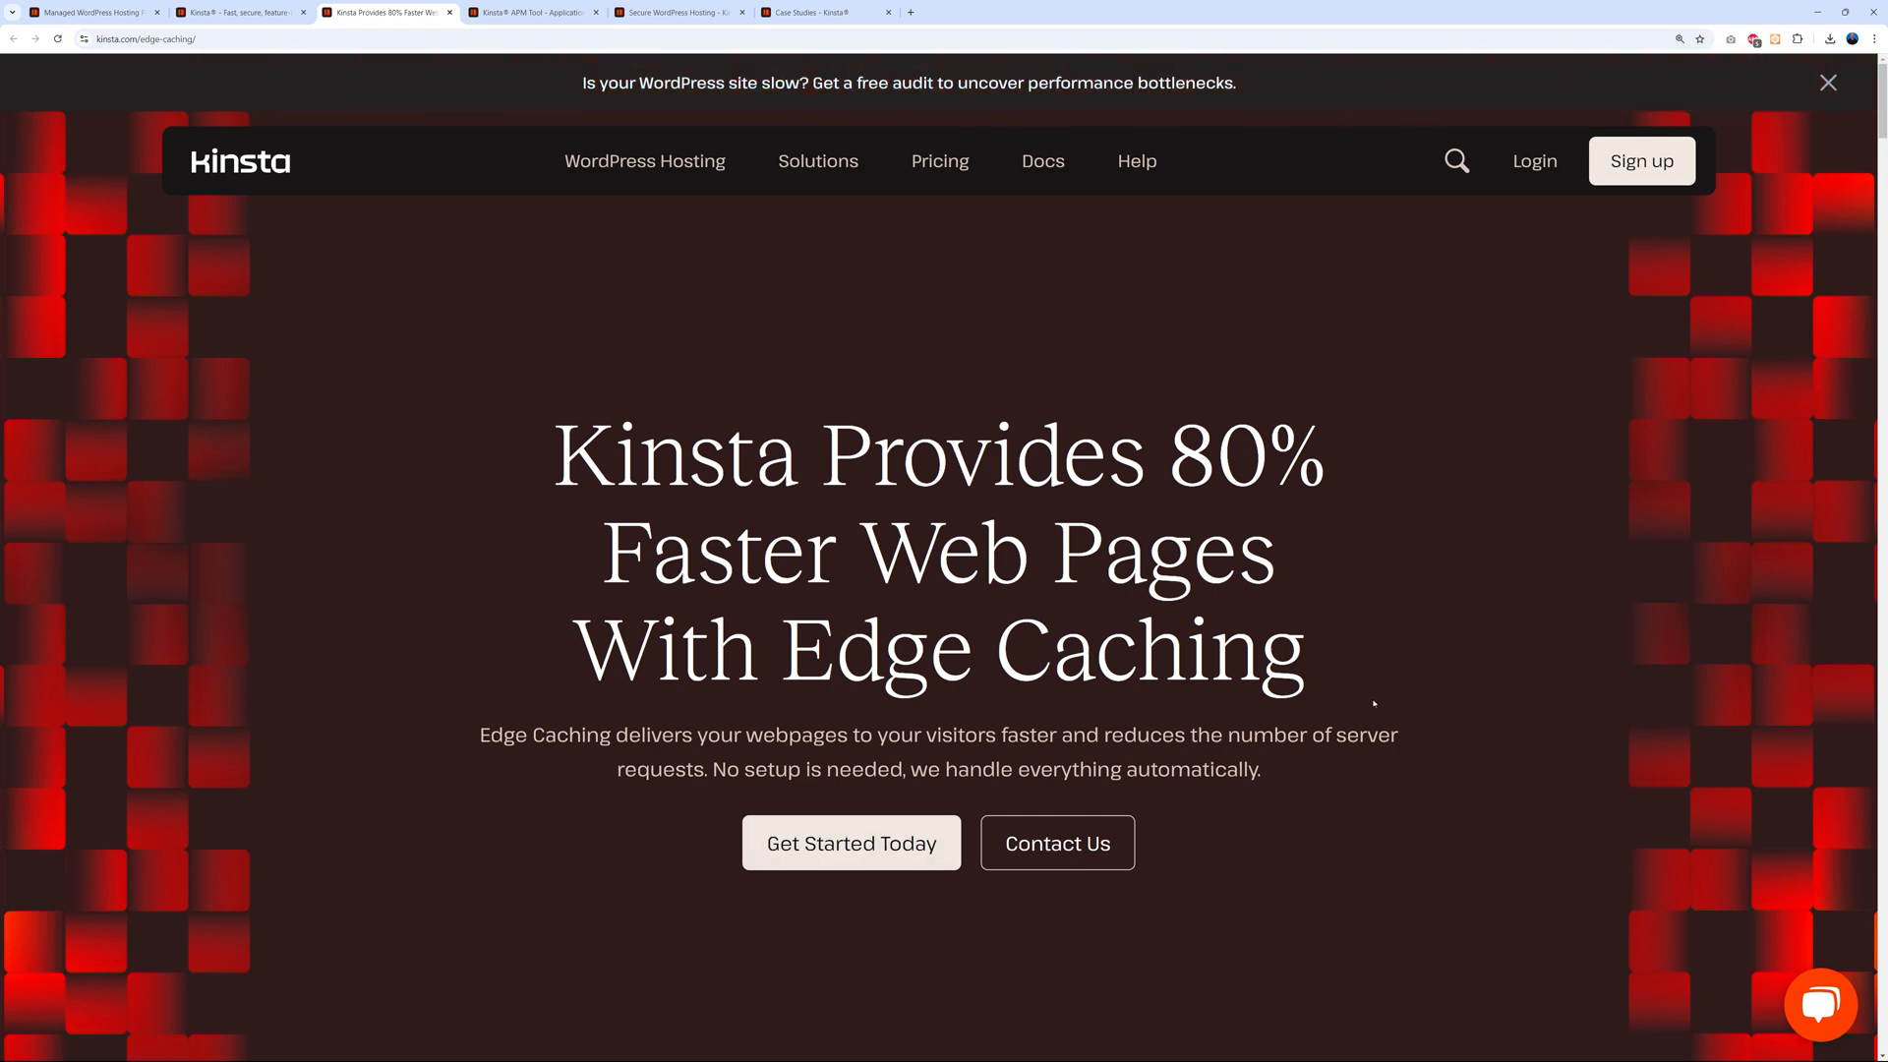
click(533, 12)
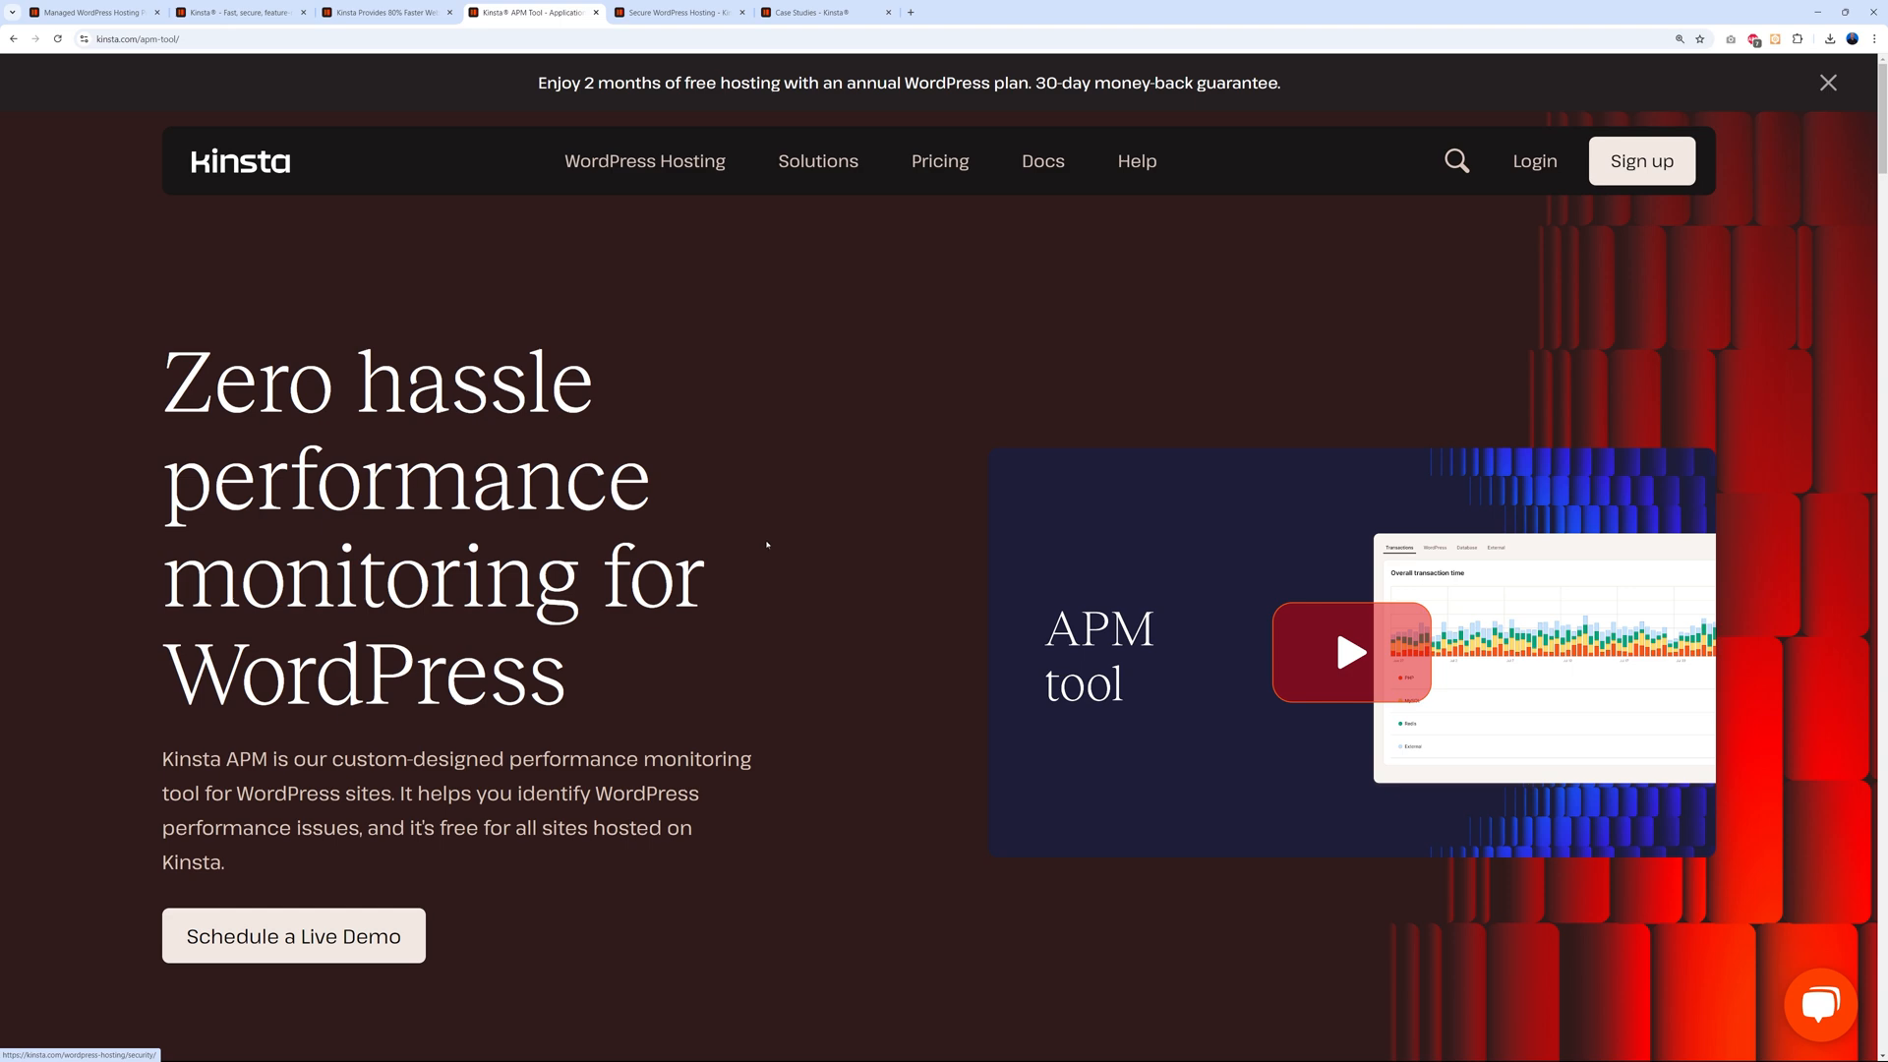
click(681, 12)
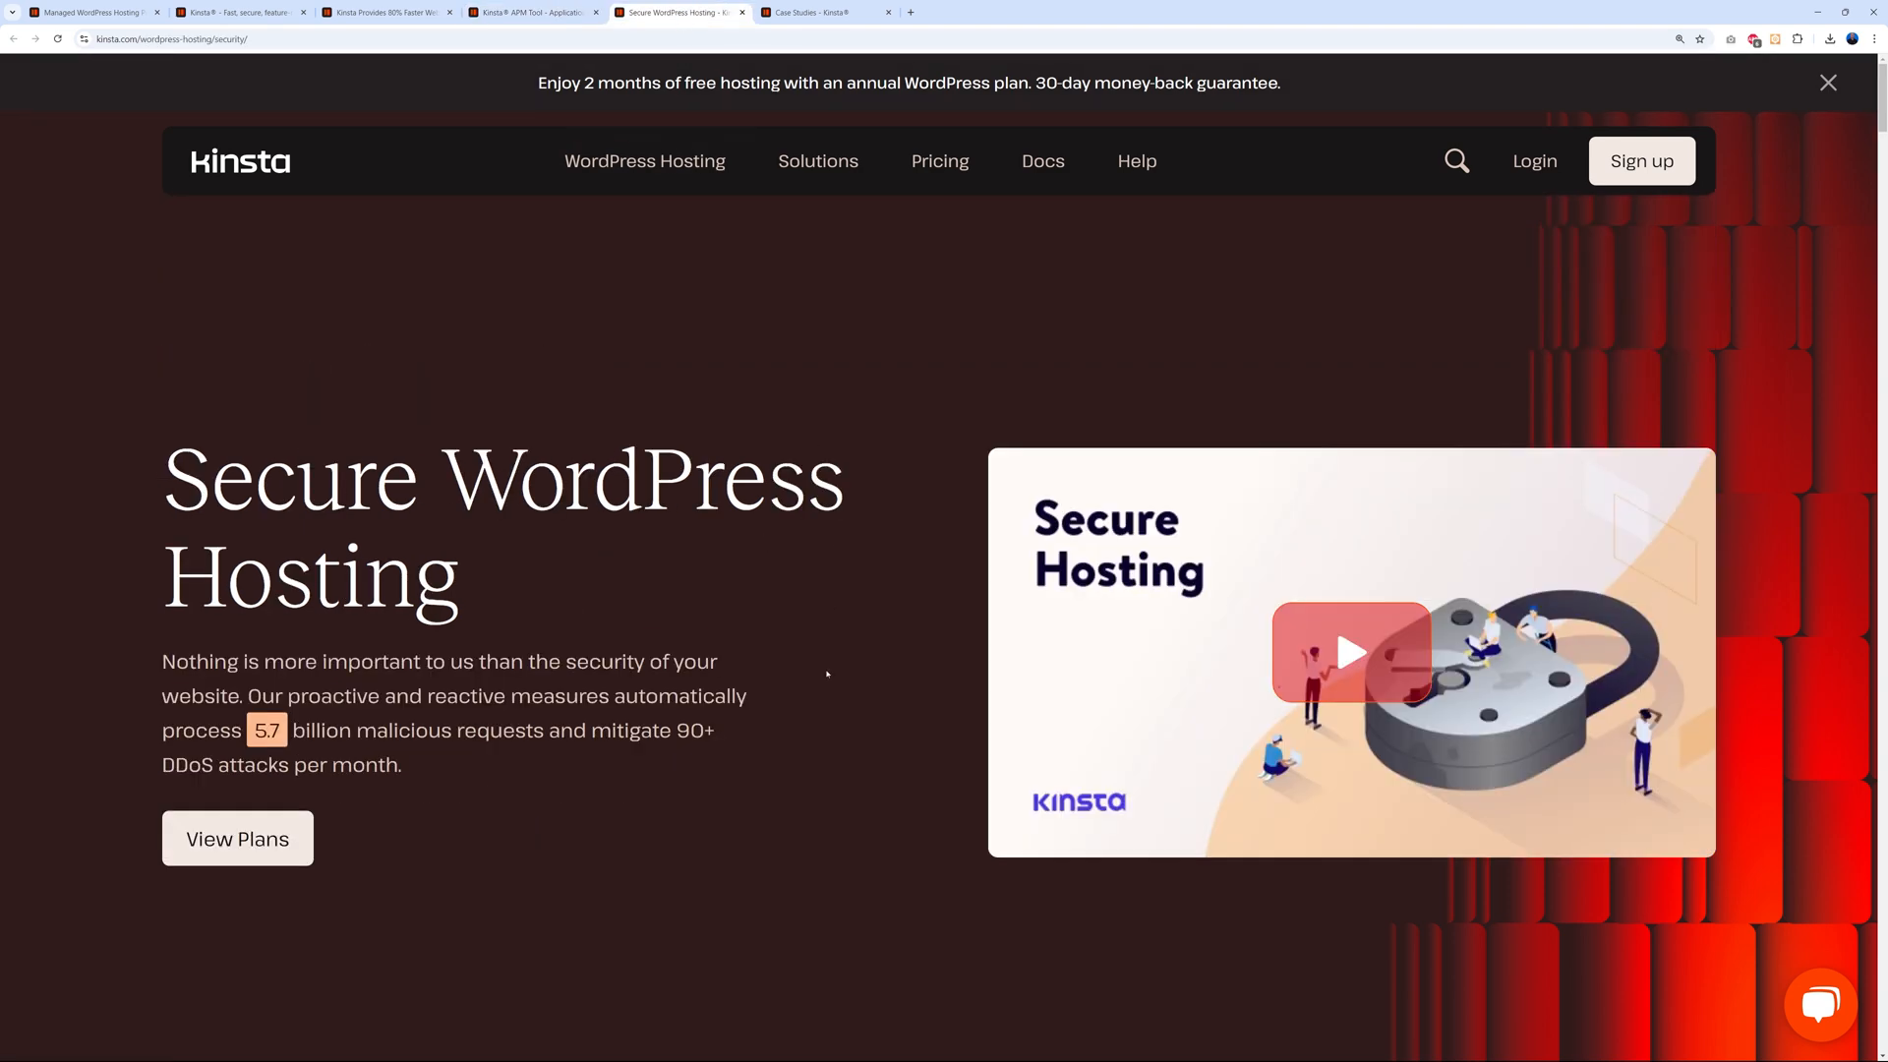
mouse_move(849, 686)
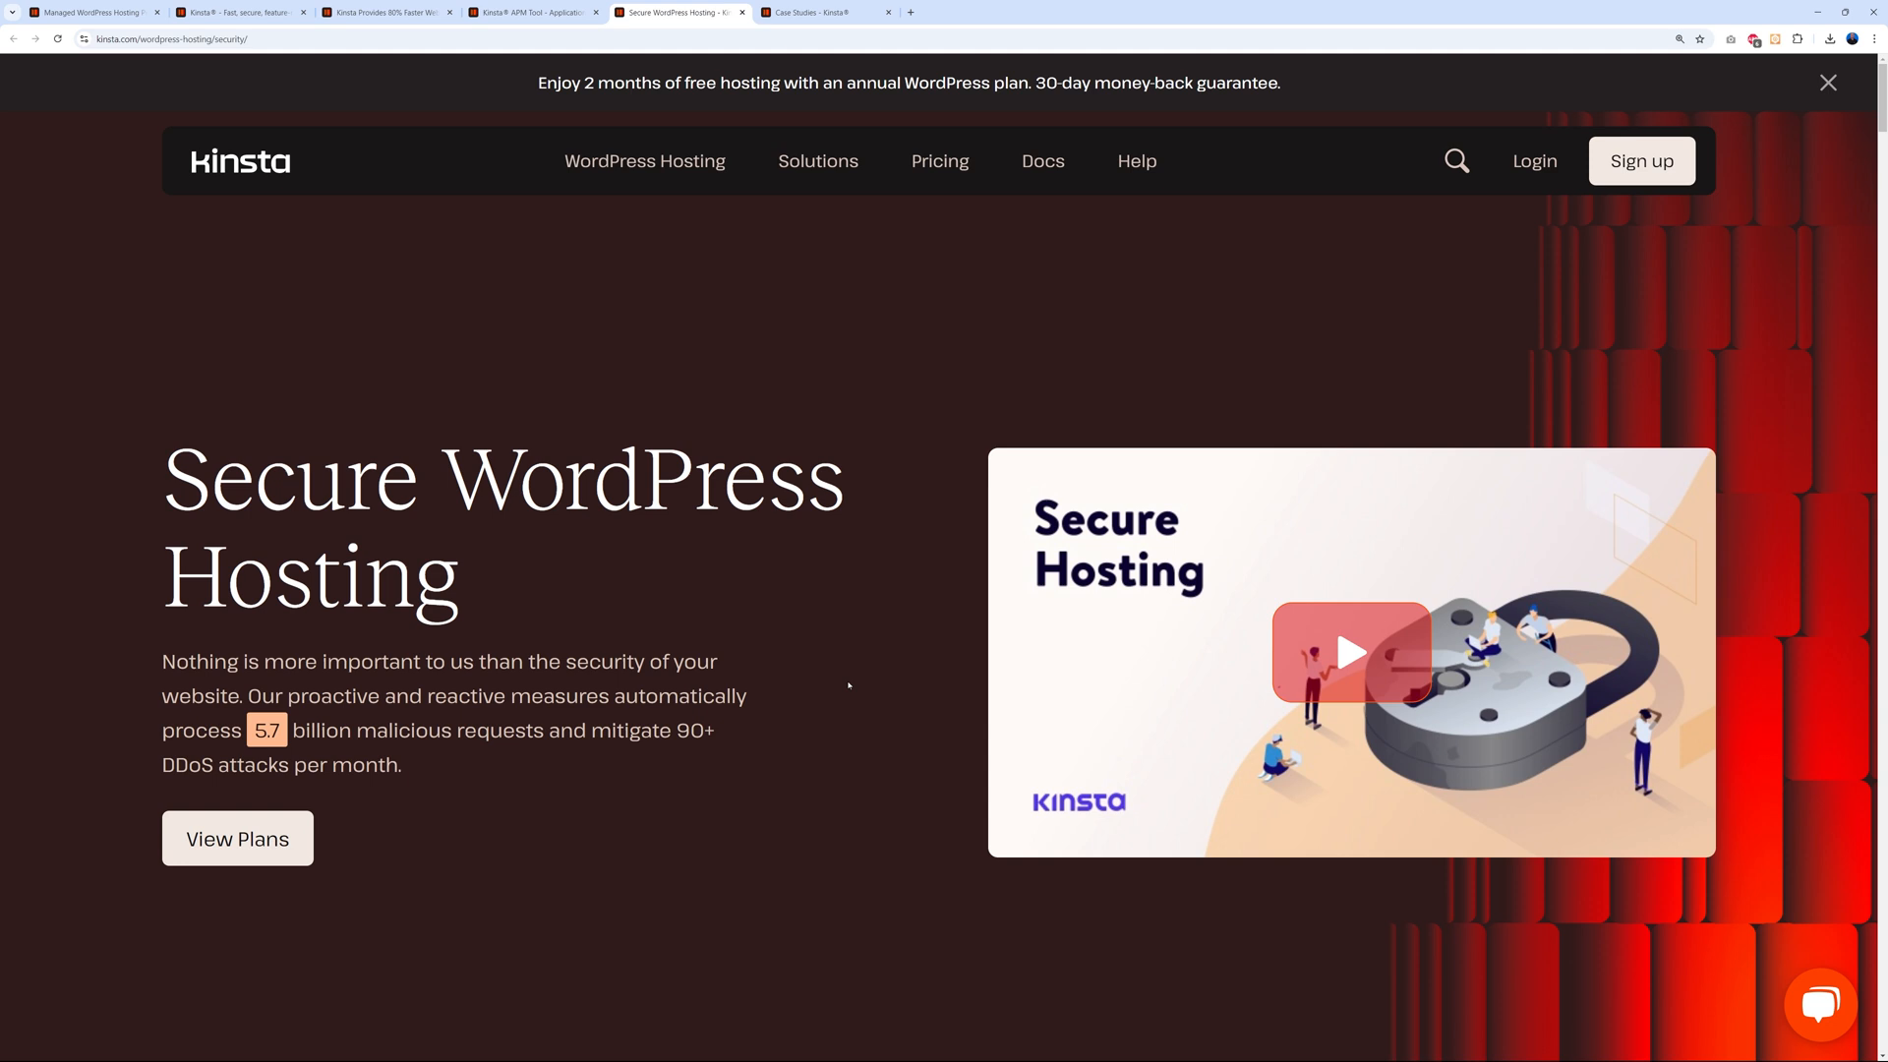
click(824, 12)
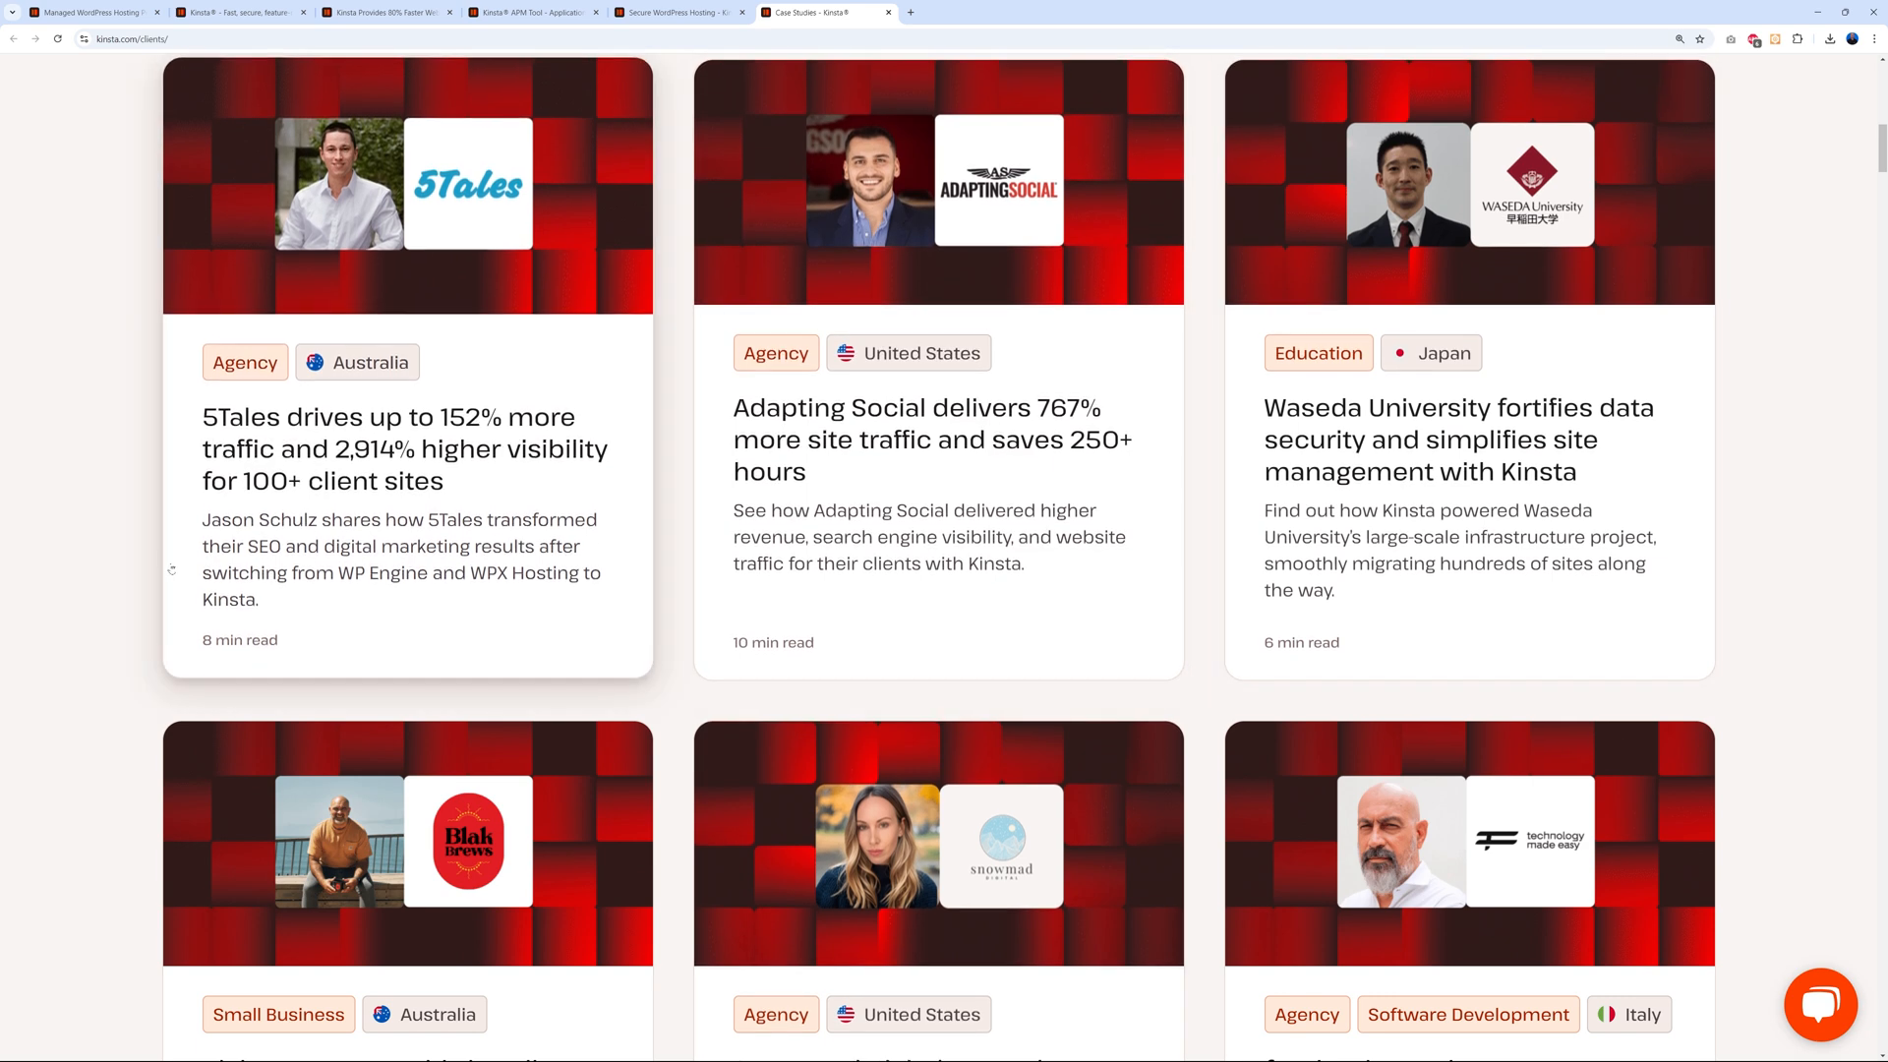
mouse_move(405, 449)
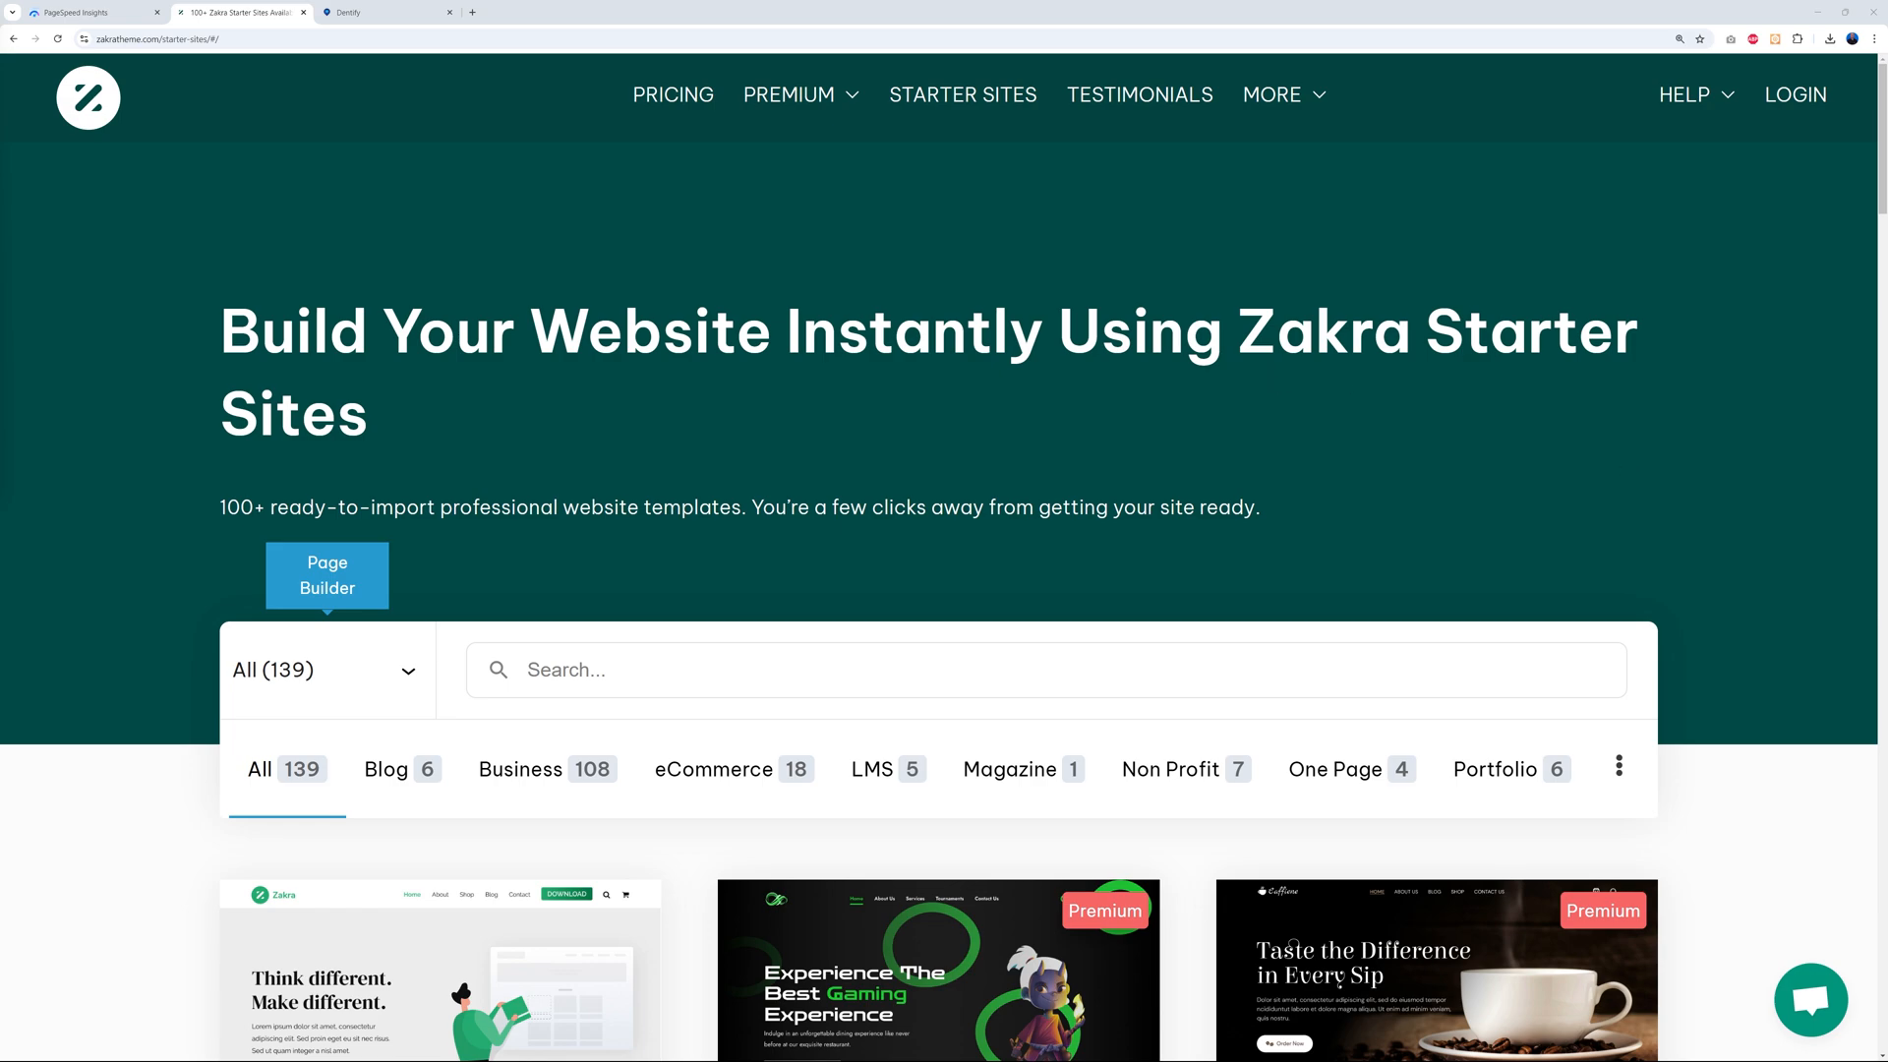
- Browse the Zakra starter templates down to Dentify and bring up its PageSpeed report
scroll(down, 3)
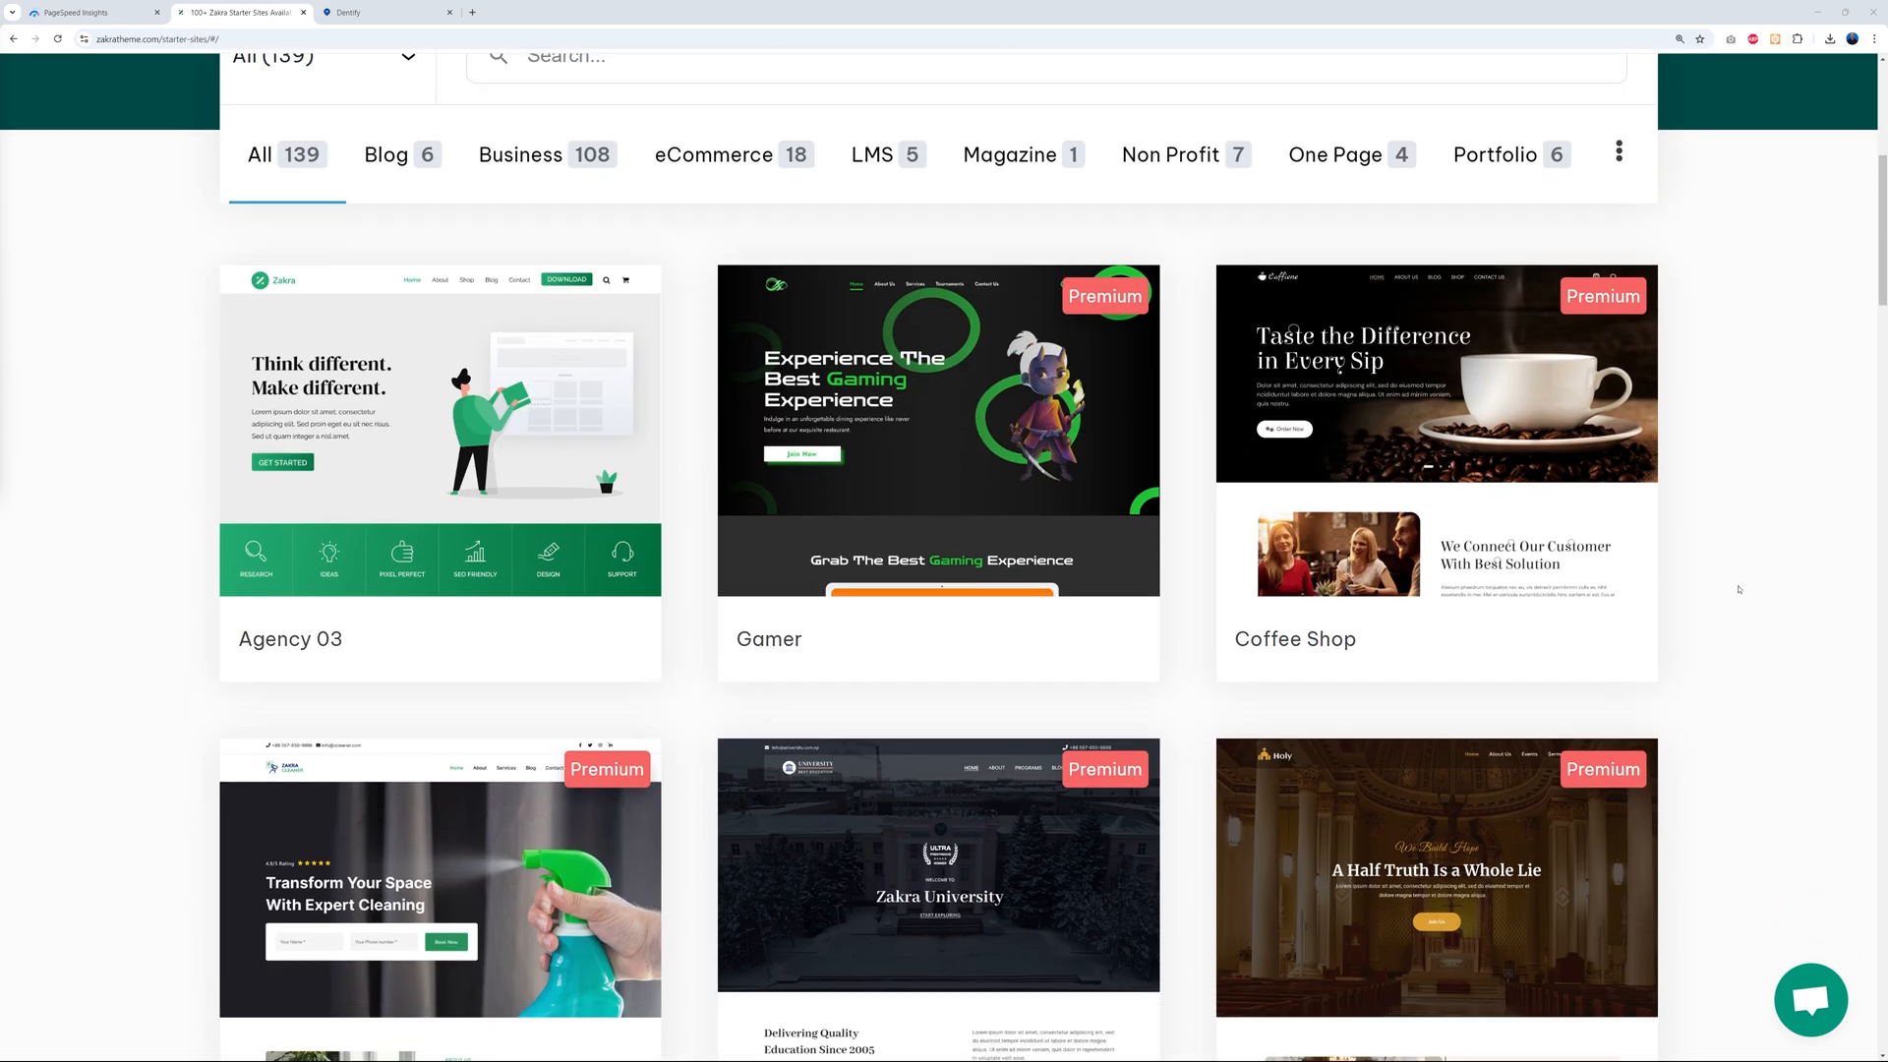
scroll(down, 3)
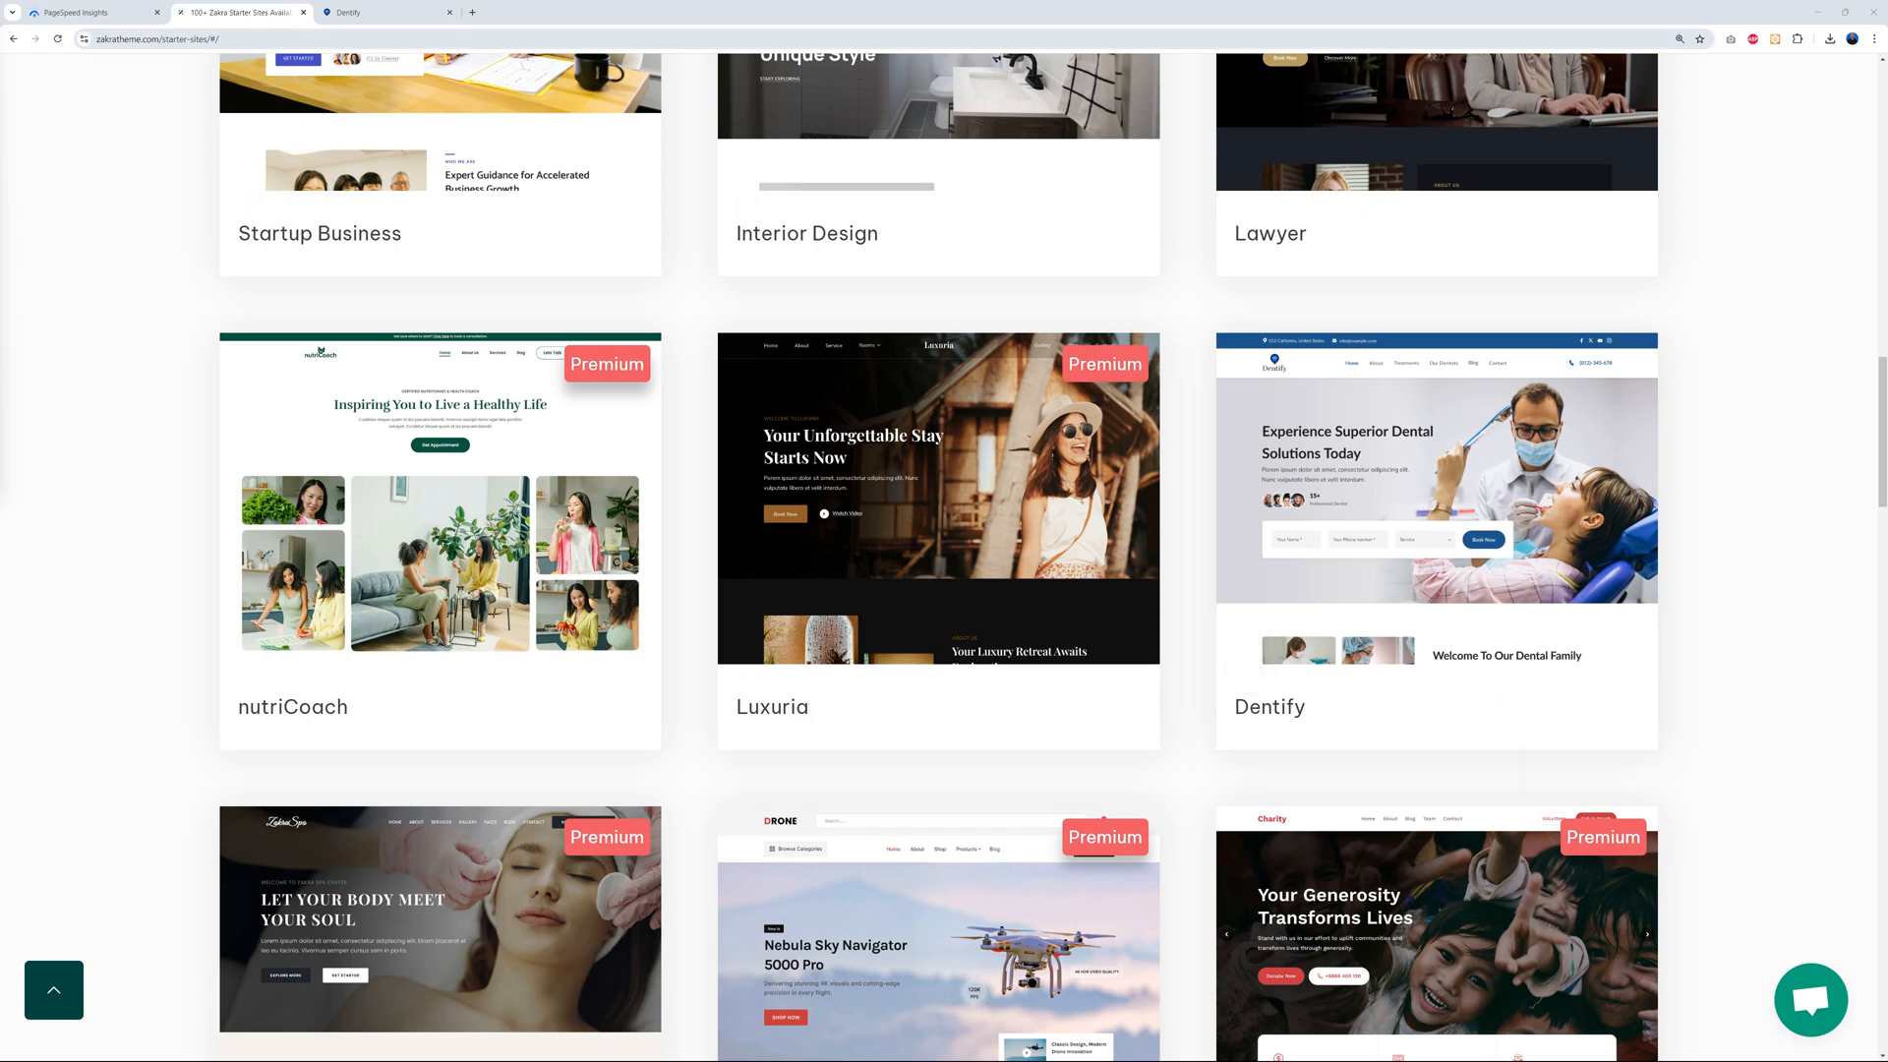
click(1435, 470)
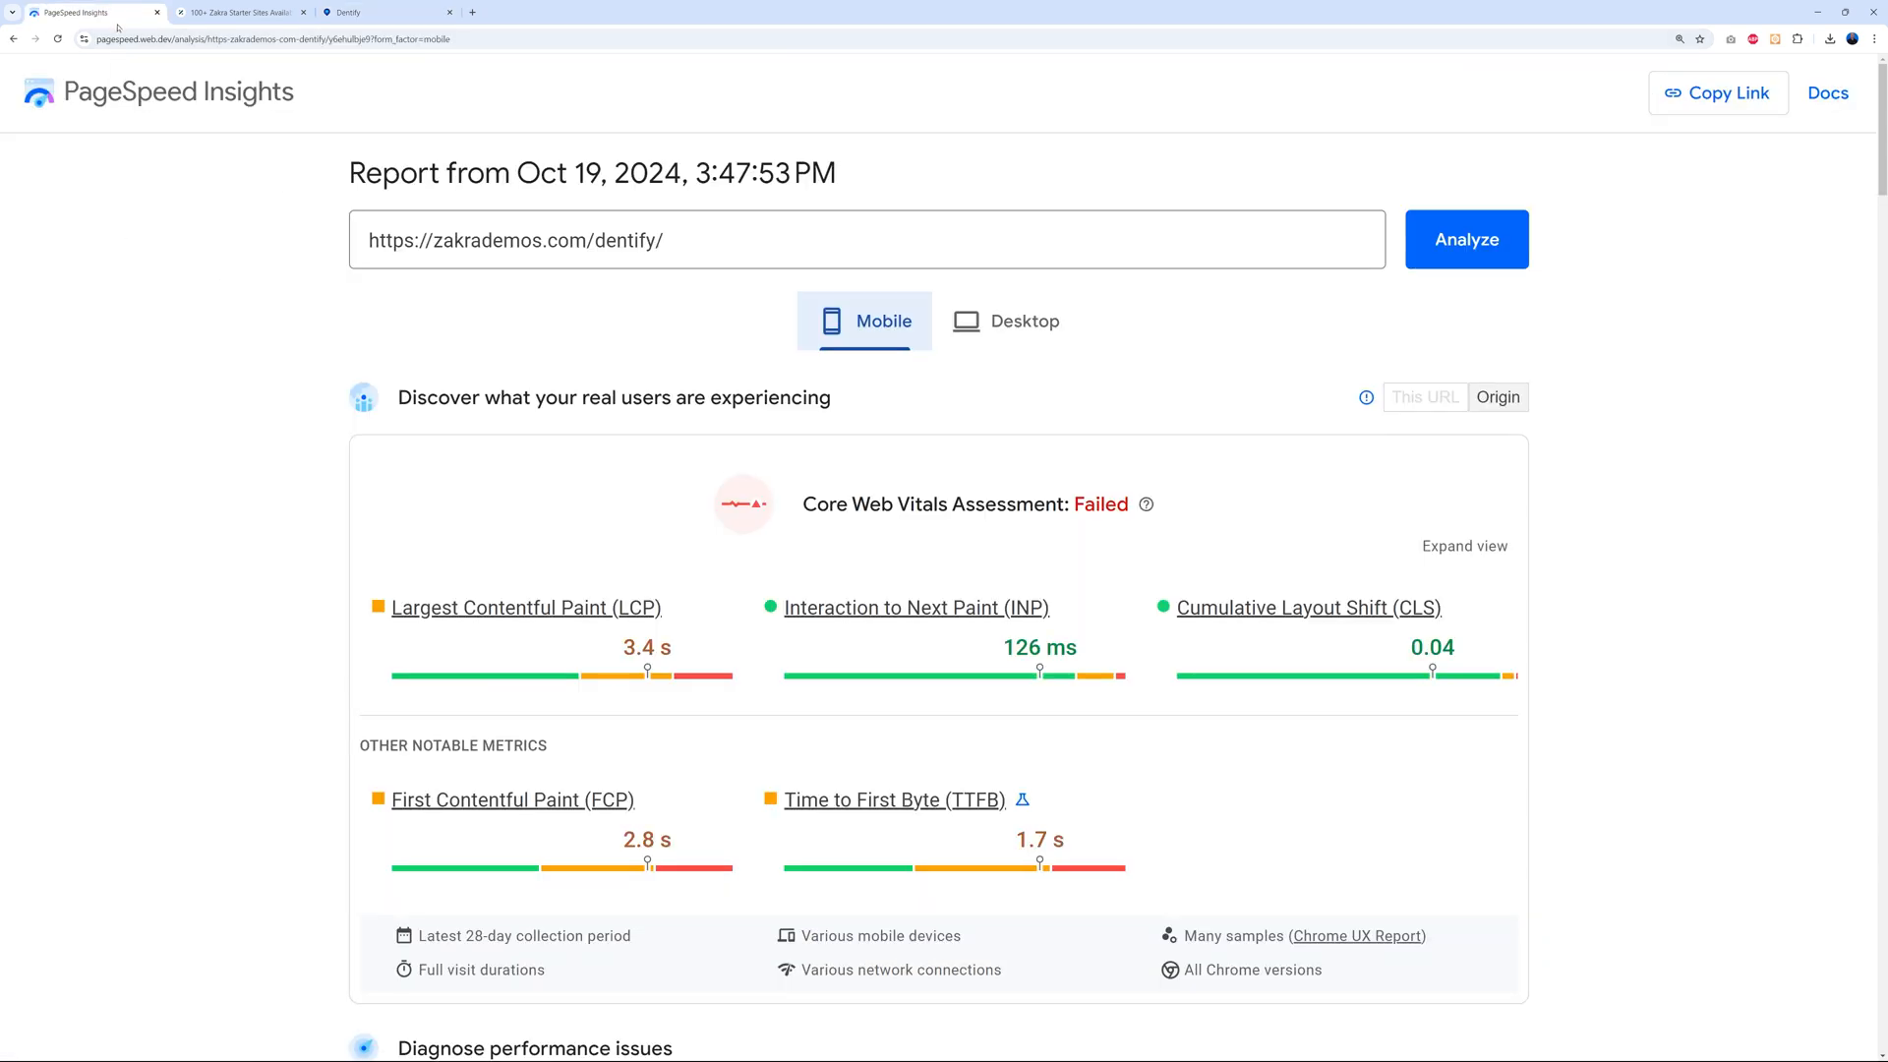
mouse_move(549, 275)
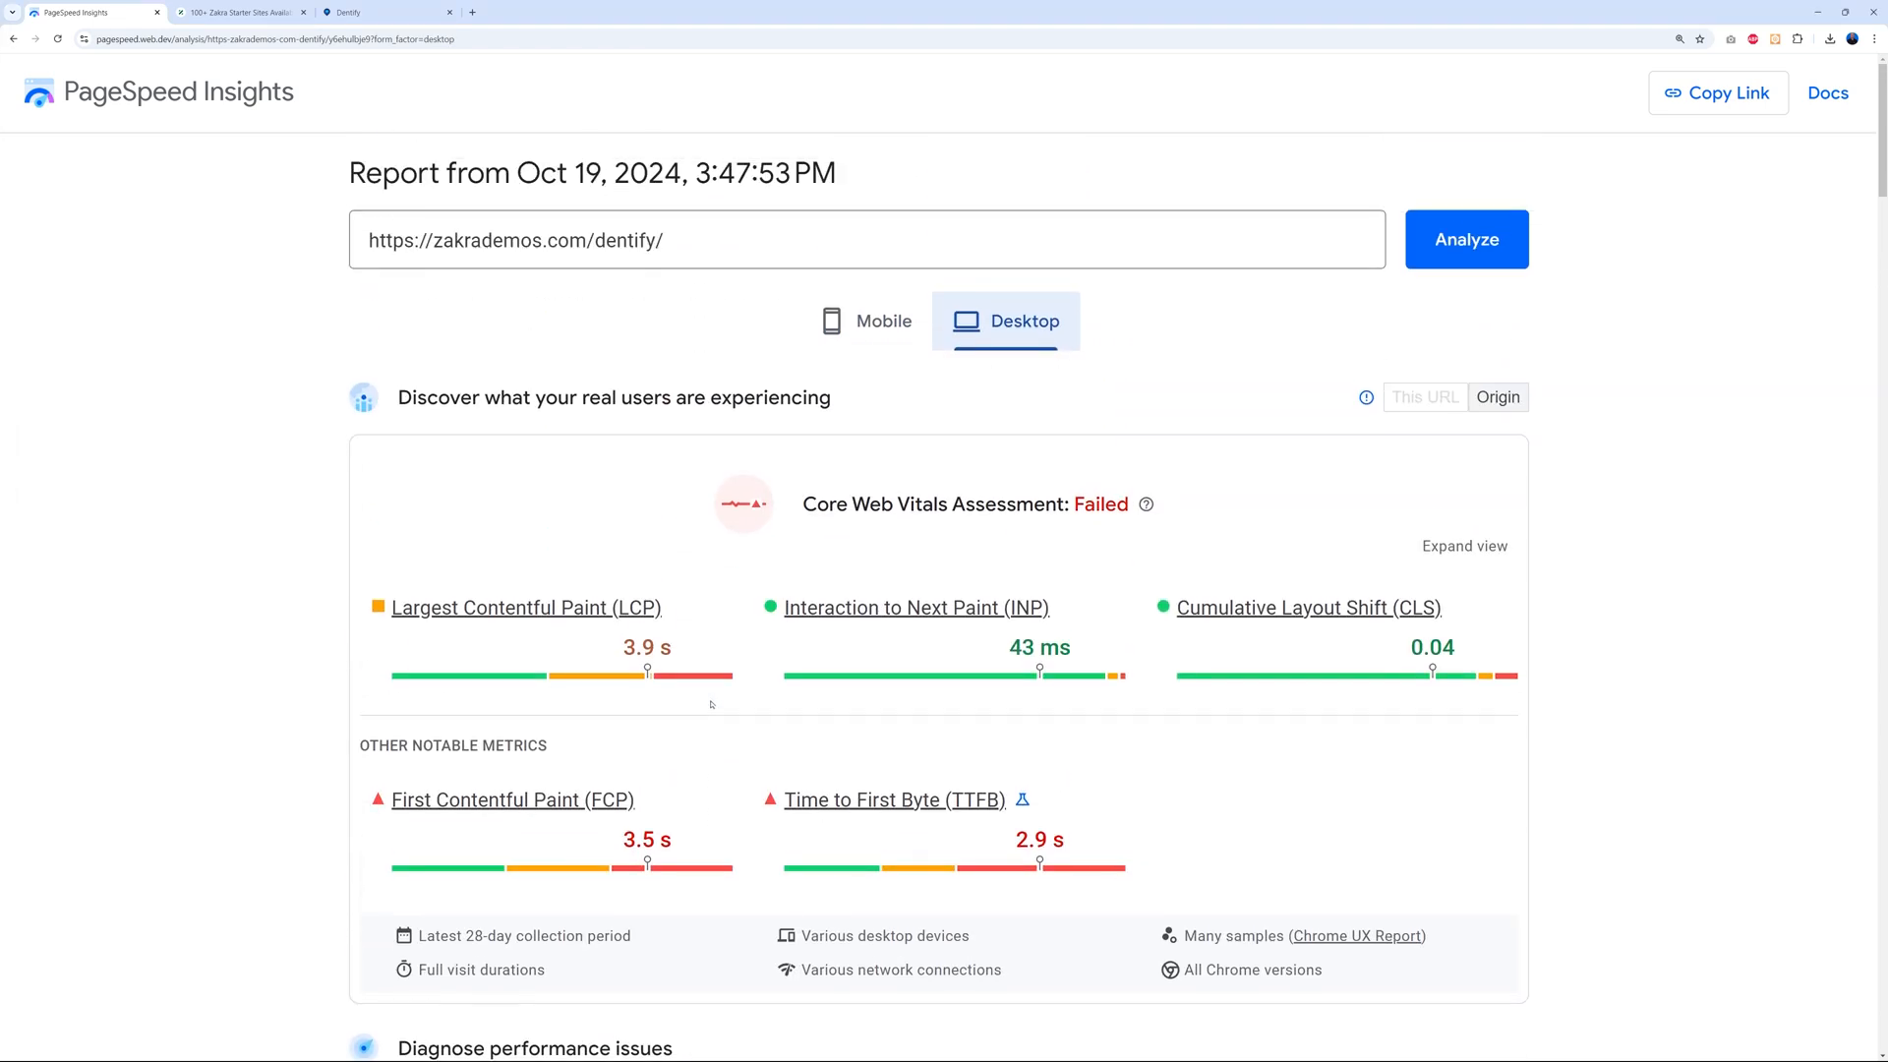
mouse_move(1597, 490)
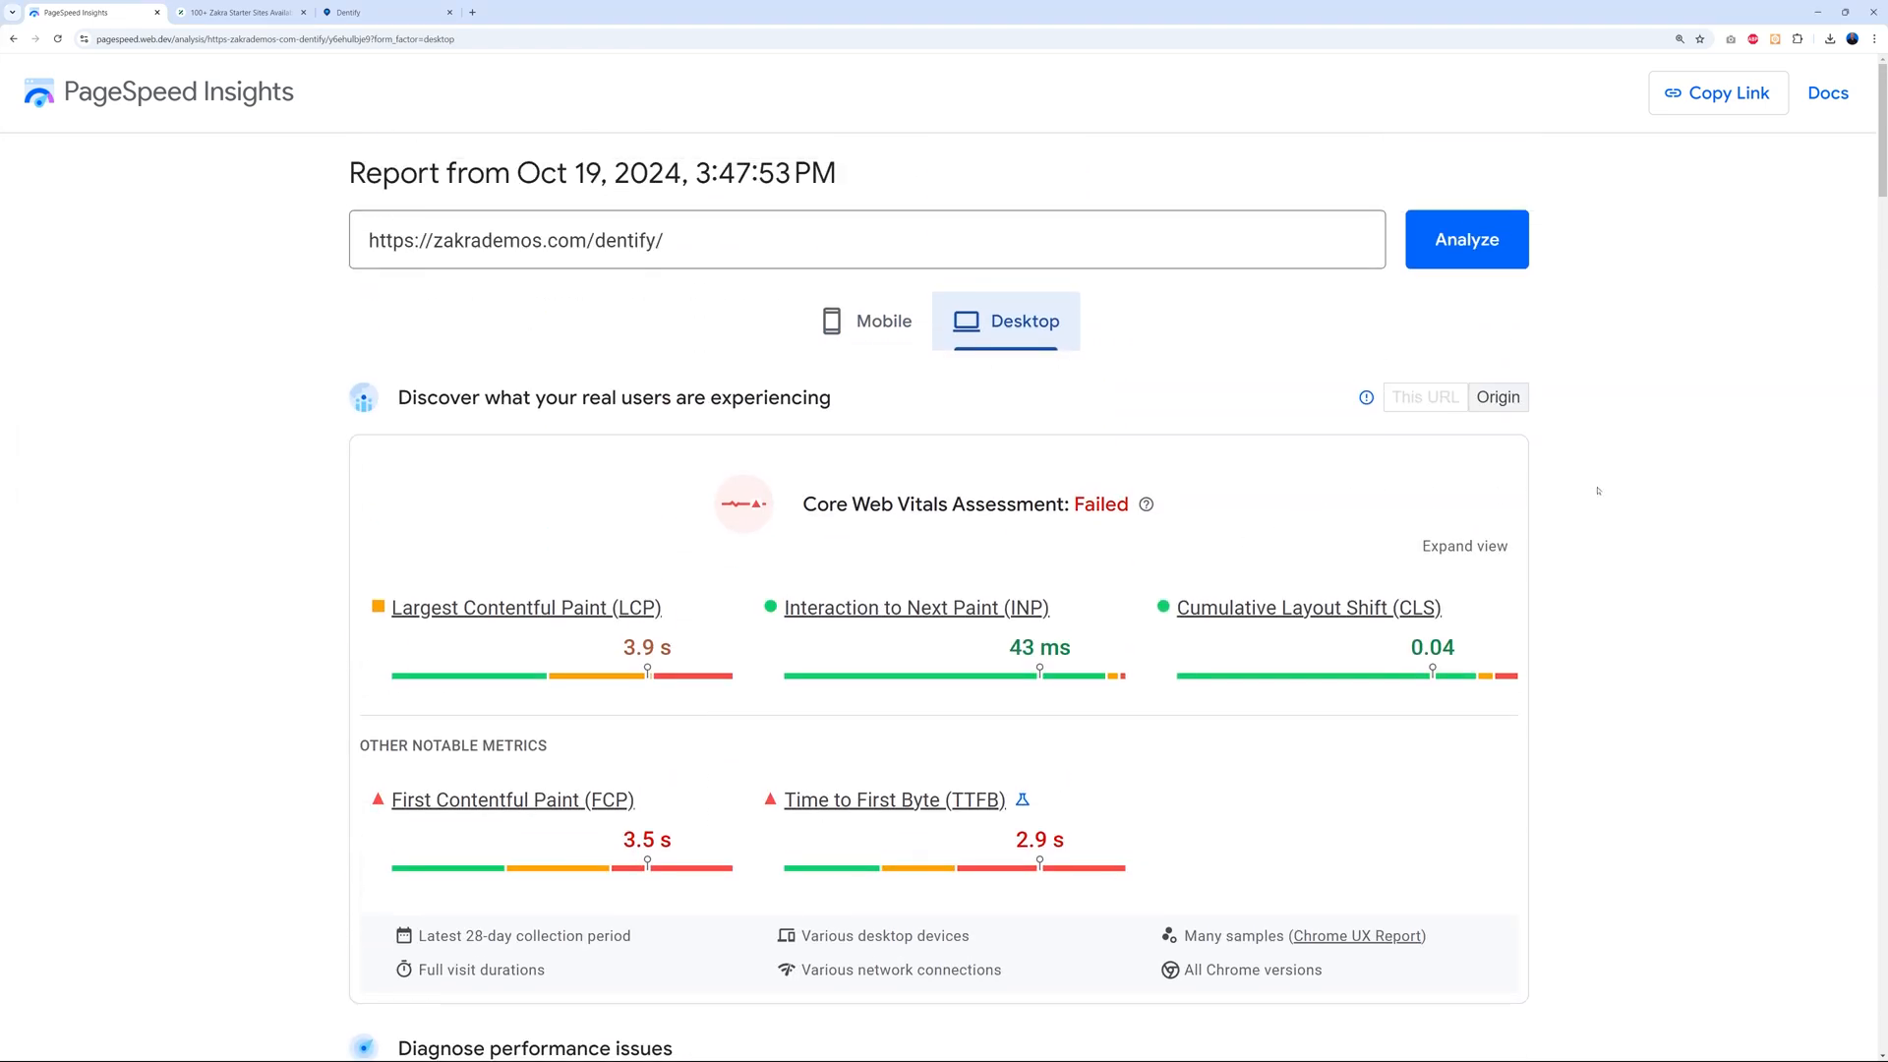
- Check the desktop PageSpeed report for zakrademos.com/dentify, which also fails Core Web Vitals
click(379, 11)
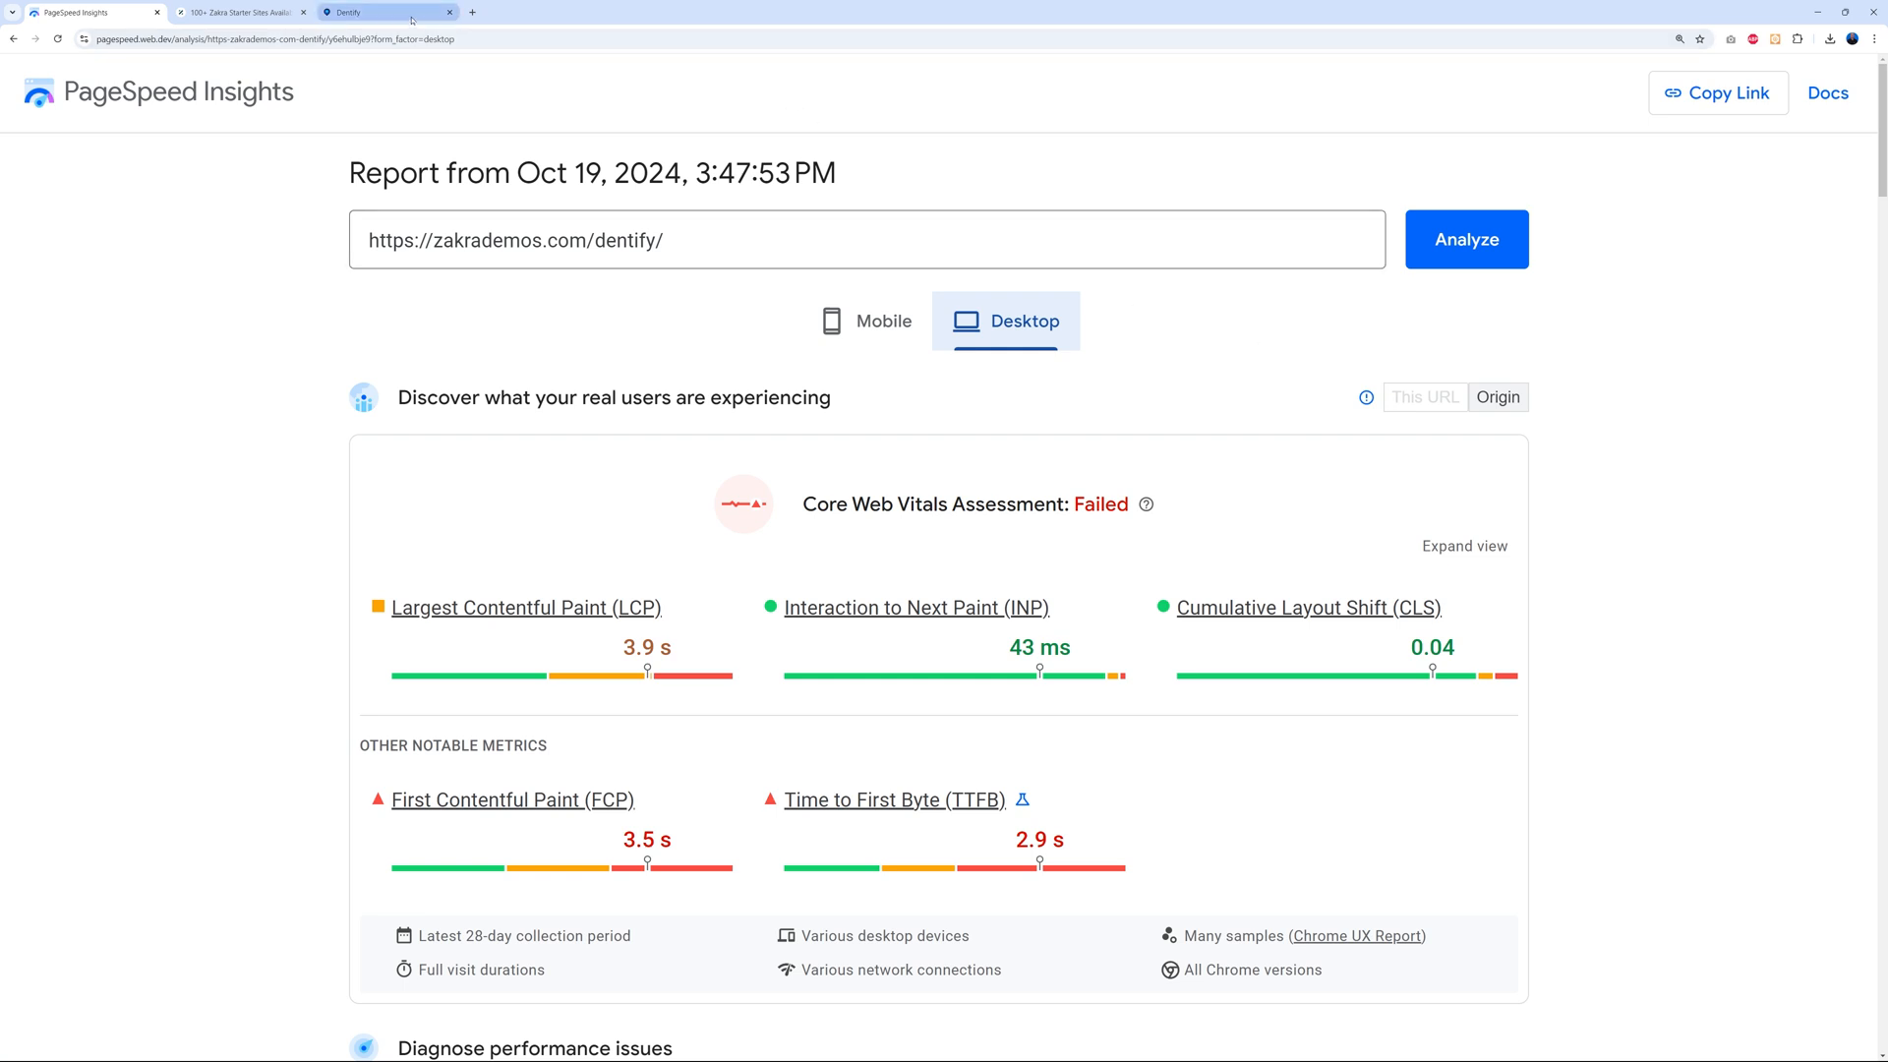
click(374, 12)
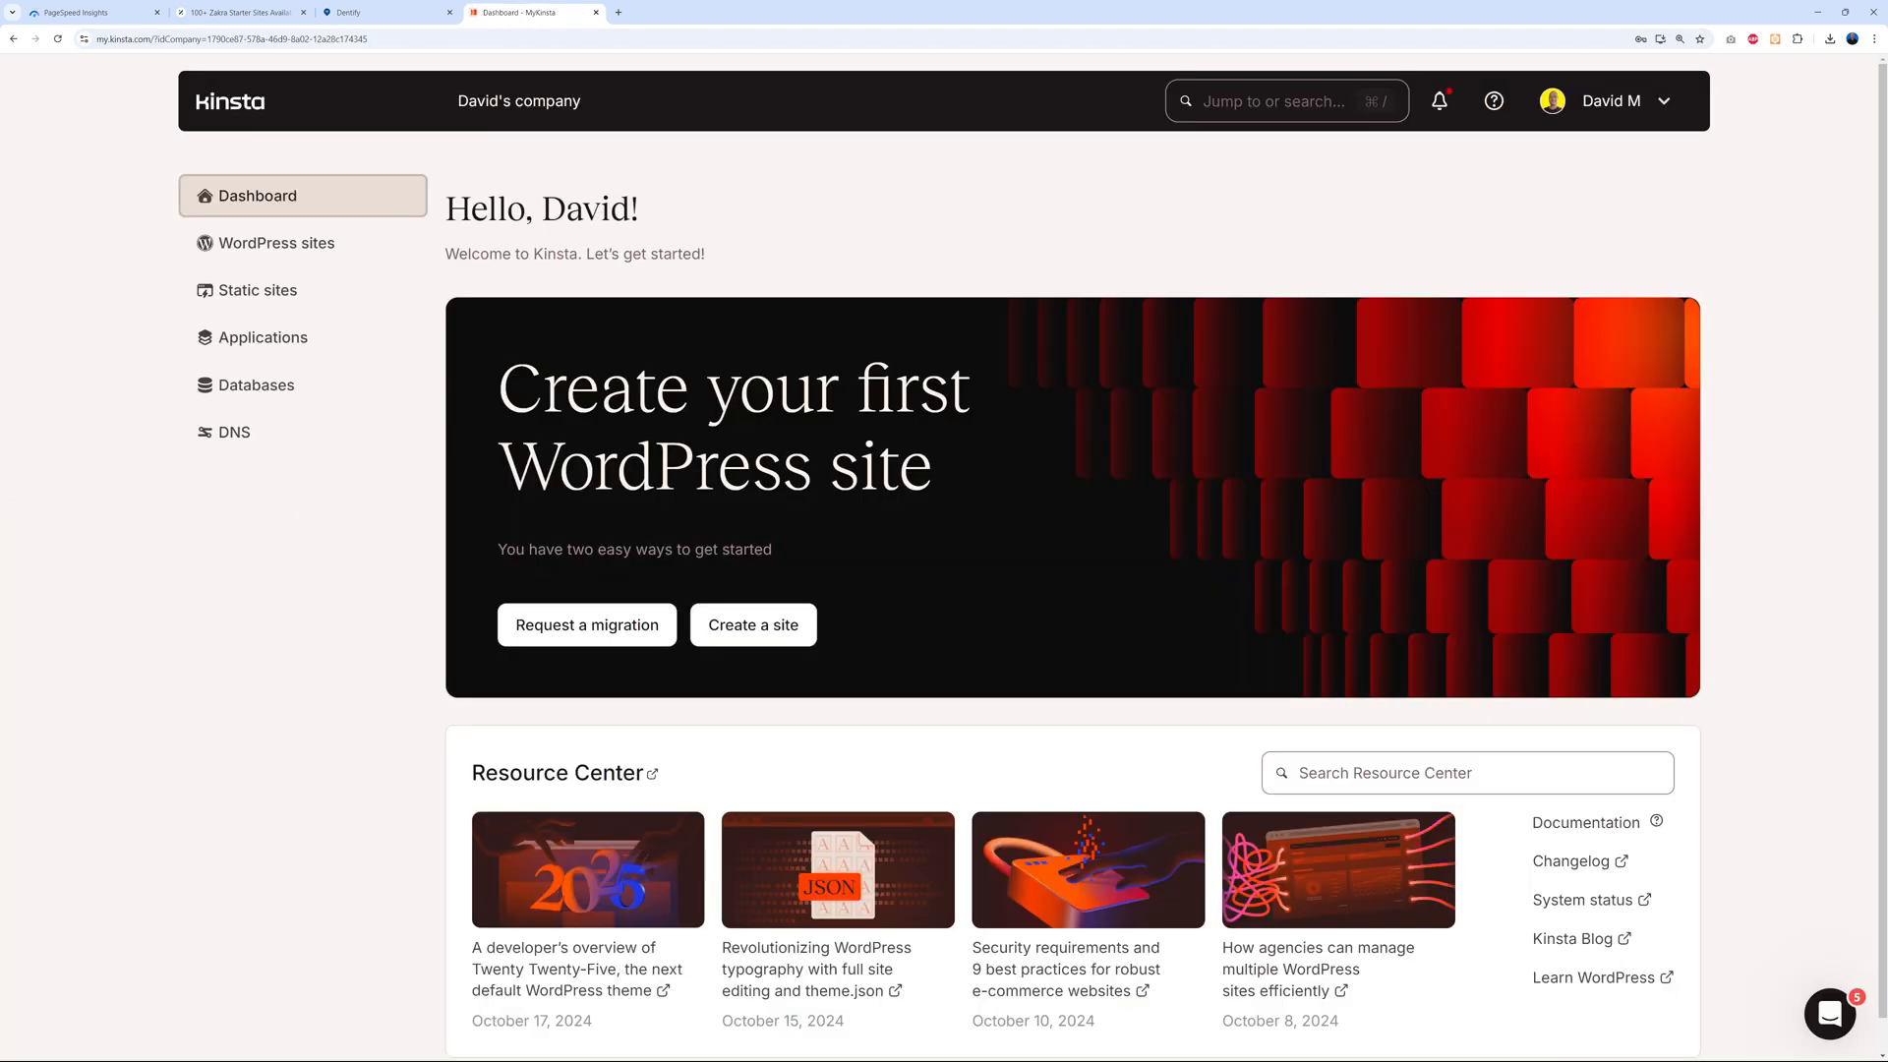
- Start a fresh WordPress installation and name the site Mr Web Test
click(753, 625)
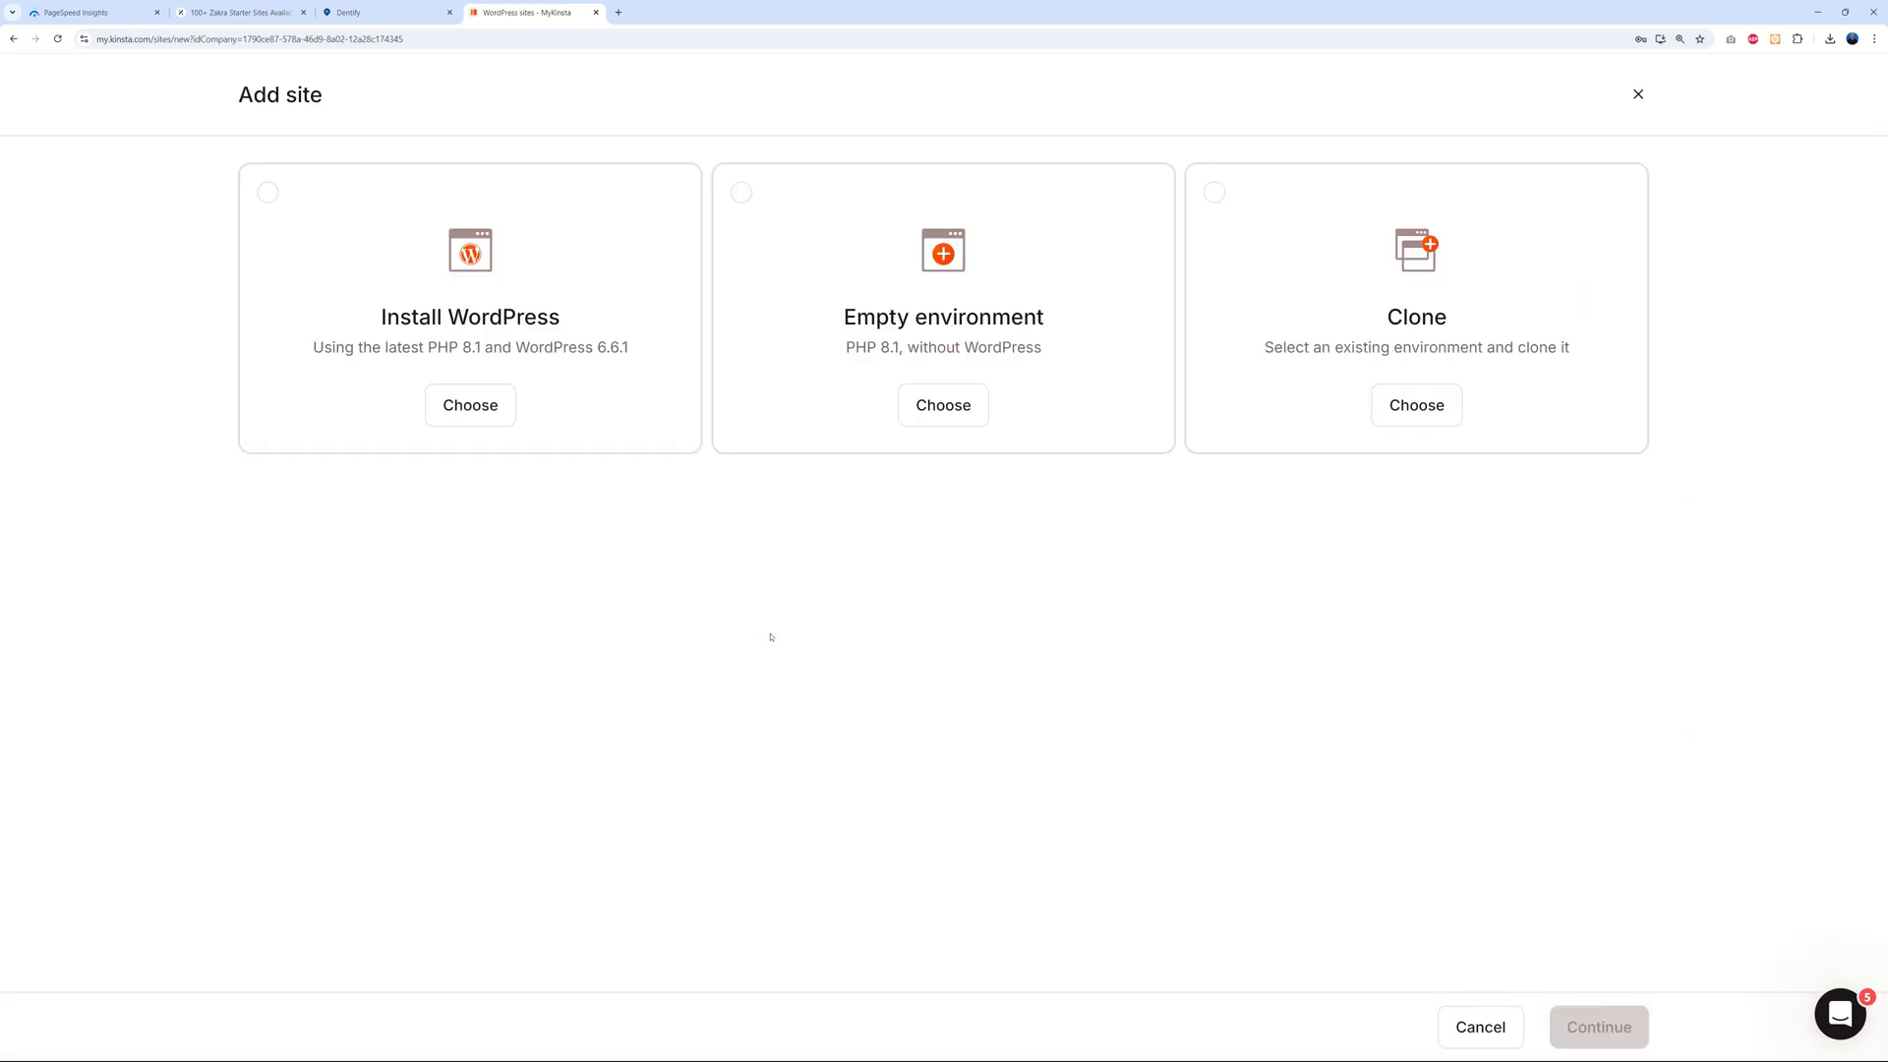
click(470, 405)
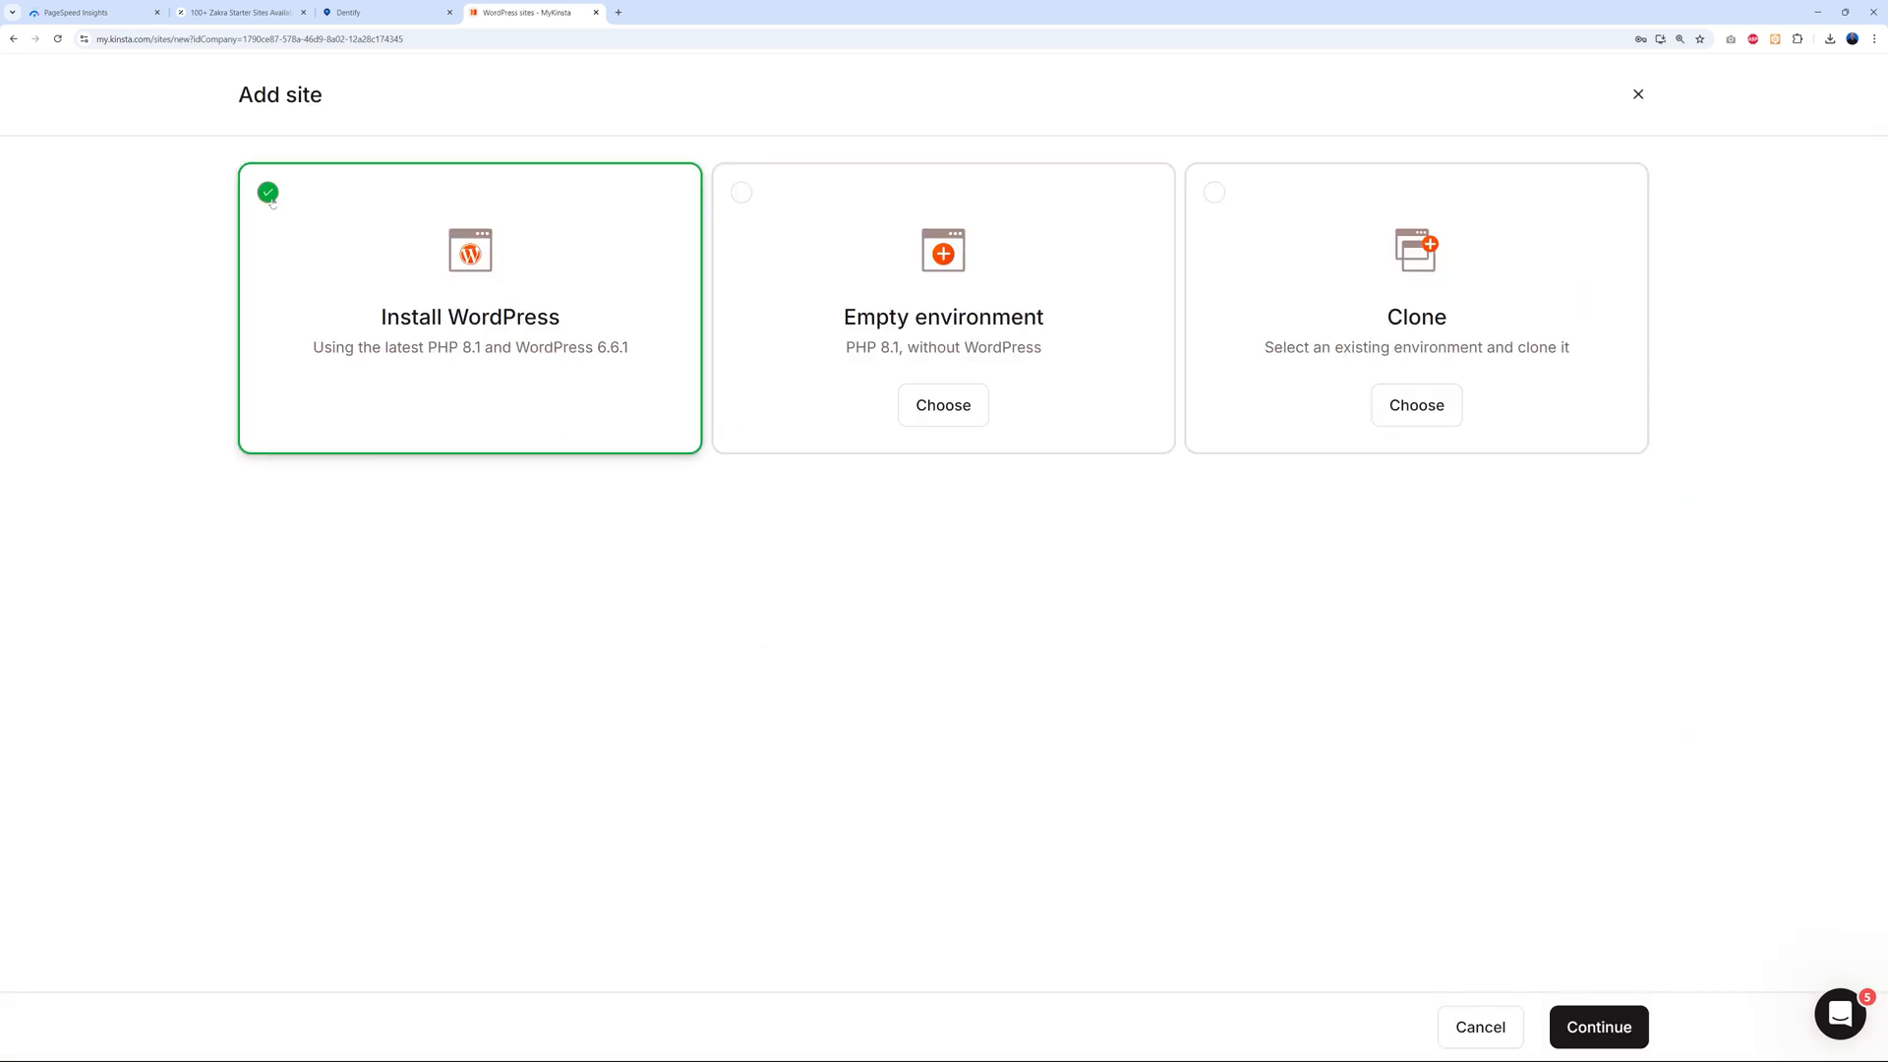
click(1597, 1027)
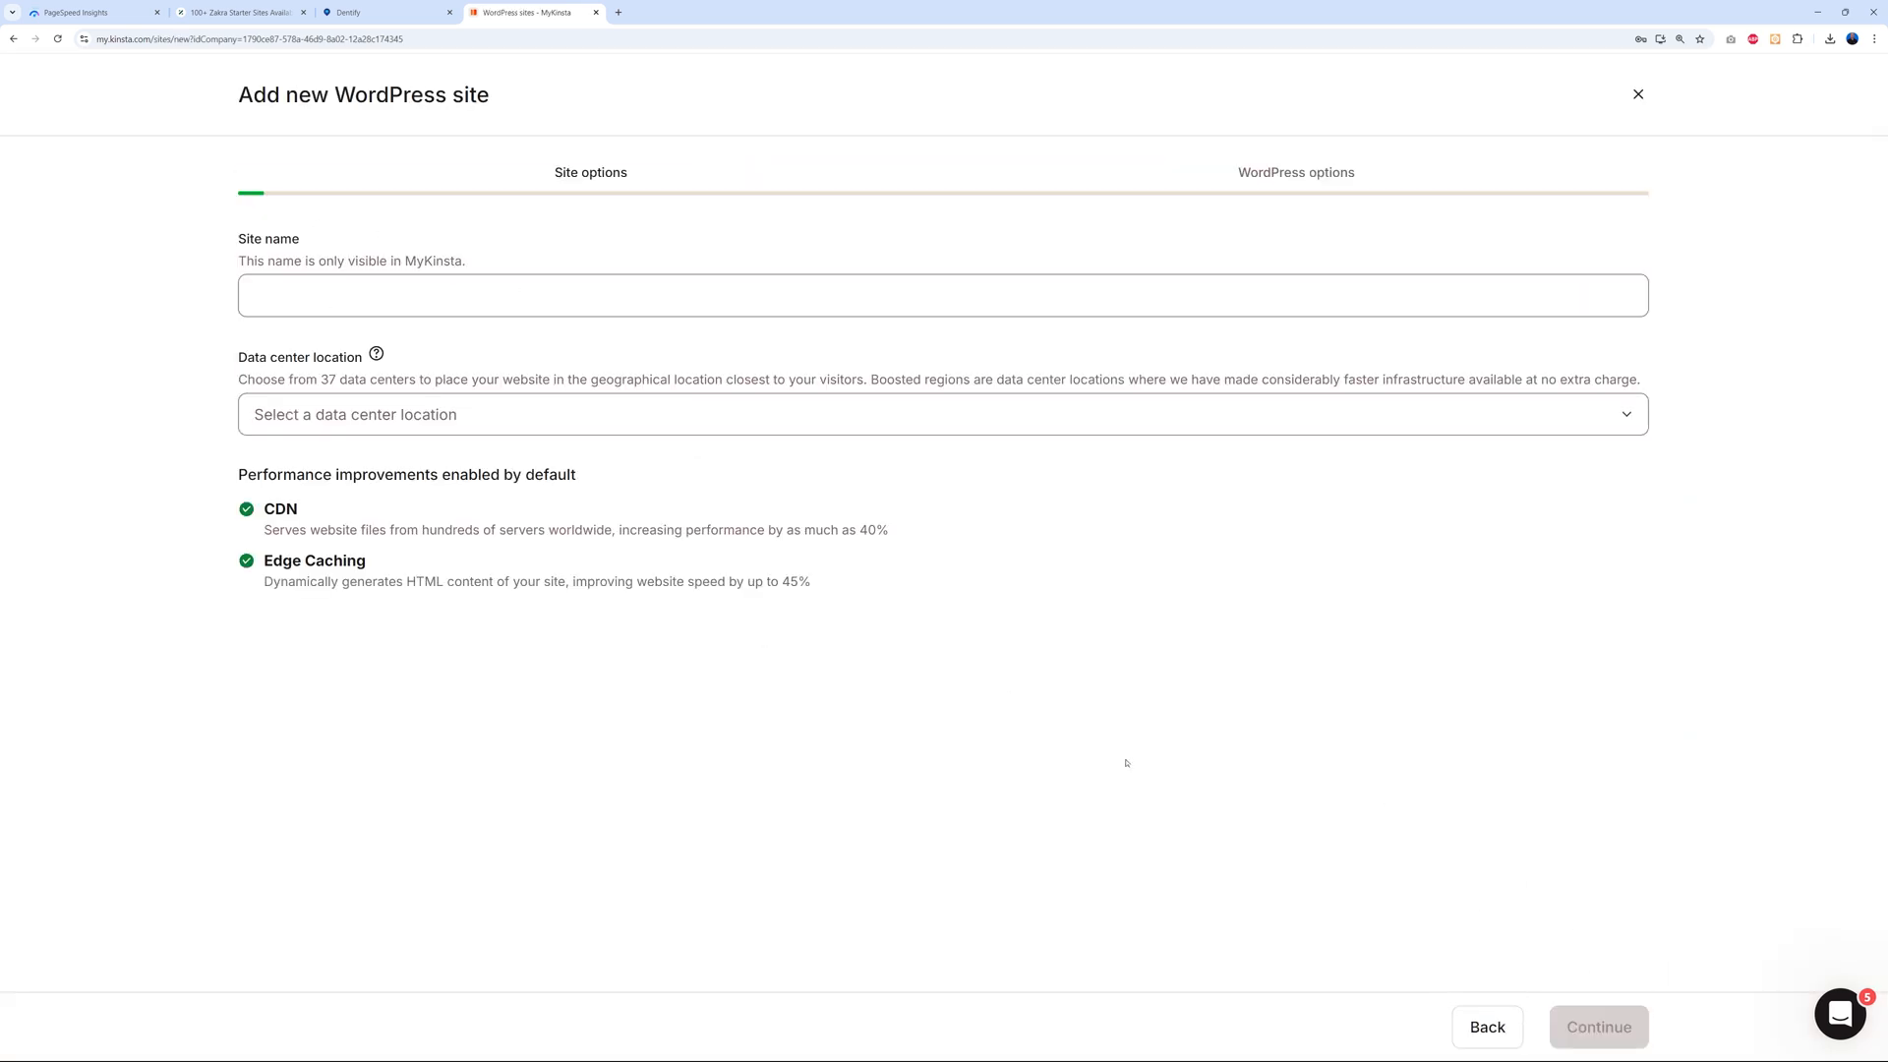
click(942, 295)
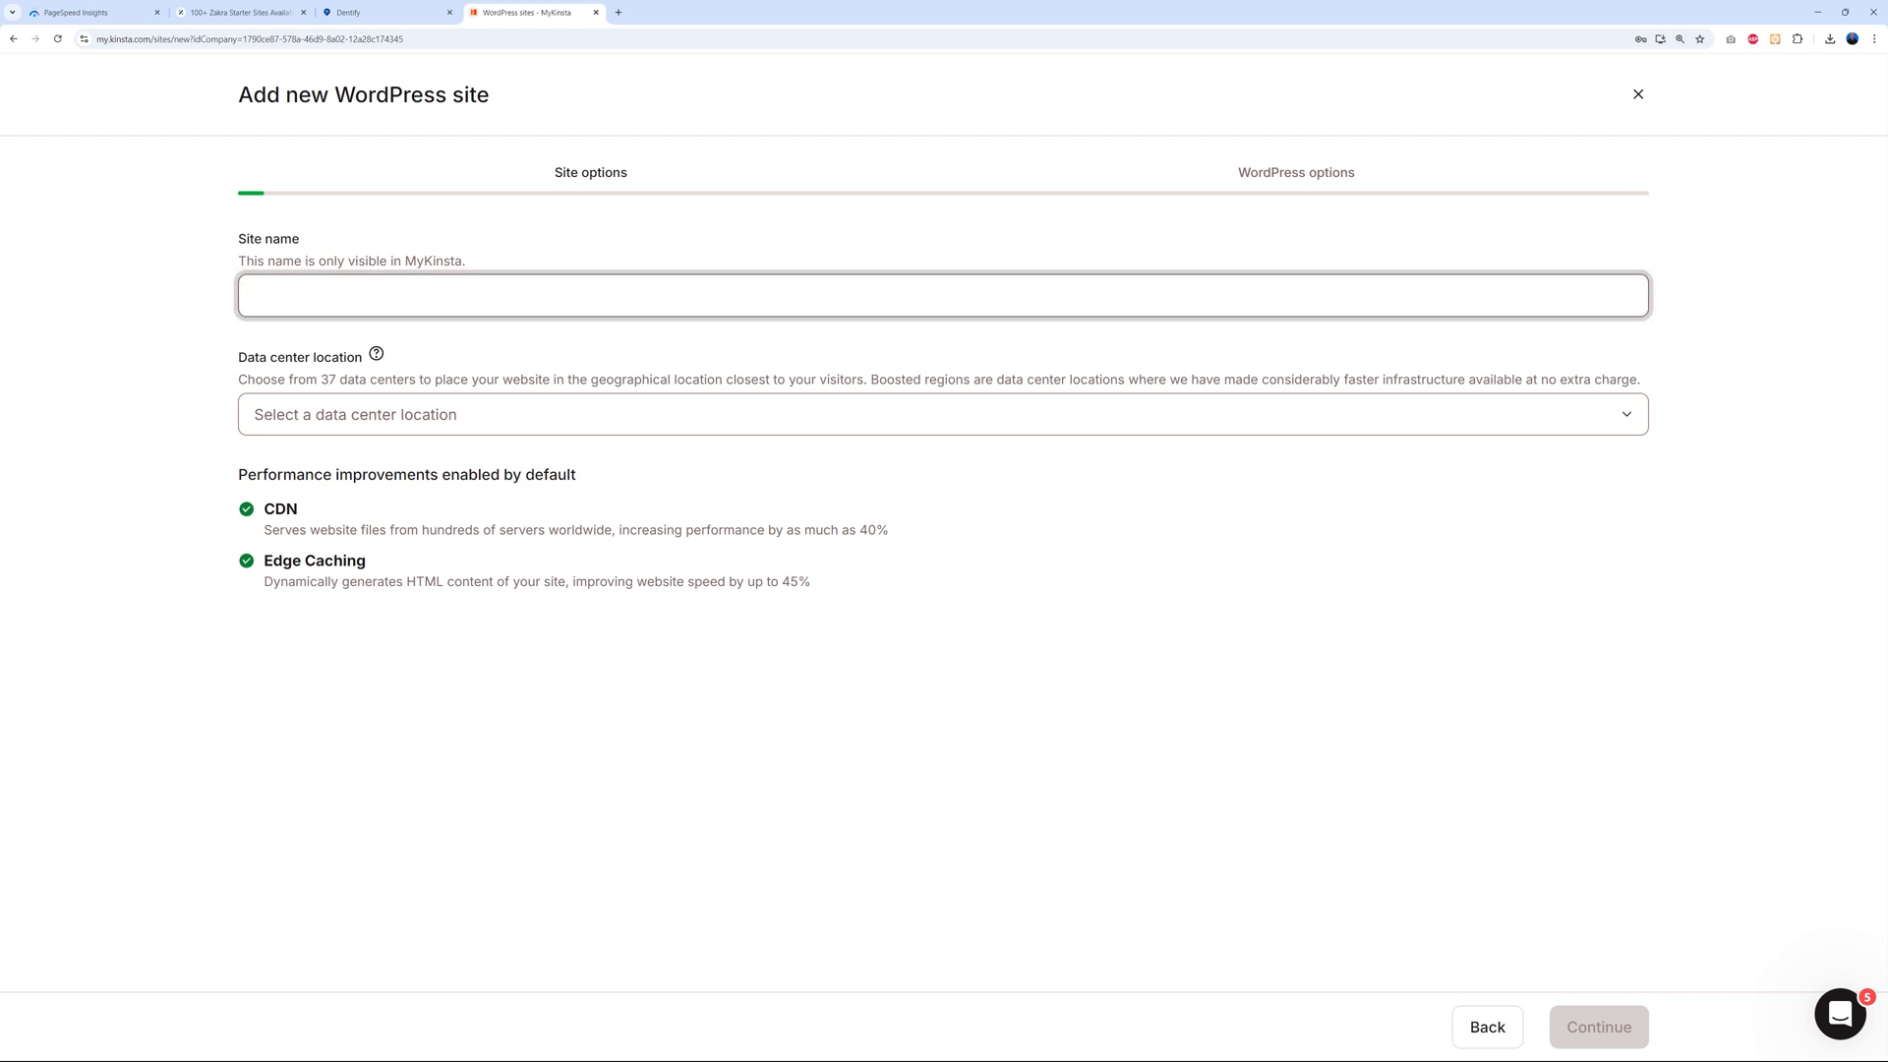
text(Mr Web T)
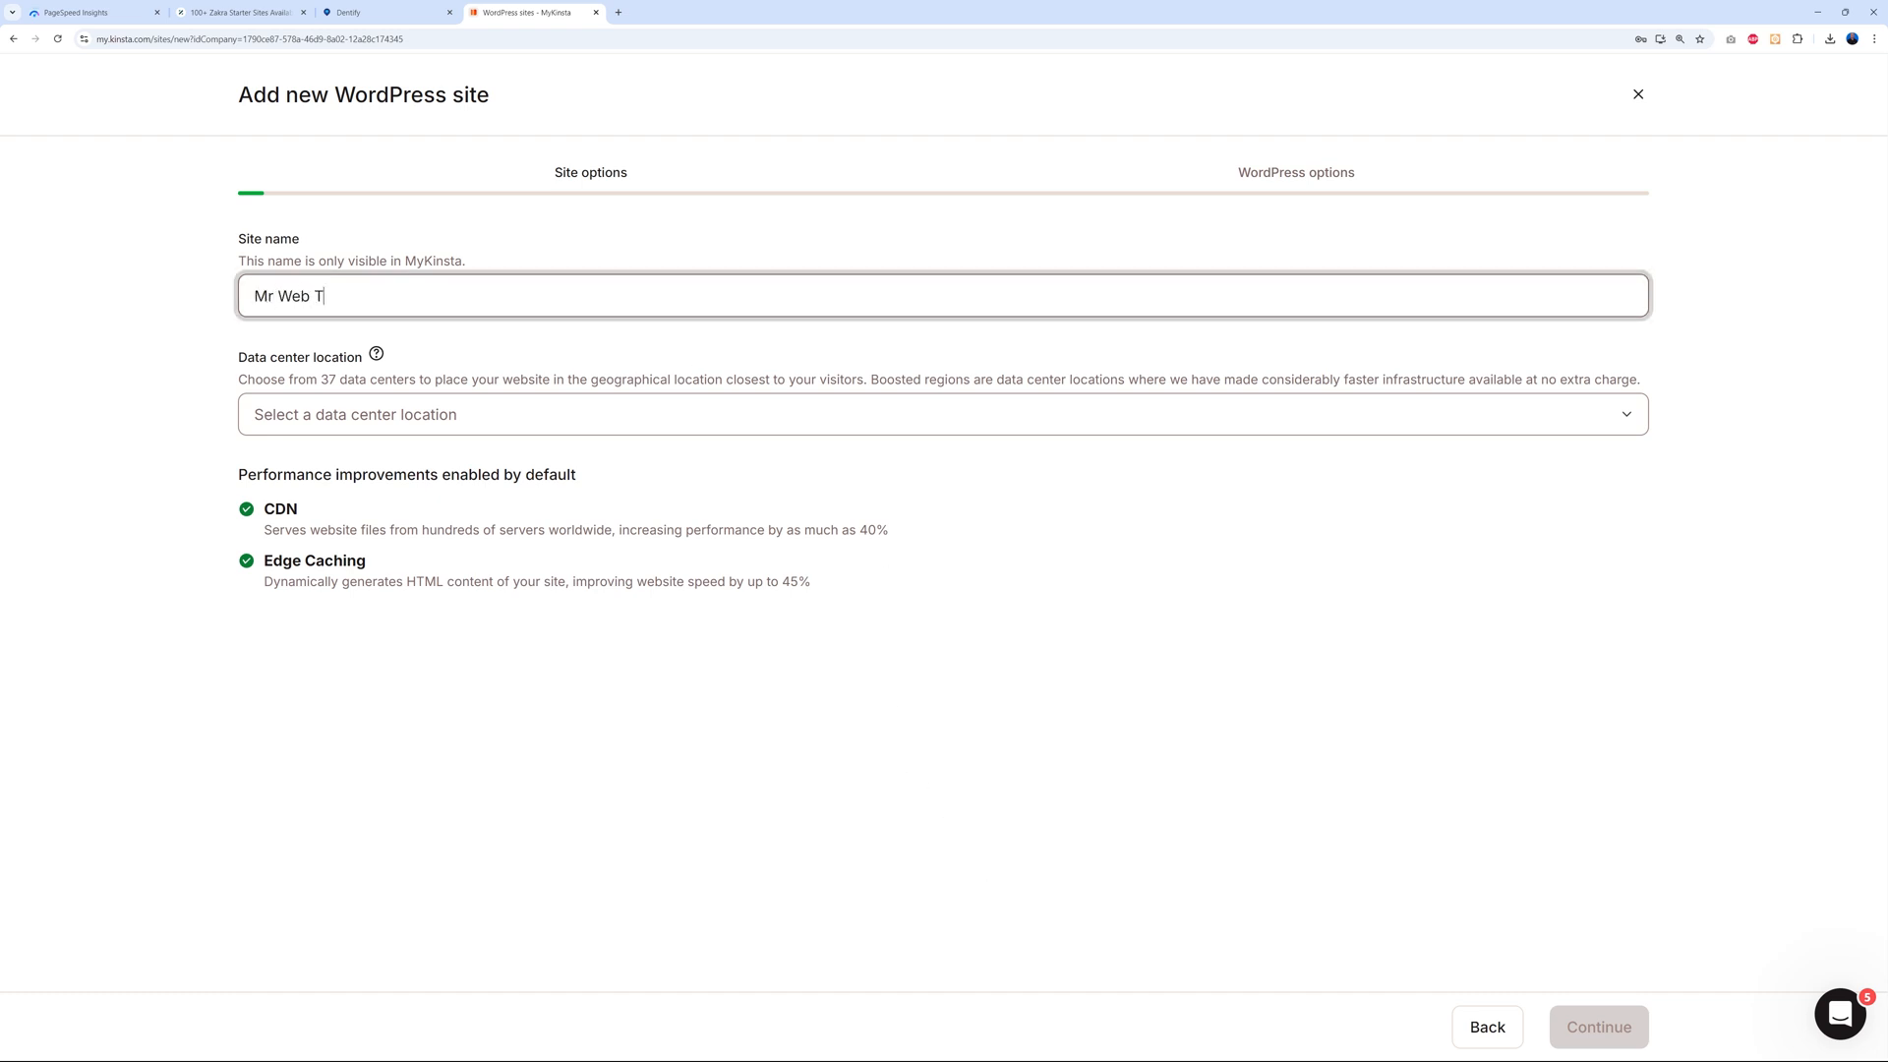
- Choose Las Vegas (US West 4) as the site's data center
click(942, 415)
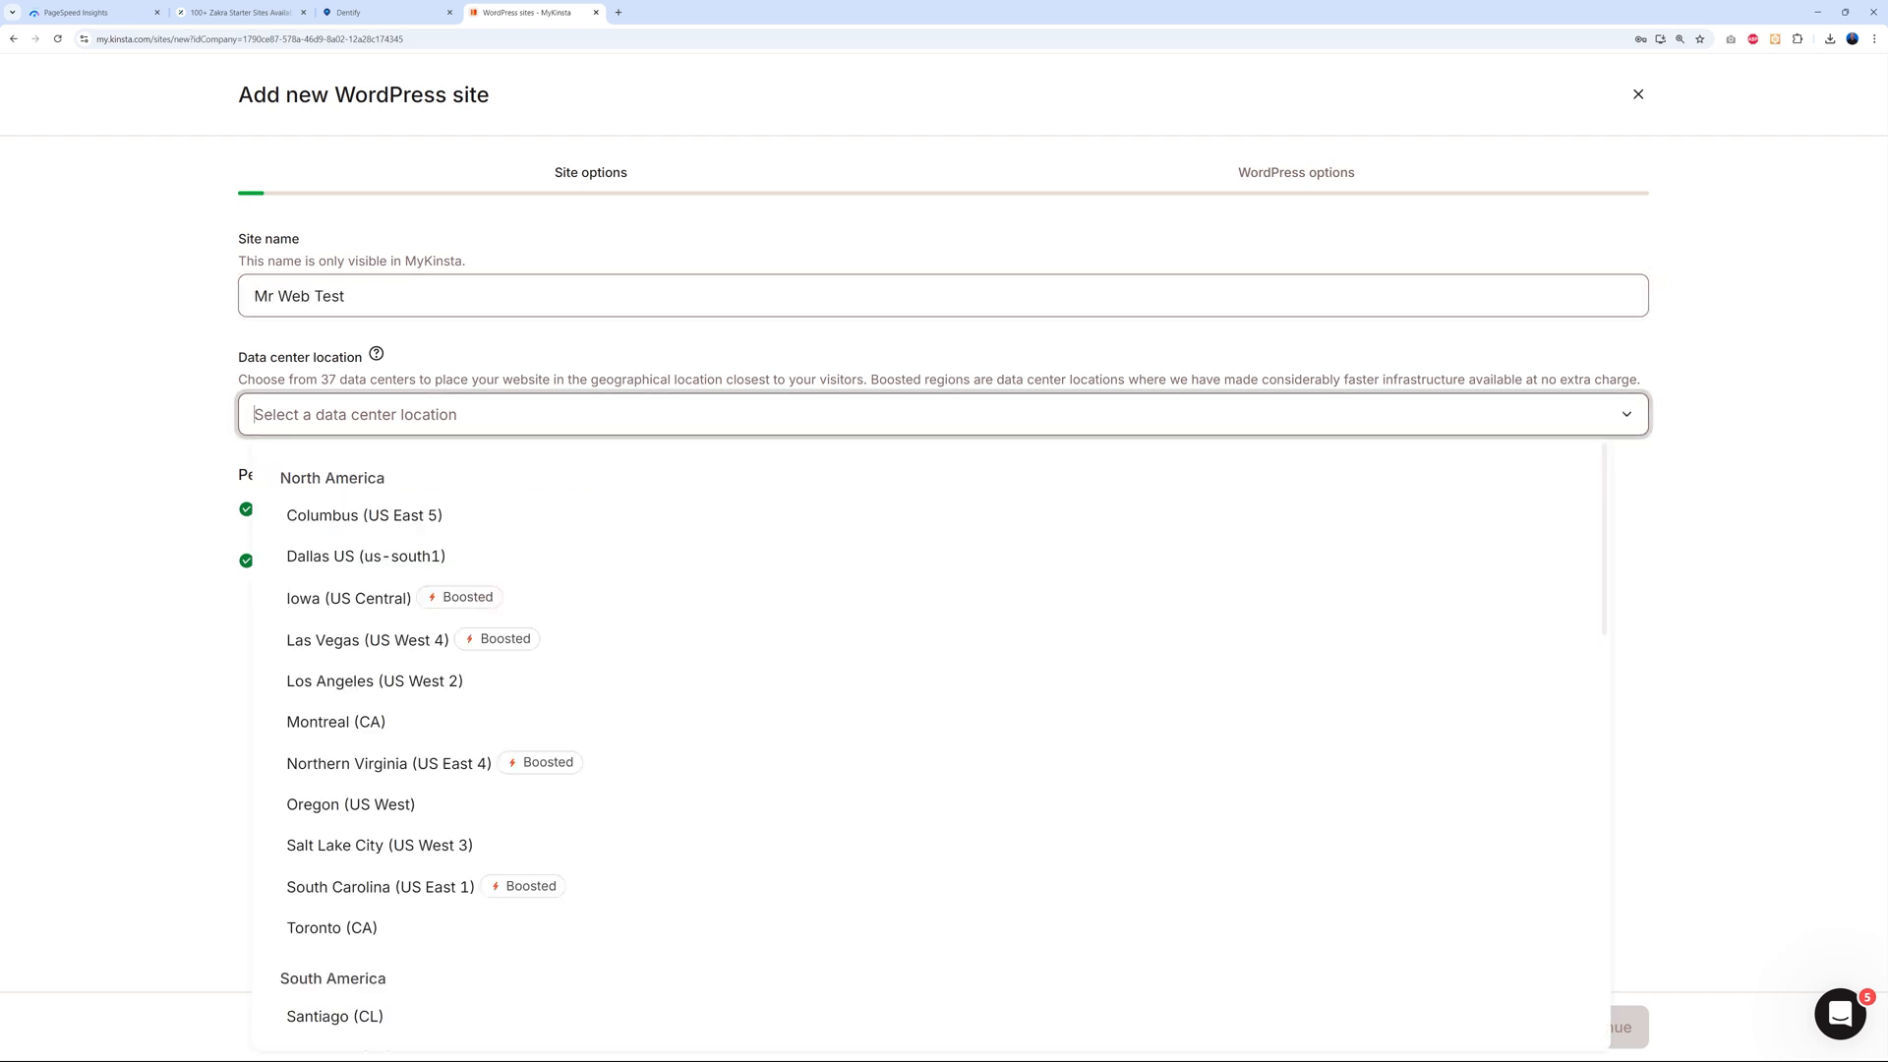
mouse_move(374, 680)
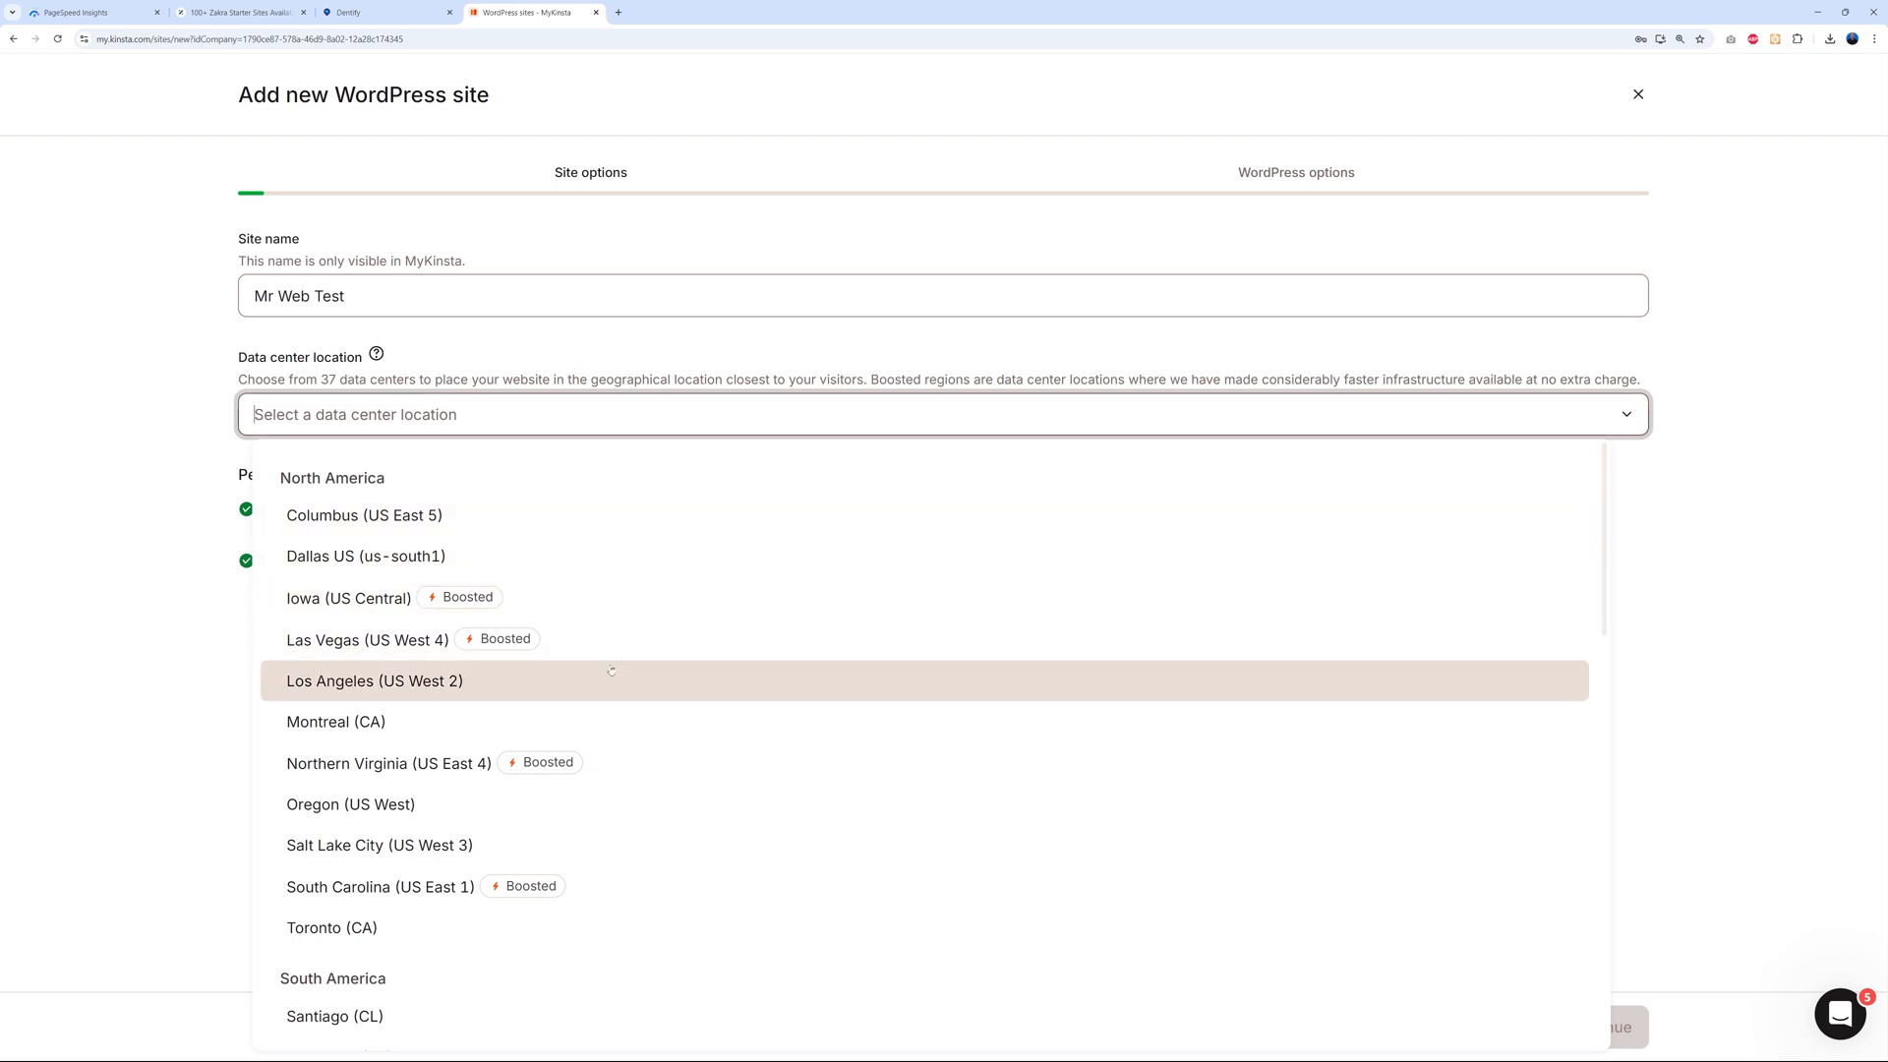
scroll(down, 3)
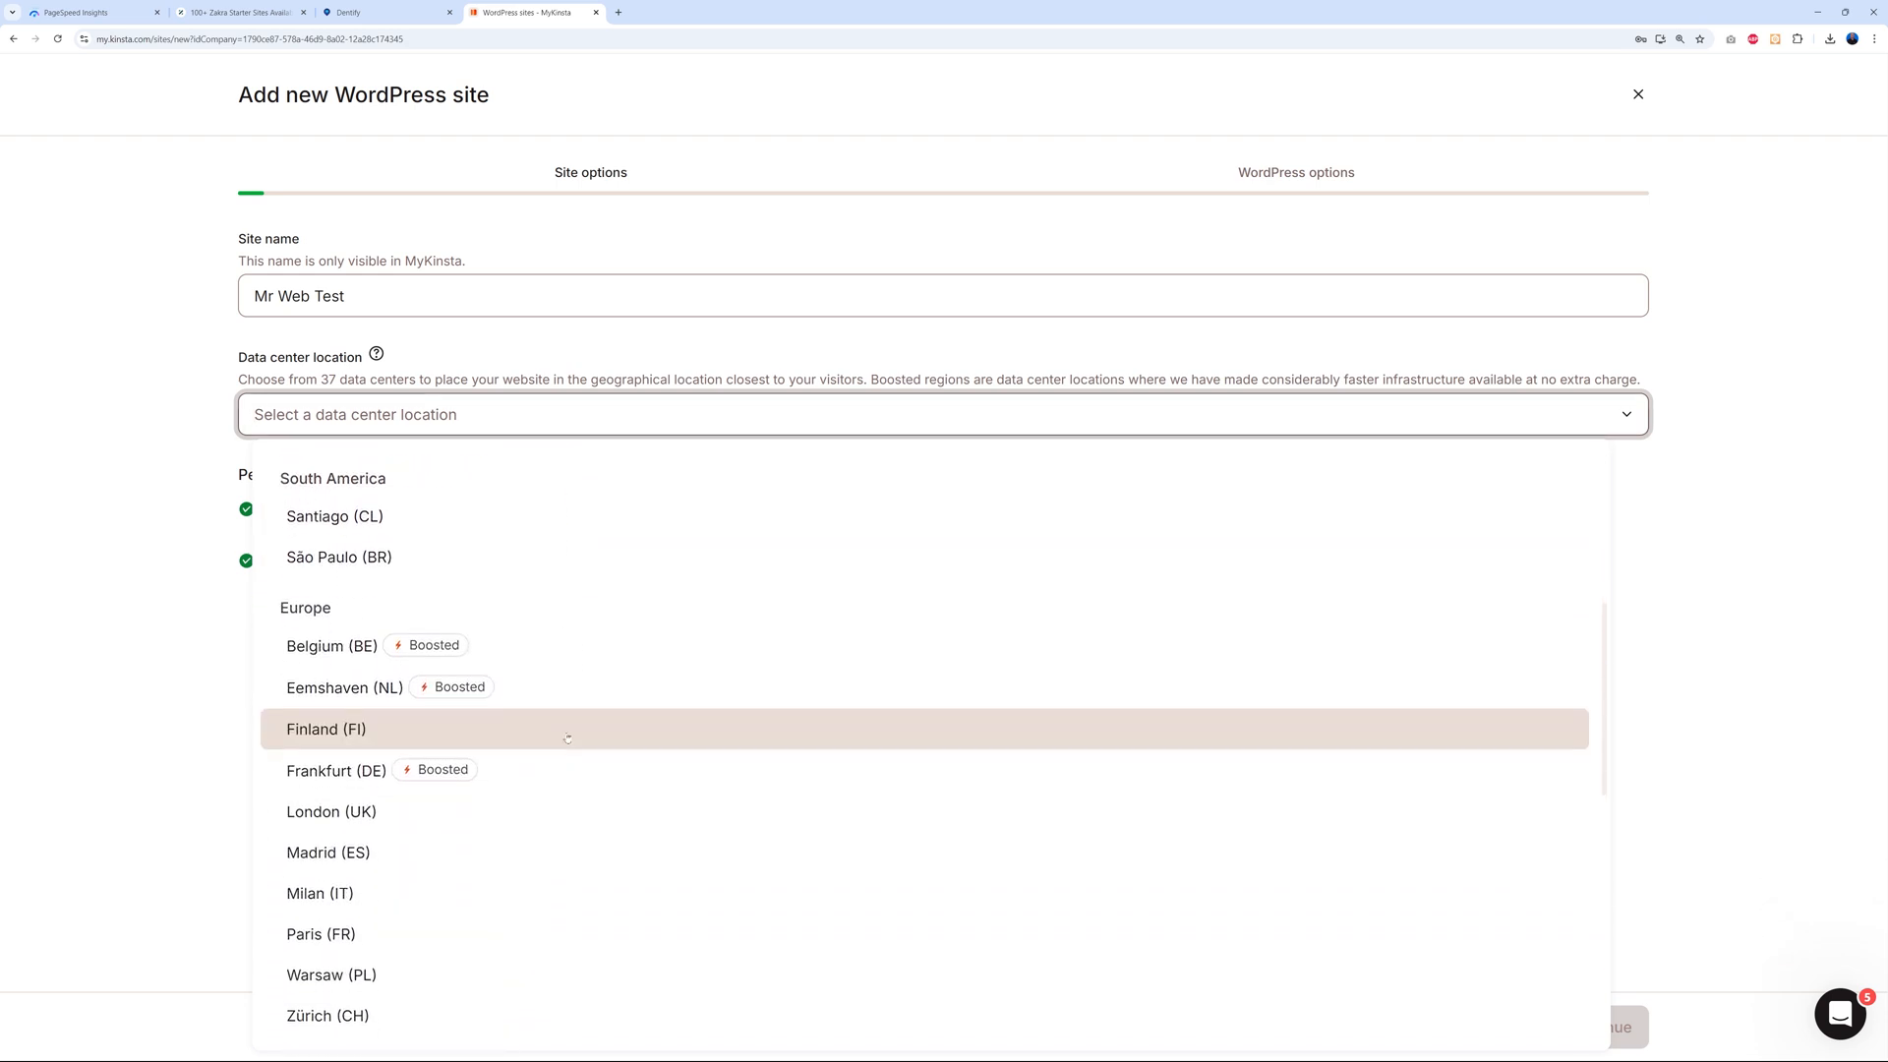
scroll(down, 3)
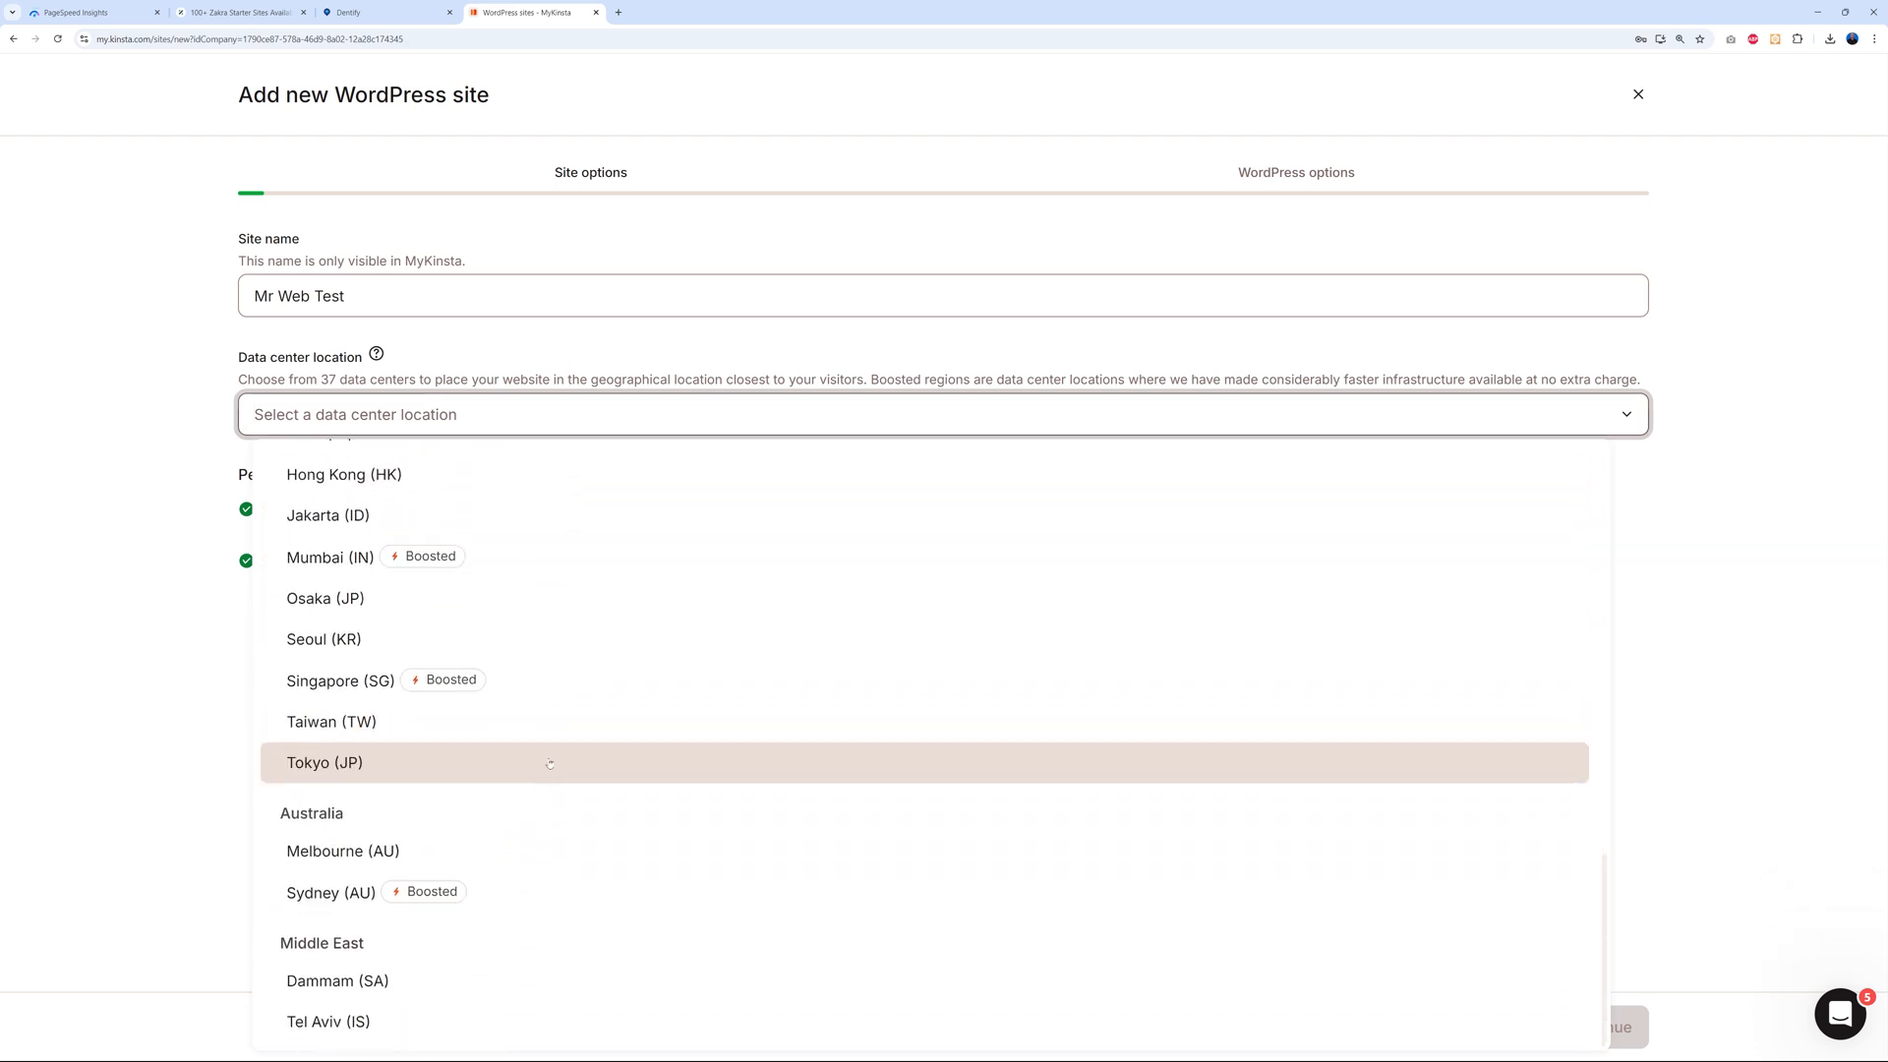
mouse_move(573, 779)
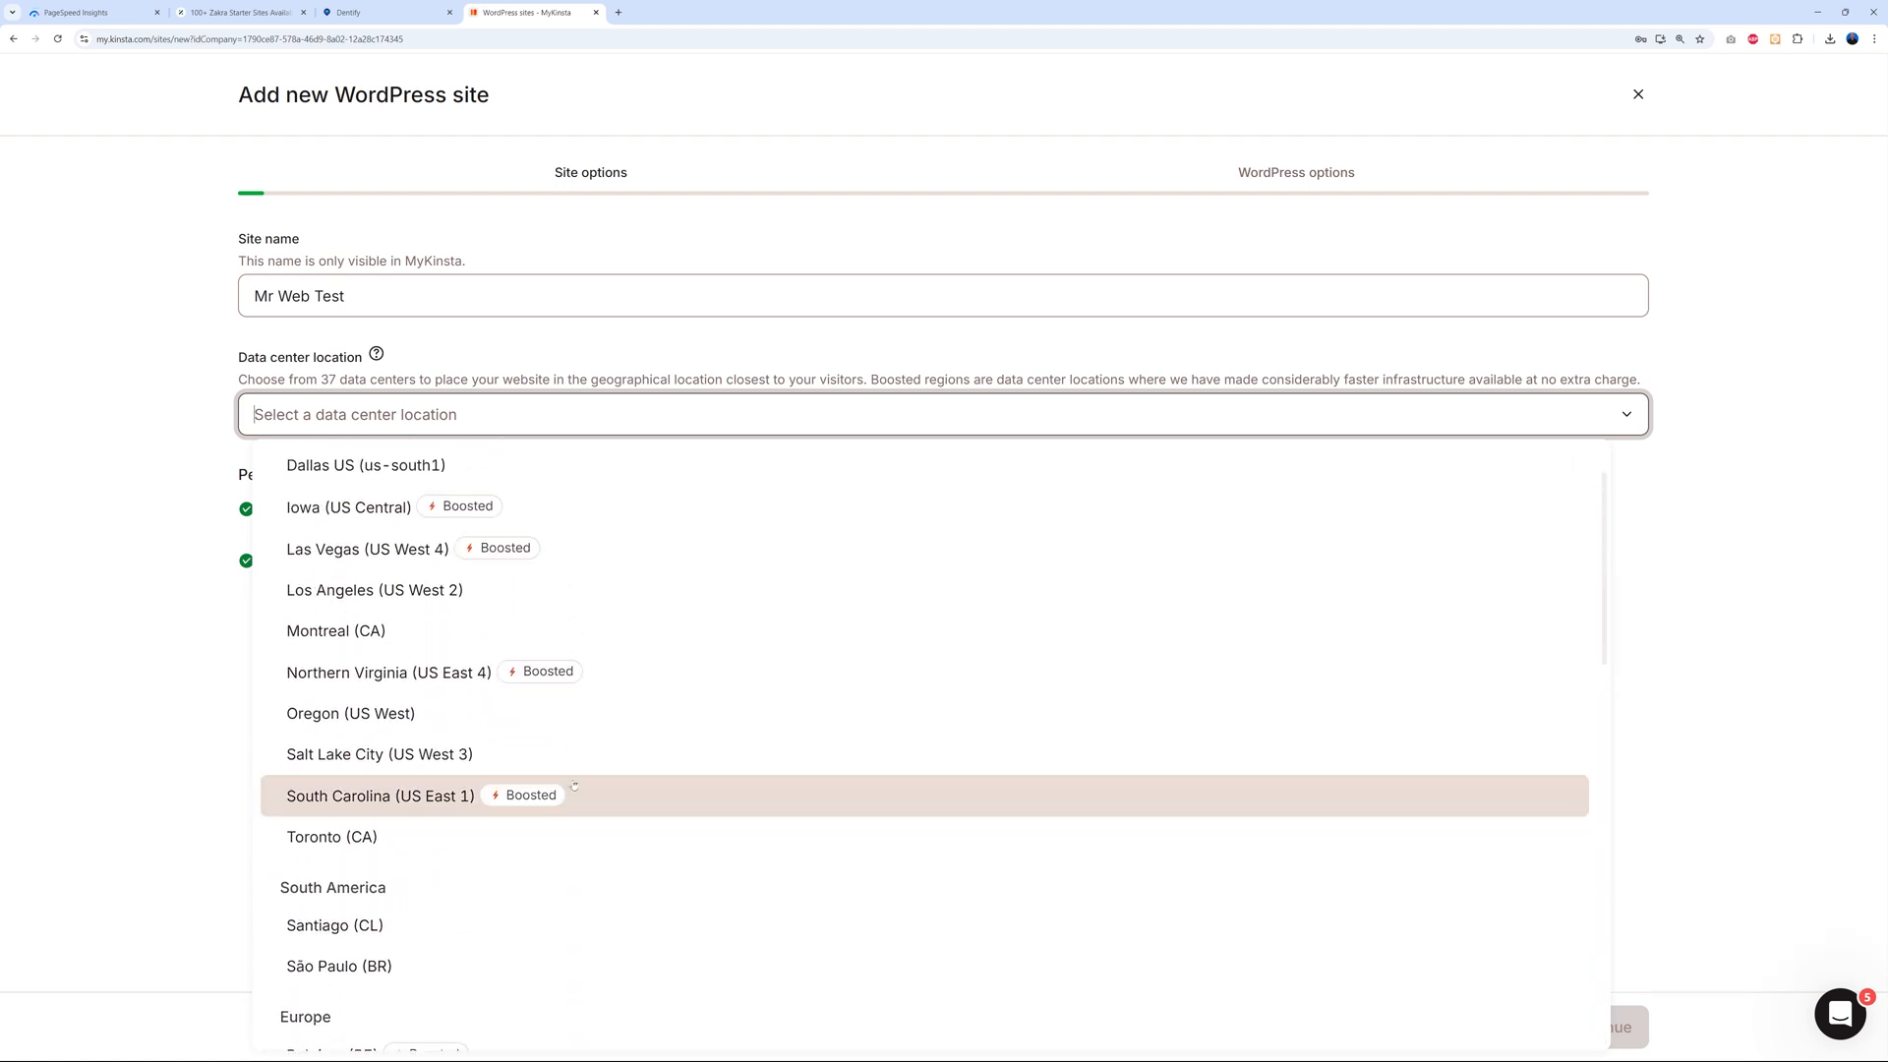
scroll(up, 3)
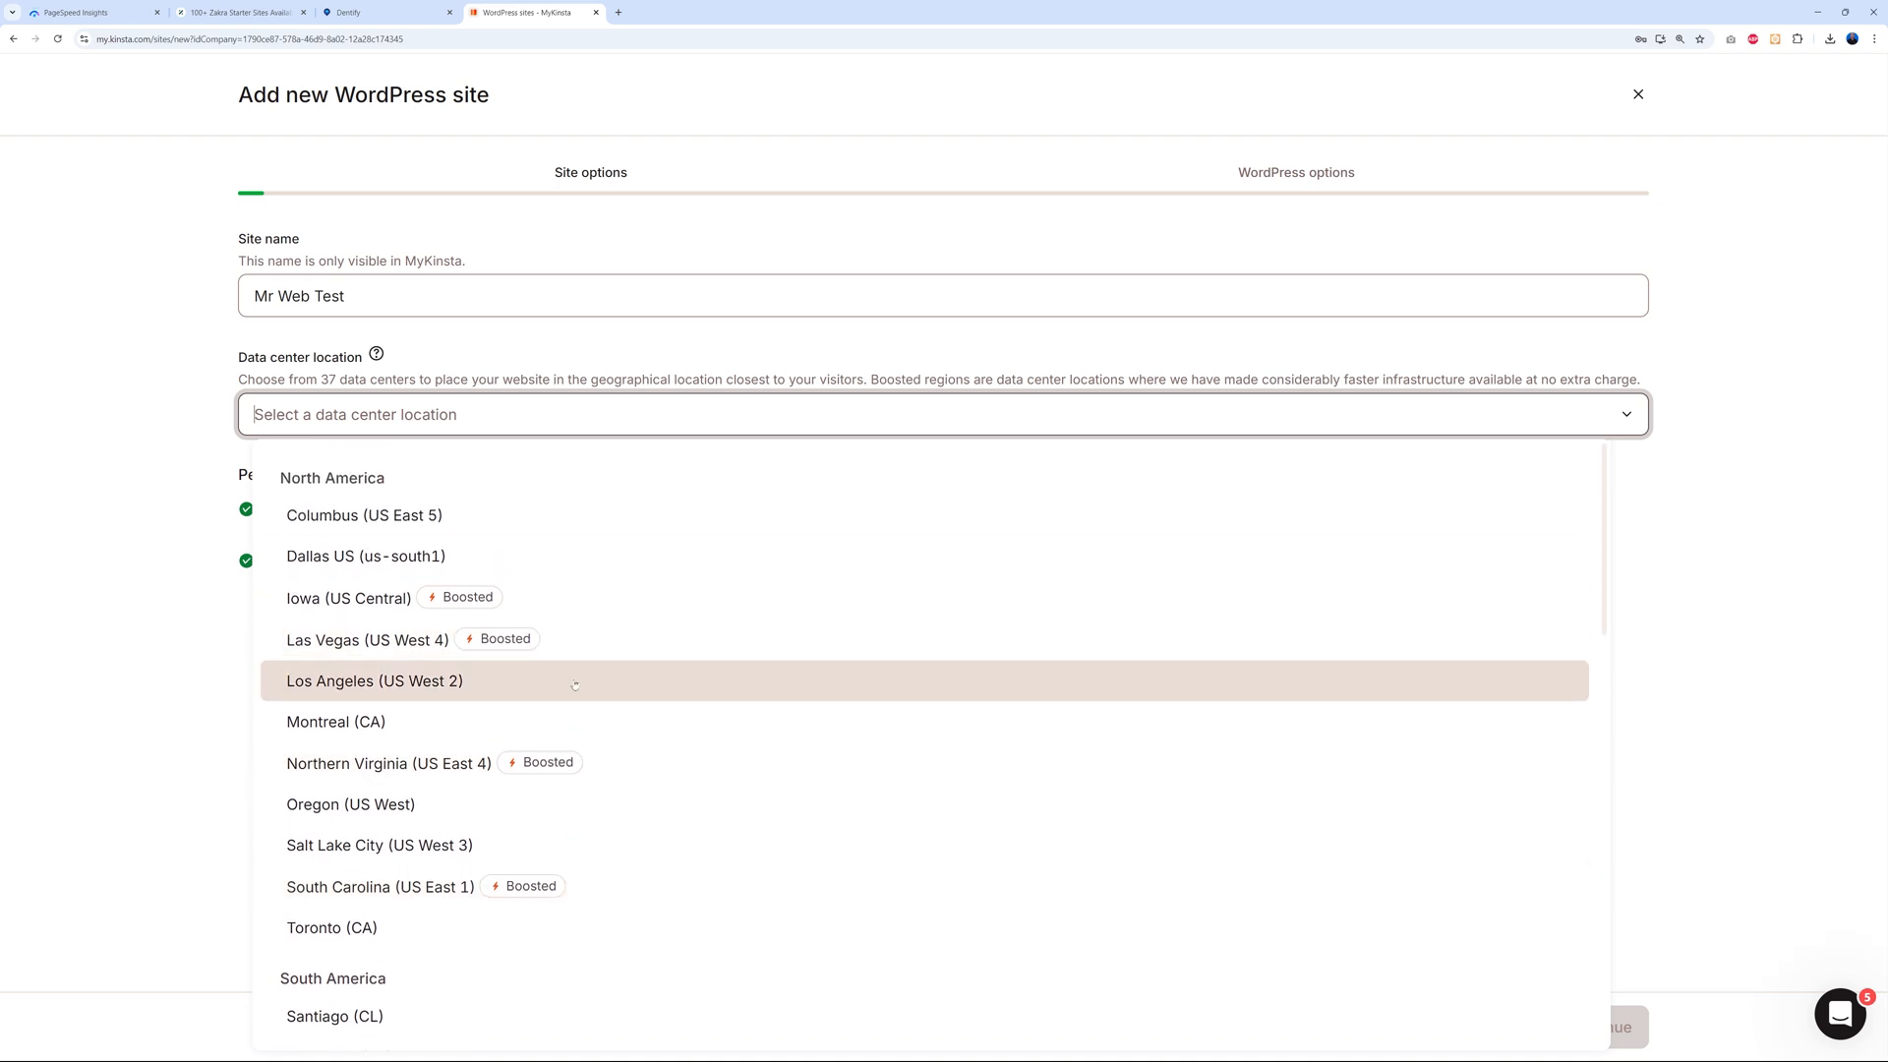
mouse_move(592, 639)
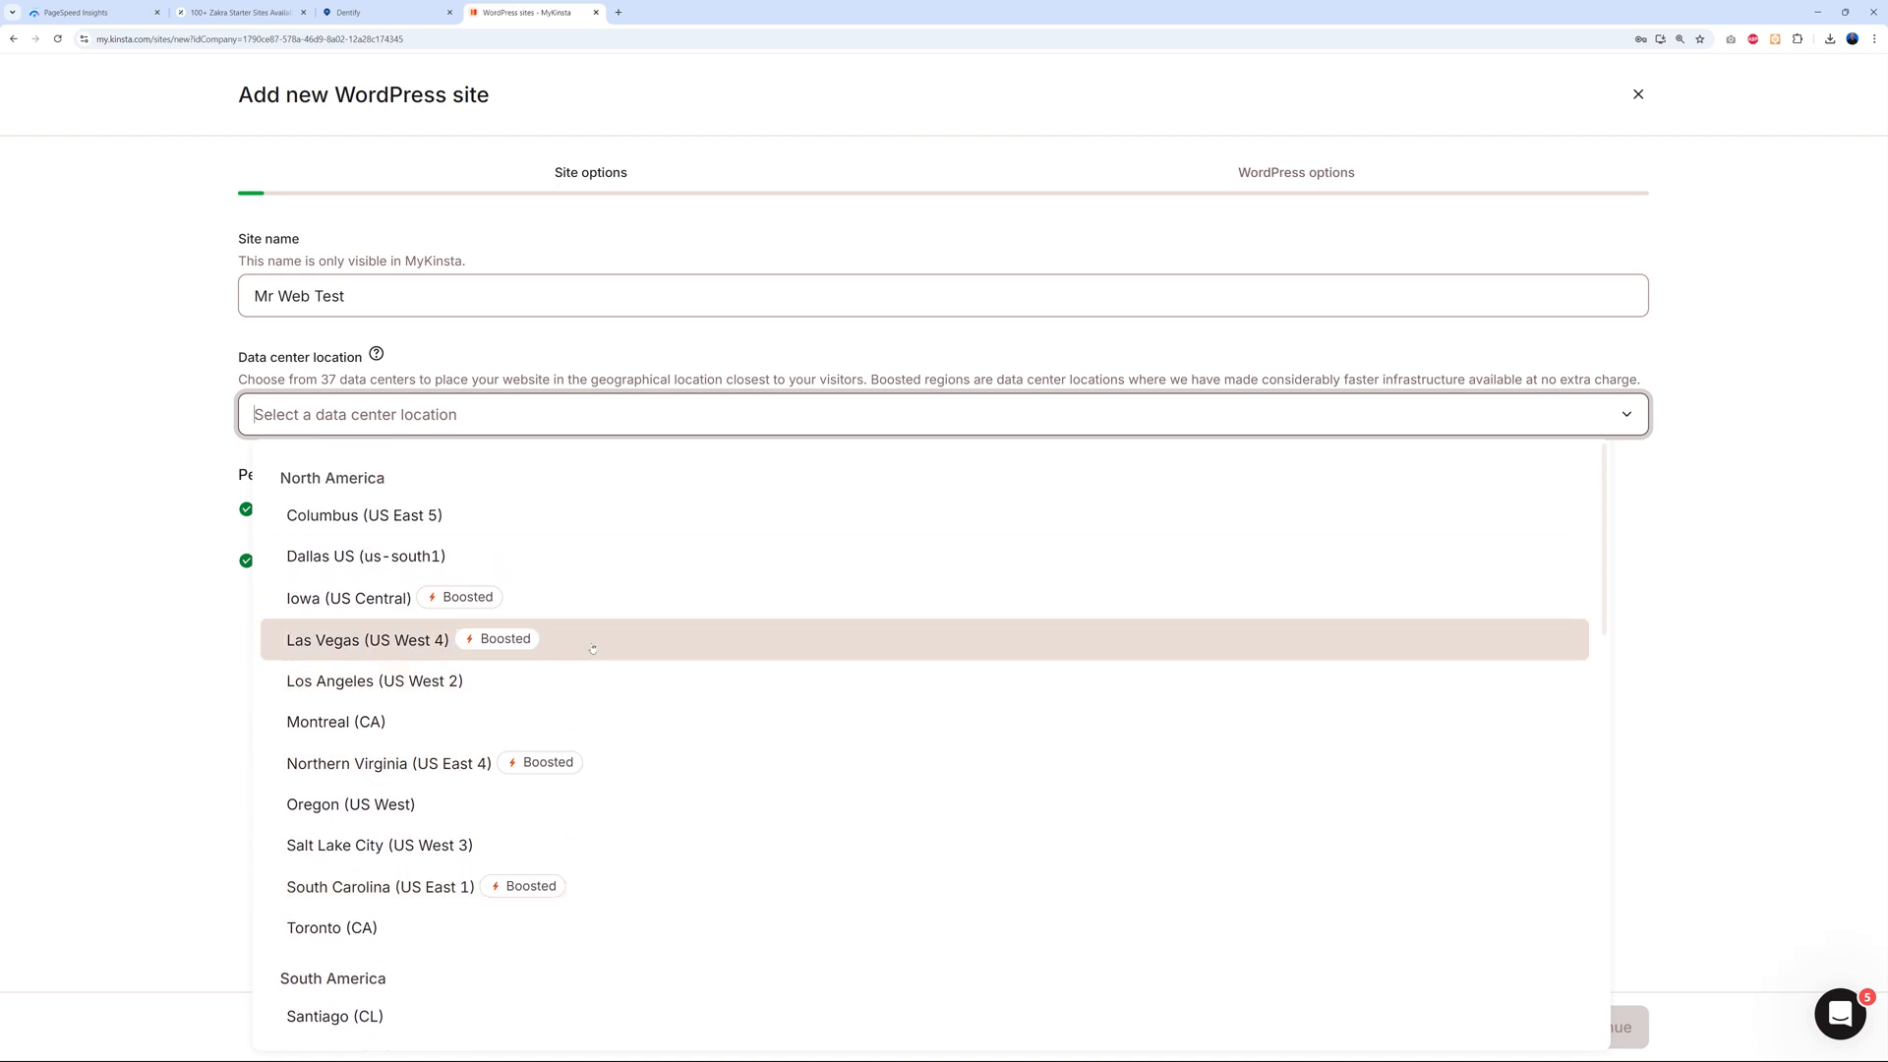
click(368, 639)
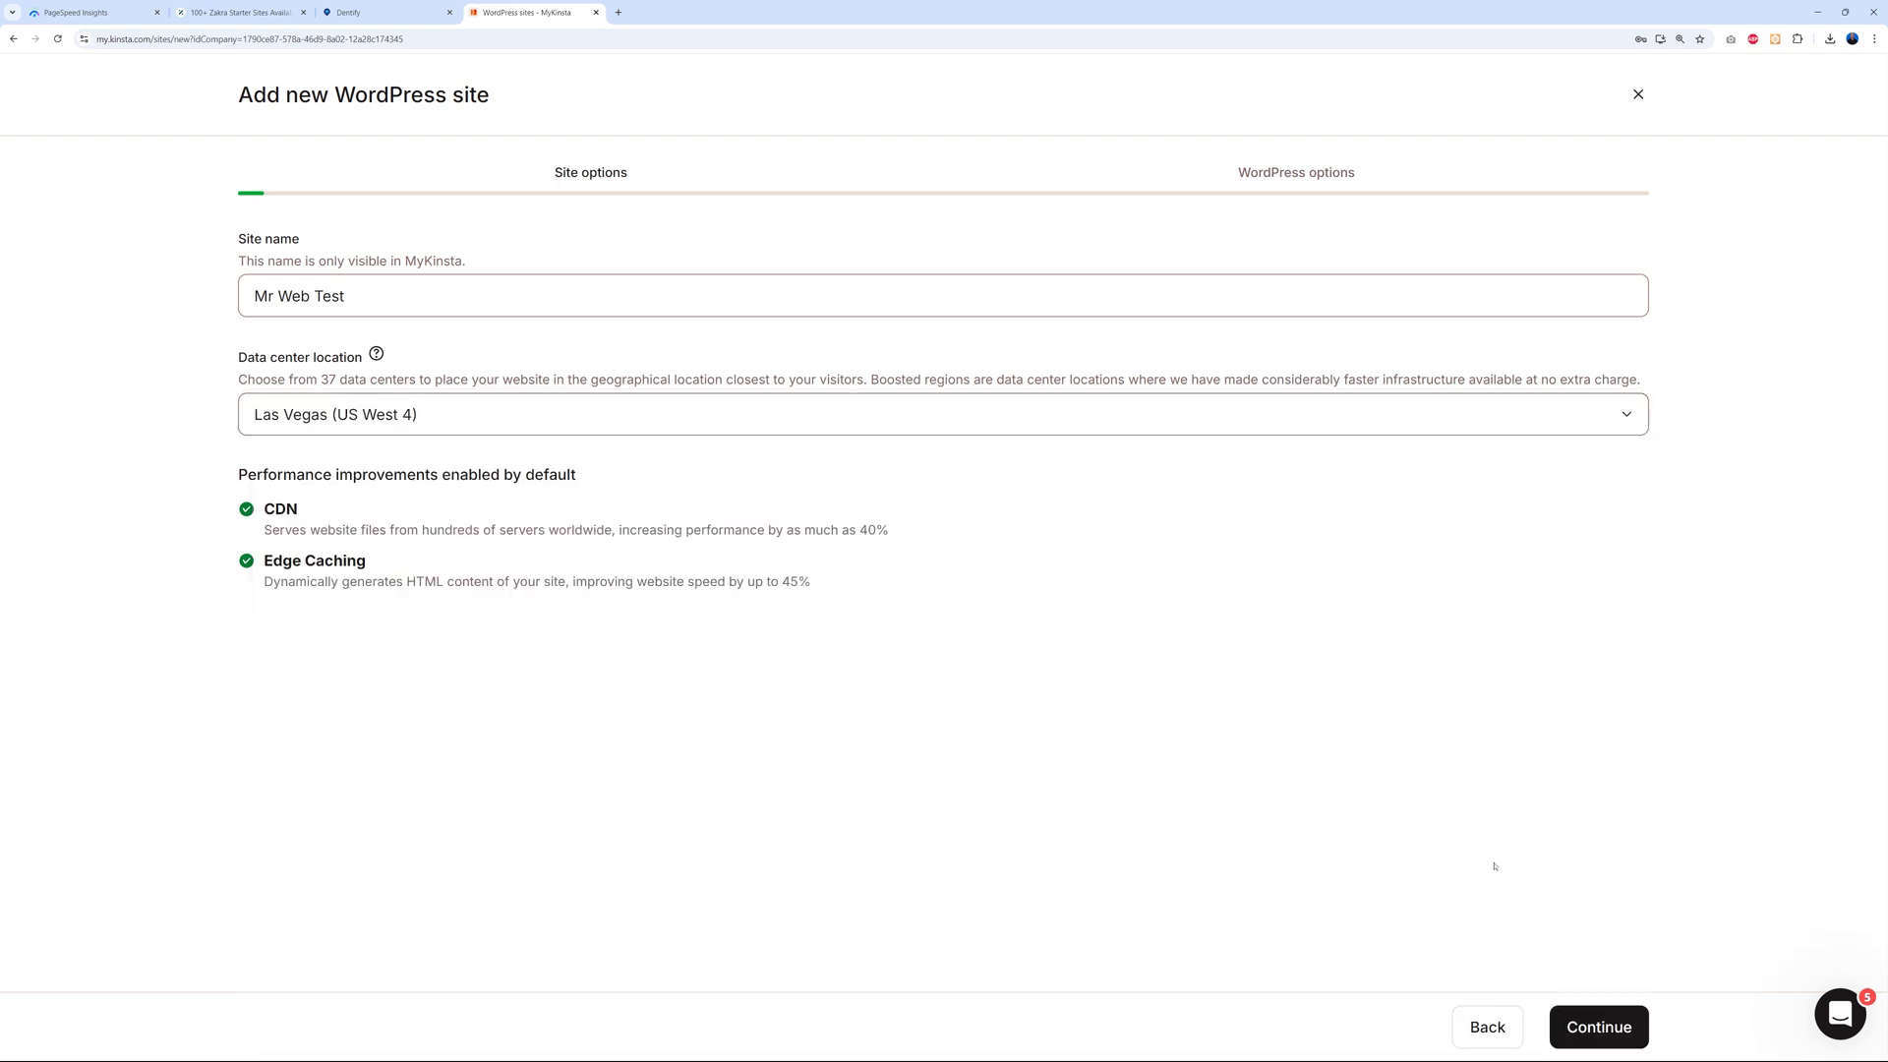
click(1597, 1027)
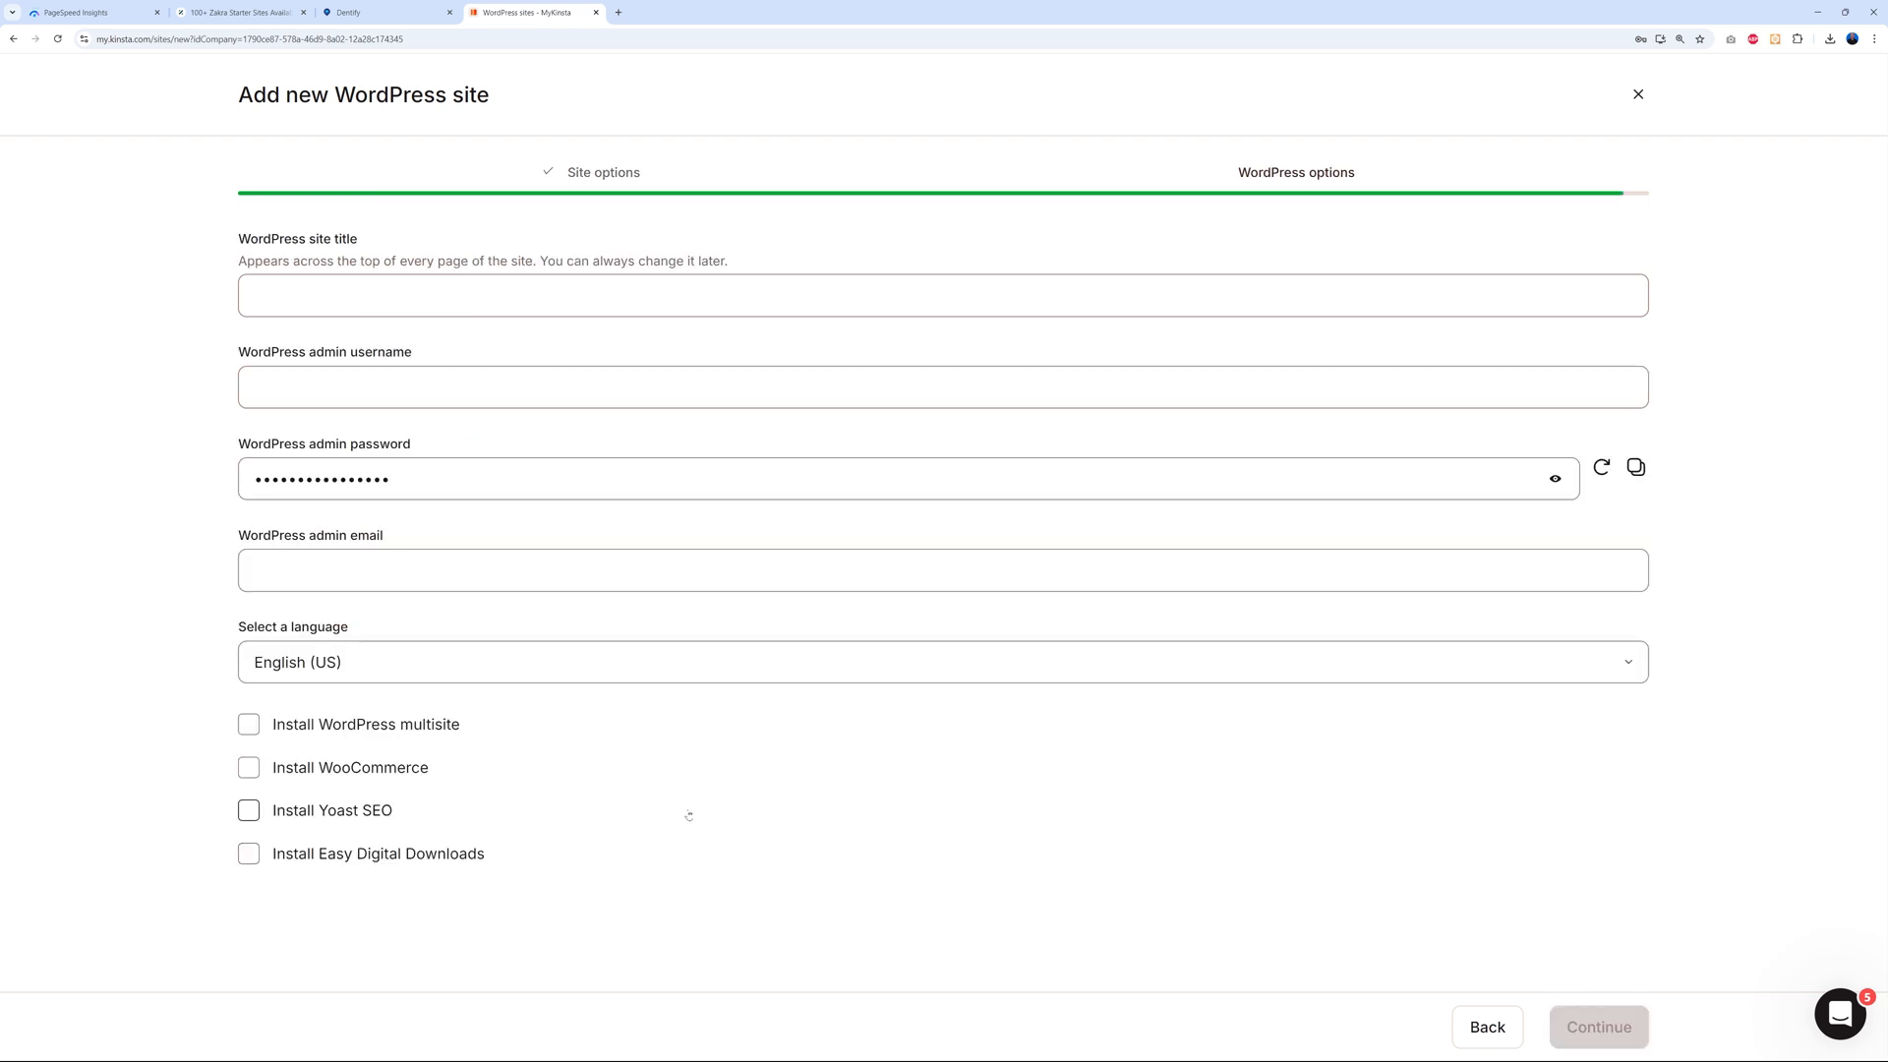
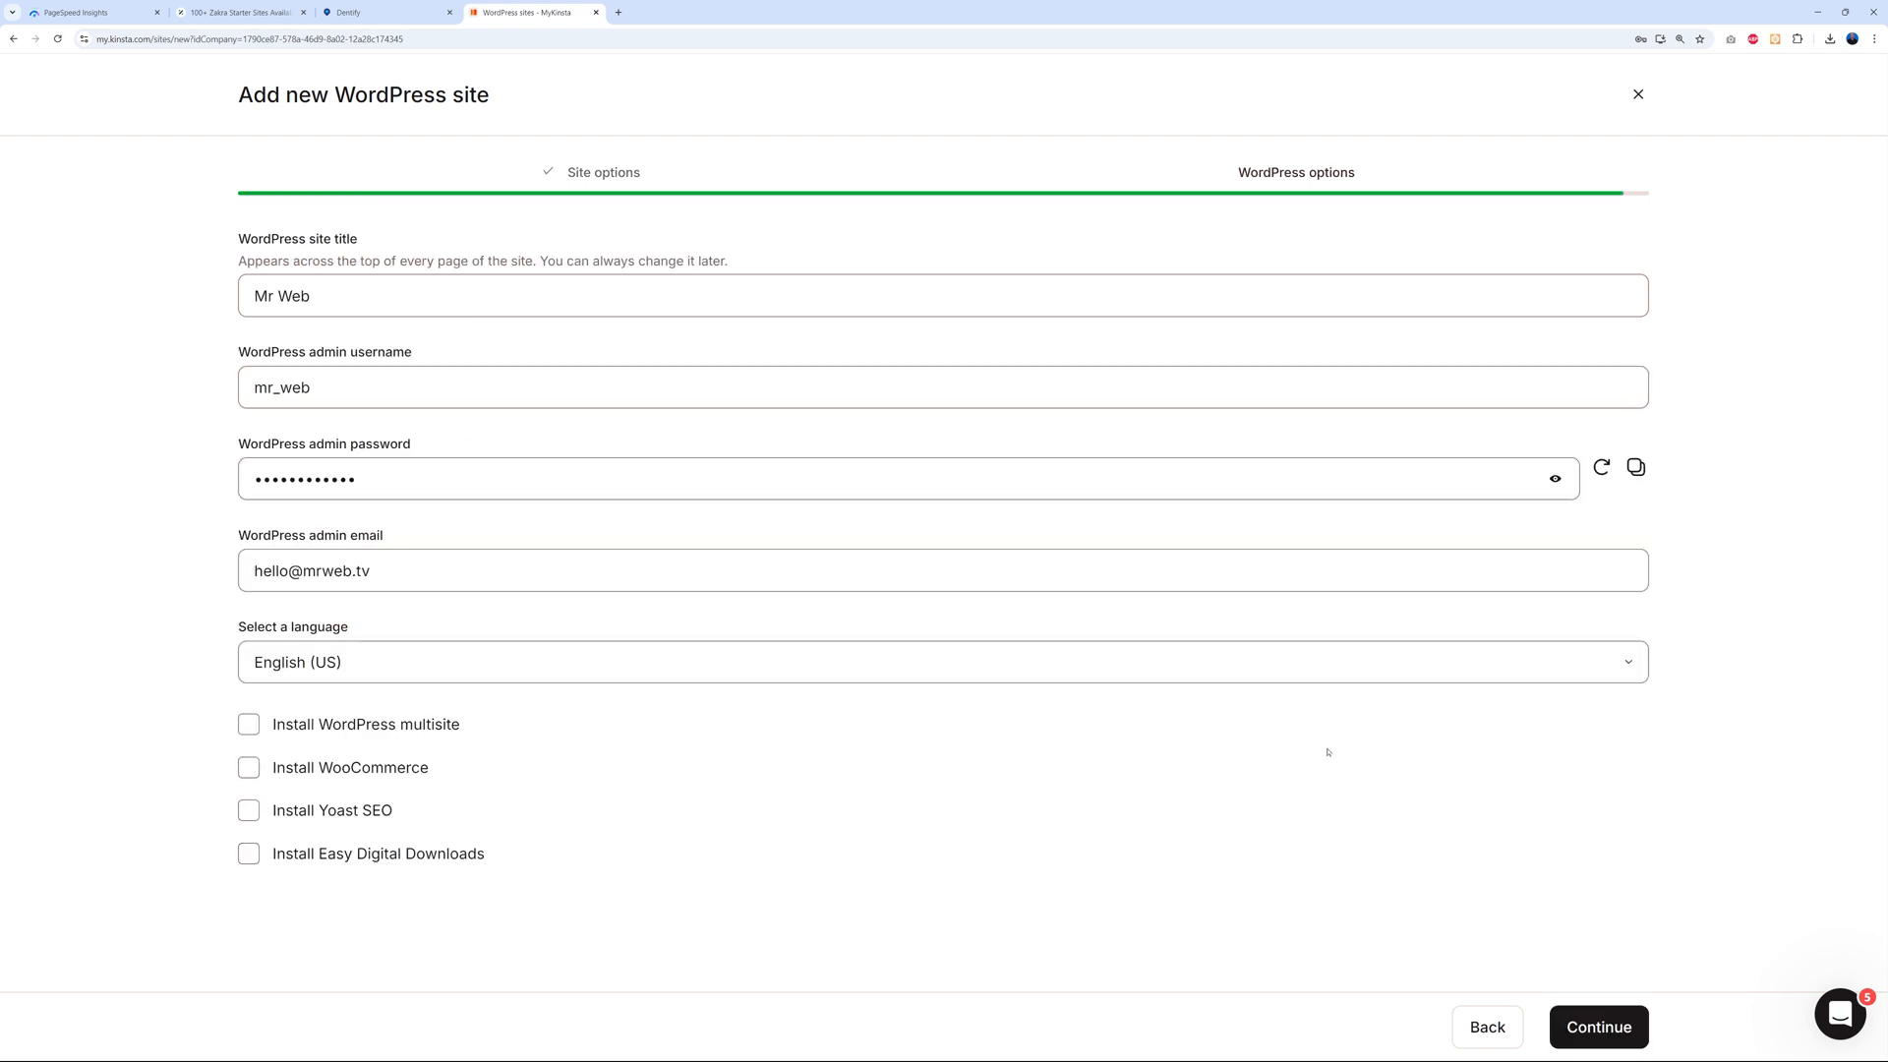
click(1597, 1026)
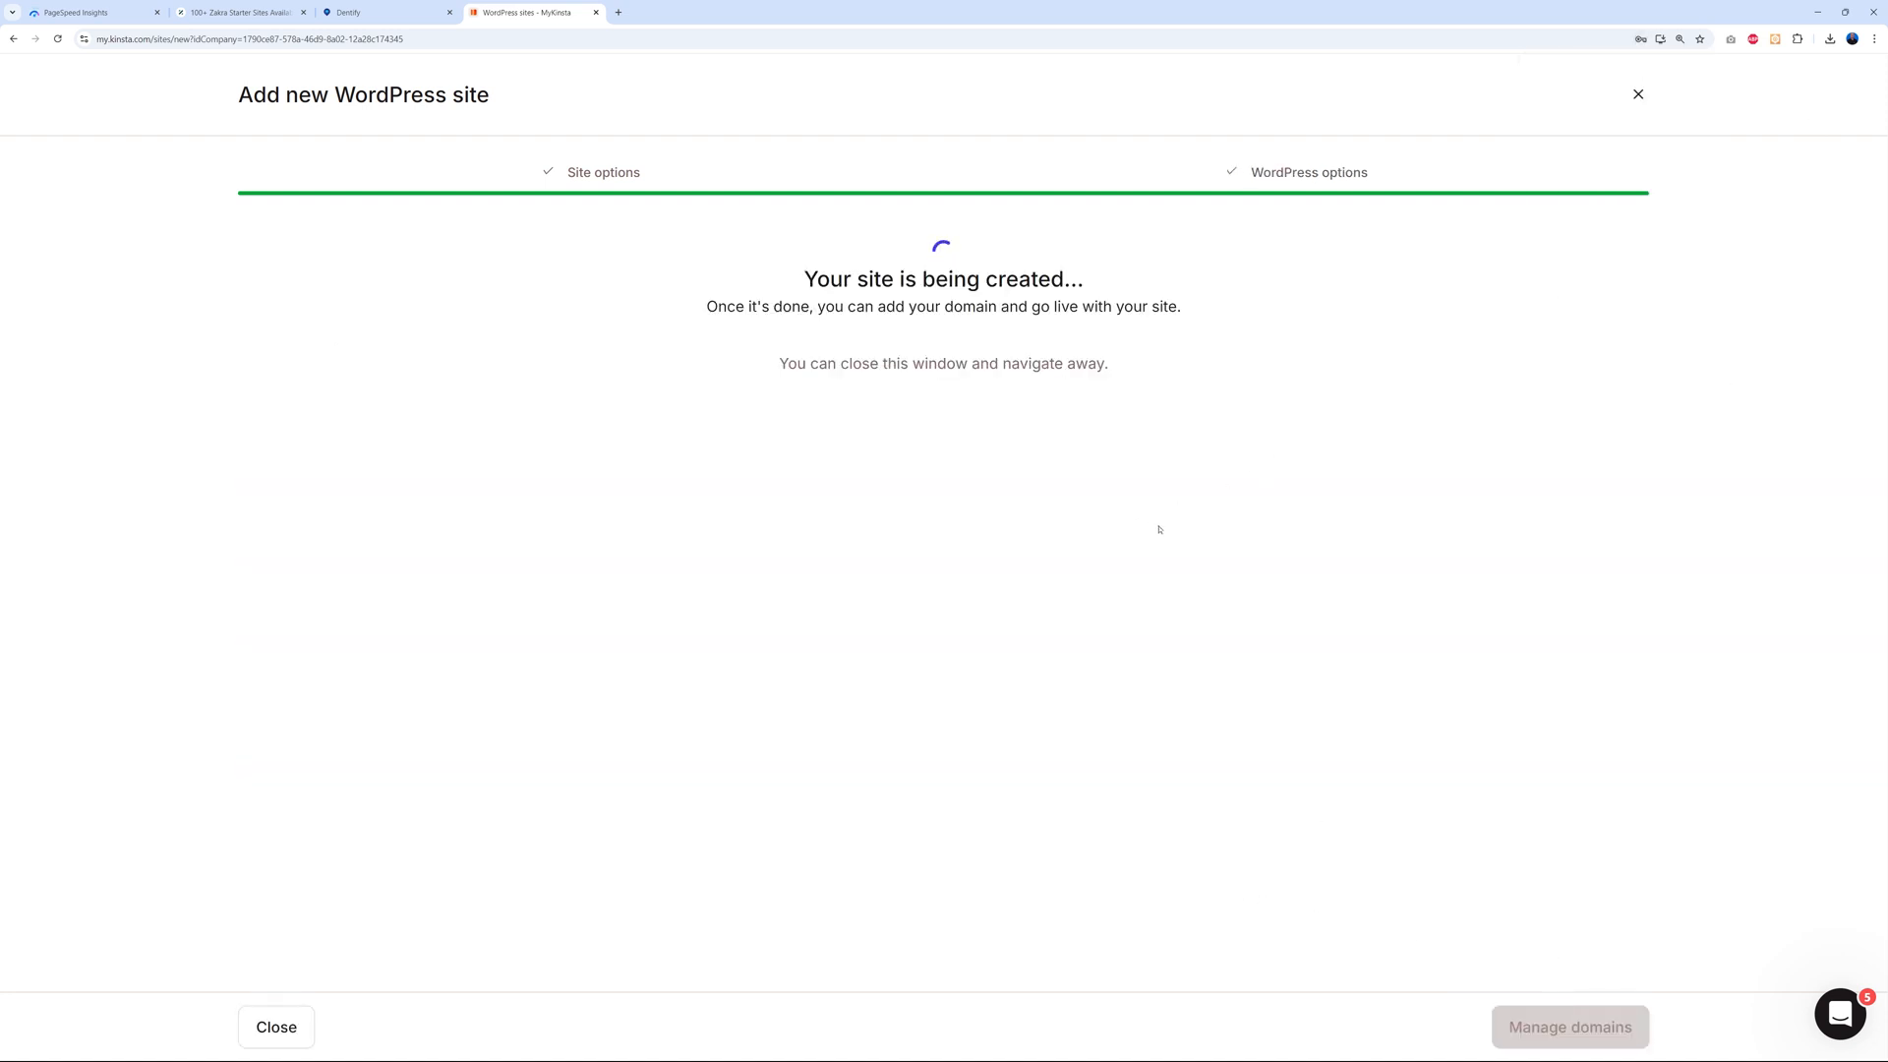
mouse_move(1154, 529)
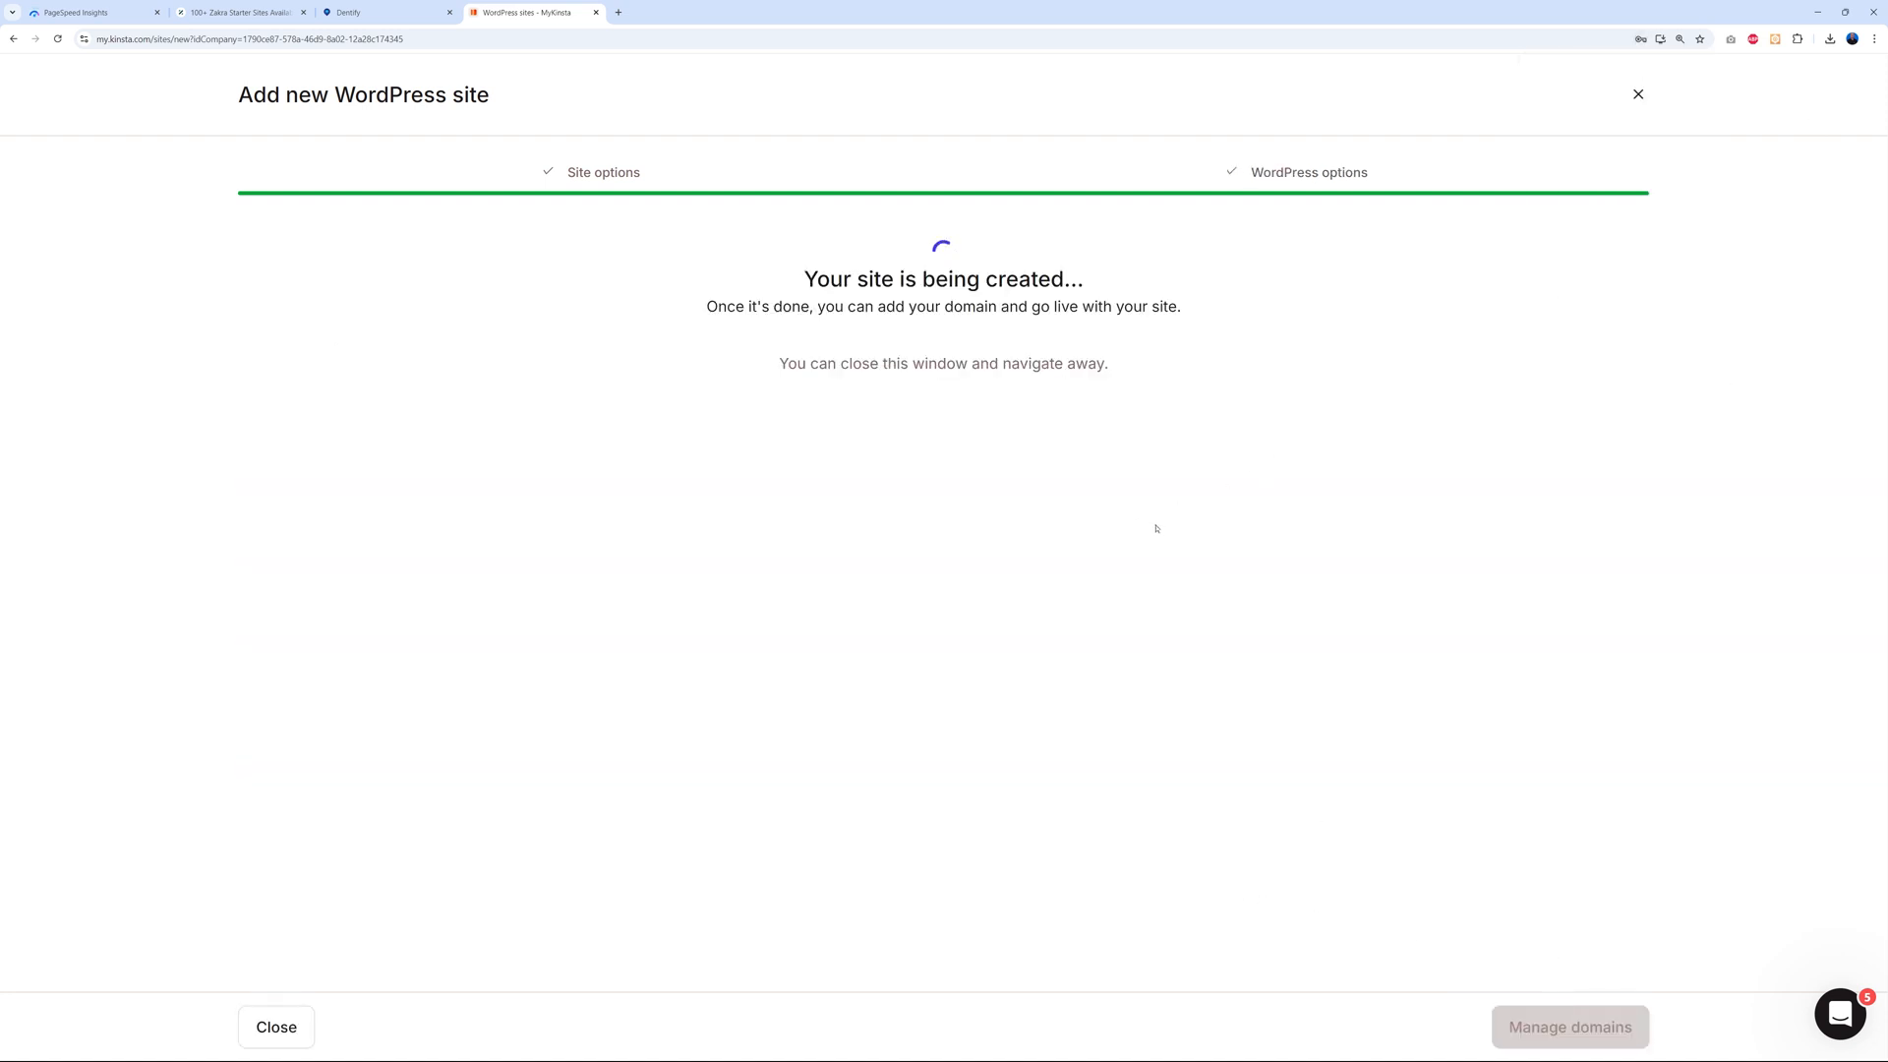
- Close the creation screen so Mr Web Test shows live in the WordPress sites list
click(275, 1026)
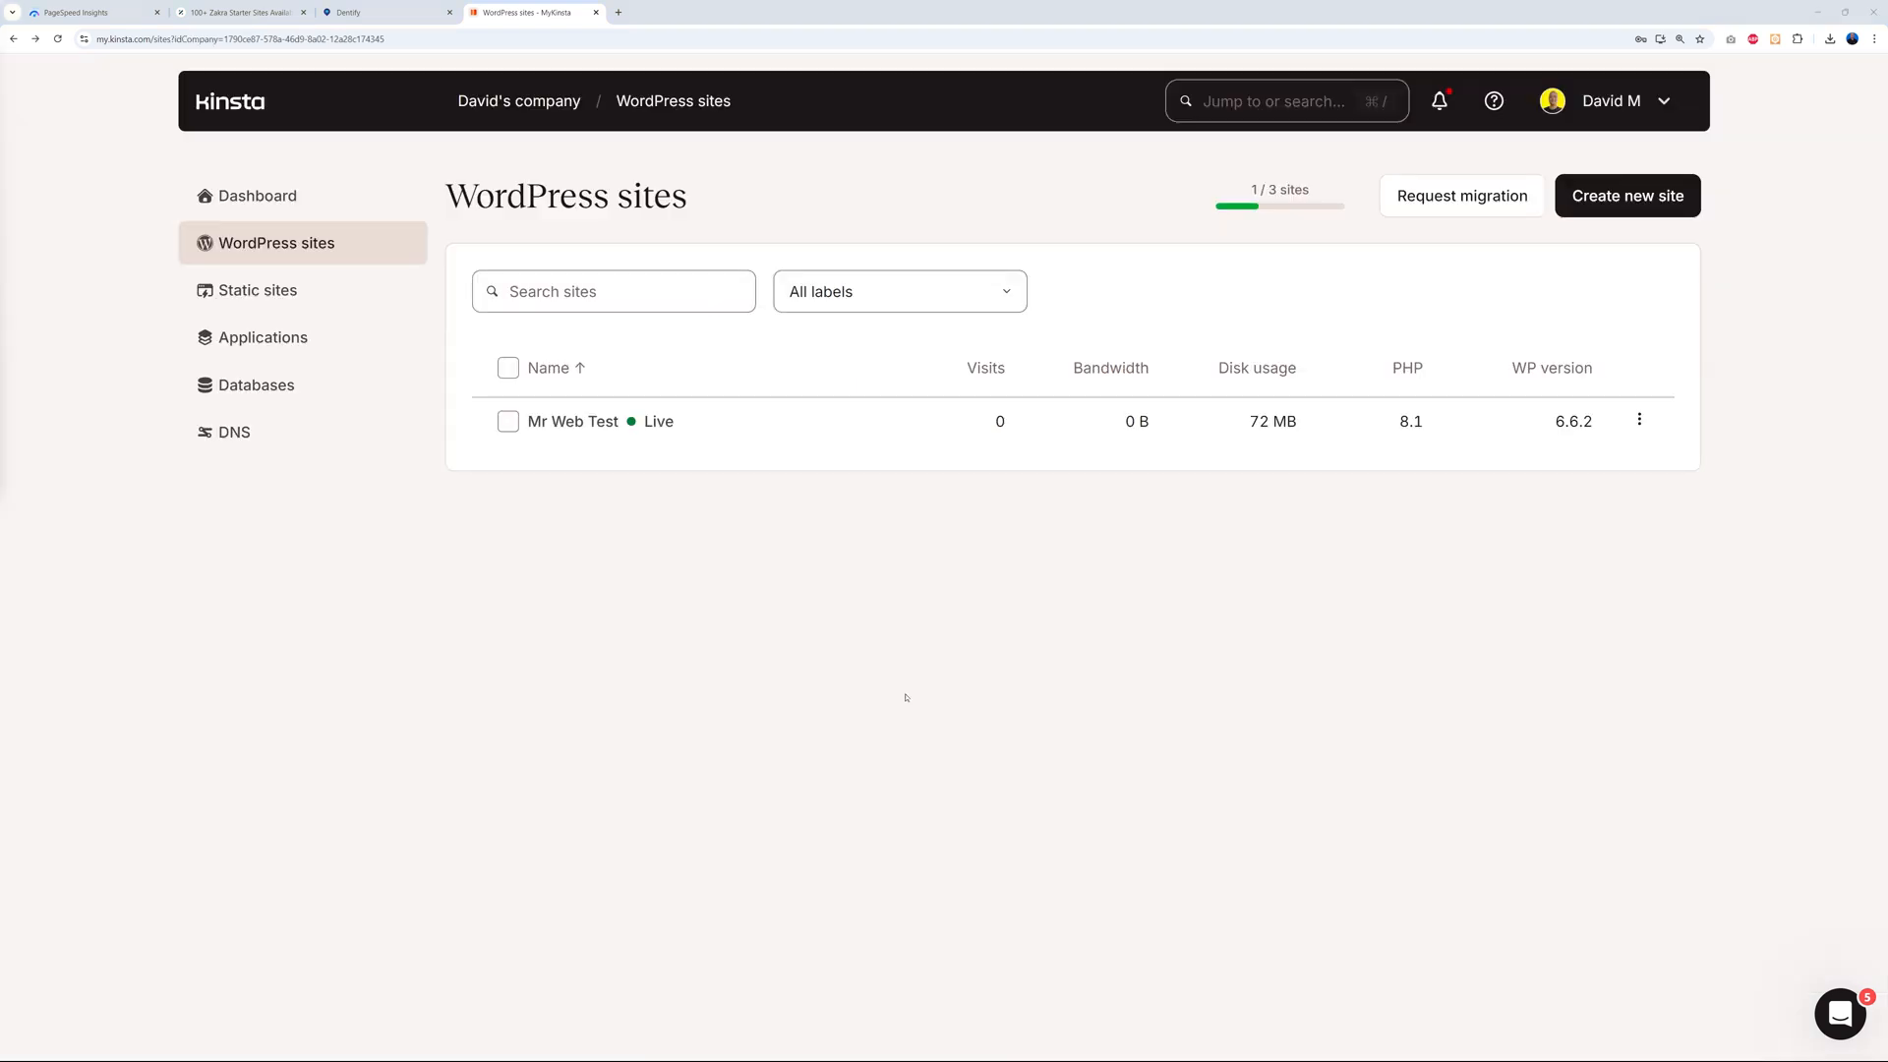
mouse_move(659, 436)
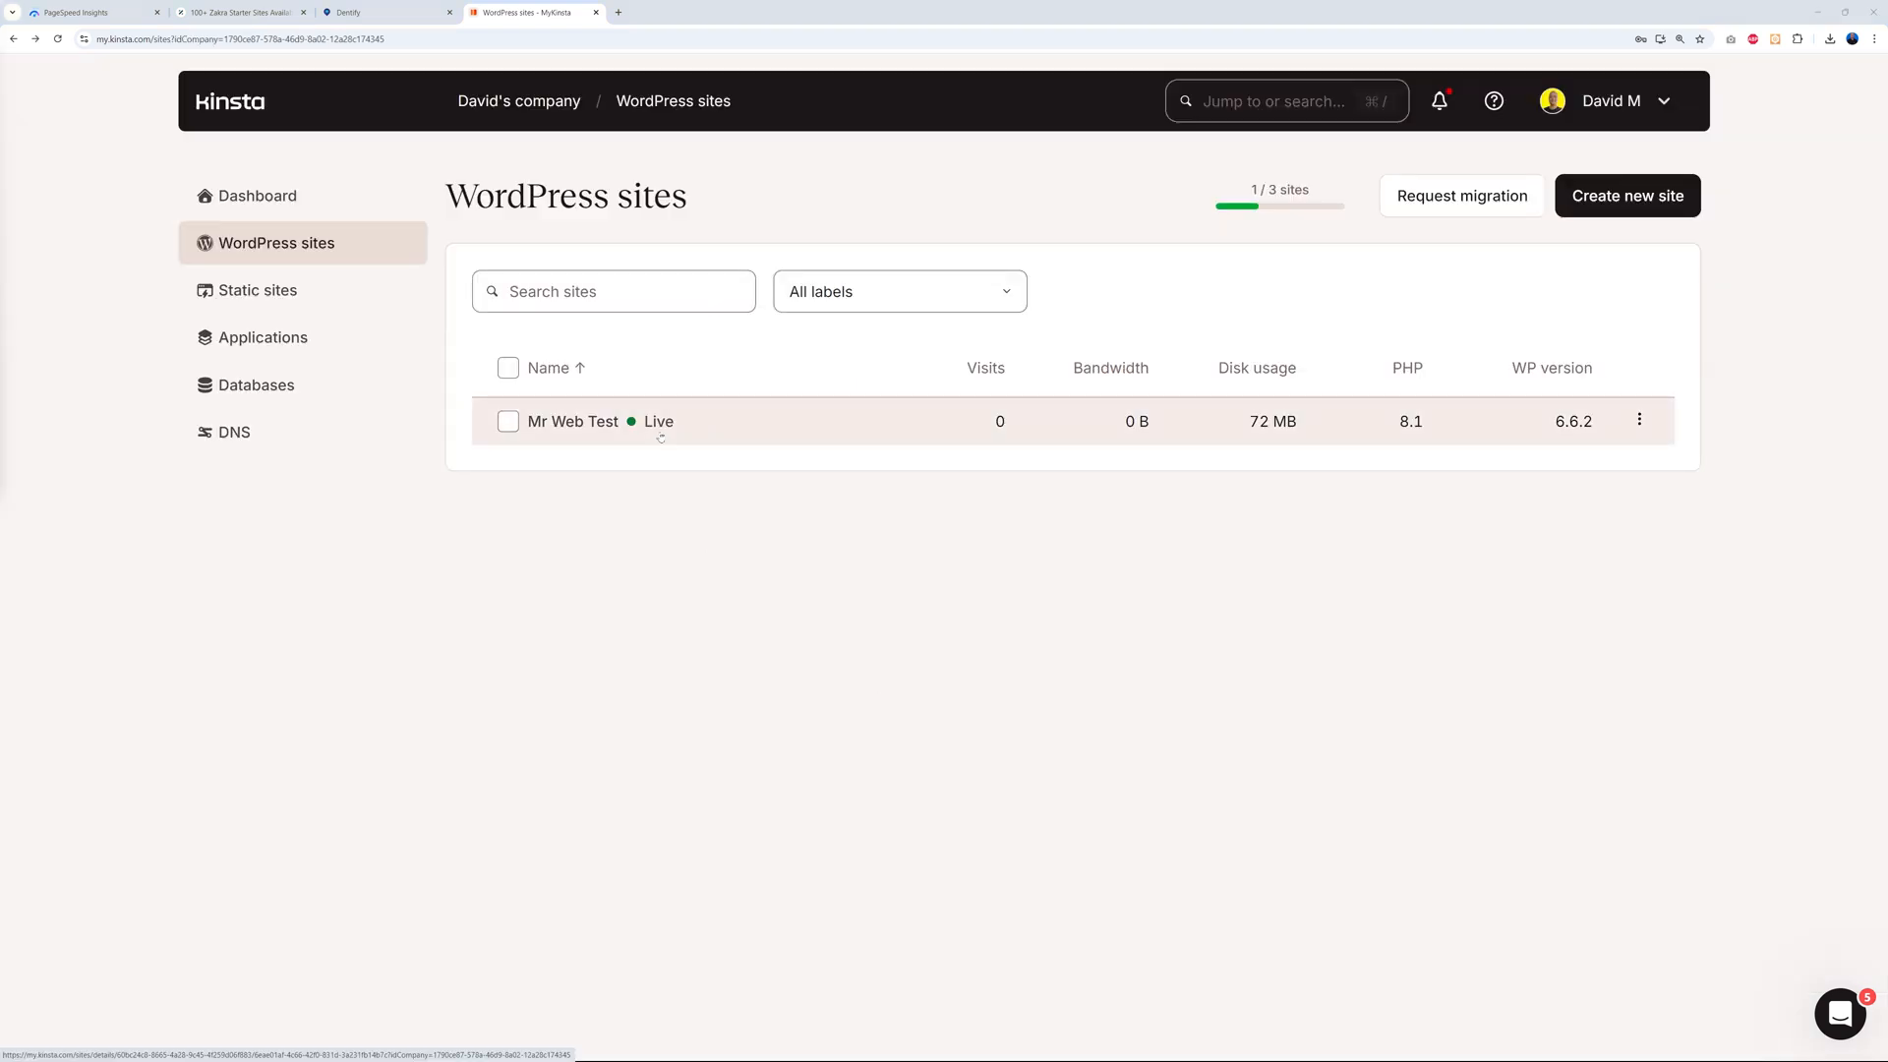
mouse_move(688, 523)
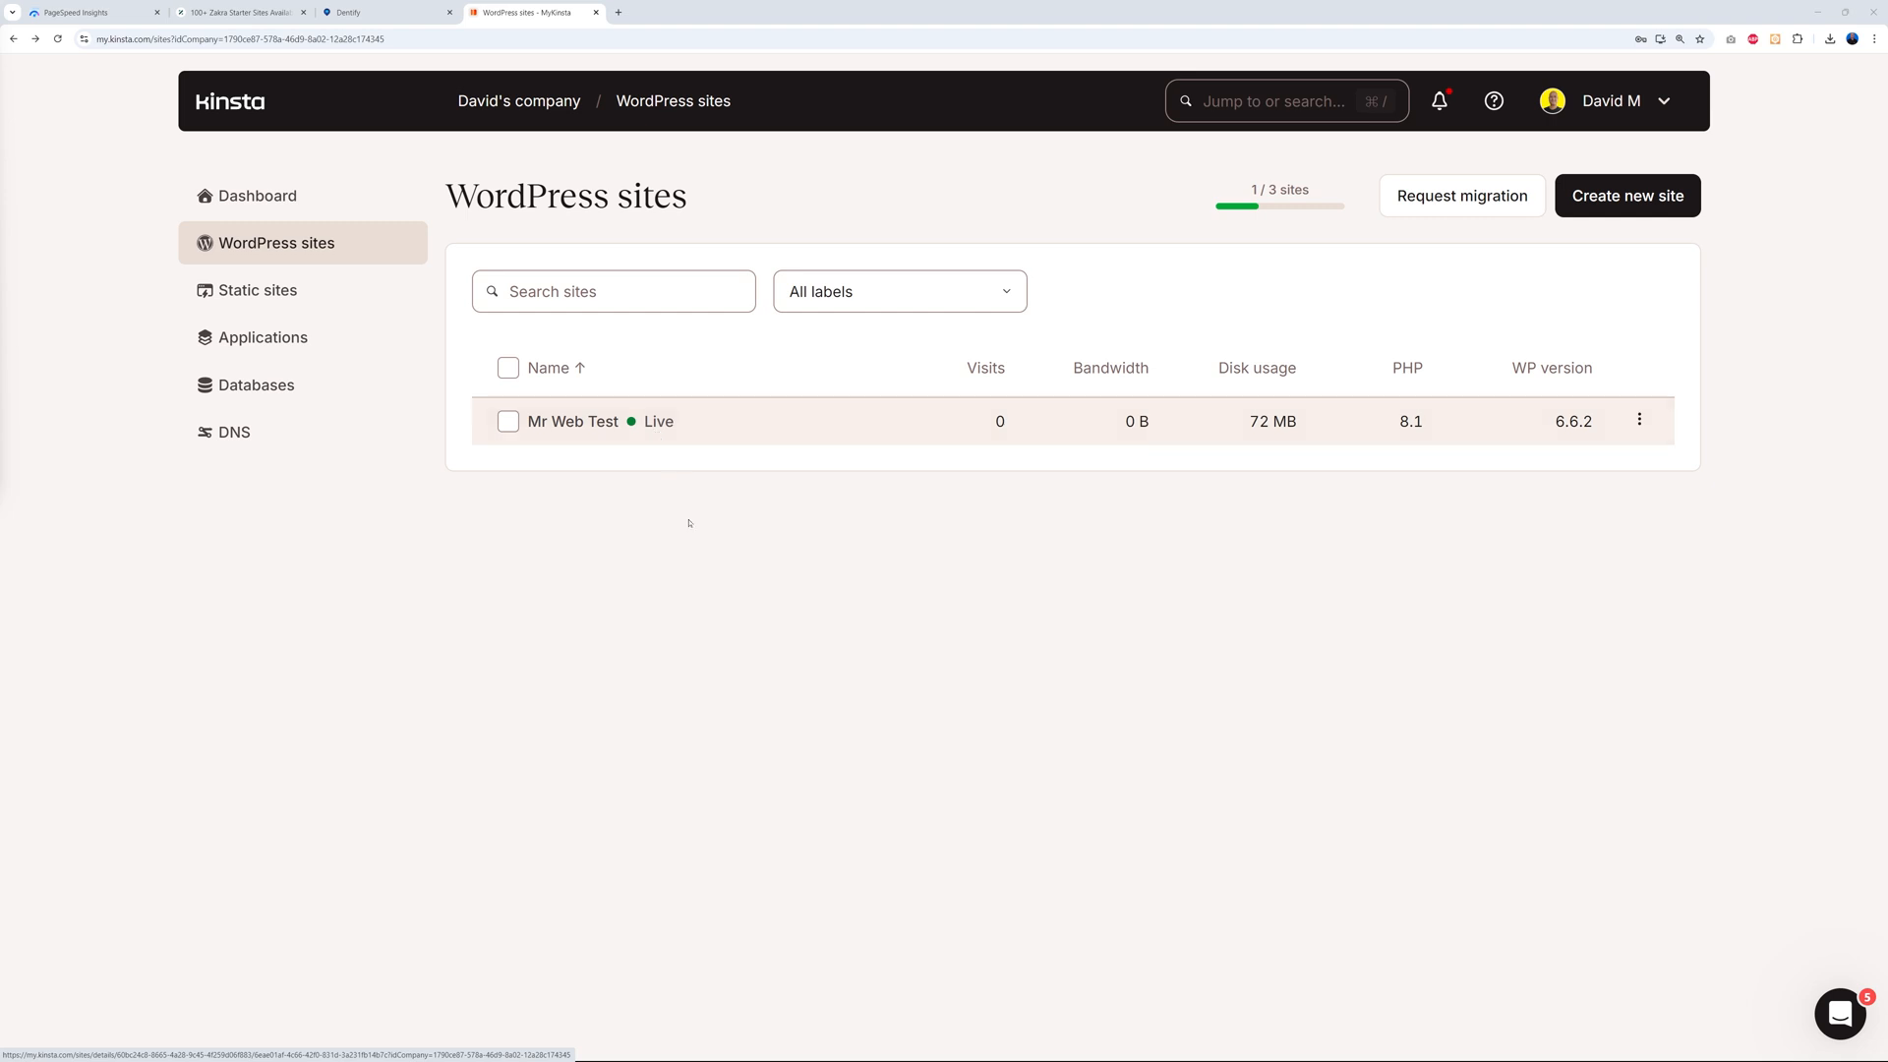
mouse_move(696, 731)
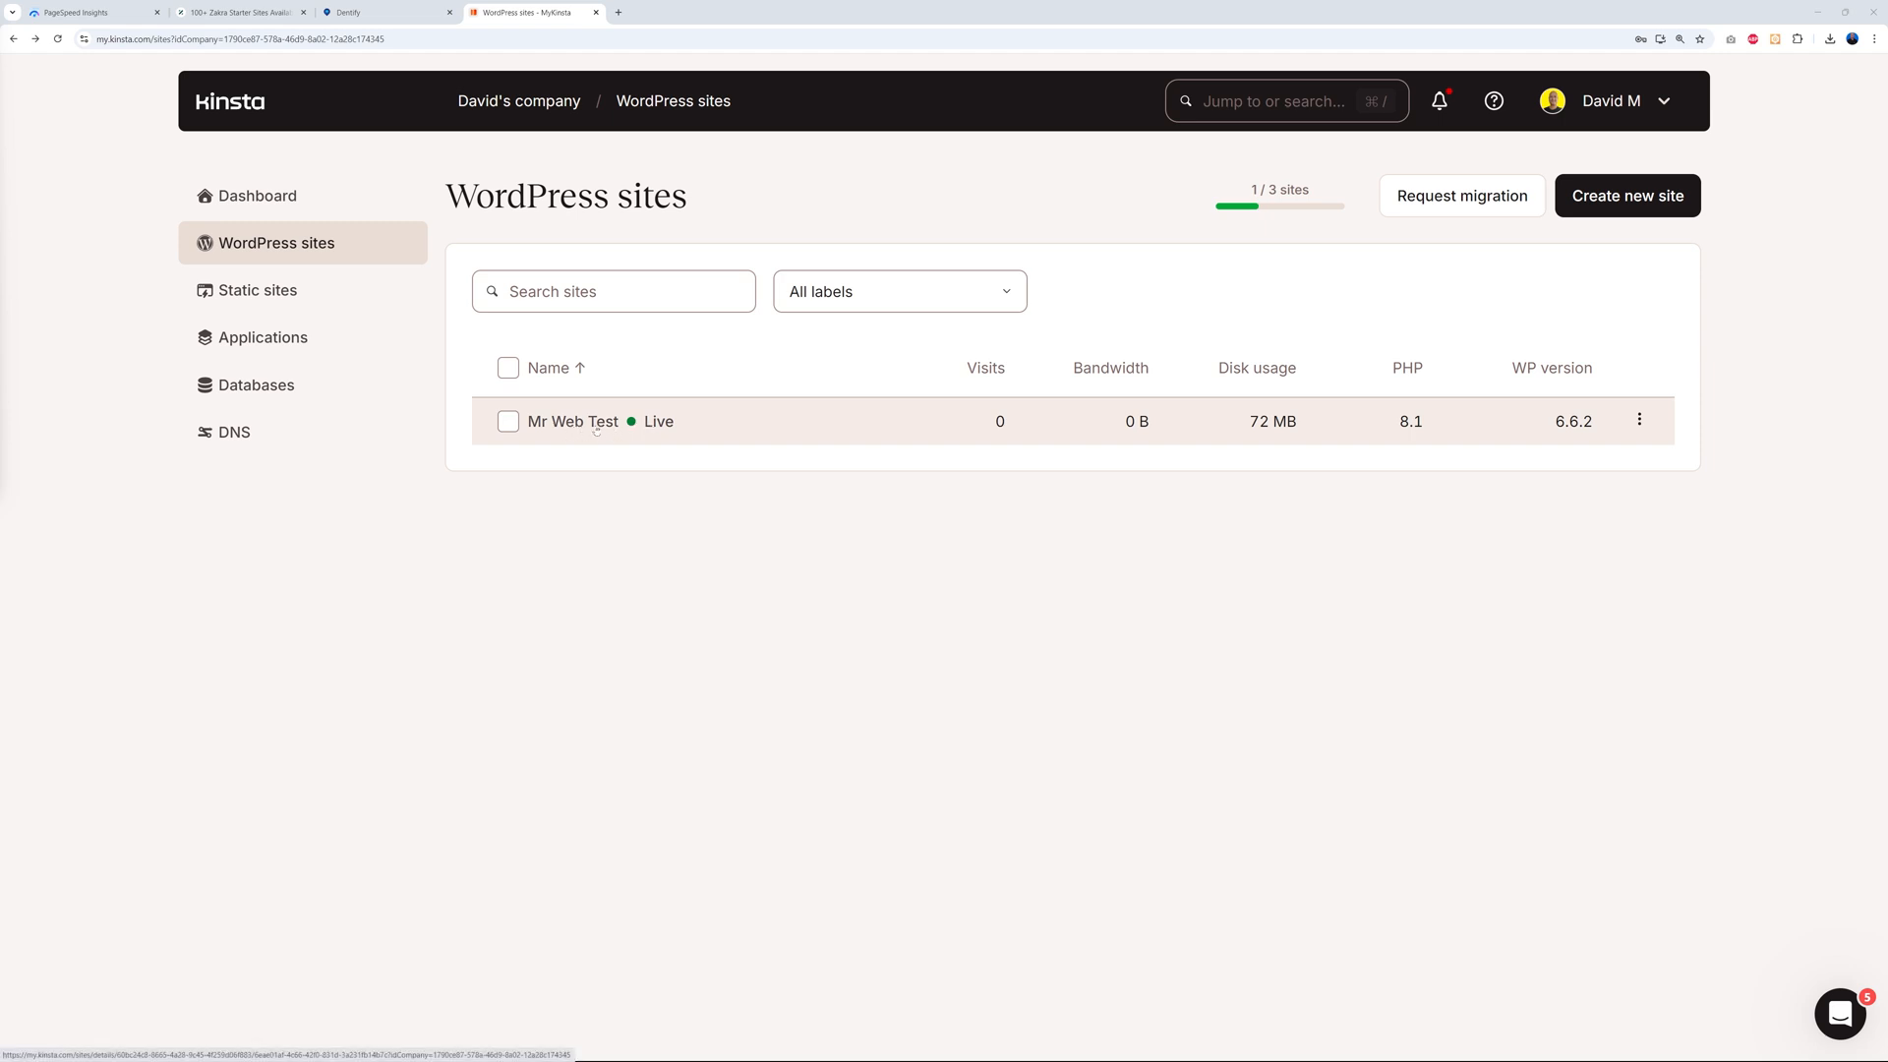
- View Mr Web Test's Site Information and launch its WordPress admin login page
click(572, 421)
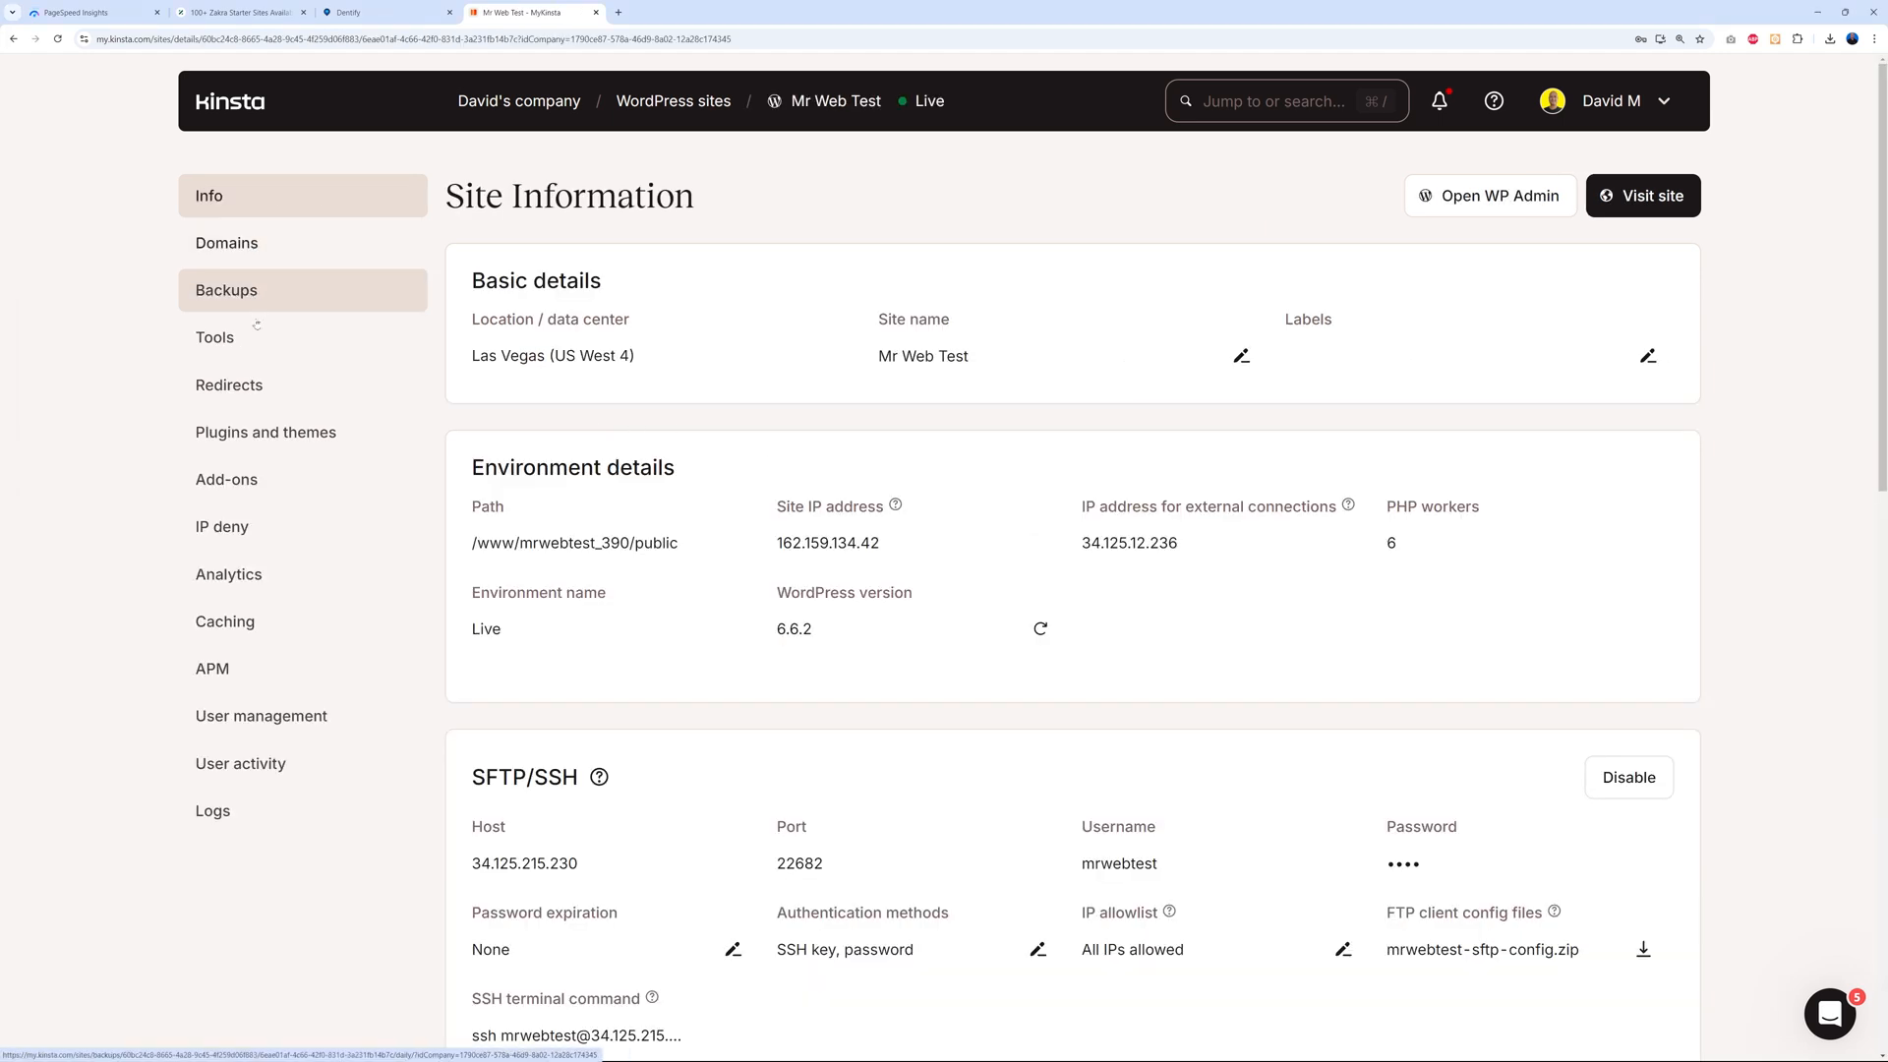
click(212, 669)
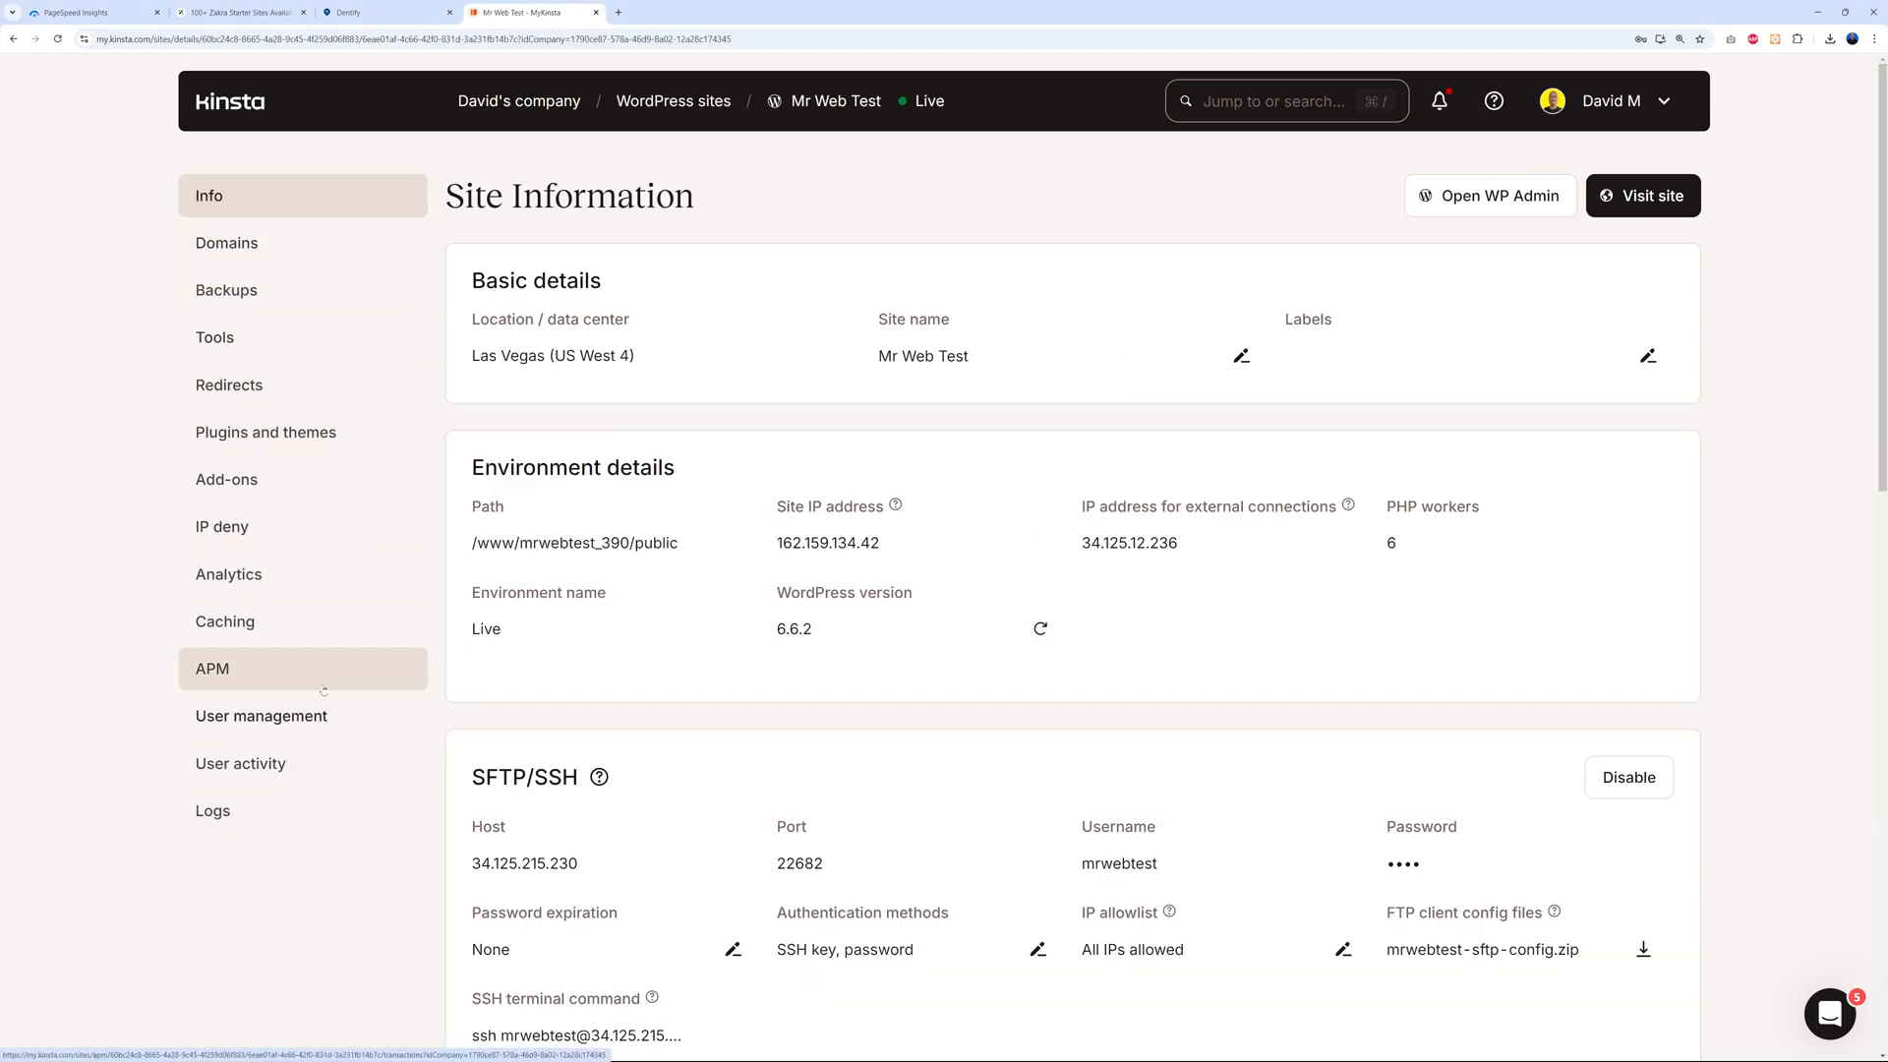
click(226, 242)
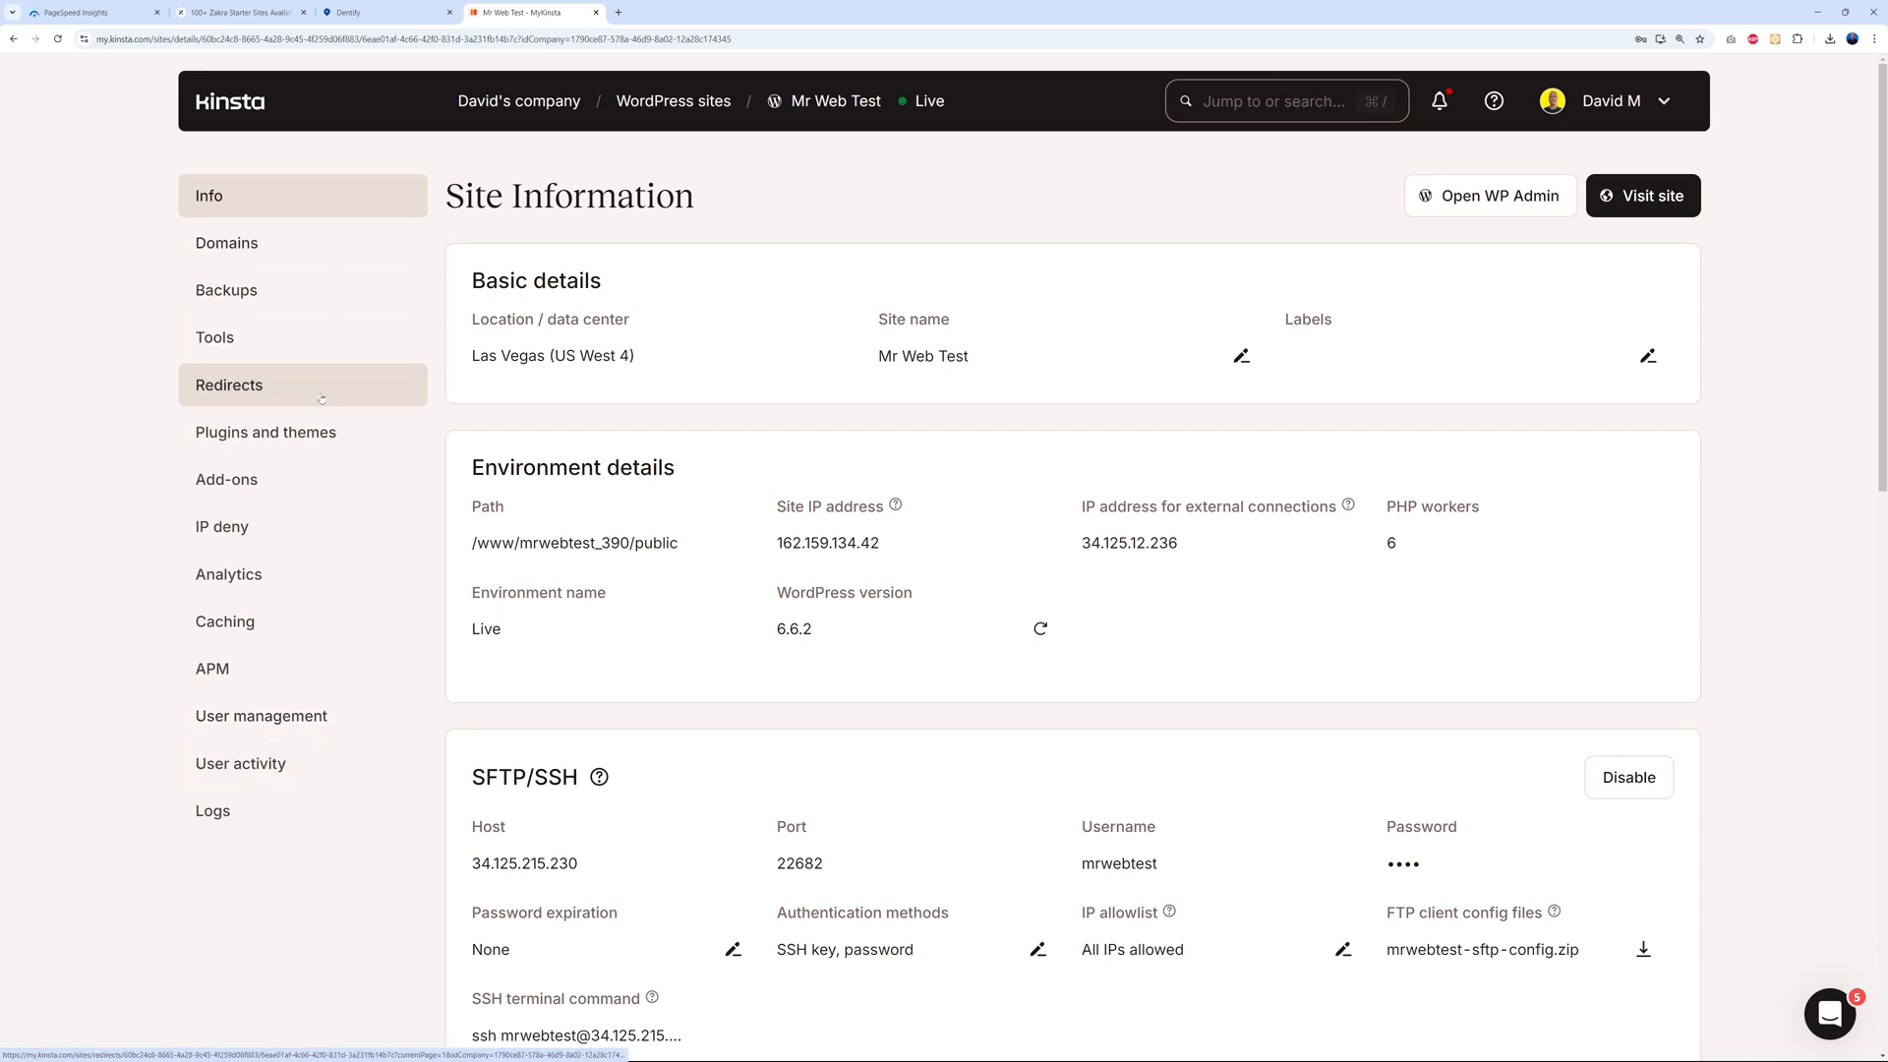
click(262, 715)
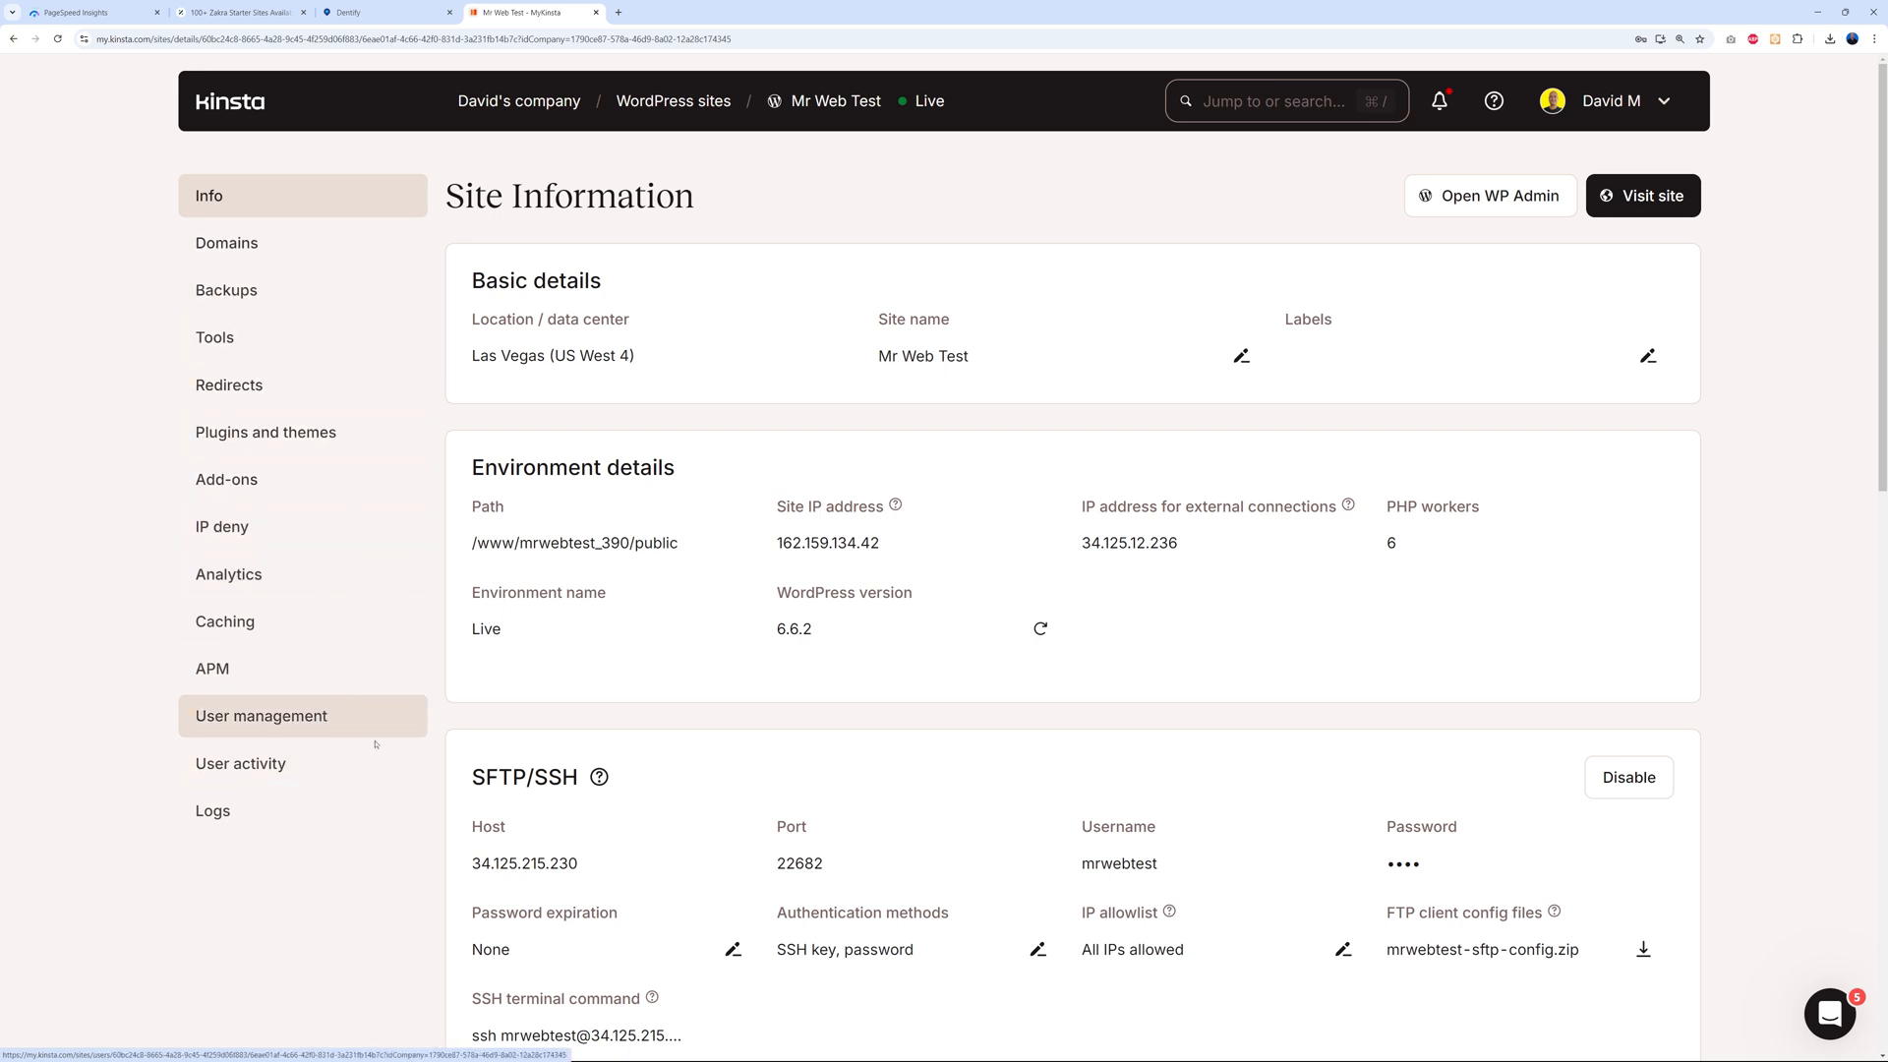
mouse_move(1123, 430)
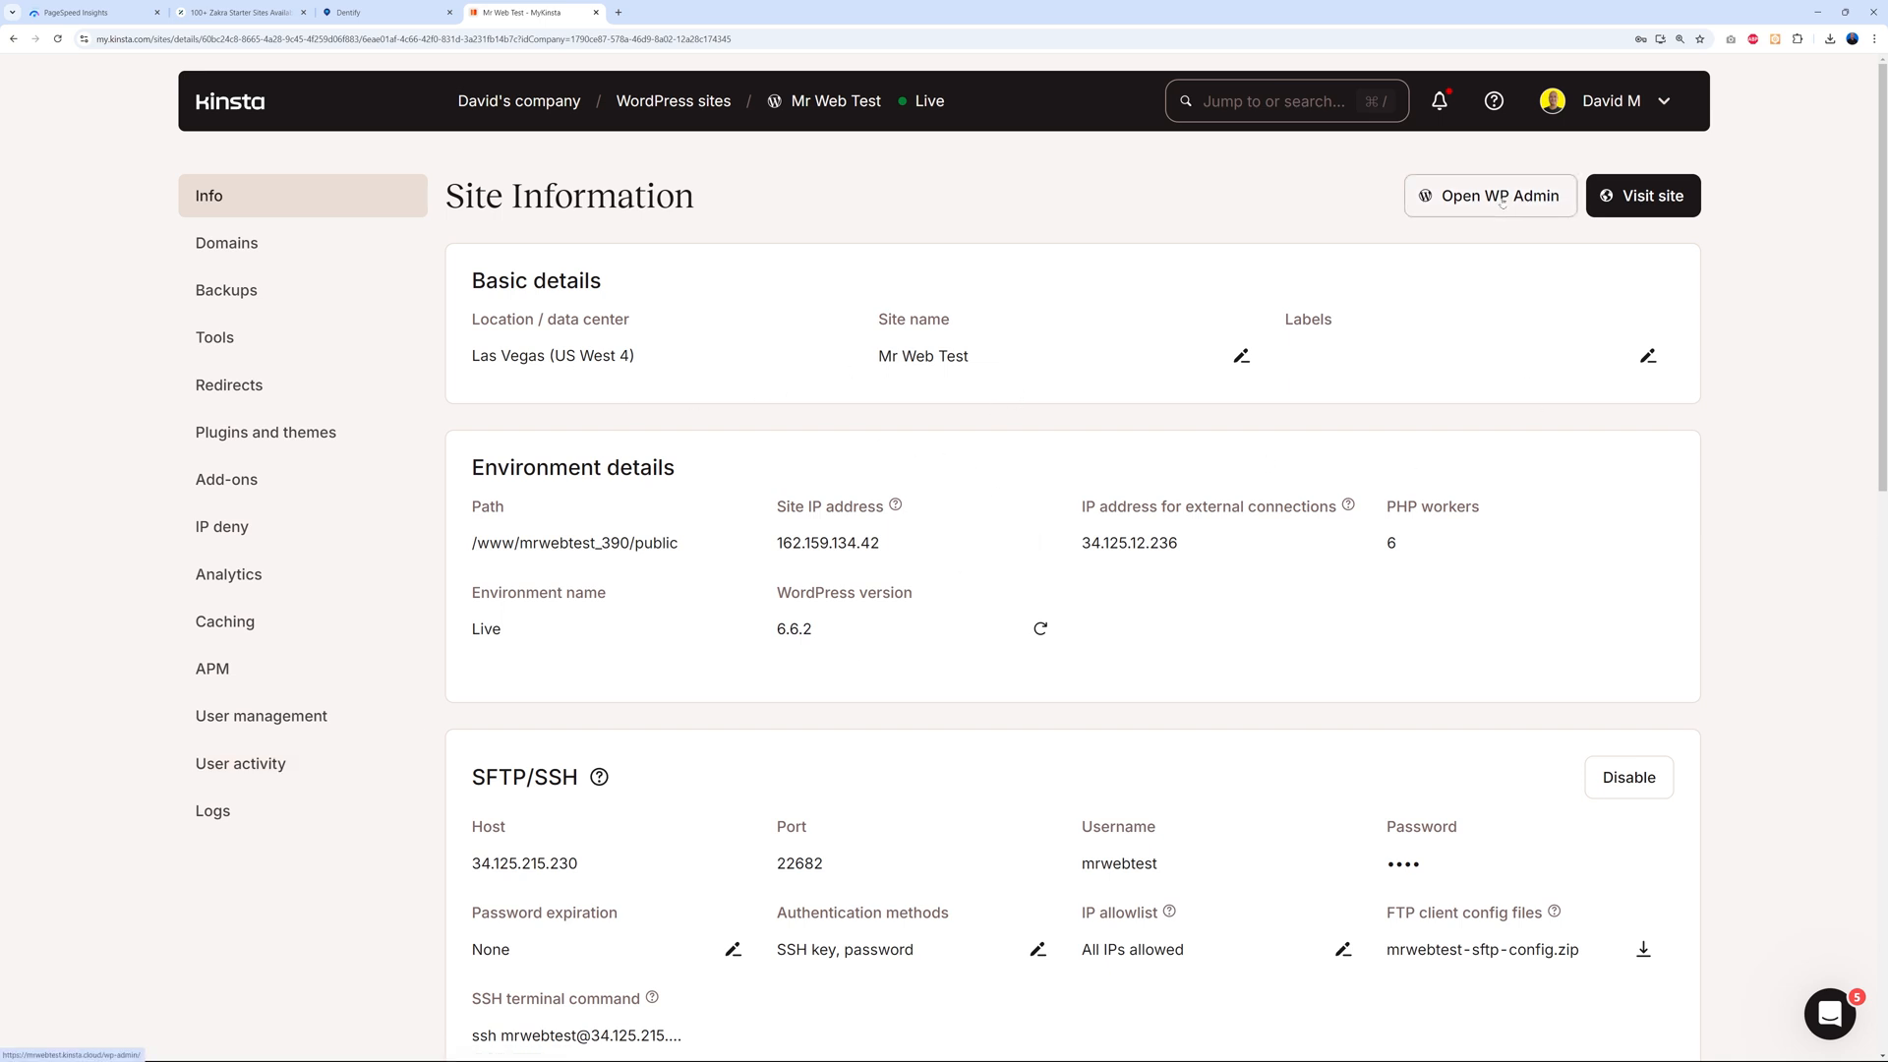
click(1489, 195)
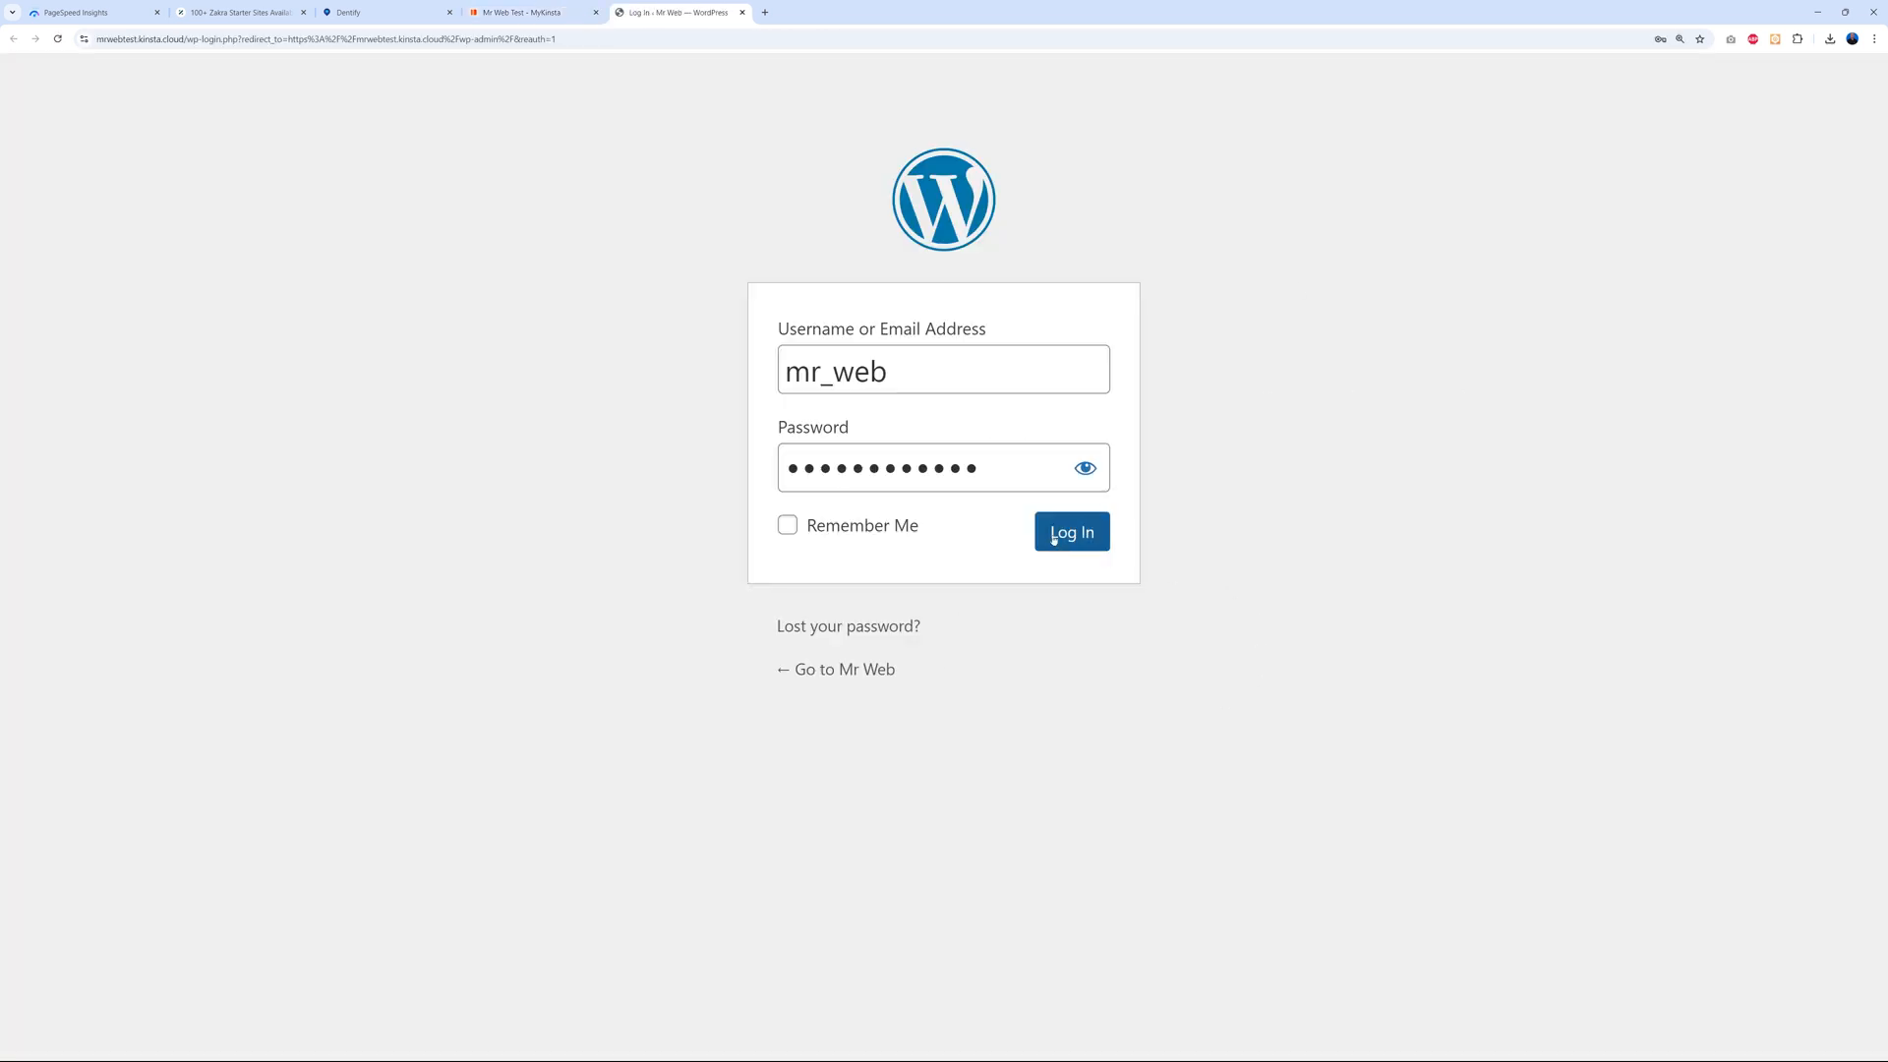
- Log in to reach the Mr Web WordPress dashboard with its Welcome panel
click(1070, 533)
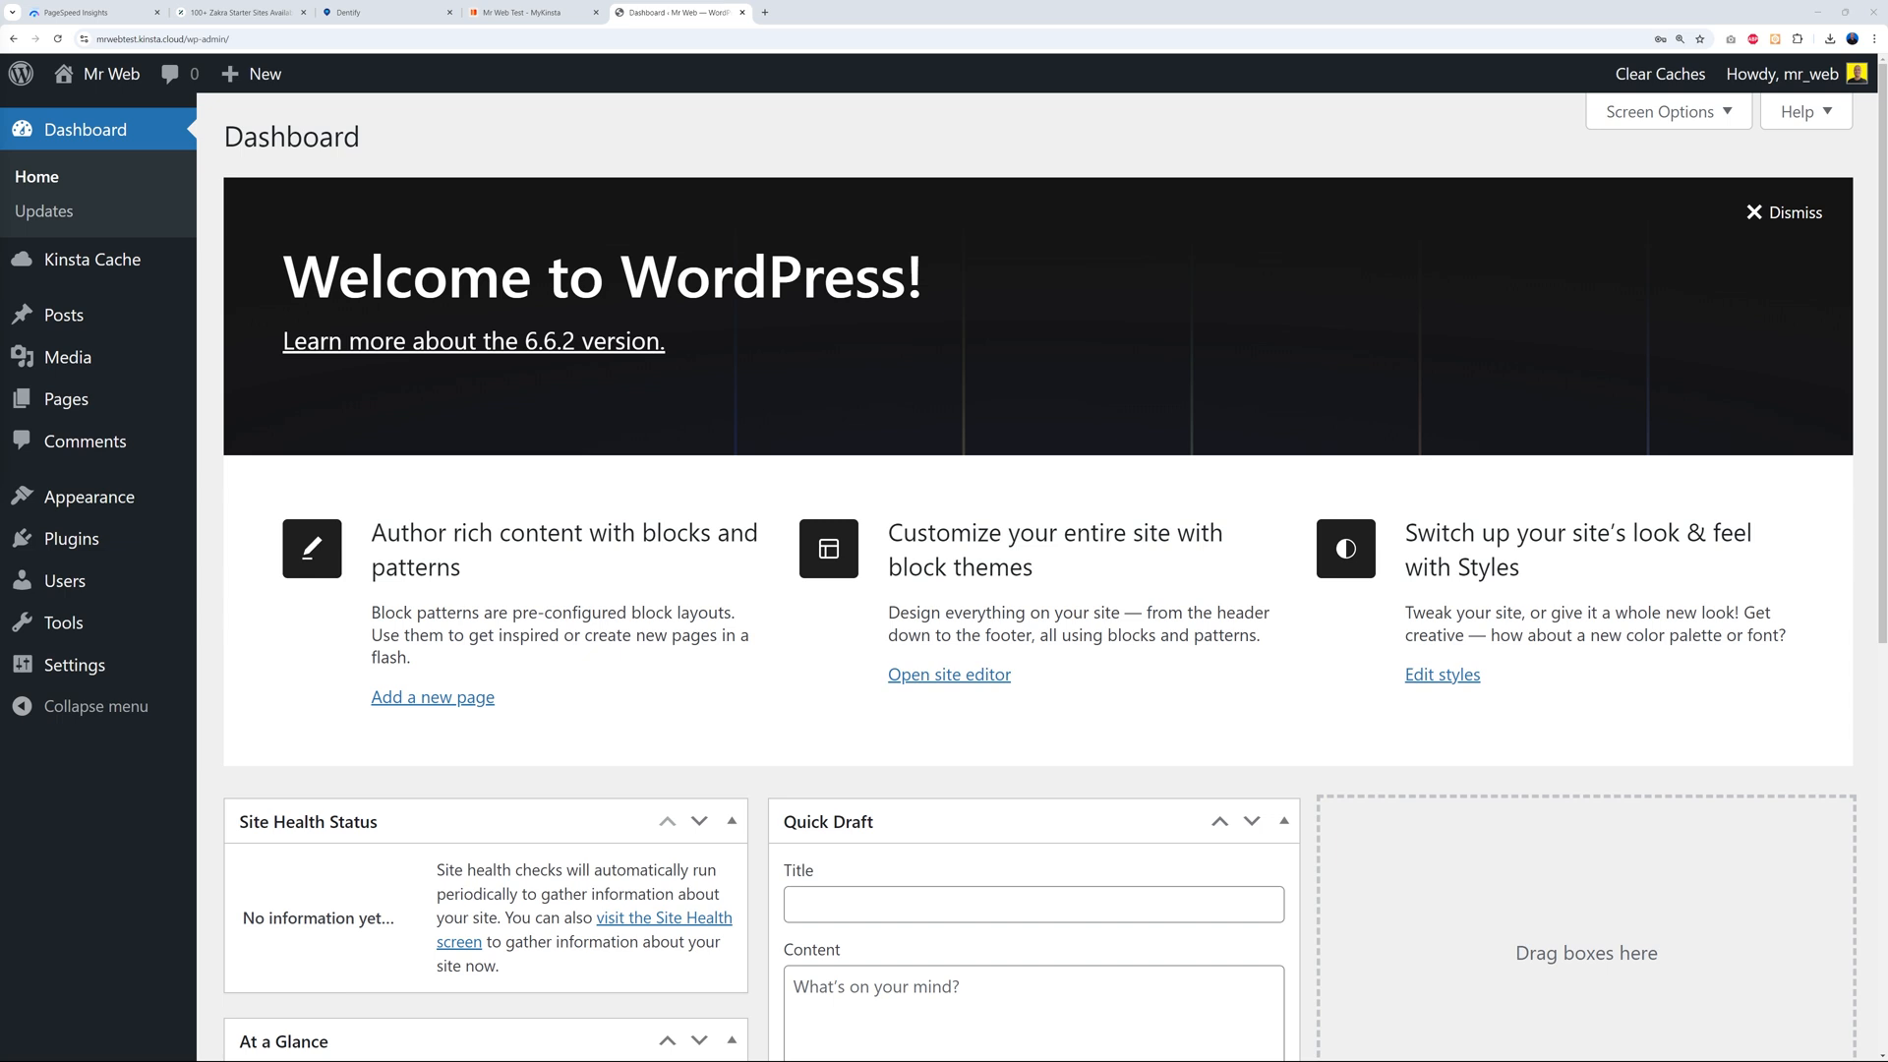
mouse_move(781, 521)
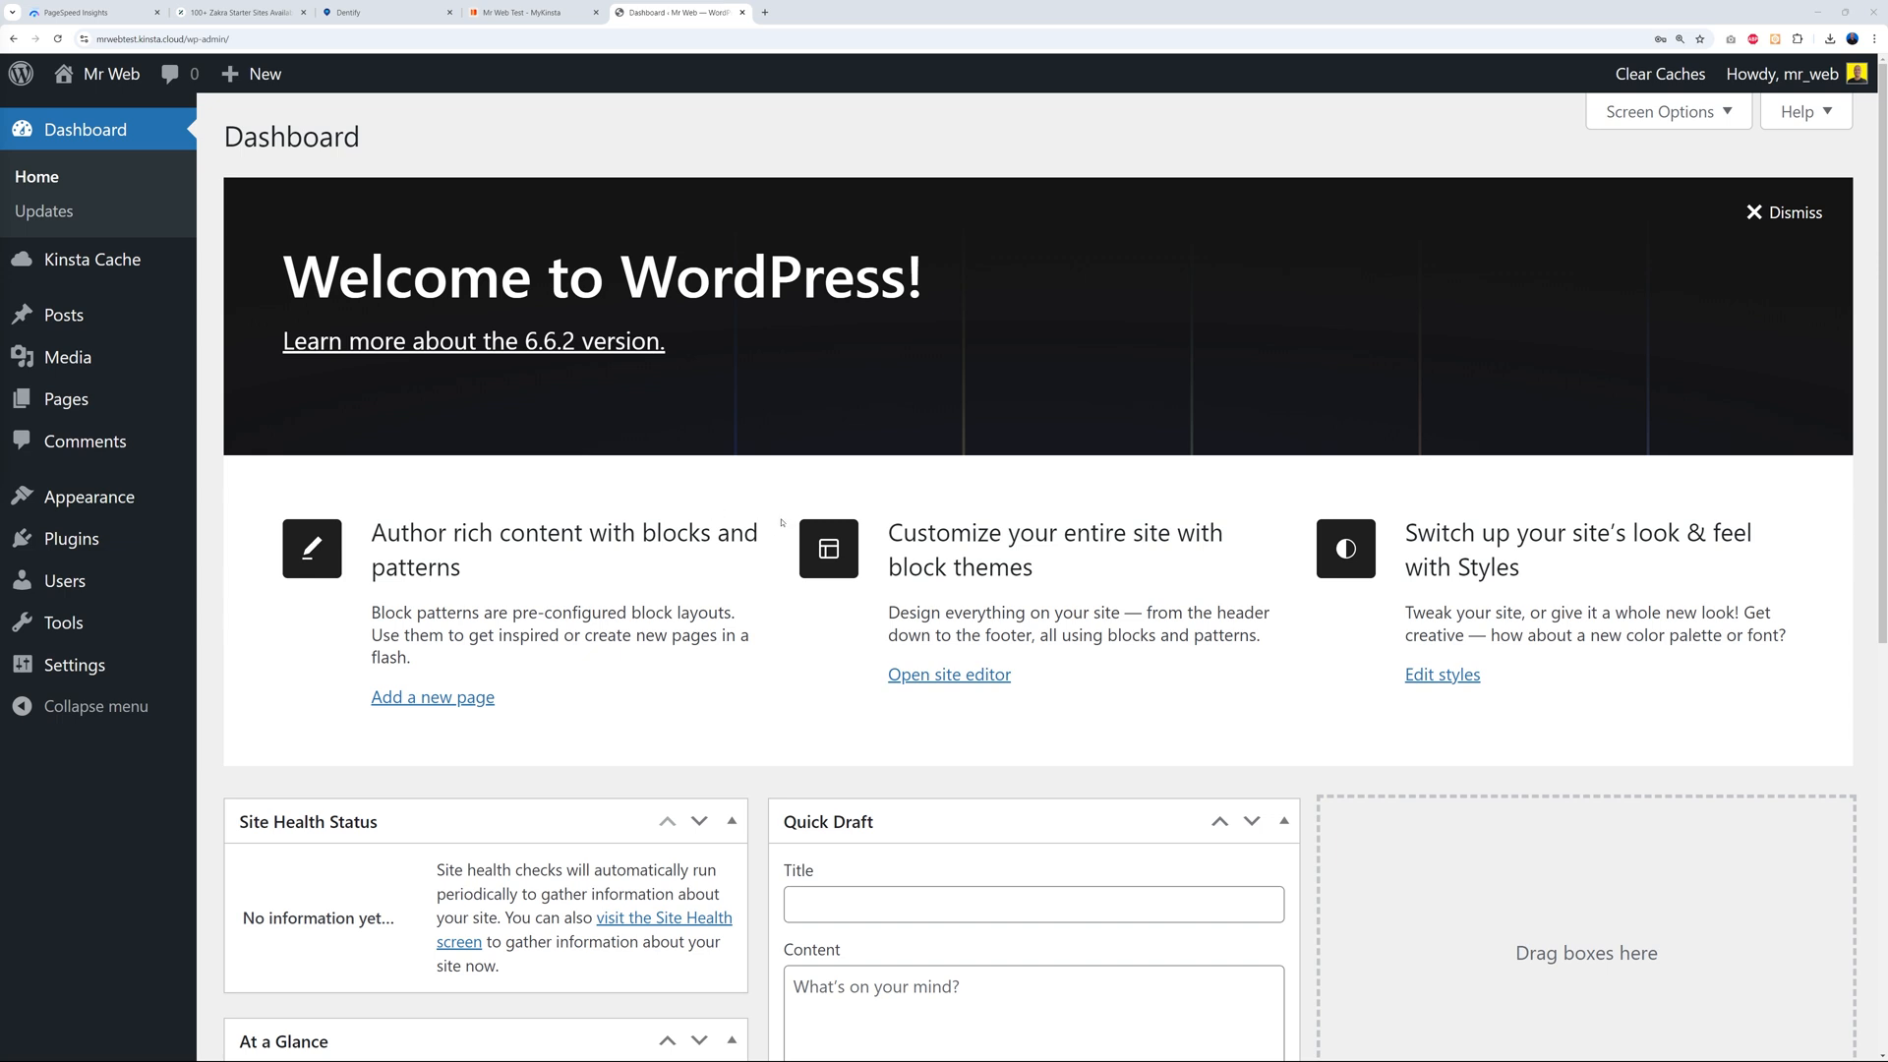
mouse_move(780, 523)
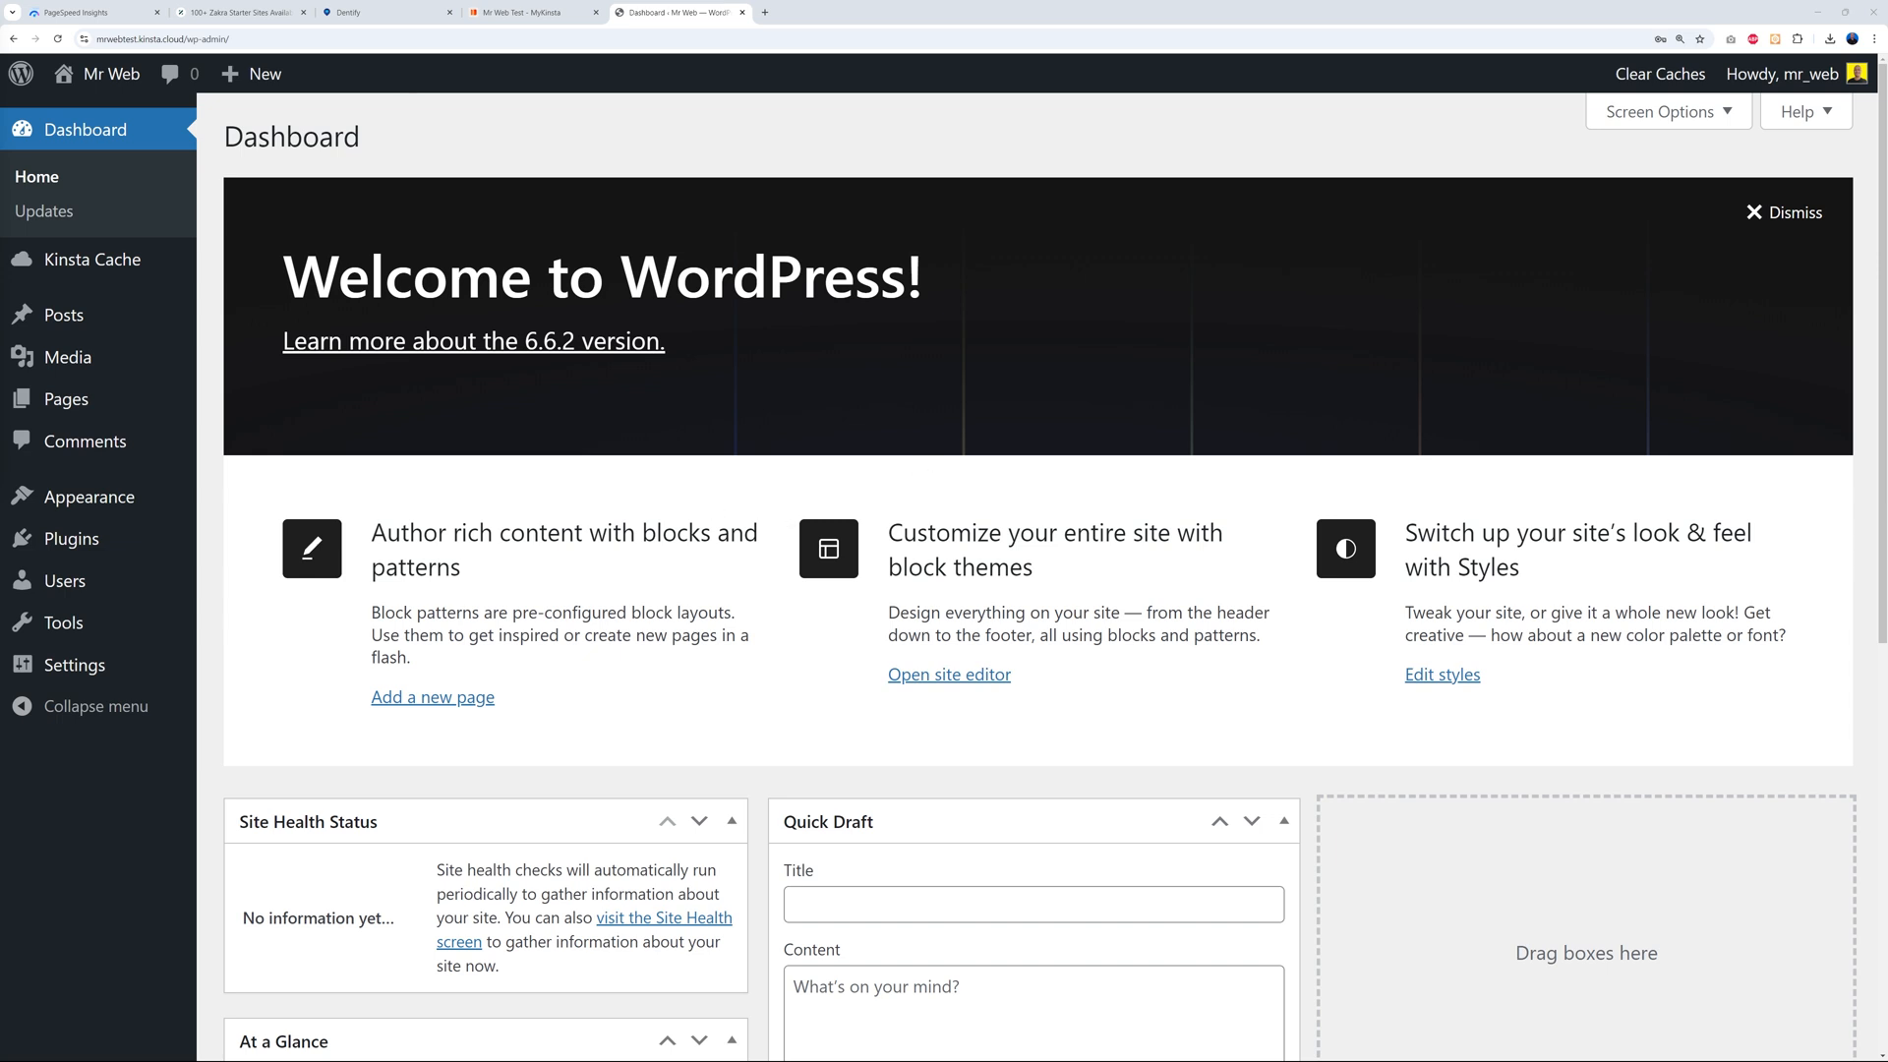
- Review the test site's Dentify homepage from hero to testimonials against the demo tab
click(368, 12)
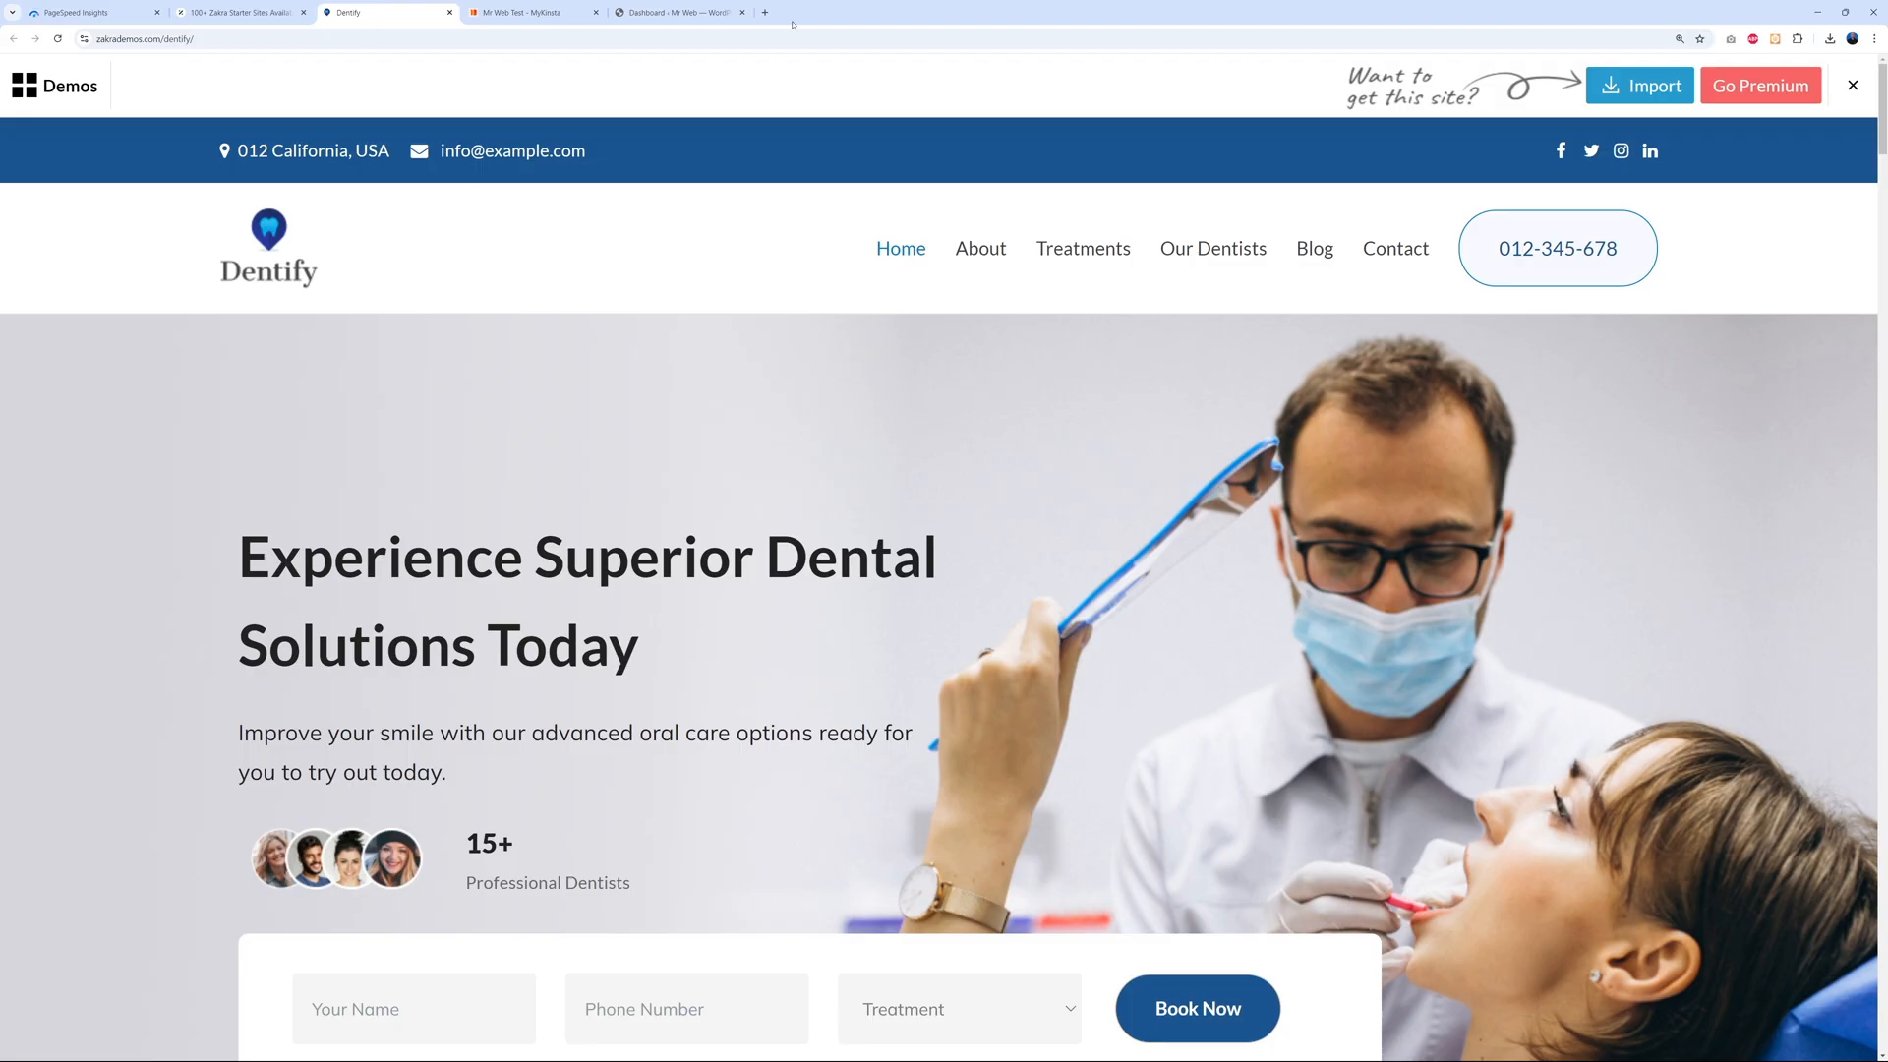
click(680, 12)
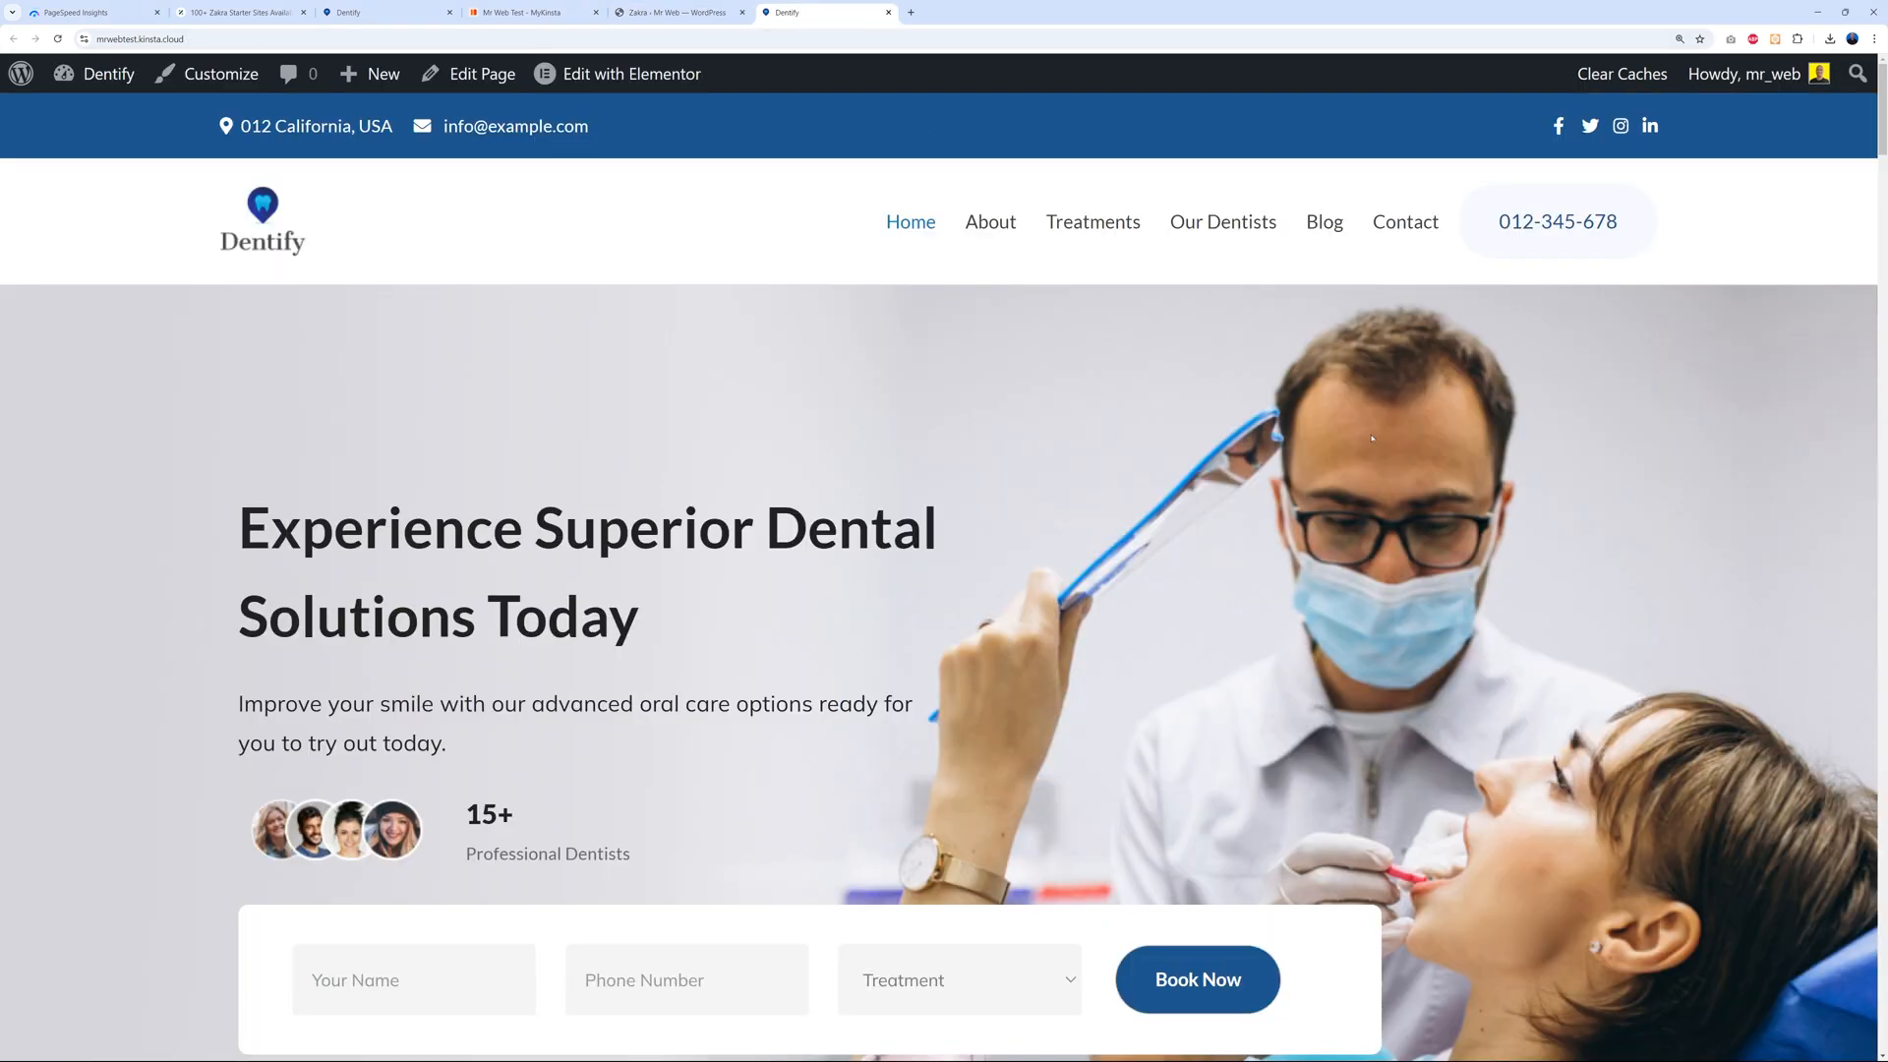
mouse_move(1537, 576)
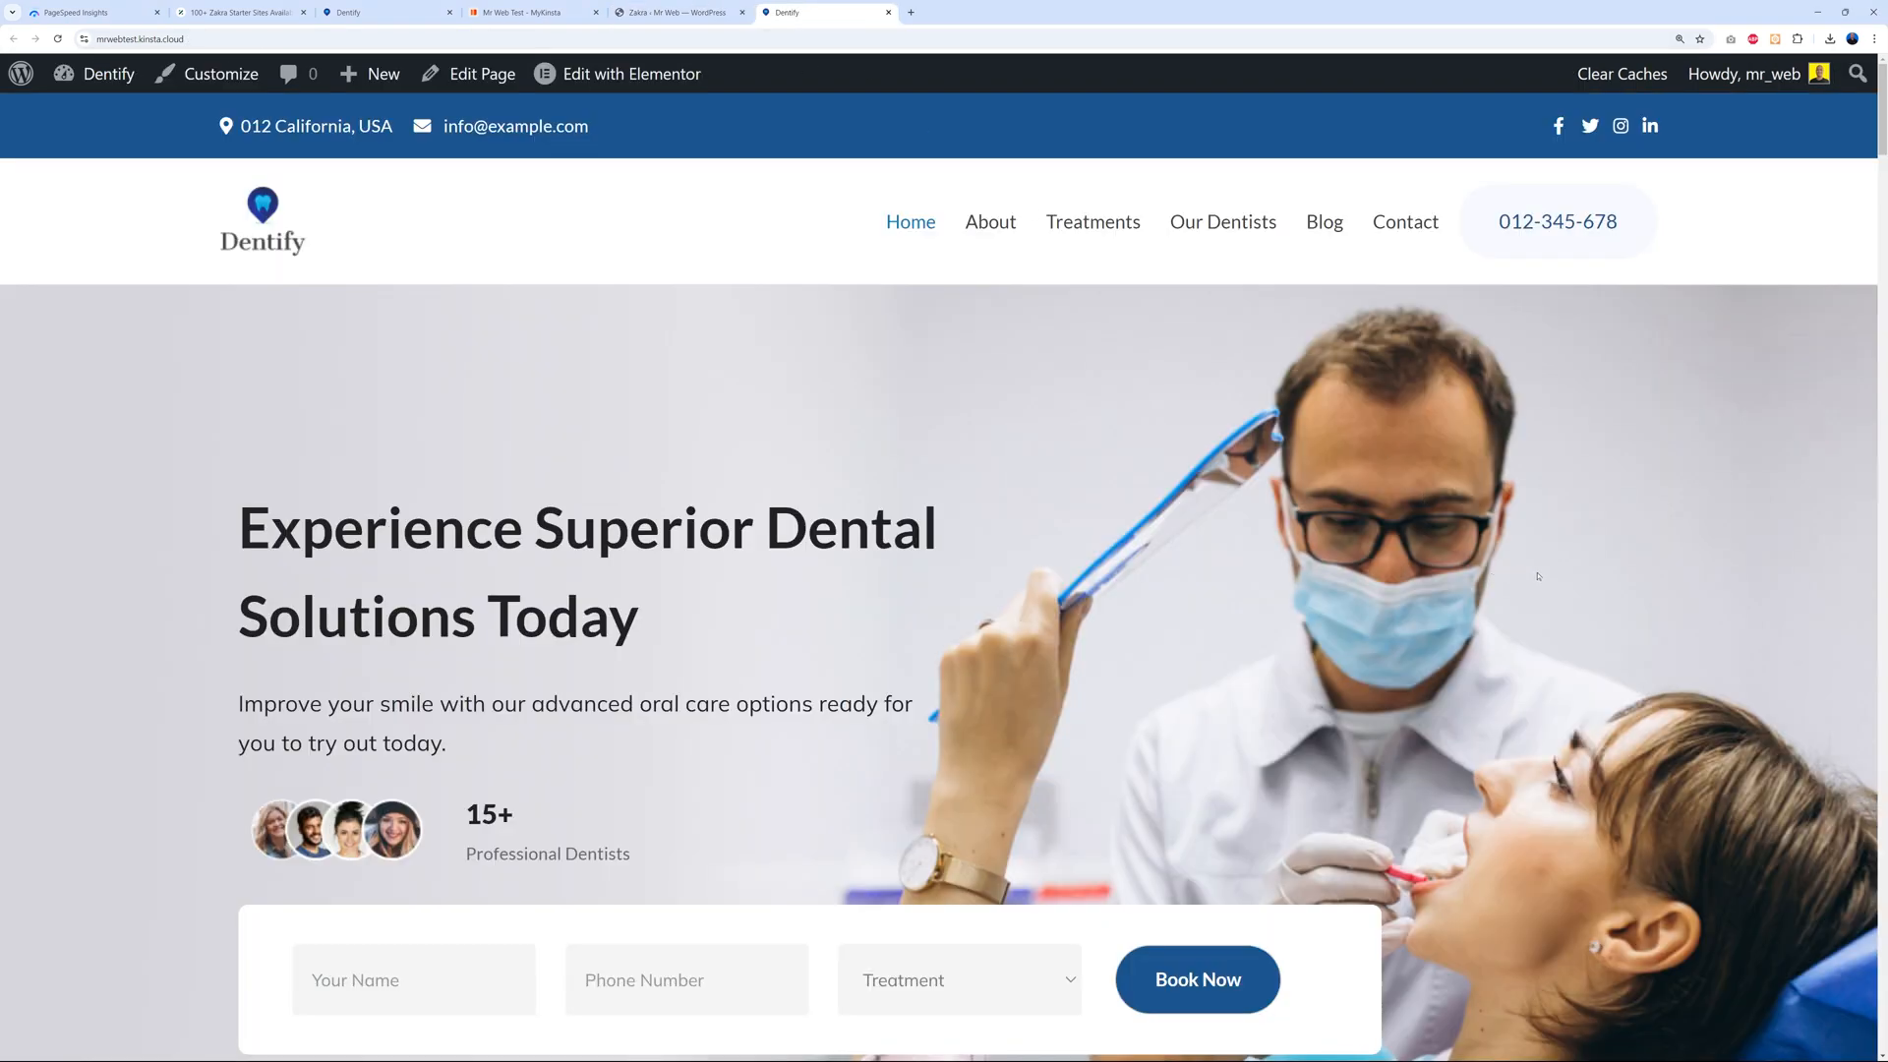
scroll(down, 3)
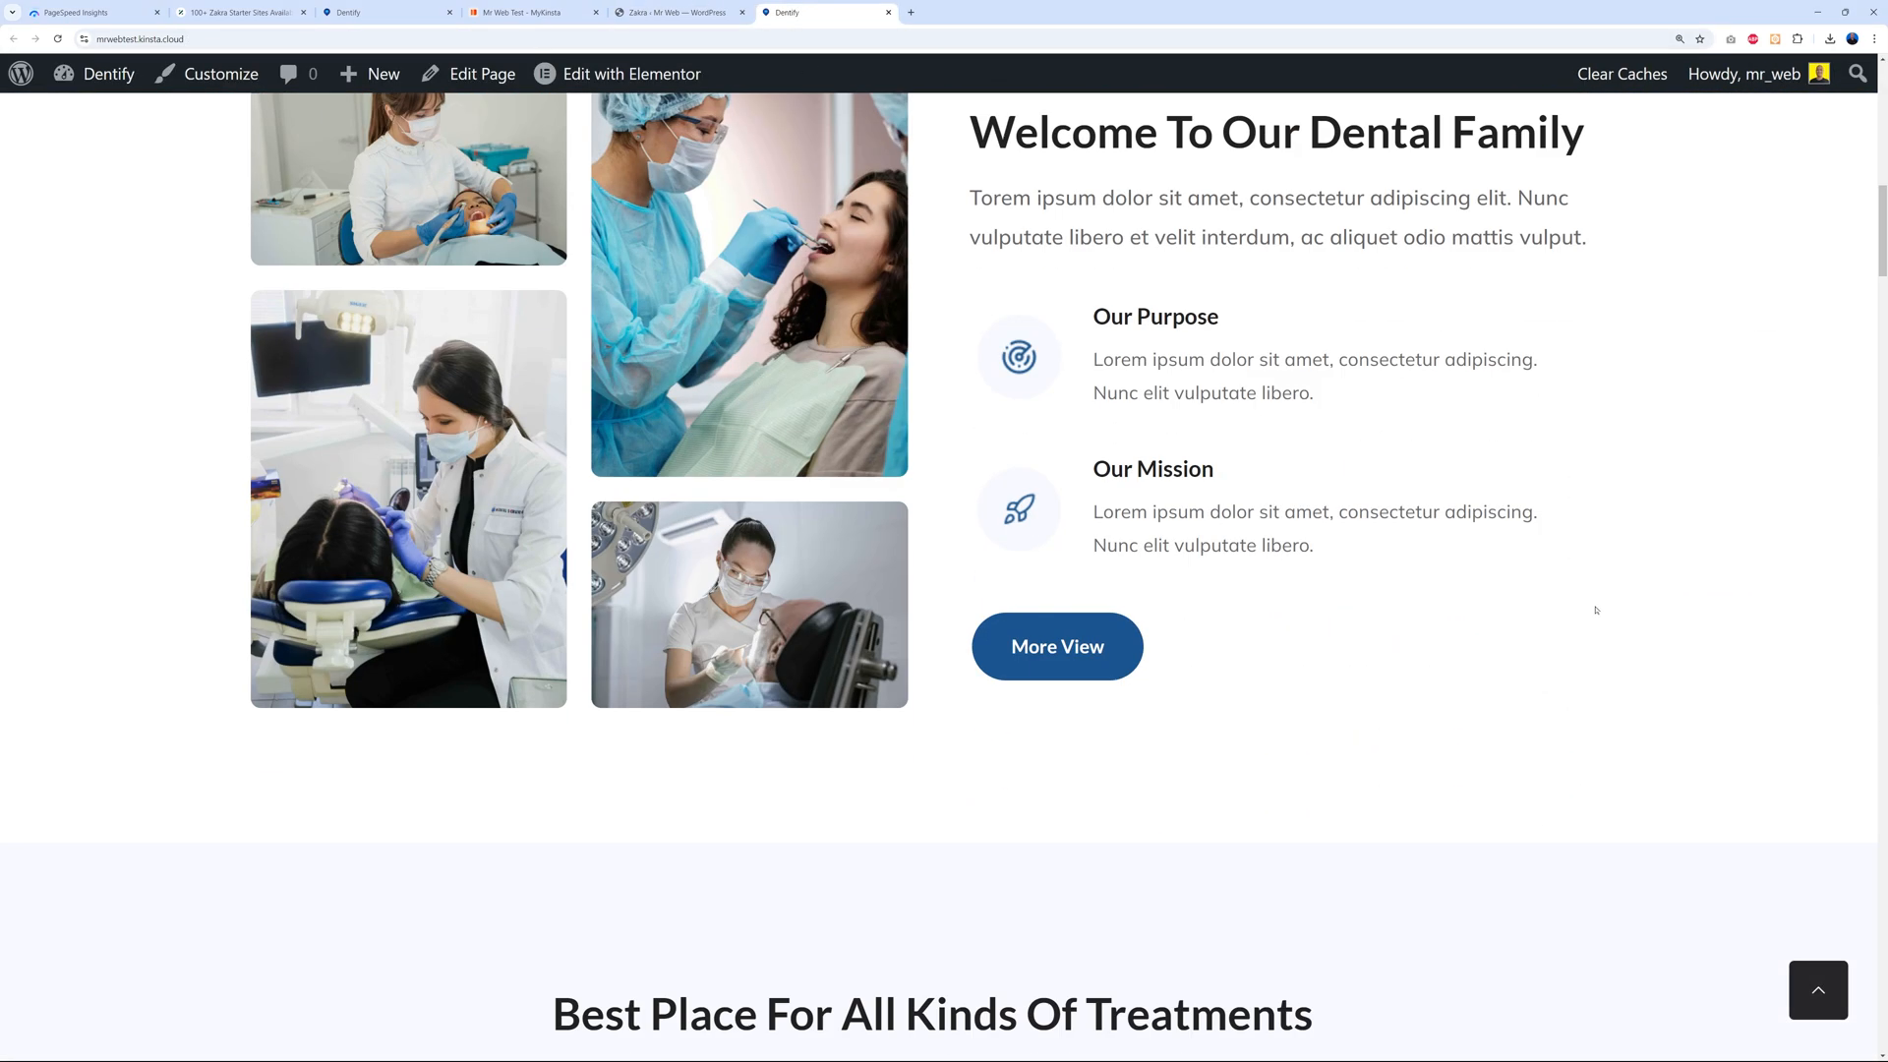
scroll(down, 3)
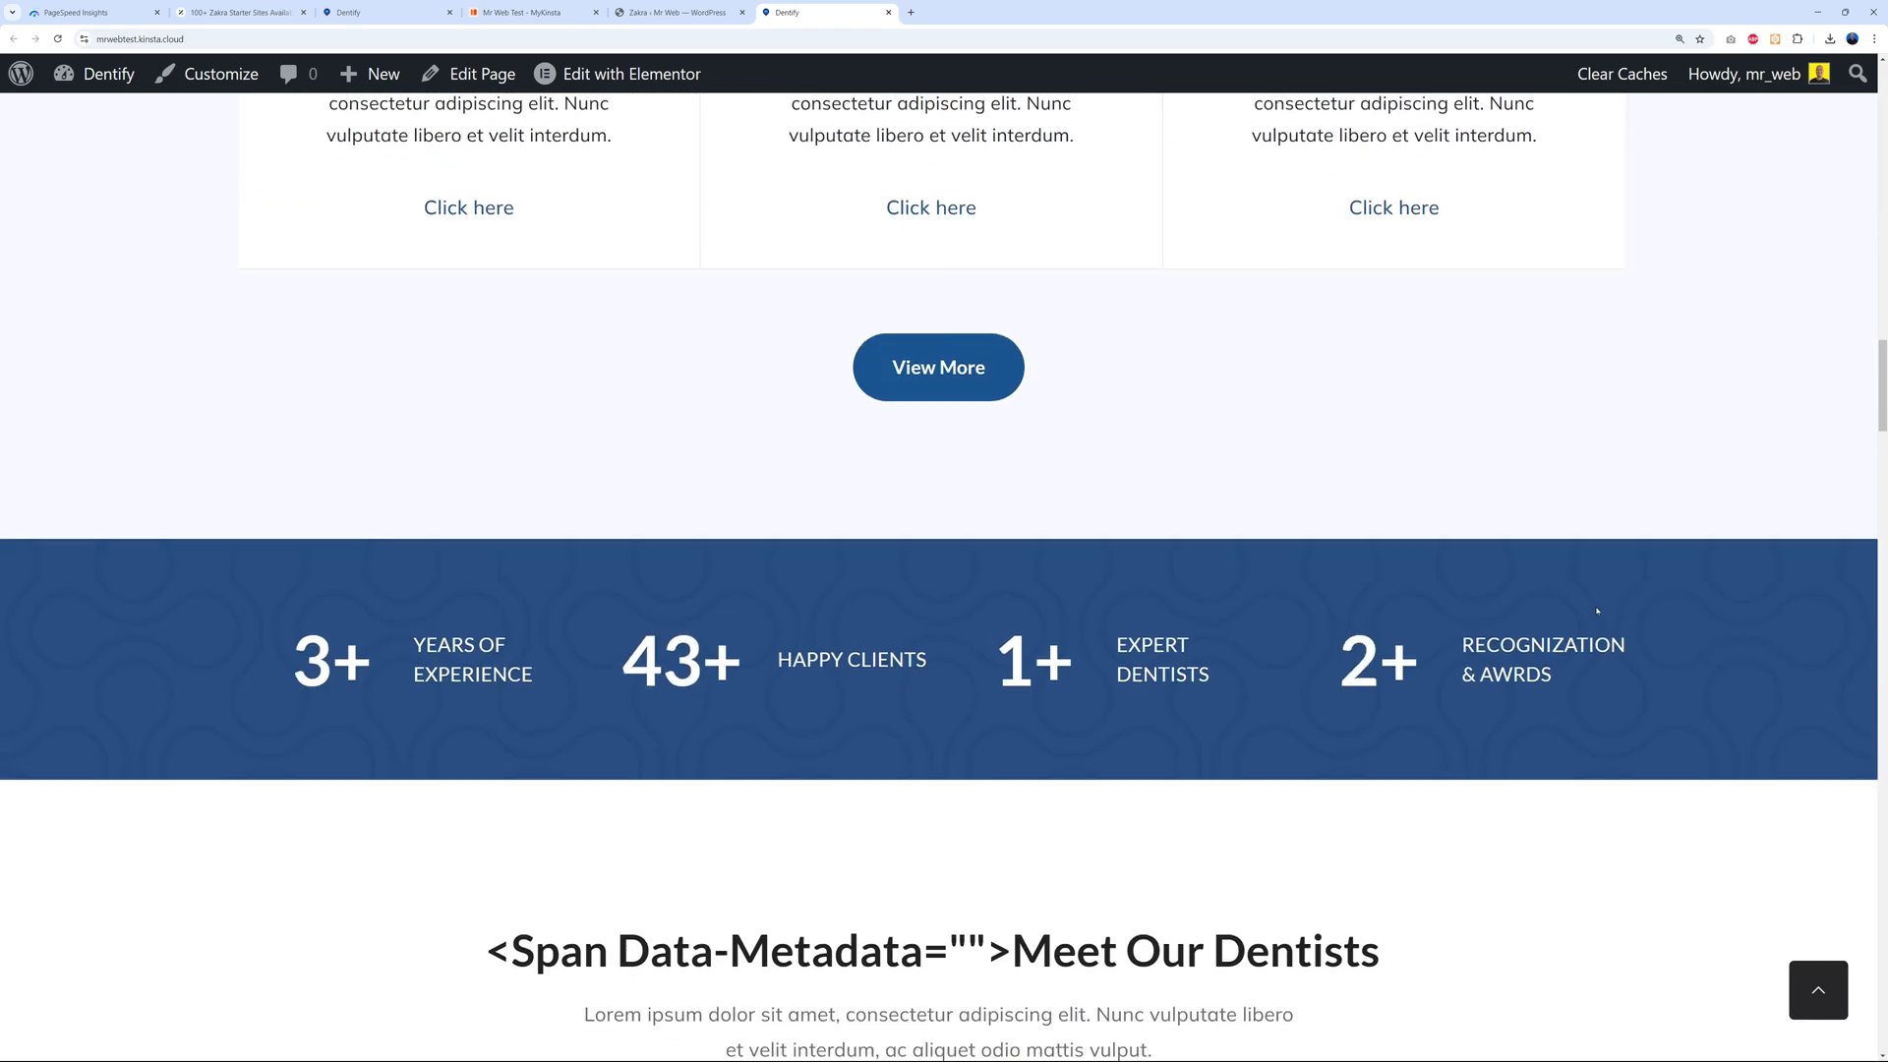
scroll(down, 3)
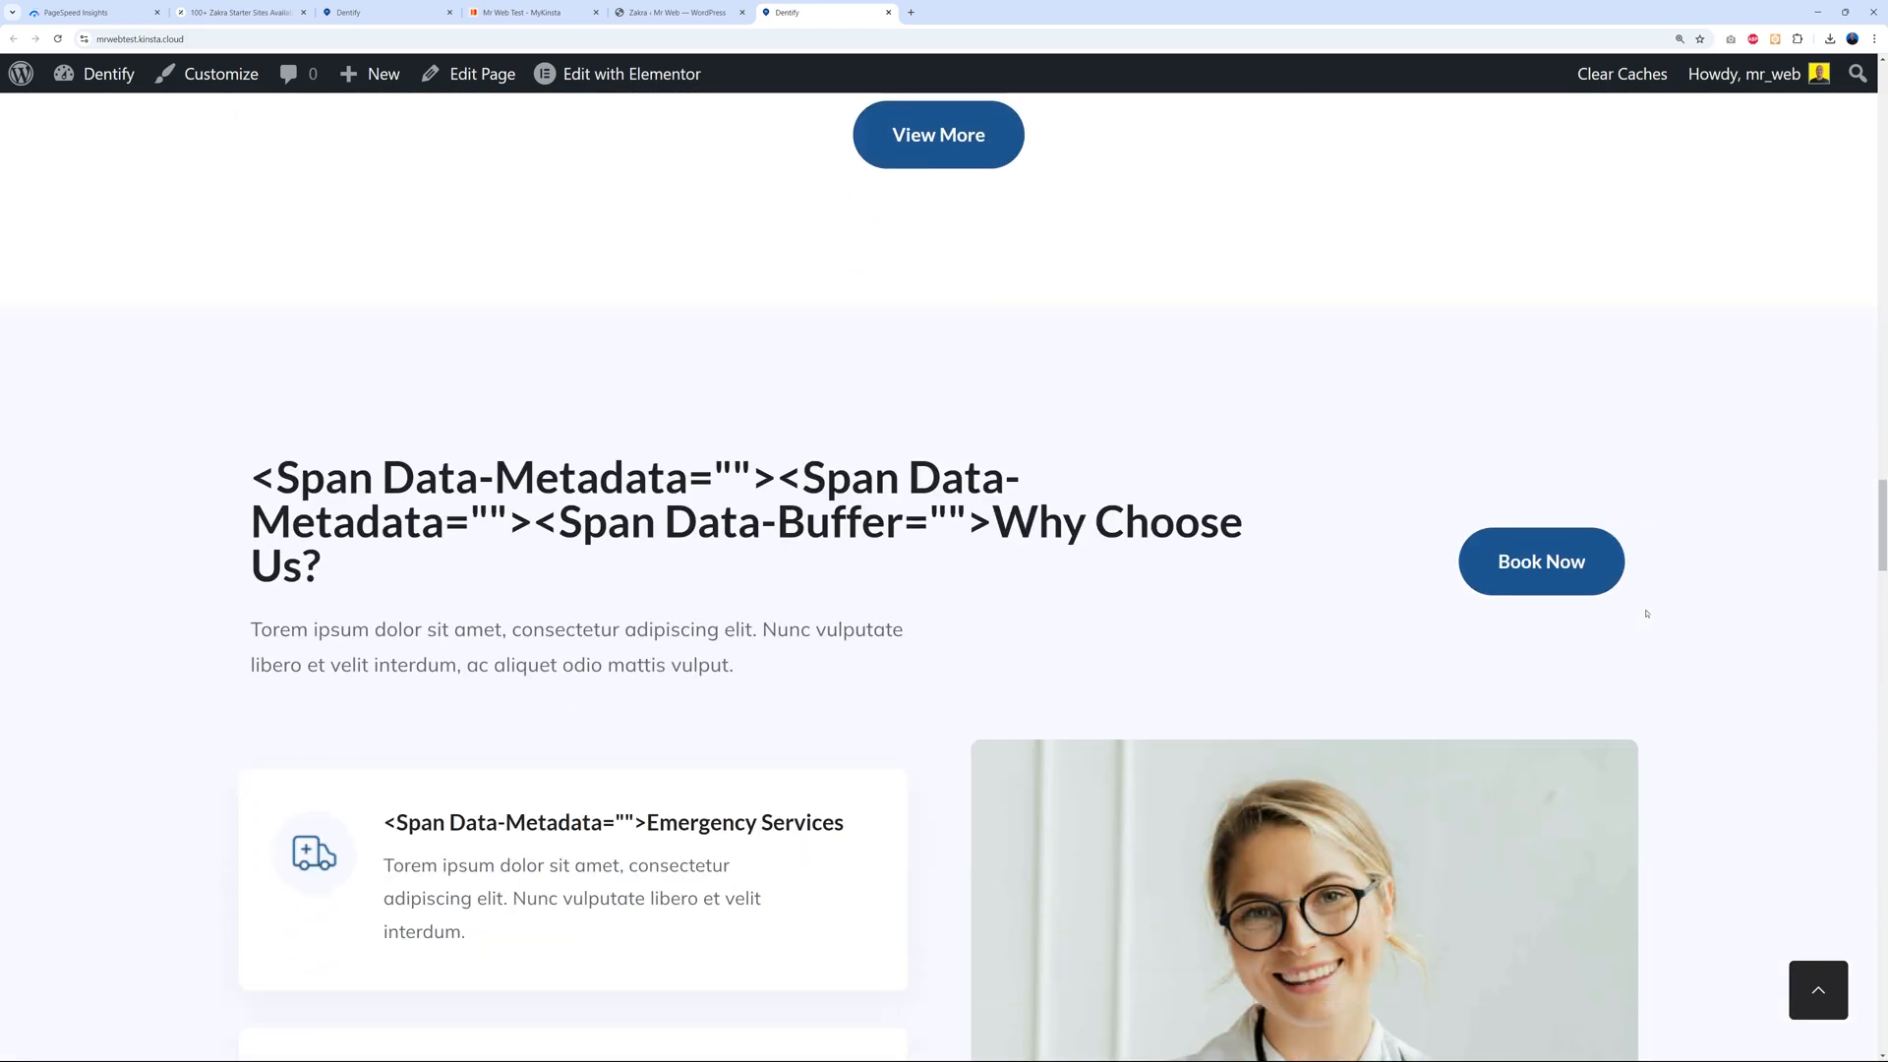
scroll(down, 3)
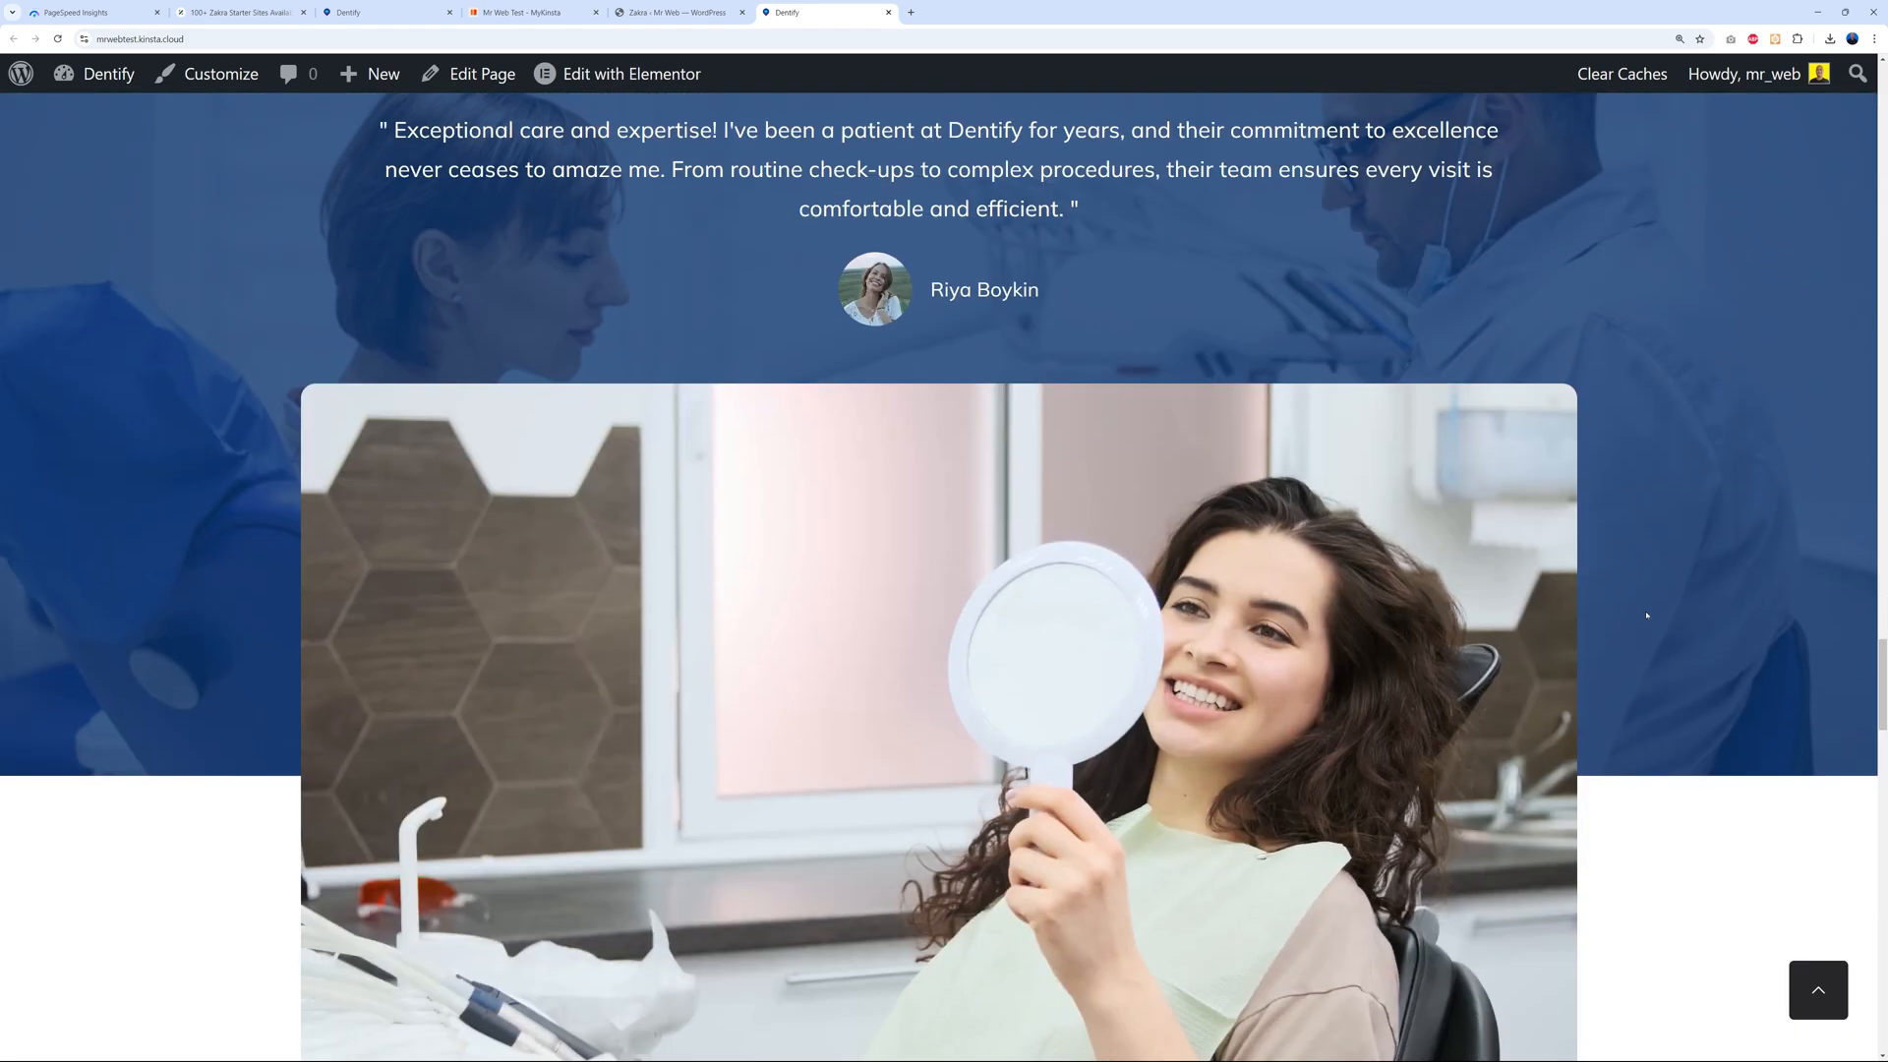
scroll(up, 3)
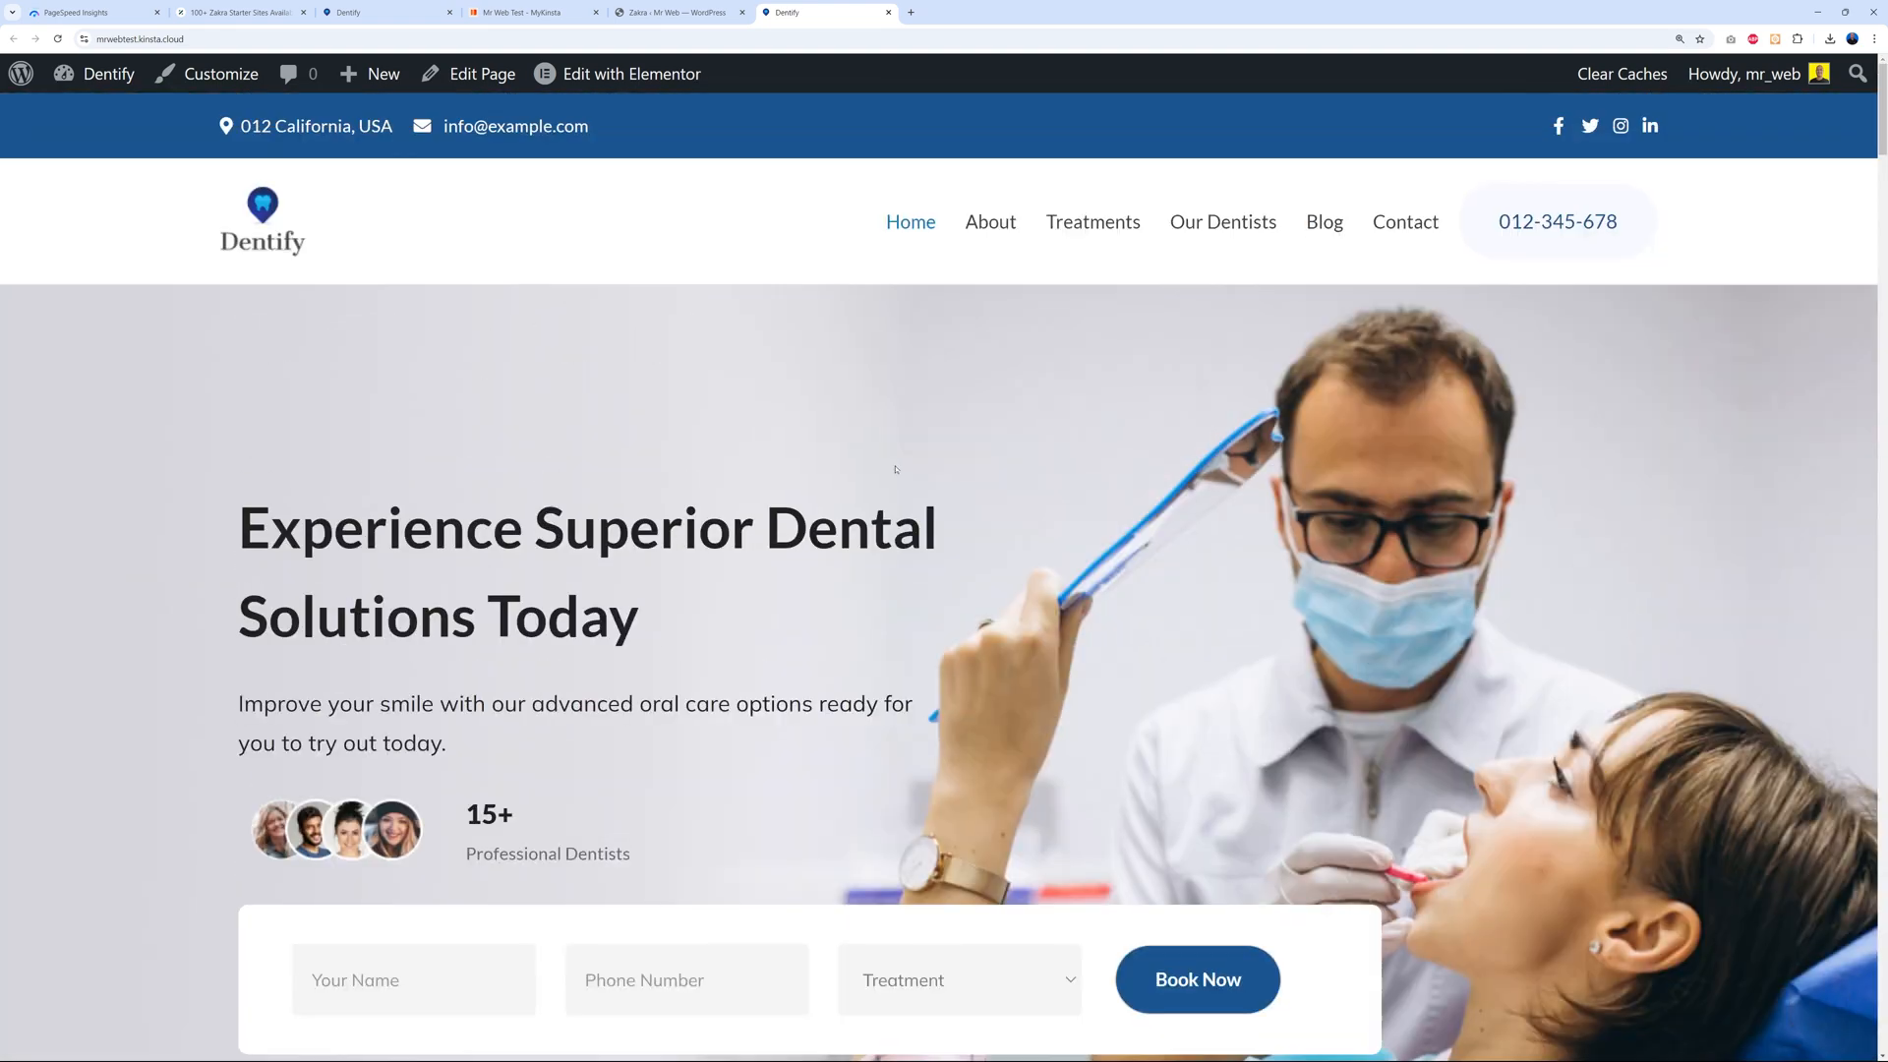
- Run PageSpeed Insights on mrwebtest.kinsta.cloud and view its 94 desktop / 65 mobile scores
click(911, 14)
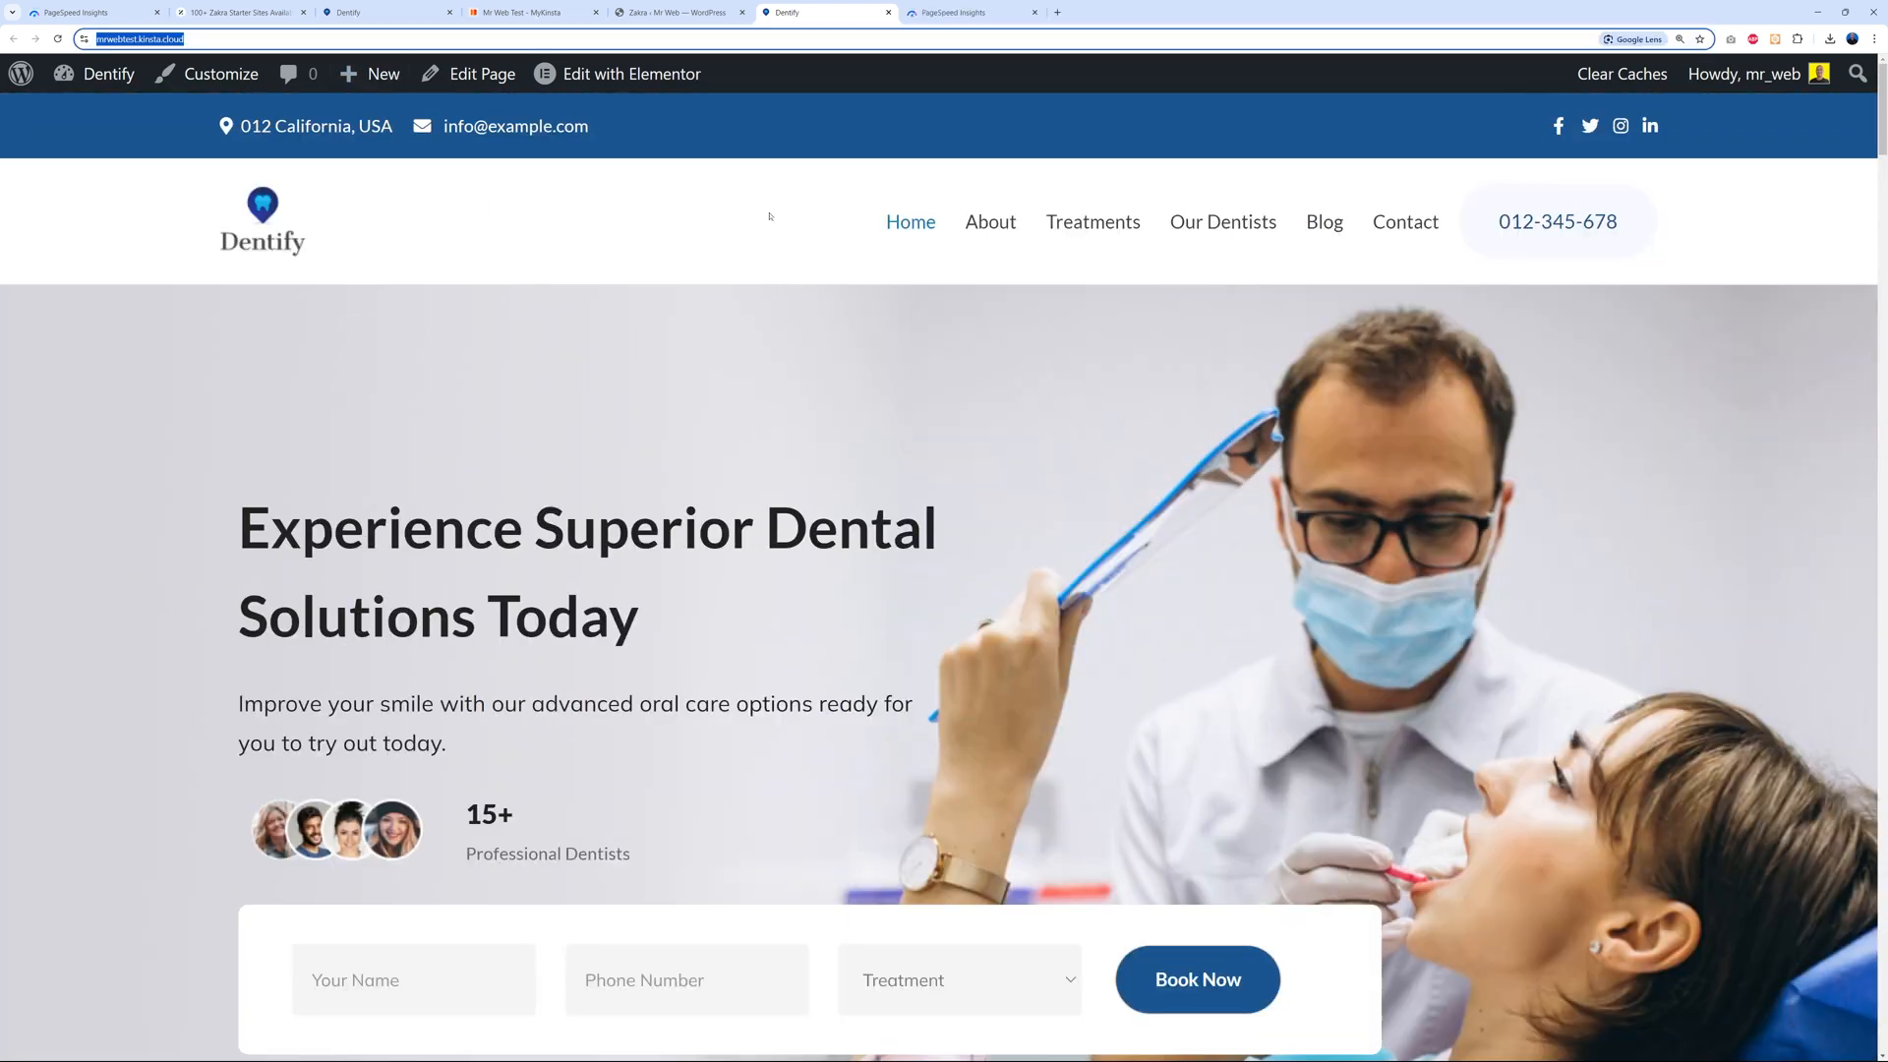
click(970, 14)
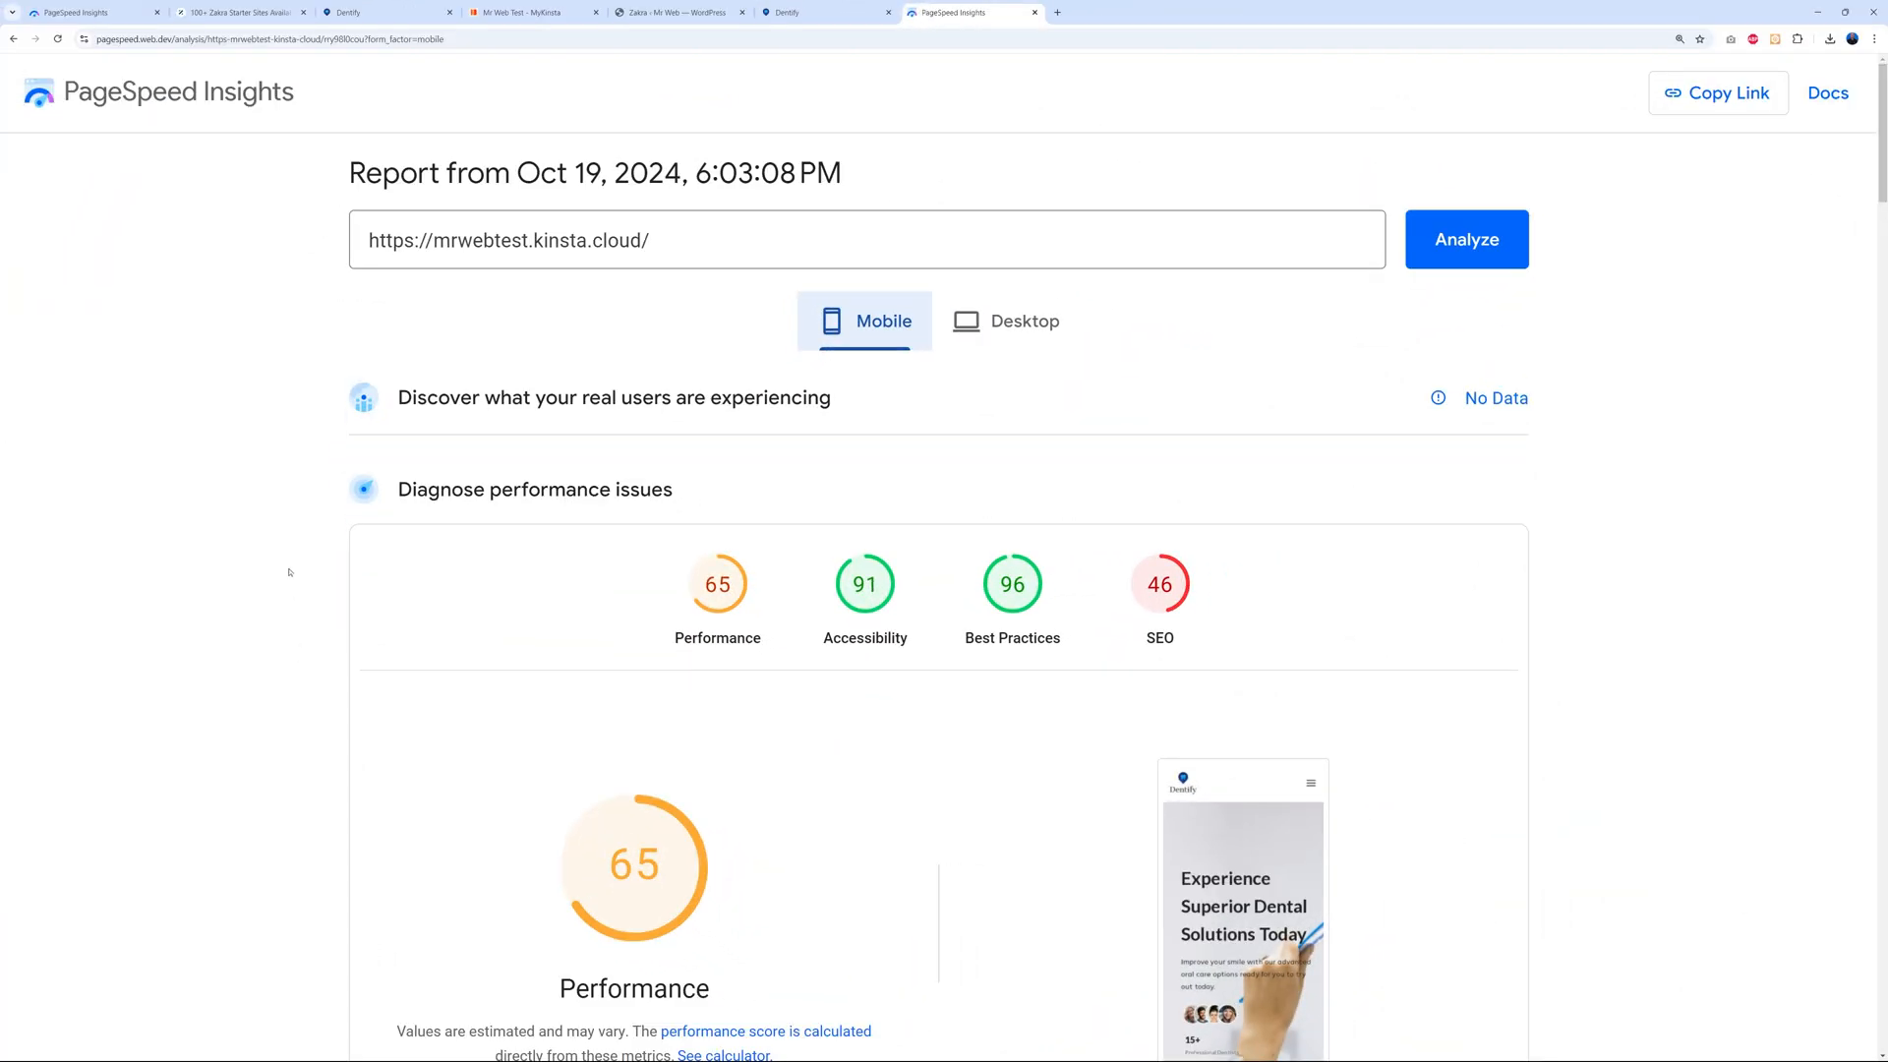
click(1022, 321)
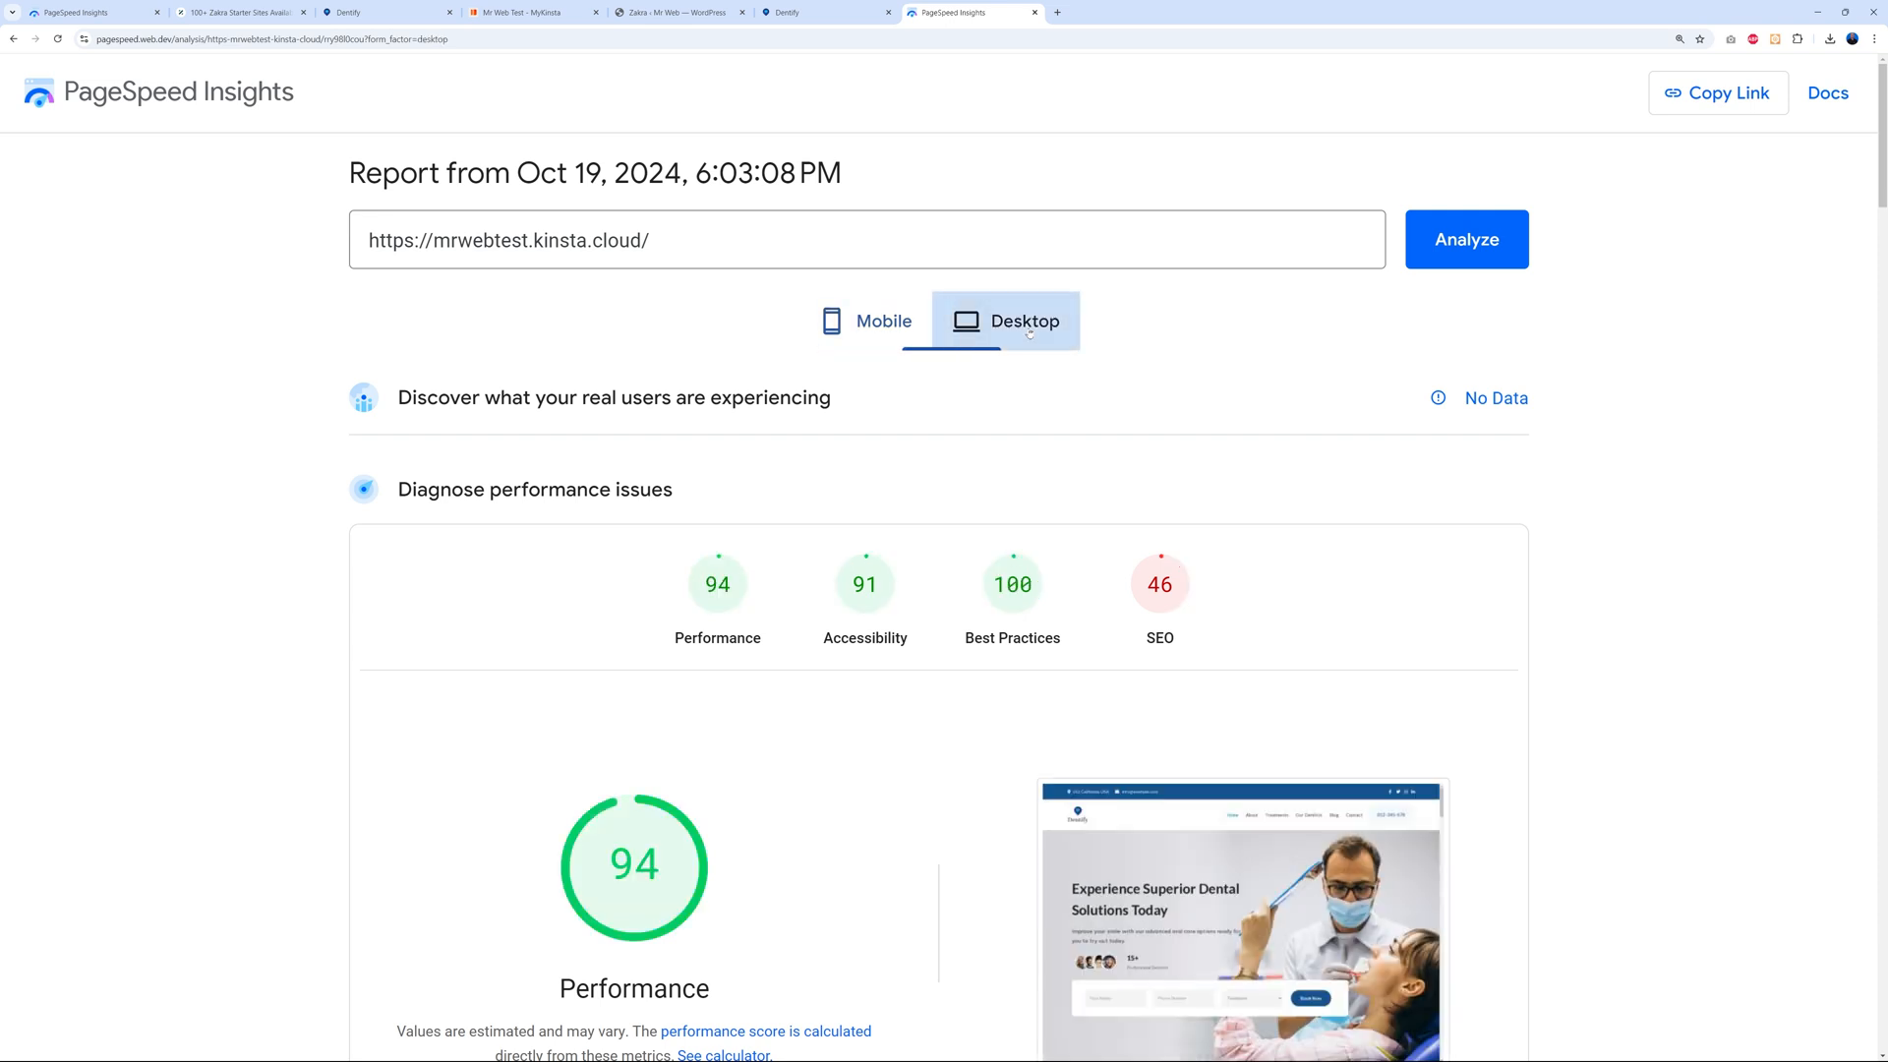
click(1023, 321)
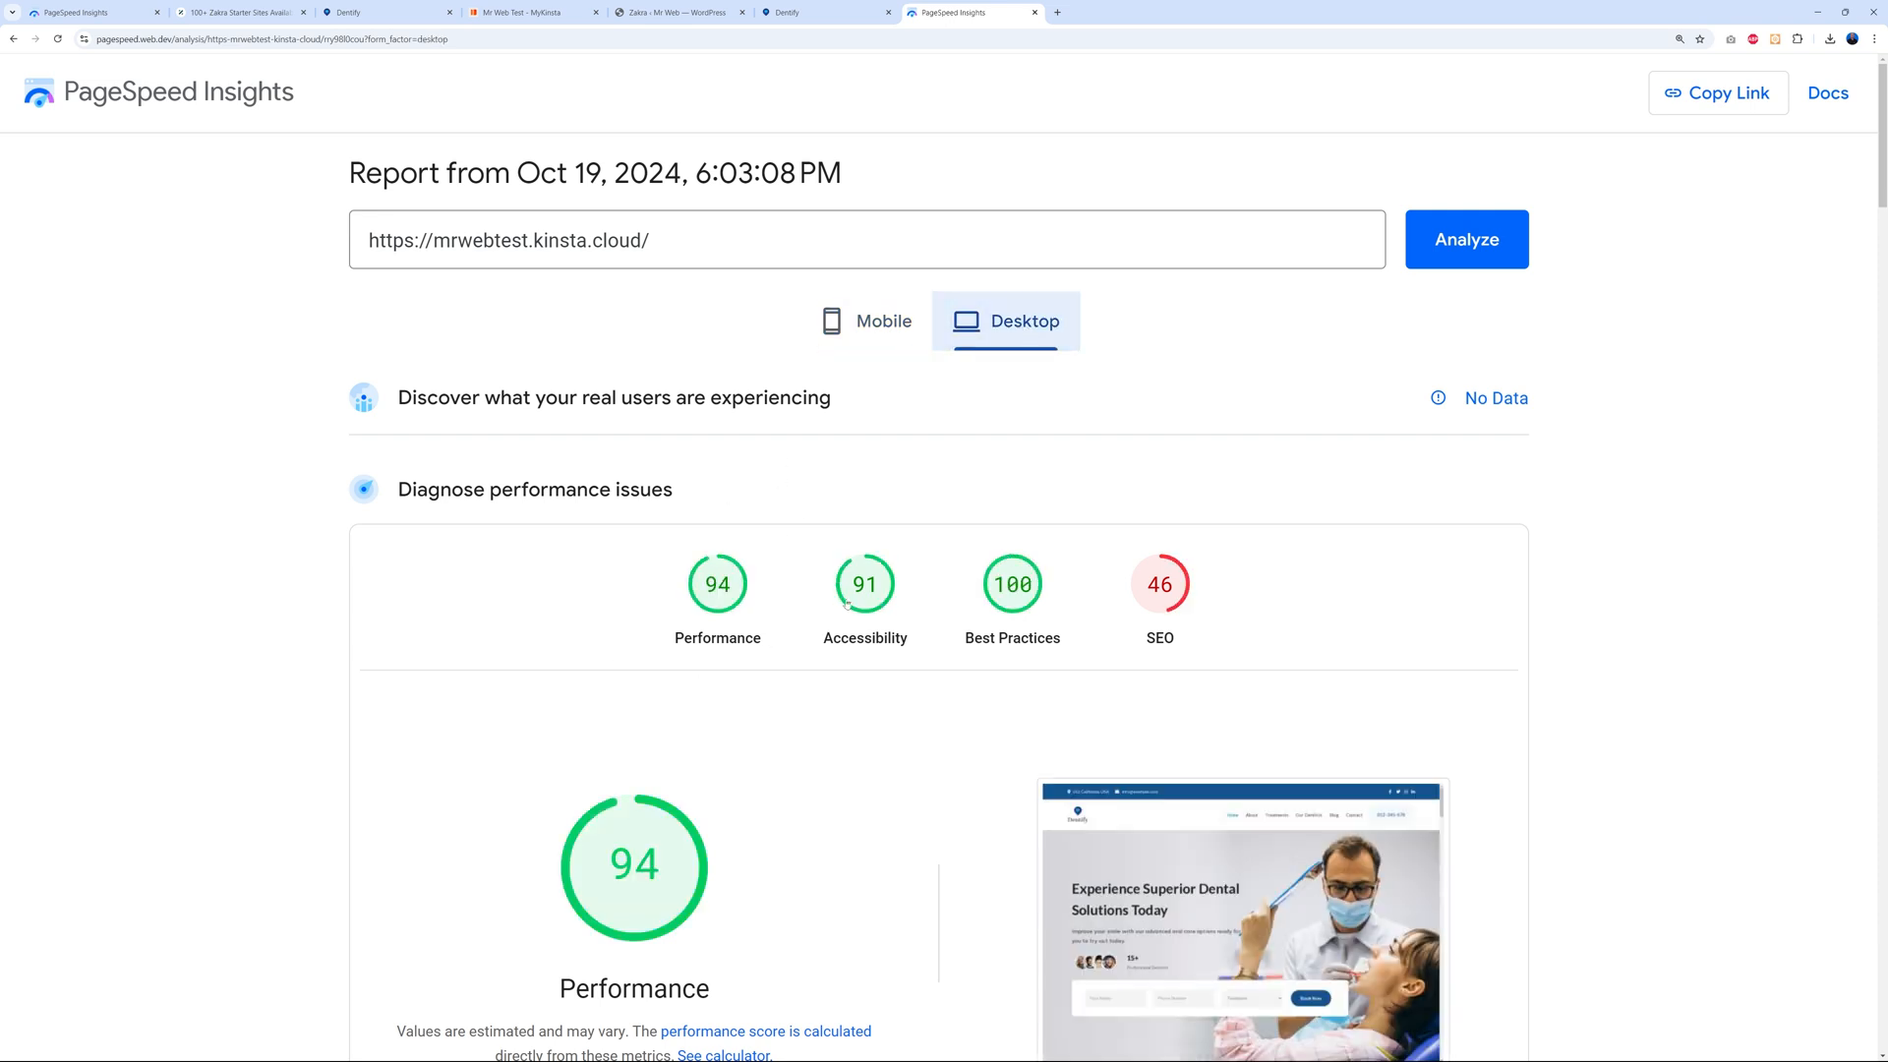
- Check the Dentify demo's 46 mobile / 67 desktop scores and return to MyKinsta's sites list
click(85, 12)
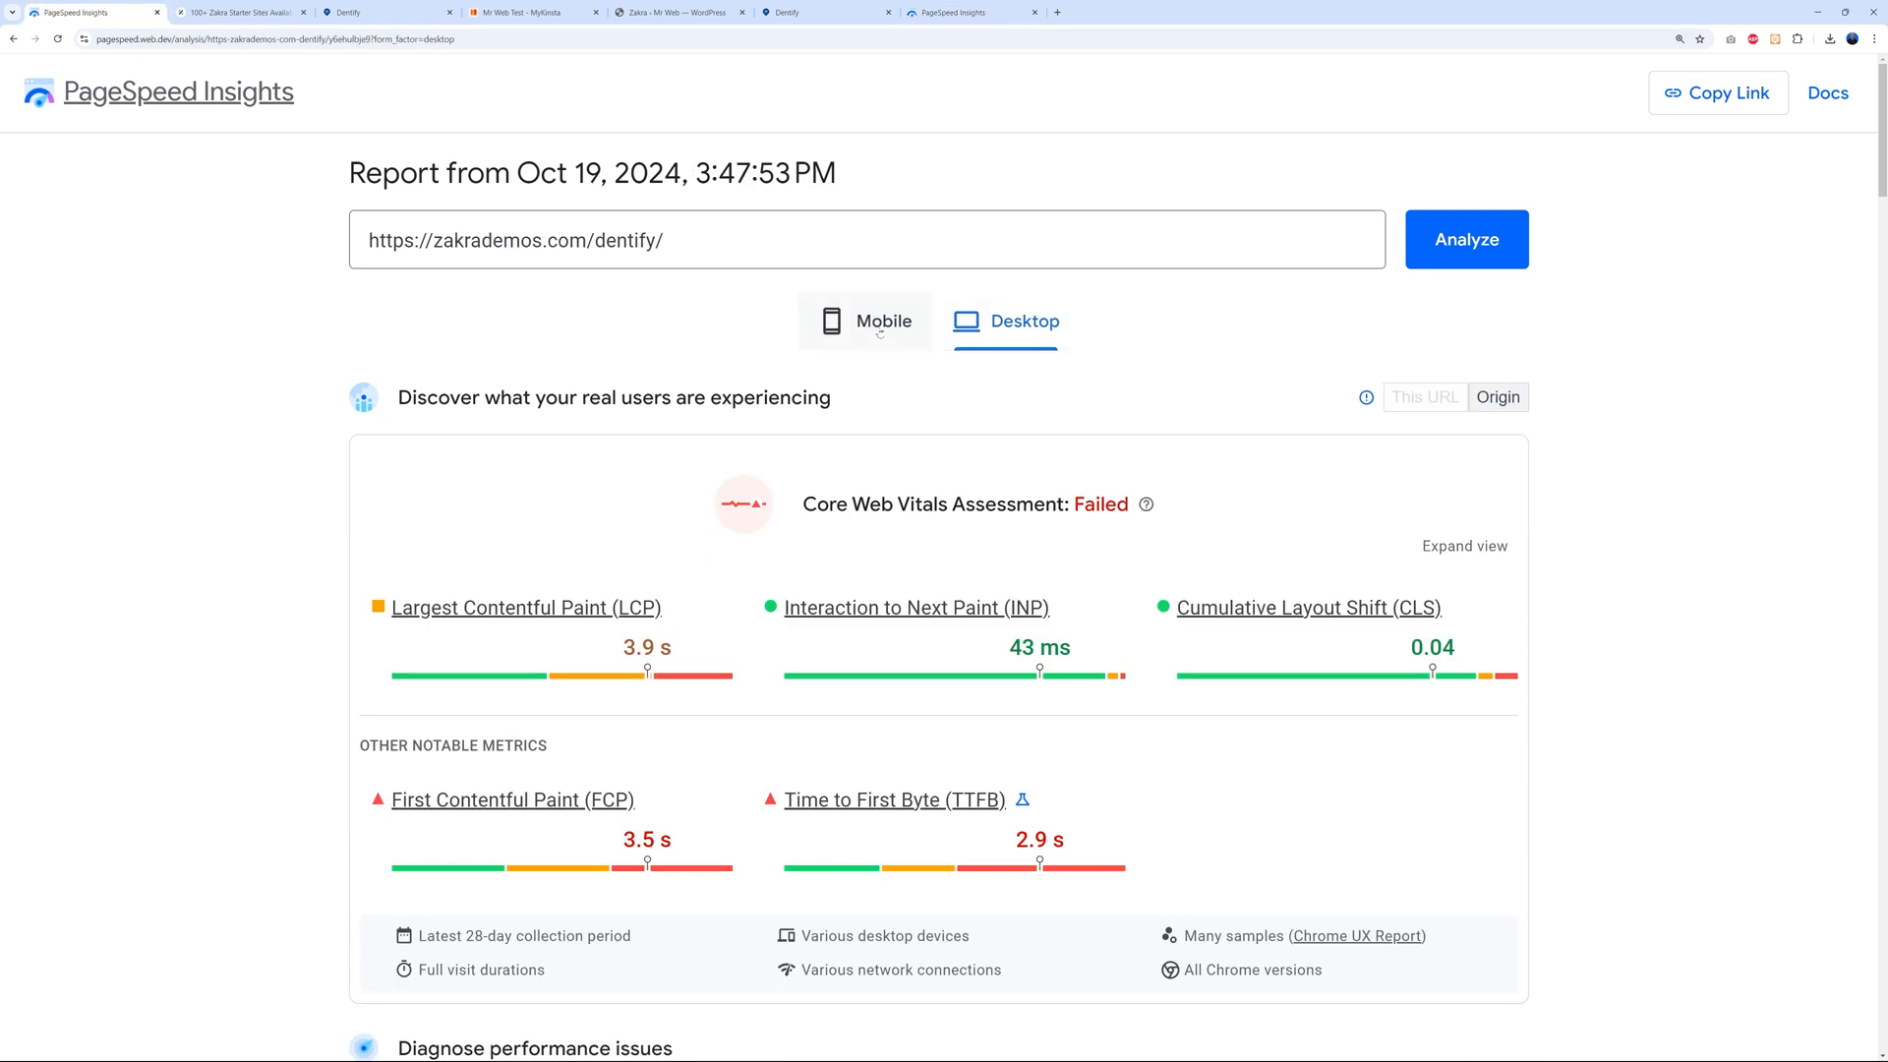
click(865, 320)
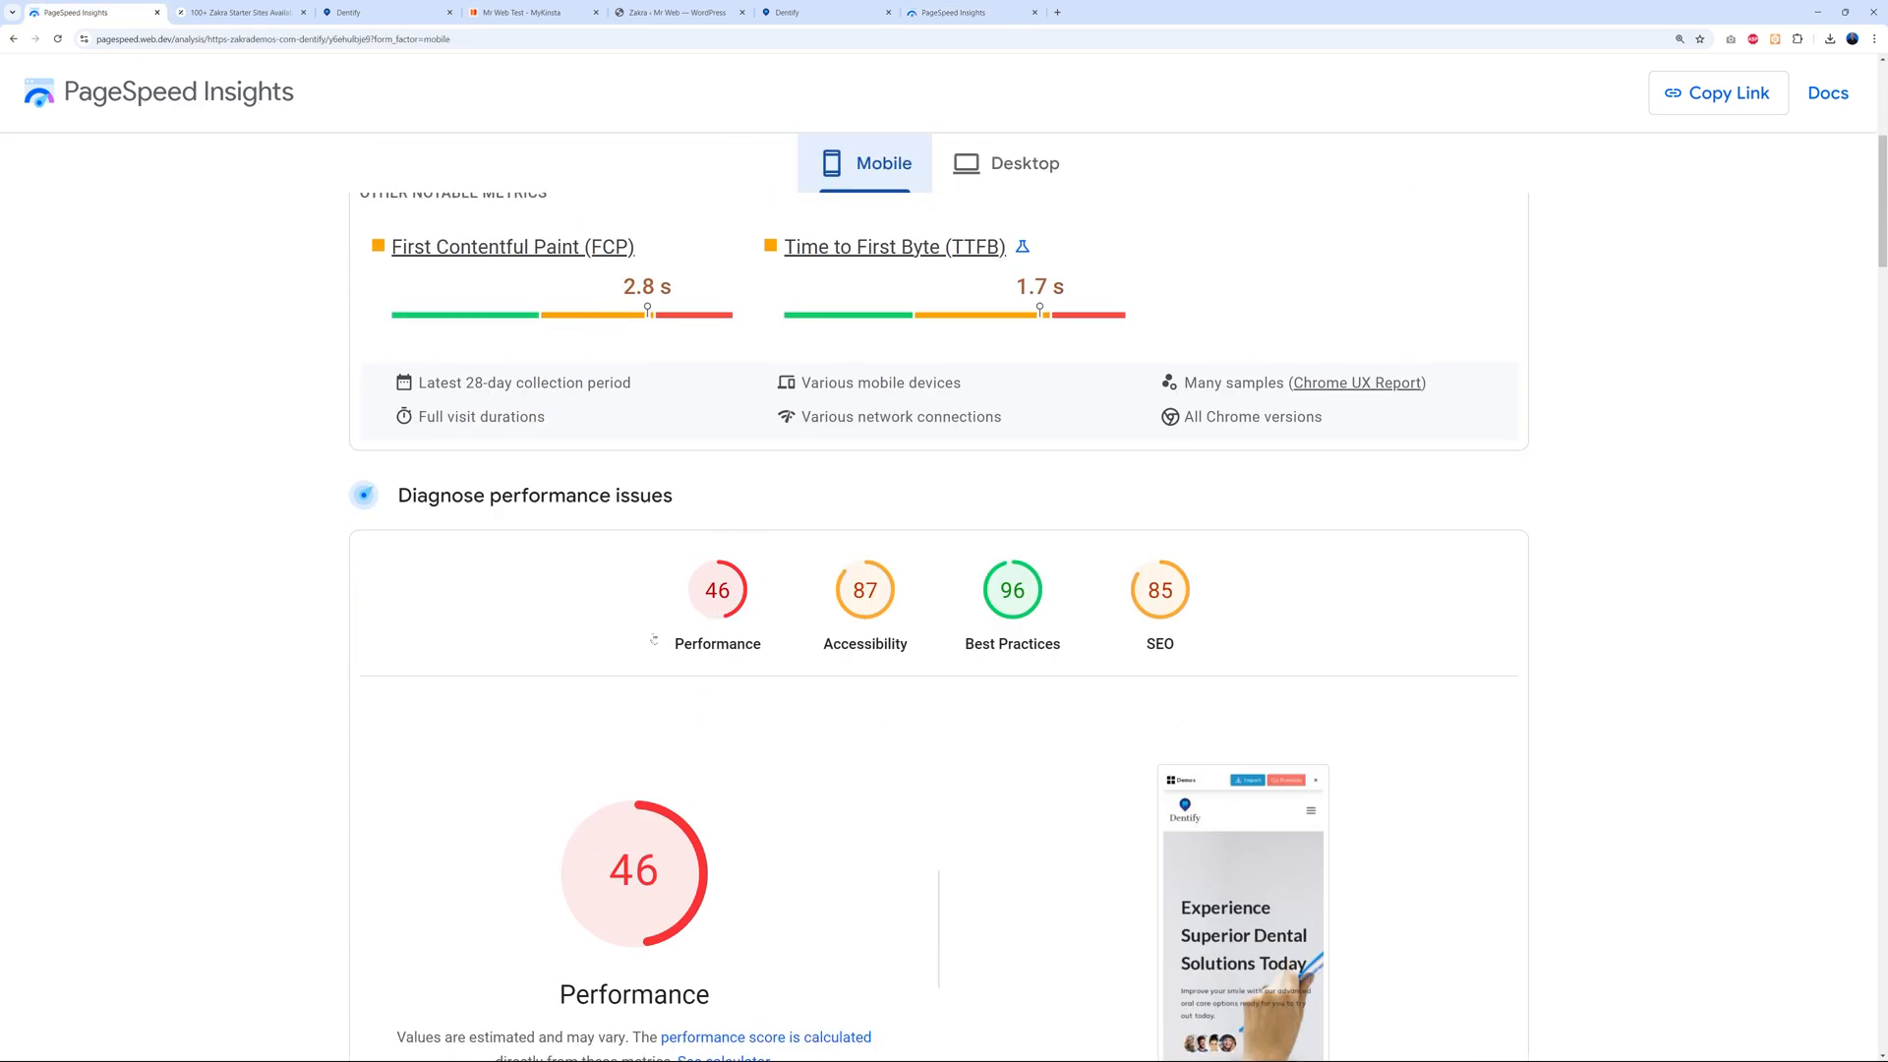
click(1024, 163)
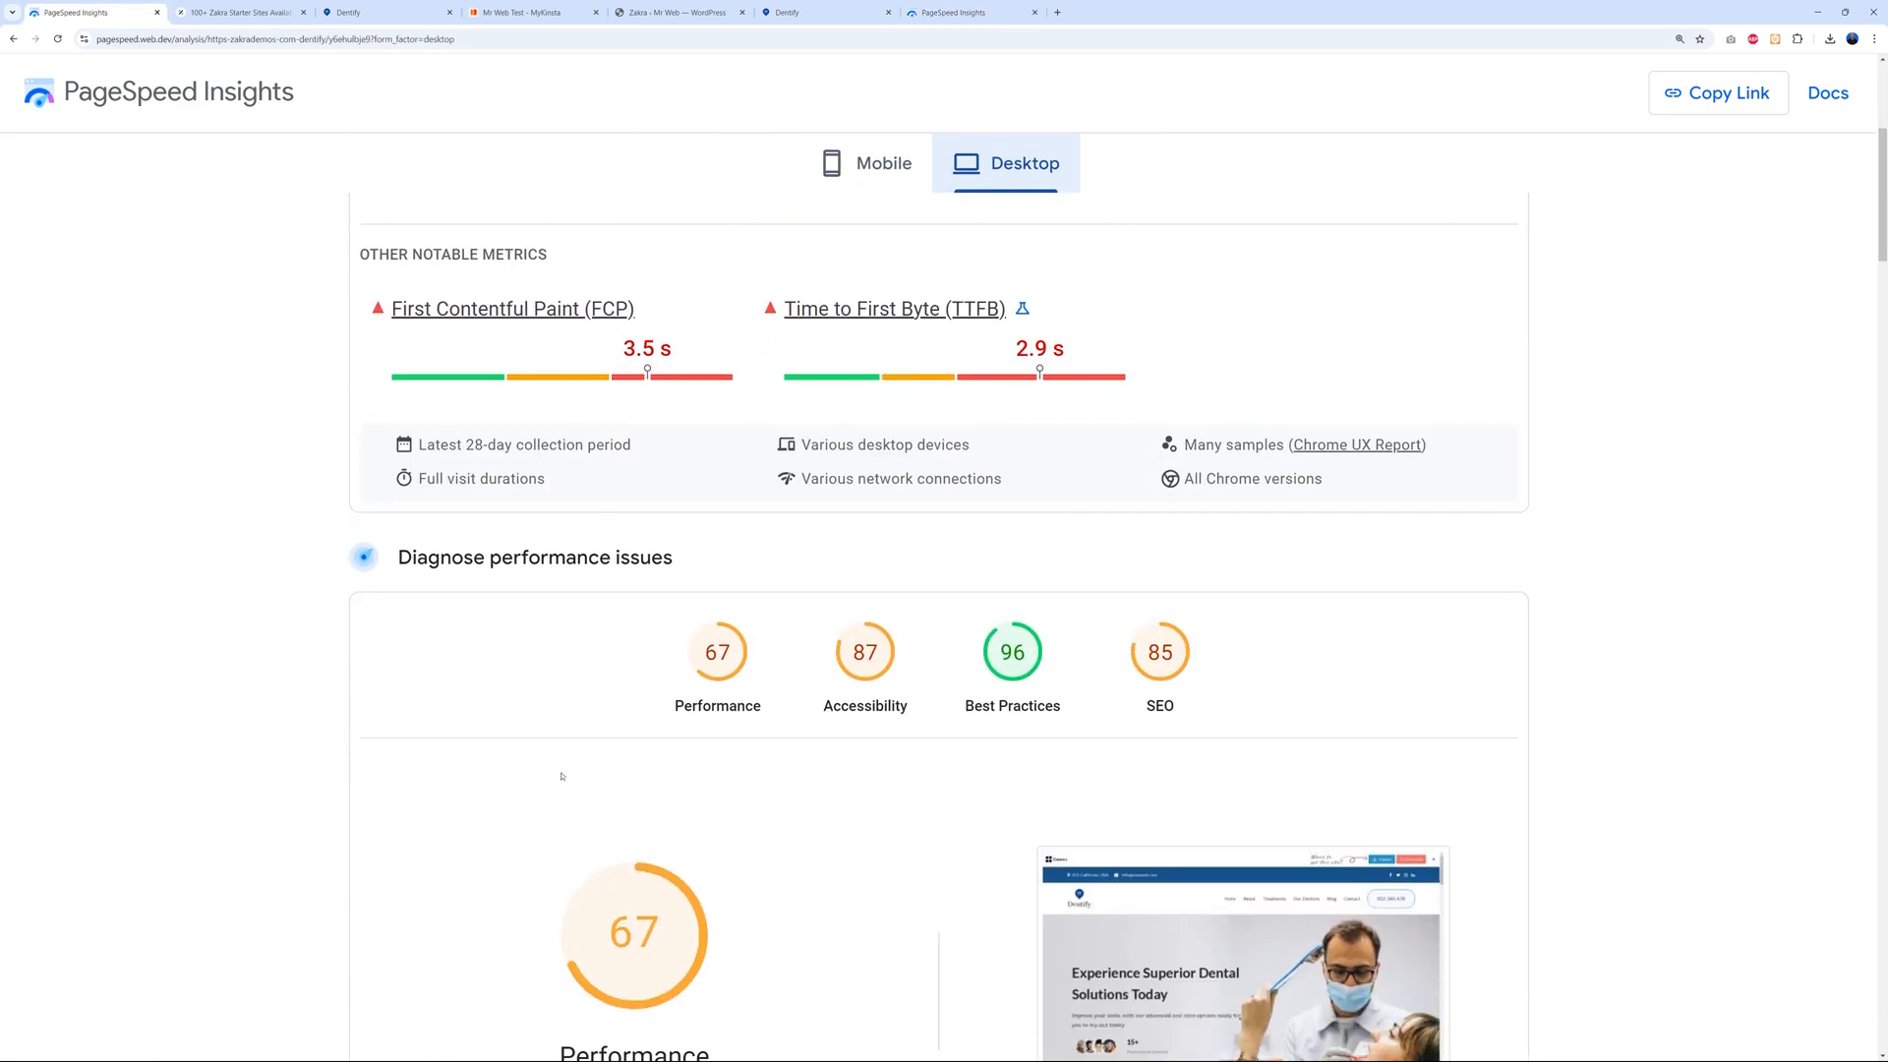
mouse_move(765, 753)
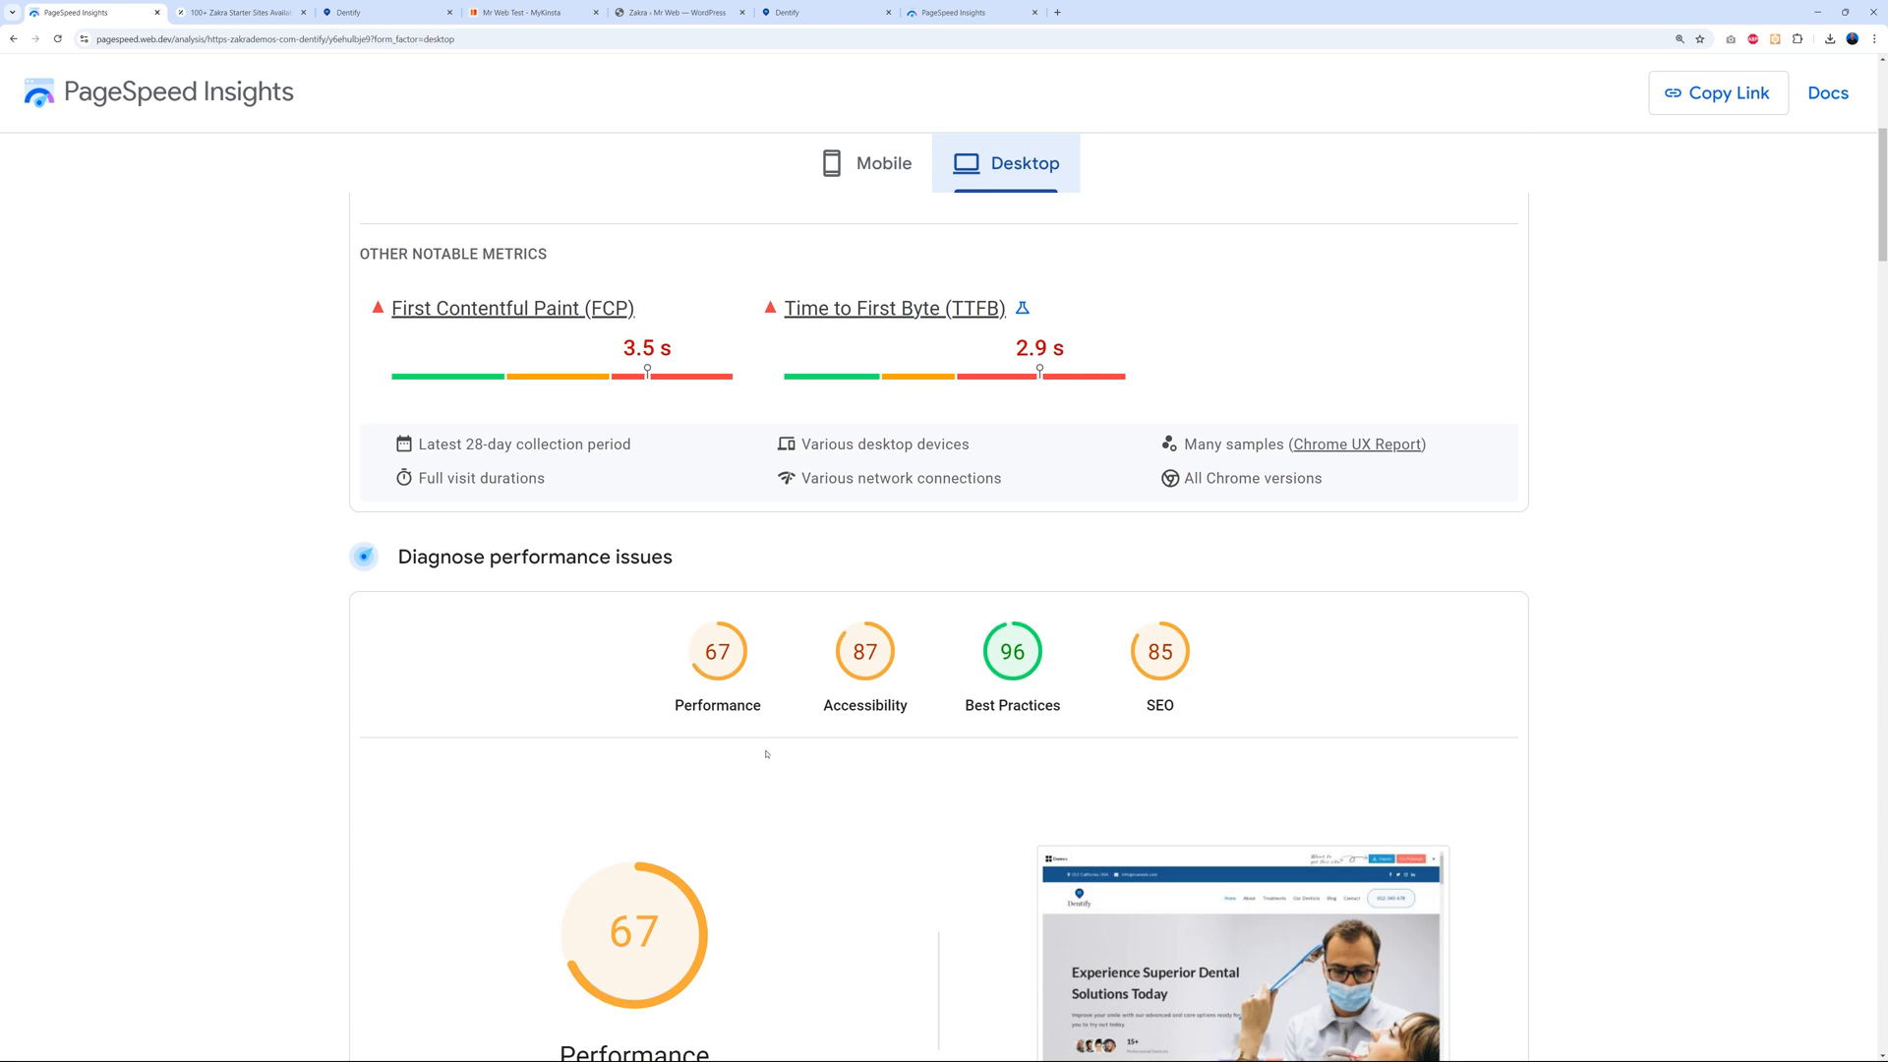
mouse_move(1009, 844)
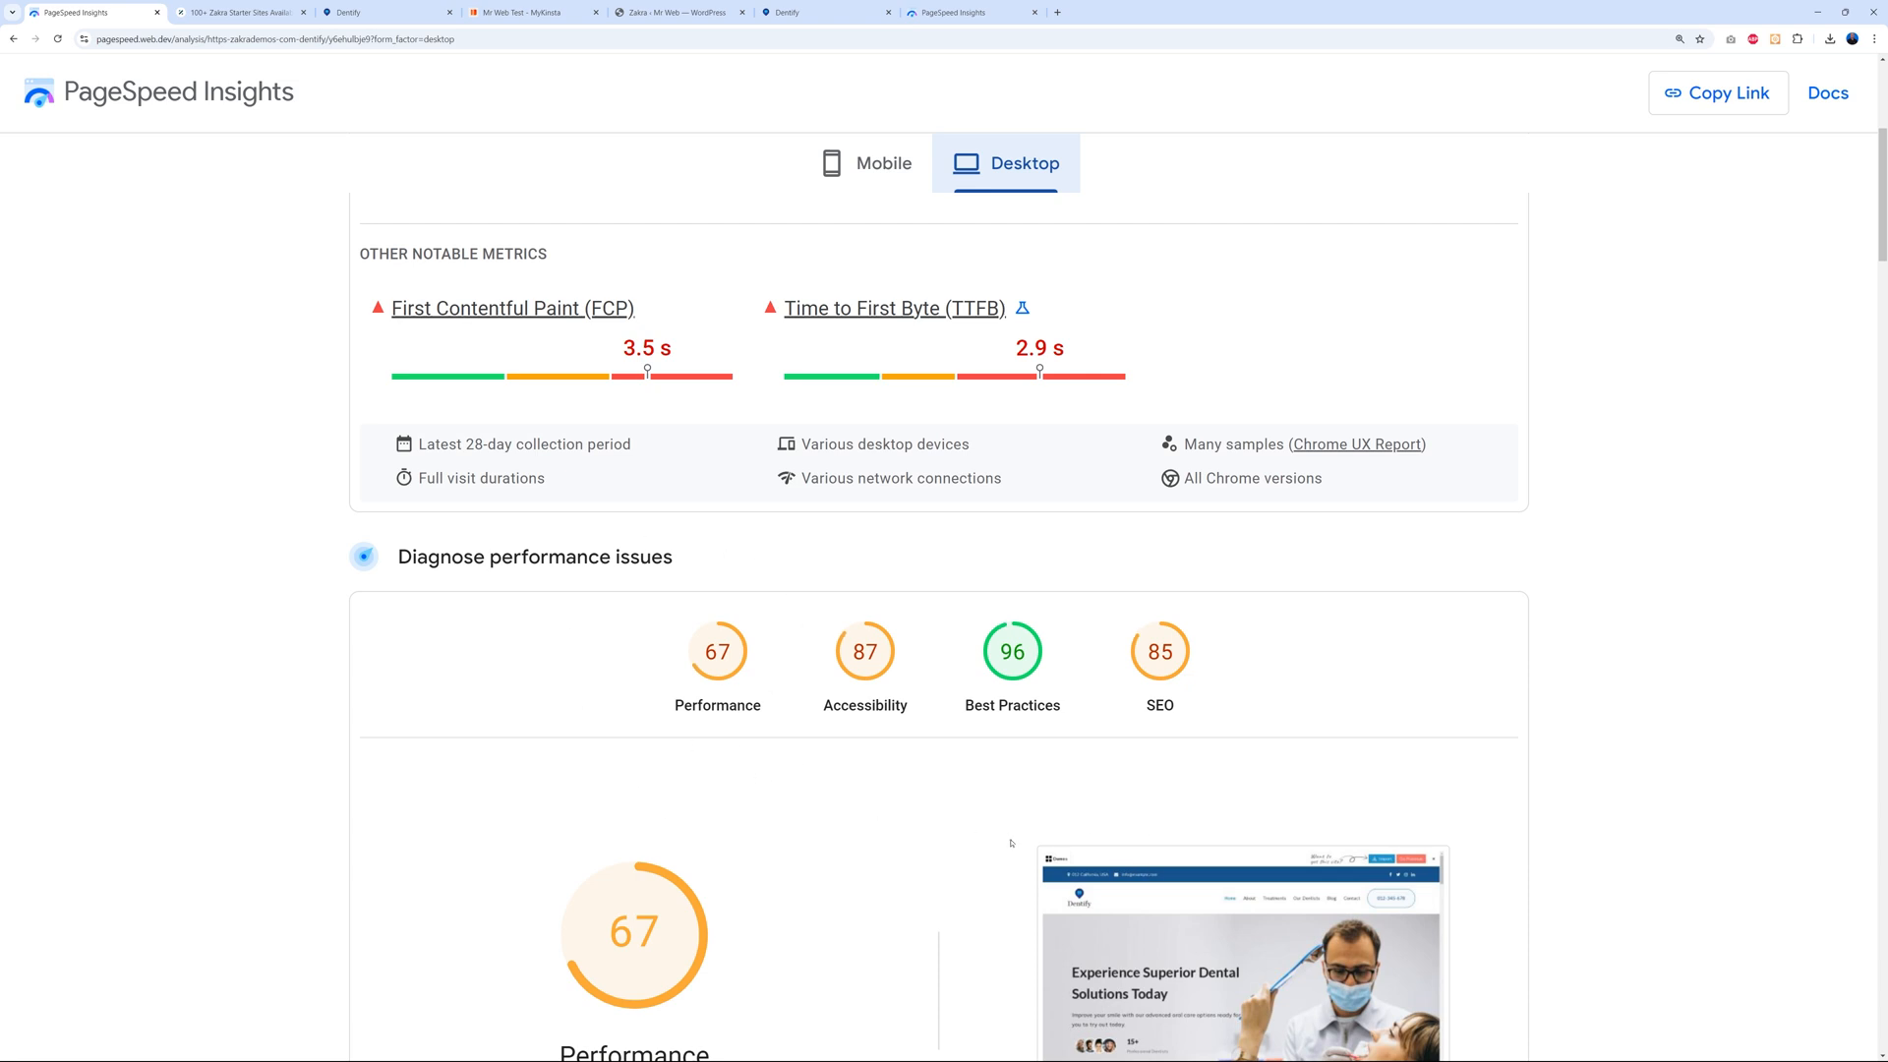
mouse_move(992, 830)
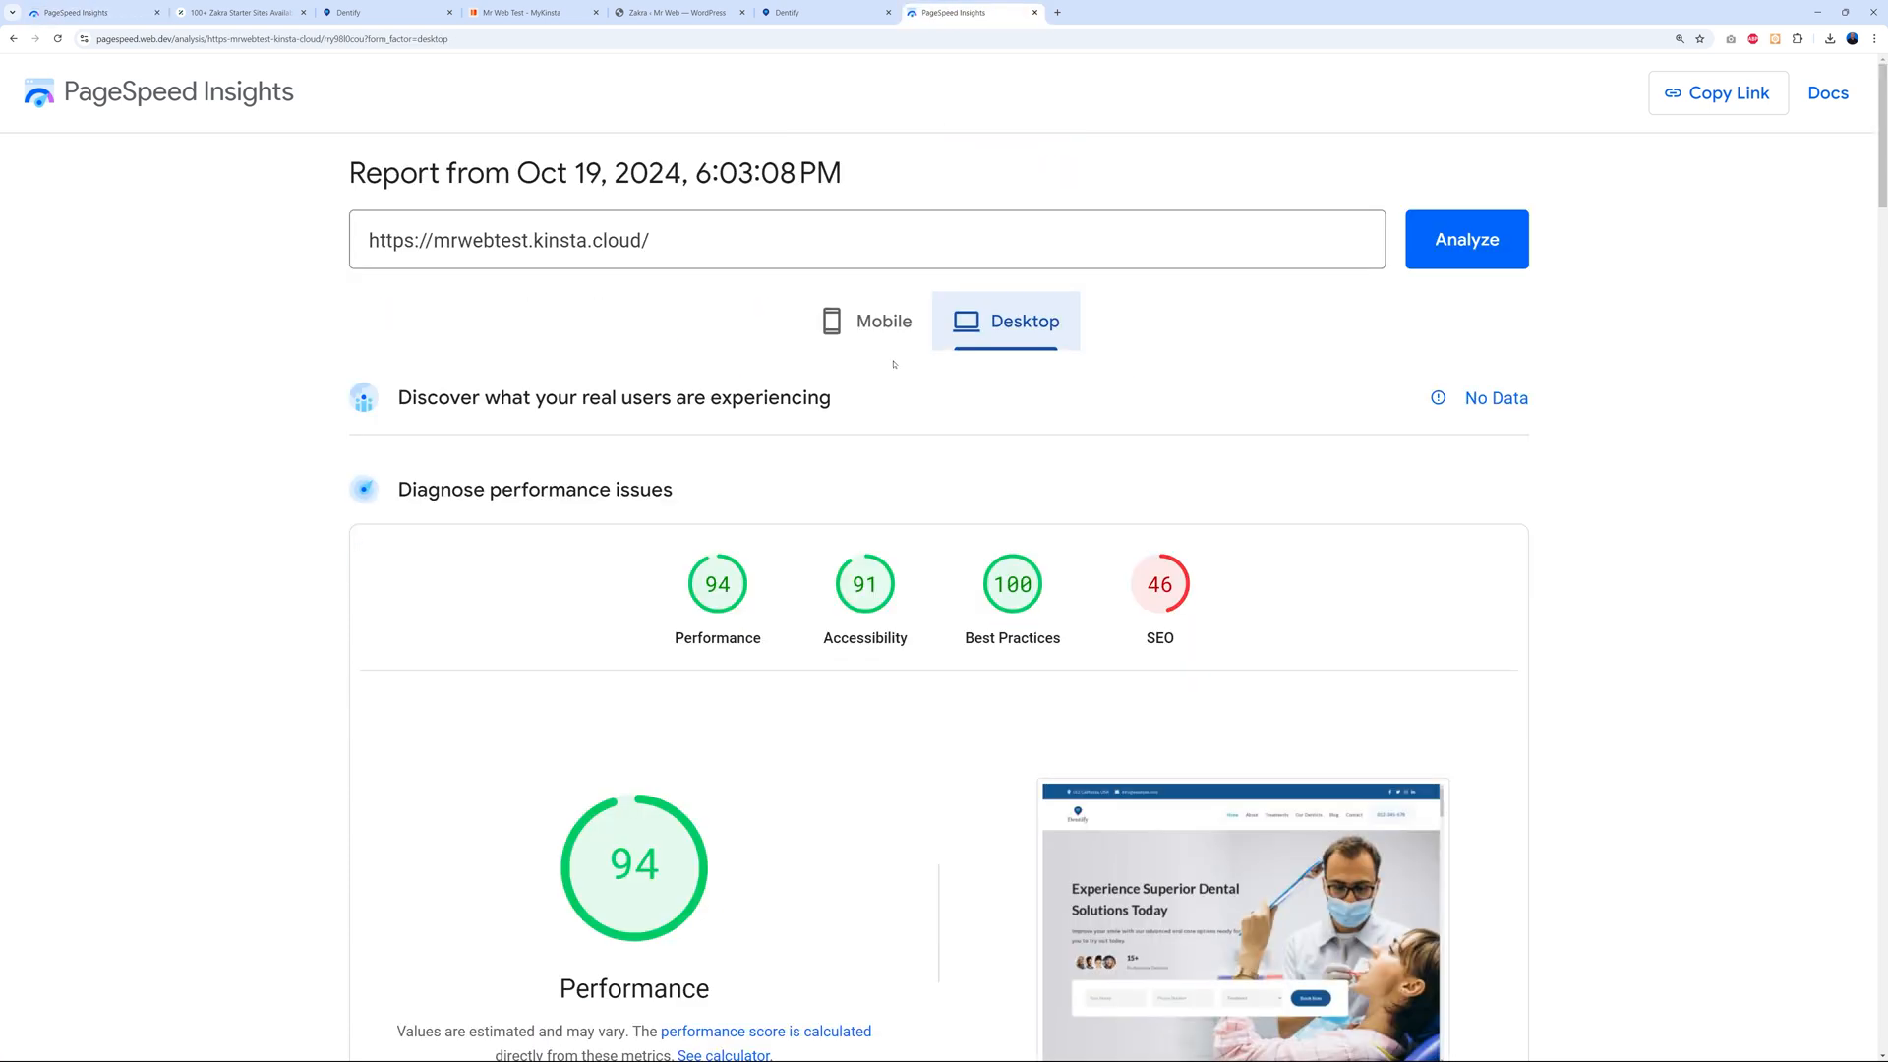
click(883, 321)
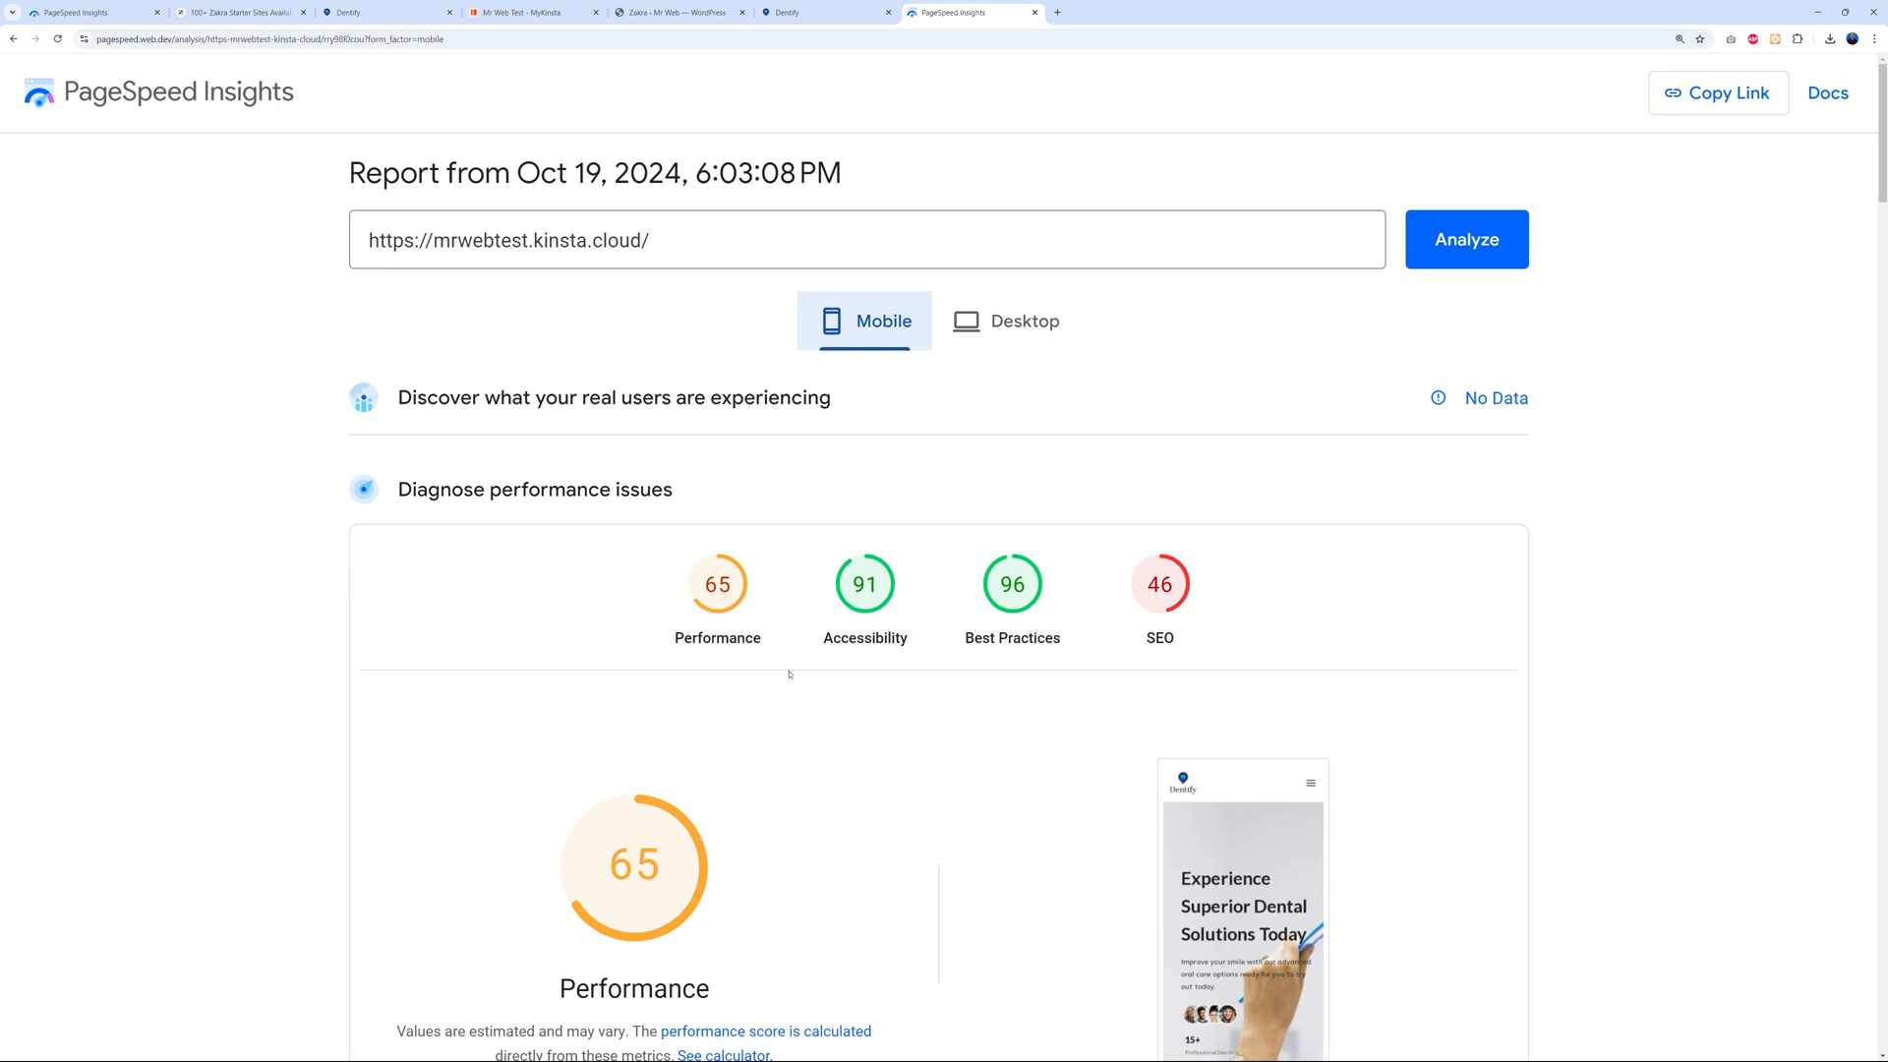
click(90, 12)
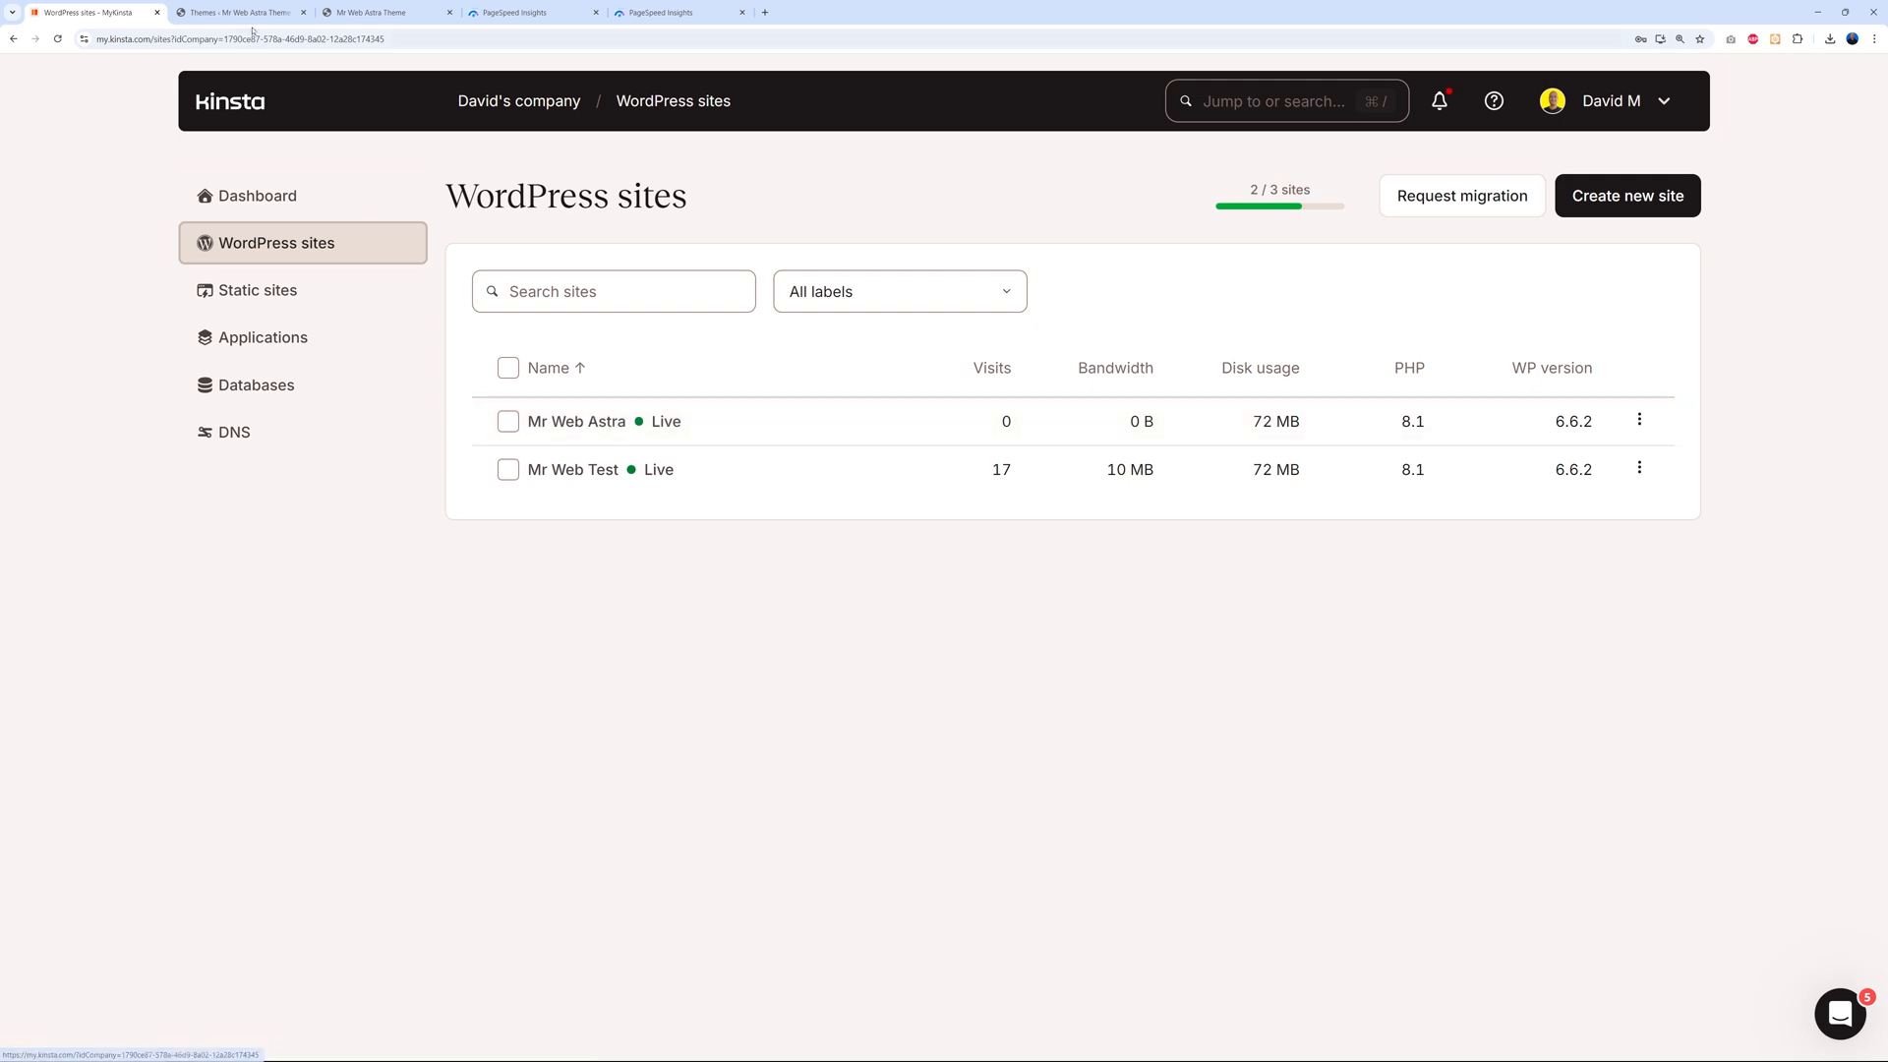
- View the Mr Web Astra Theme site's language-tutor homepage in WordPress
click(238, 12)
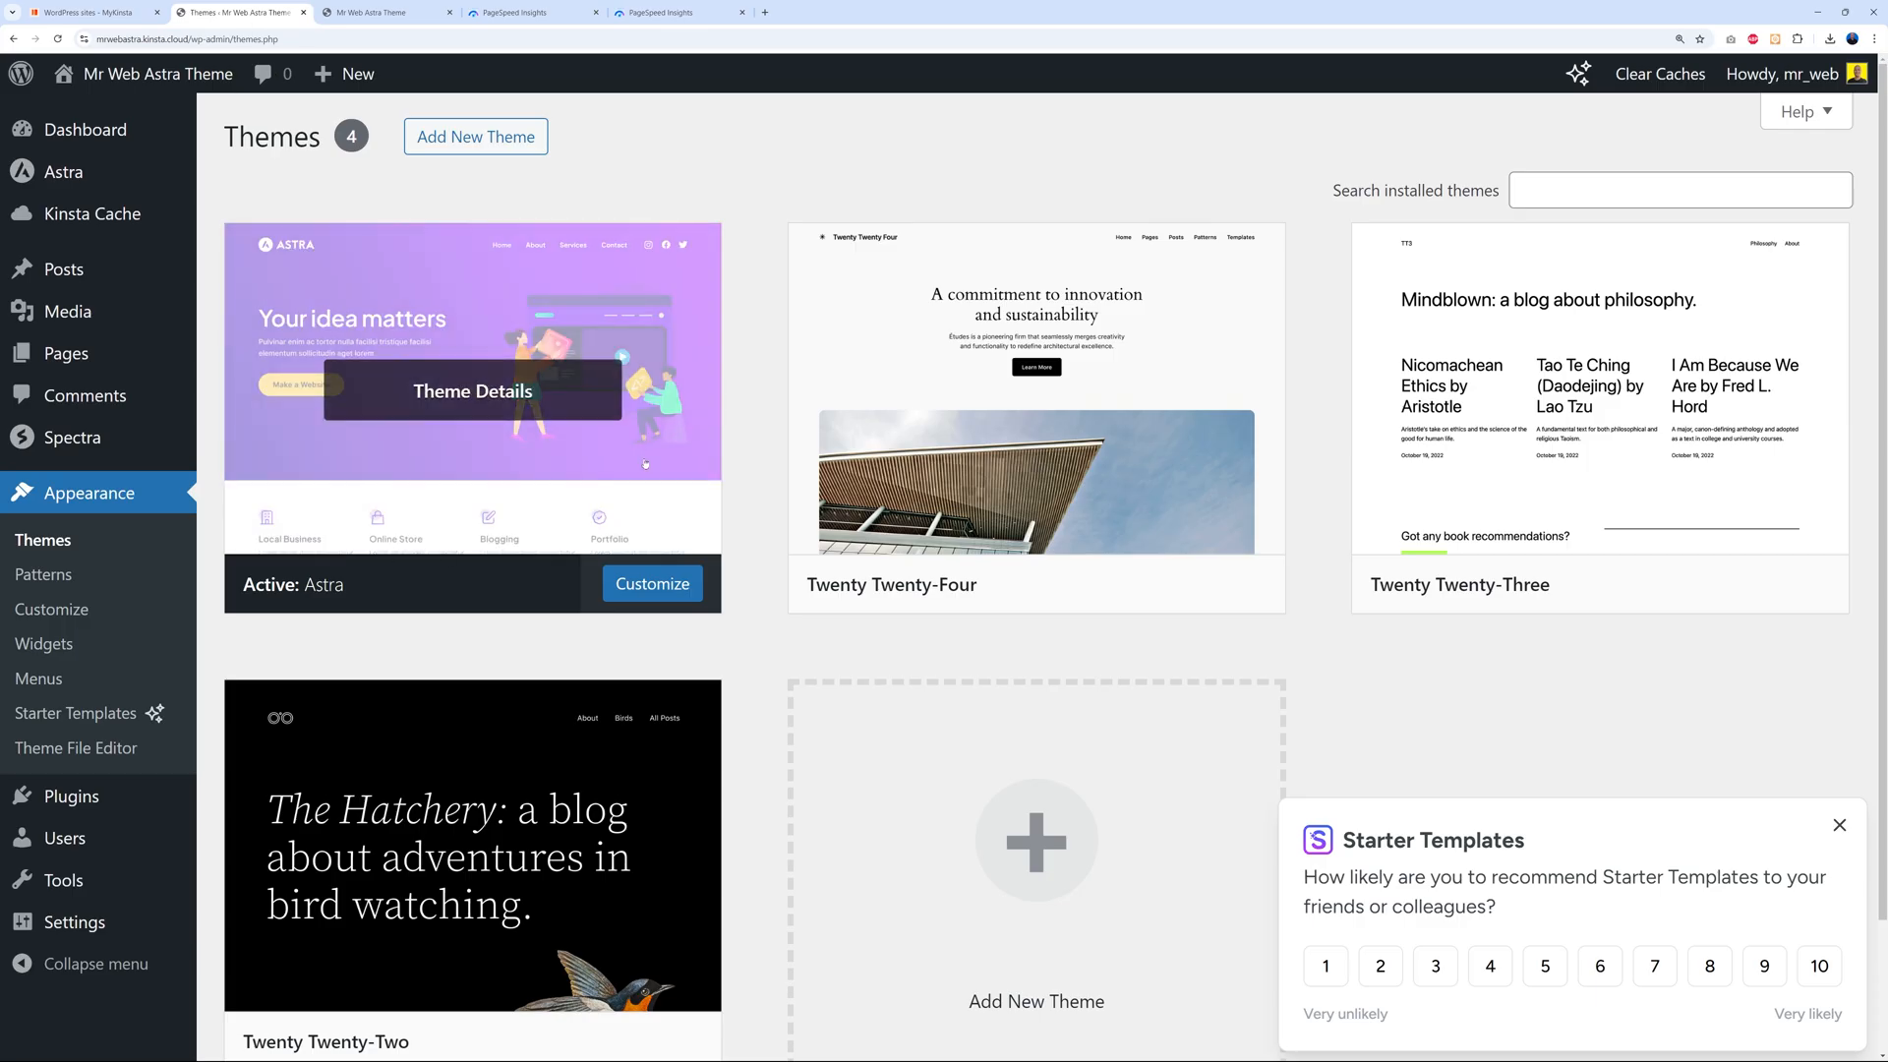
mouse_move(438, 75)
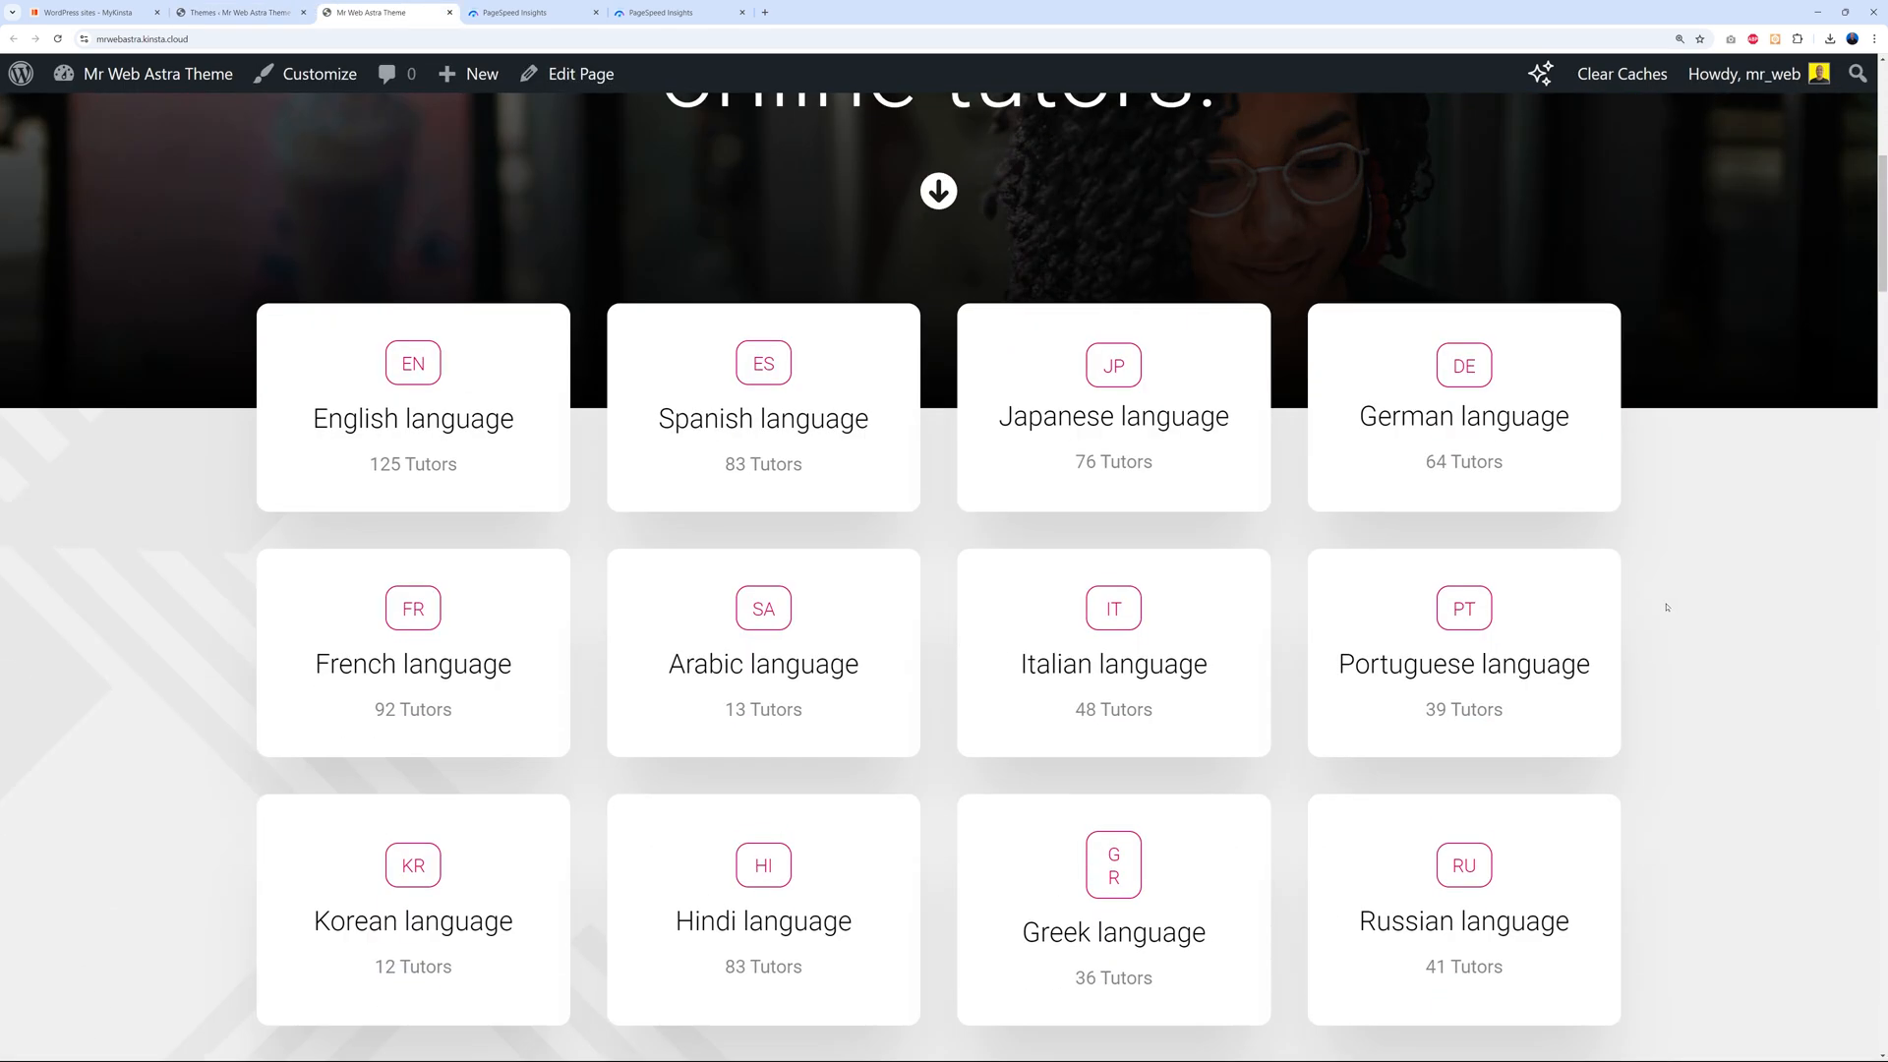
scroll(up, 3)
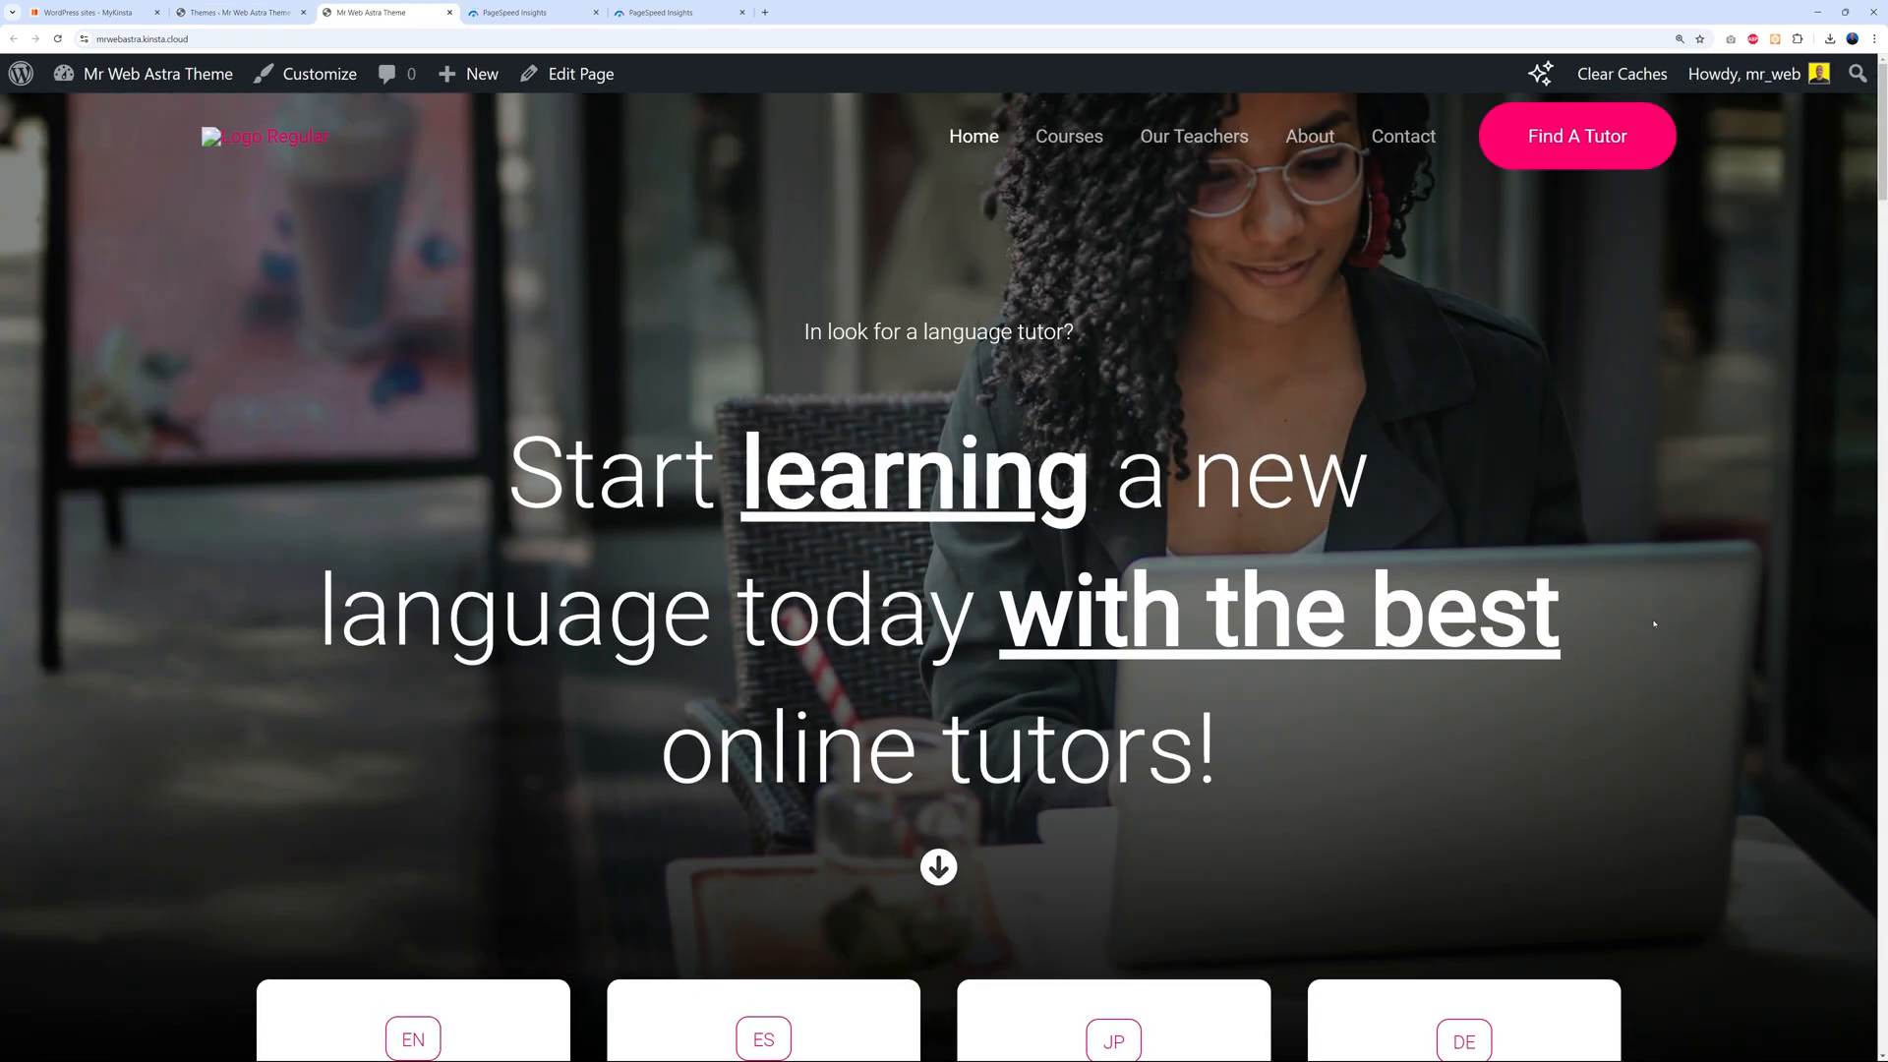
click(674, 12)
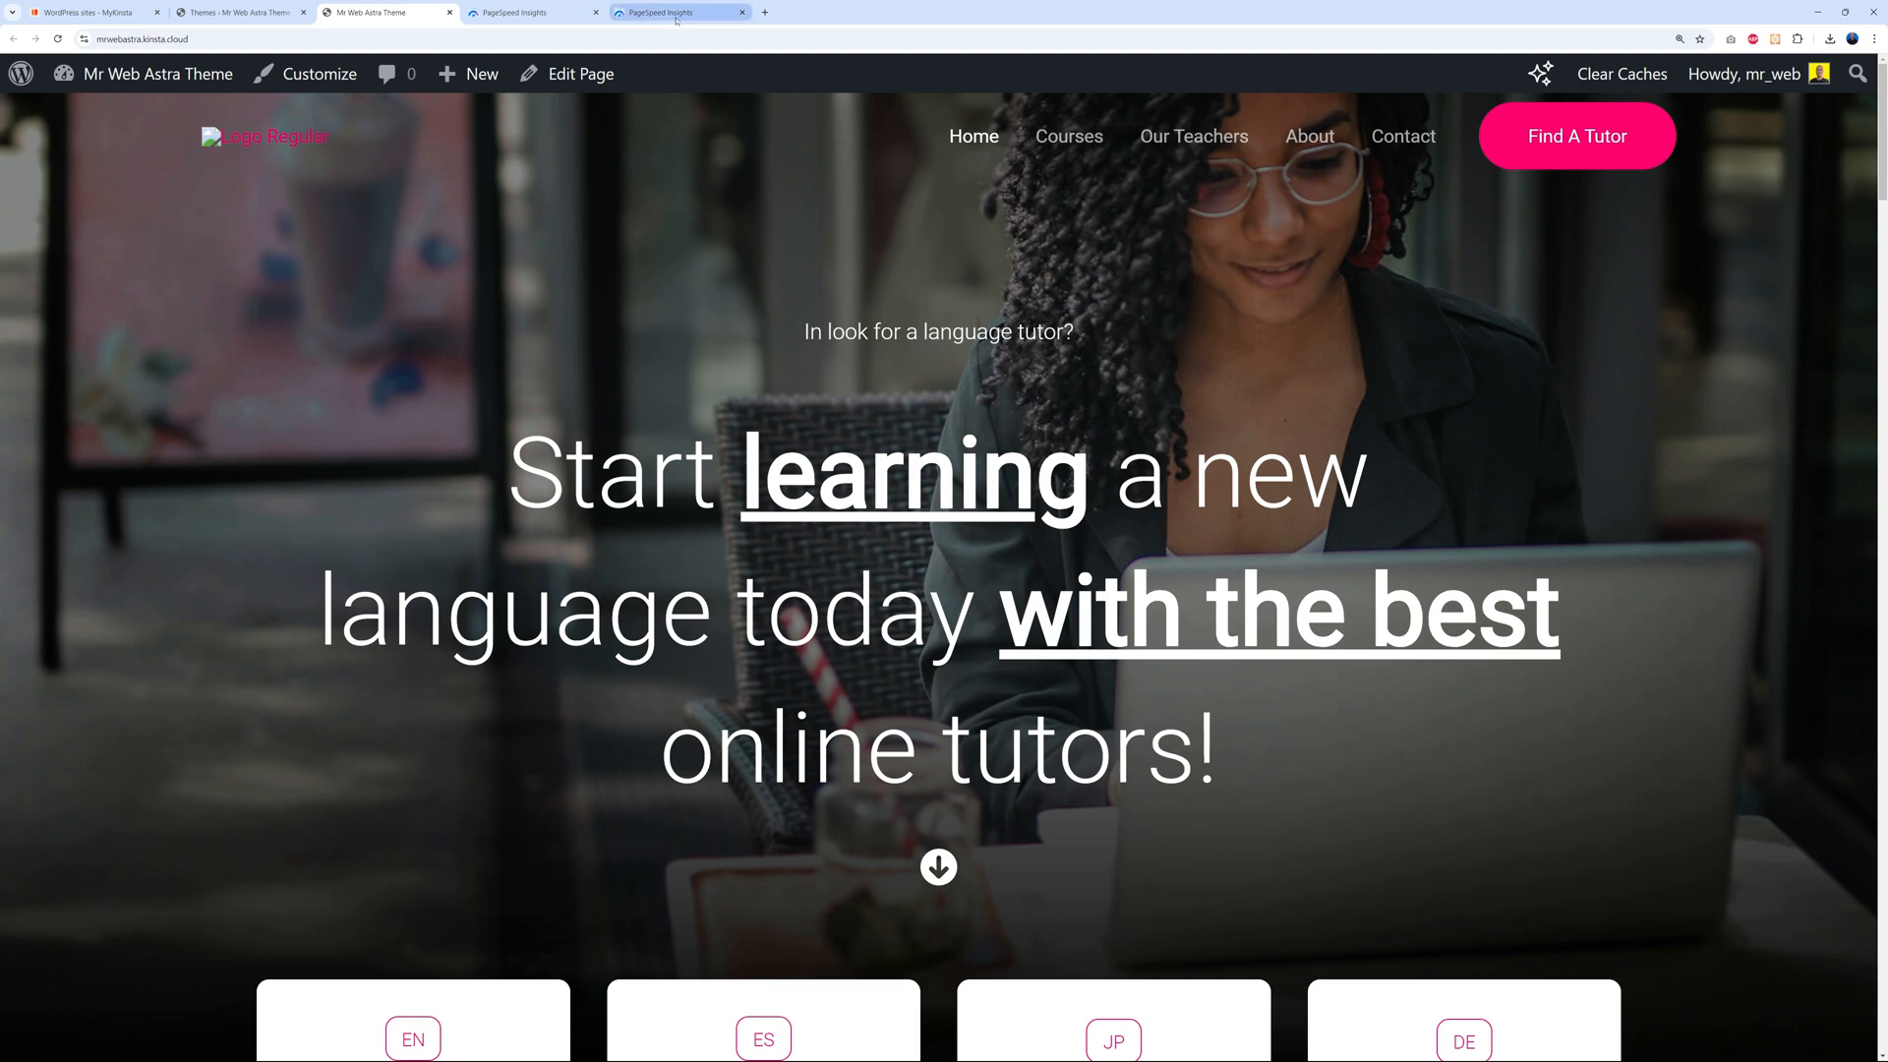
- Run PageSpeed on mrwebastra.kinsta.cloud, see 81 mobile / 99 desktop, return to MyKinsta sites
click(679, 11)
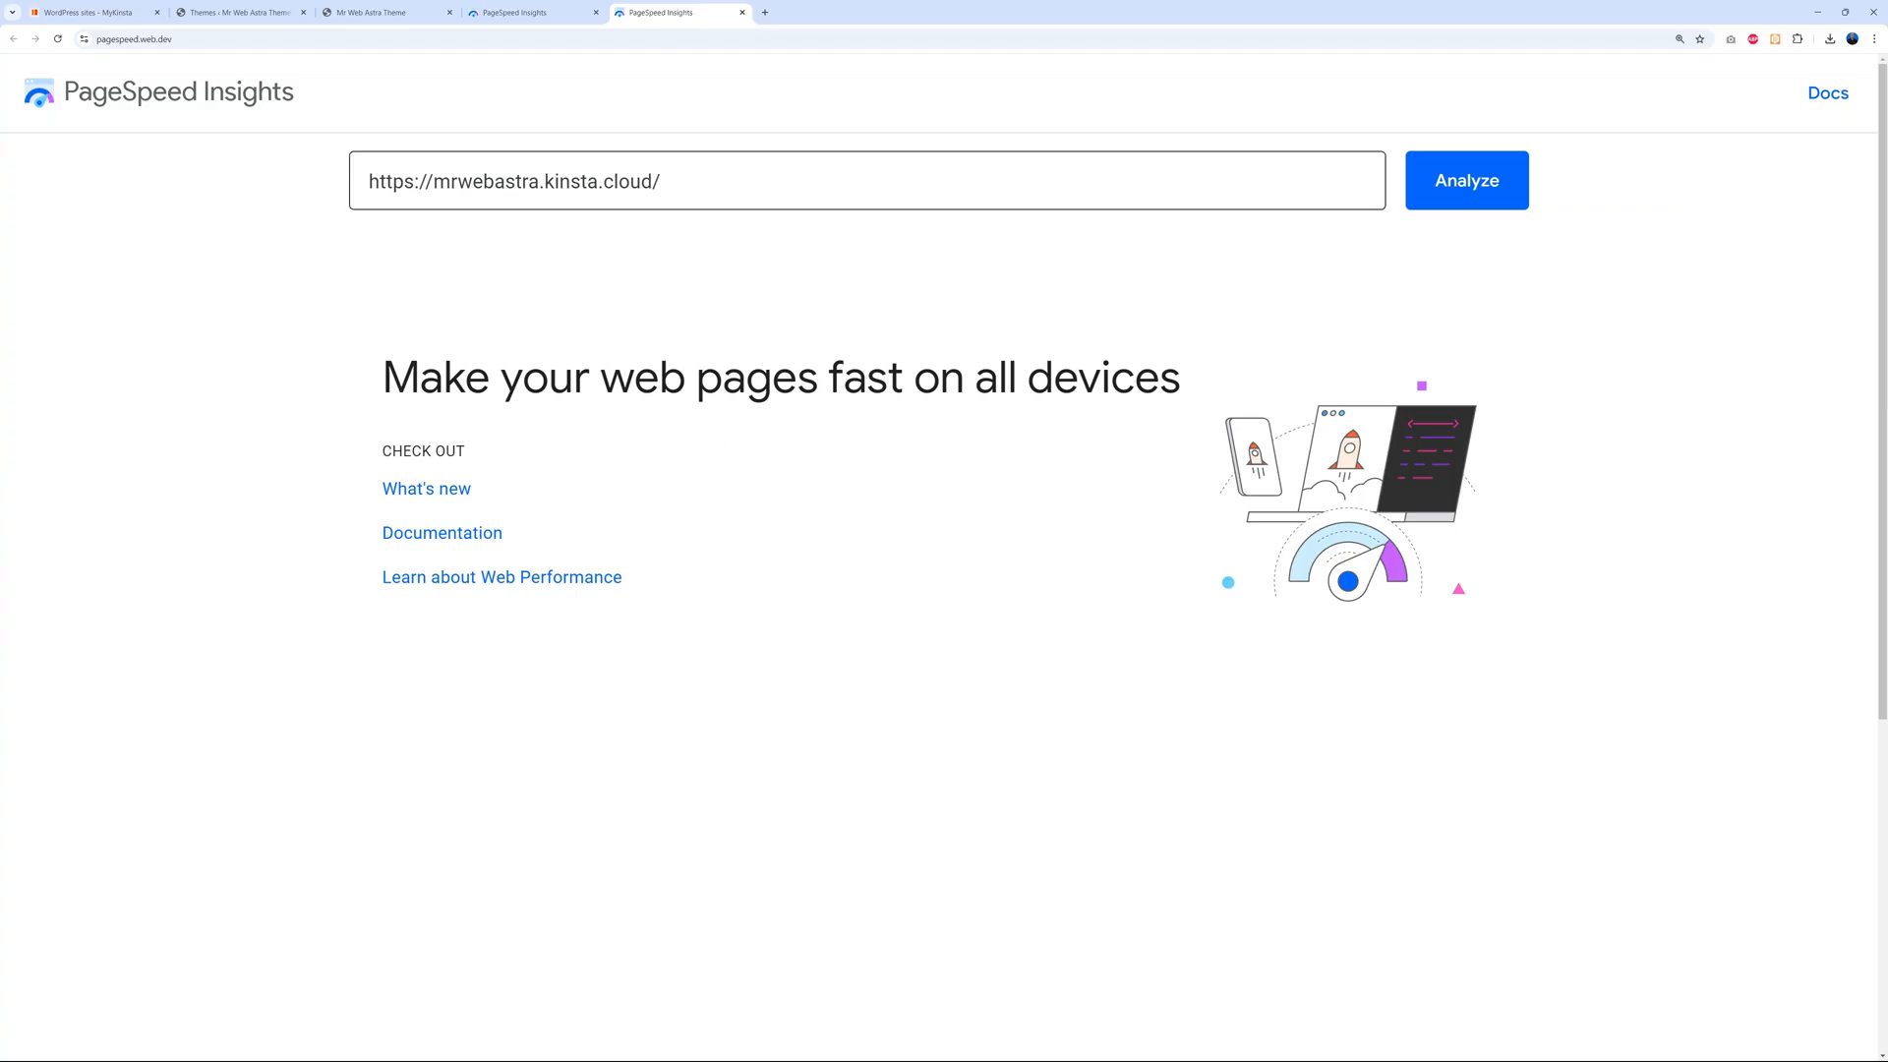
click(1463, 179)
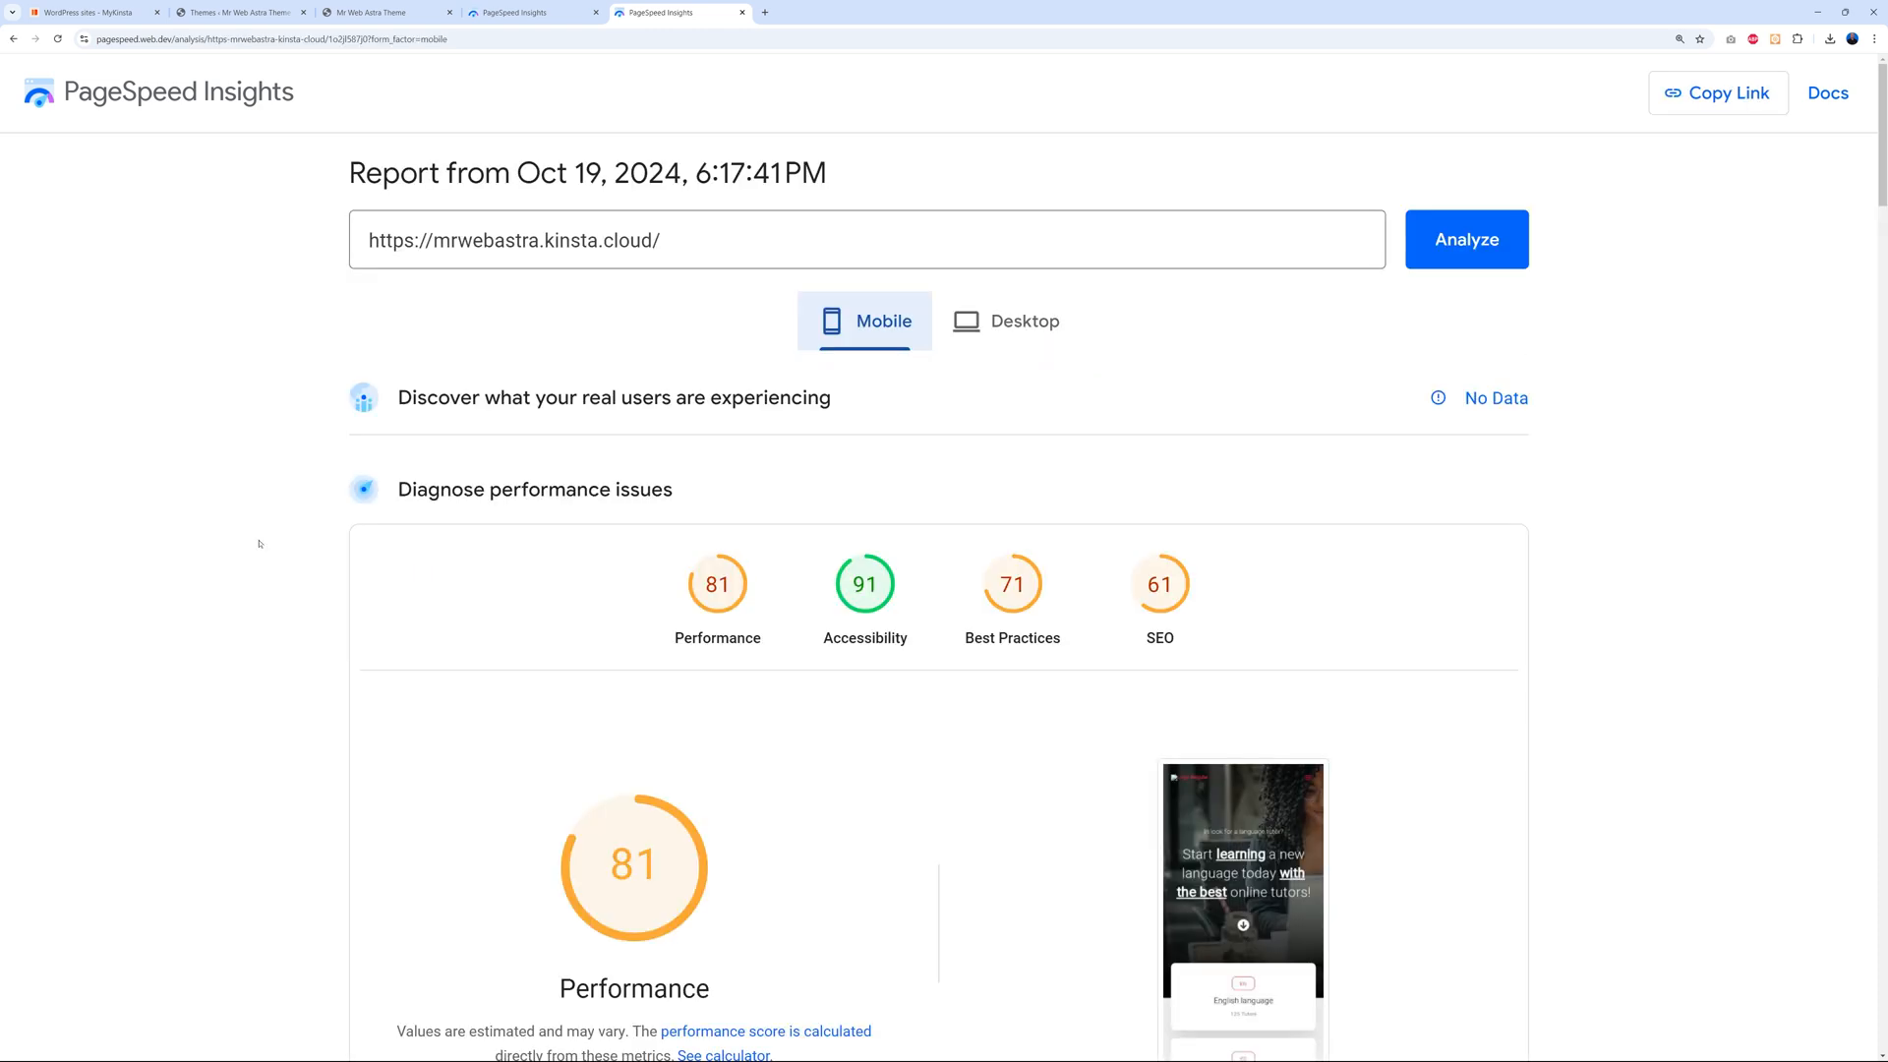
mouse_move(1023, 417)
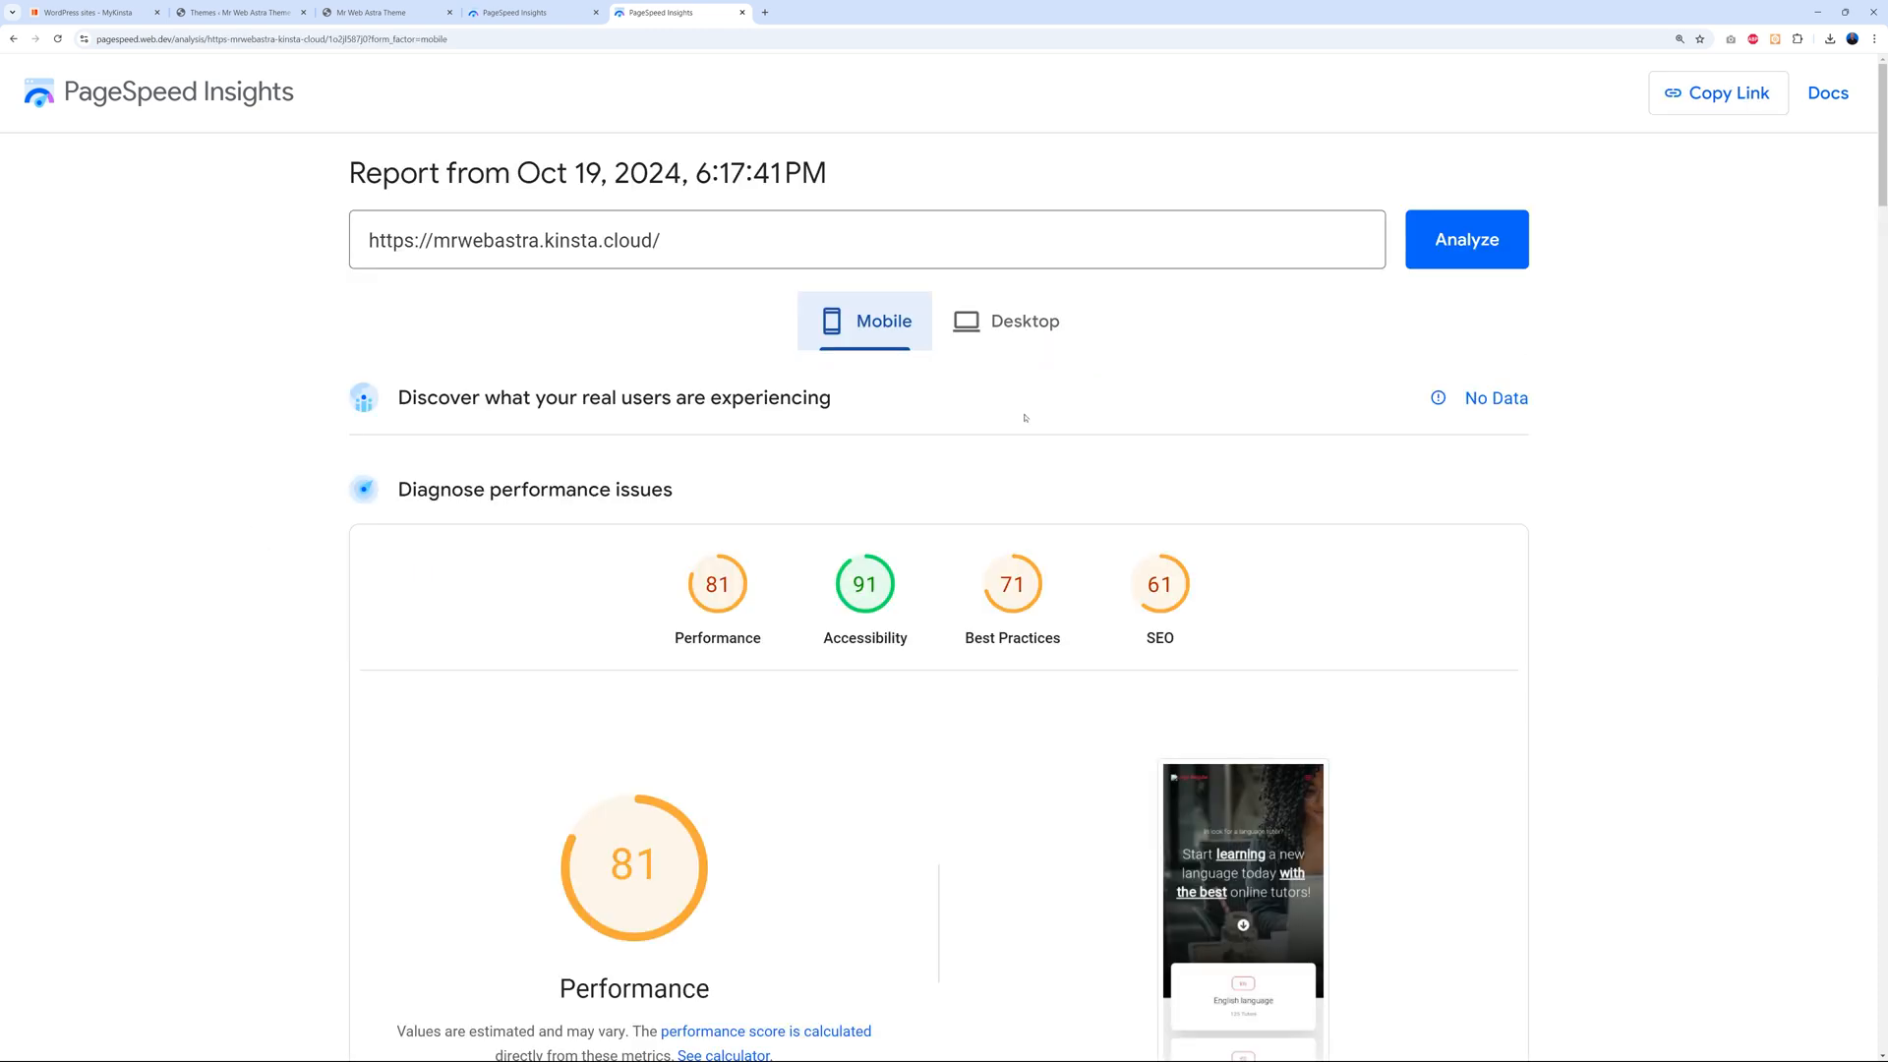
click(1022, 321)
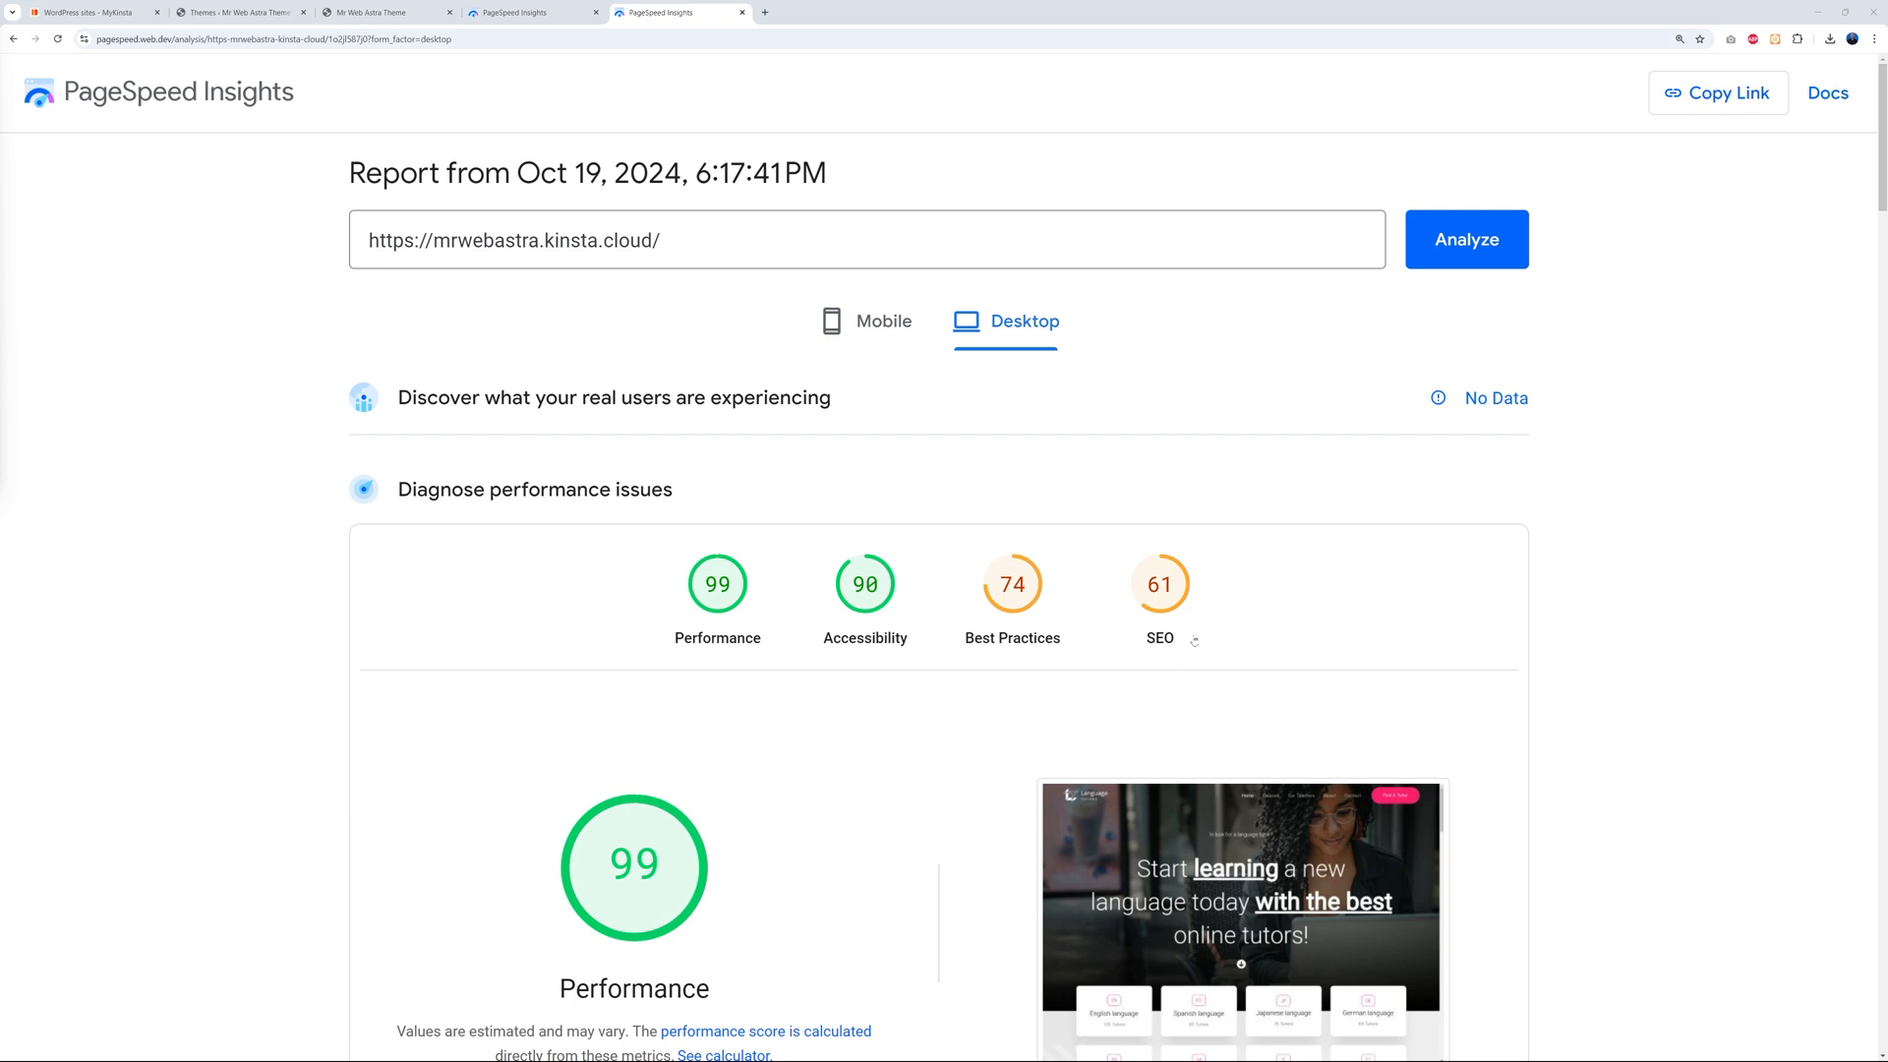
mouse_move(1140, 673)
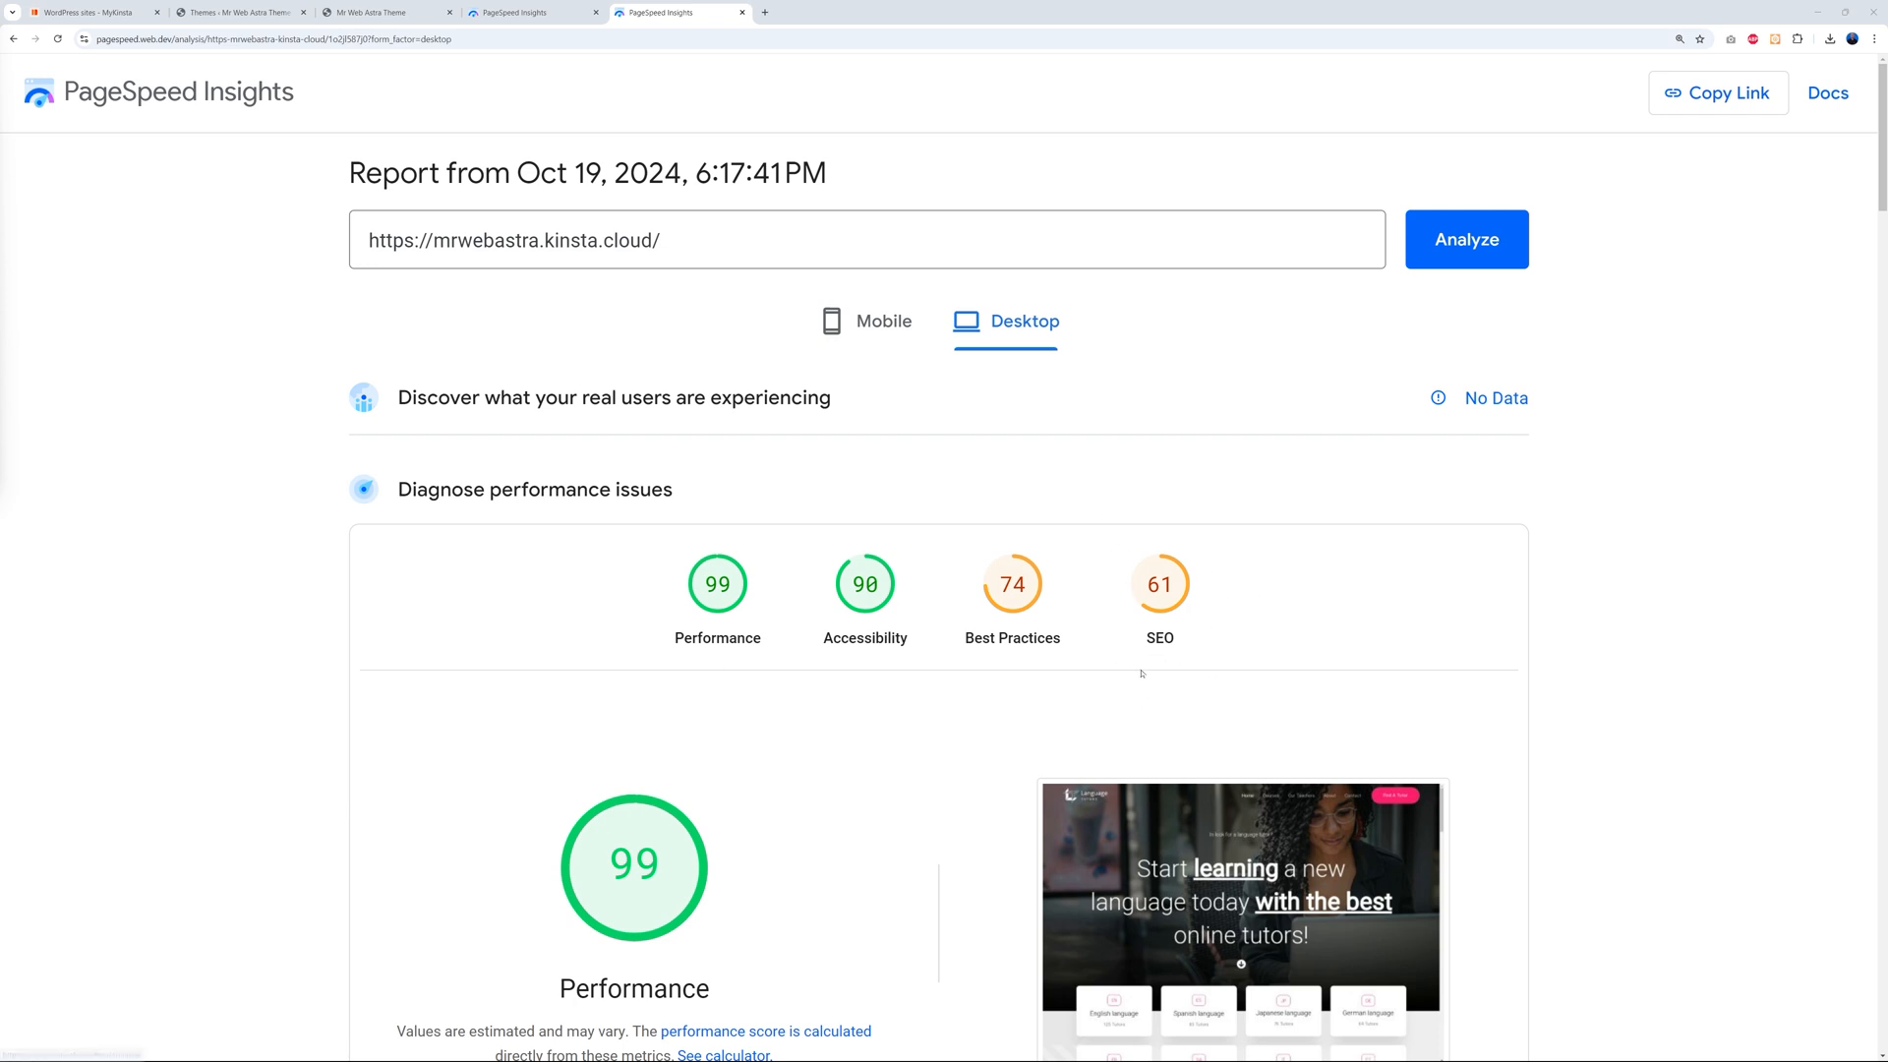
mouse_move(1166, 669)
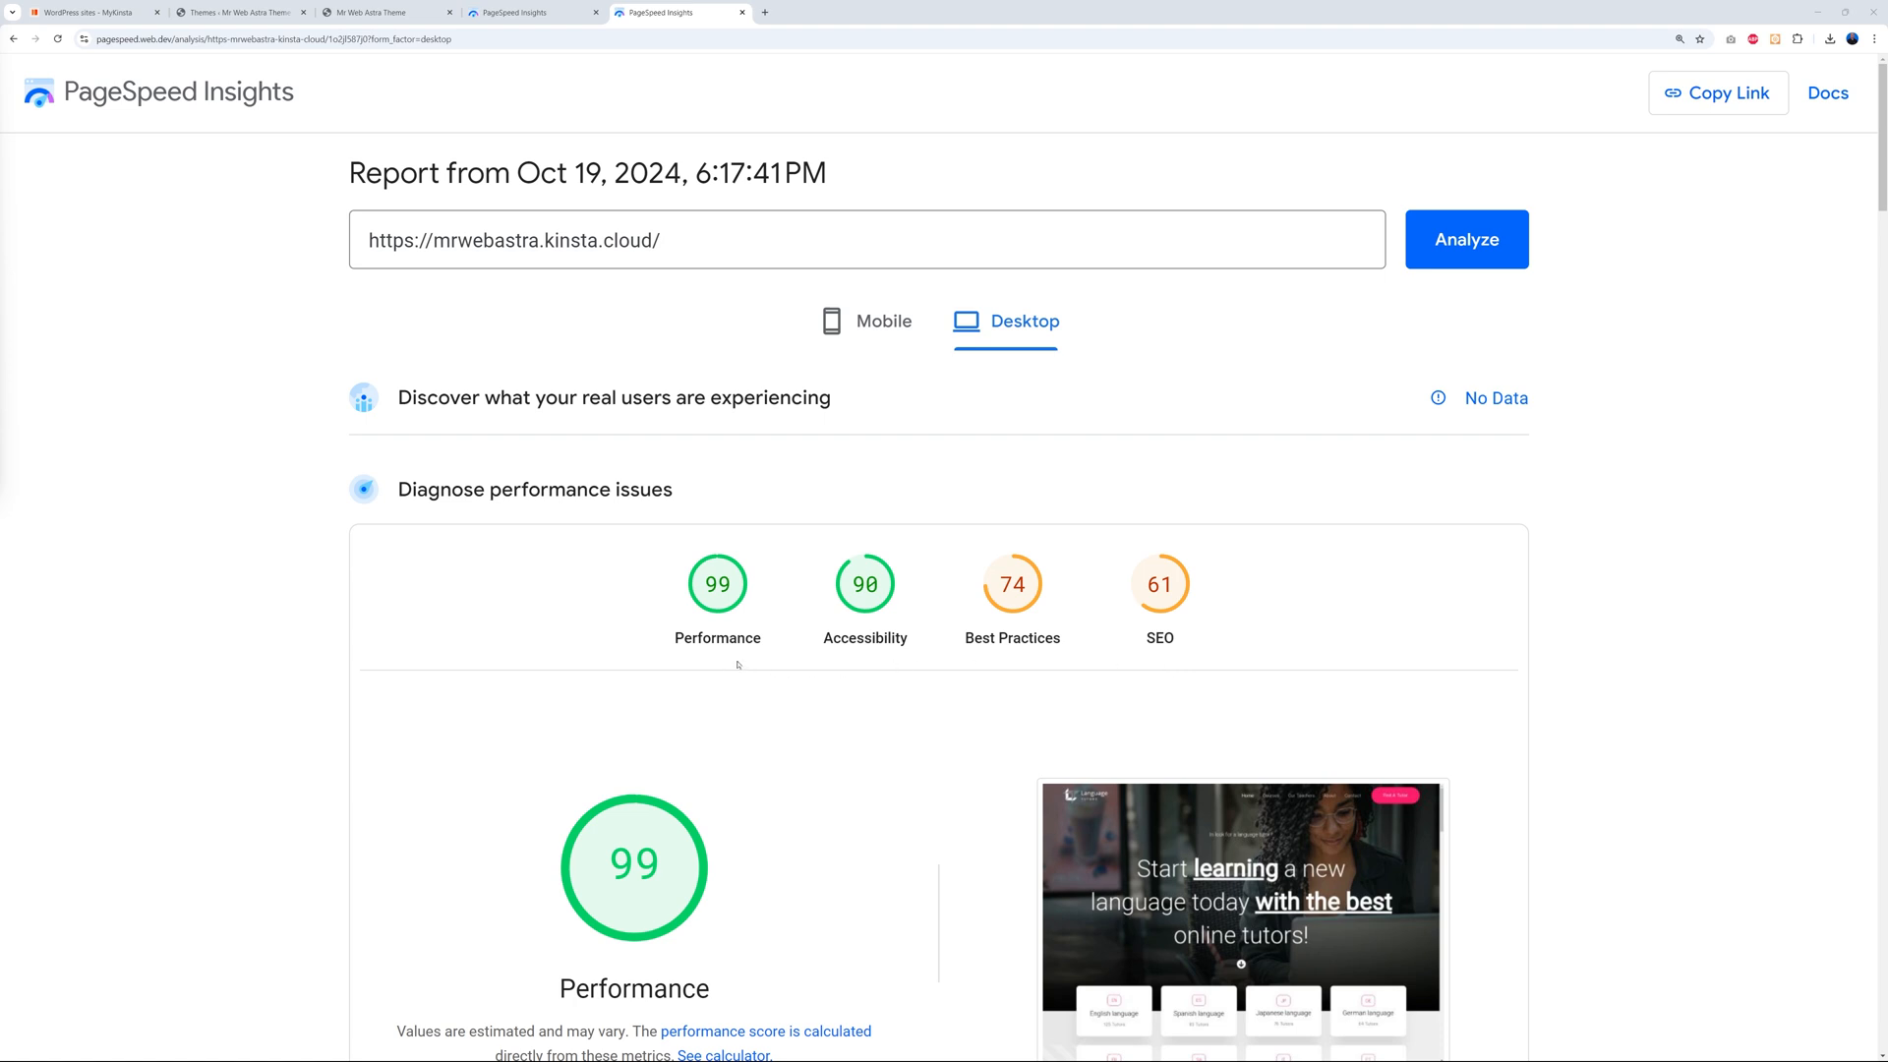
click(865, 321)
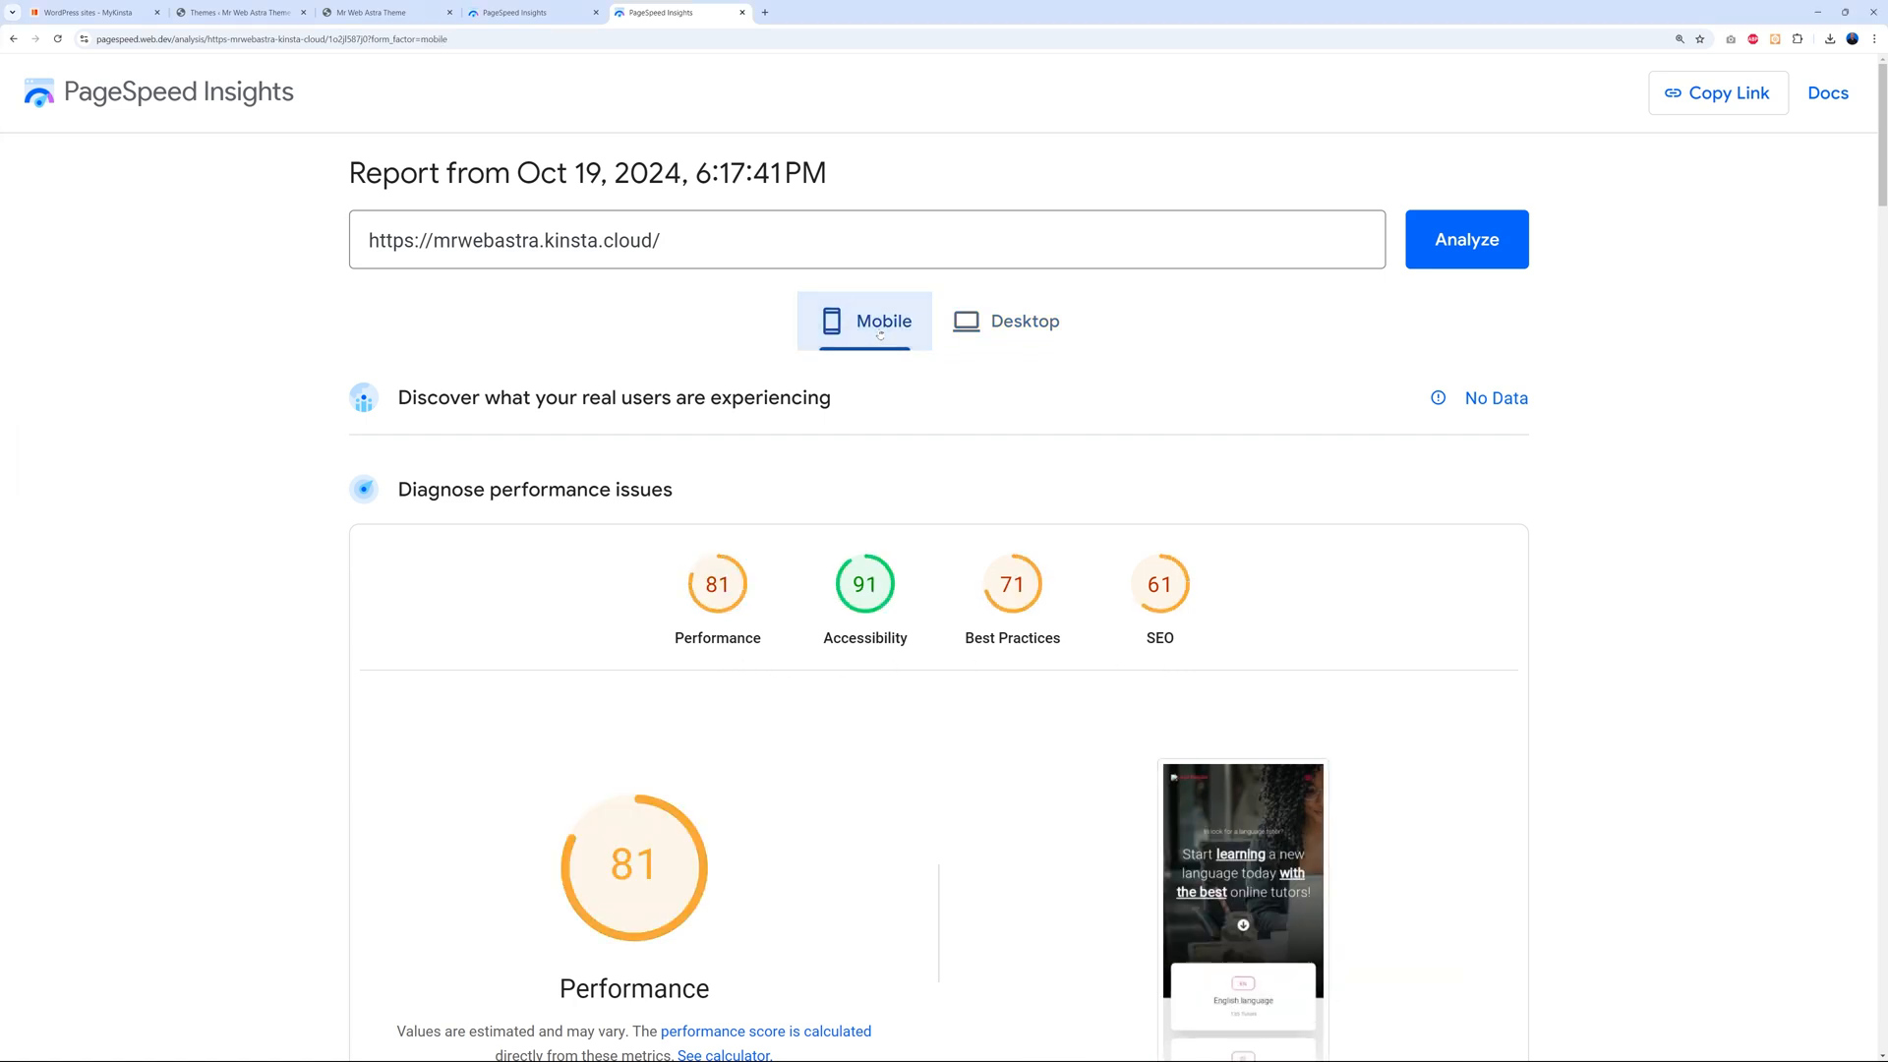
click(1023, 320)
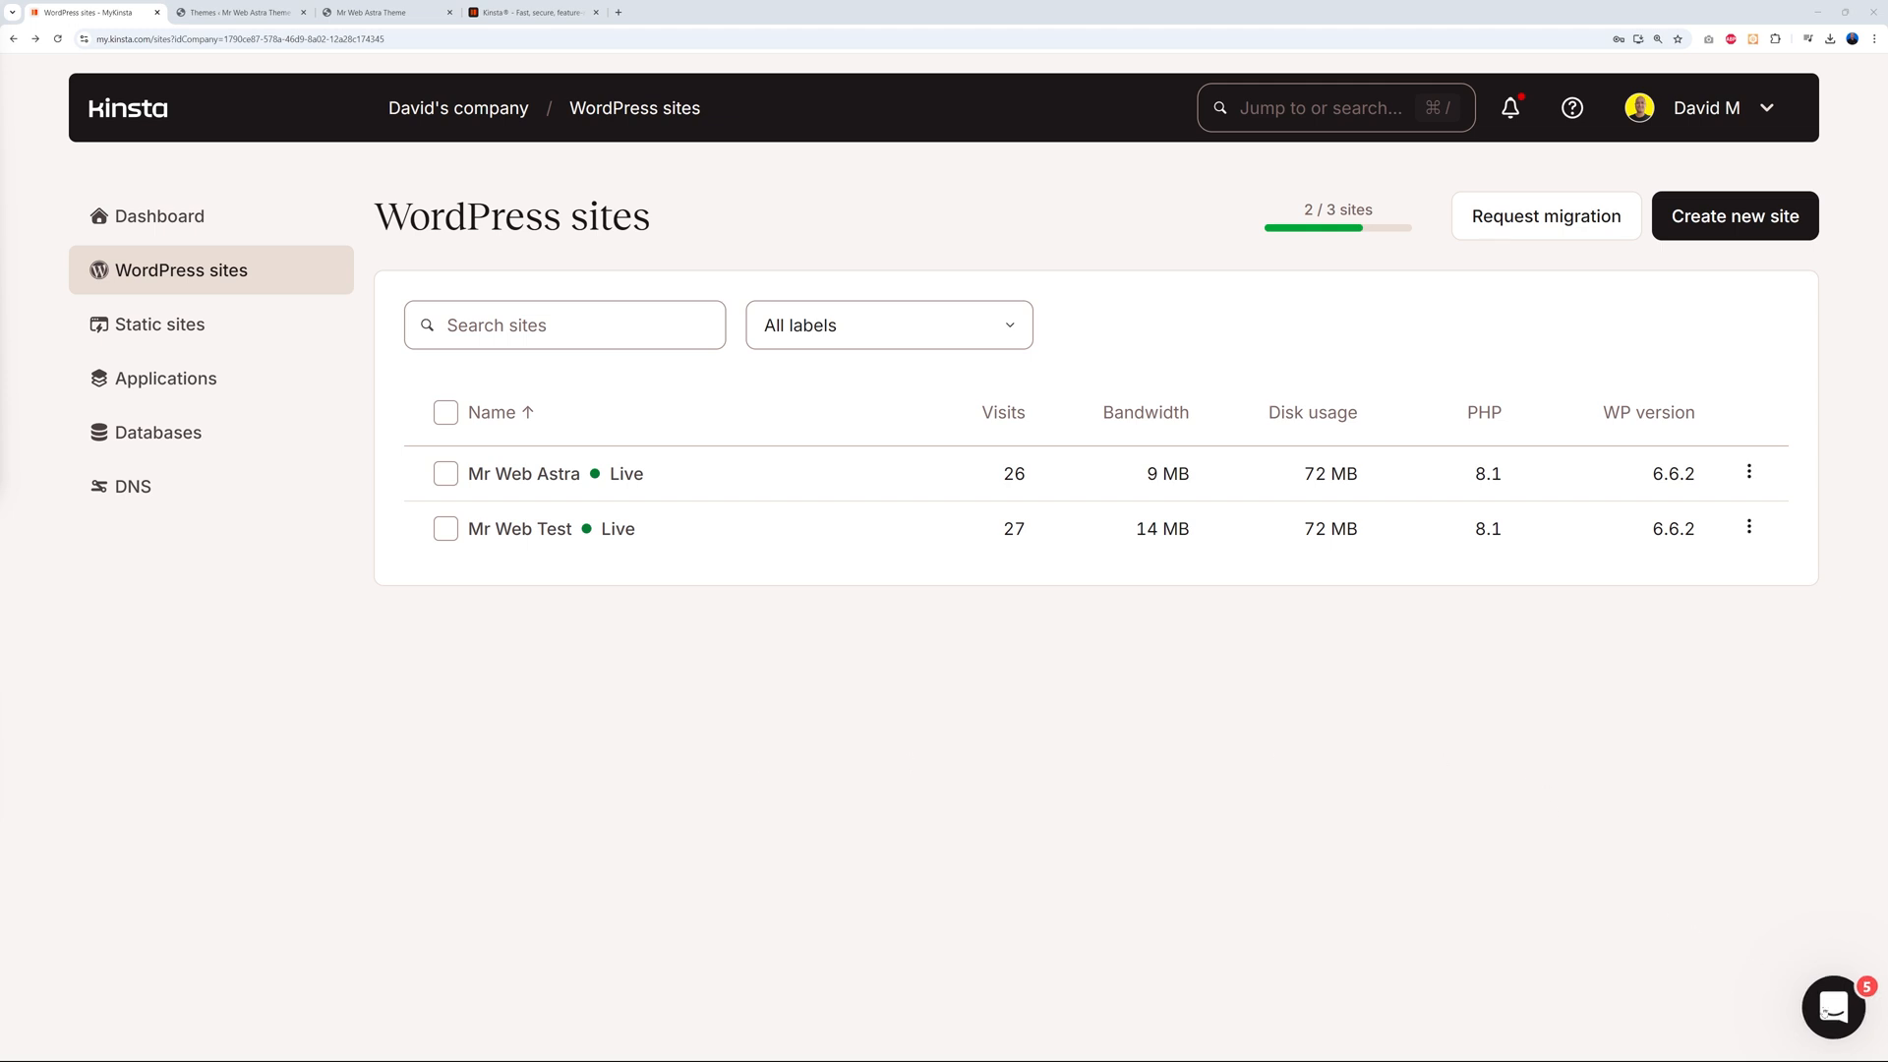
- Start a support chat routed through technical support > WordPress hosting > Other
click(1833, 1007)
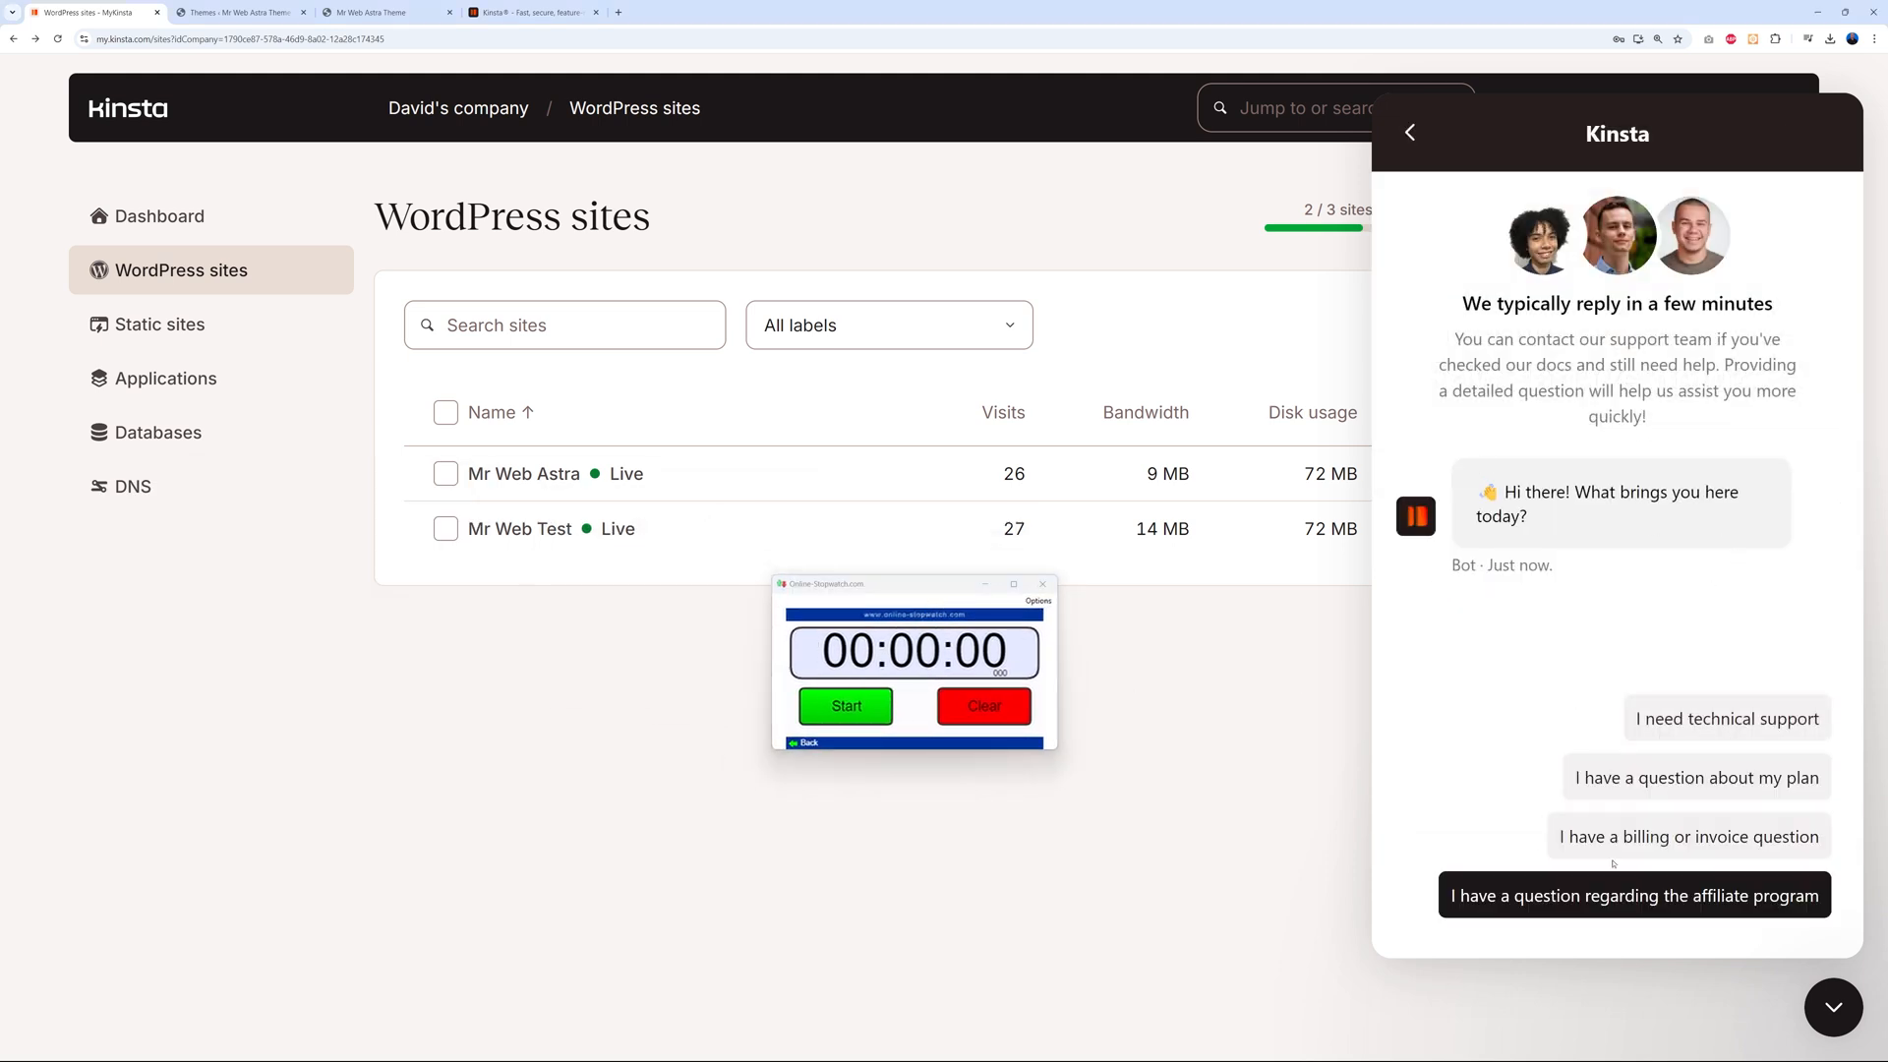
mouse_move(1532, 720)
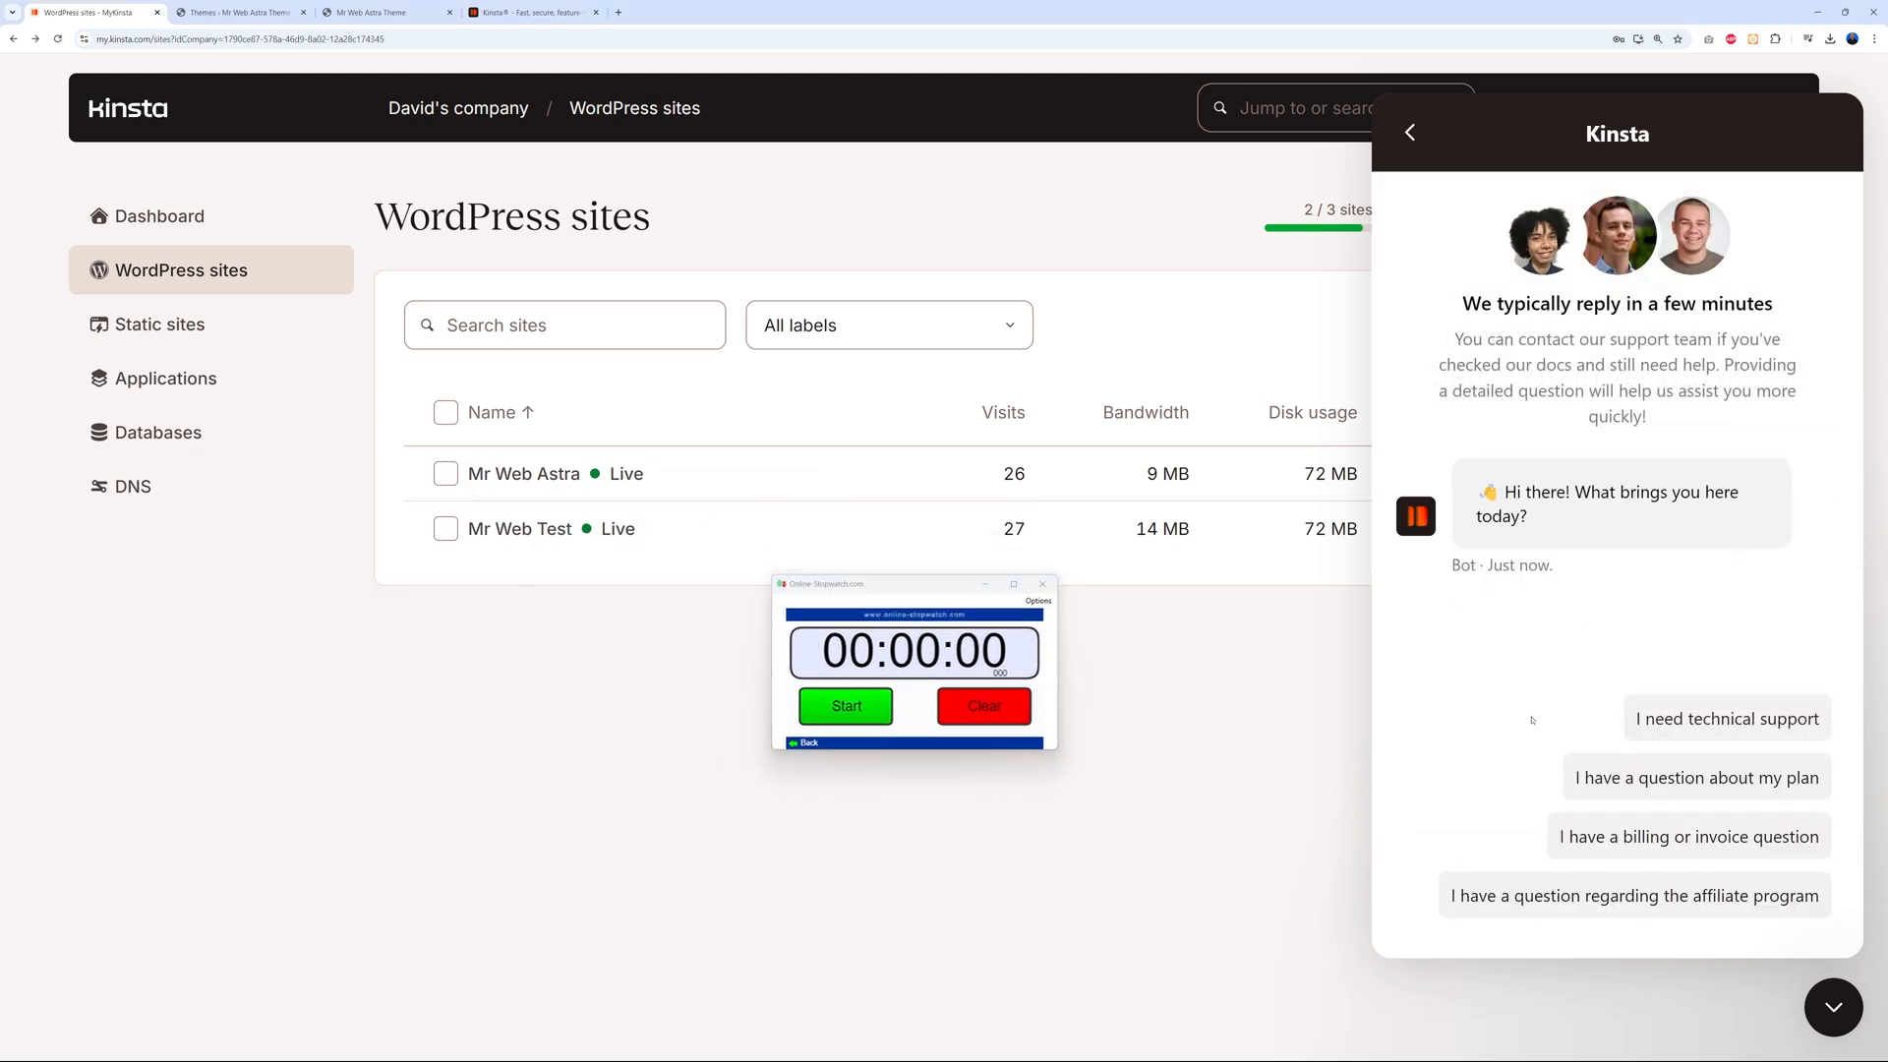
click(1724, 718)
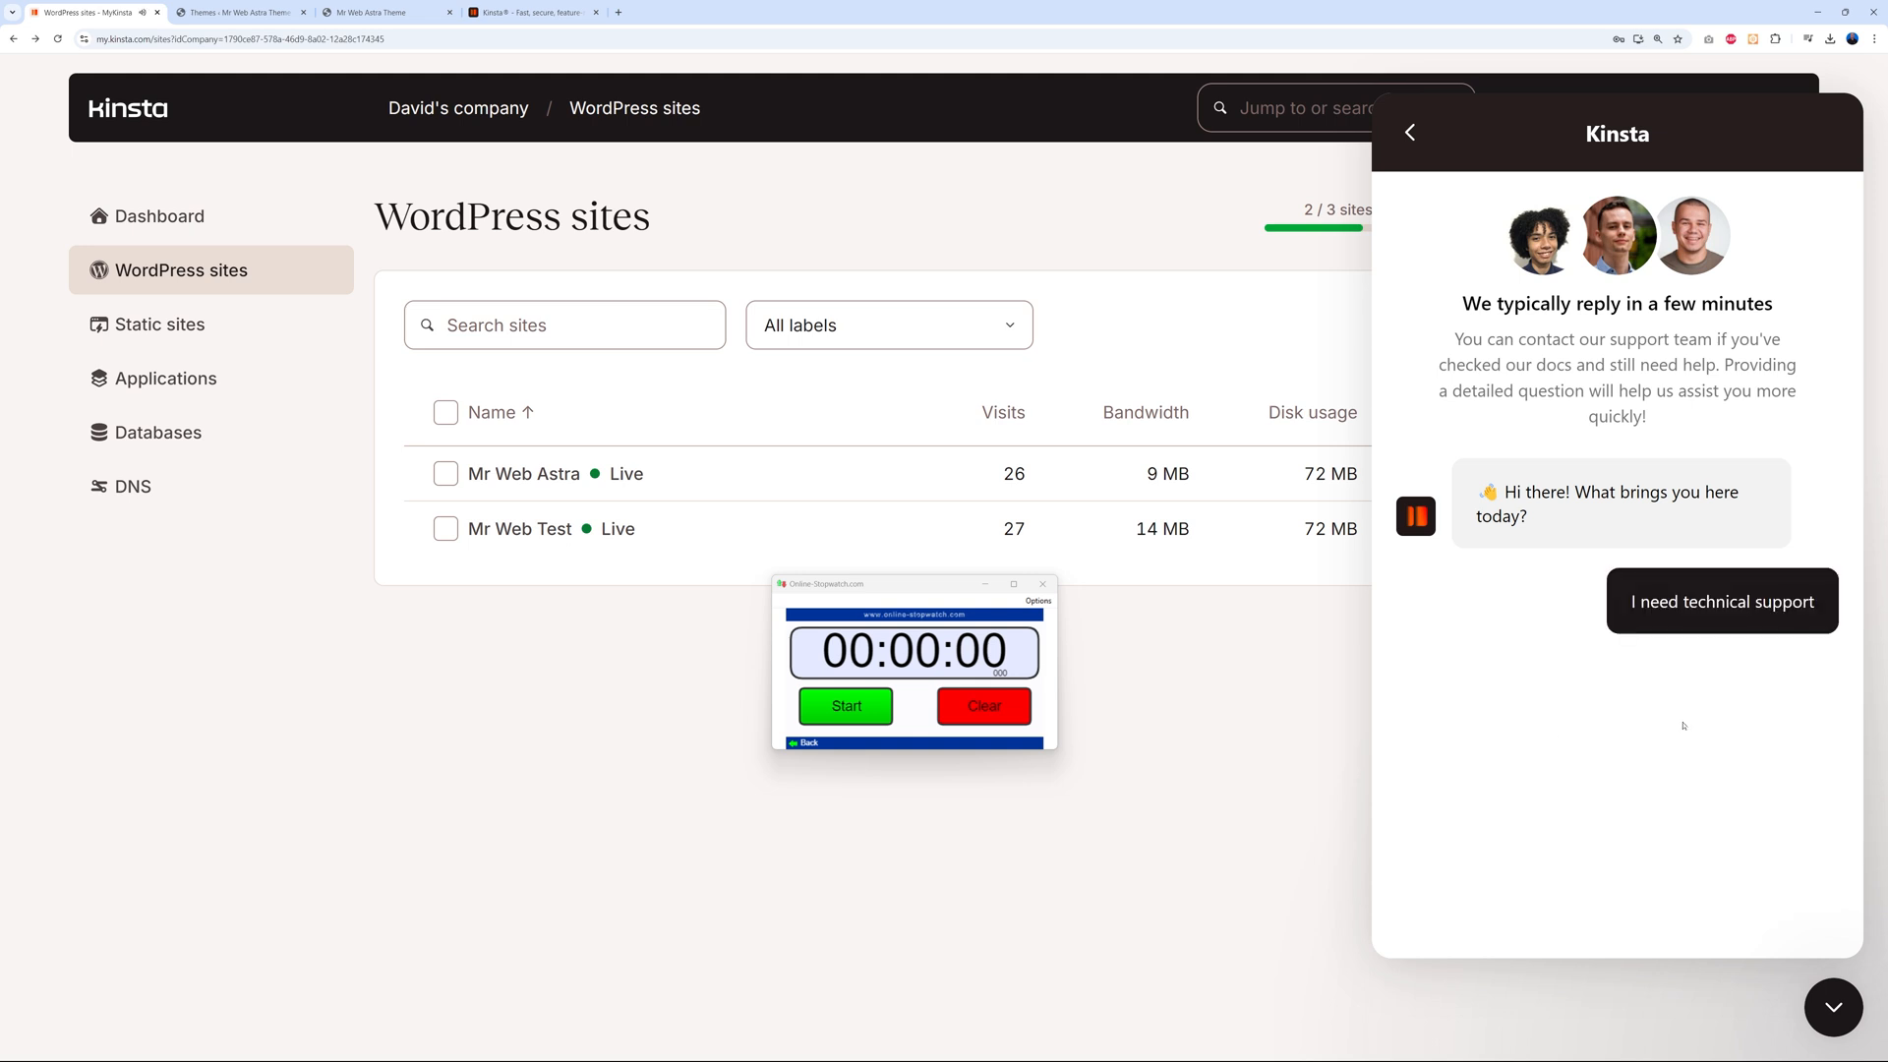
click(1720, 602)
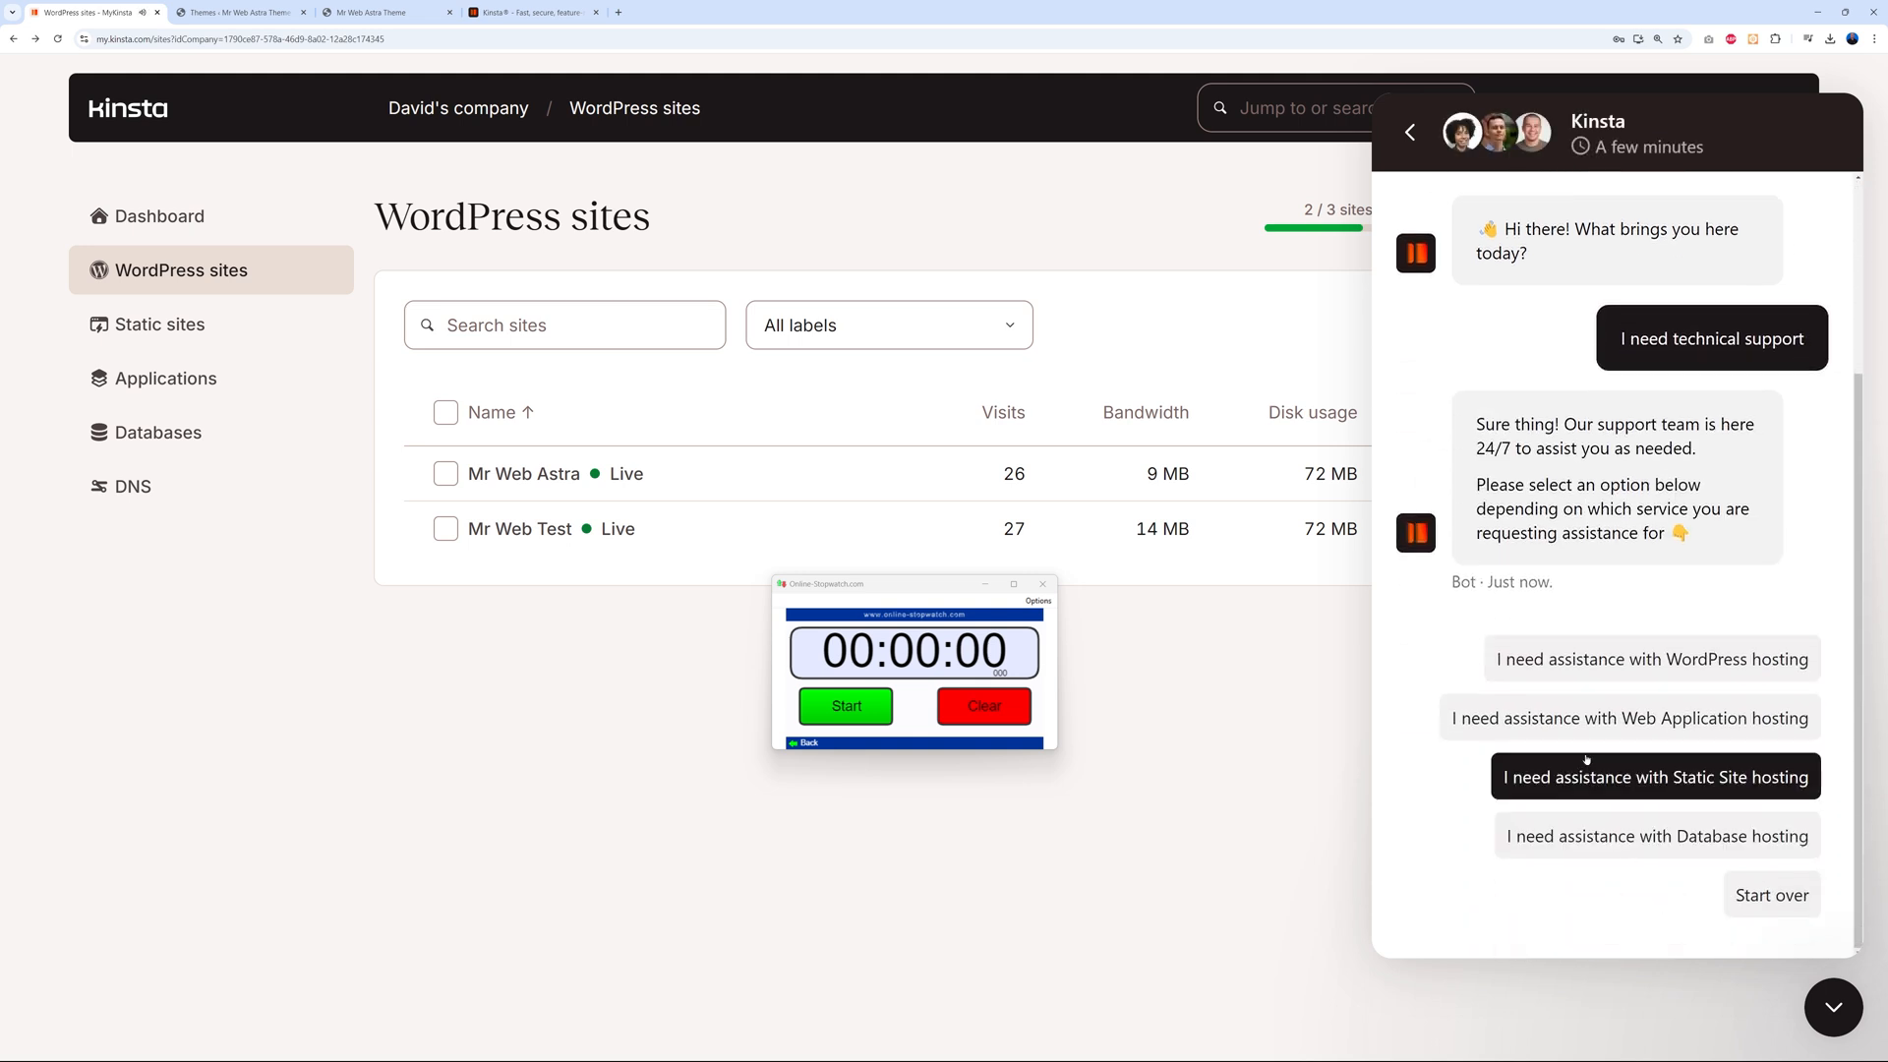
click(1650, 659)
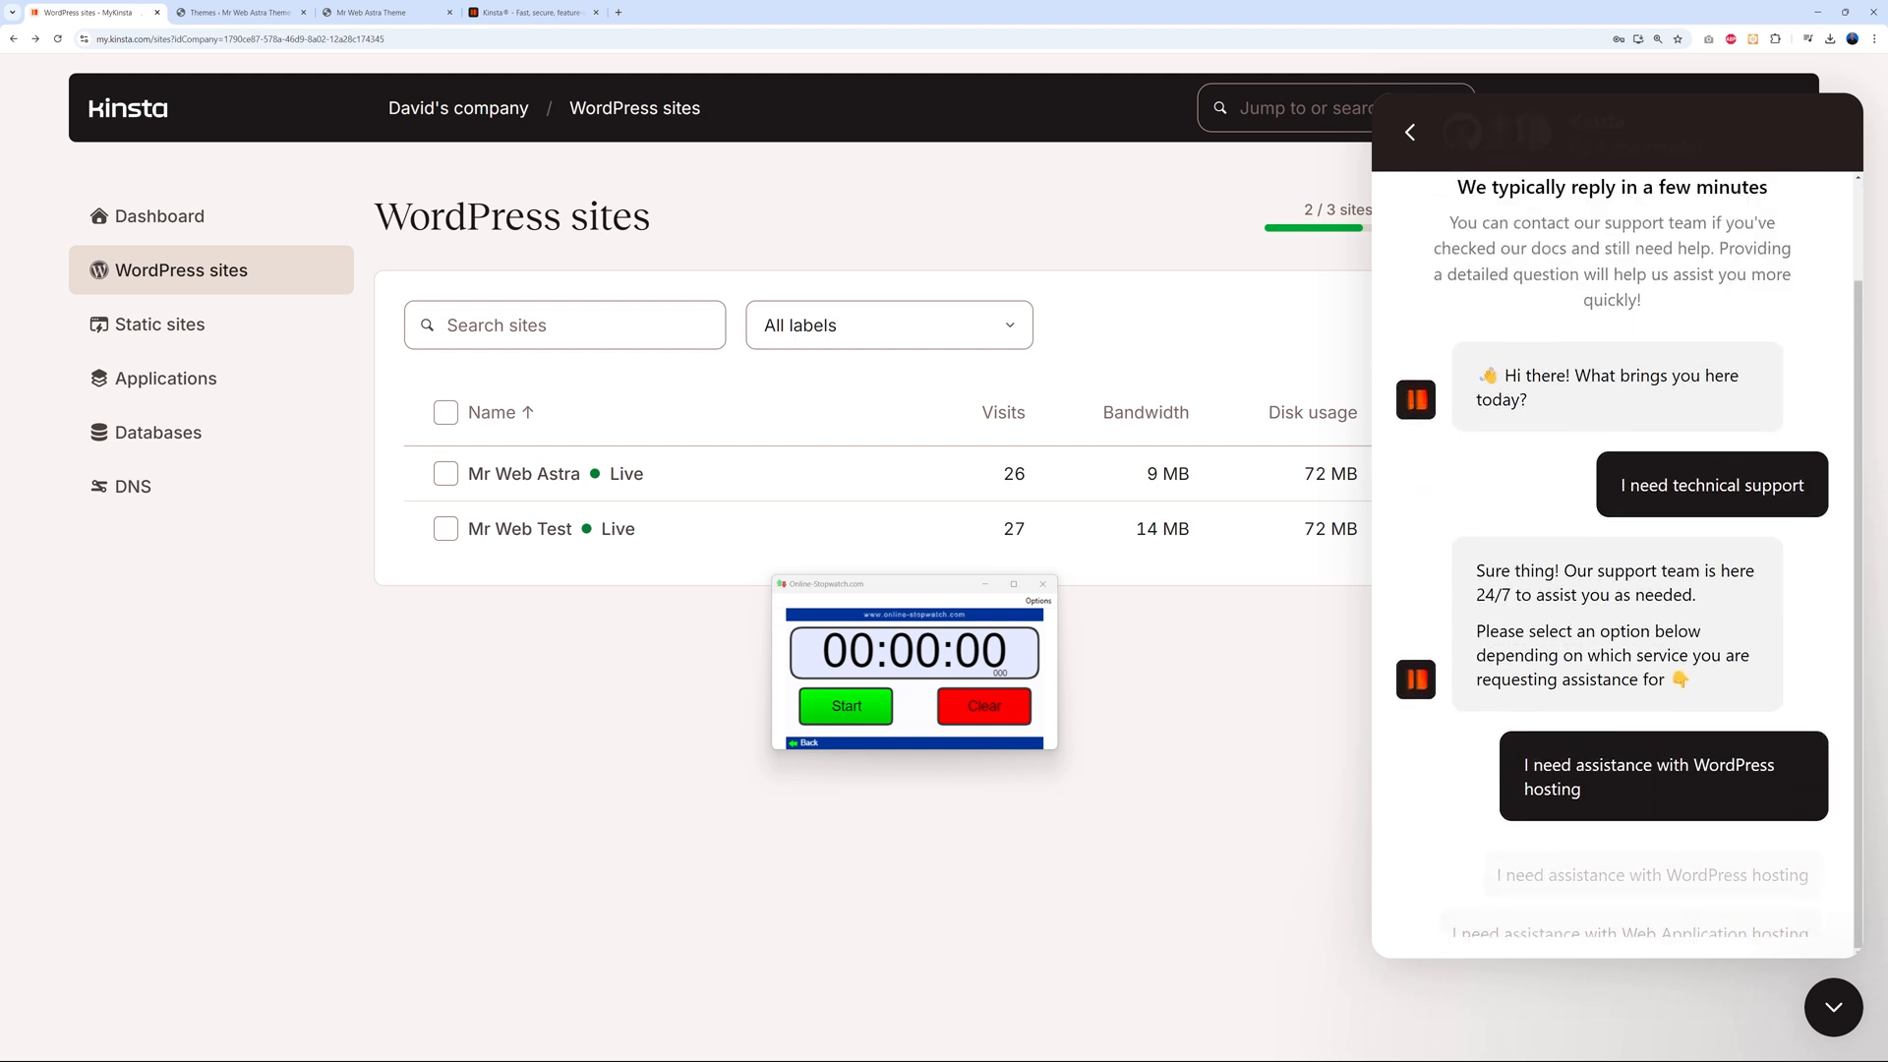
click(1650, 775)
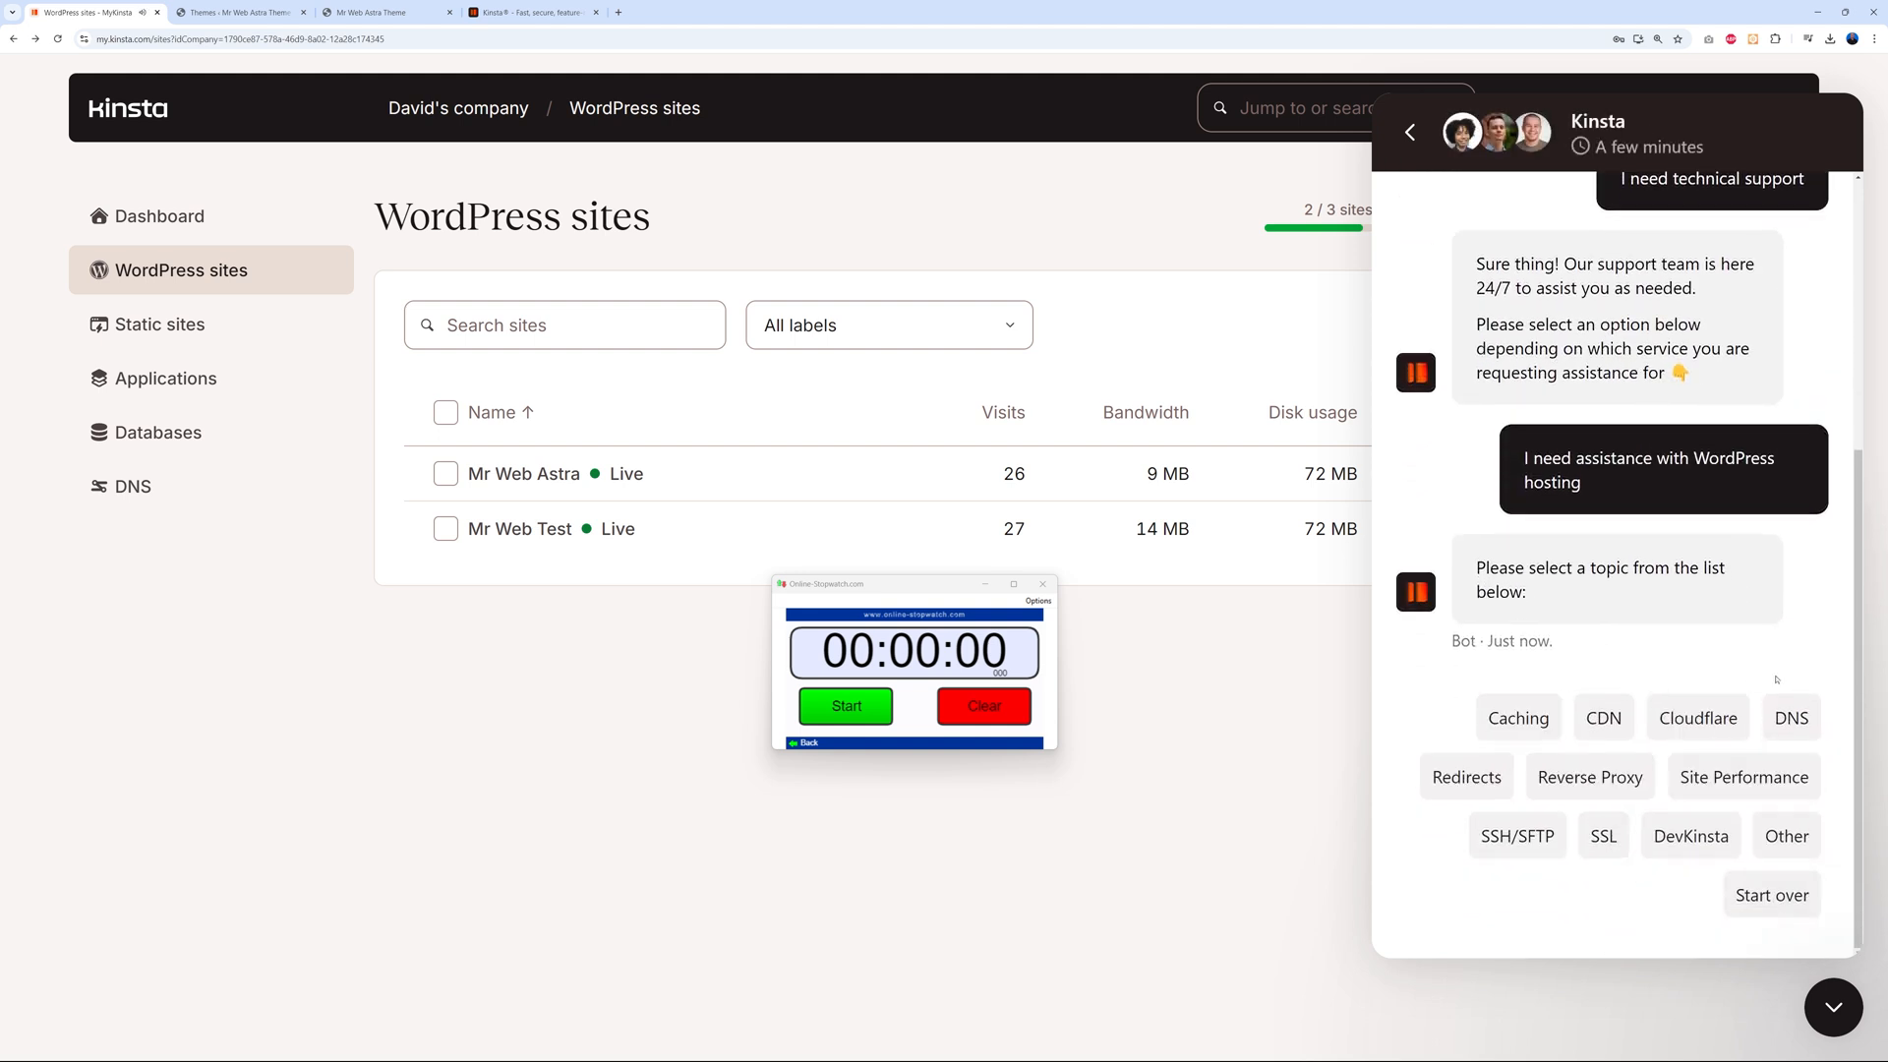
mouse_move(1795, 653)
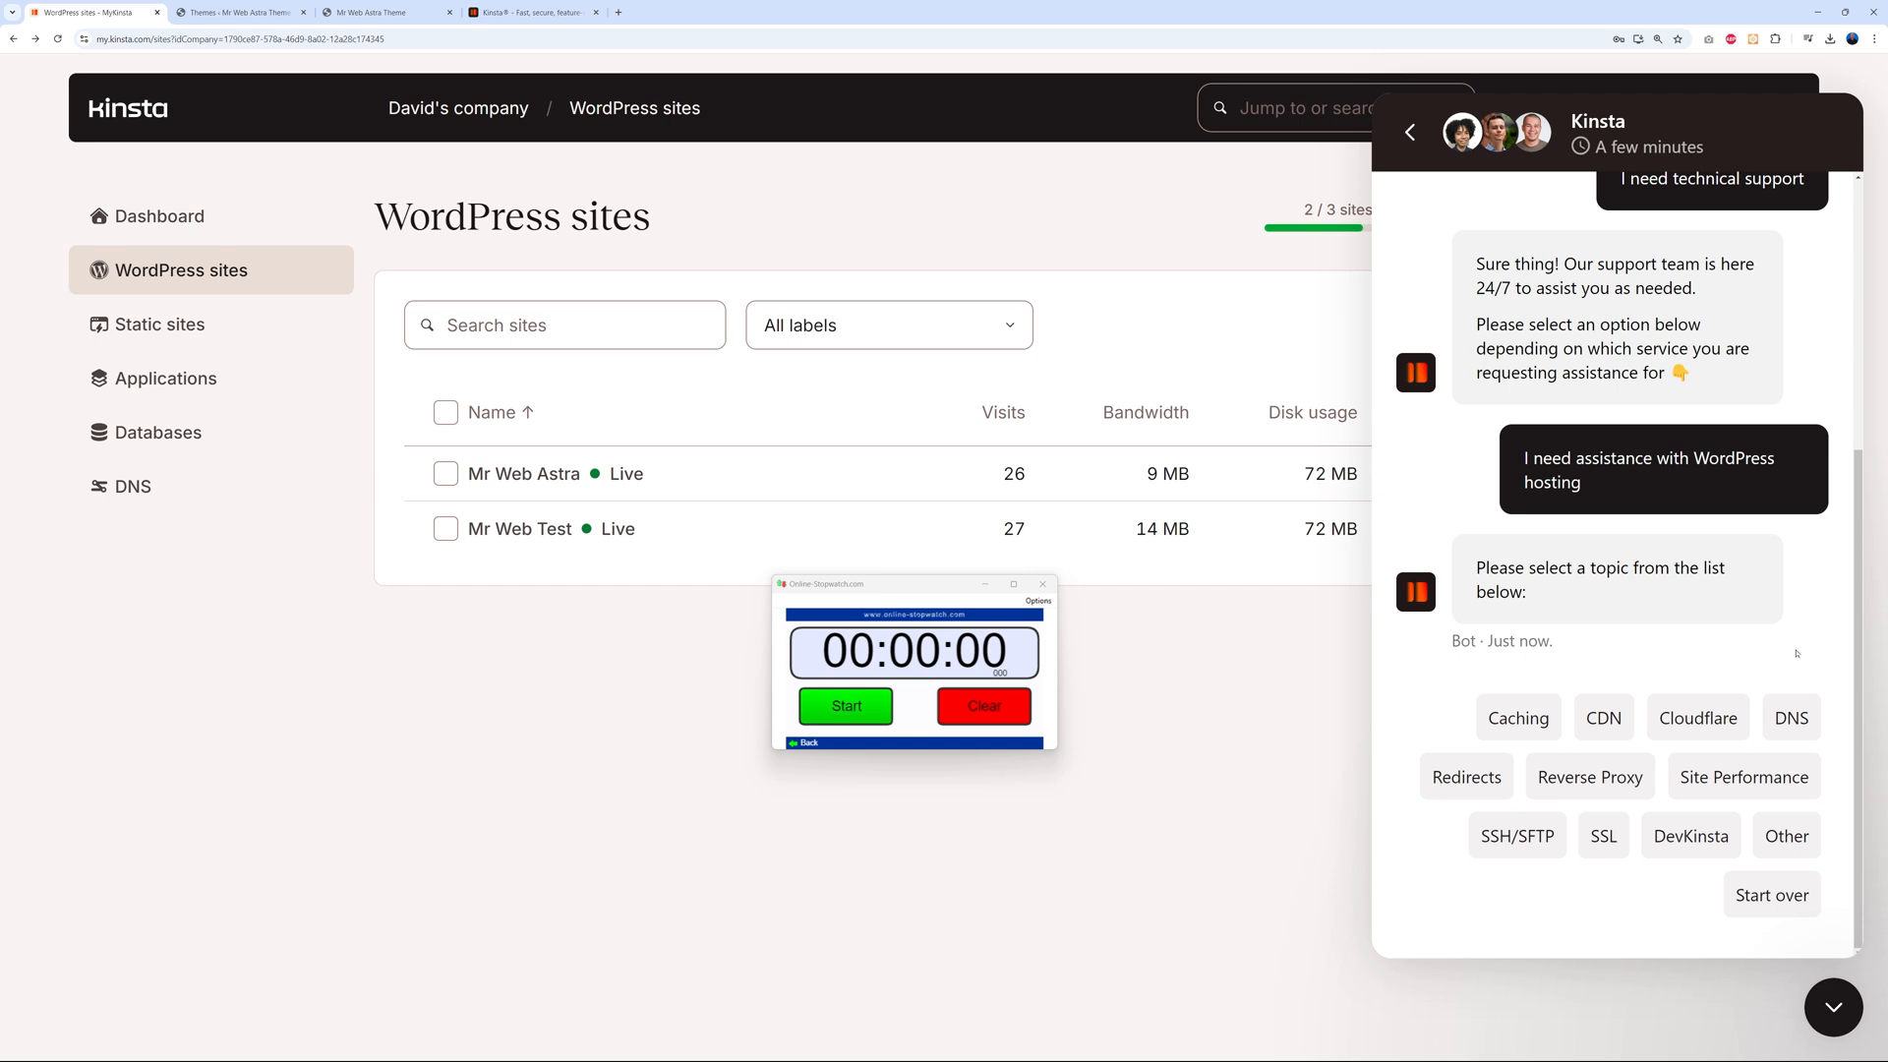
click(1785, 836)
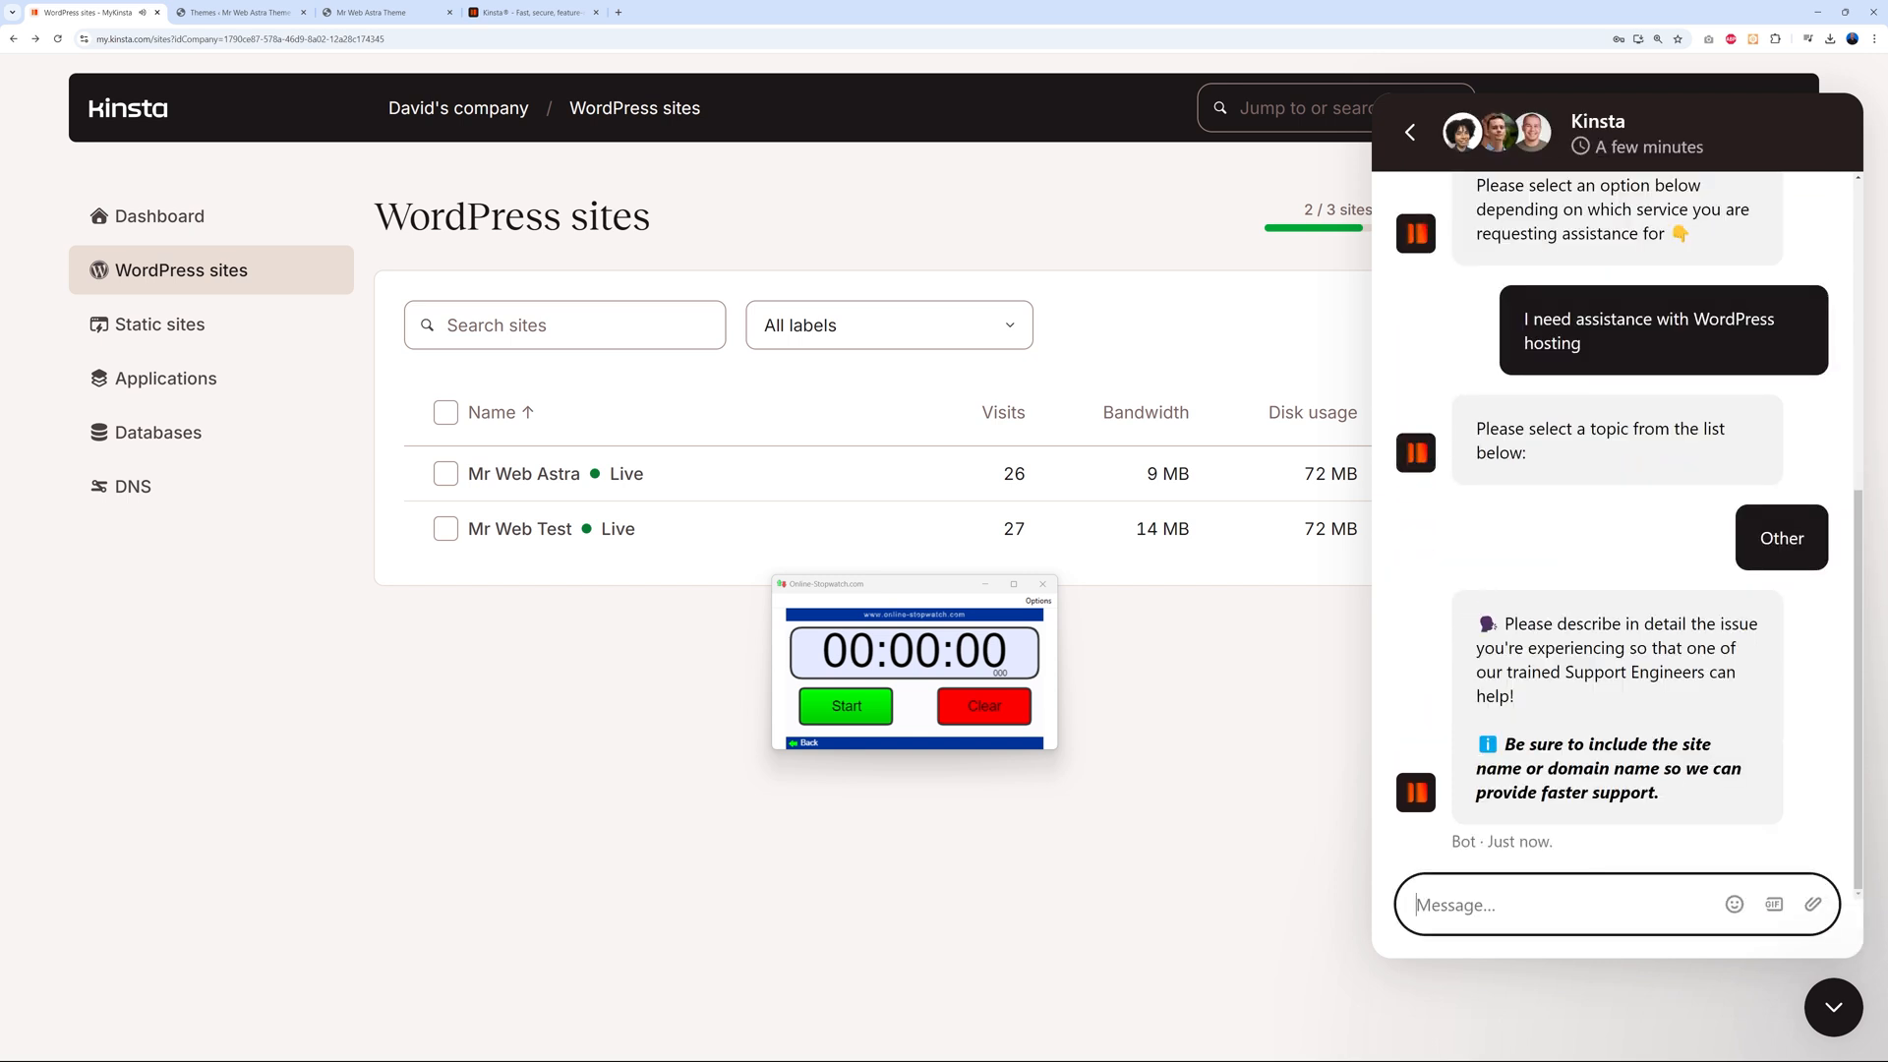
- Send 'Hi... How do I create a staging environment for my website?'
text(Hi... How do I create a staging environment for my website?)
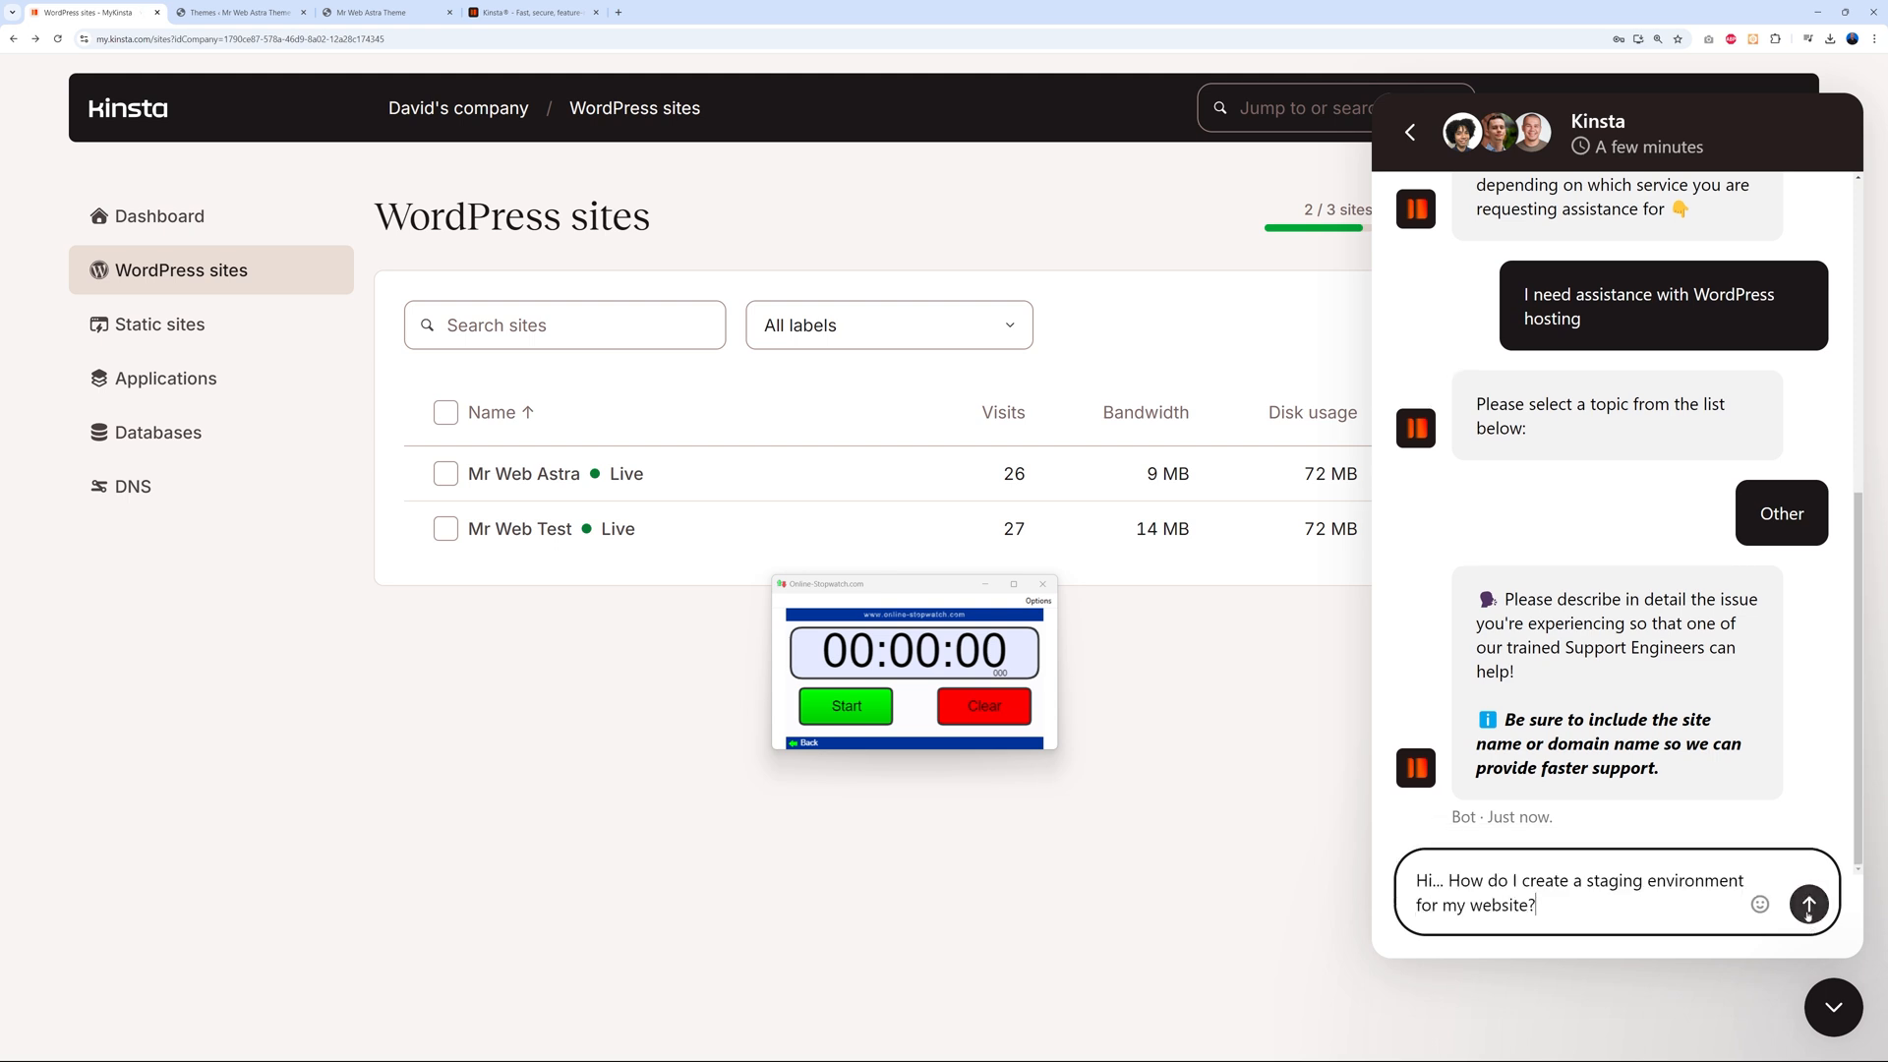
click(1809, 905)
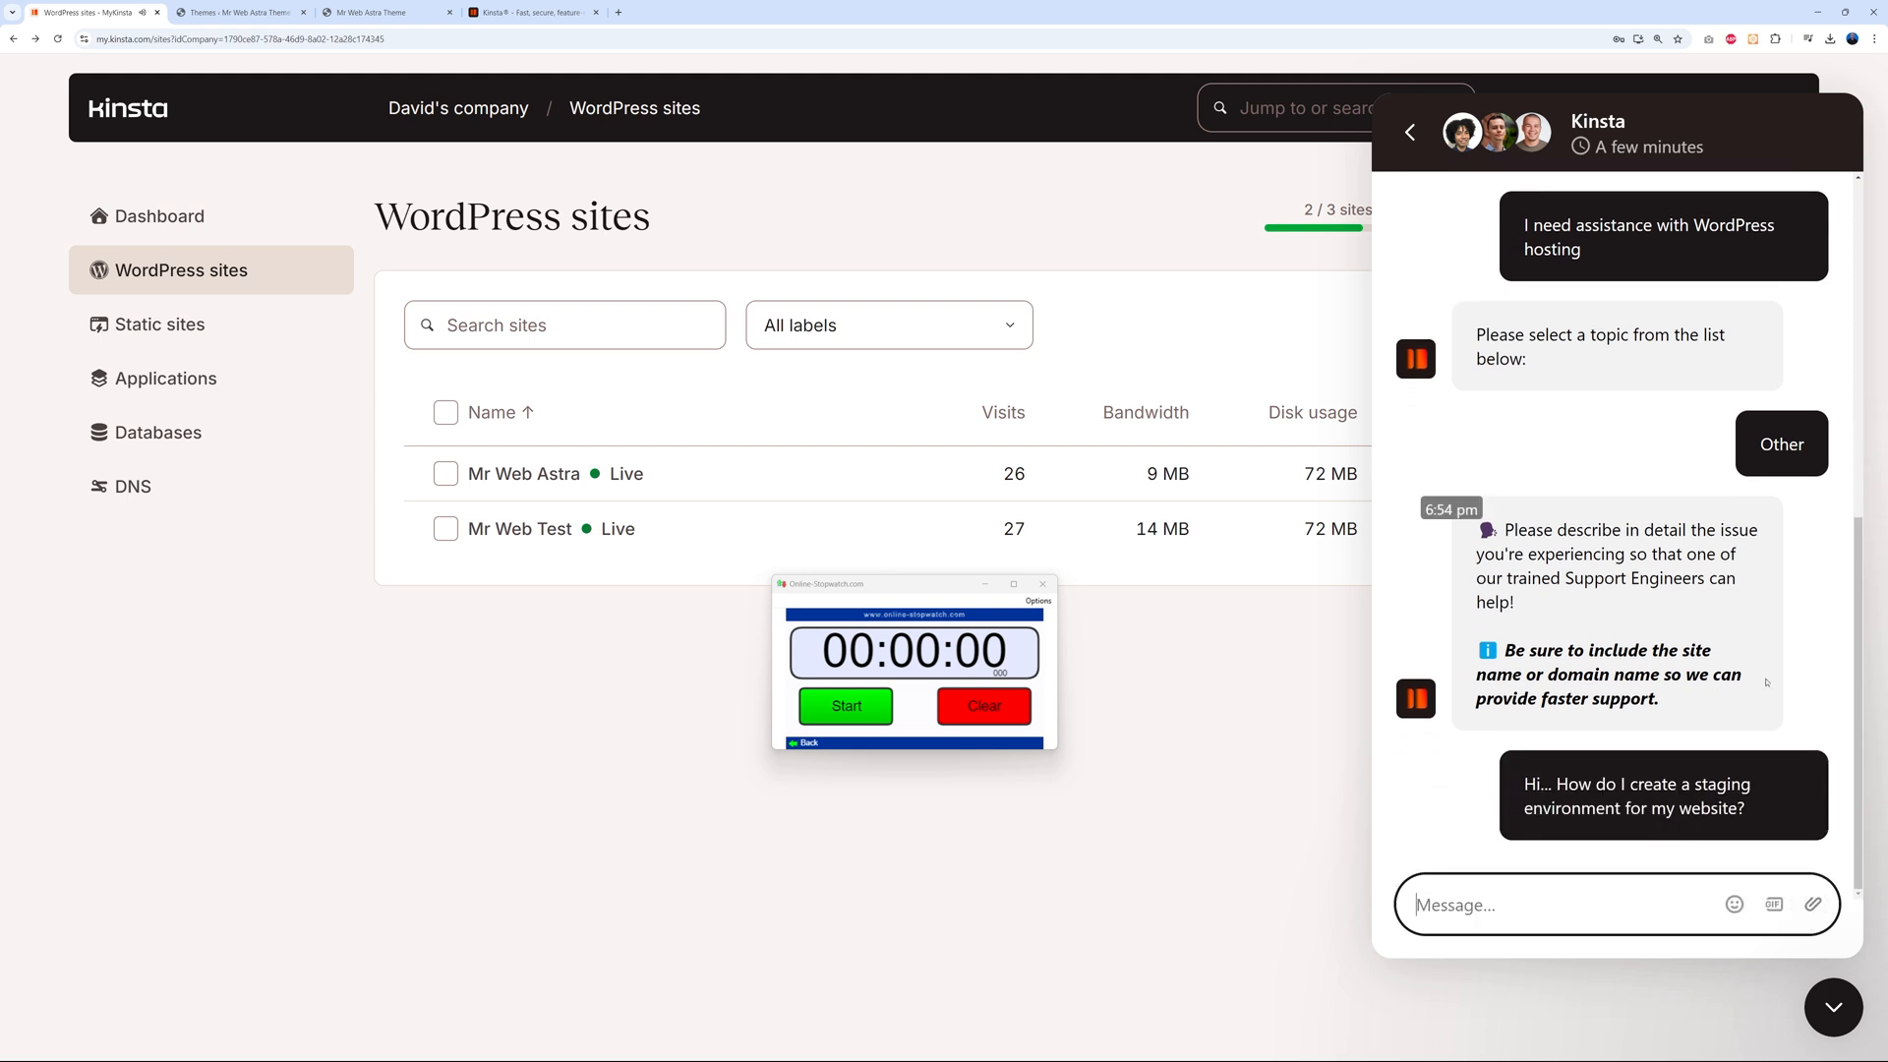
- Read Shawn's screenshot steps and reply 'Wow, that's great, thanks so much'
click(844, 706)
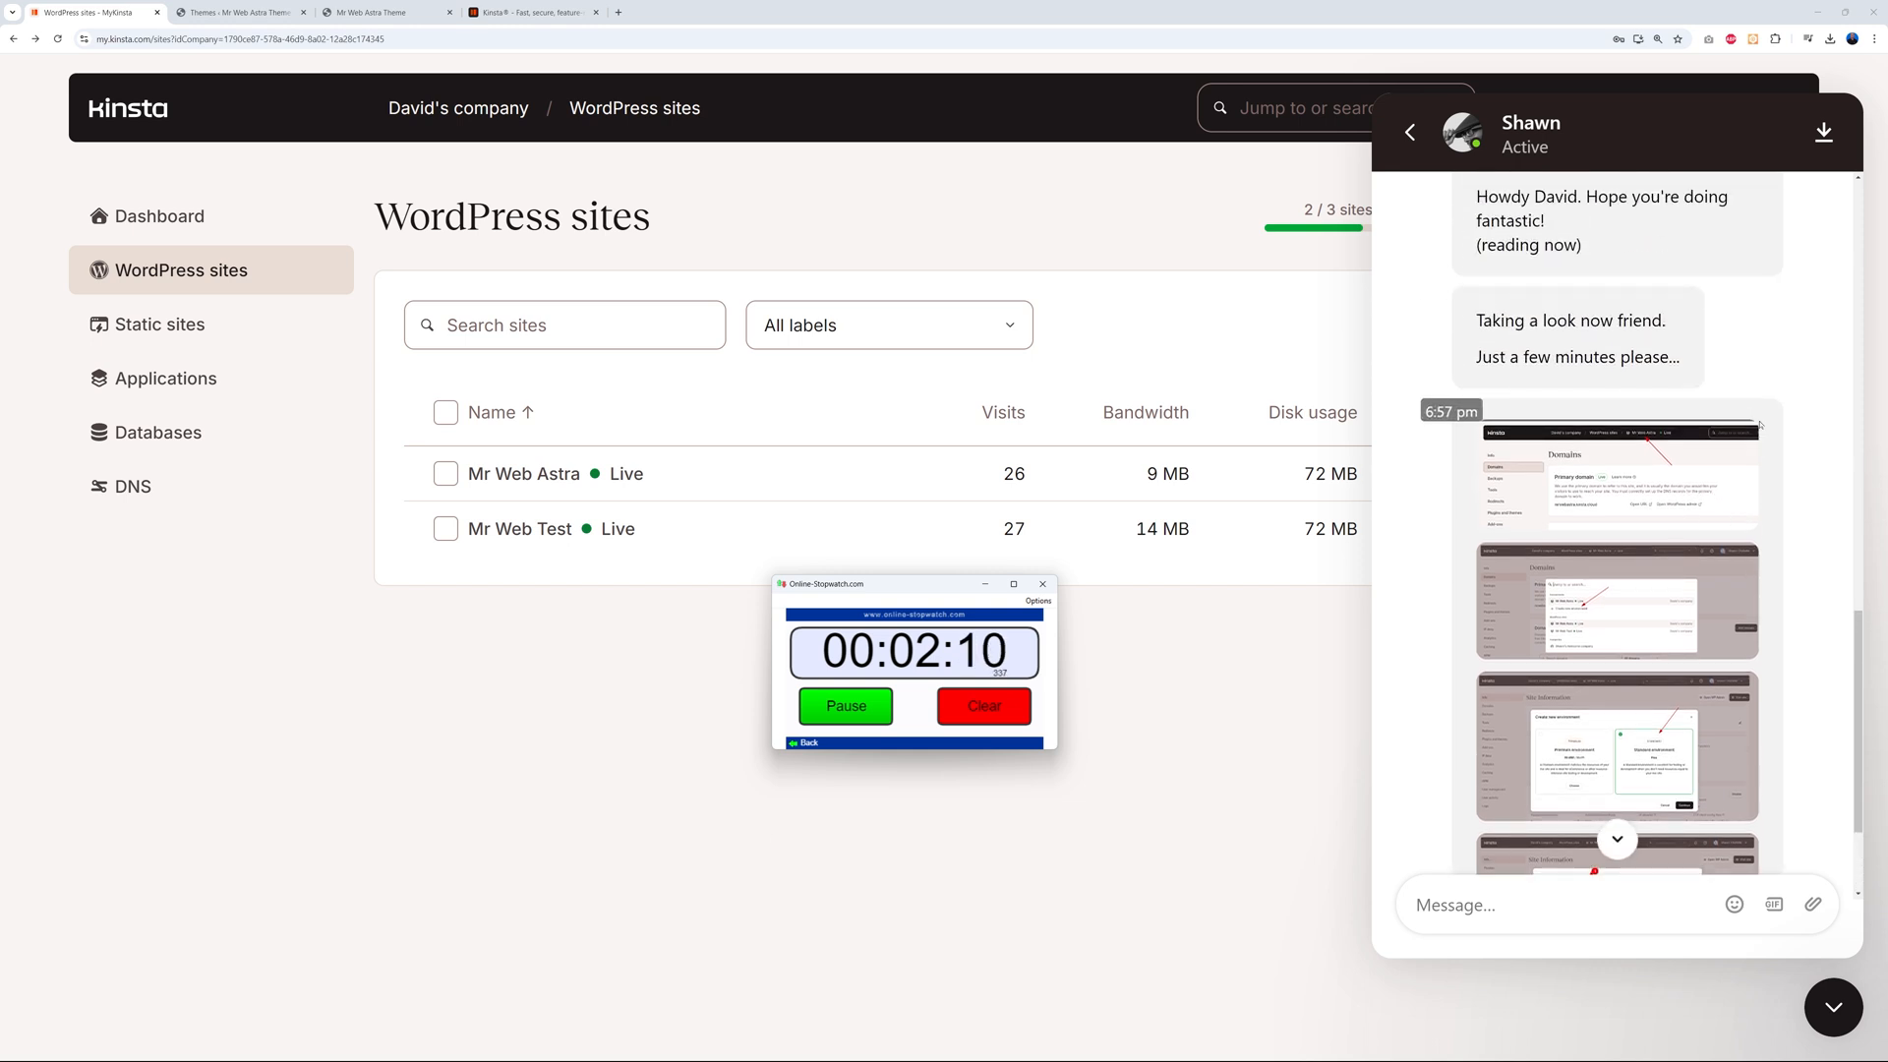
scroll(down, 3)
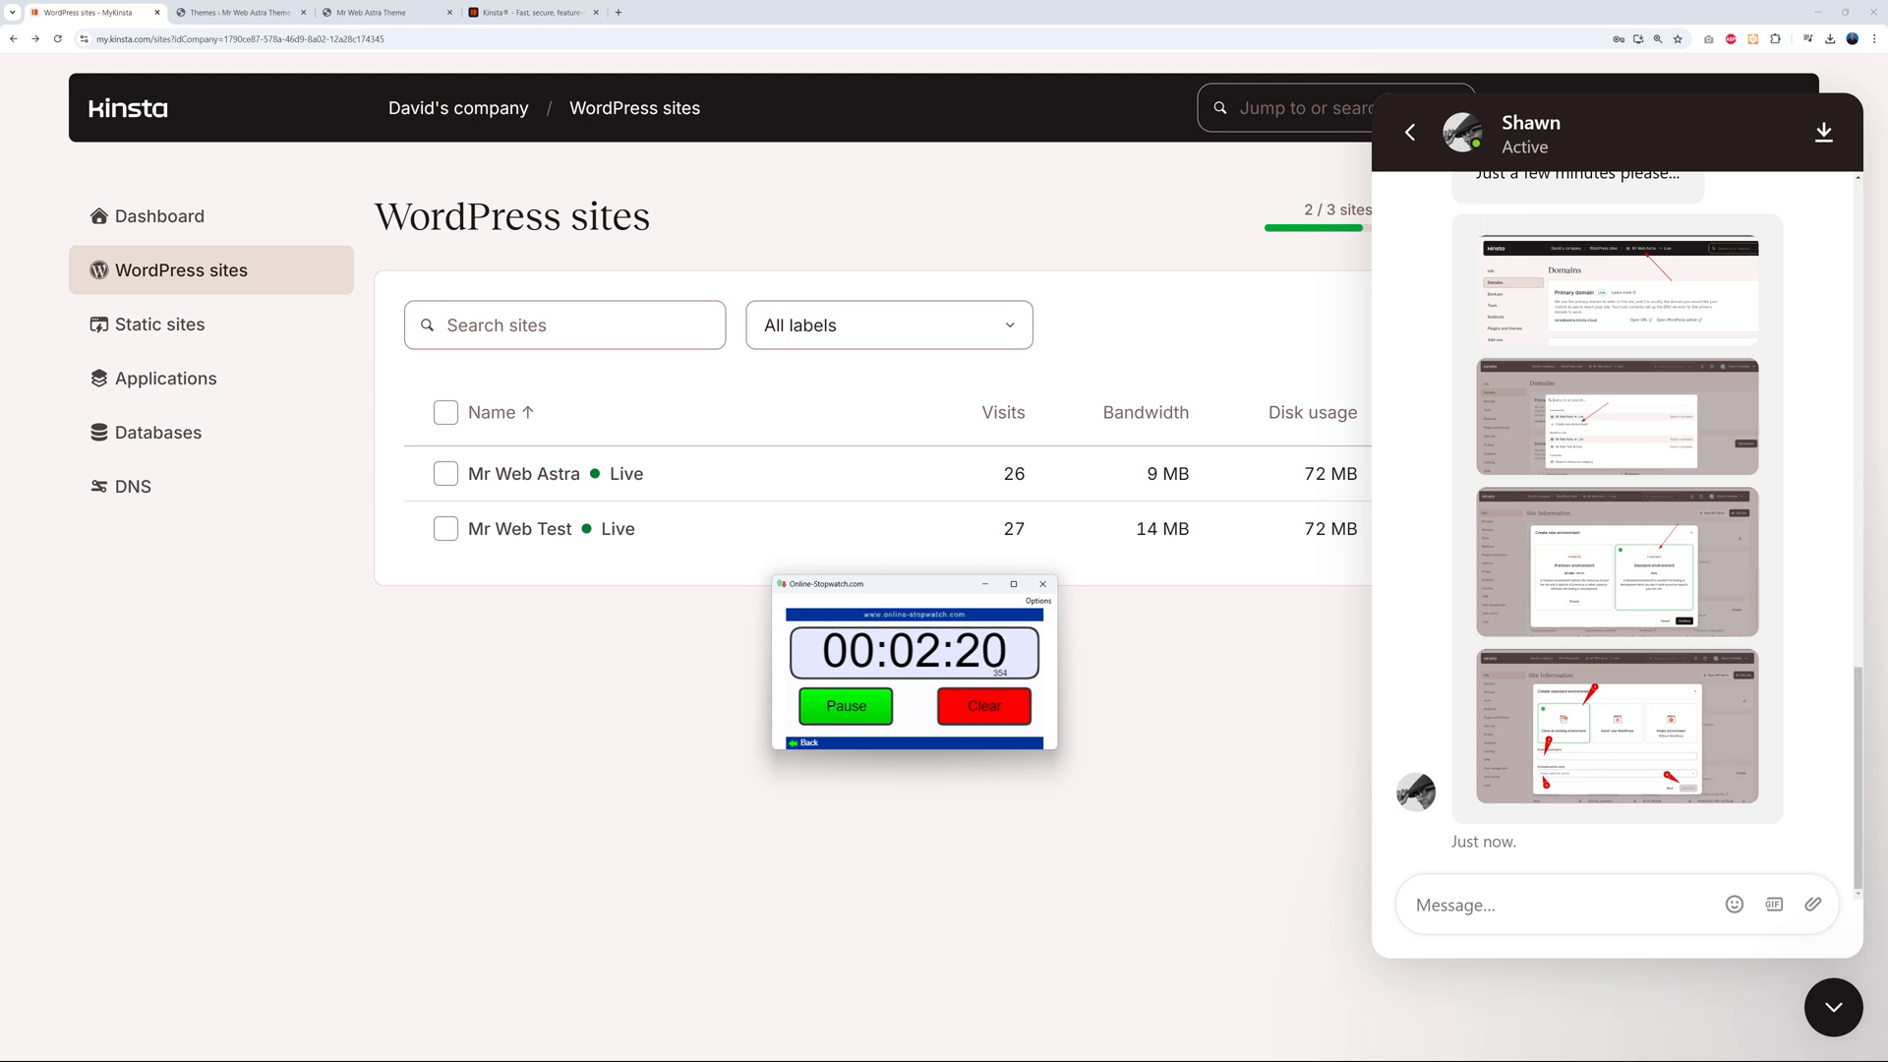
text(Wow)
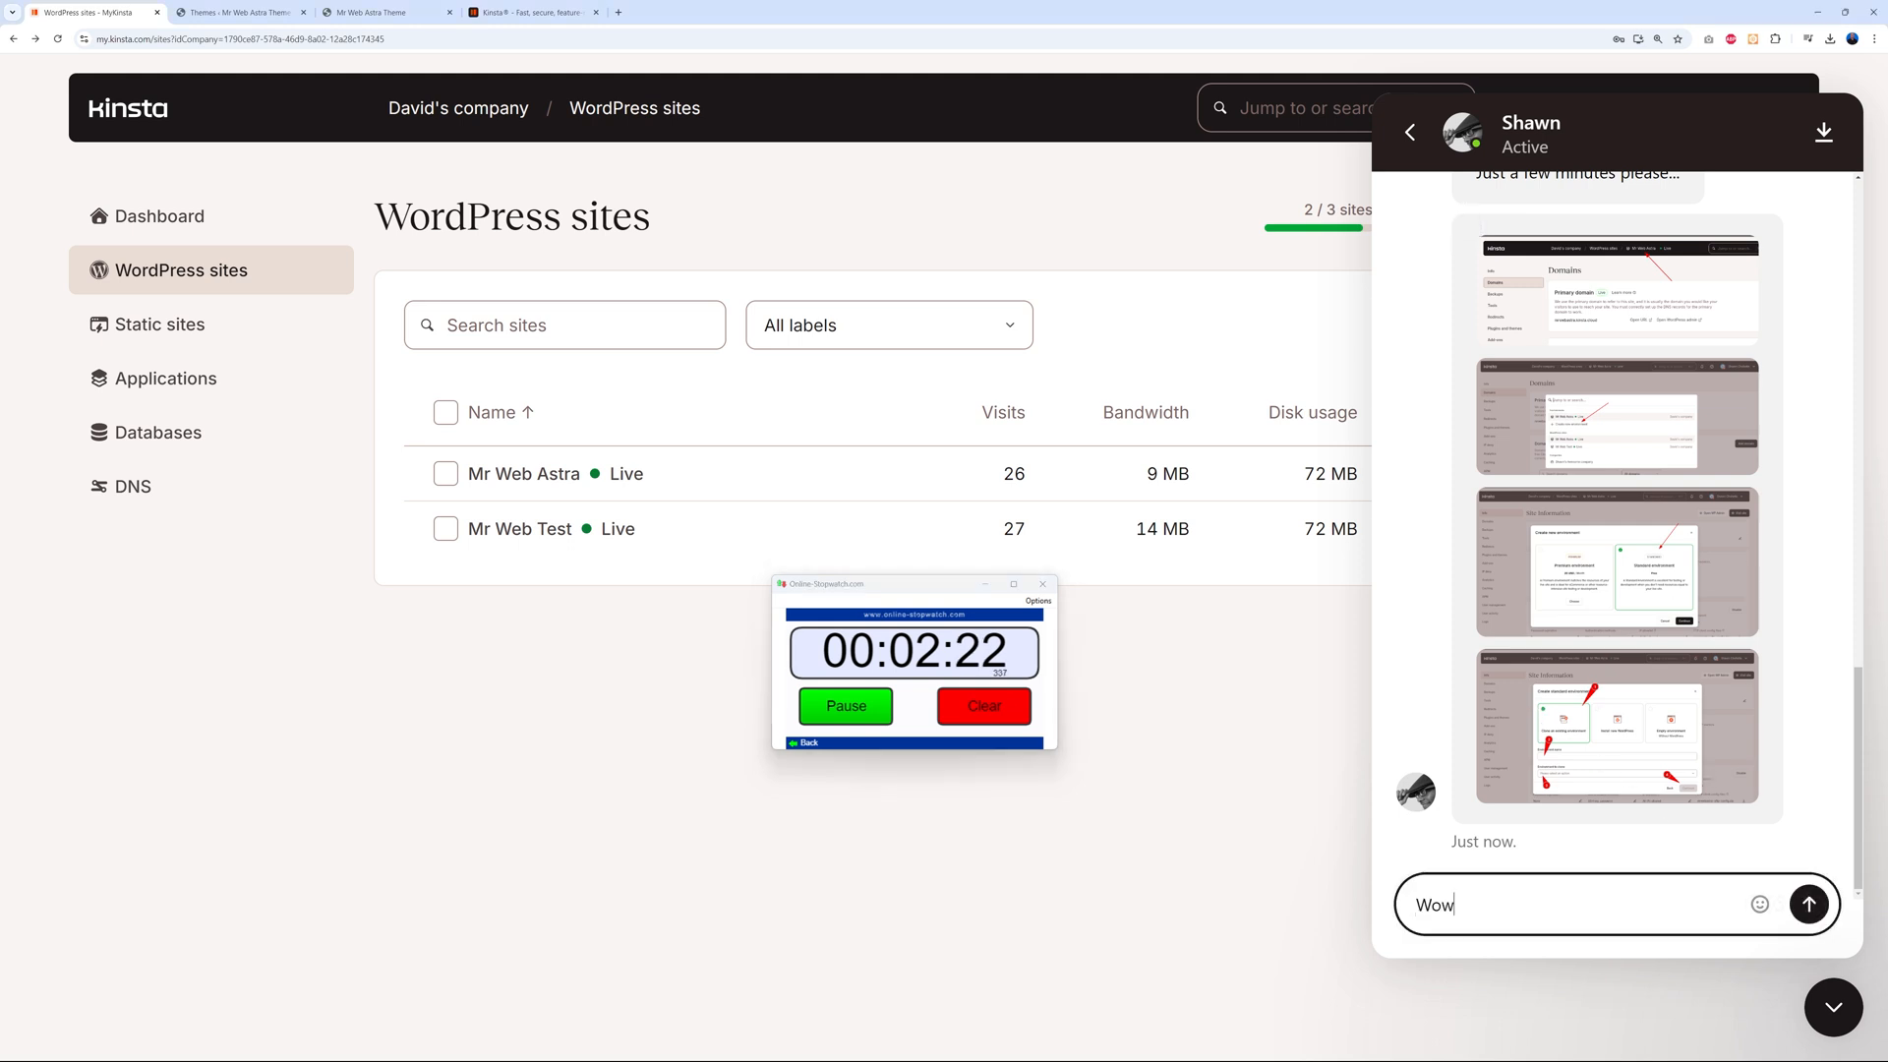
text(, that's great)
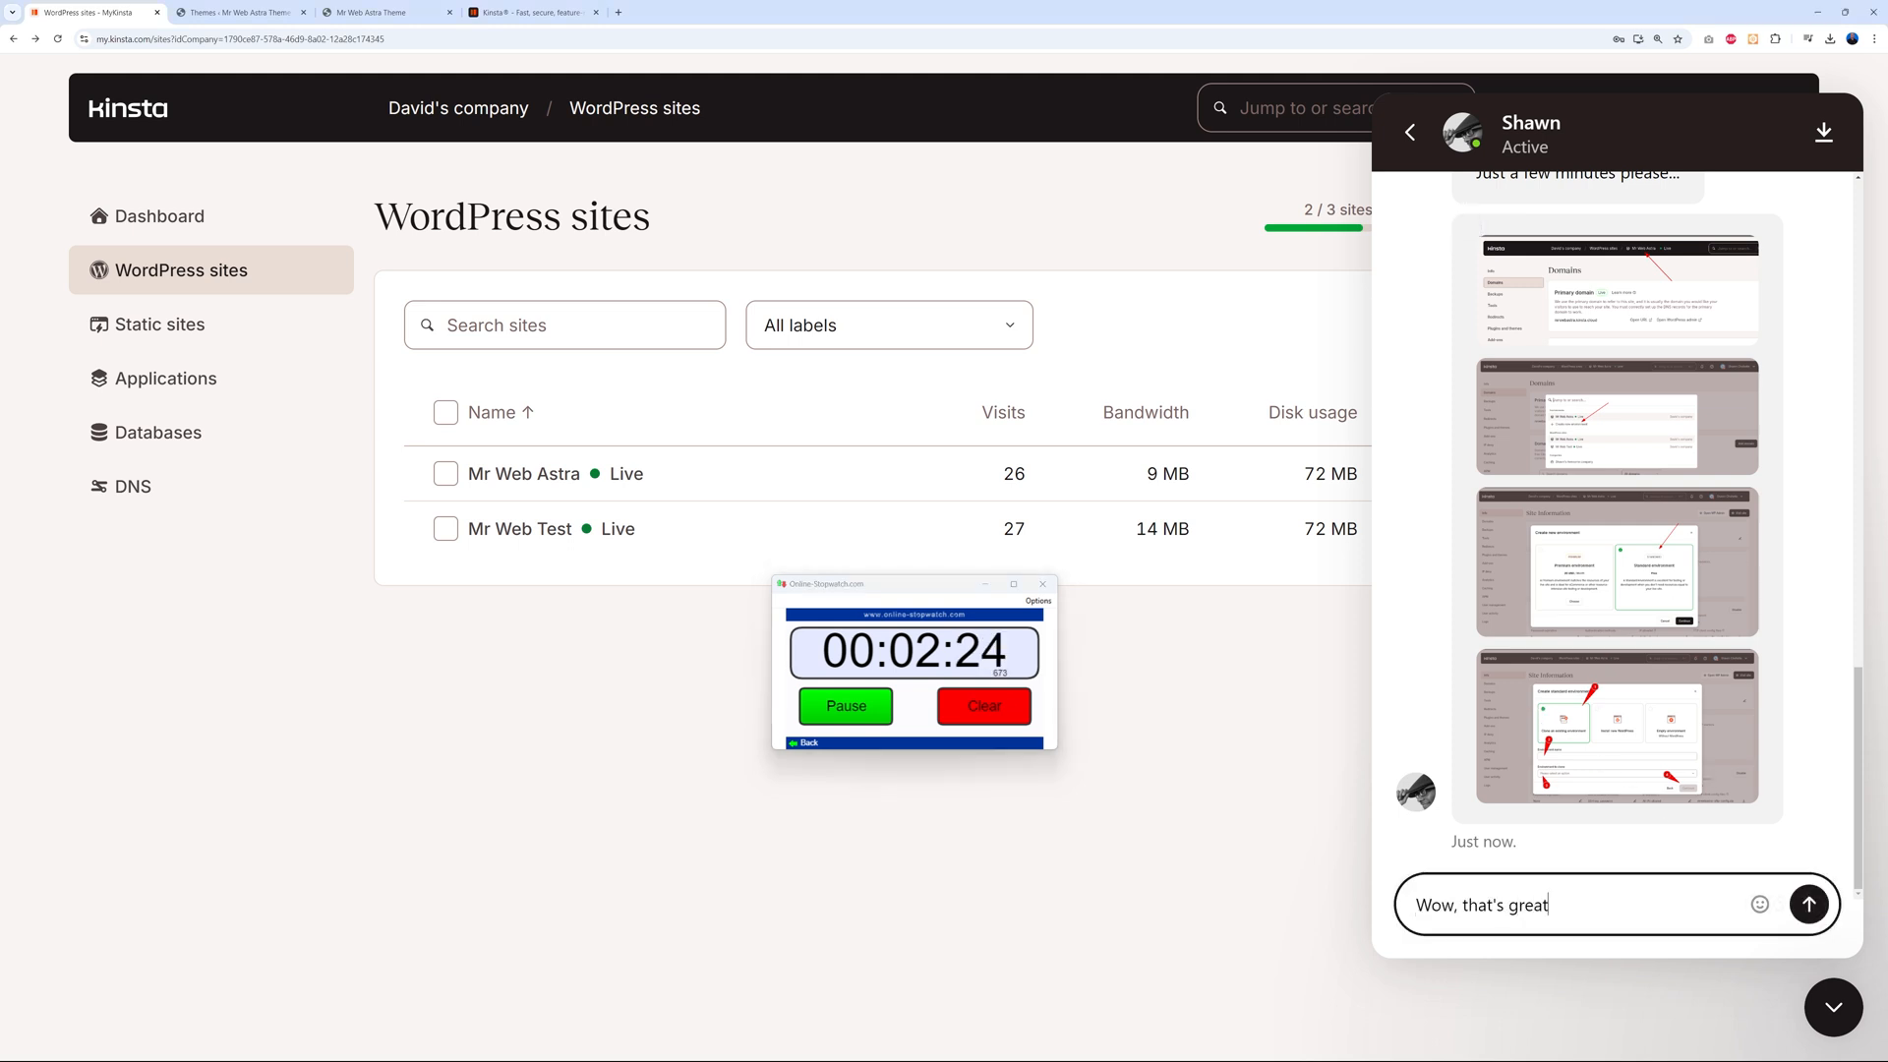
text(, thanks so much)
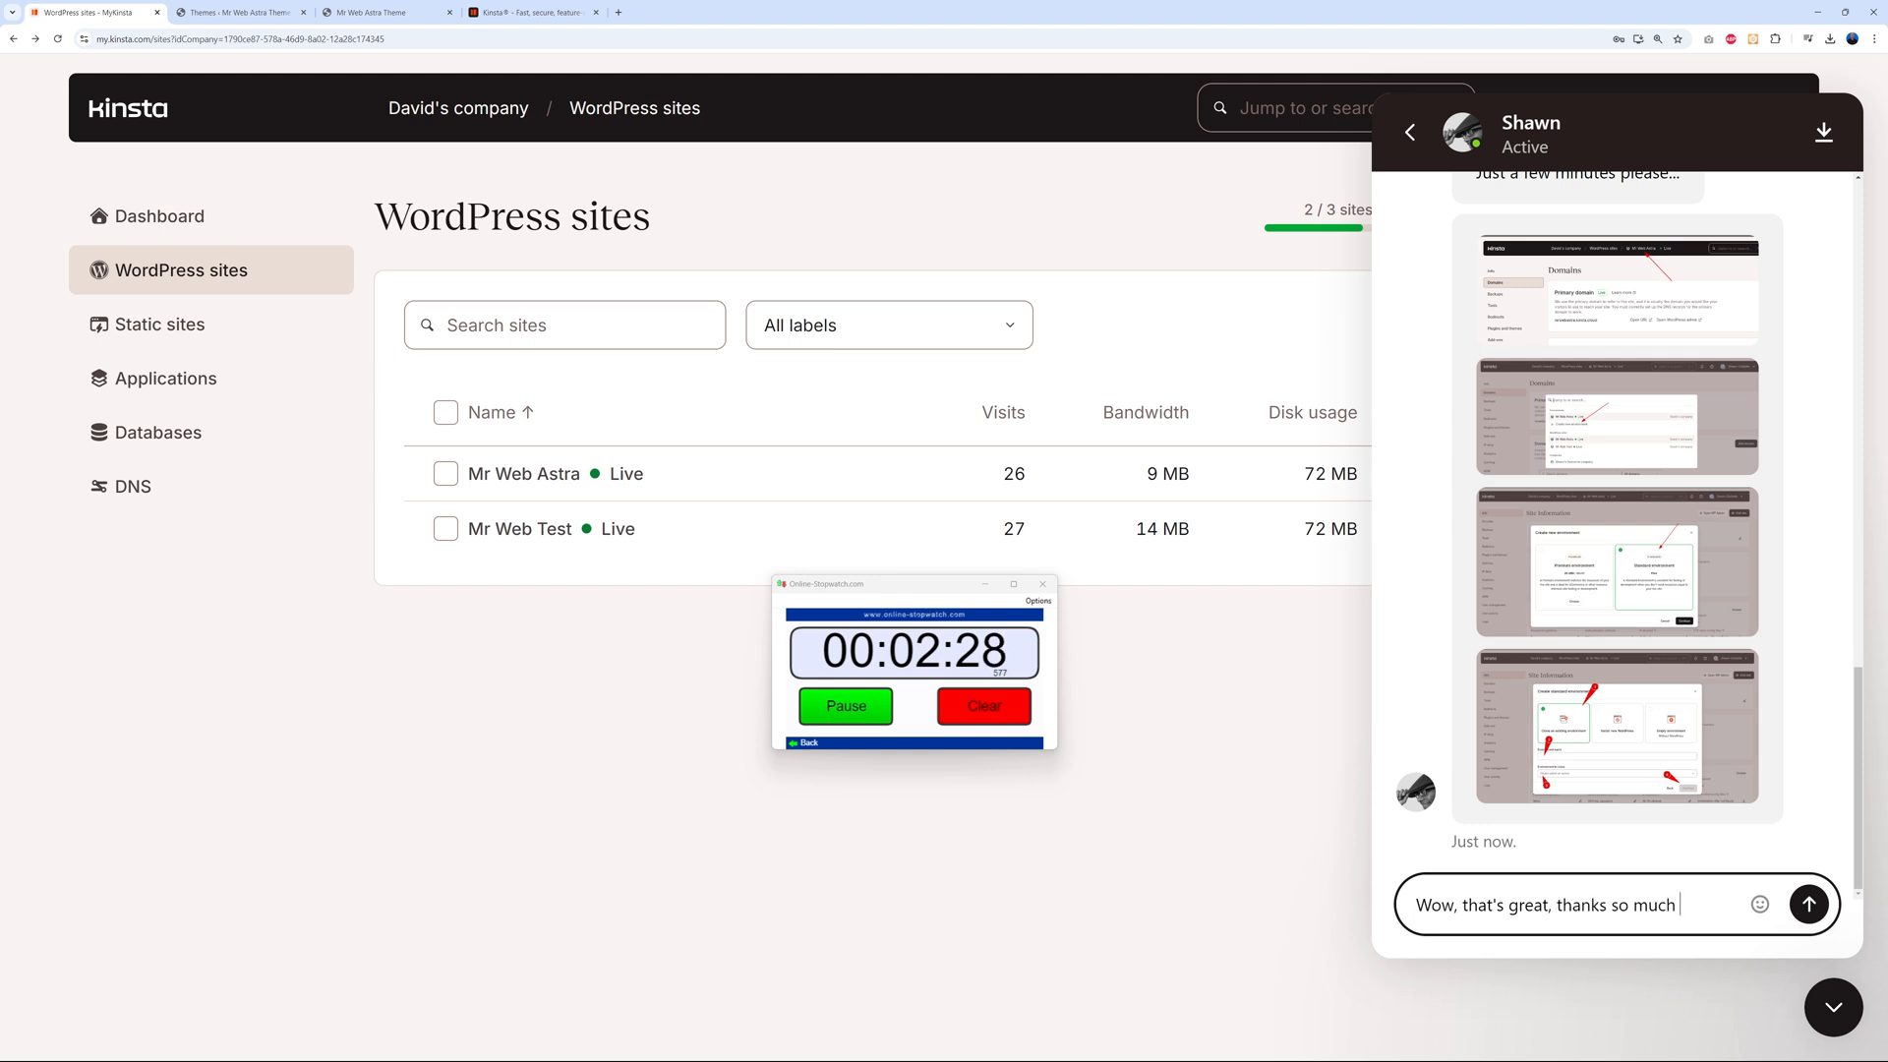
click(1809, 904)
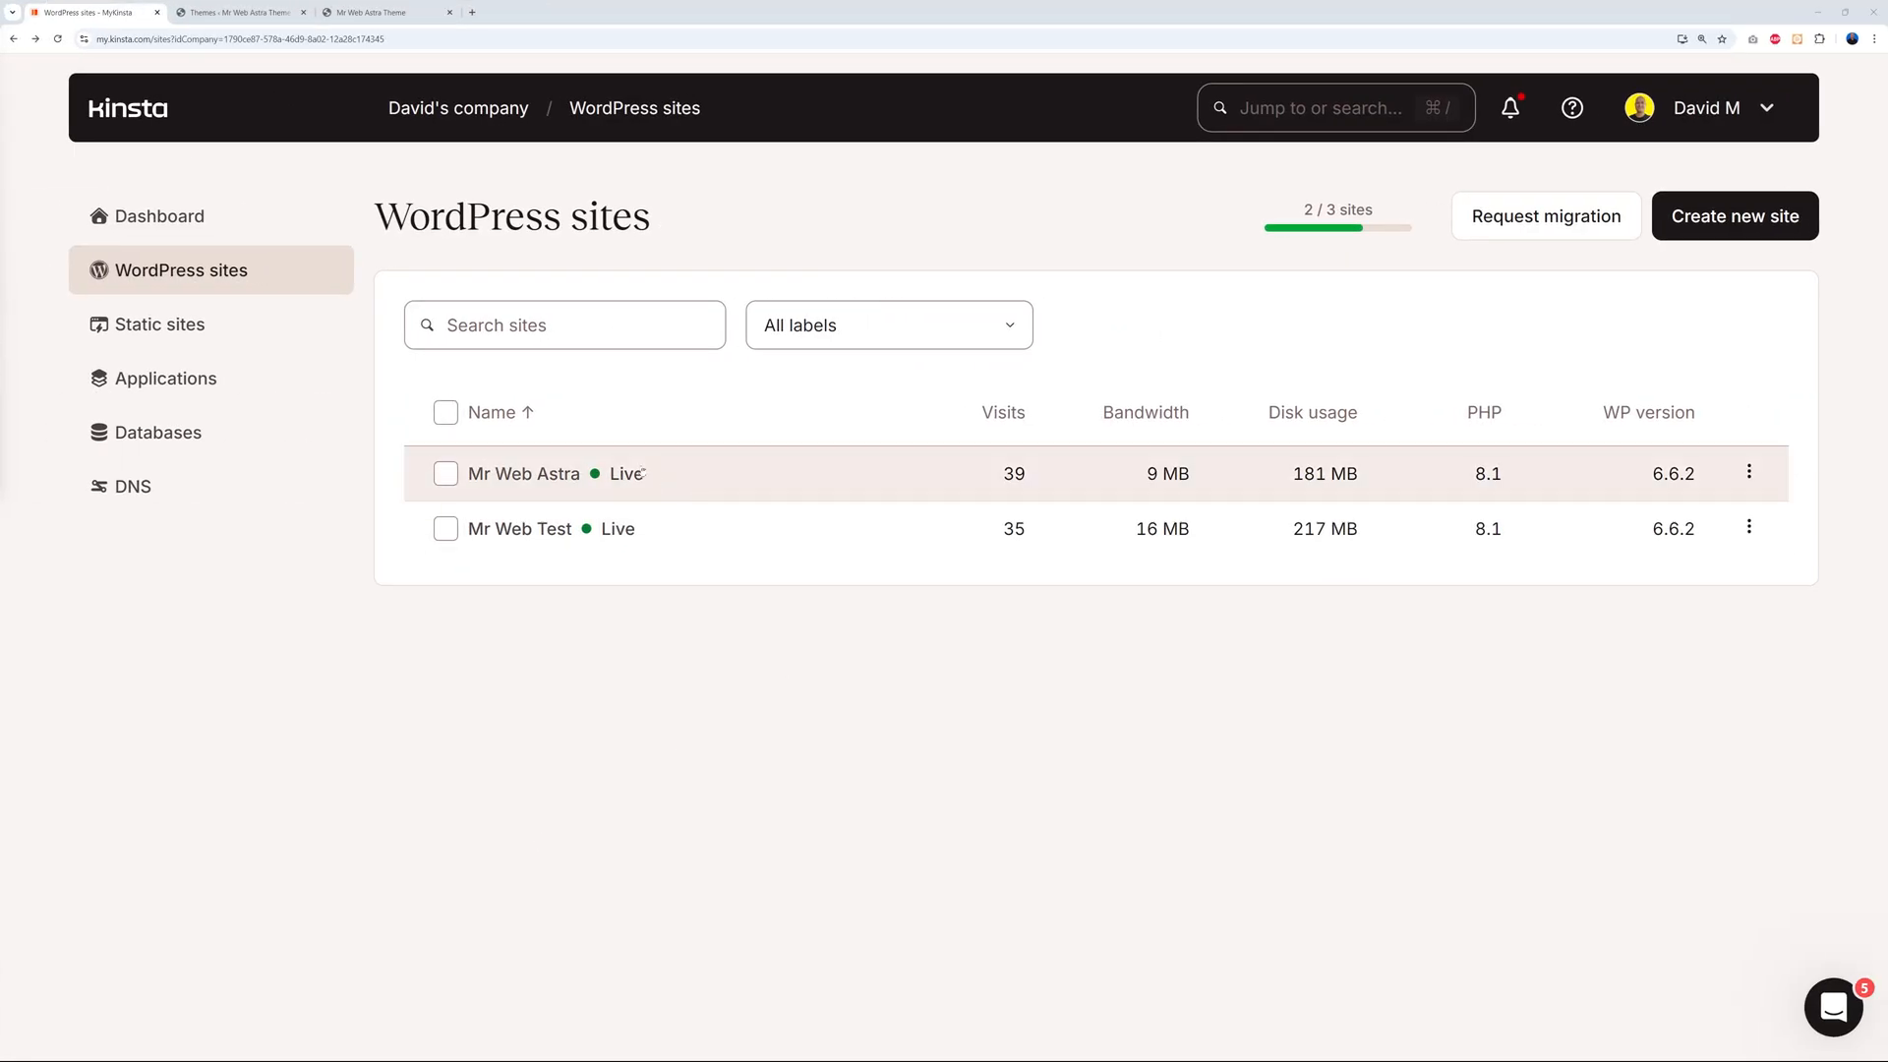
- Begin a new free standard environment for the Mr Web Astra site
click(523, 474)
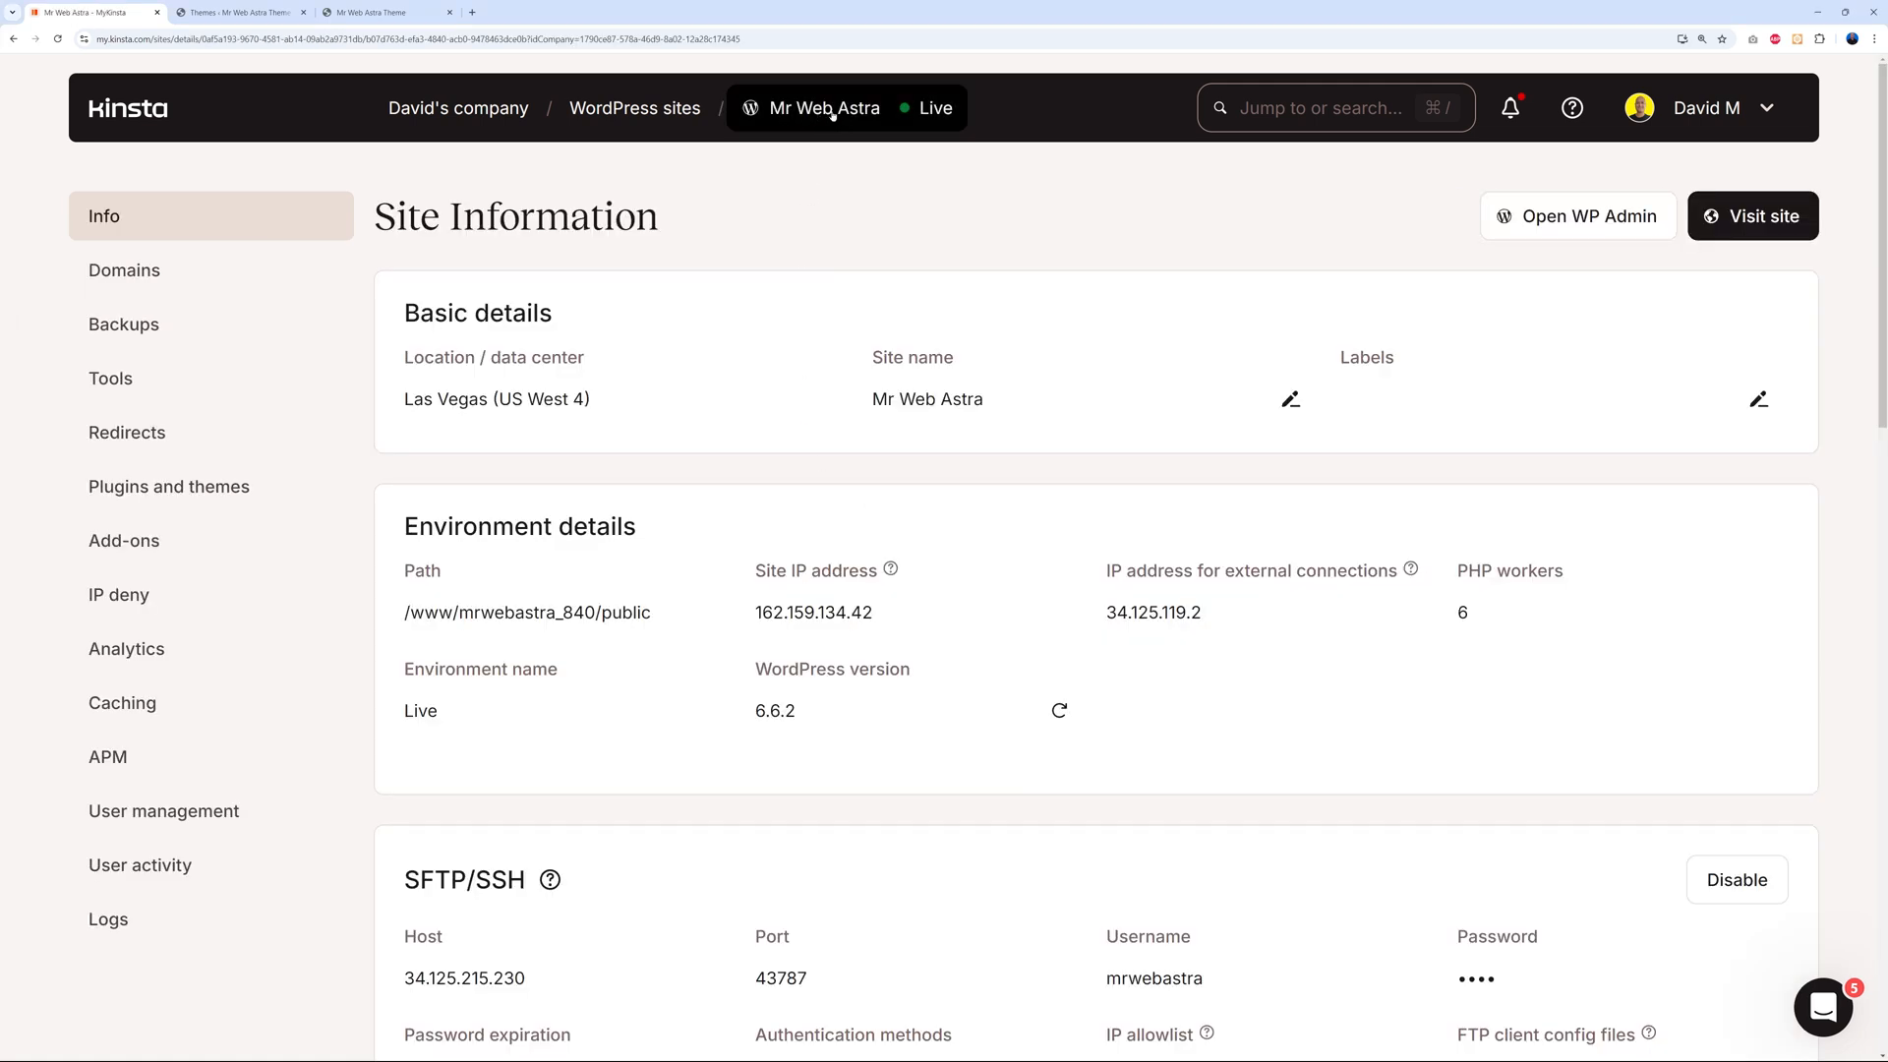
click(1317, 106)
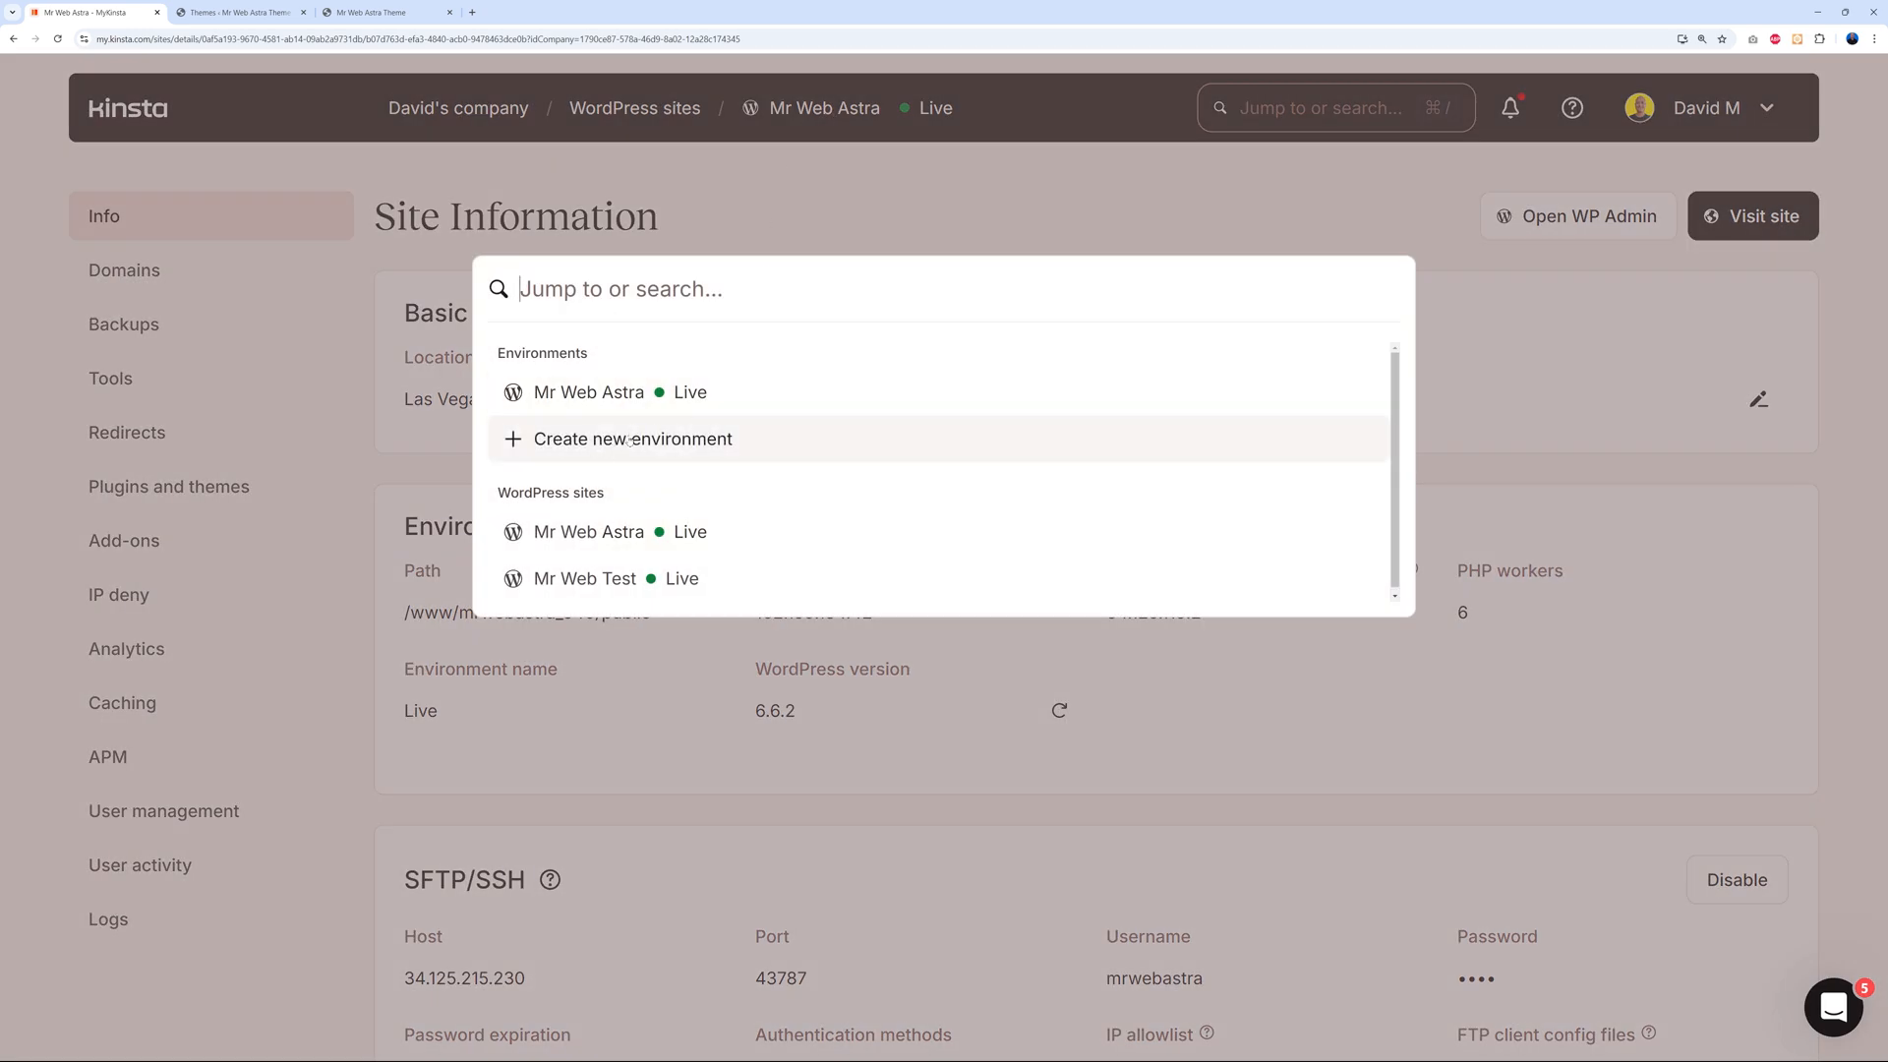
click(634, 439)
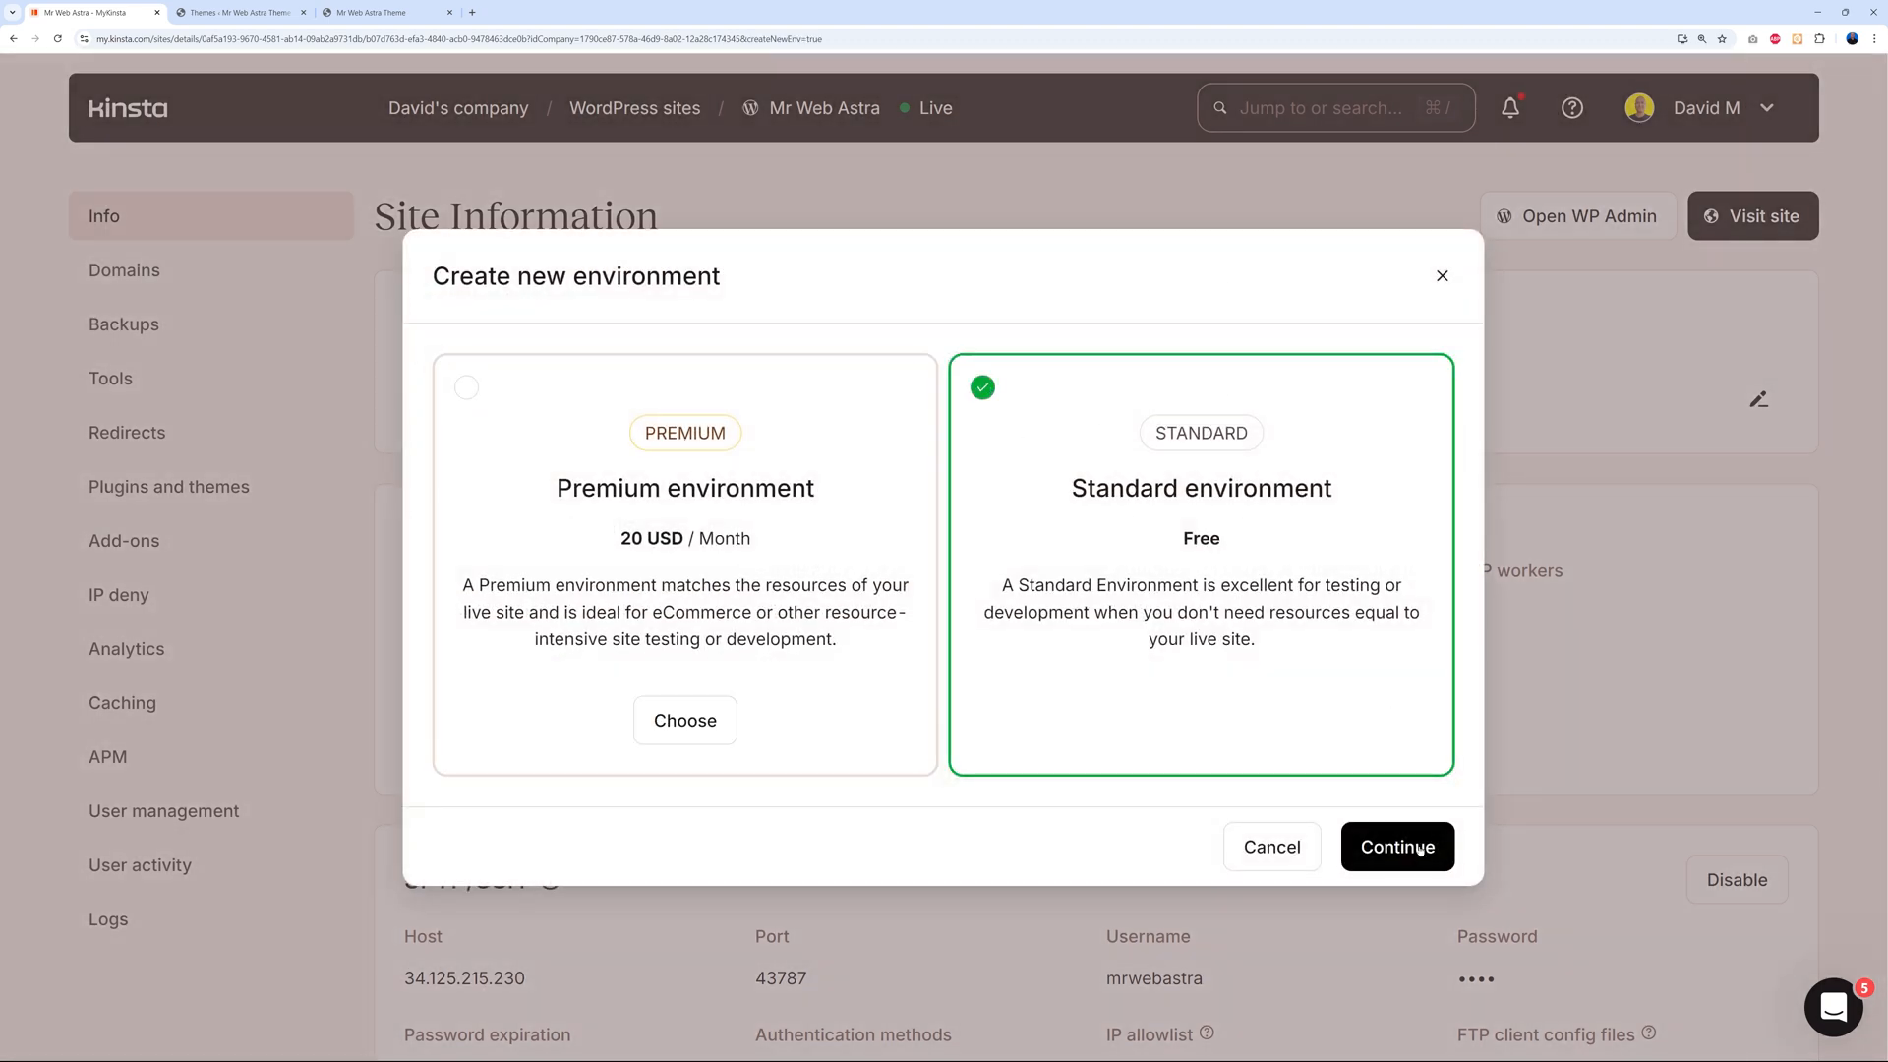
click(1396, 846)
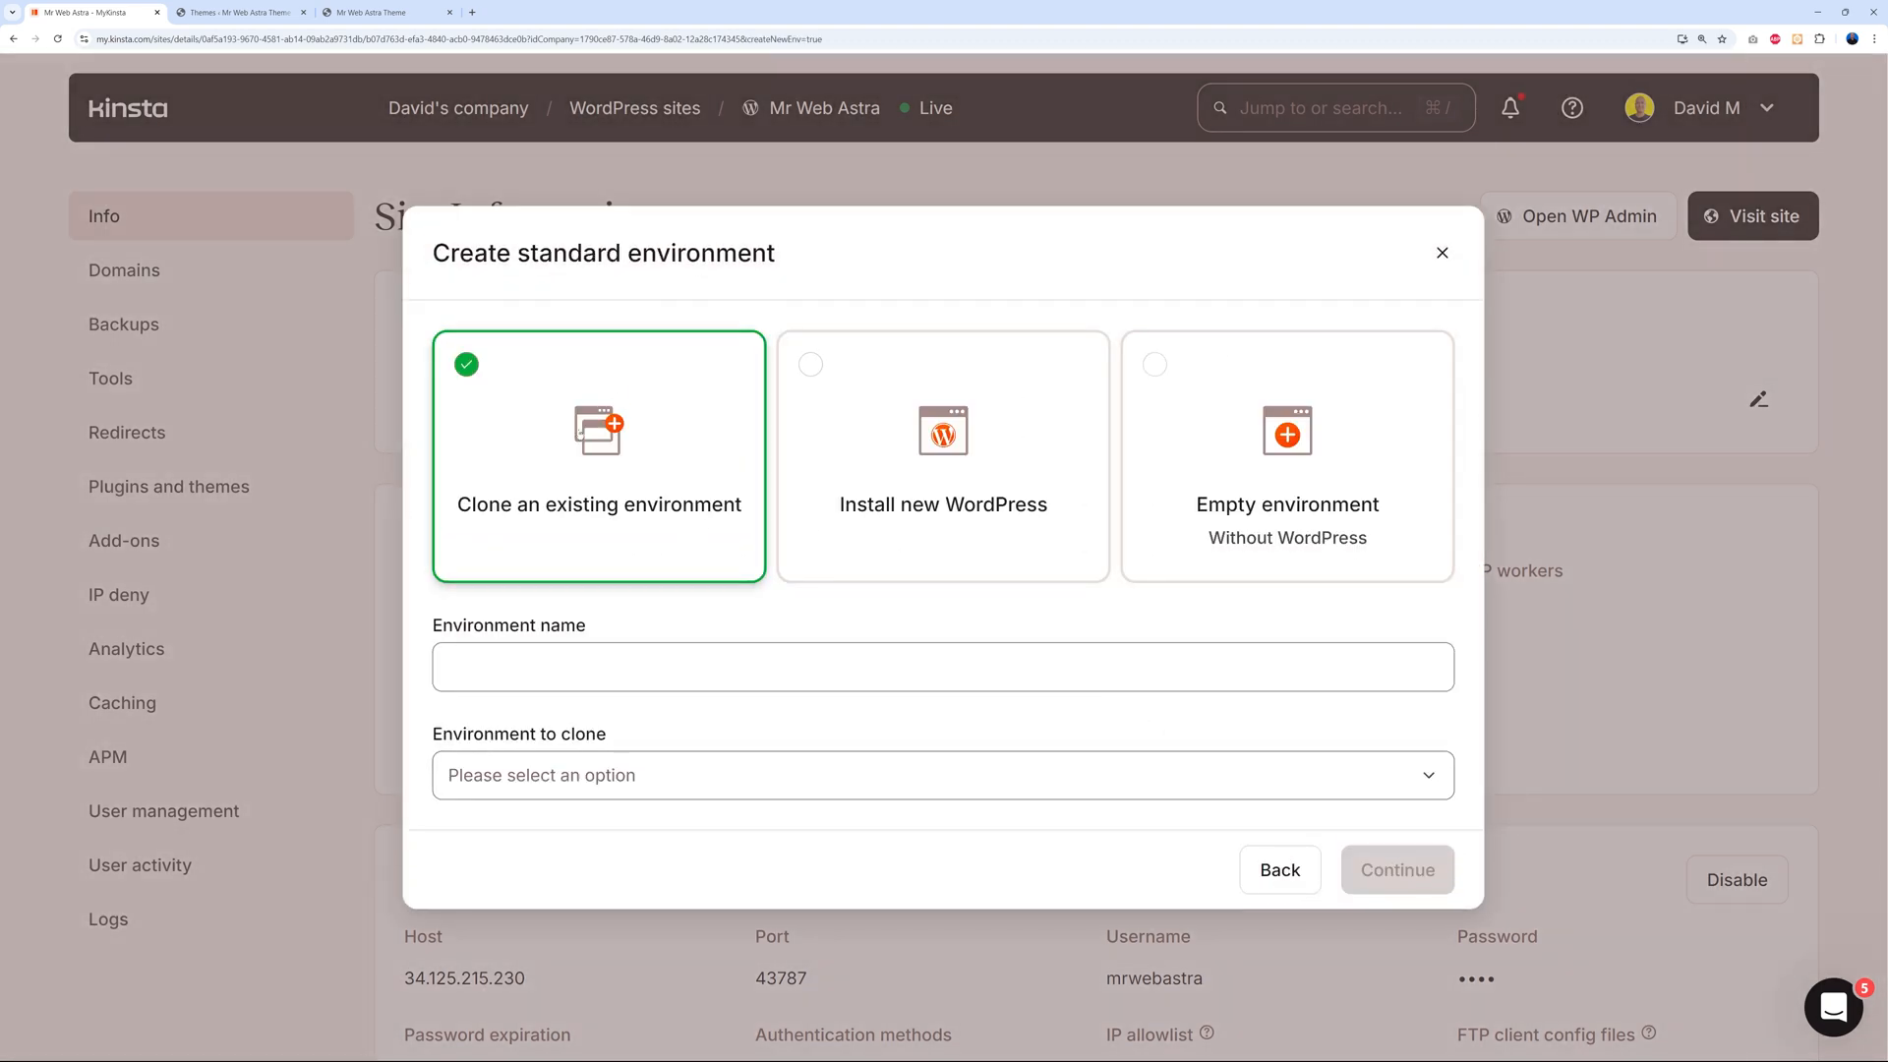
- Name the environment Staging, clone it from Live and create it
click(942, 667)
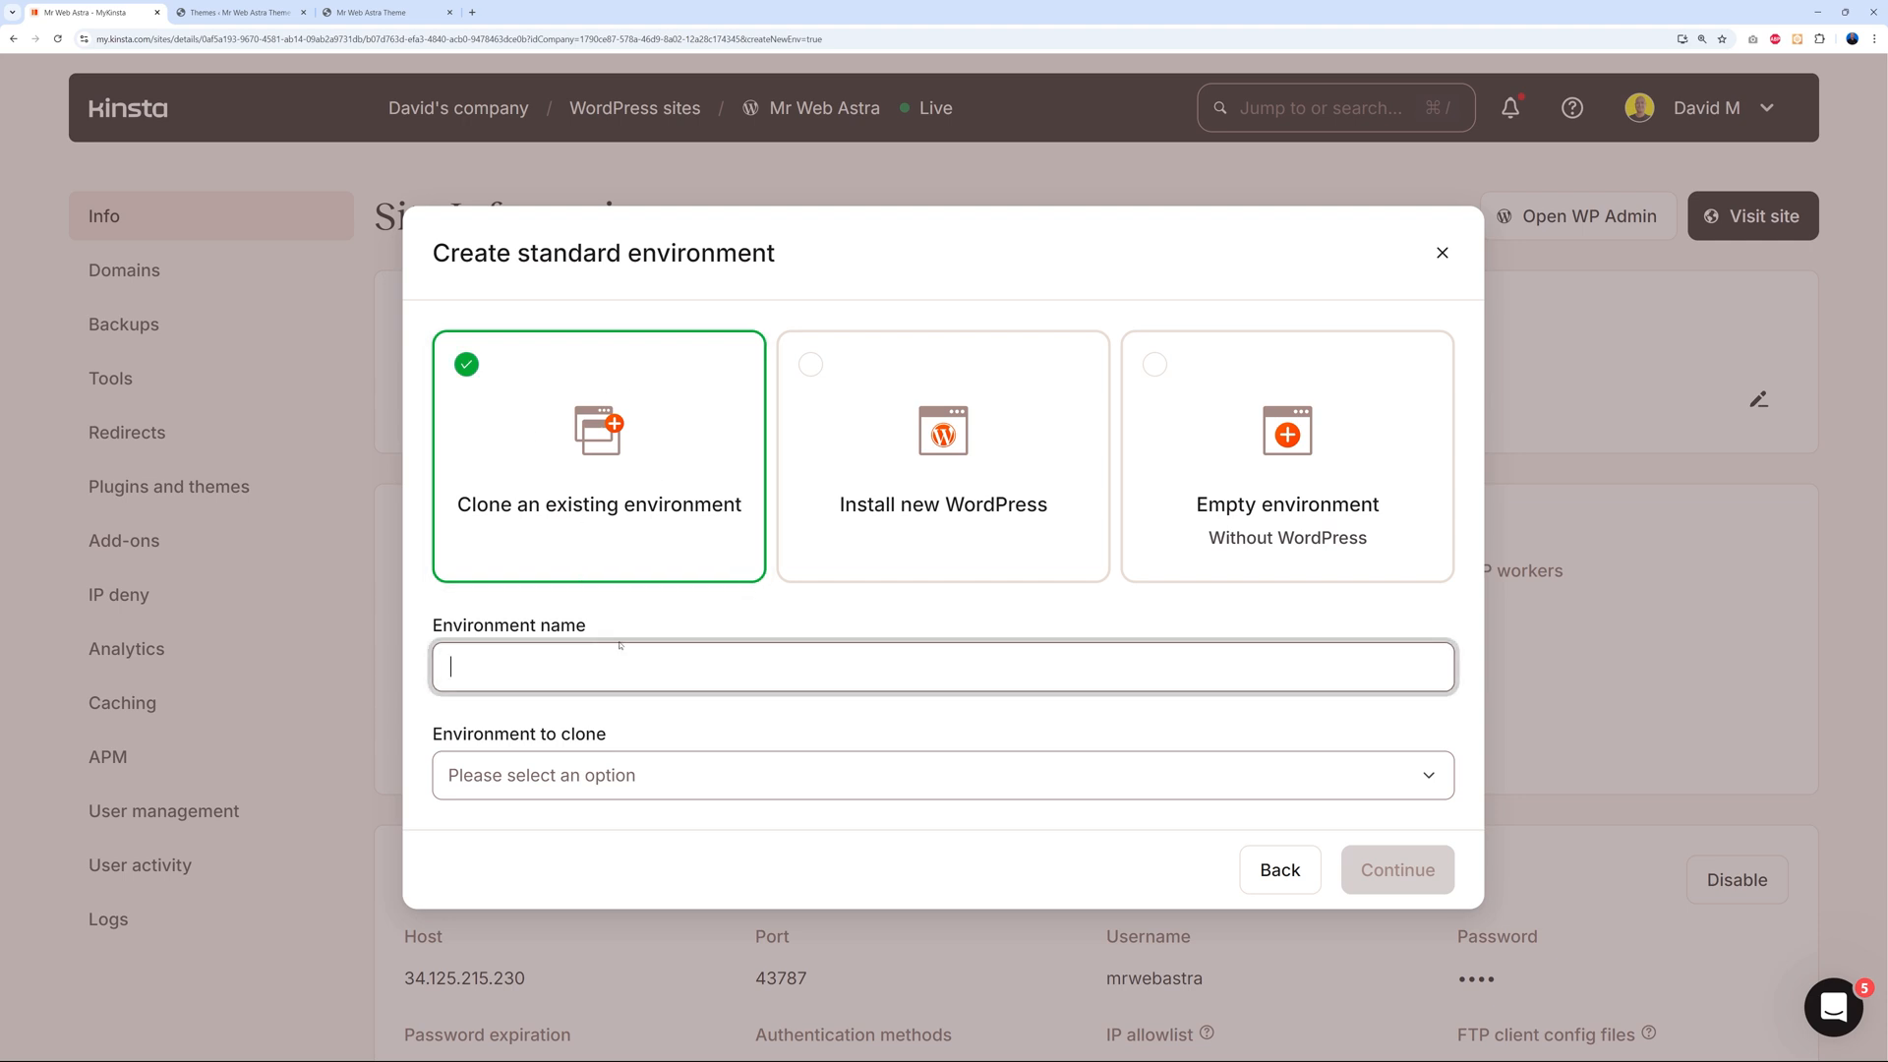
text(Staging)
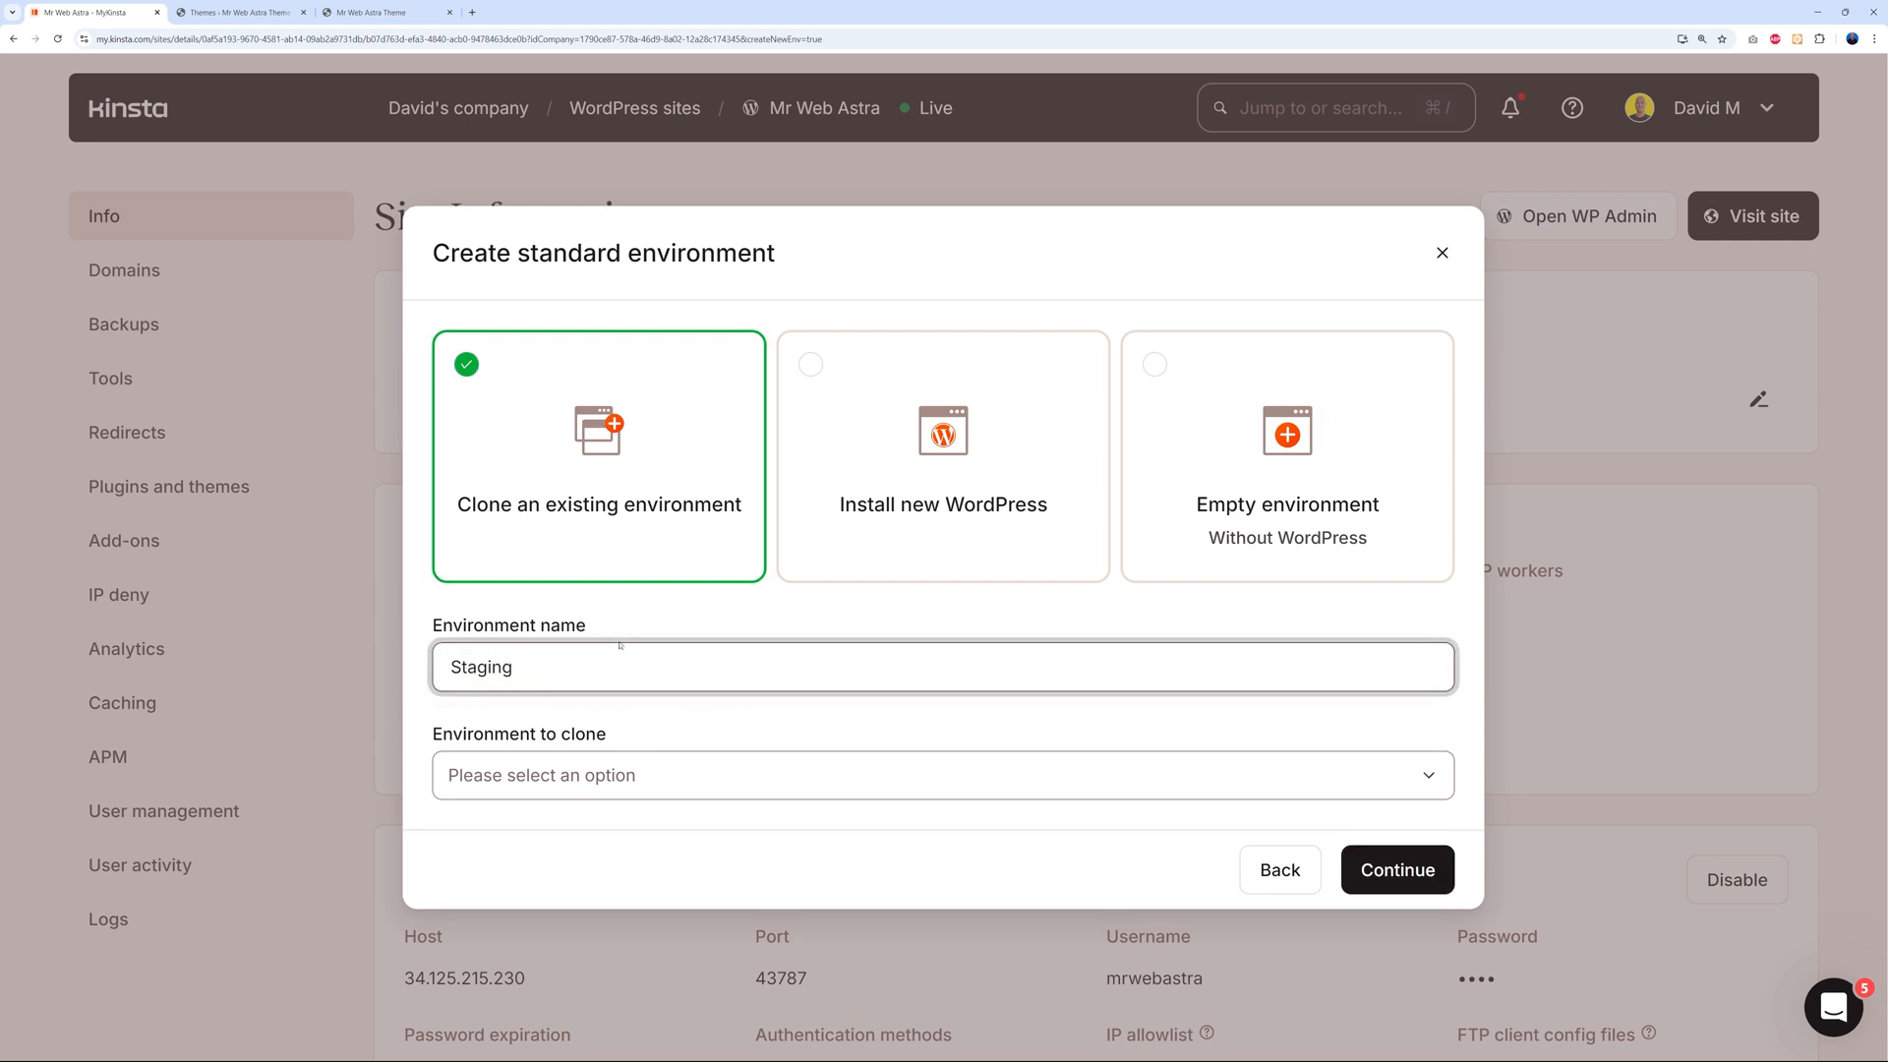
click(942, 775)
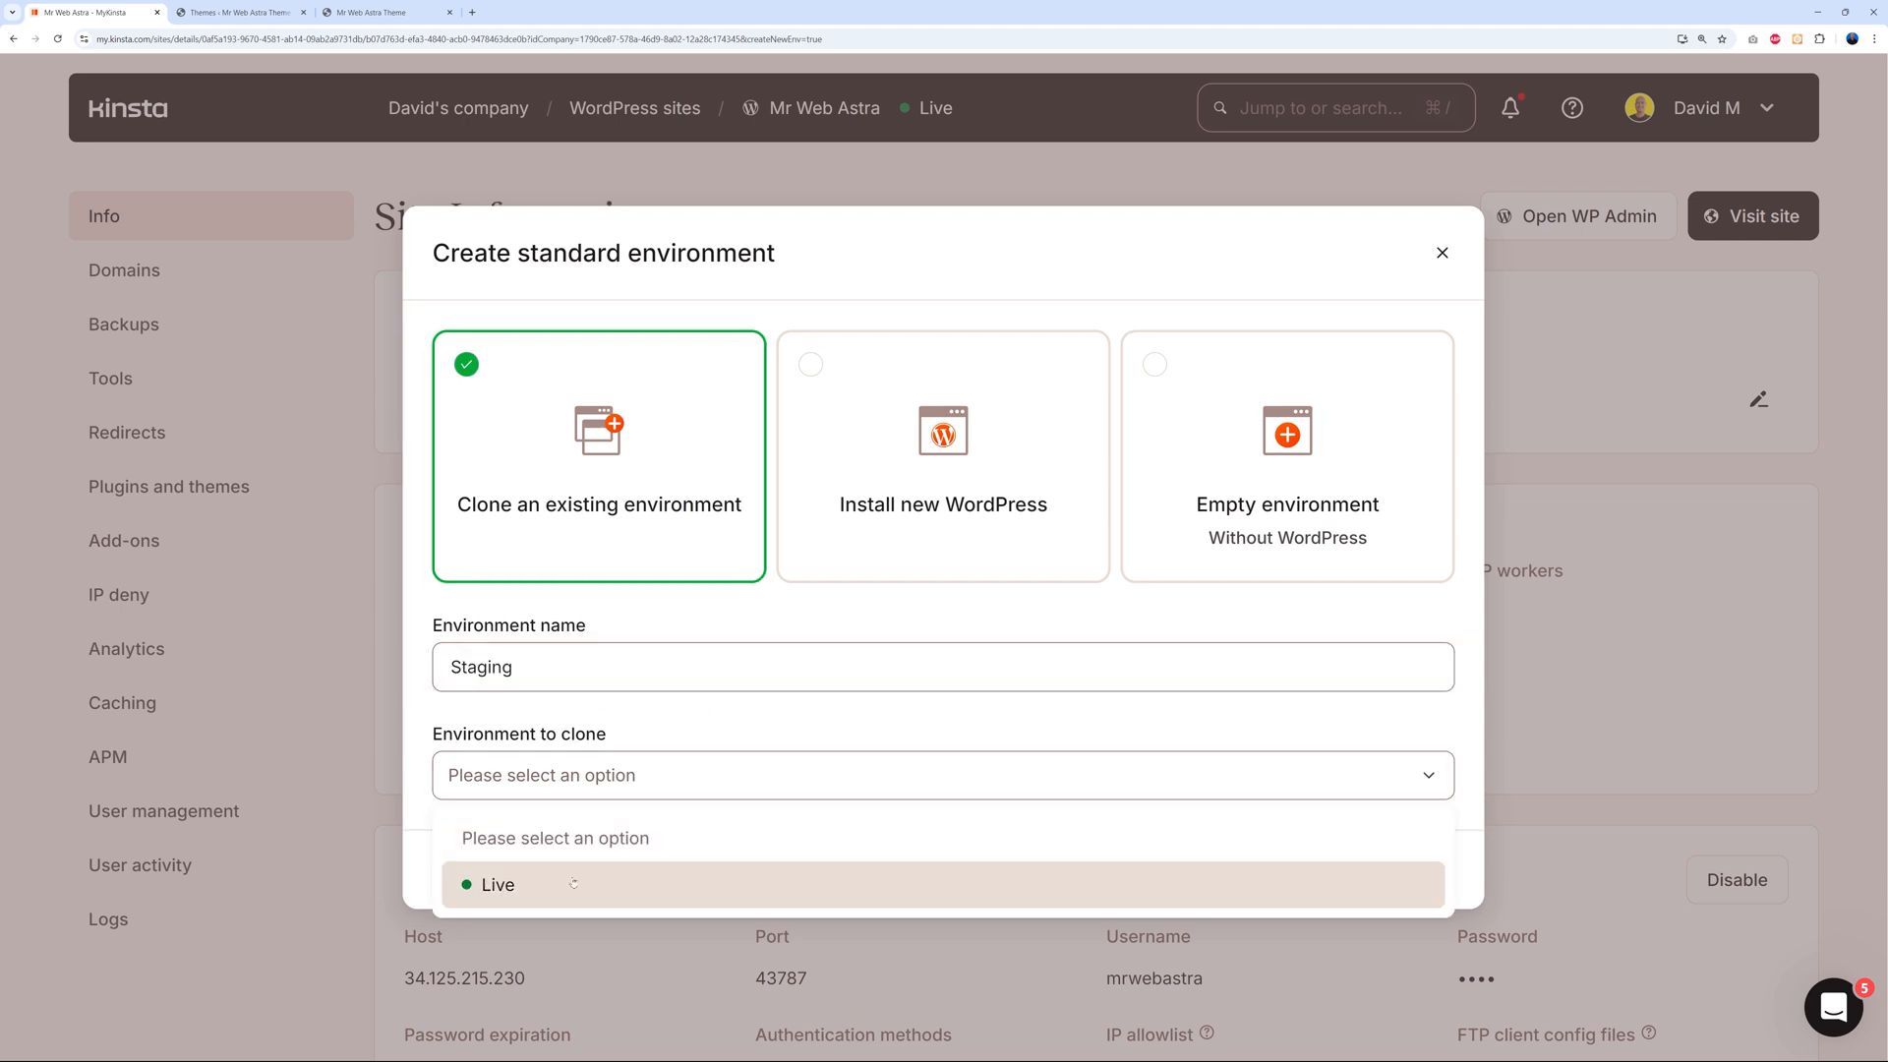
click(495, 885)
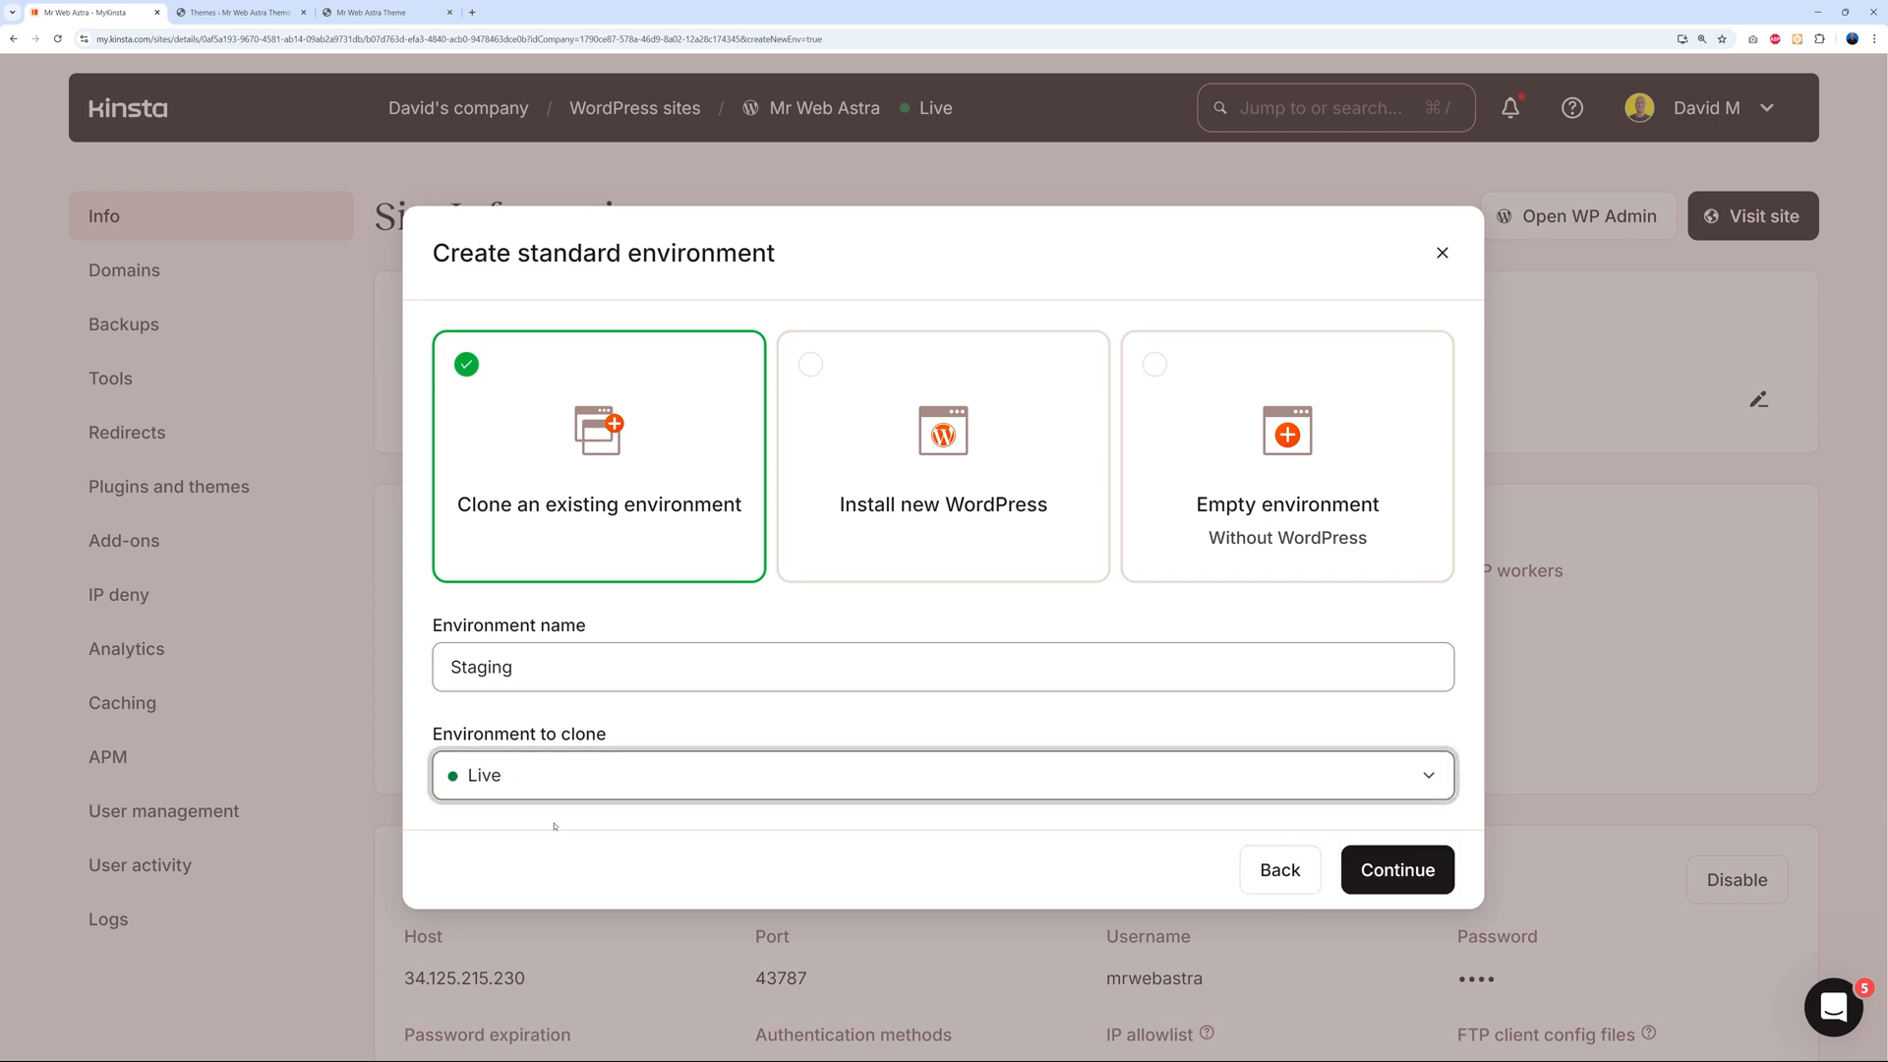
click(1396, 870)
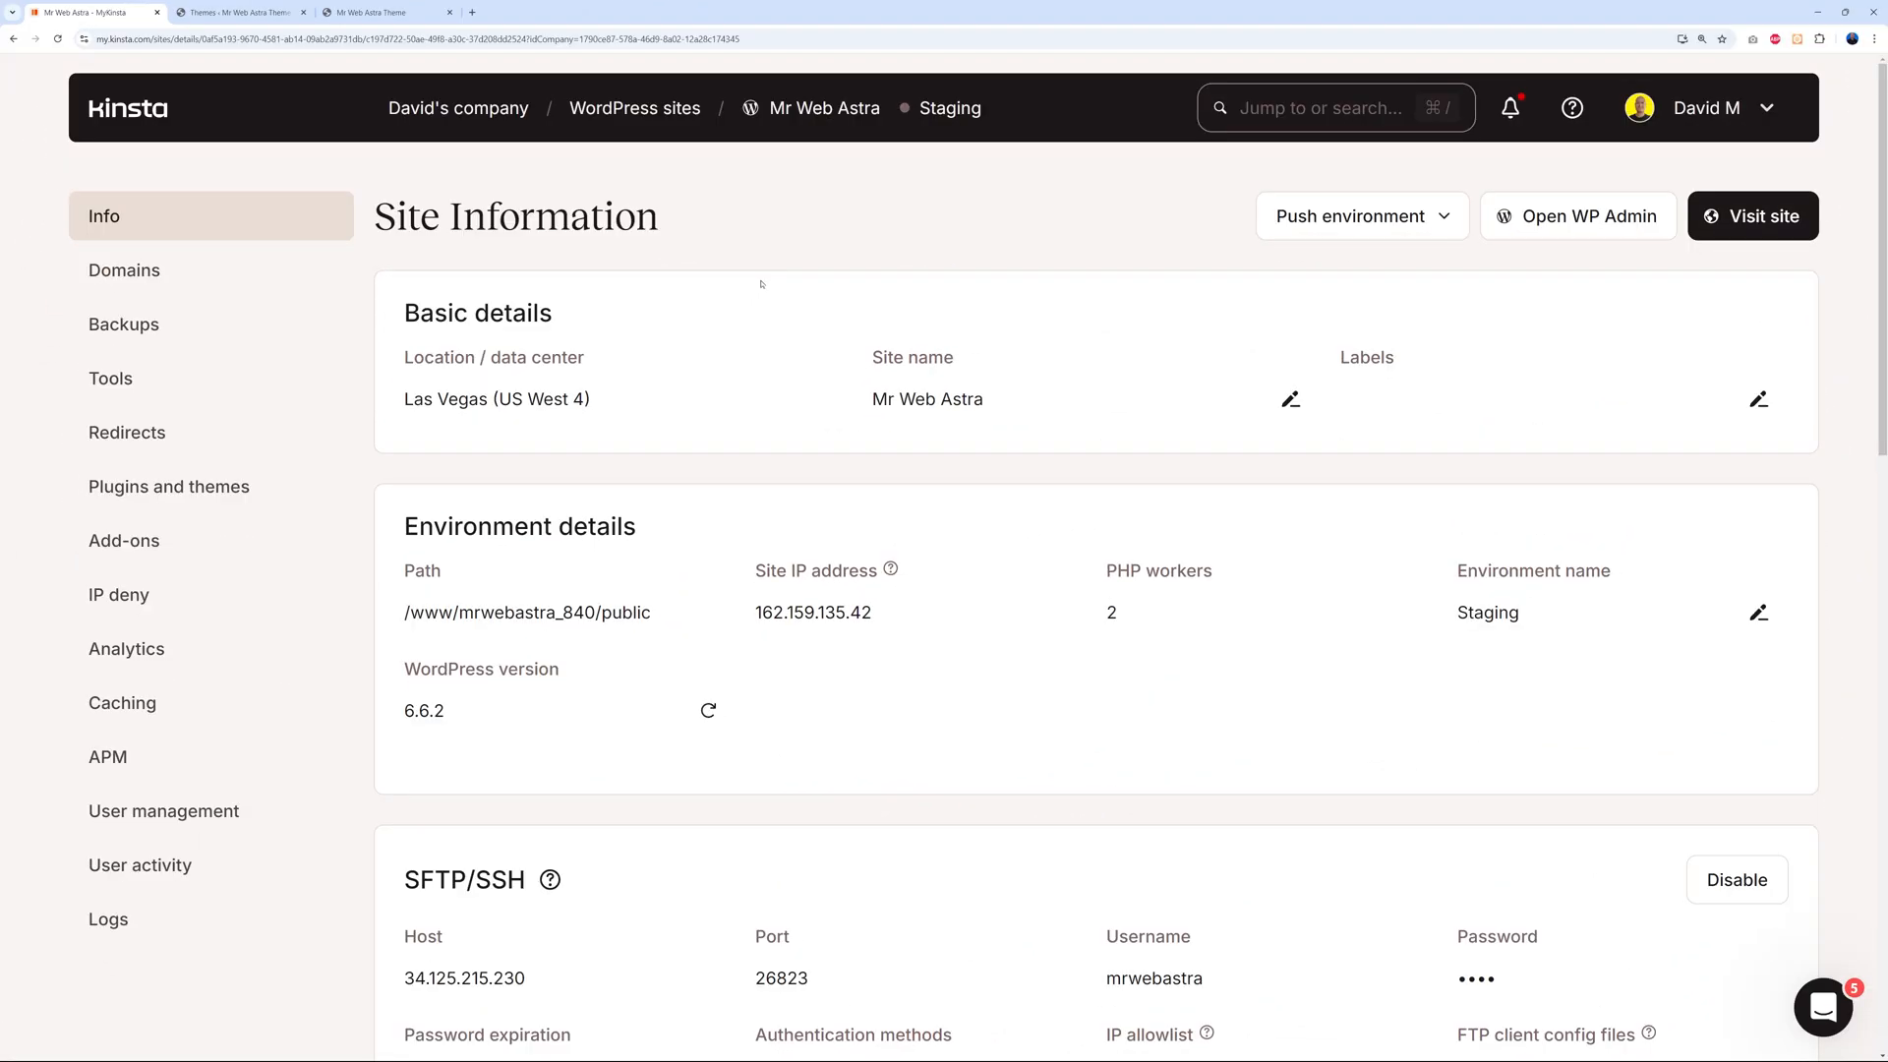
mouse_move(755, 270)
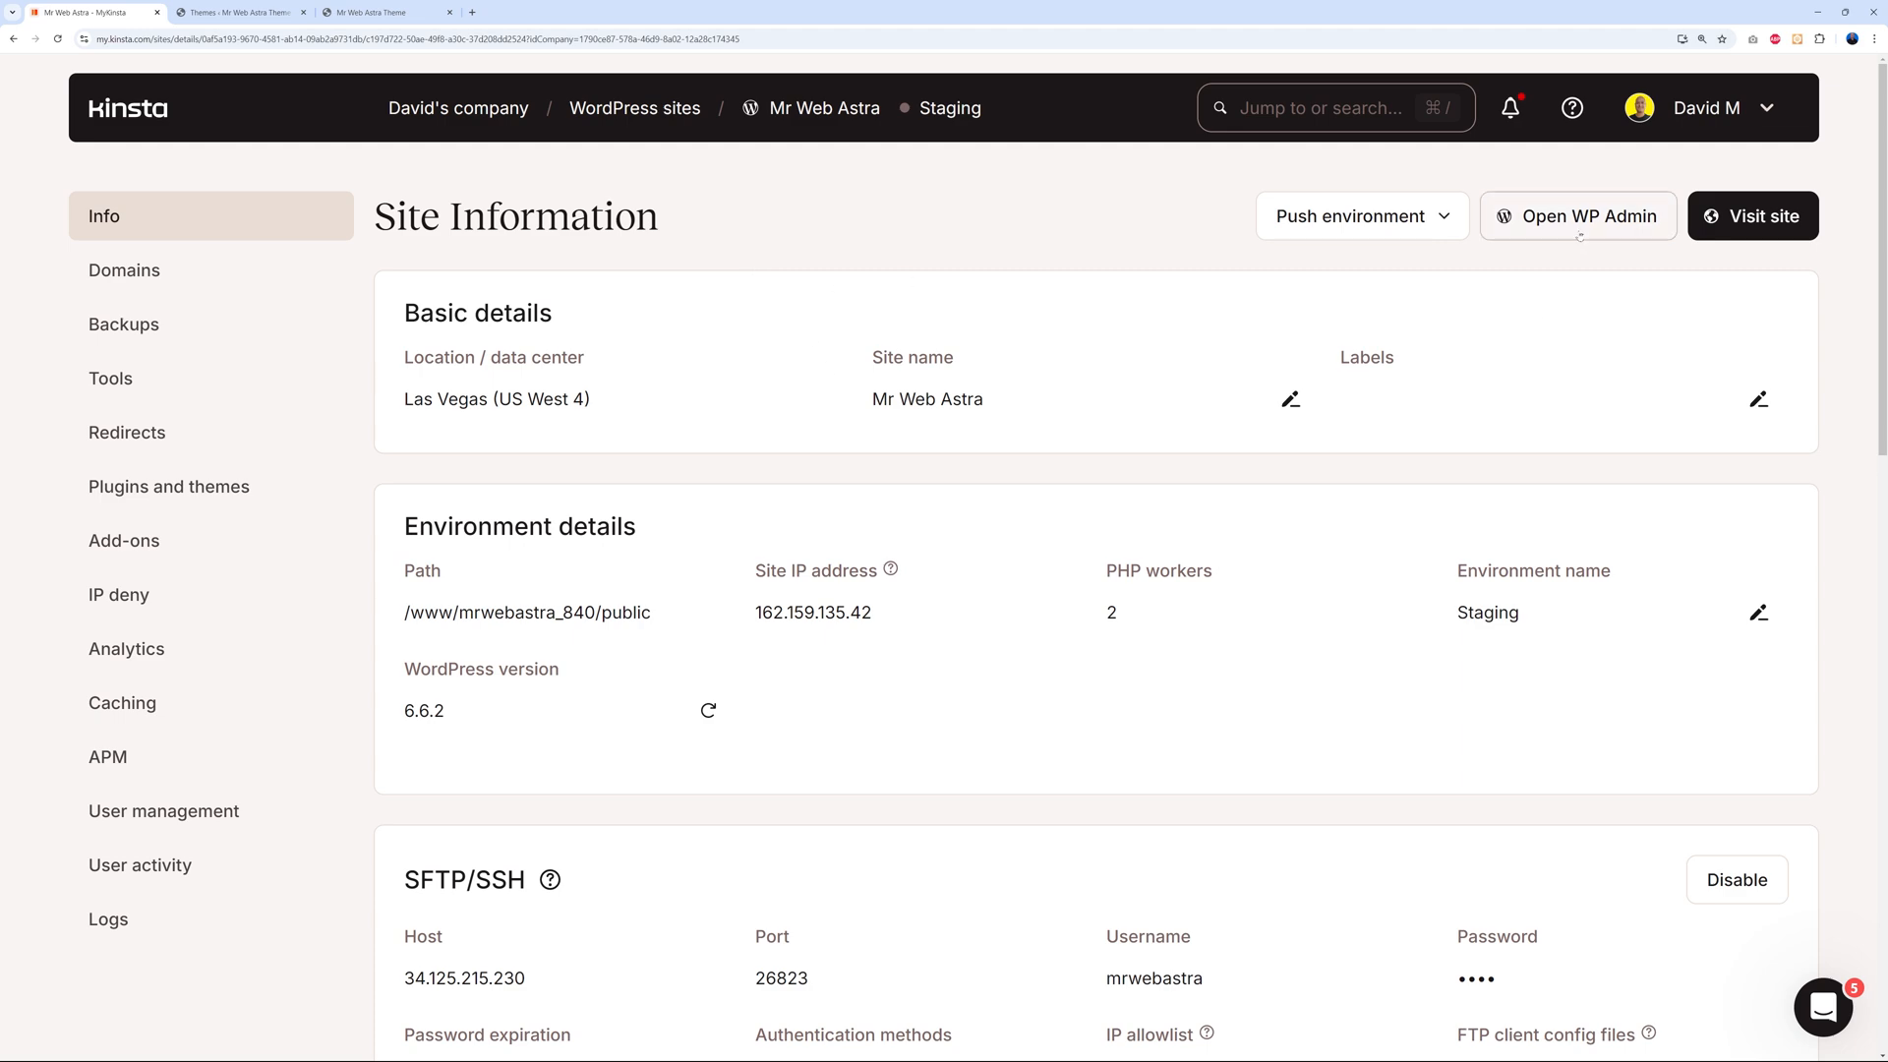
- View the staging site's fashion-store homepage with the Raining Offers For Hot Summer! banner
click(1577, 216)
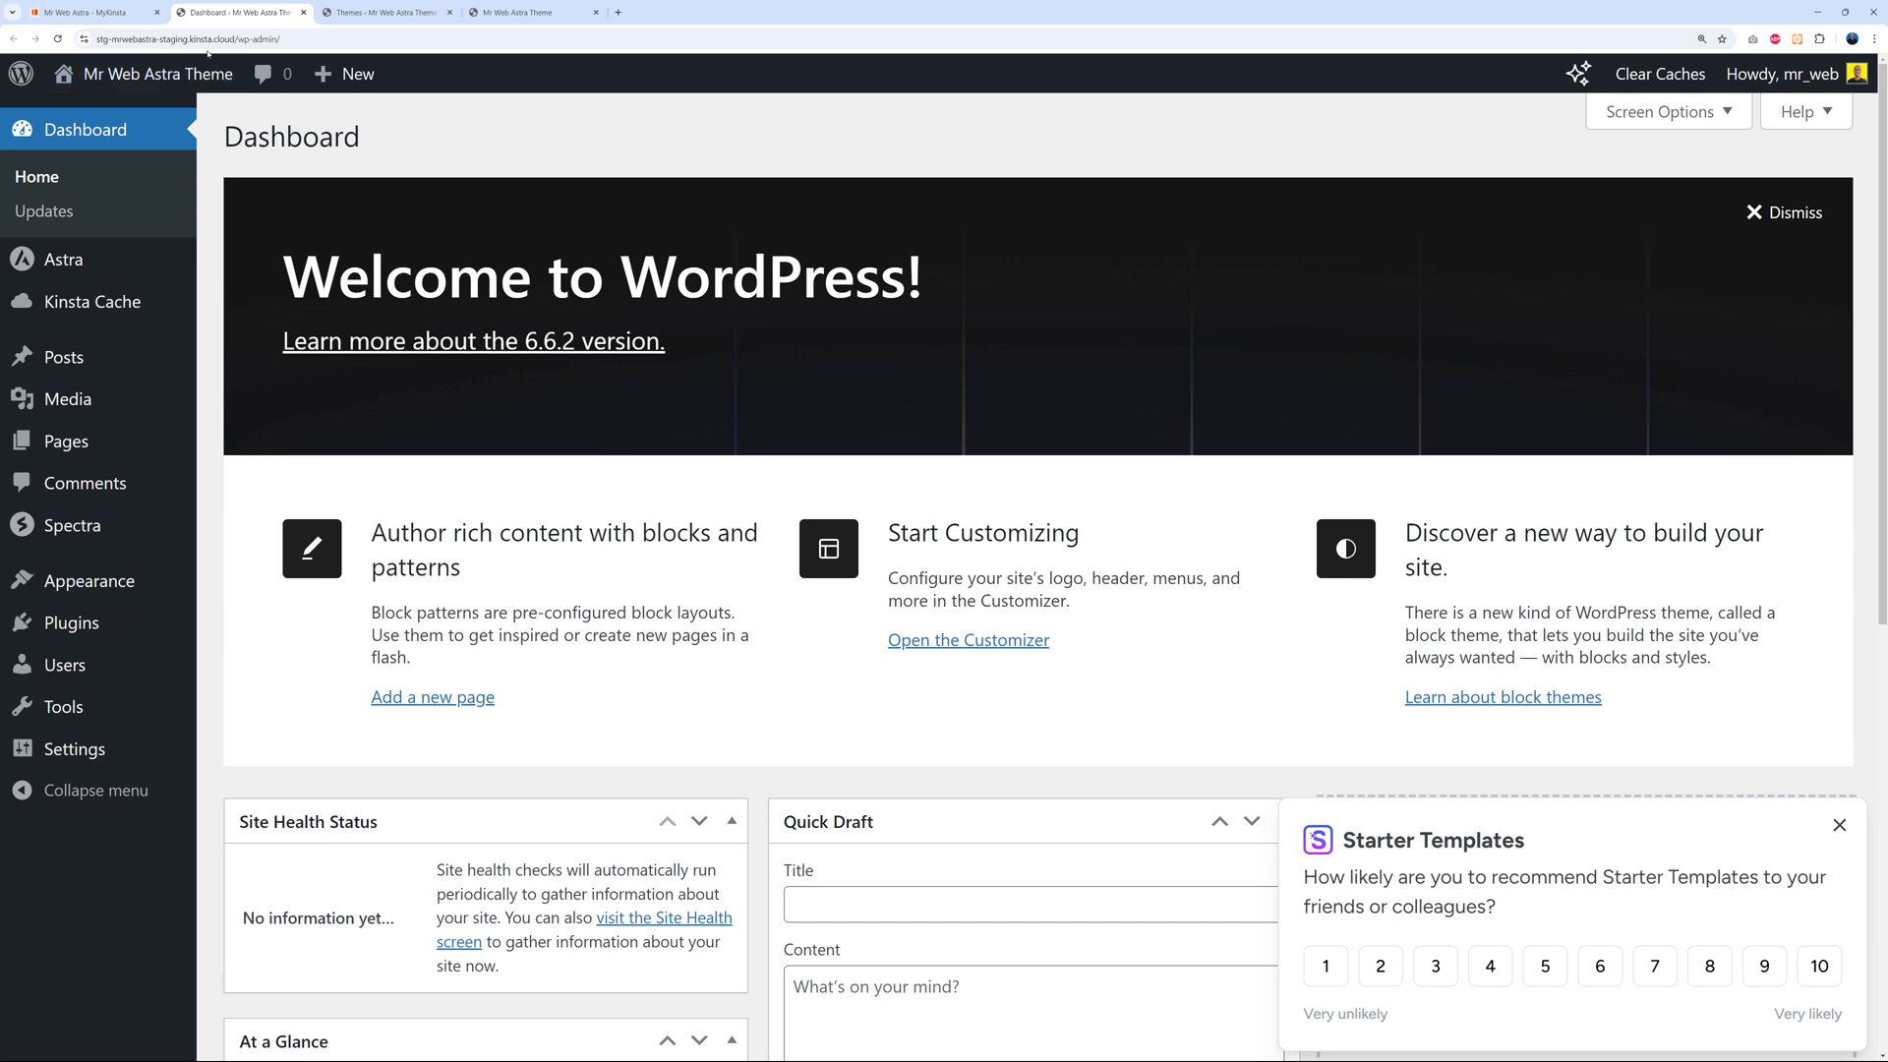
mouse_move(517, 183)
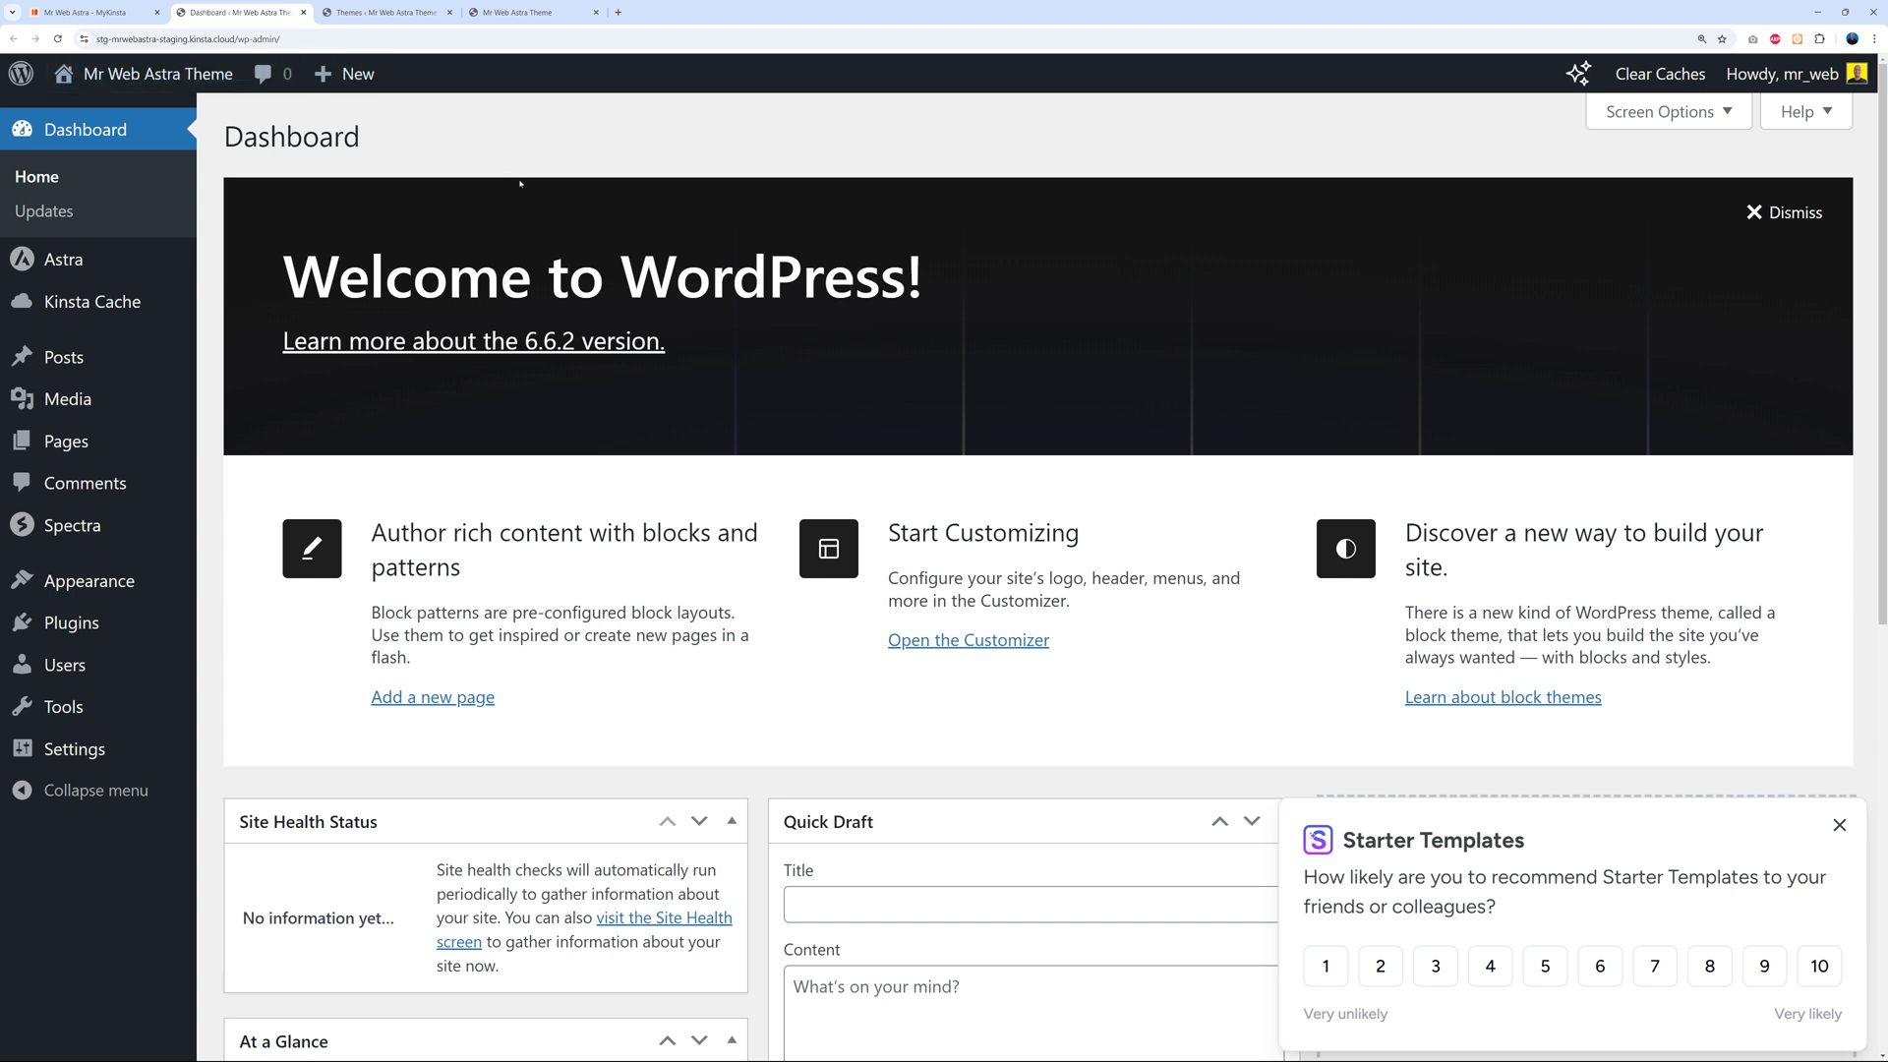
click(1837, 824)
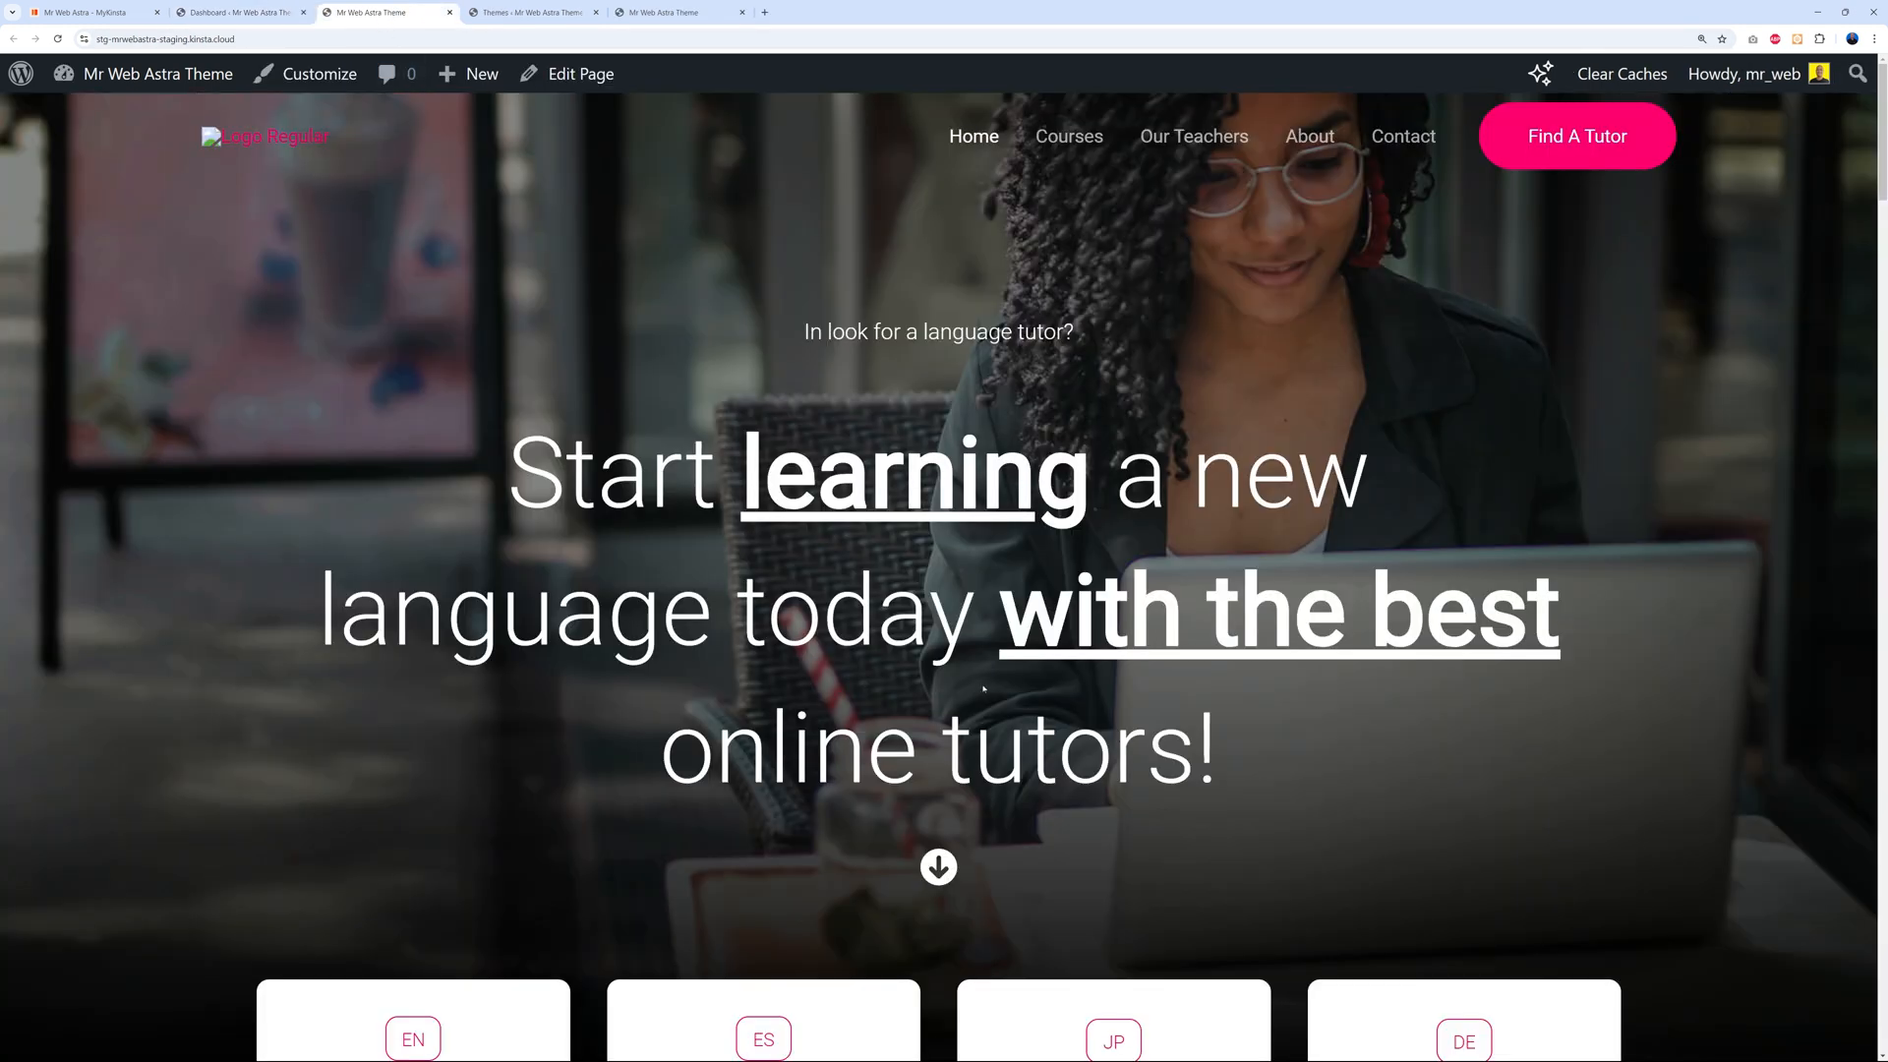
scroll(down, 3)
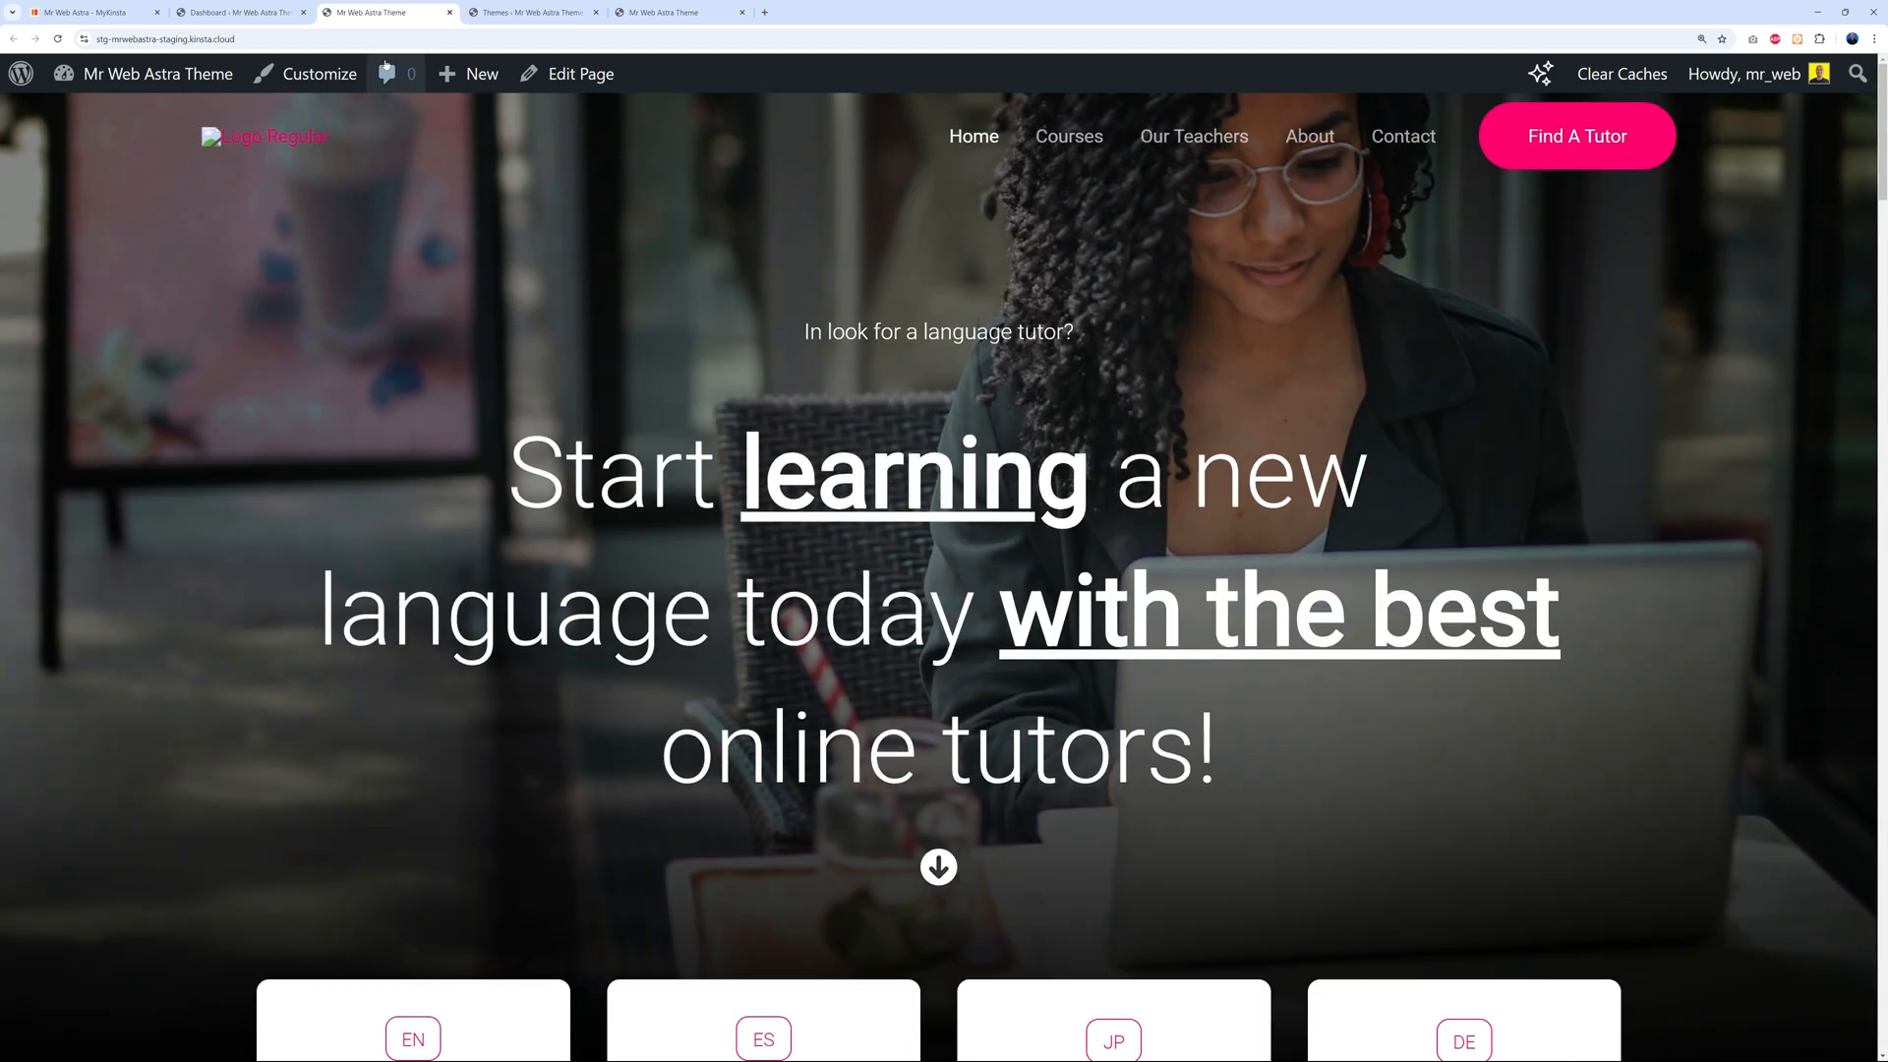
click(238, 12)
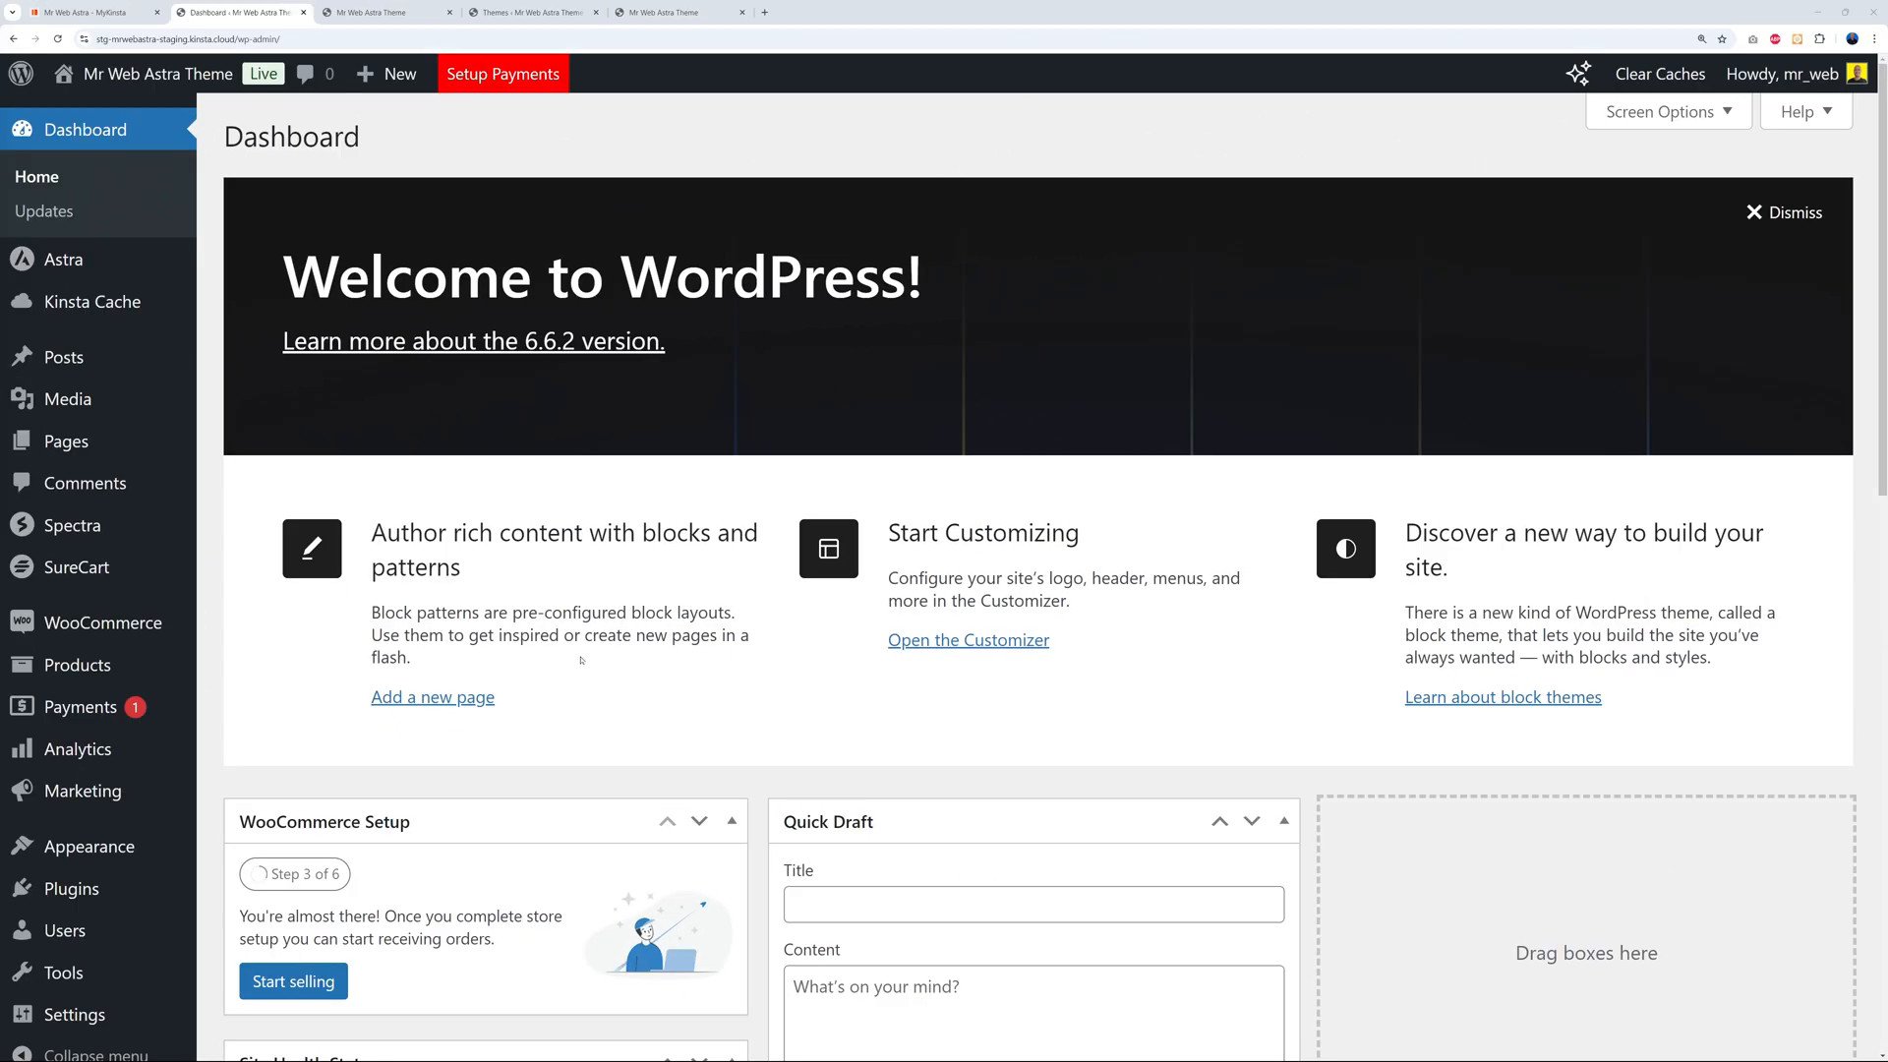
mouse_move(102, 623)
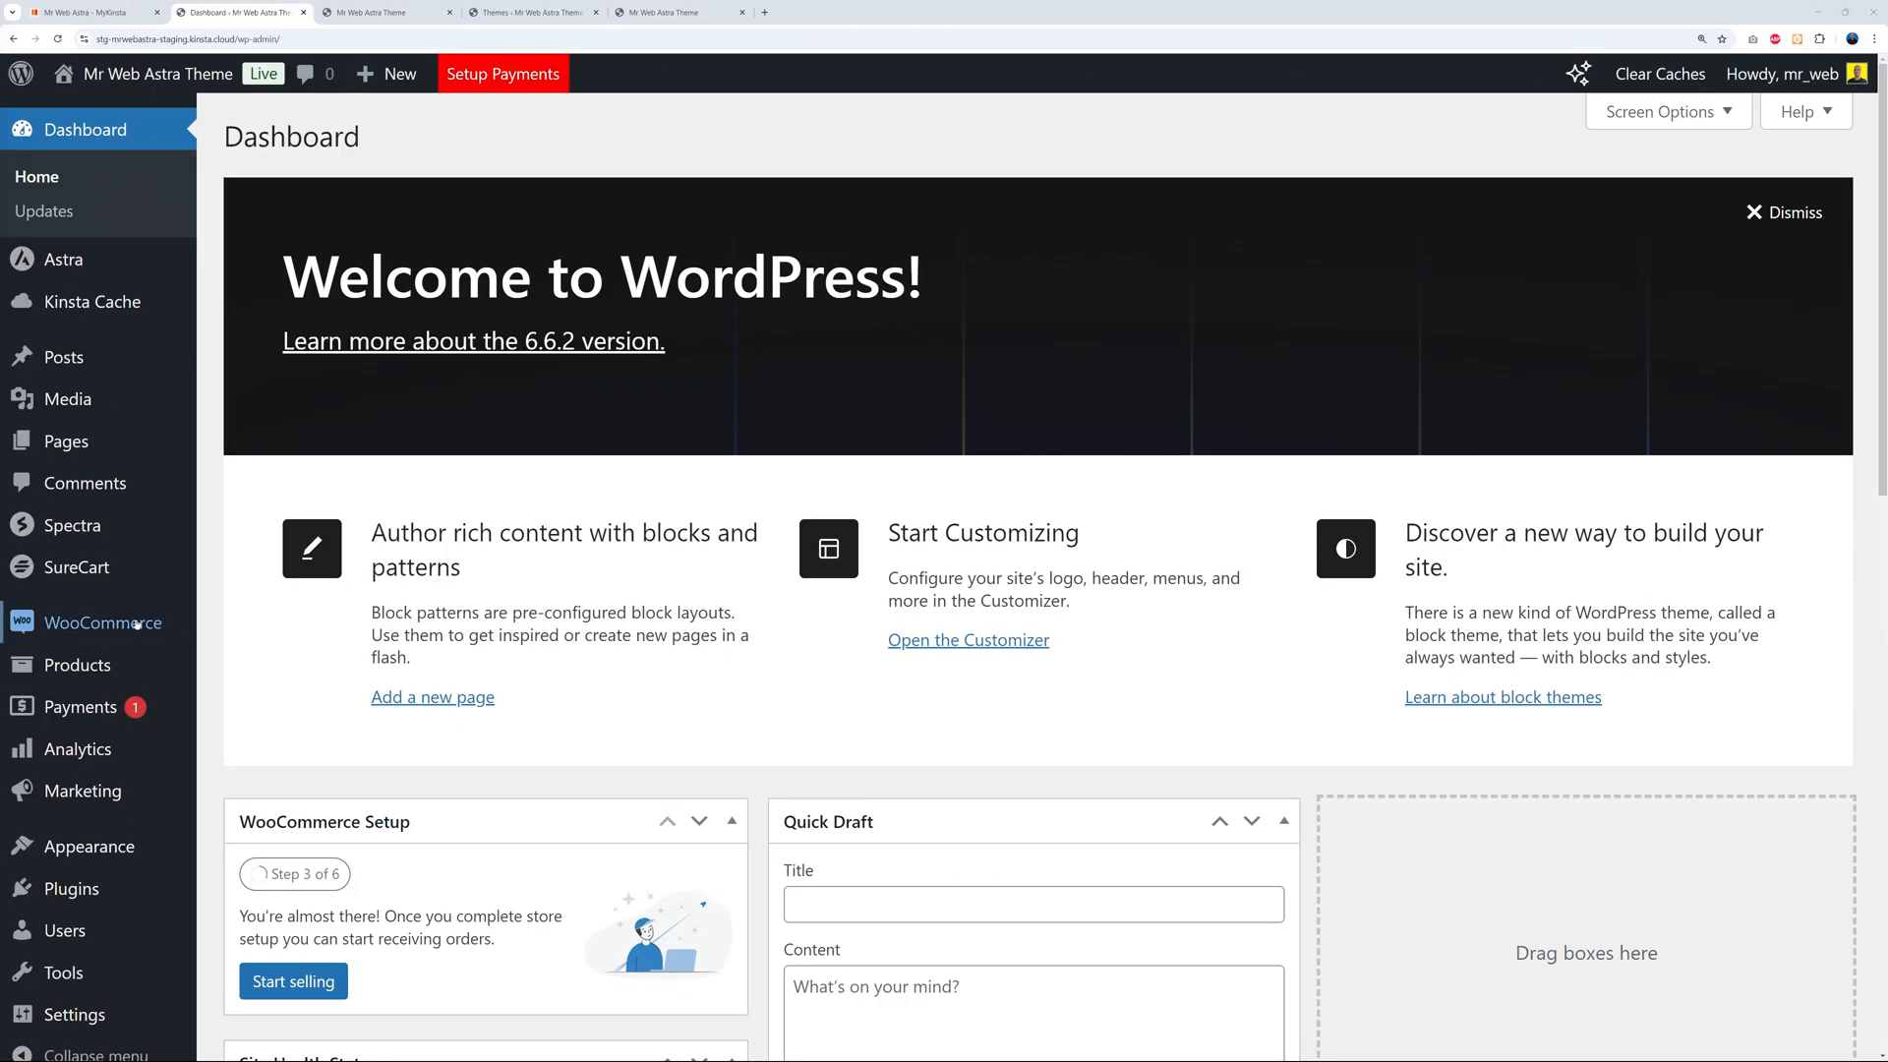
click(380, 12)
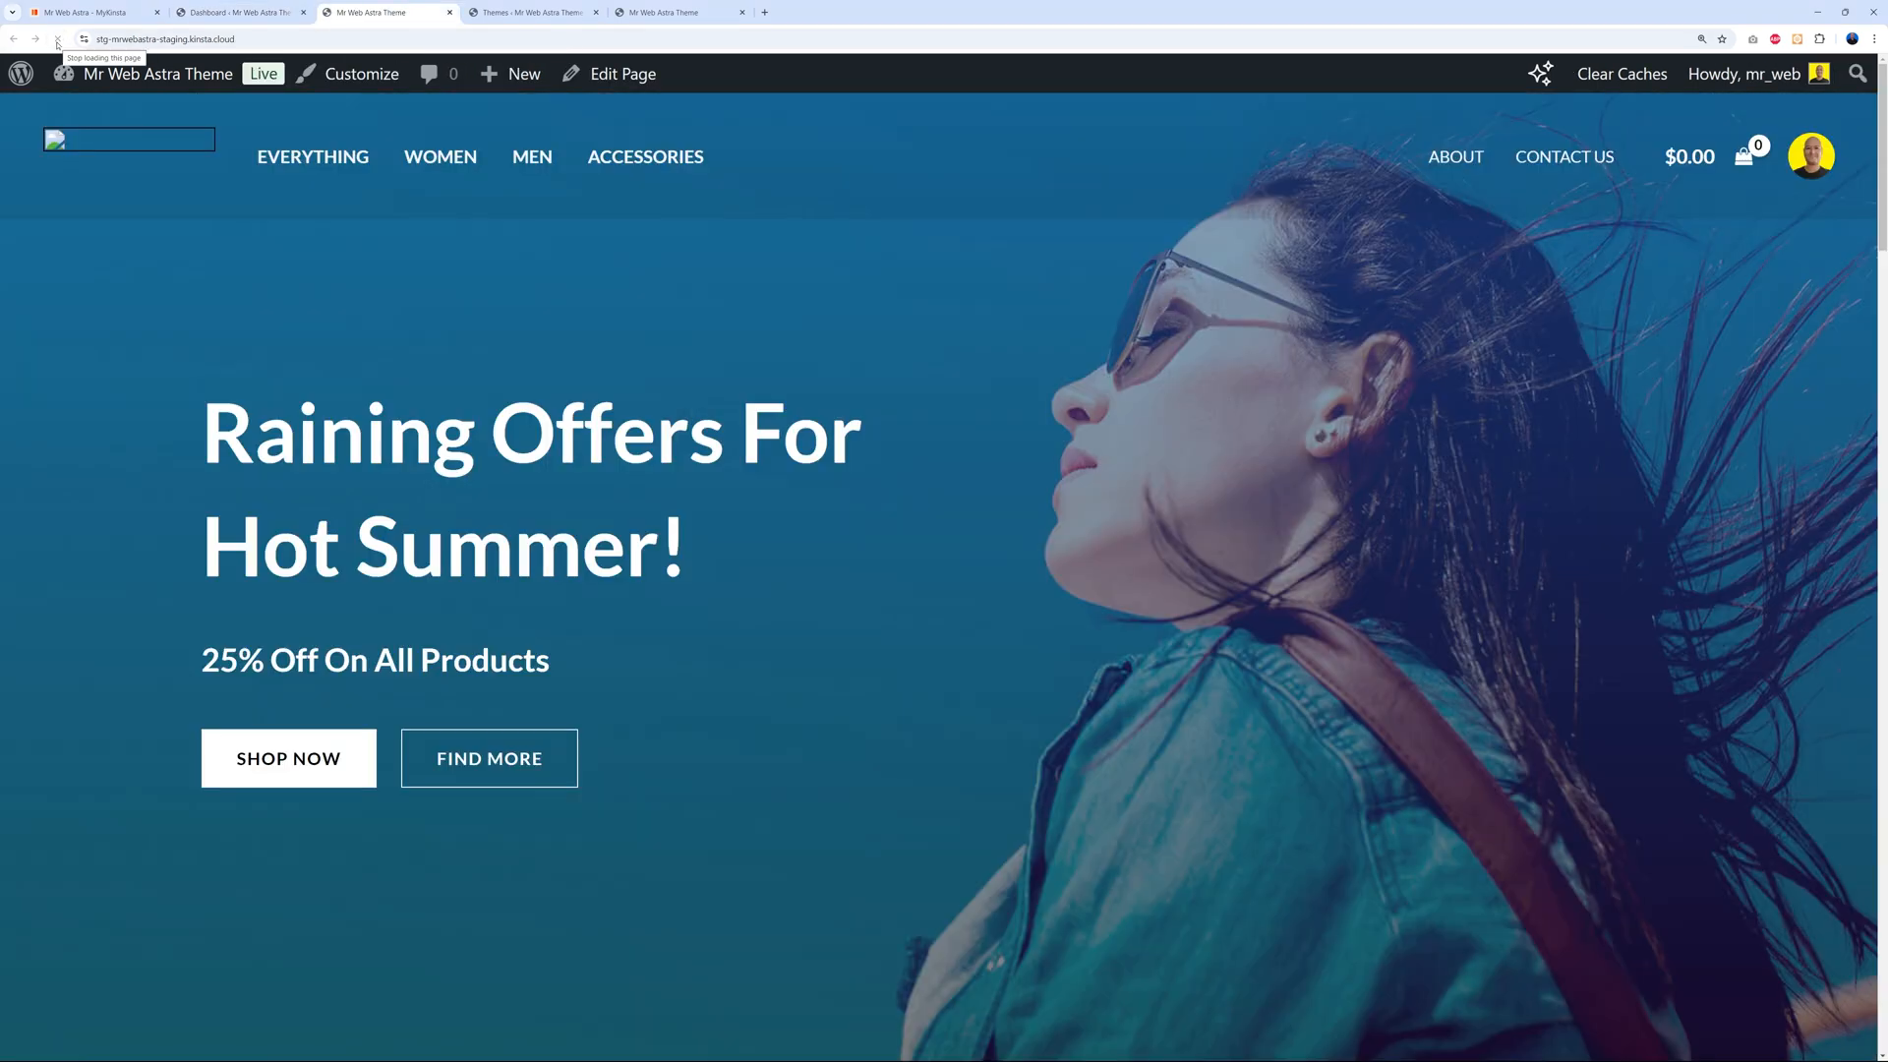
scroll(down, 3)
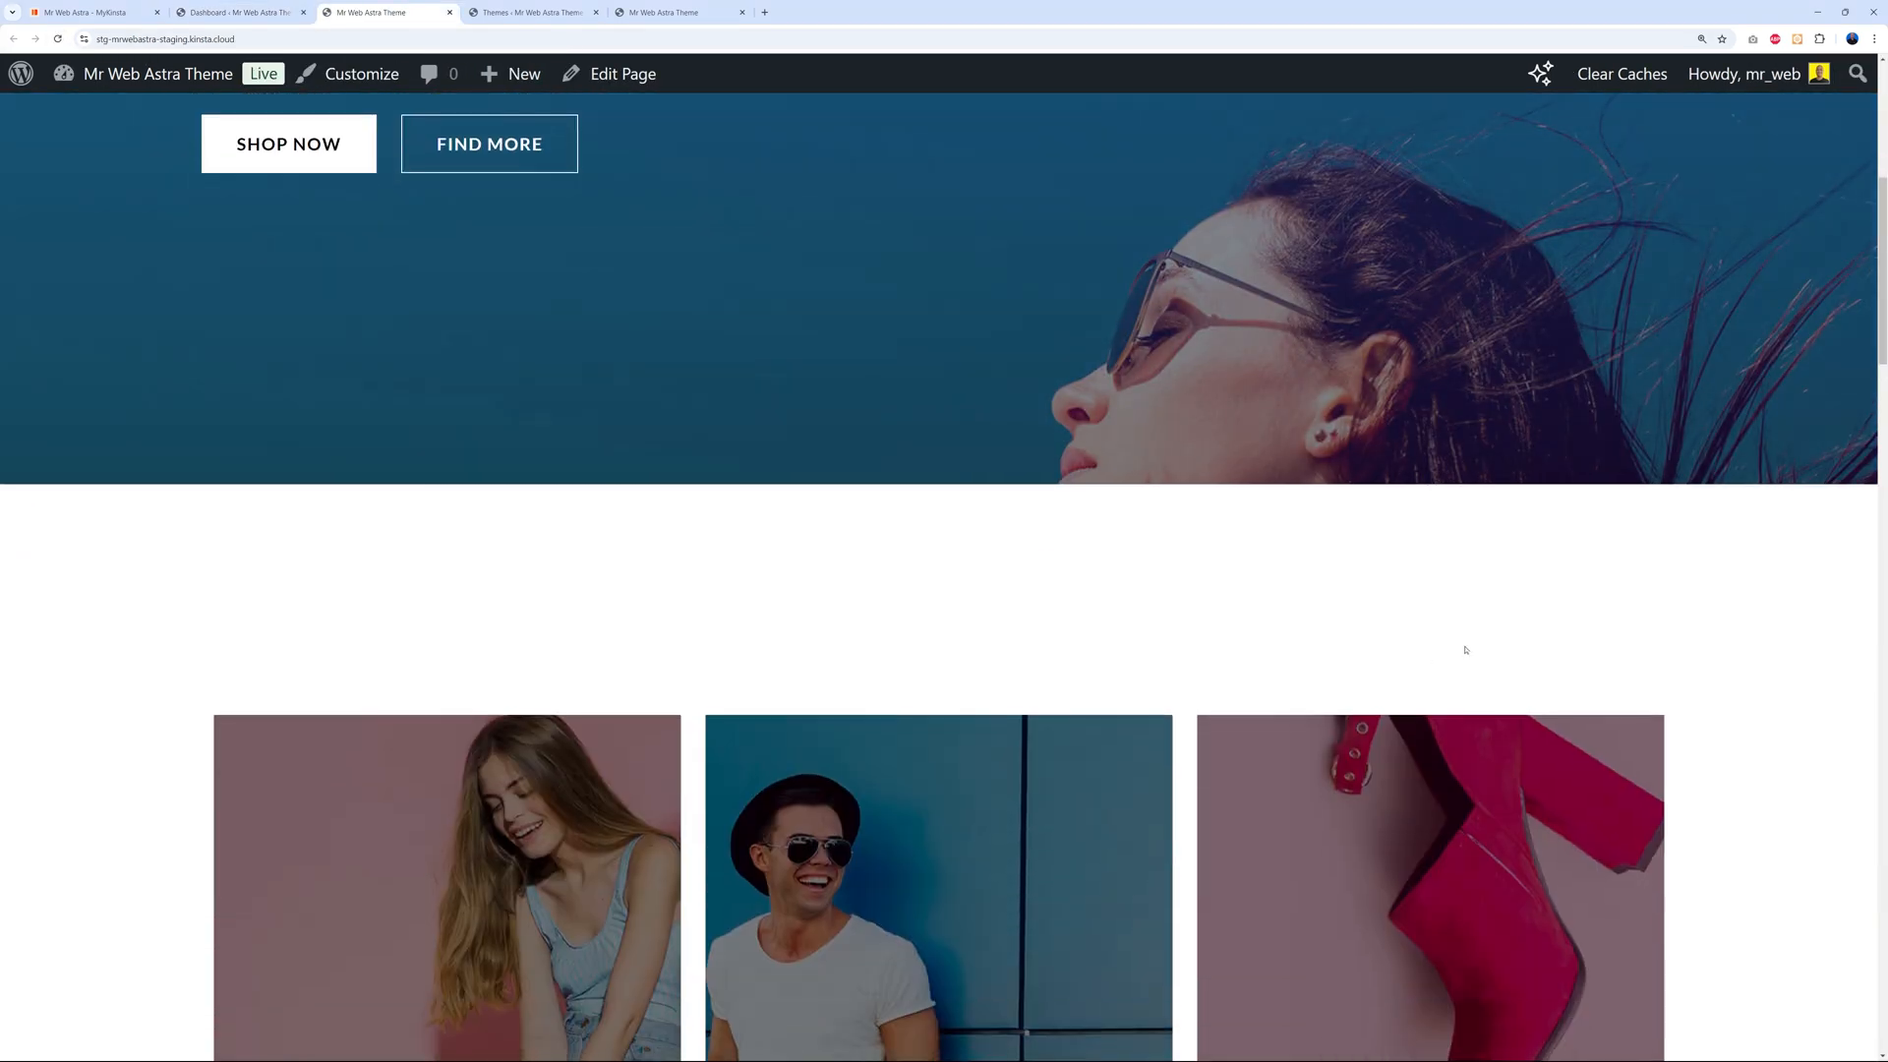
scroll(down, 3)
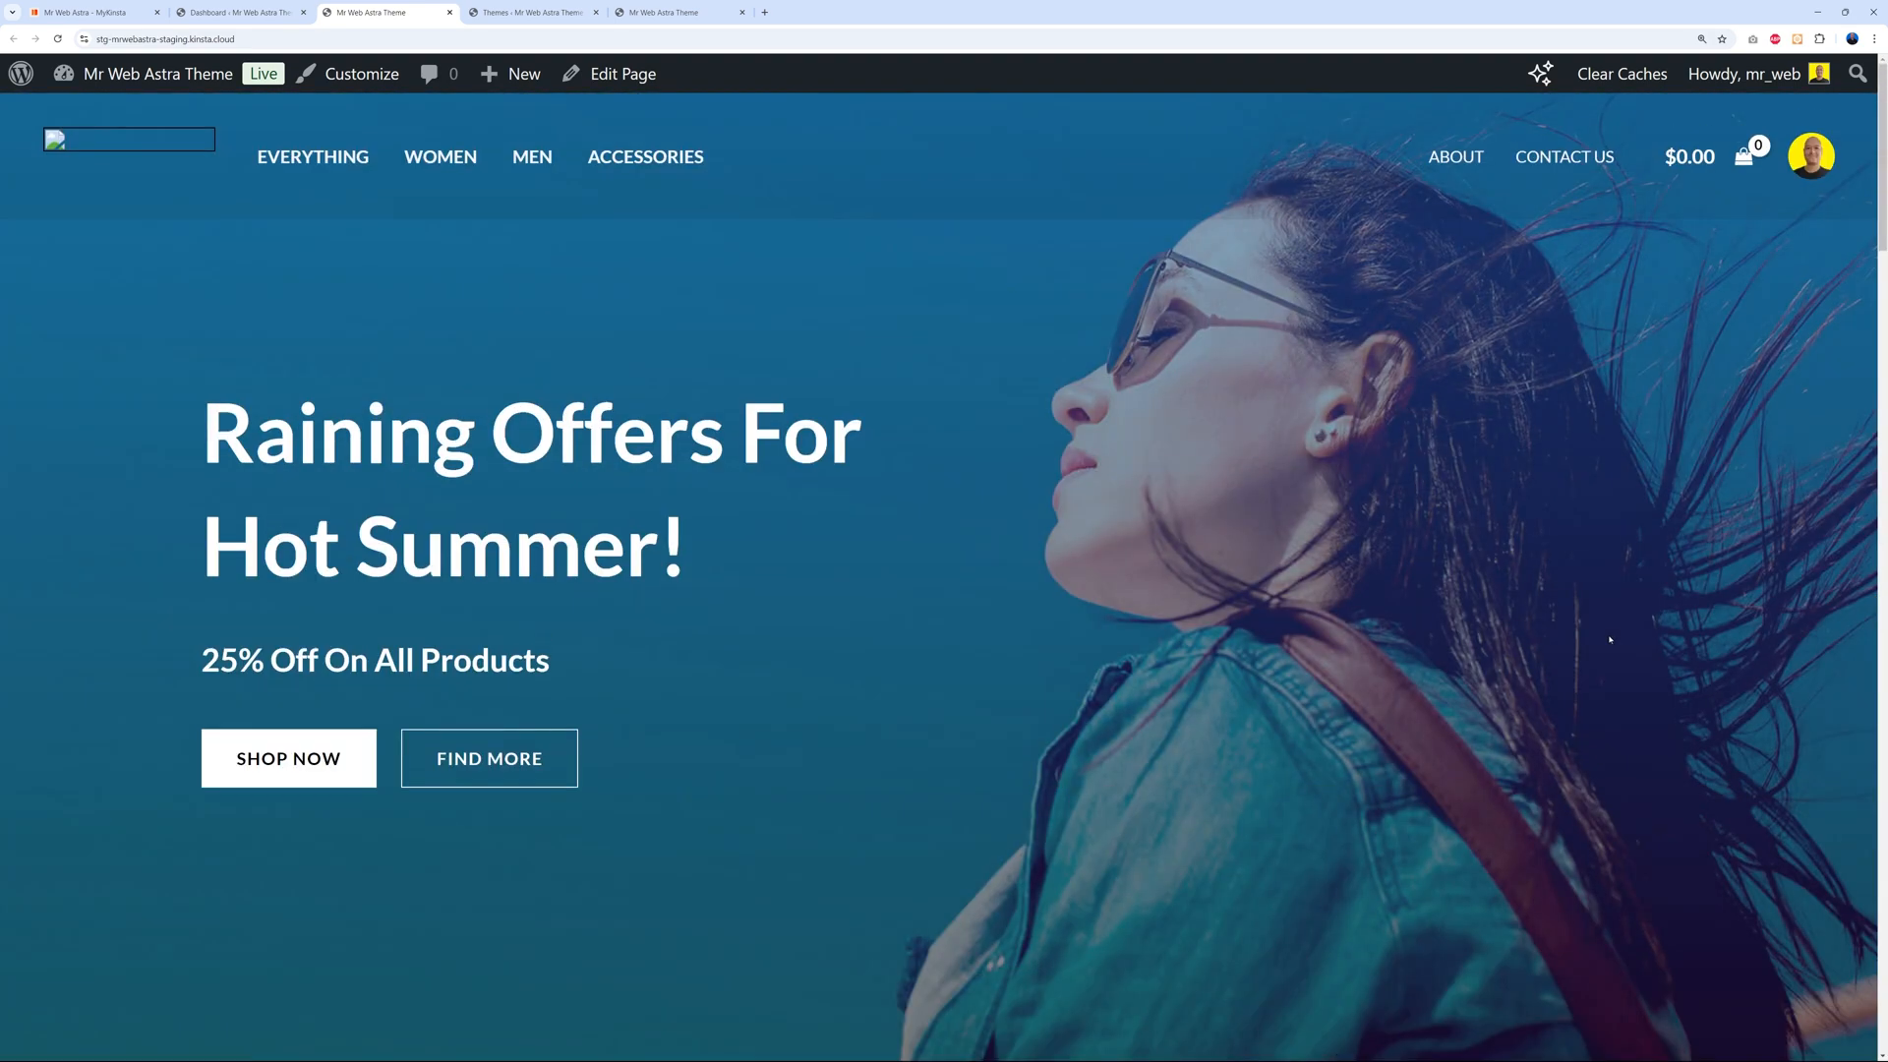
mouse_move(383, 122)
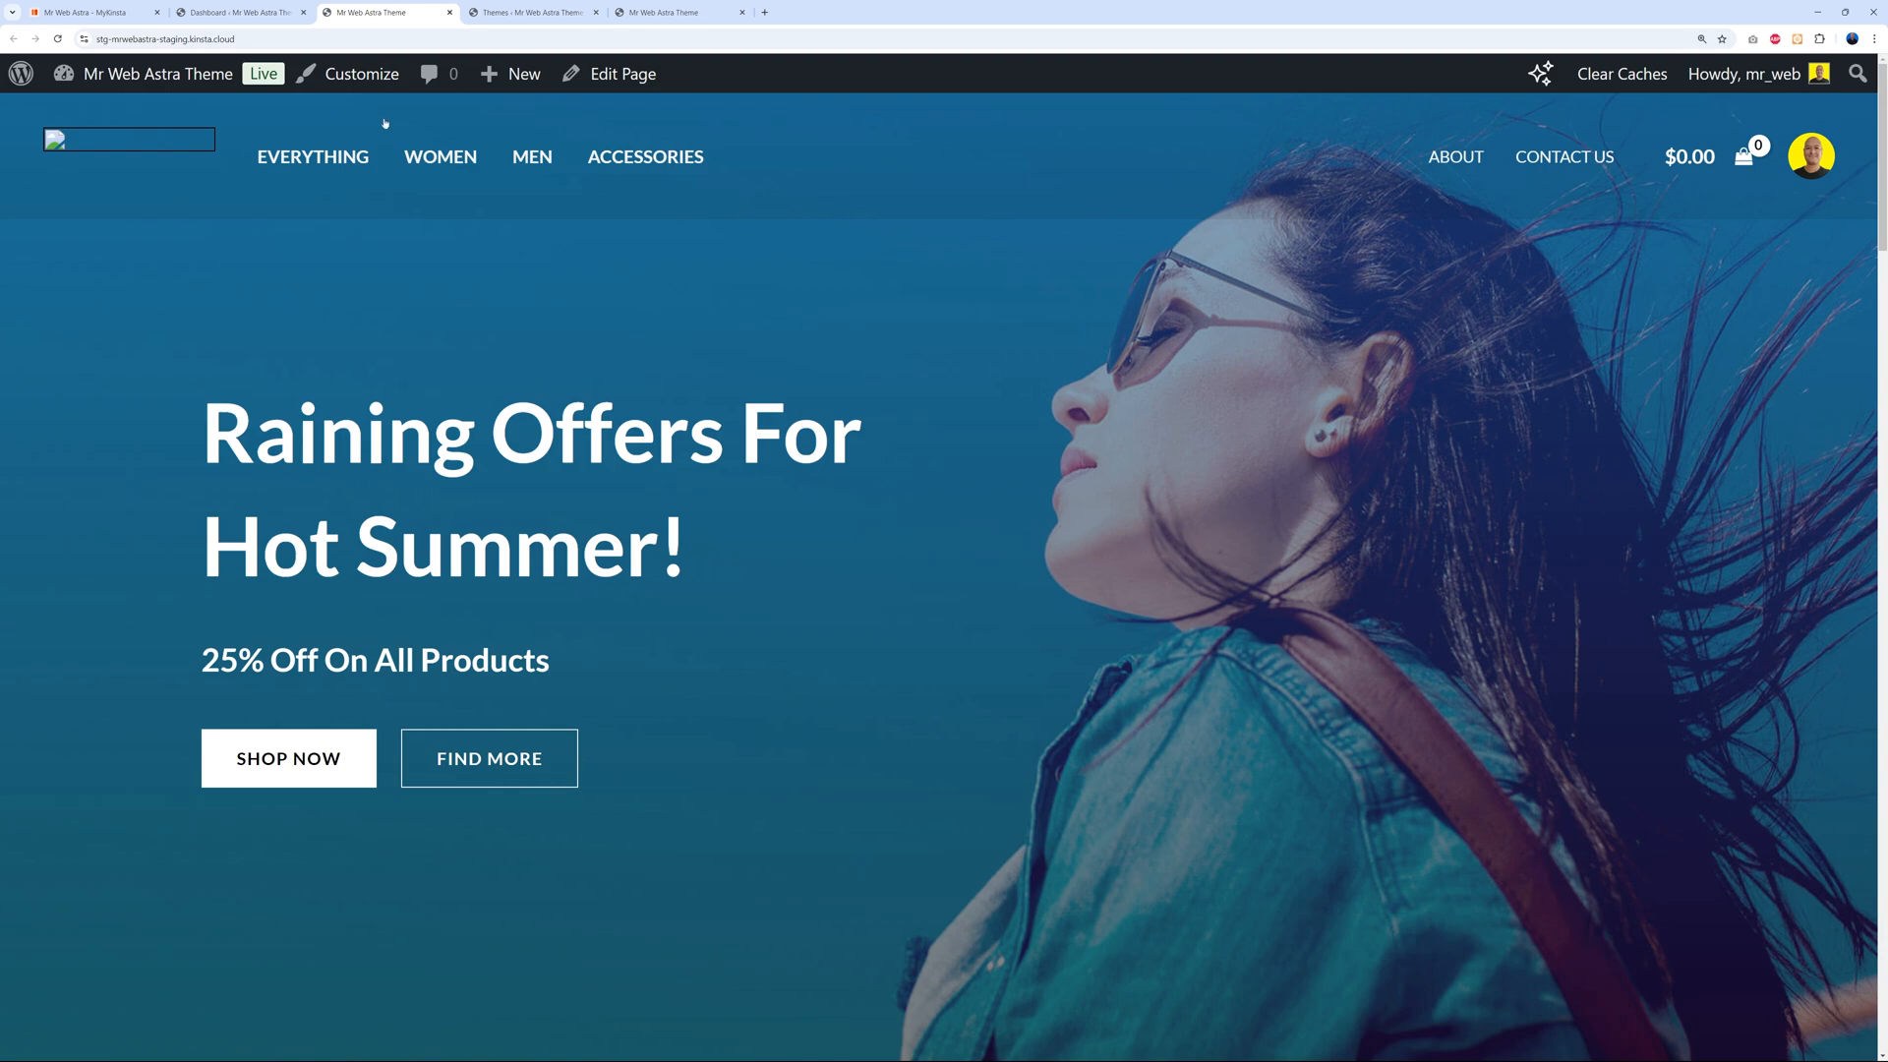
- Push Staging to Live with Files and Database, confirming with the site name Mr Web Astra
click(91, 12)
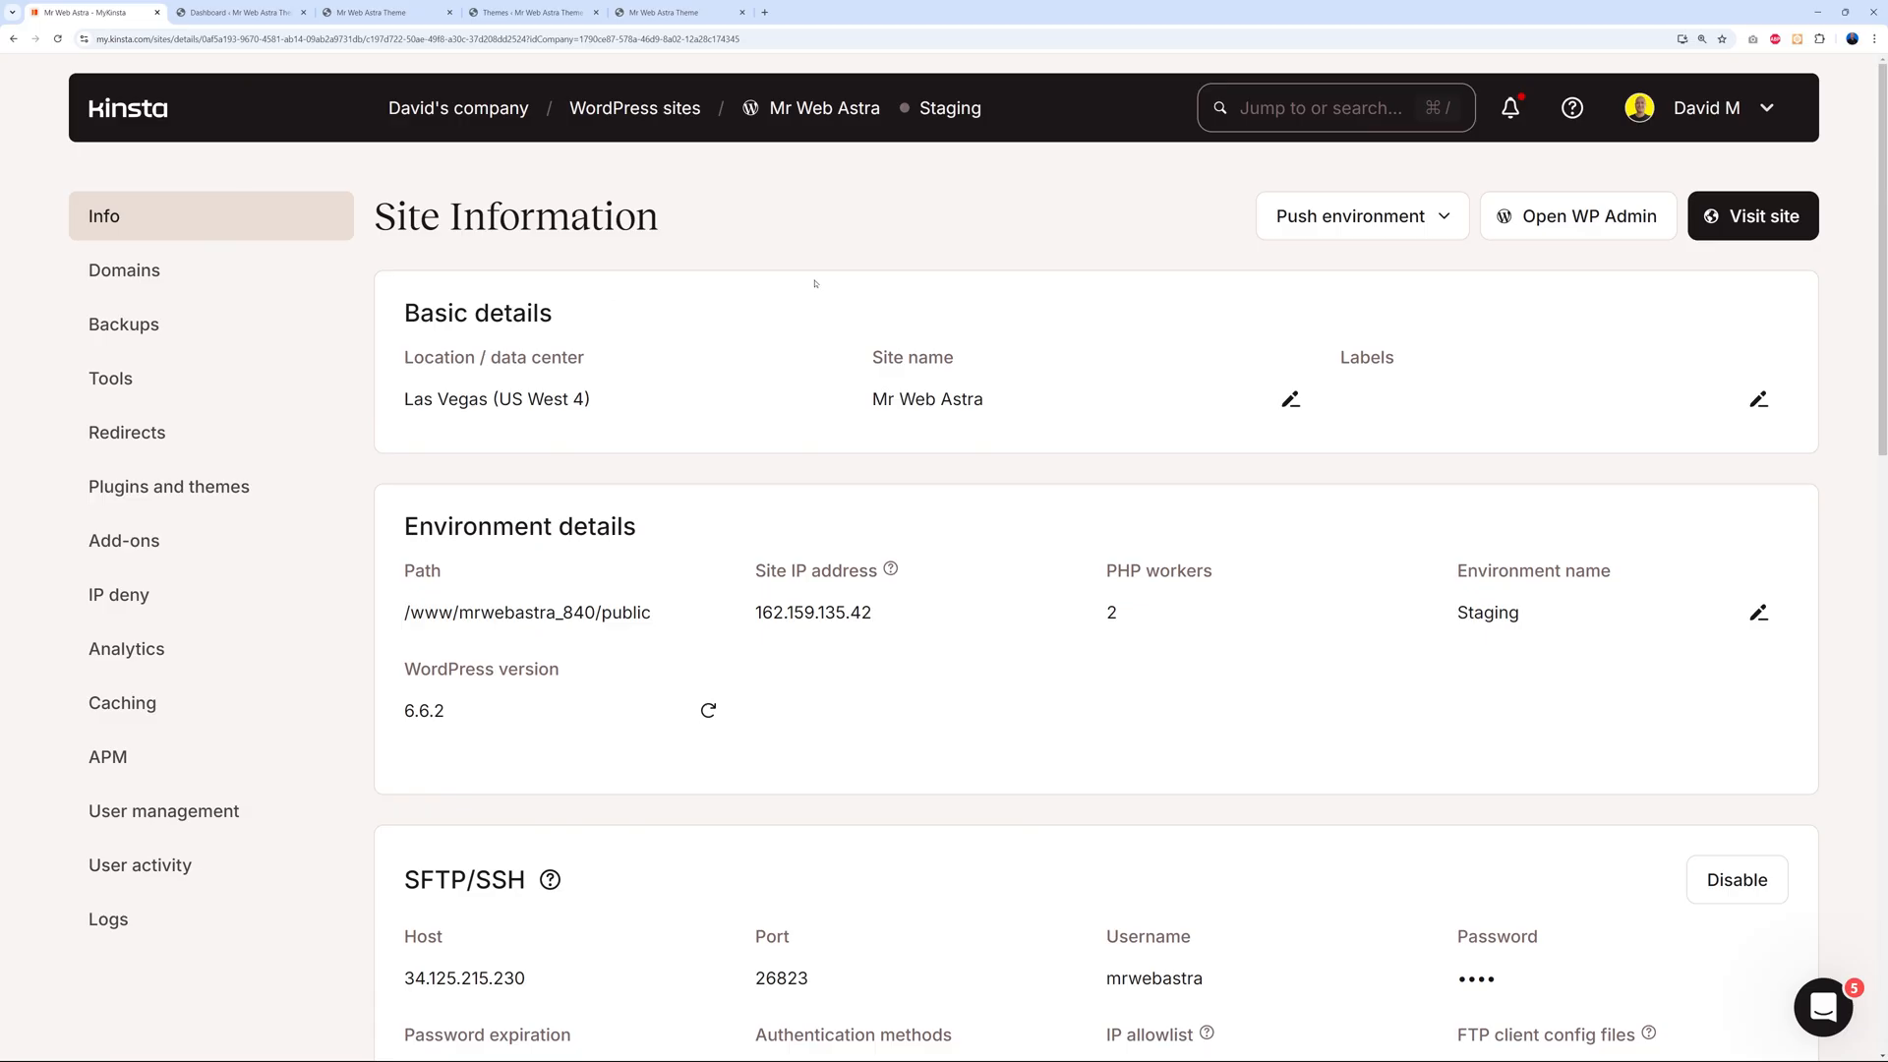
mouse_move(1089, 256)
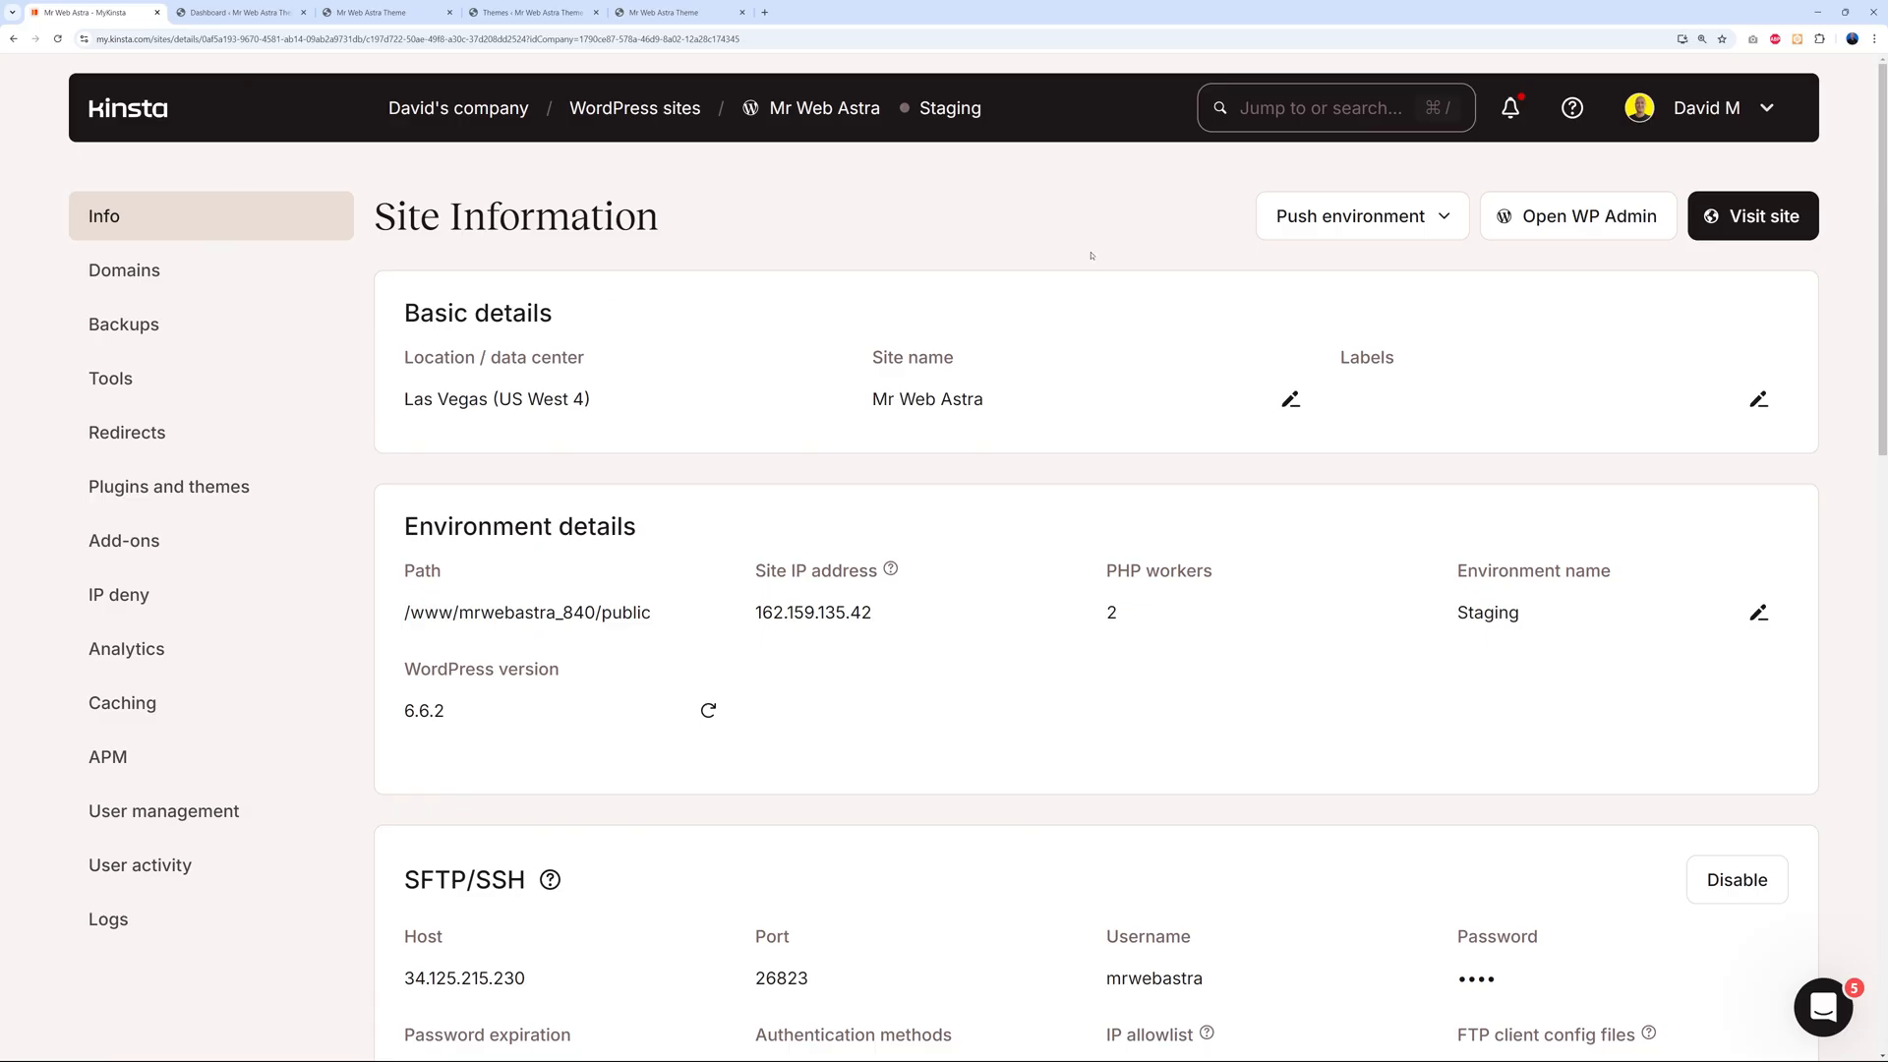
click(1360, 216)
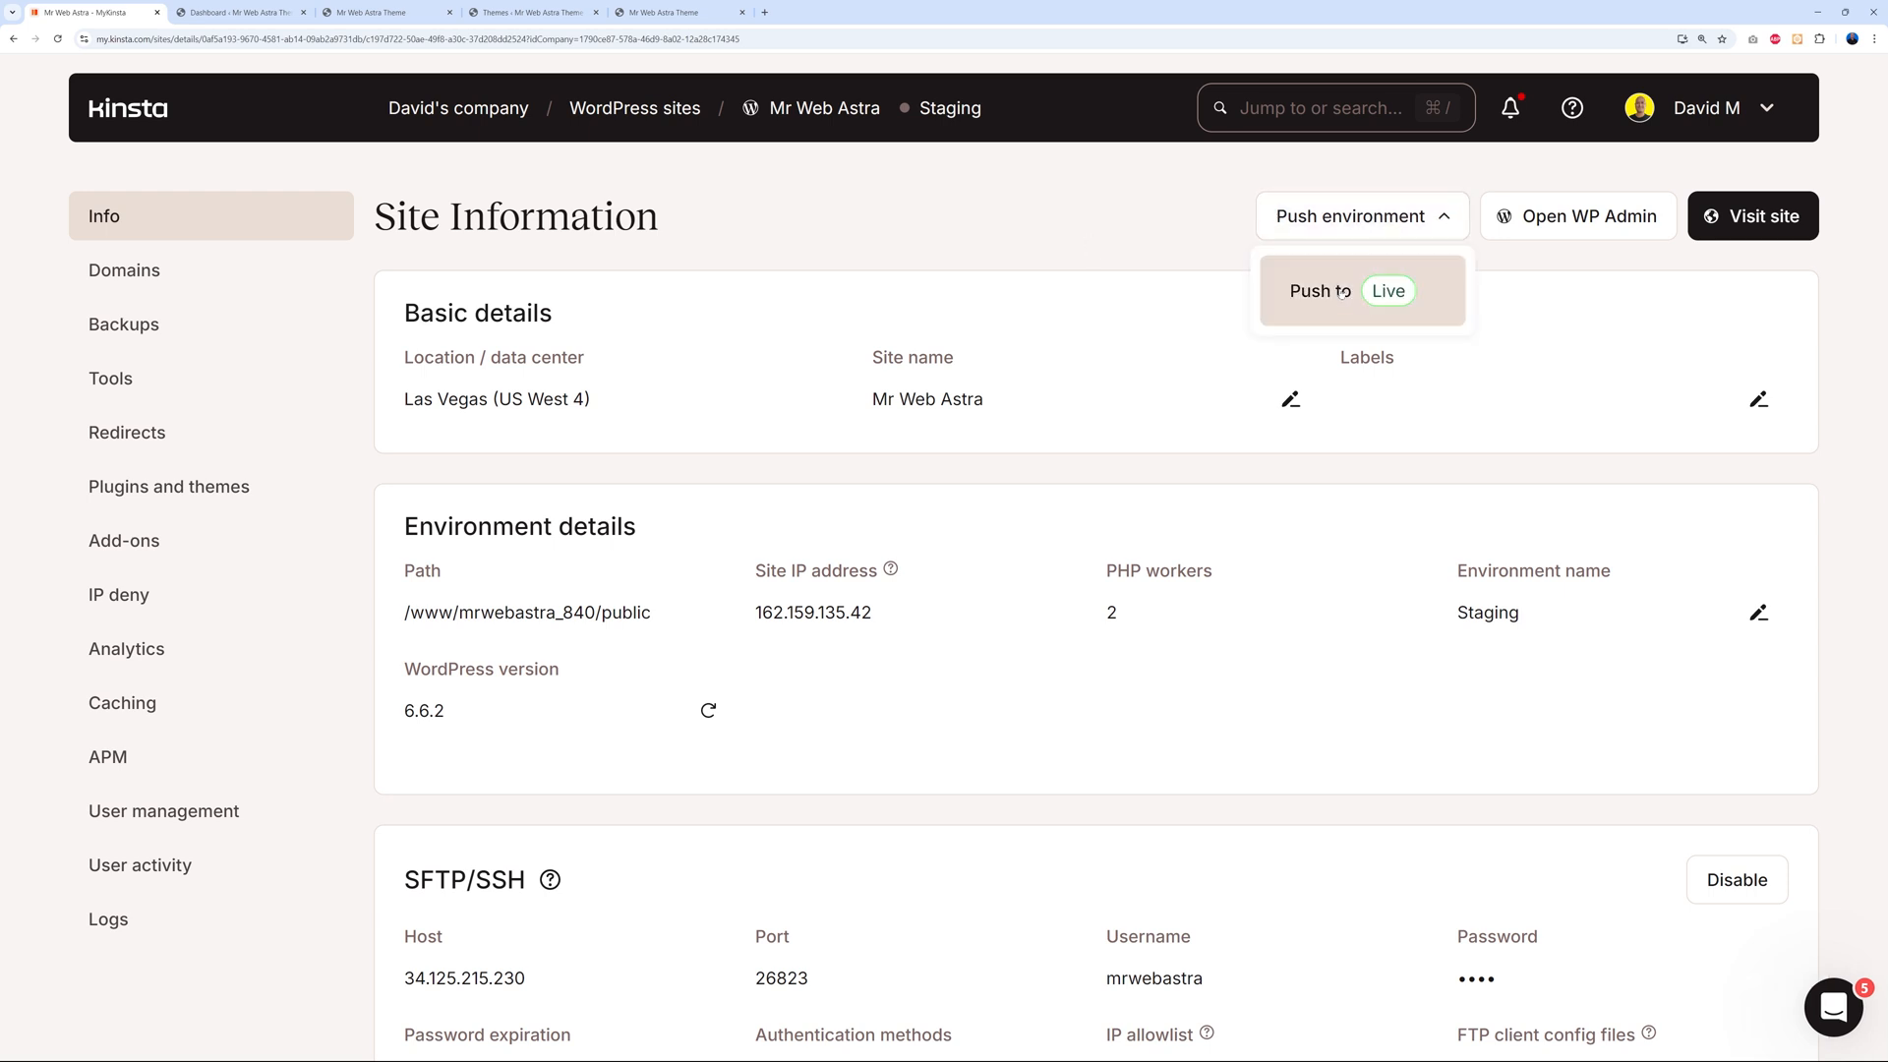
click(1348, 291)
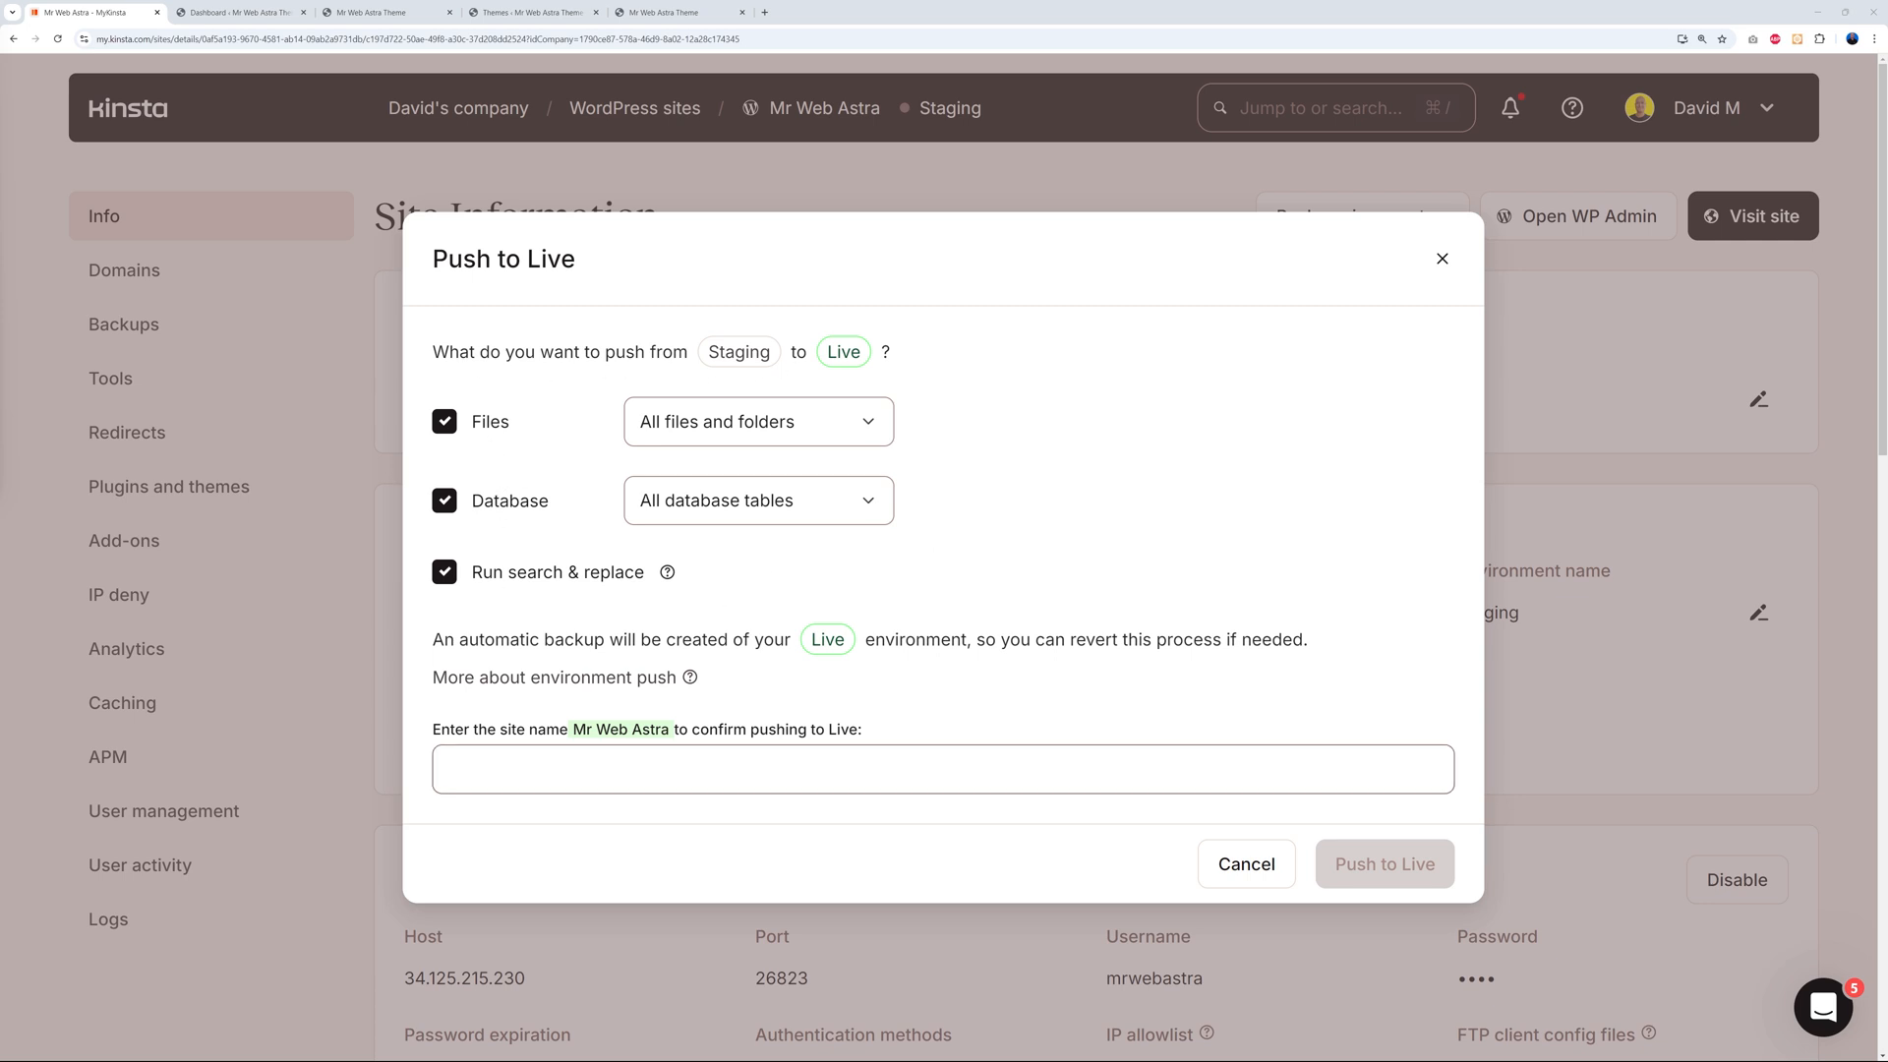
click(942, 769)
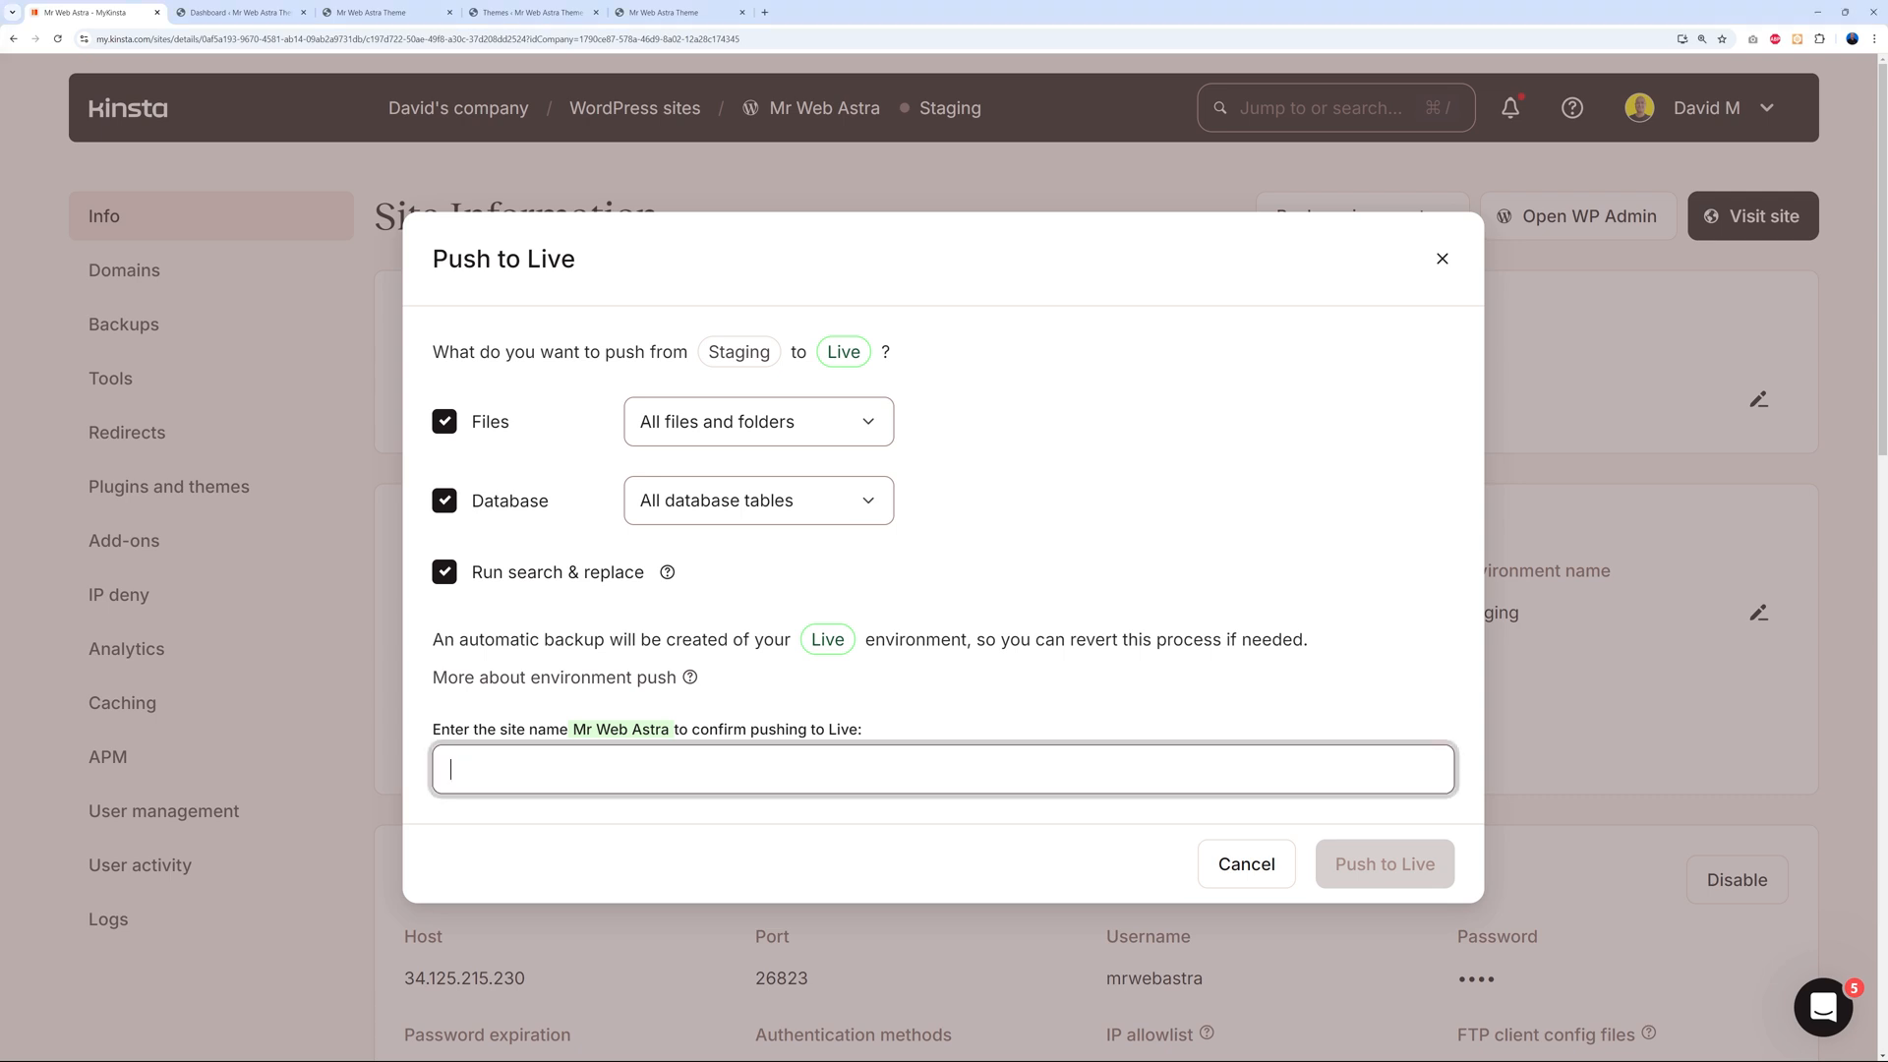
text(Mr Web As)
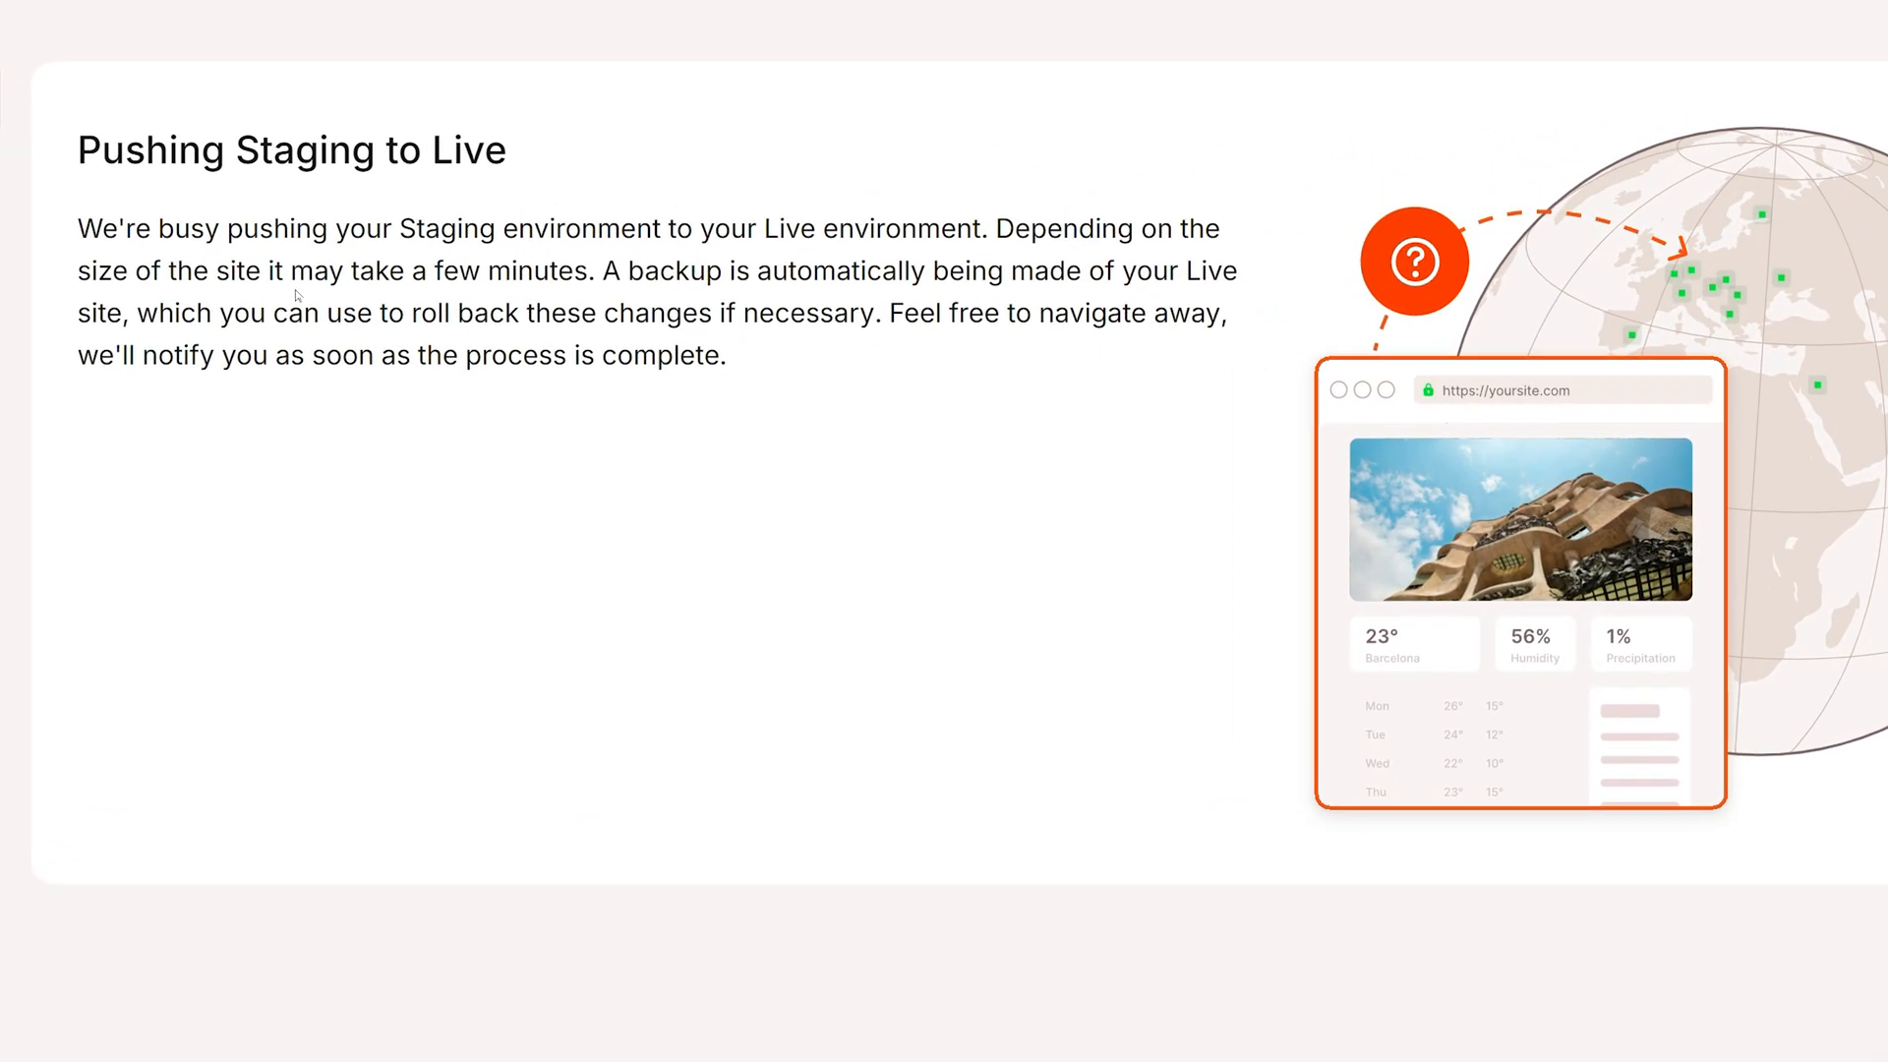
drag(606, 269, 1235, 270)
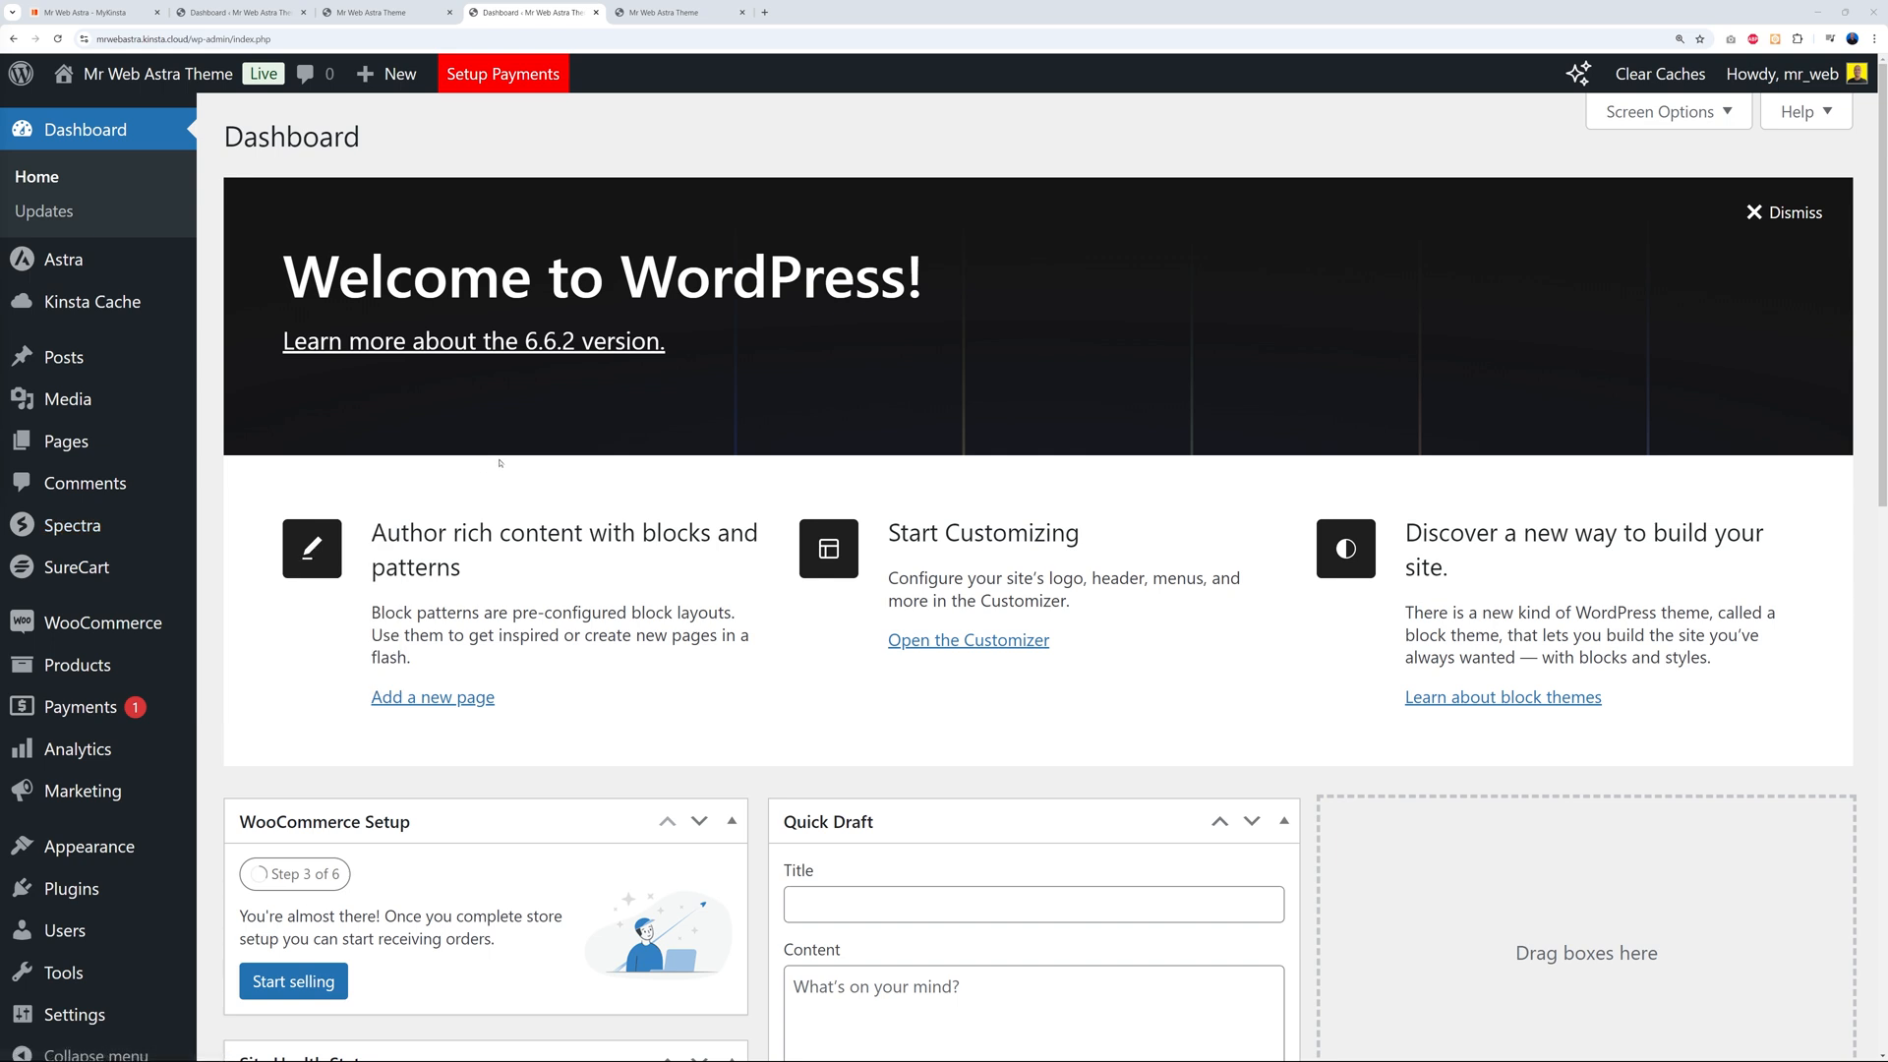
- View the live site's fashion-store storefront after the push
click(681, 12)
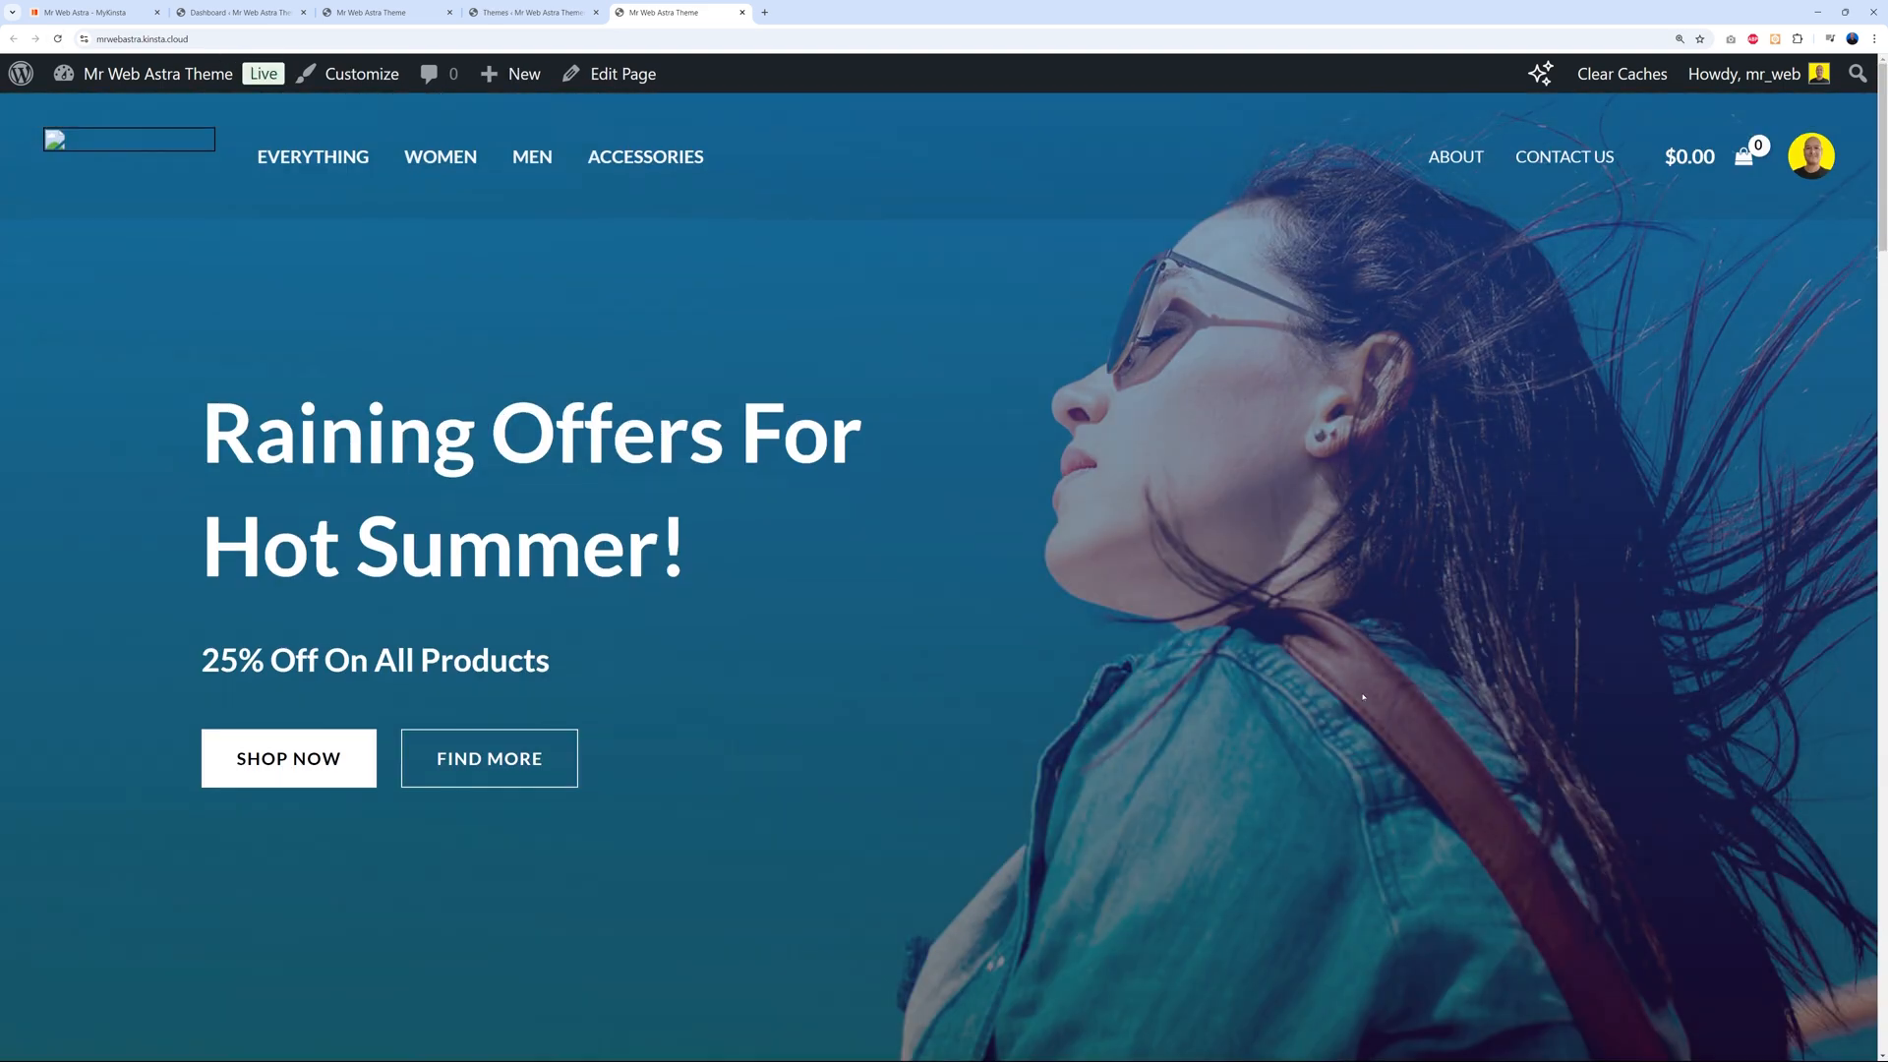
mouse_move(1361, 699)
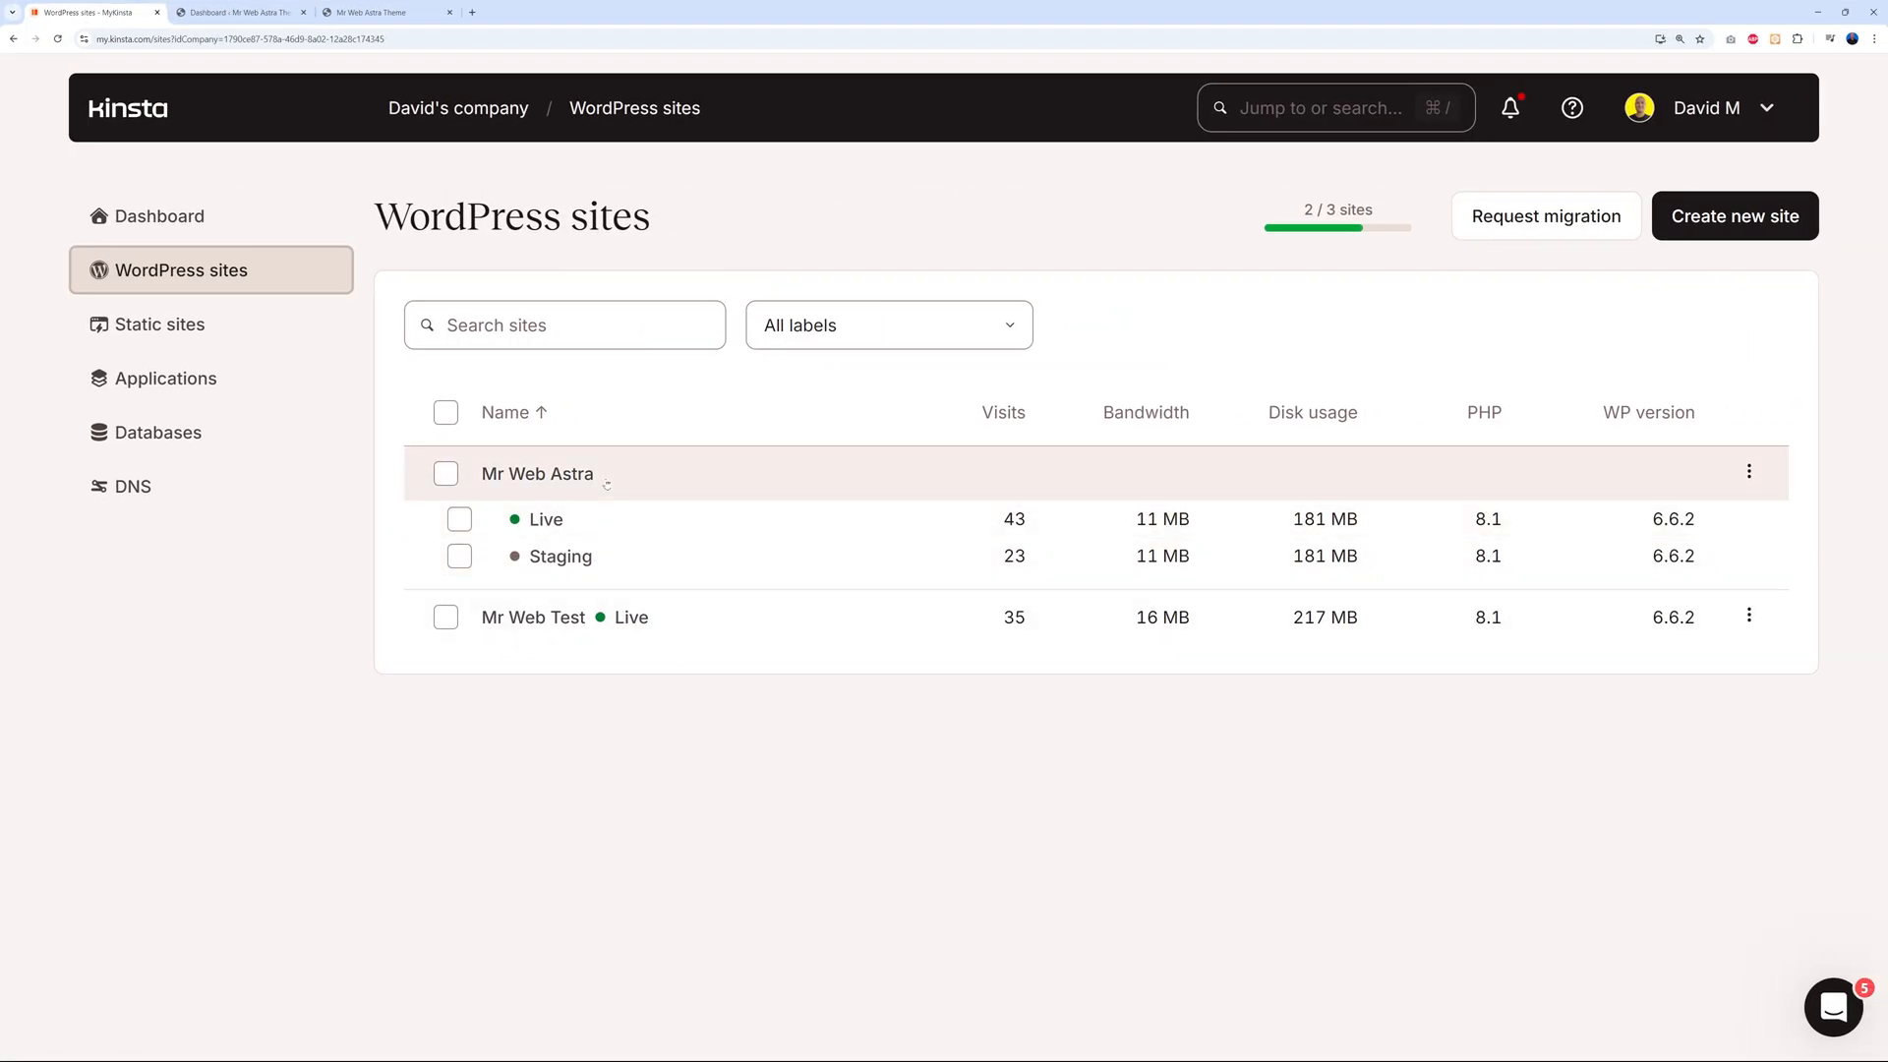
- View Mr Web Astra Live's daily backups and check the live wp-admin, which fails to load
click(537, 474)
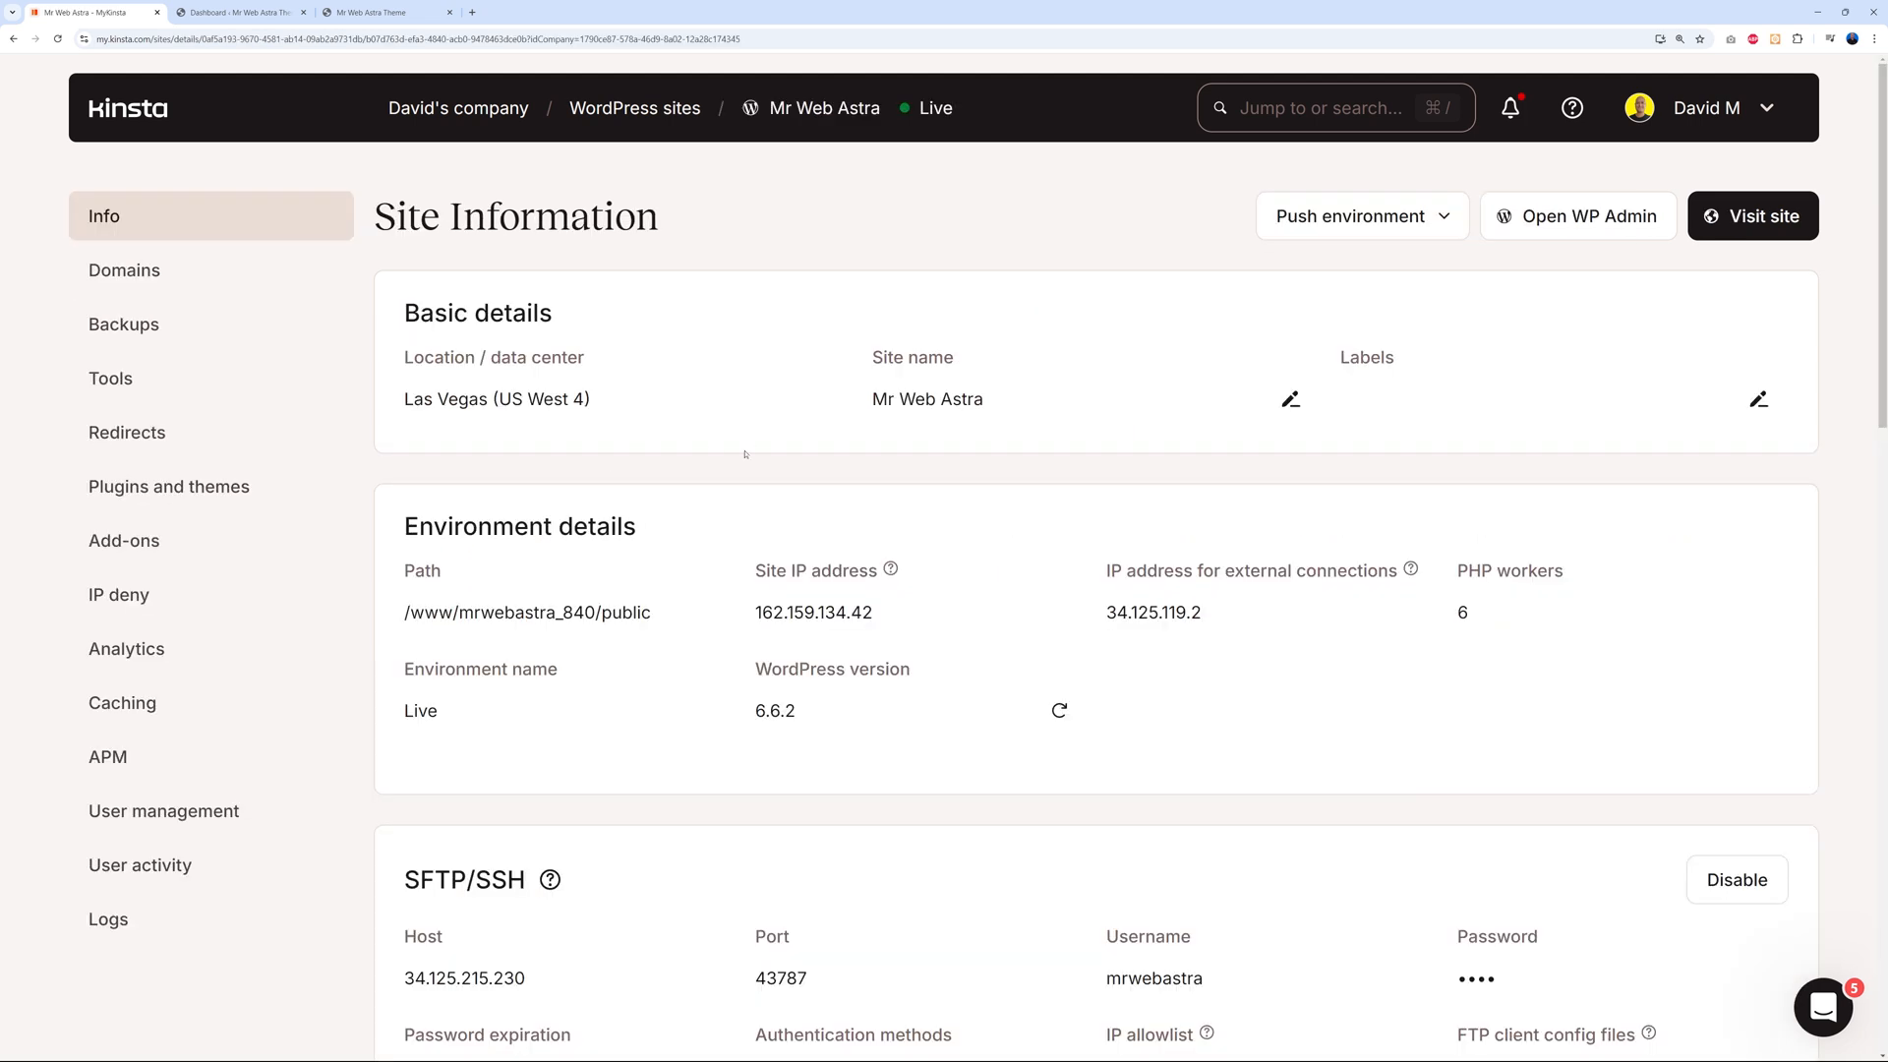
click(122, 325)
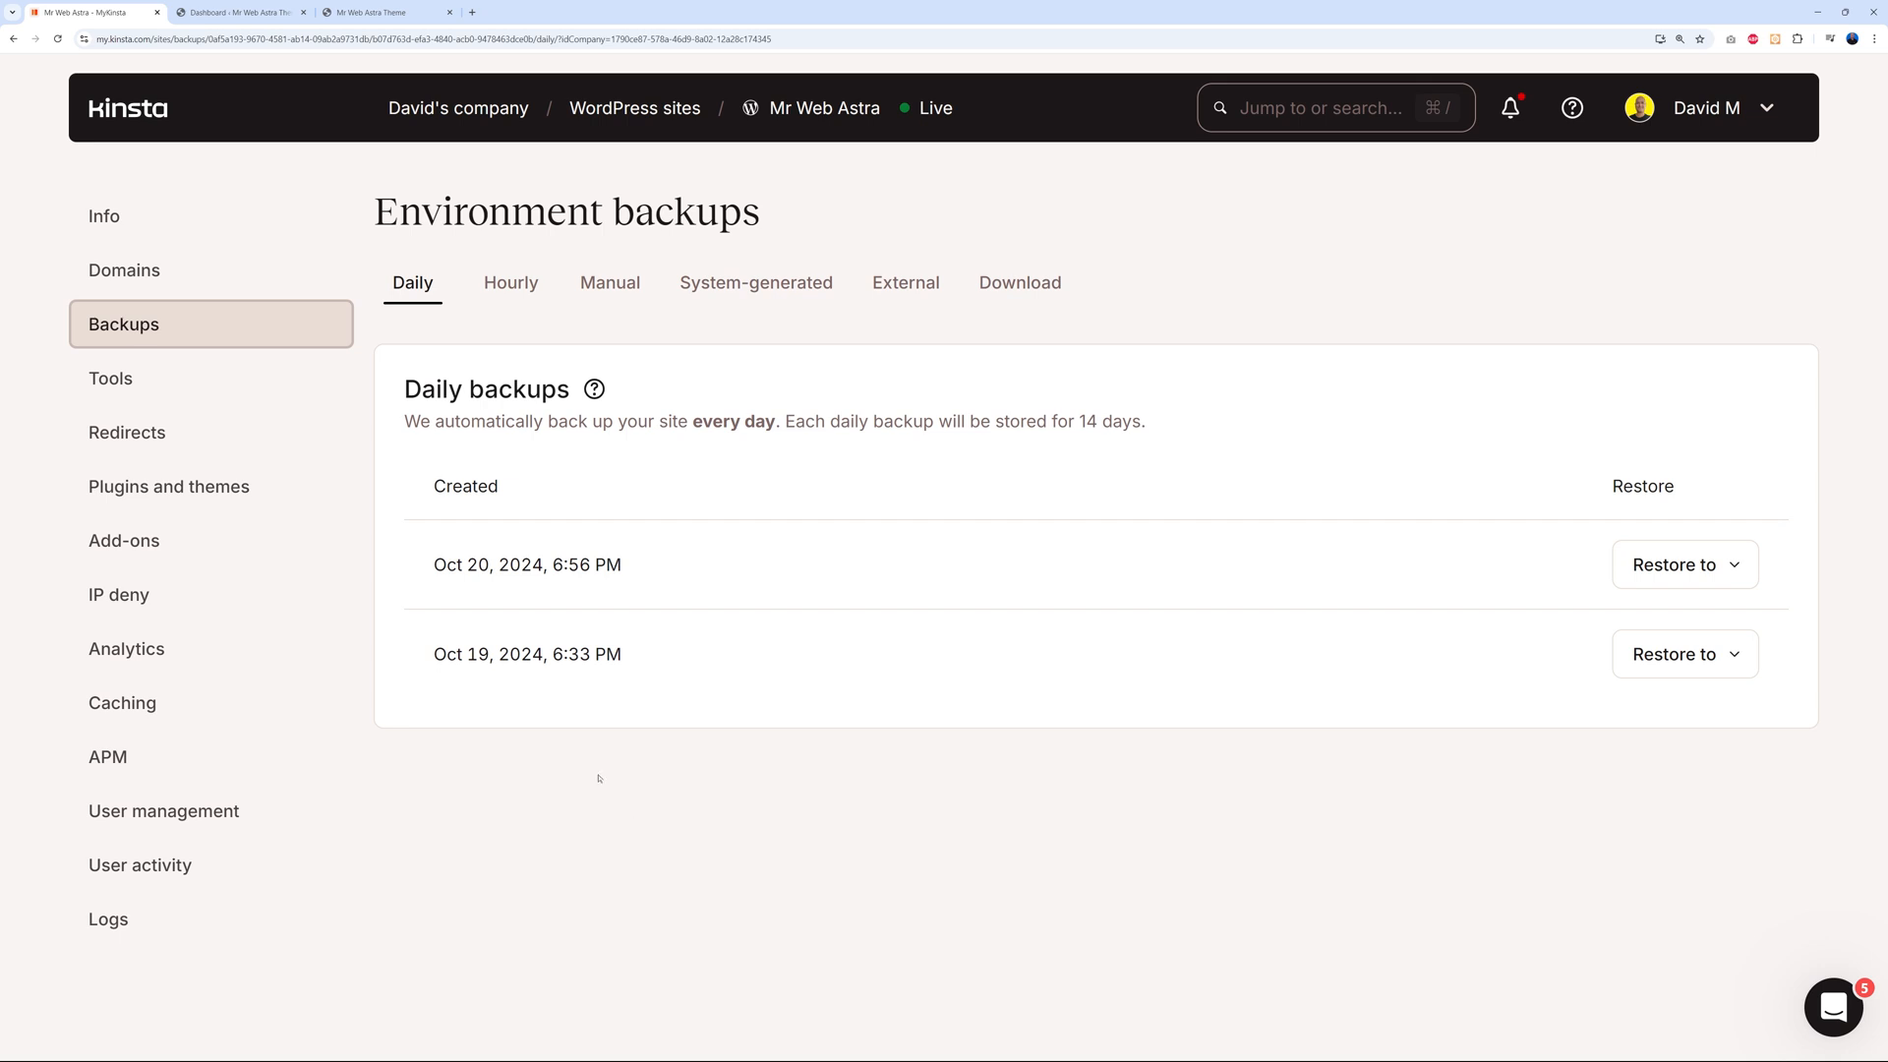
mouse_move(415, 228)
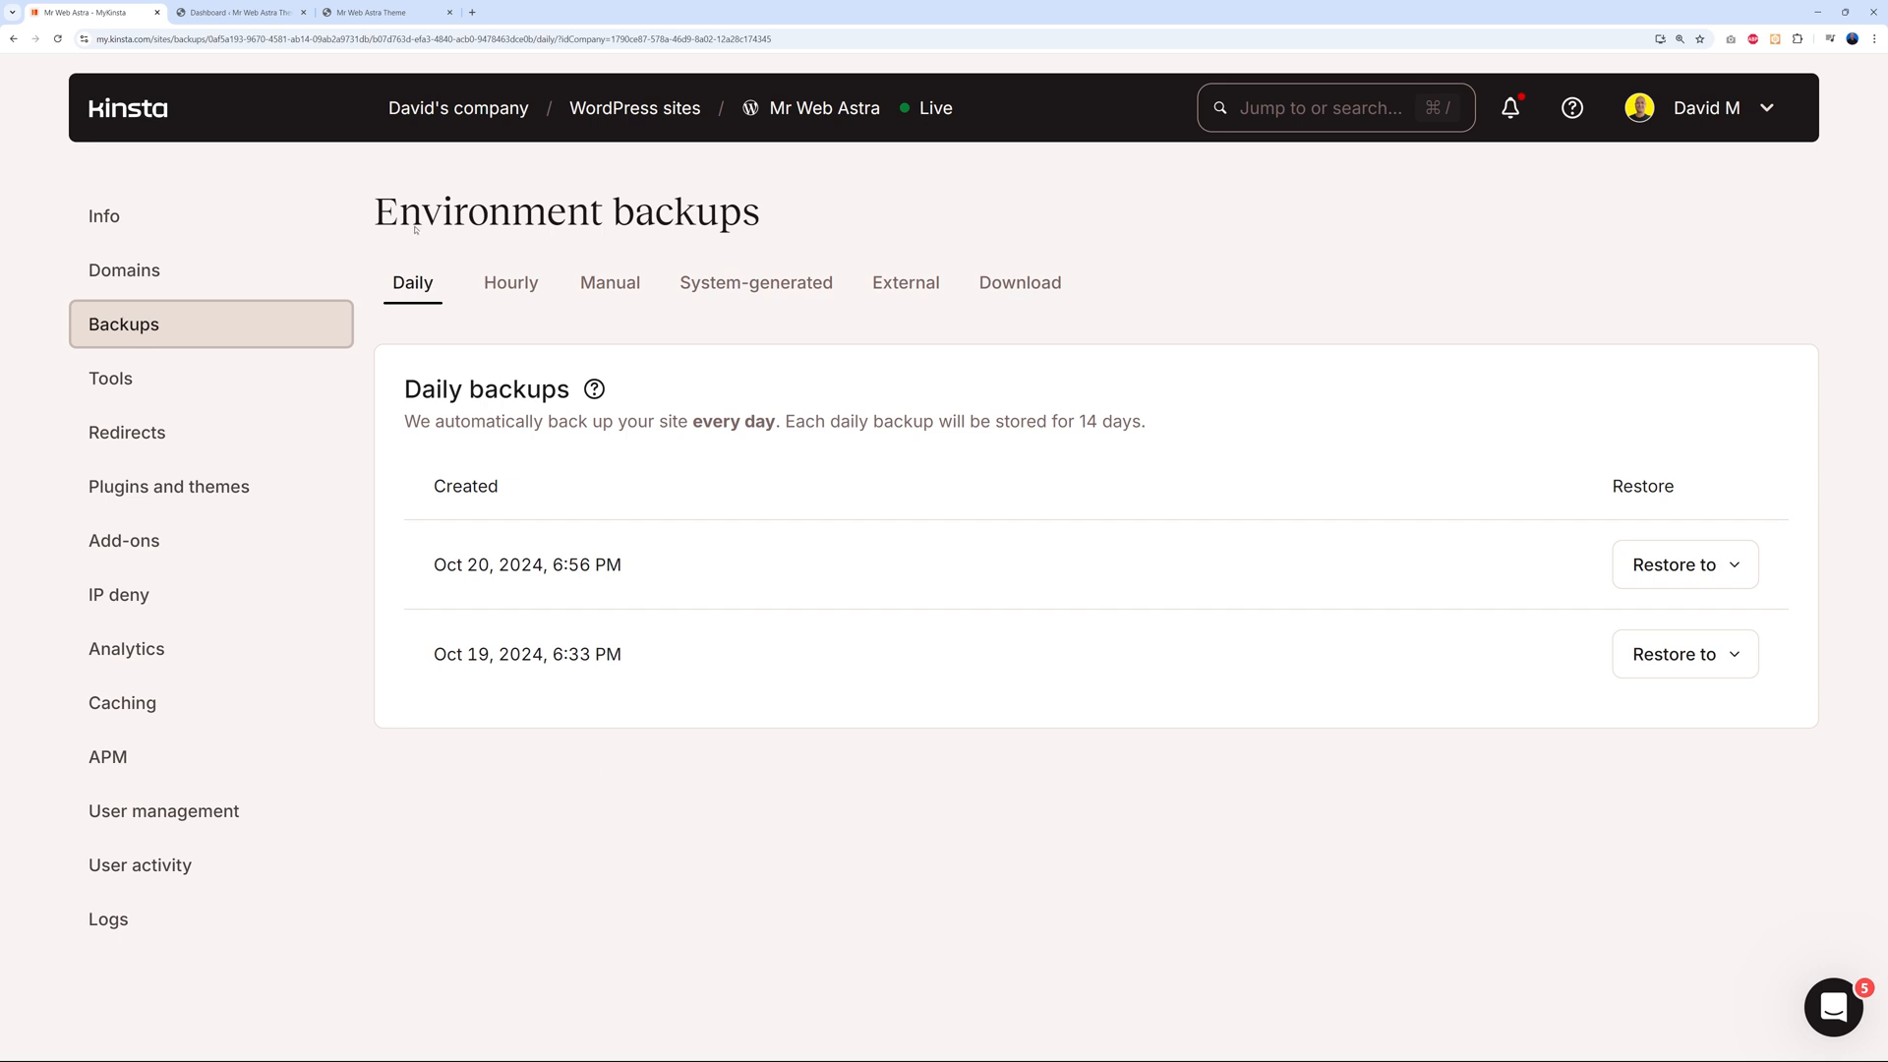
click(238, 12)
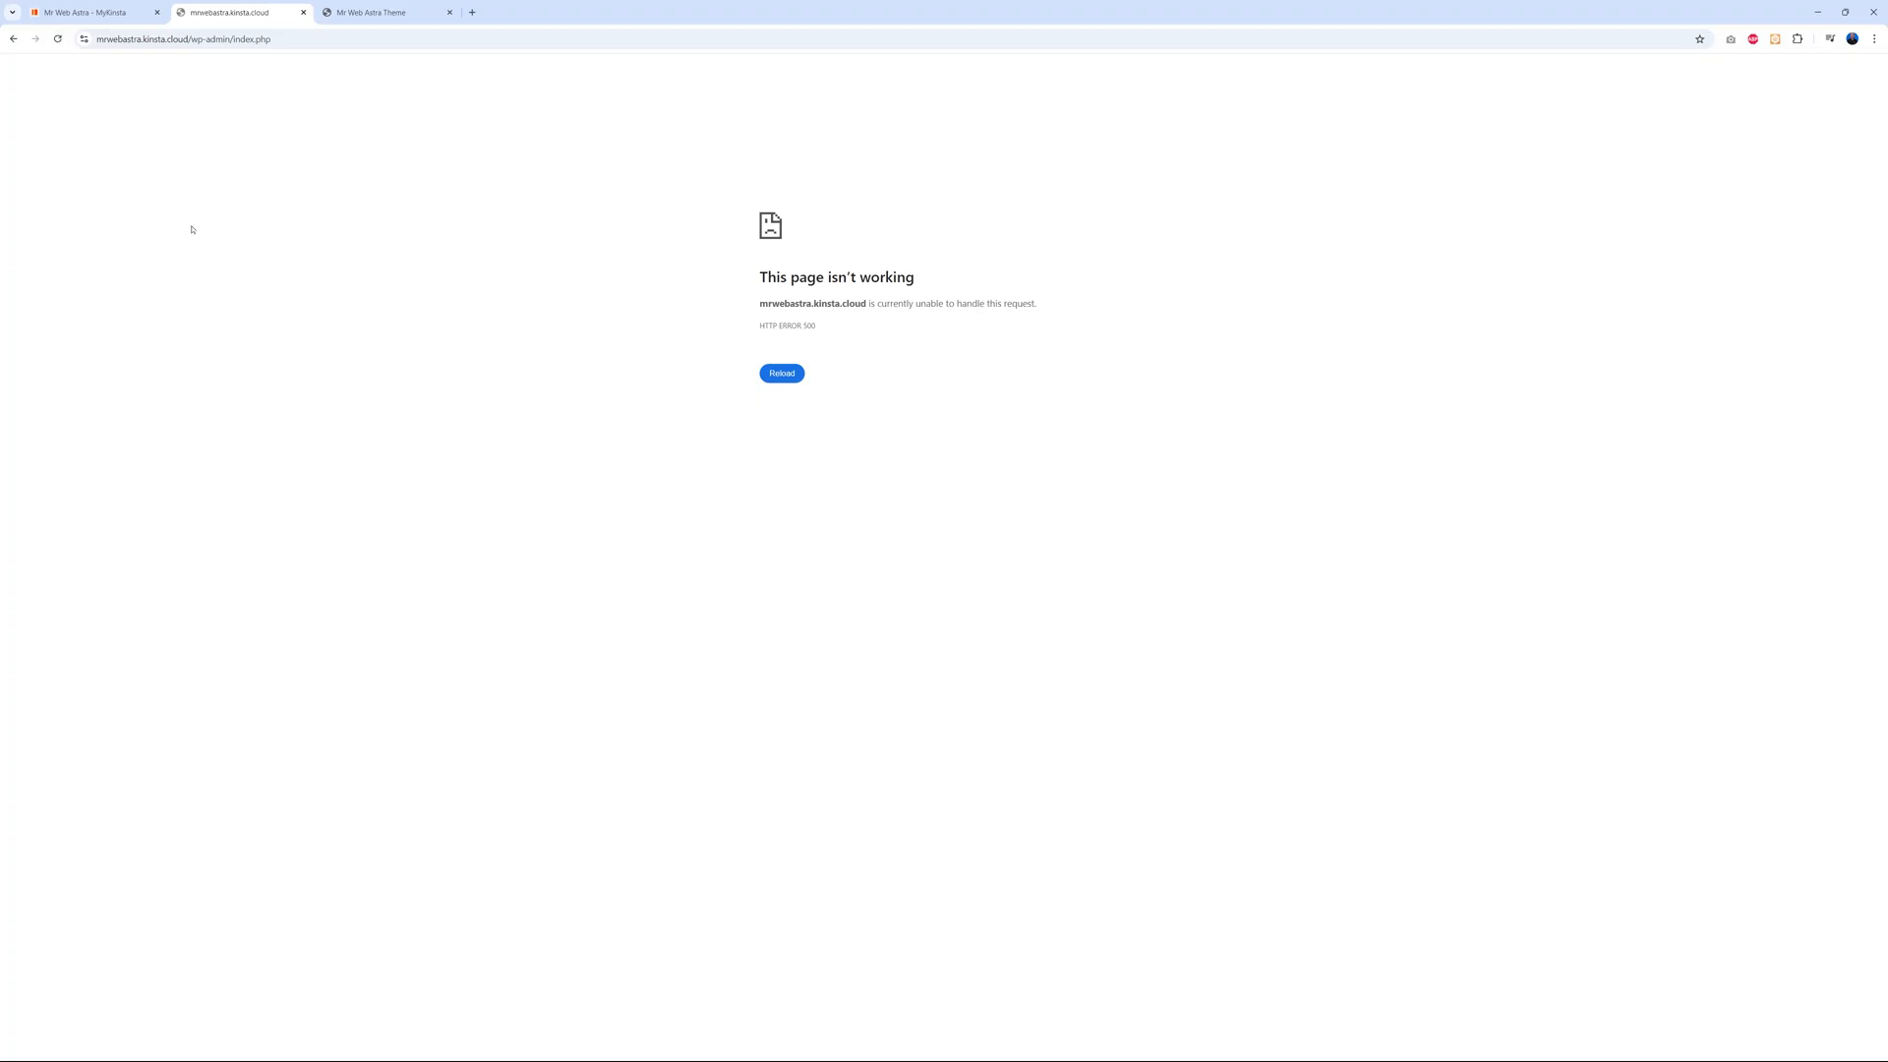
mouse_move(984, 421)
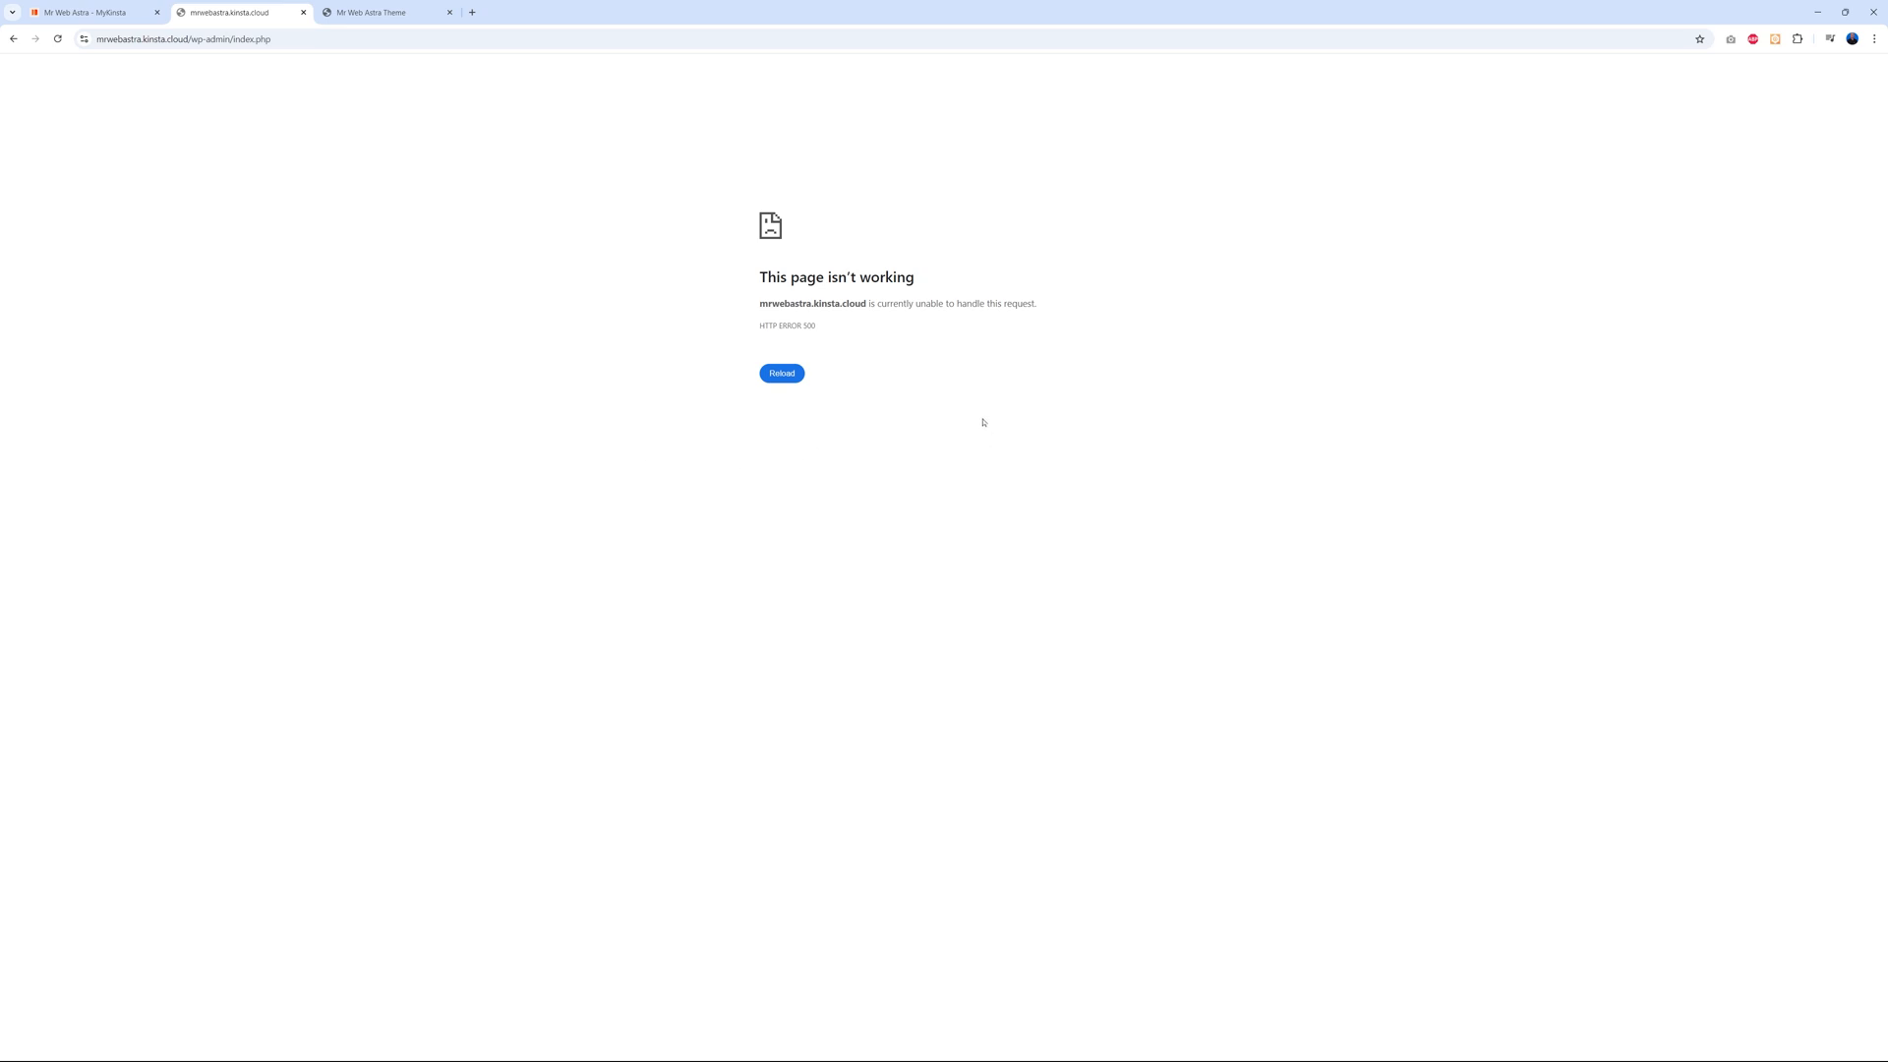
- Restore the Oct 20, 2024 daily backup to Live, confirming with the site name 'Mr Web Astra'
click(94, 11)
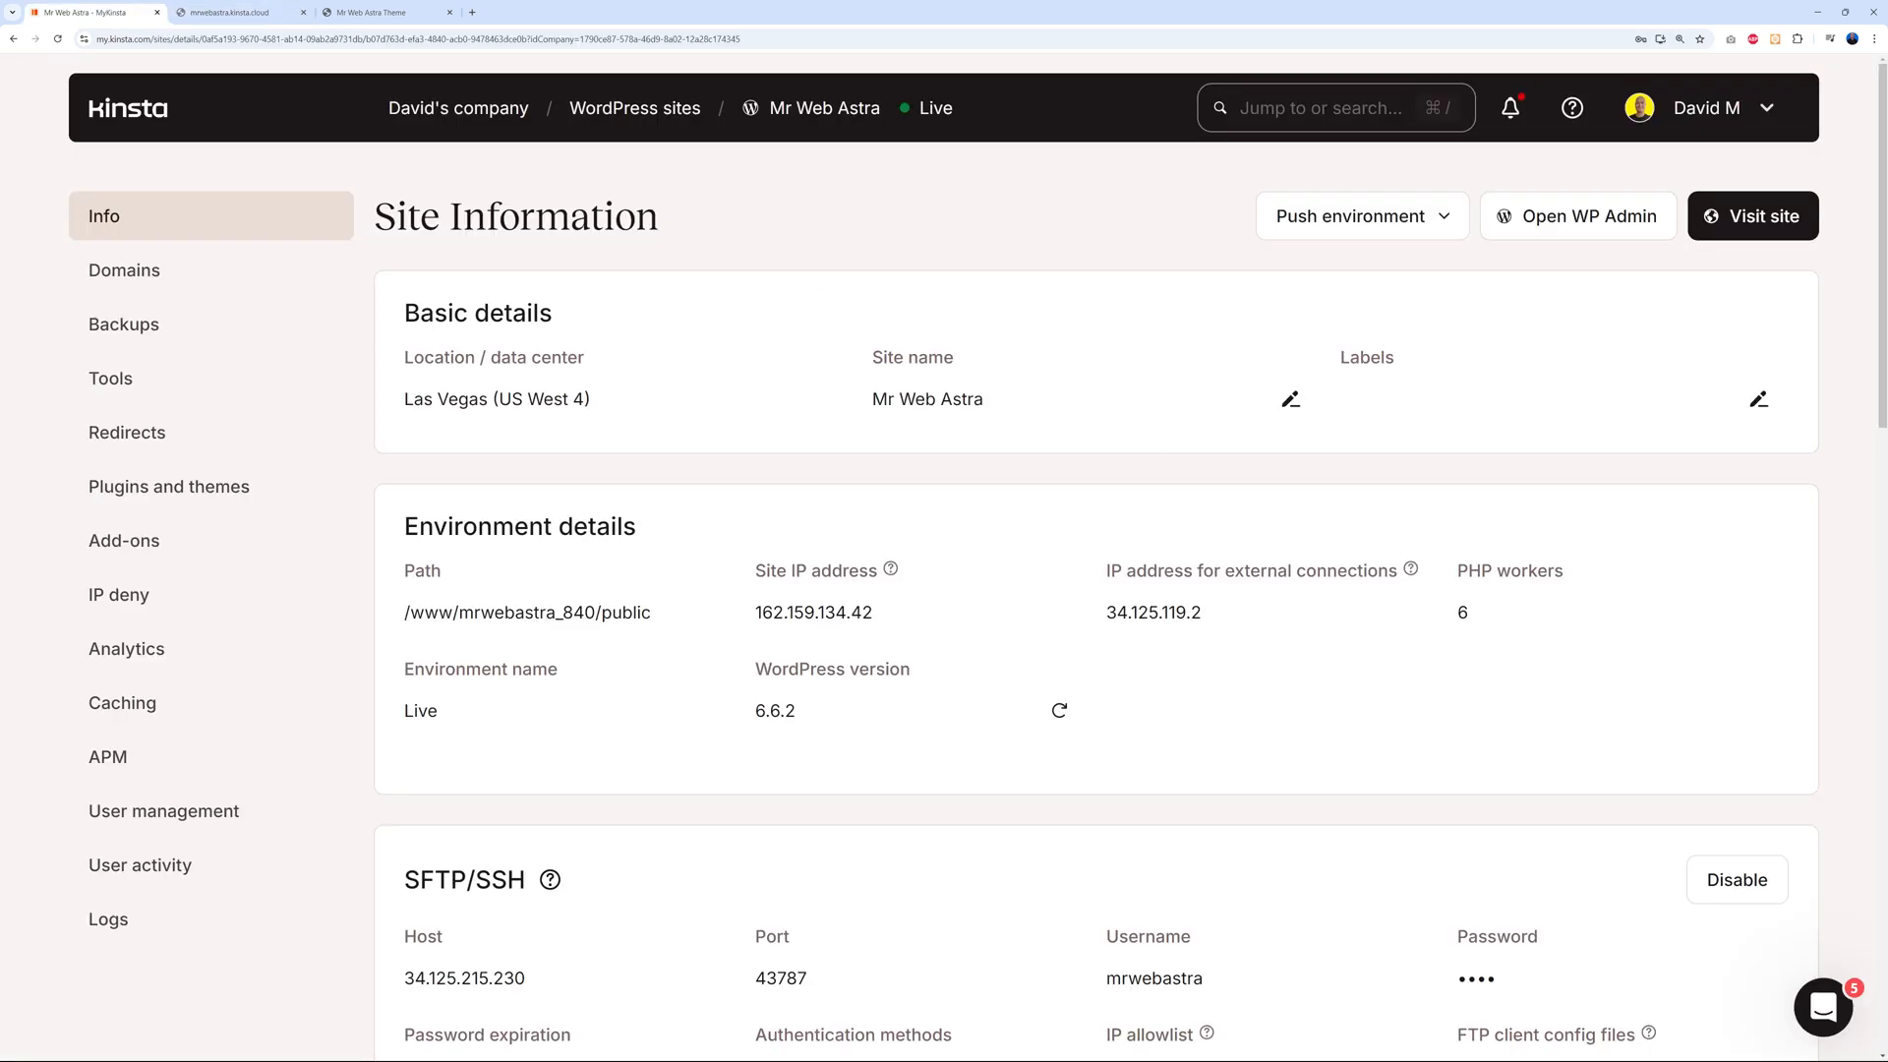
click(124, 325)
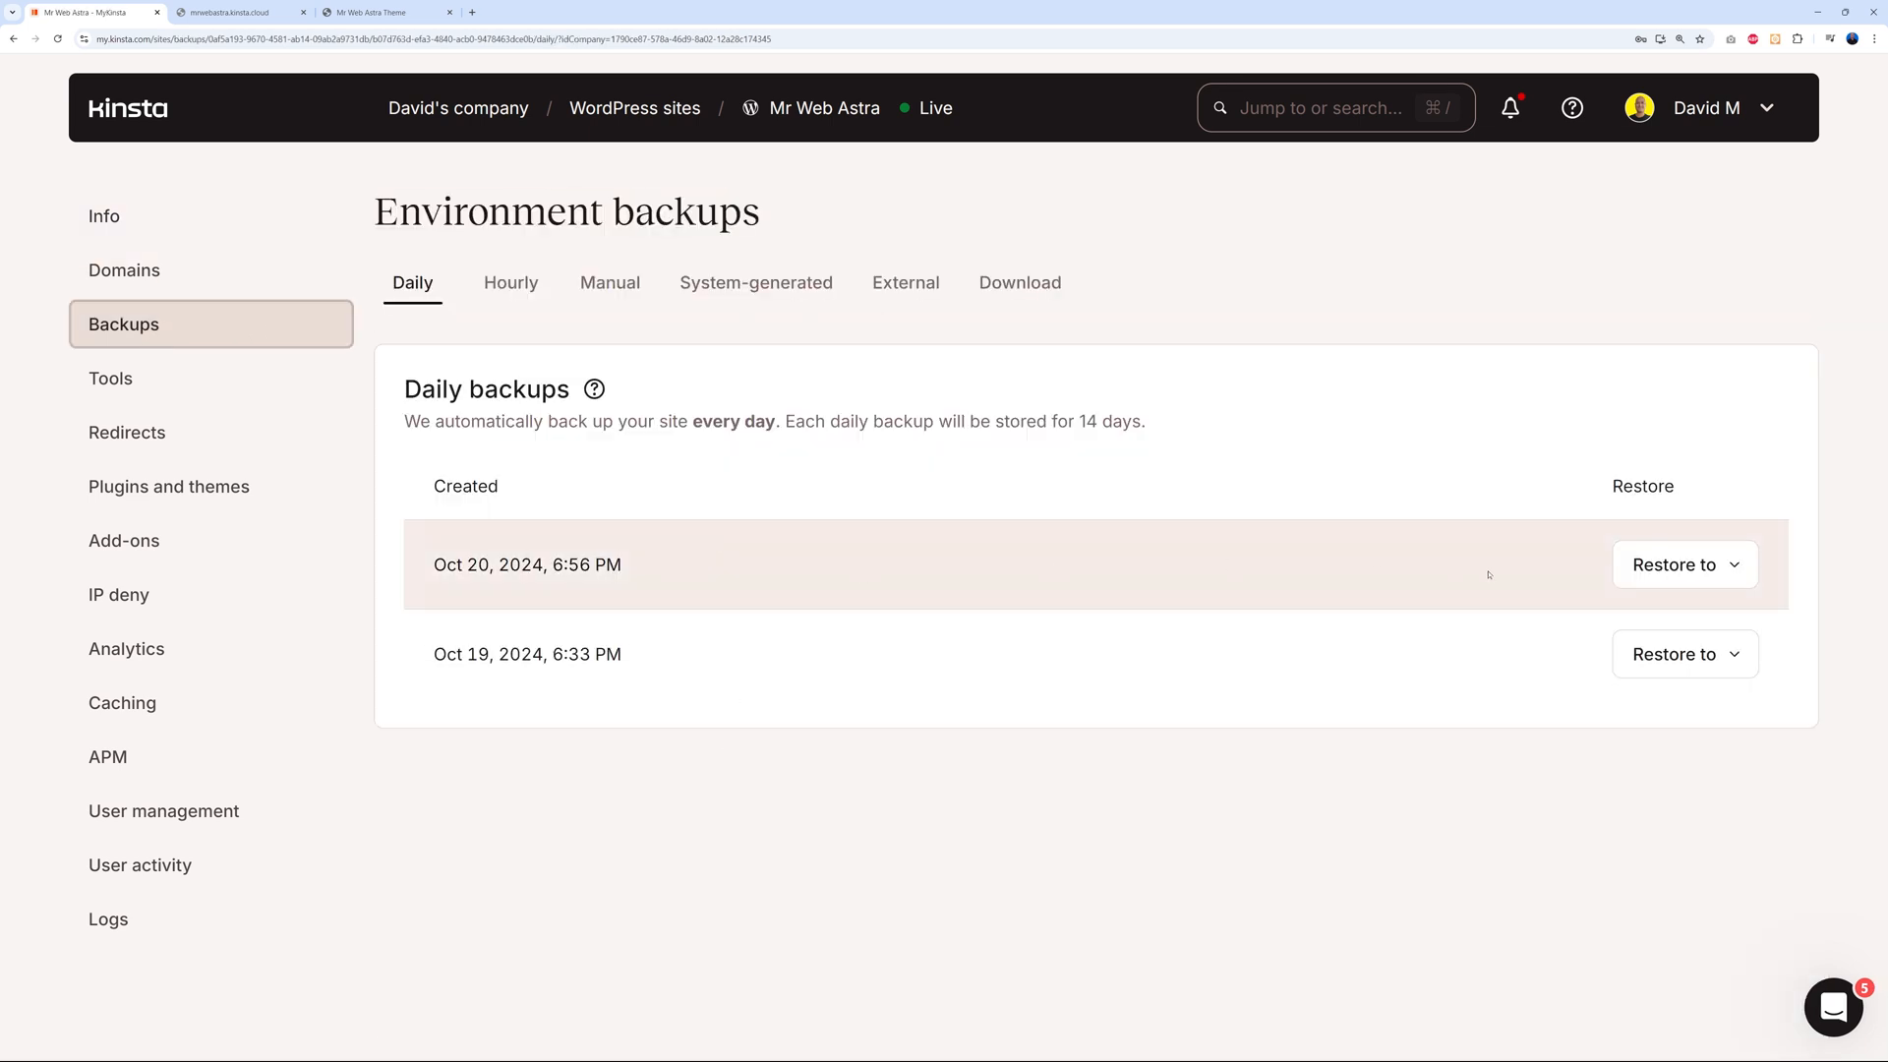
click(1673, 565)
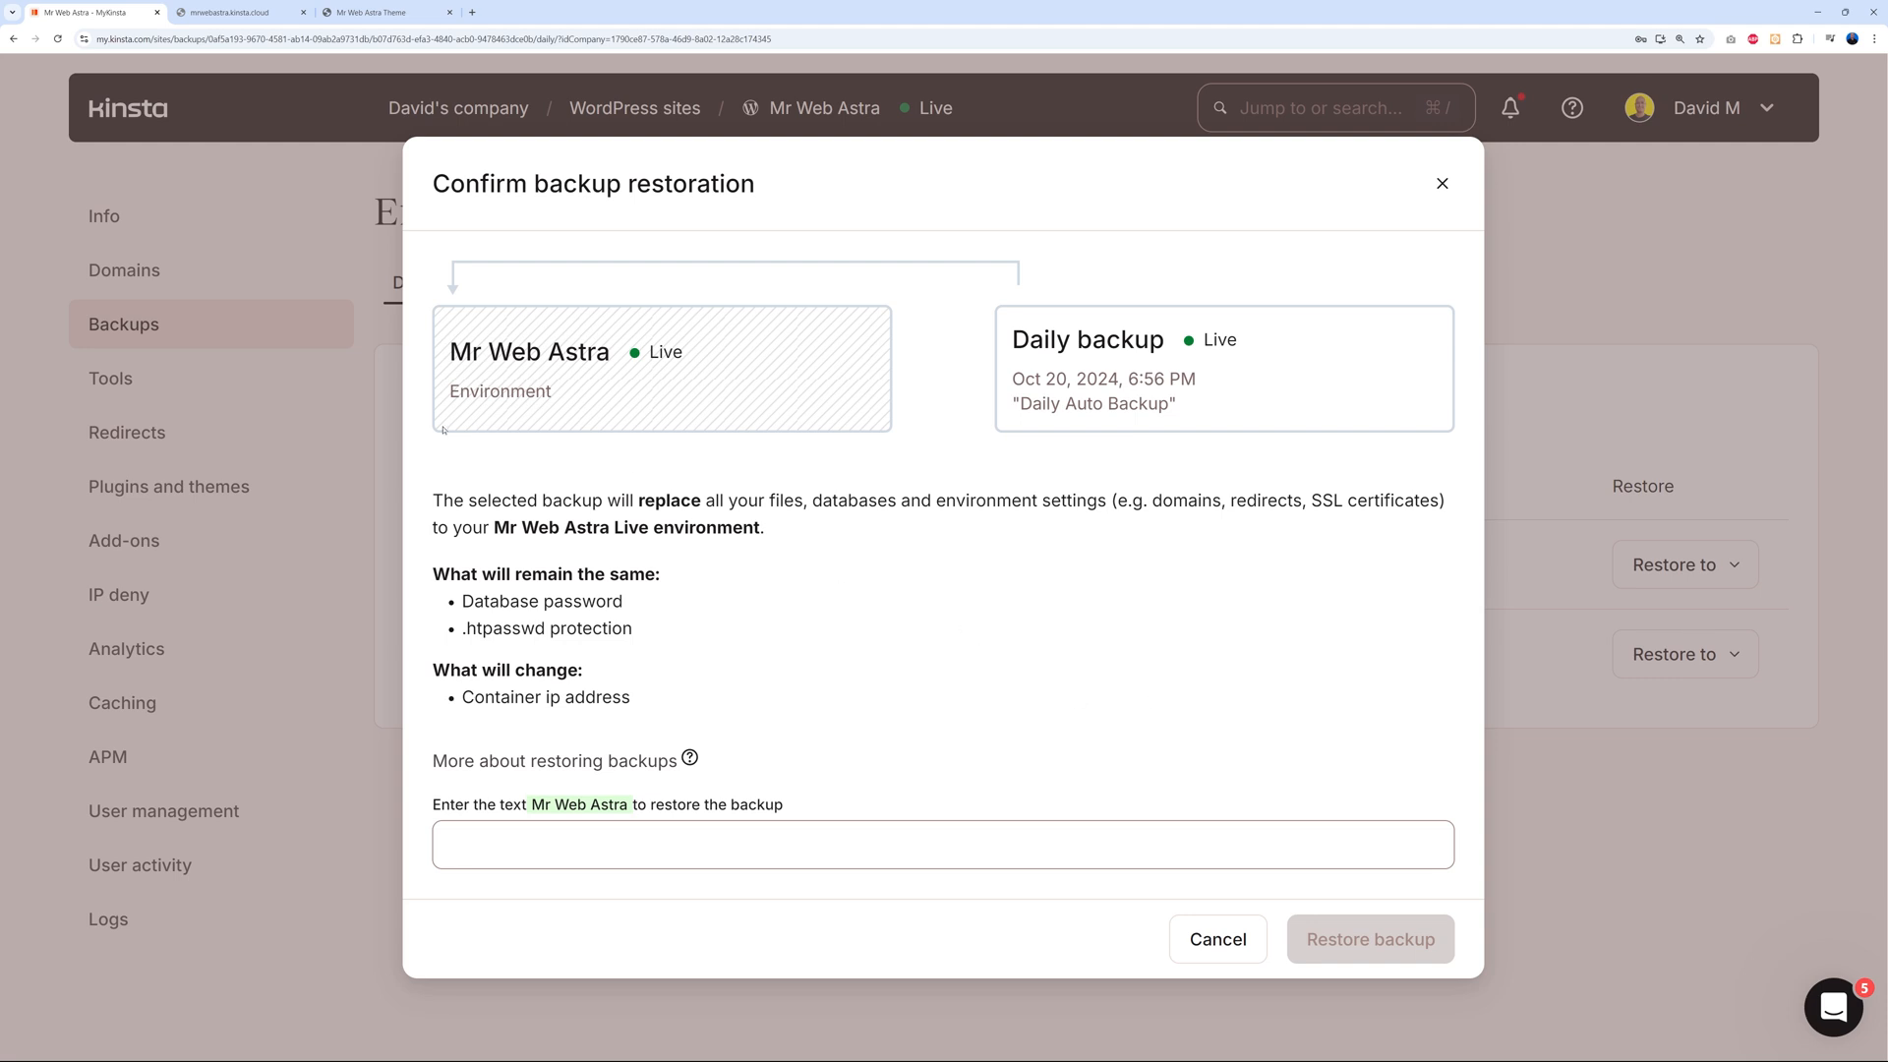
mouse_move(865, 423)
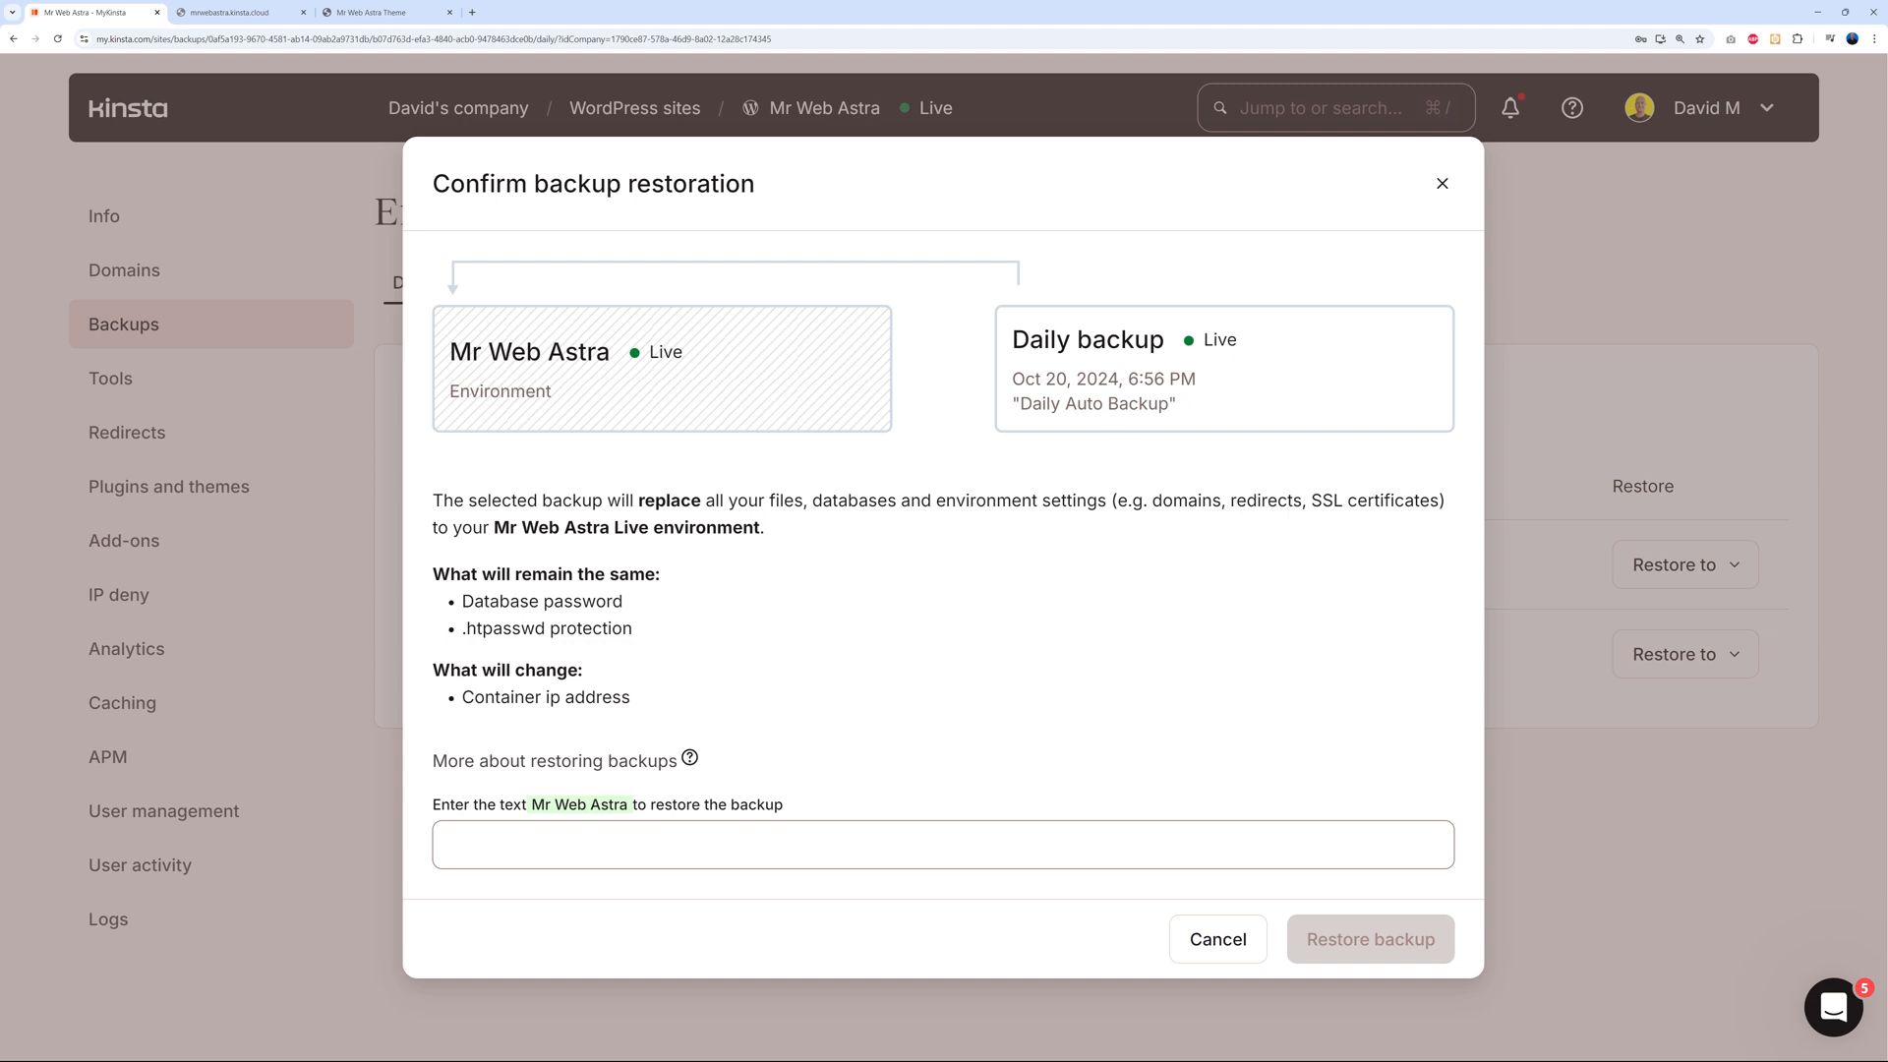
click(942, 844)
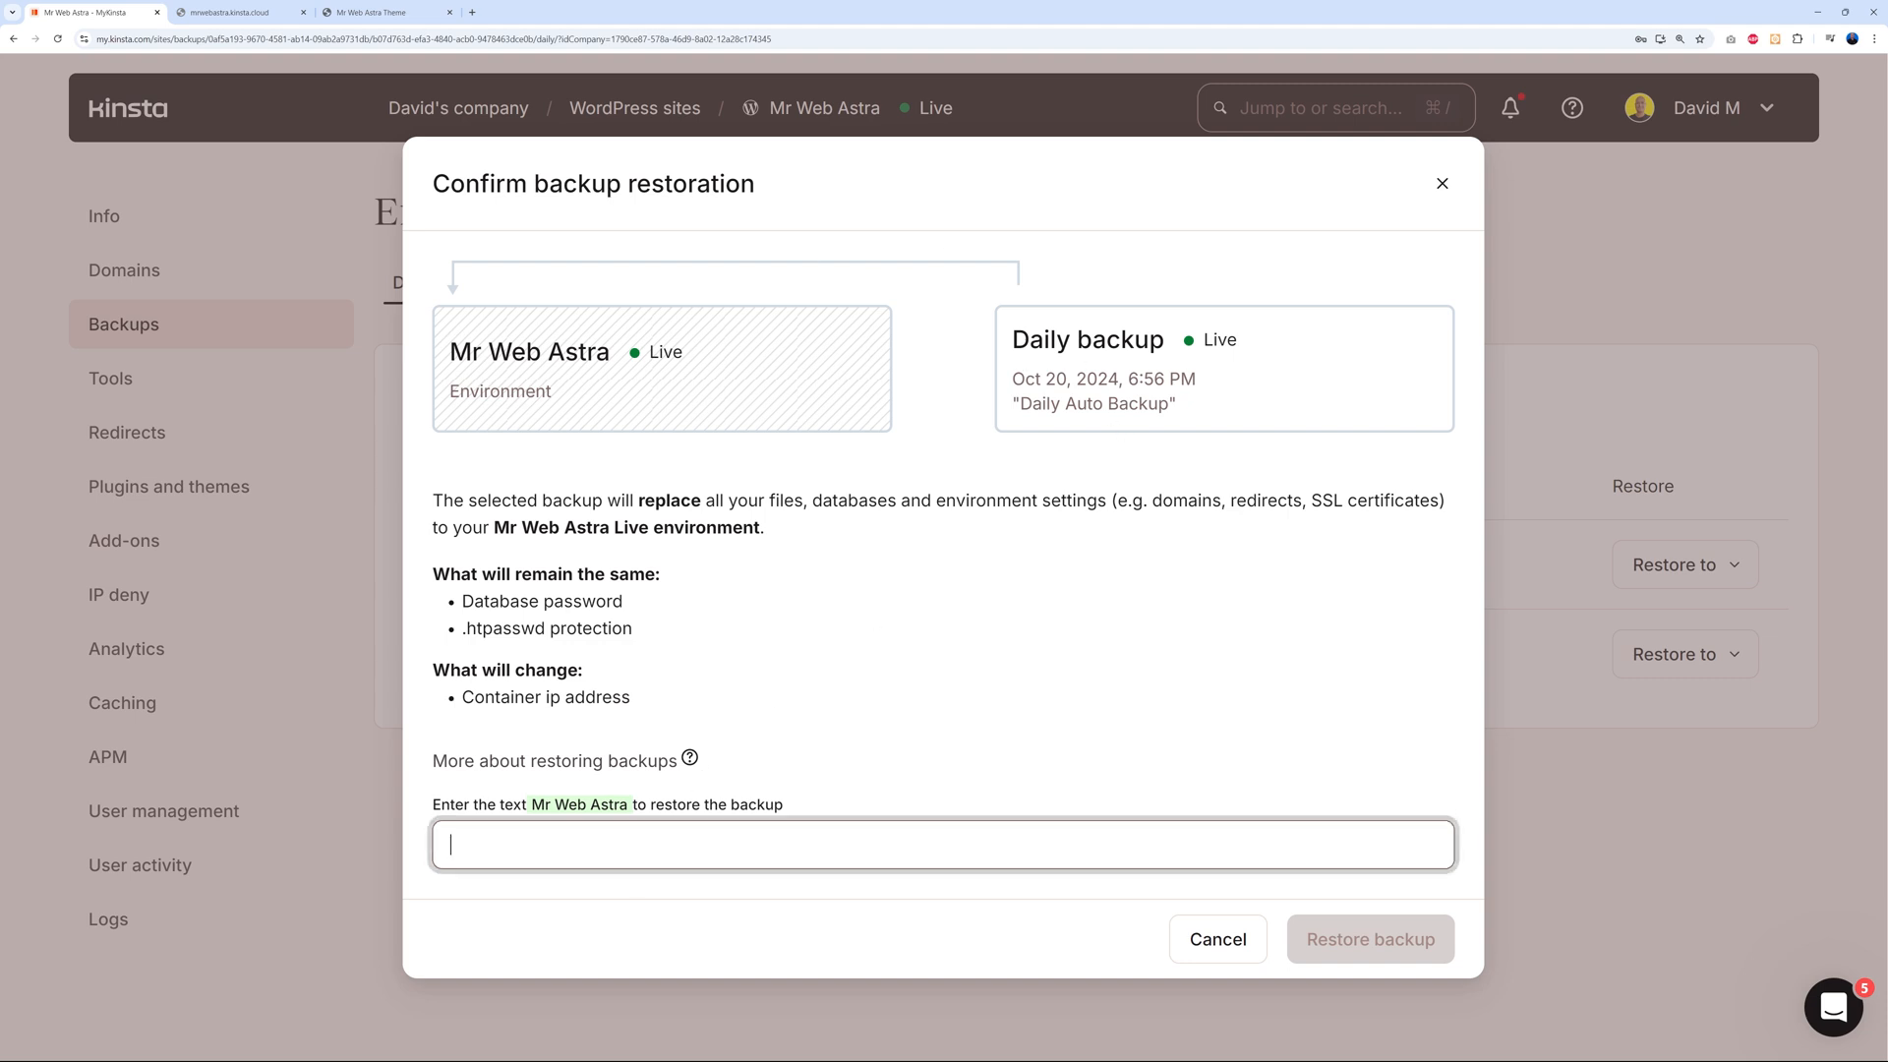
text(Mr Web A)
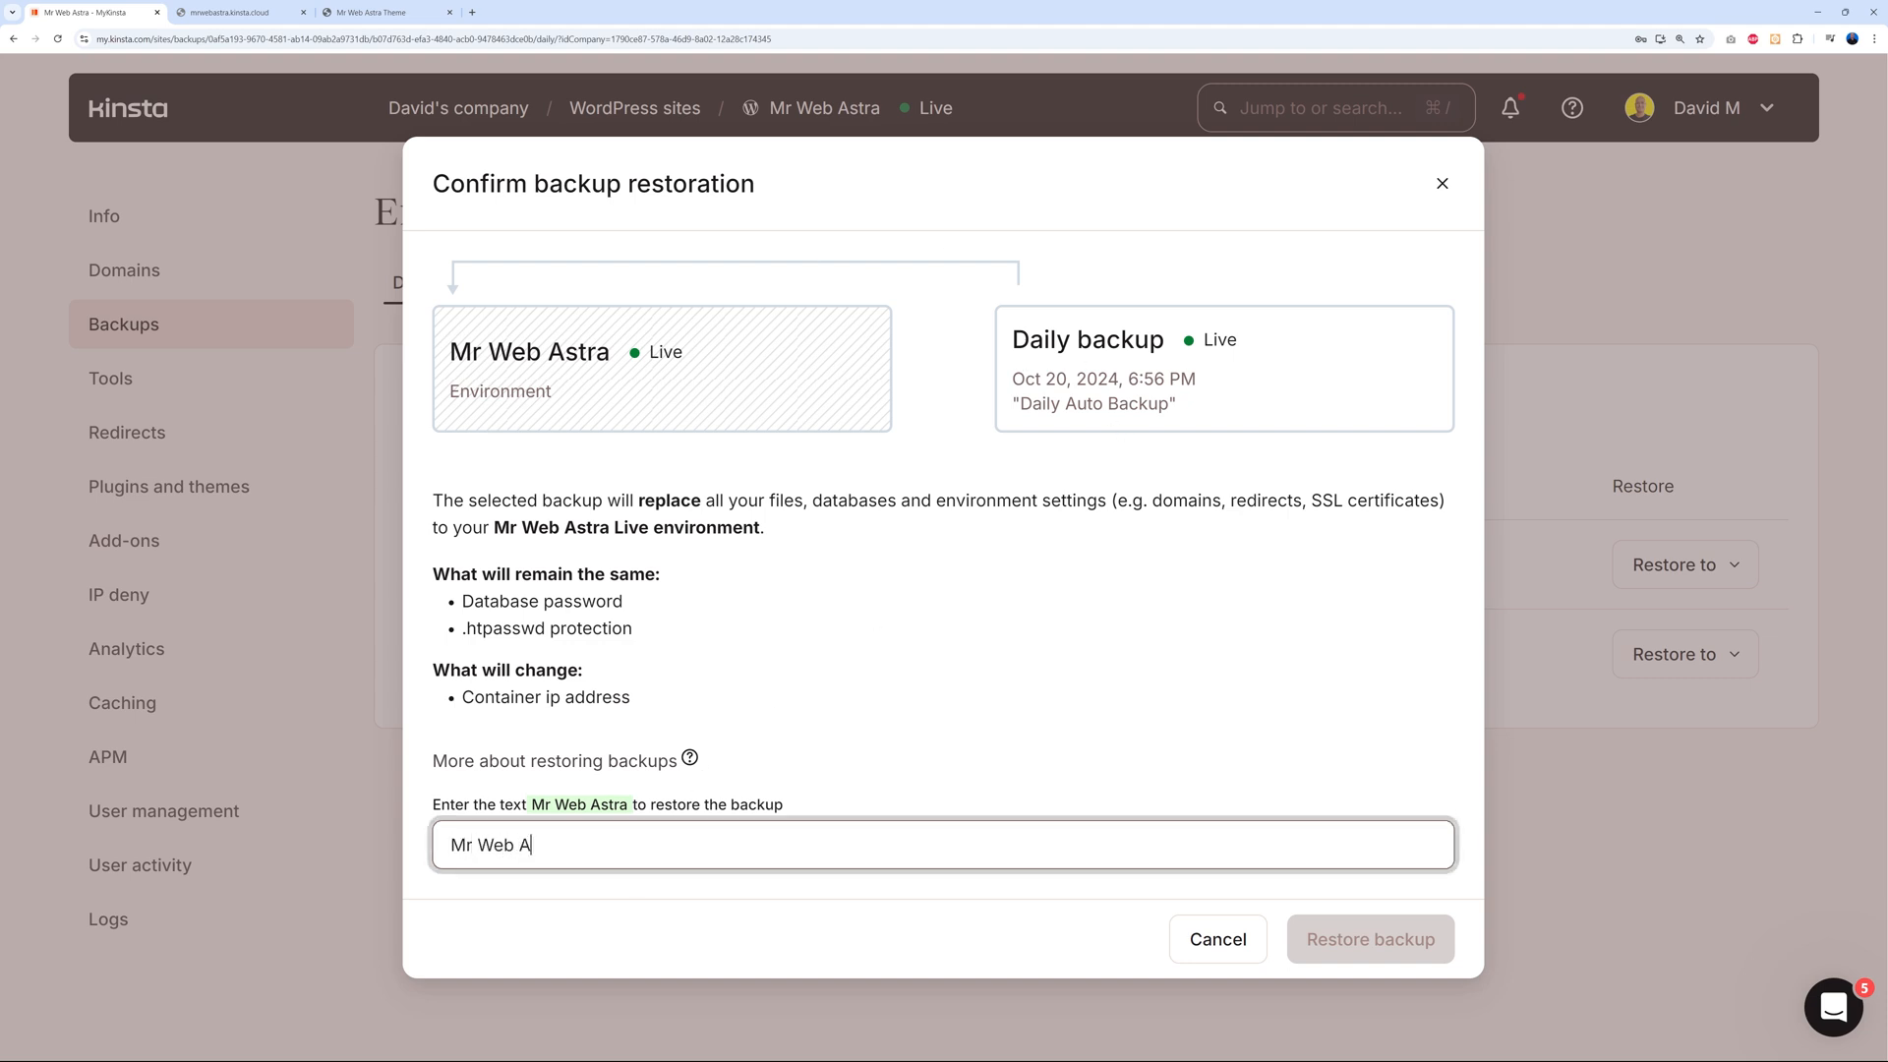
text(stra)
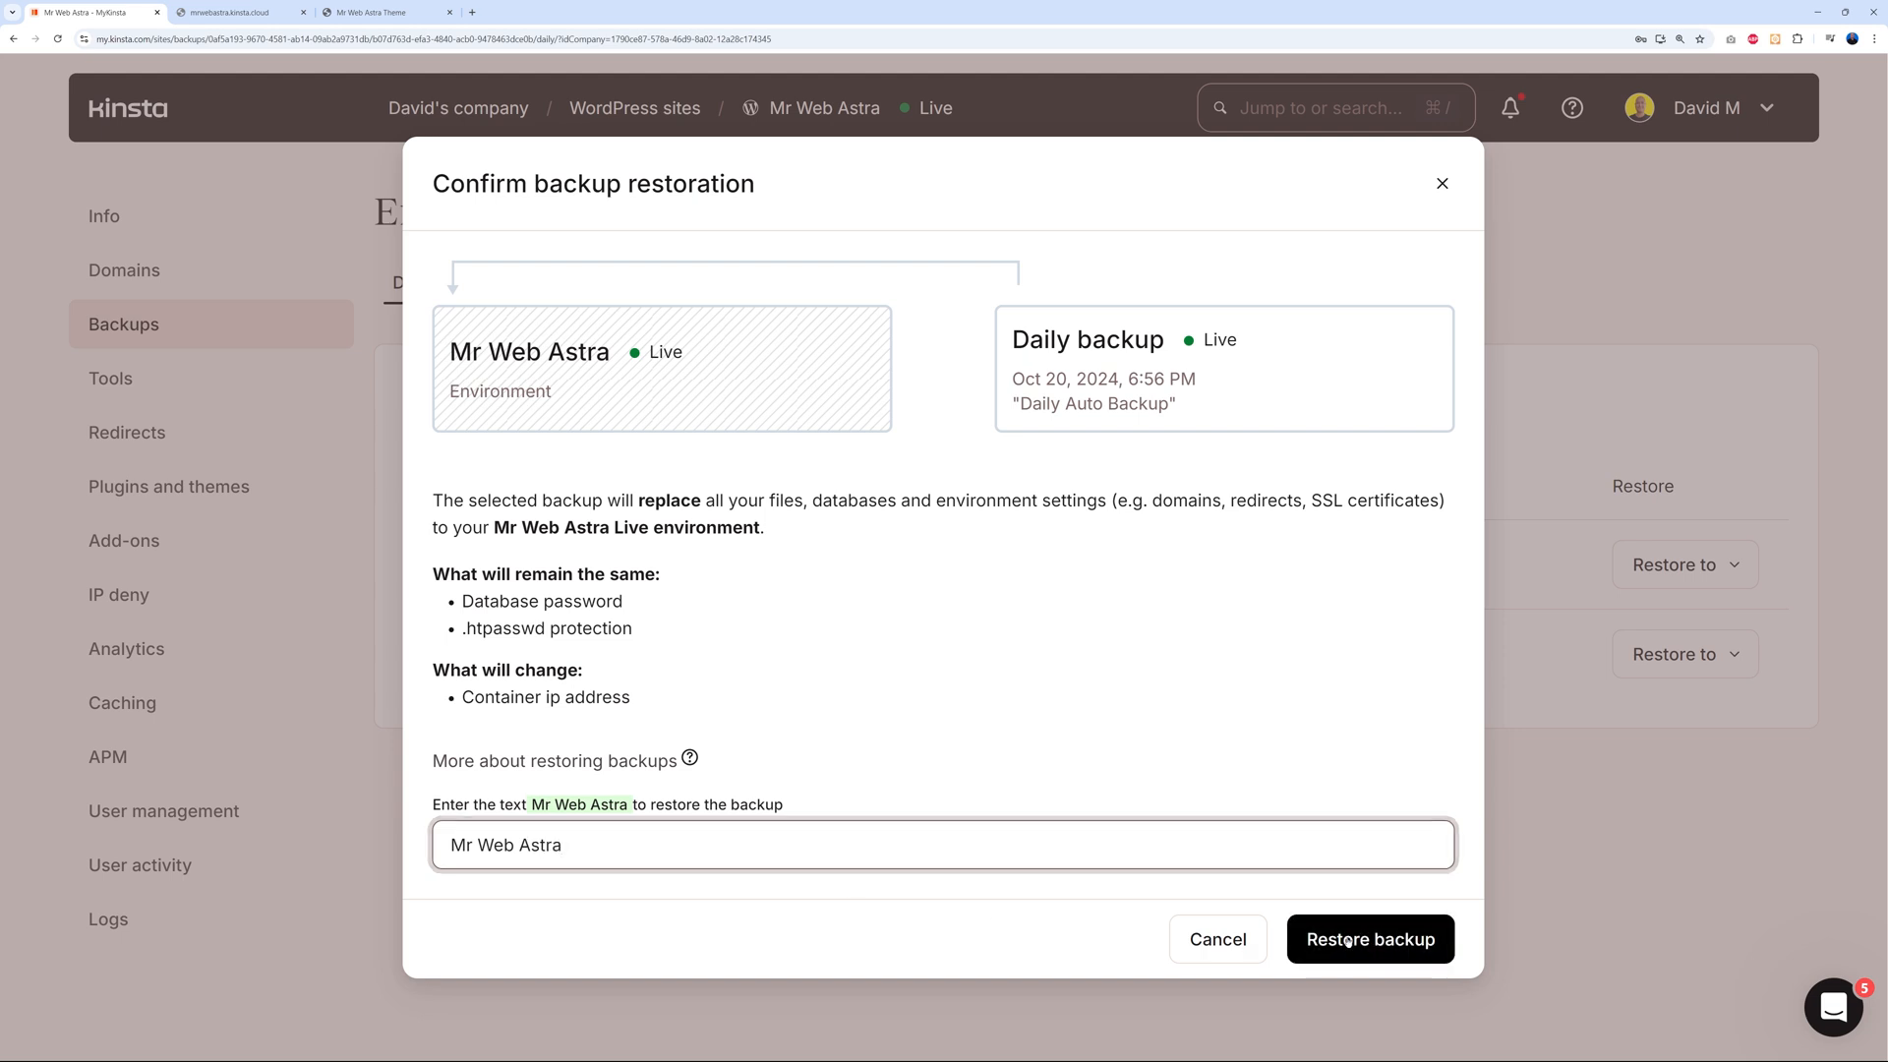
click(1369, 940)
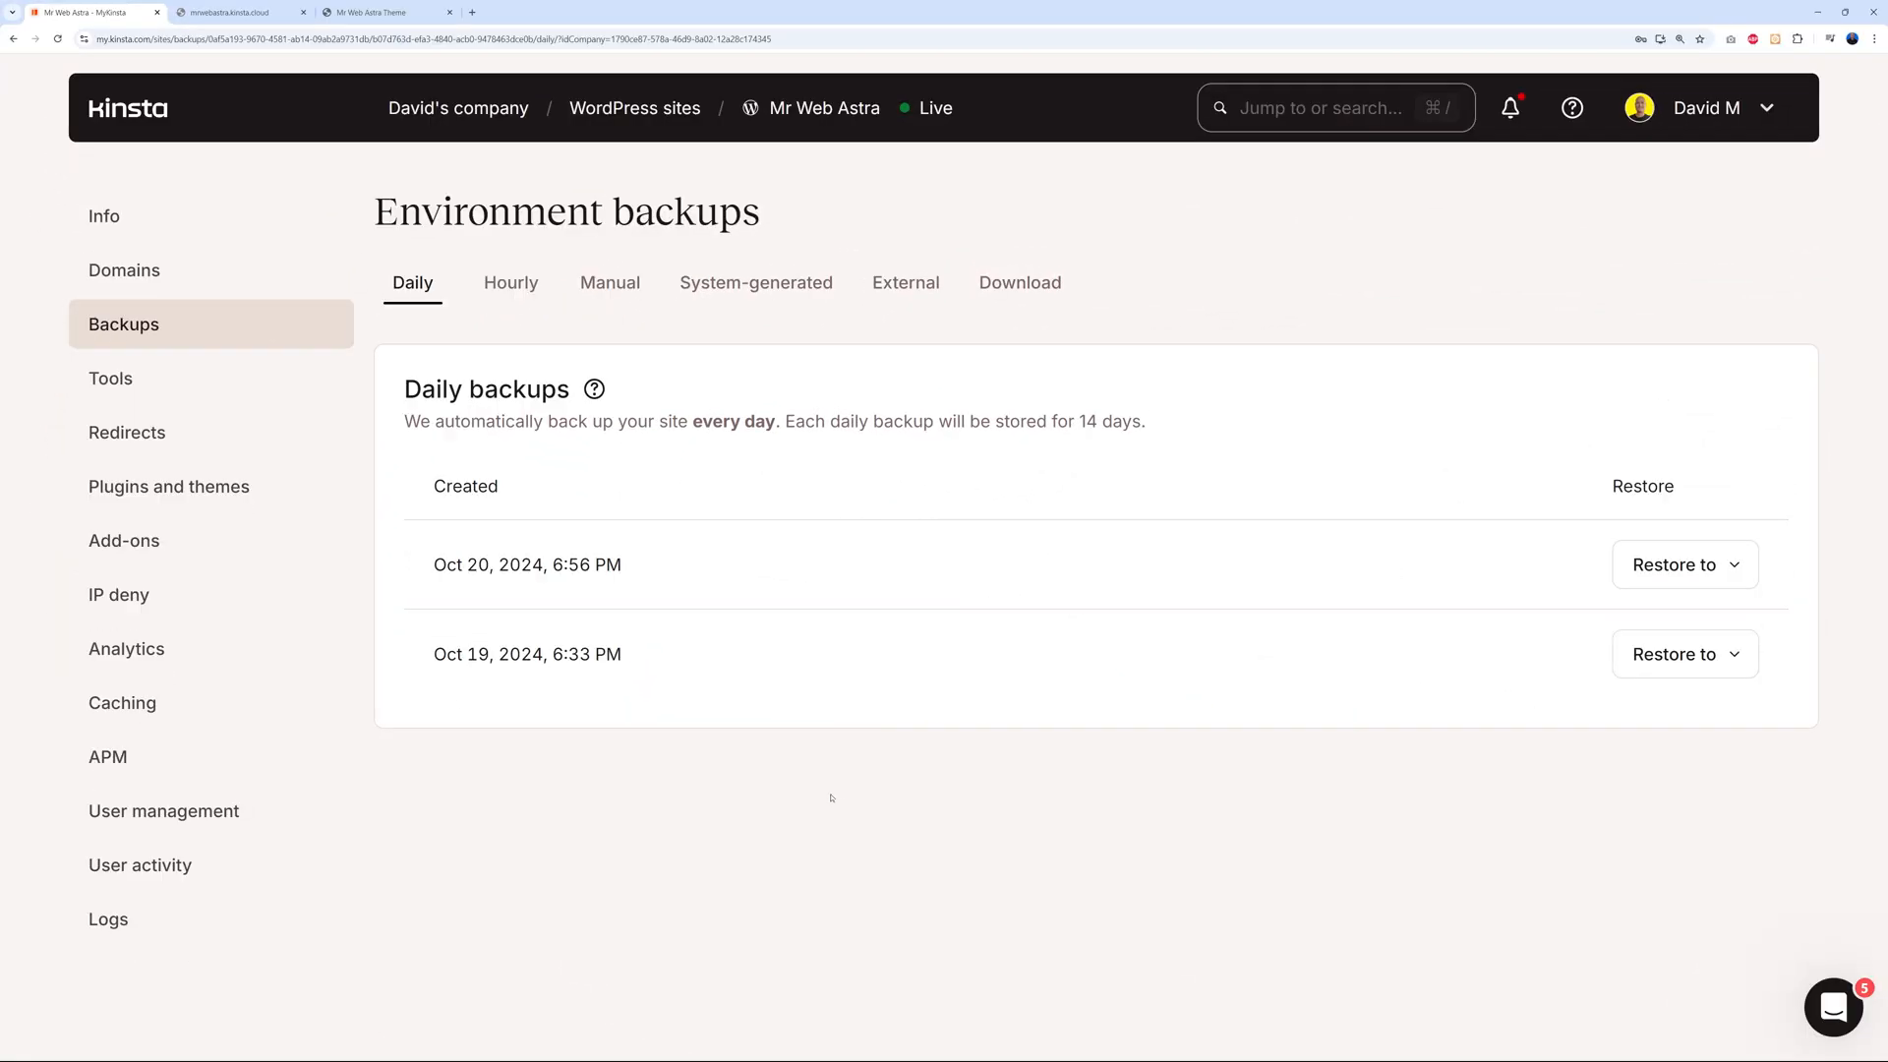
- Reload the live wp-admin so the WordPress dashboard loads again
click(238, 12)
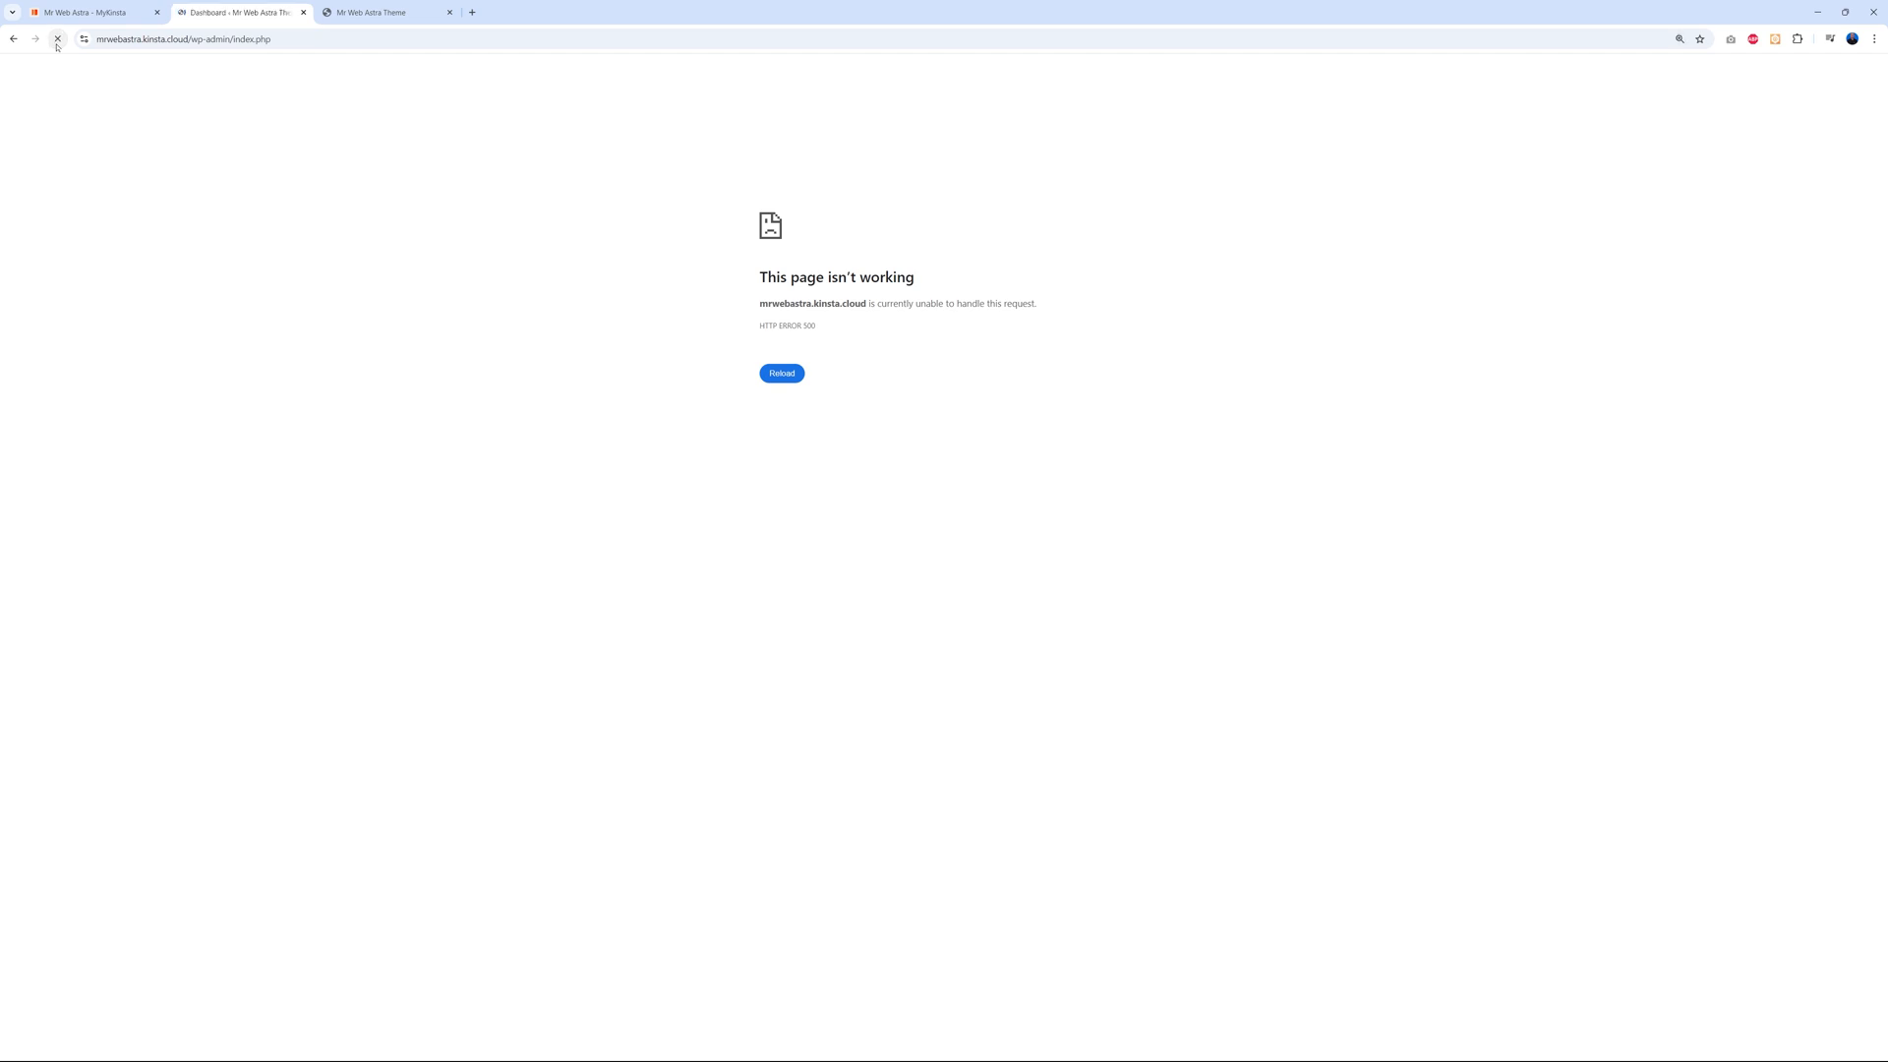
click(780, 374)
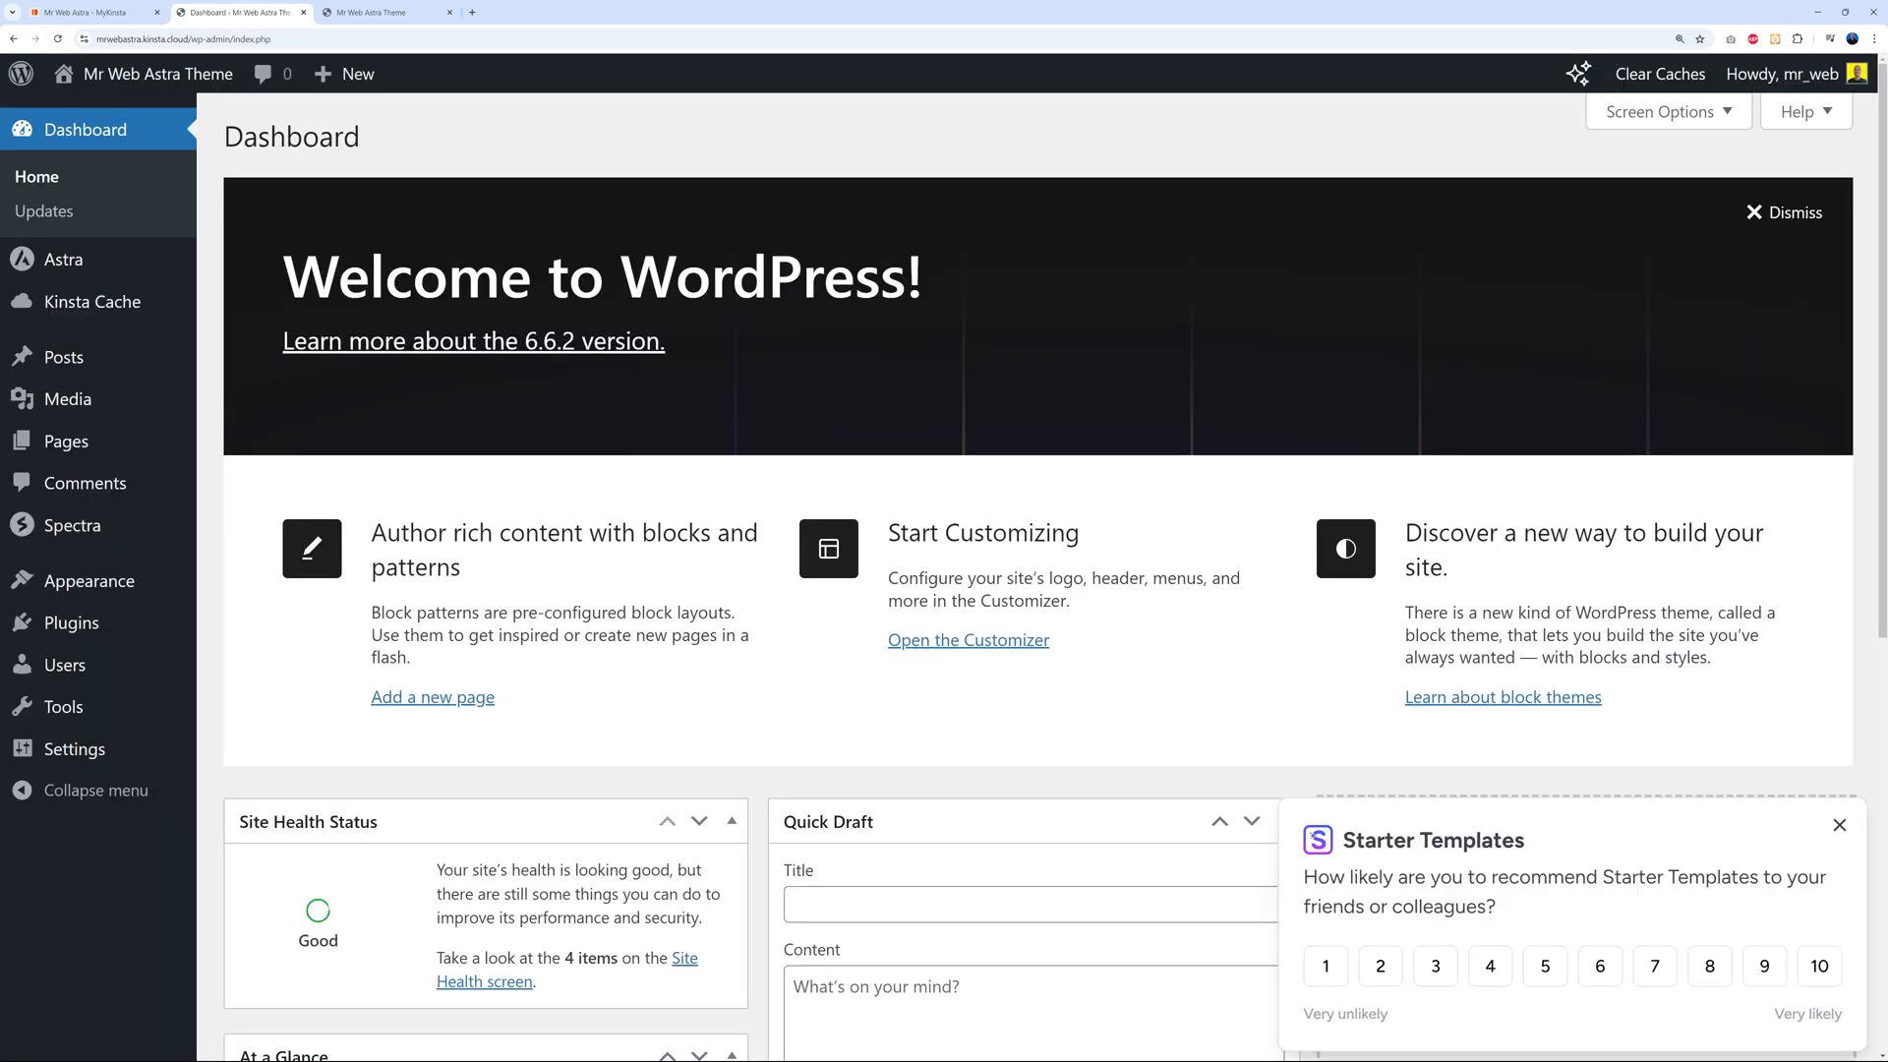